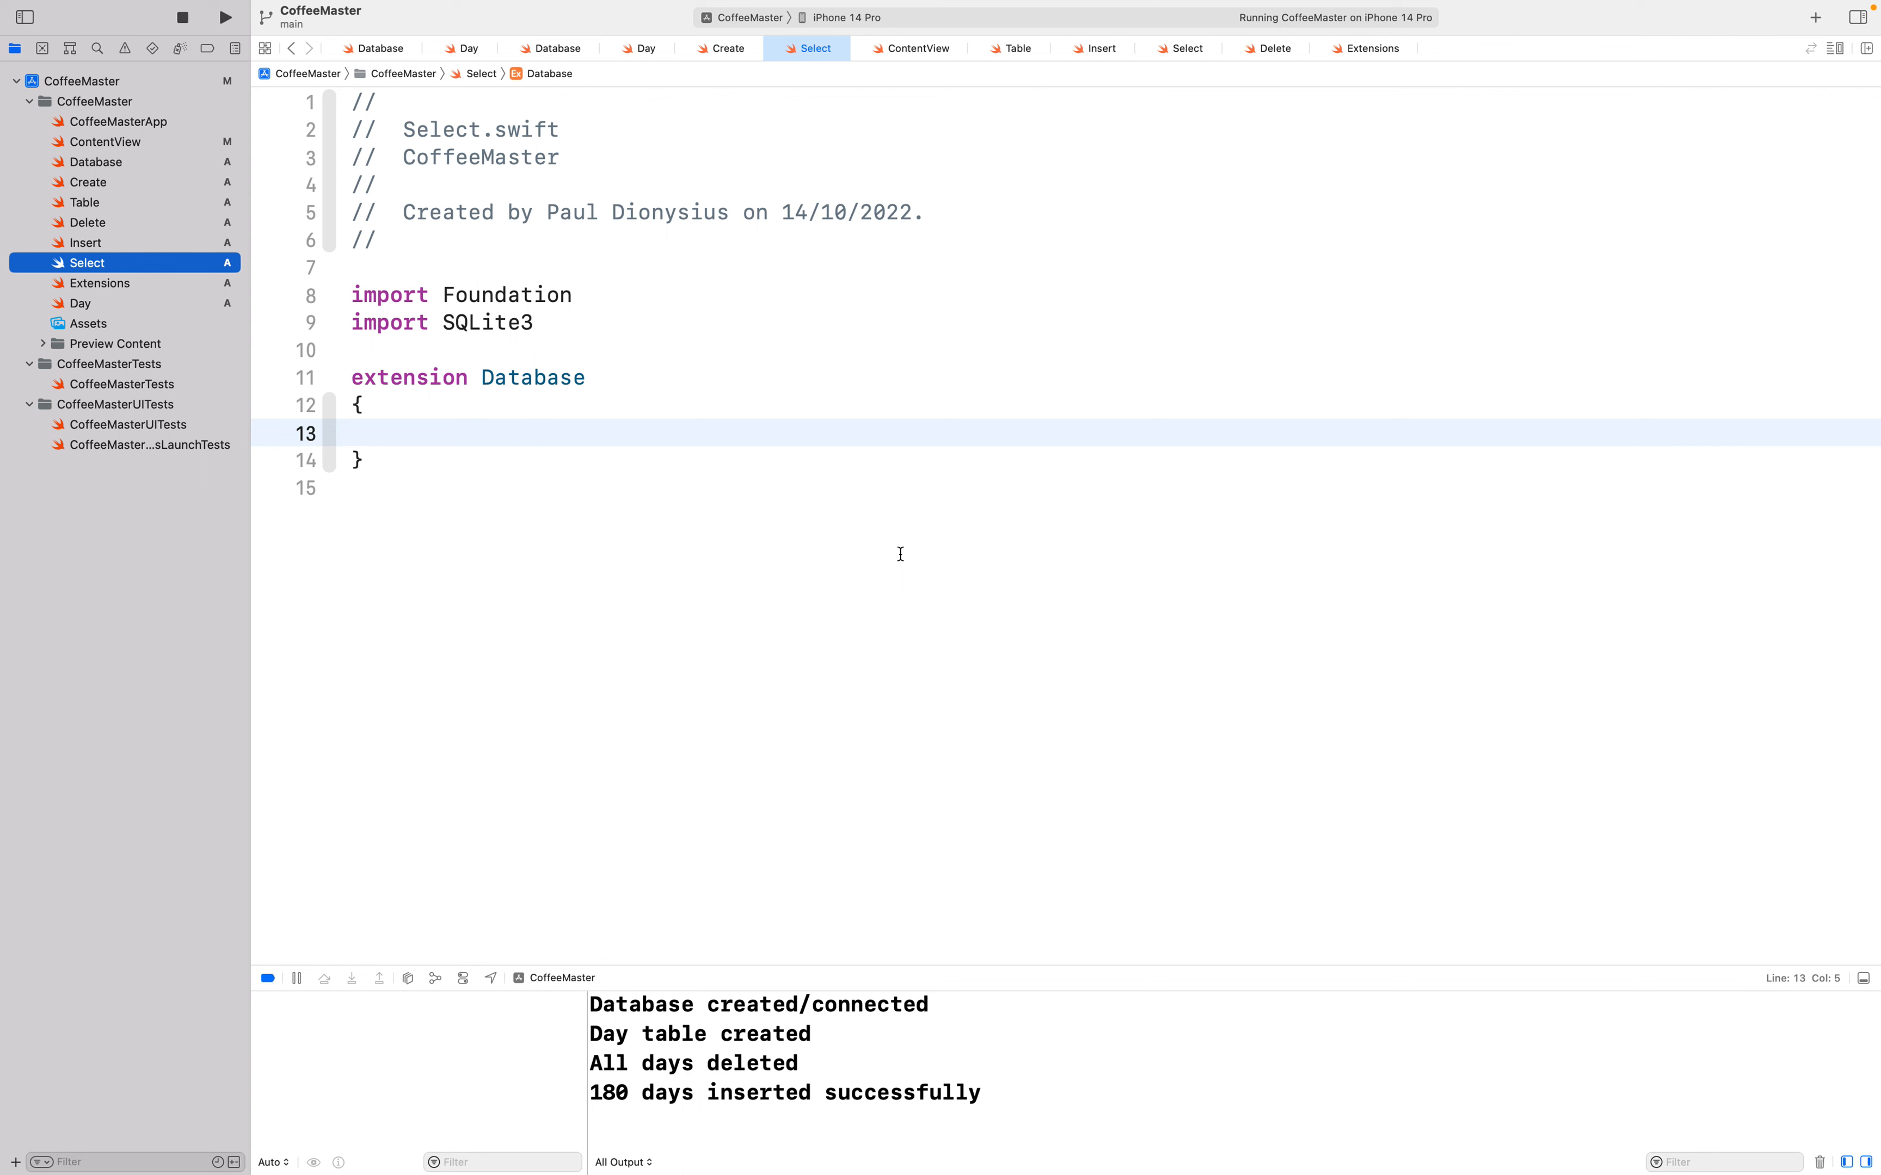
pyautogui.moveTo(873, 572)
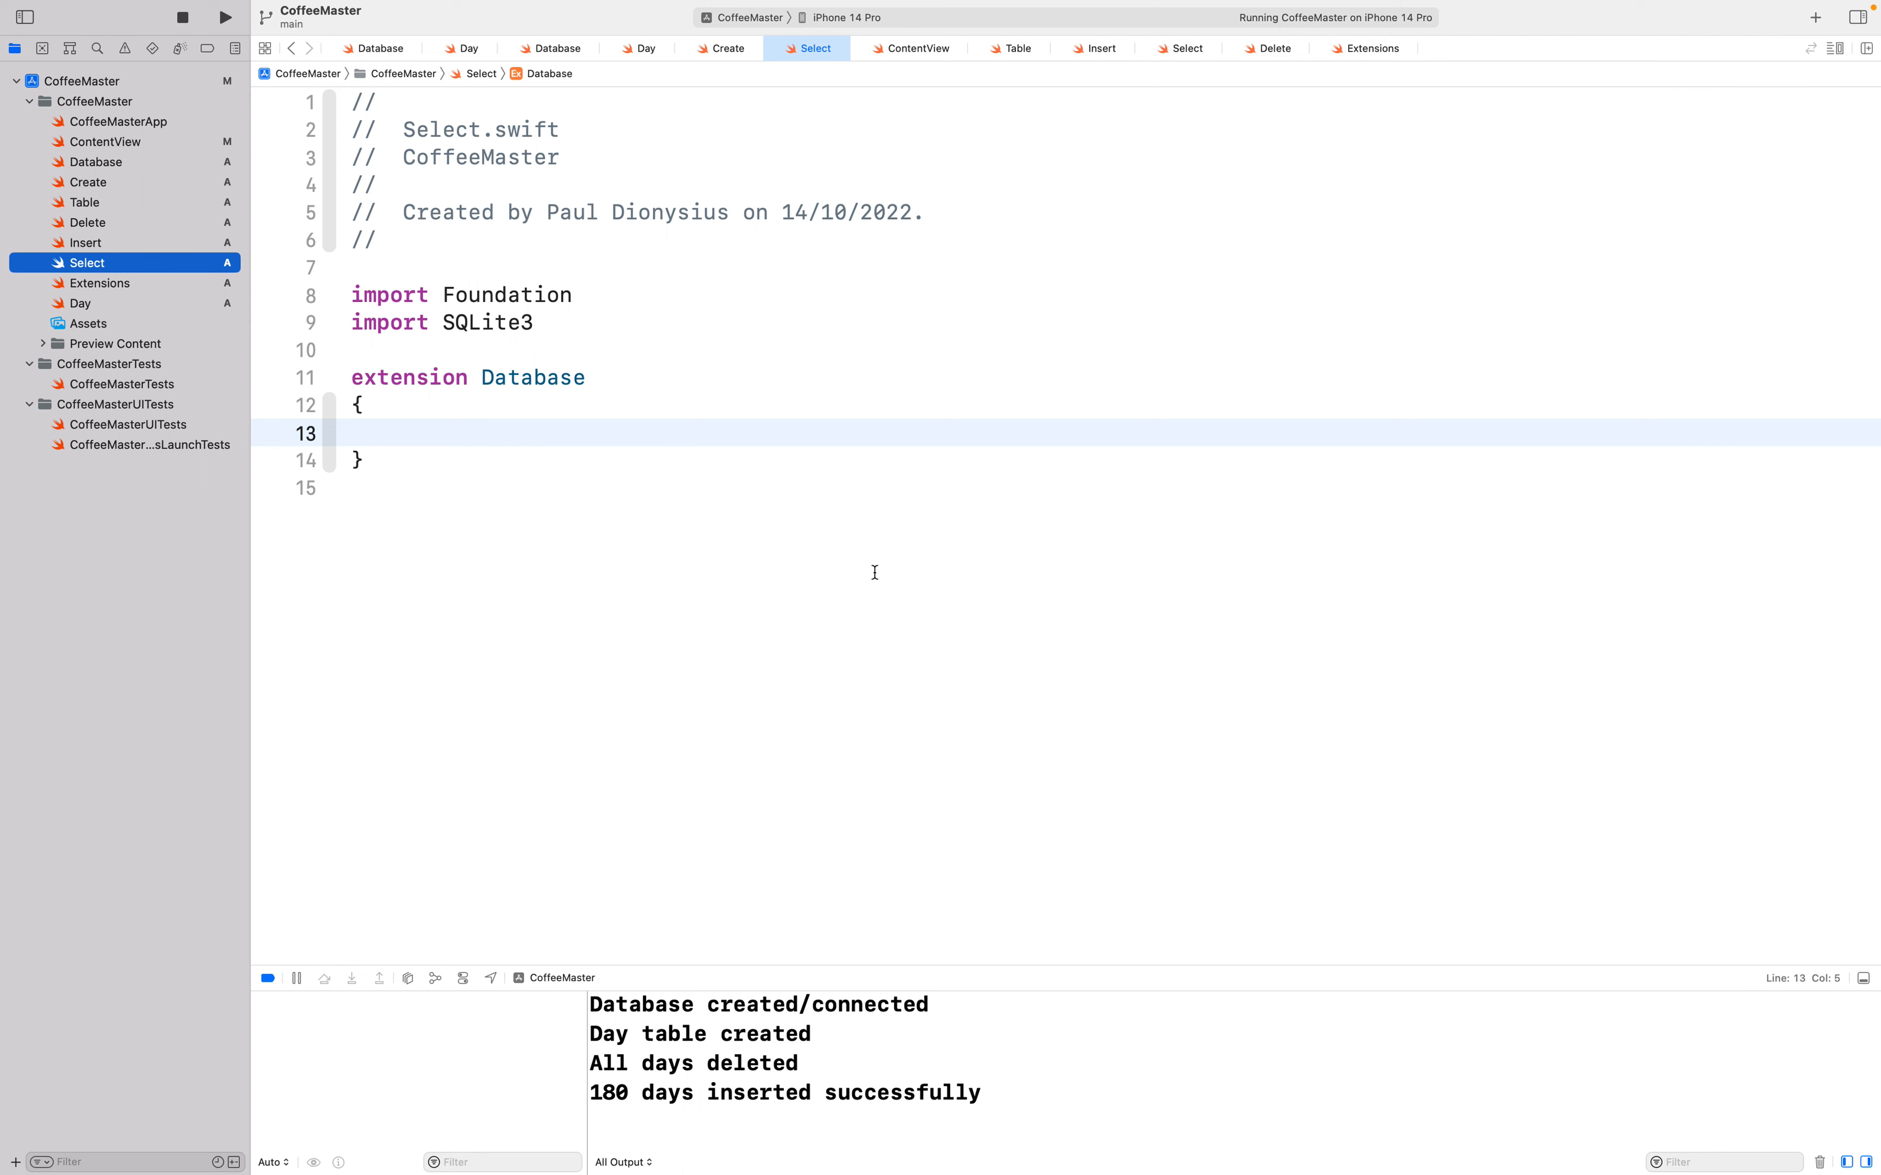
pyautogui.moveTo(730, 561)
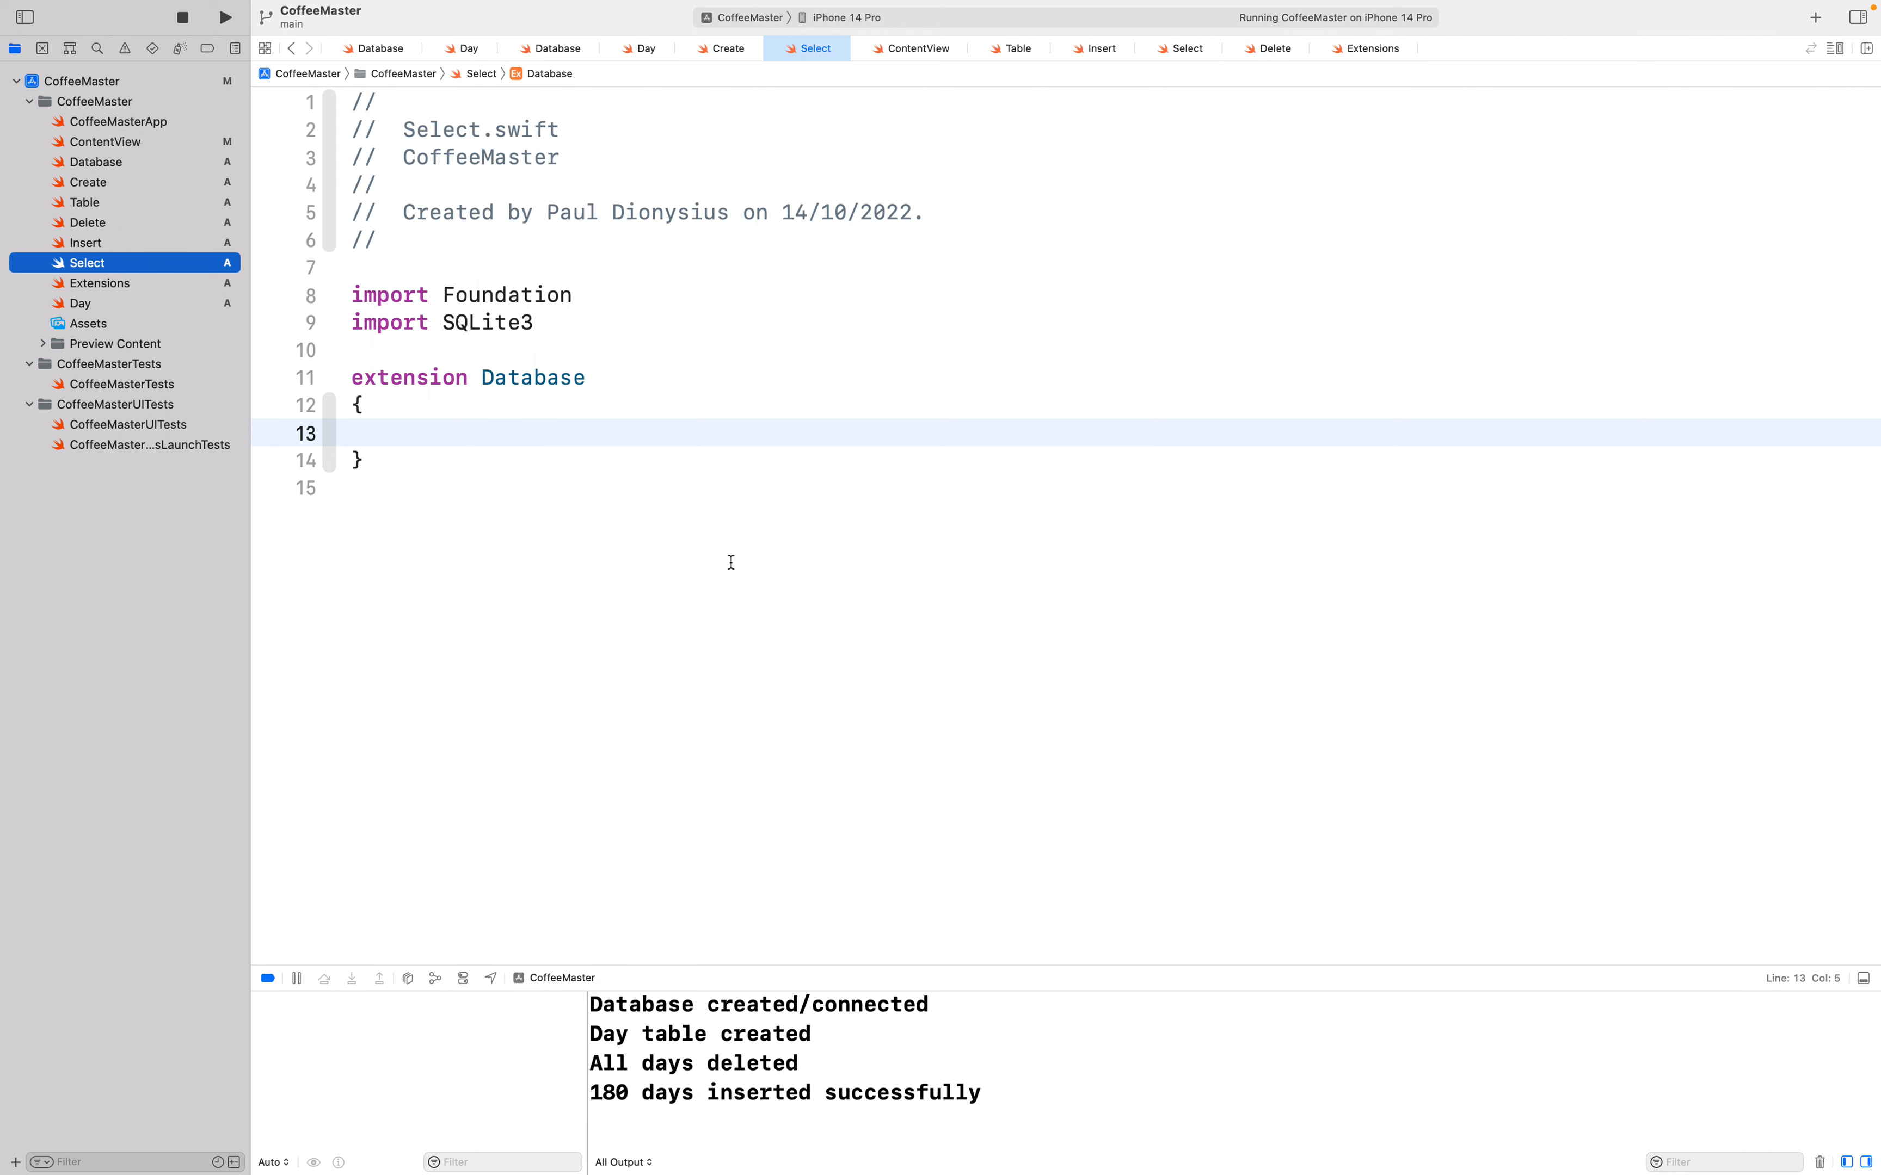
pyautogui.moveTo(548, 550)
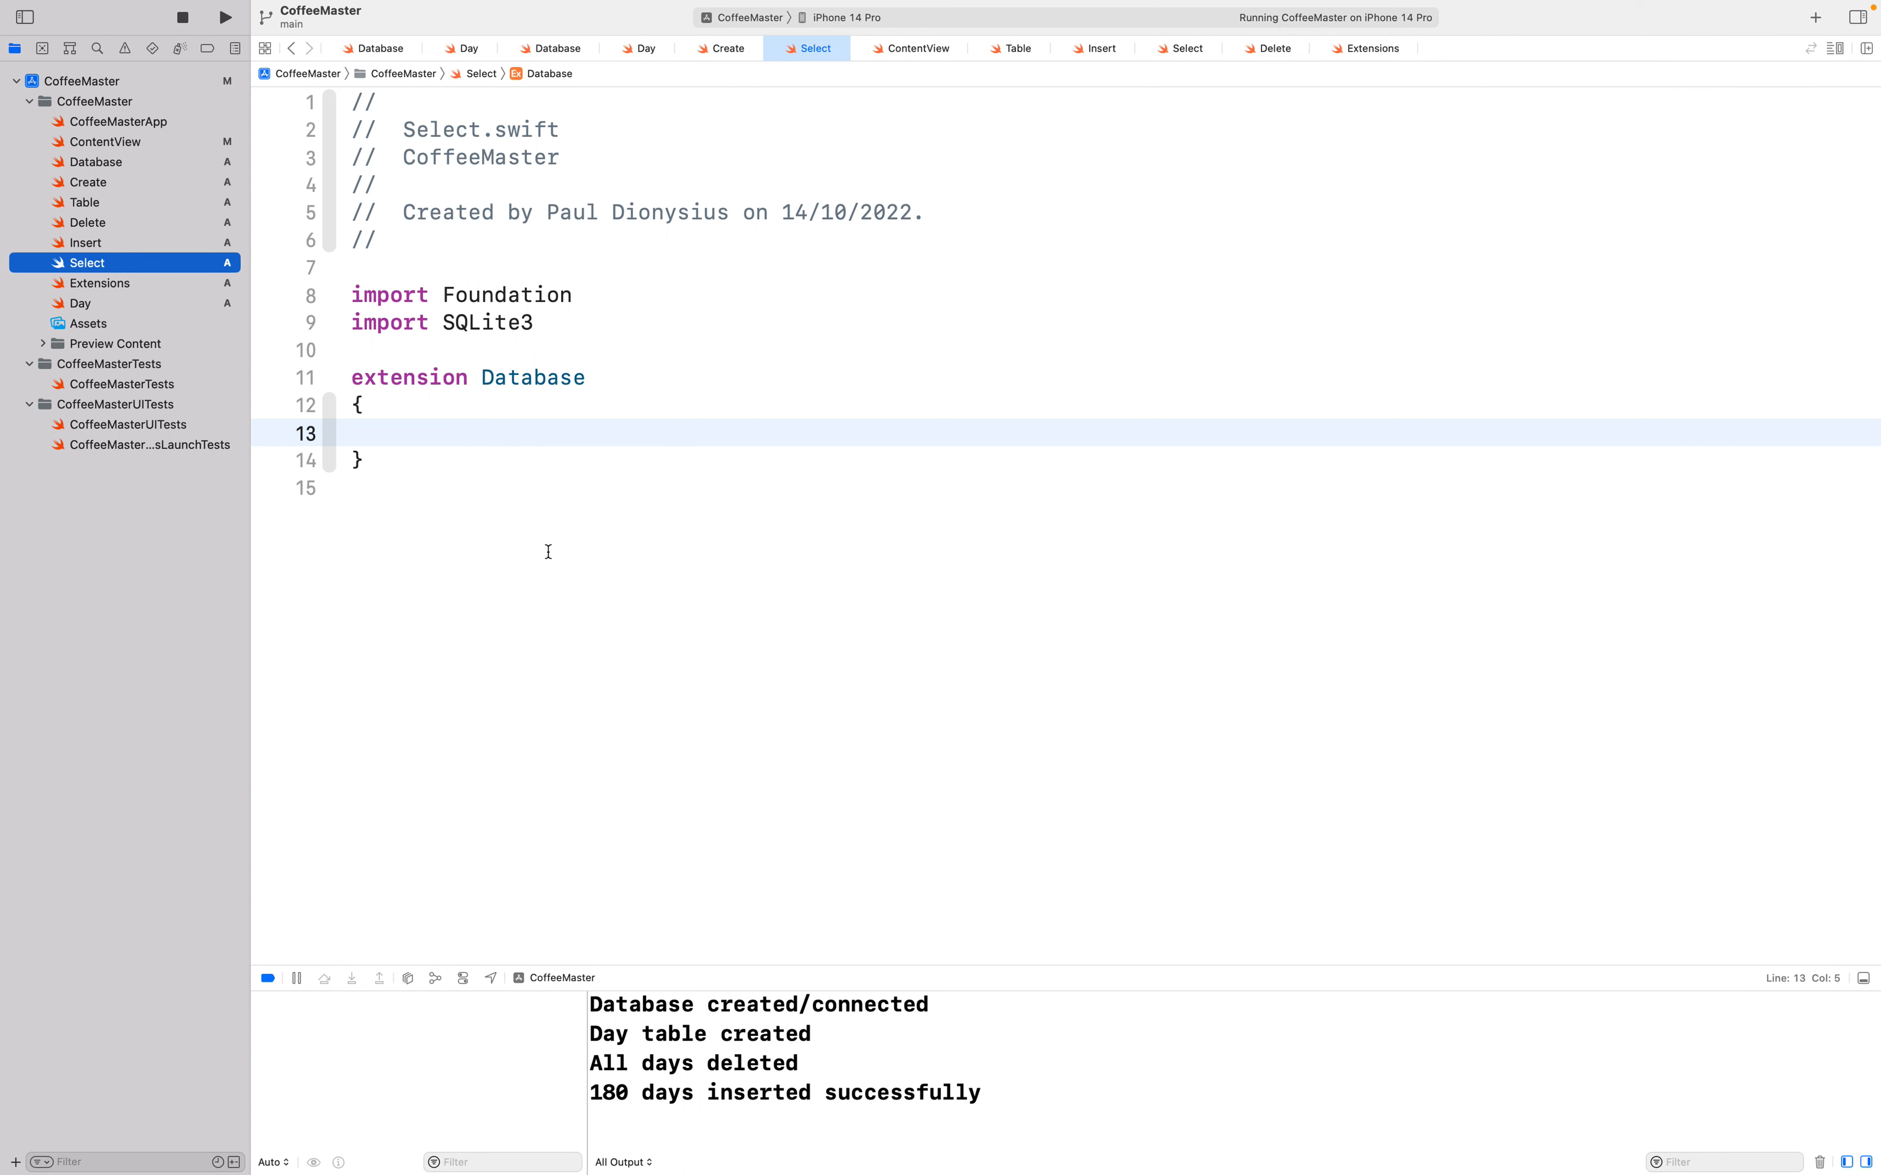
pyautogui.moveTo(108, 174)
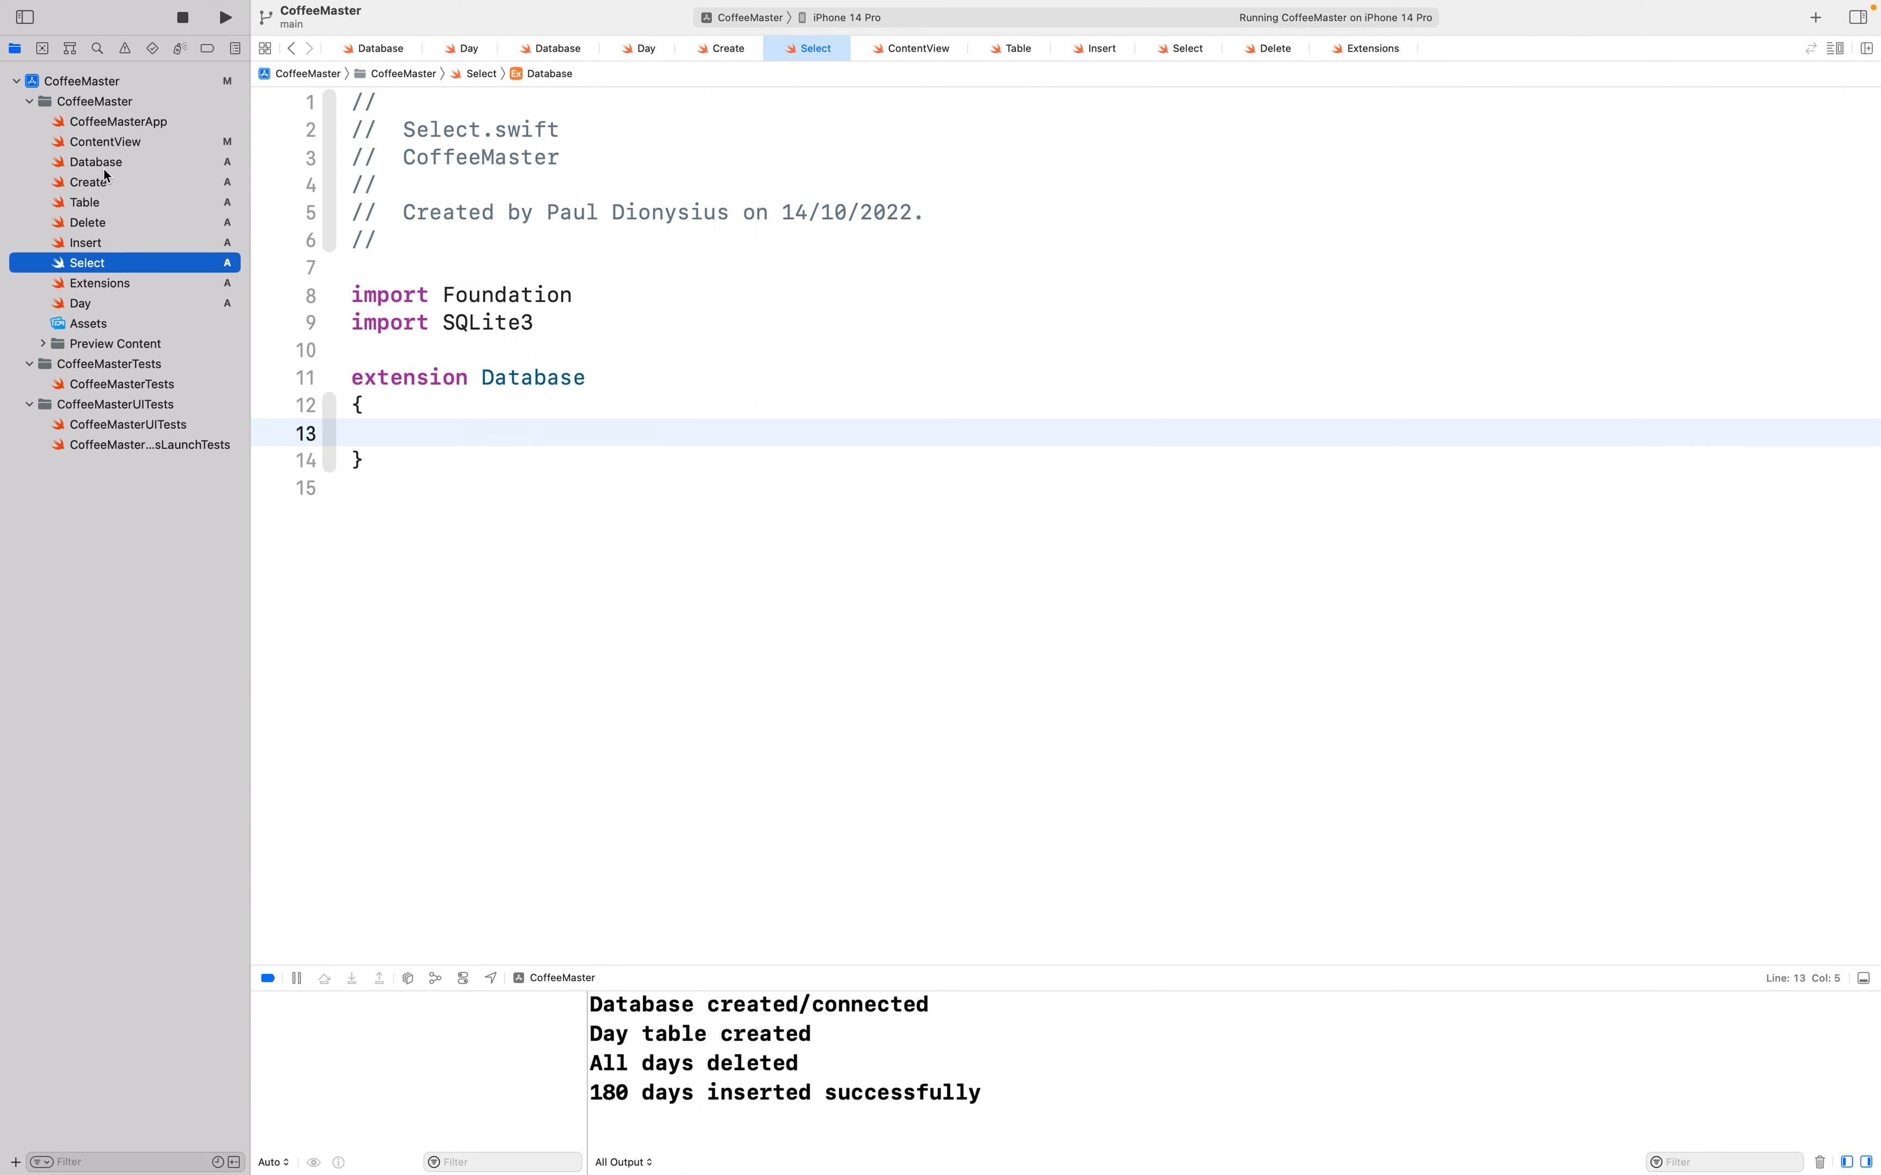
pyautogui.moveTo(111, 164)
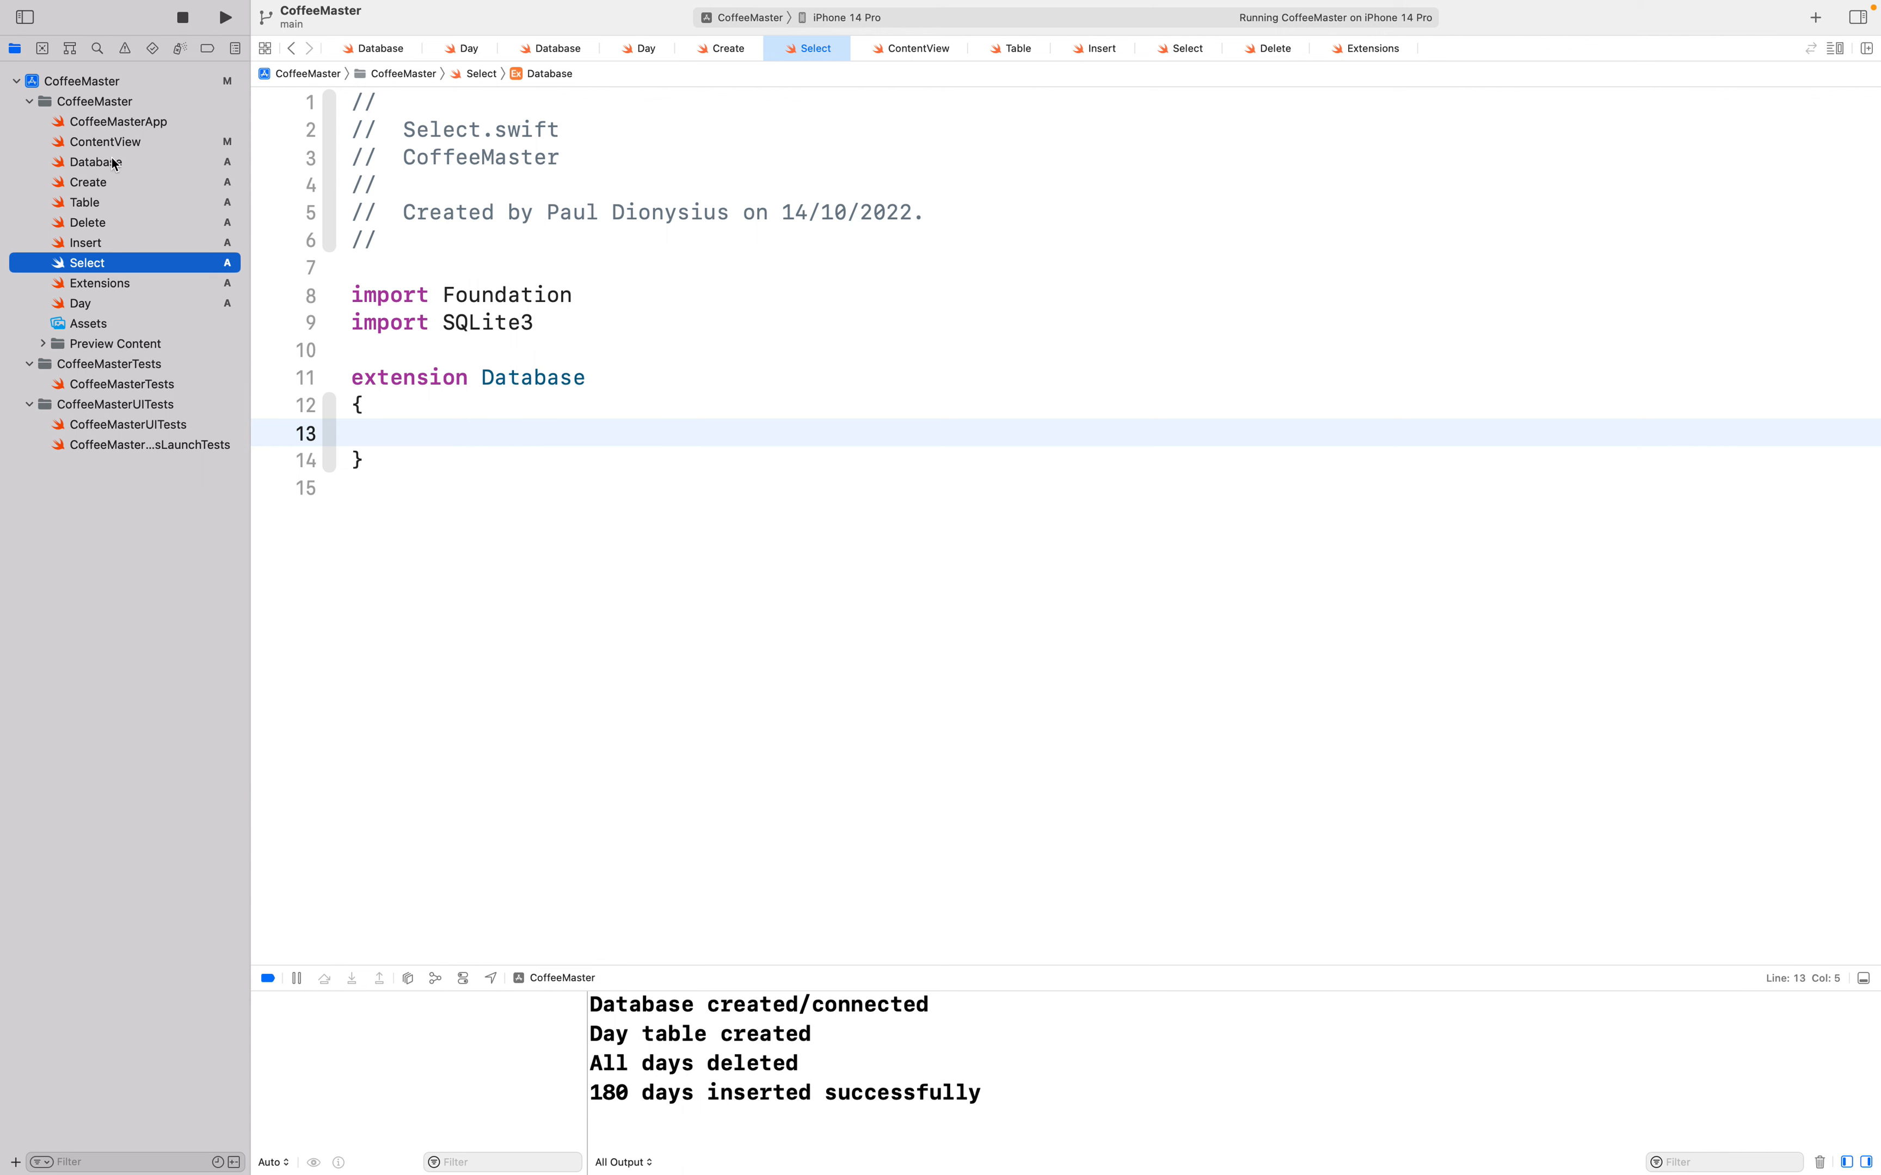
pyautogui.moveTo(114, 164)
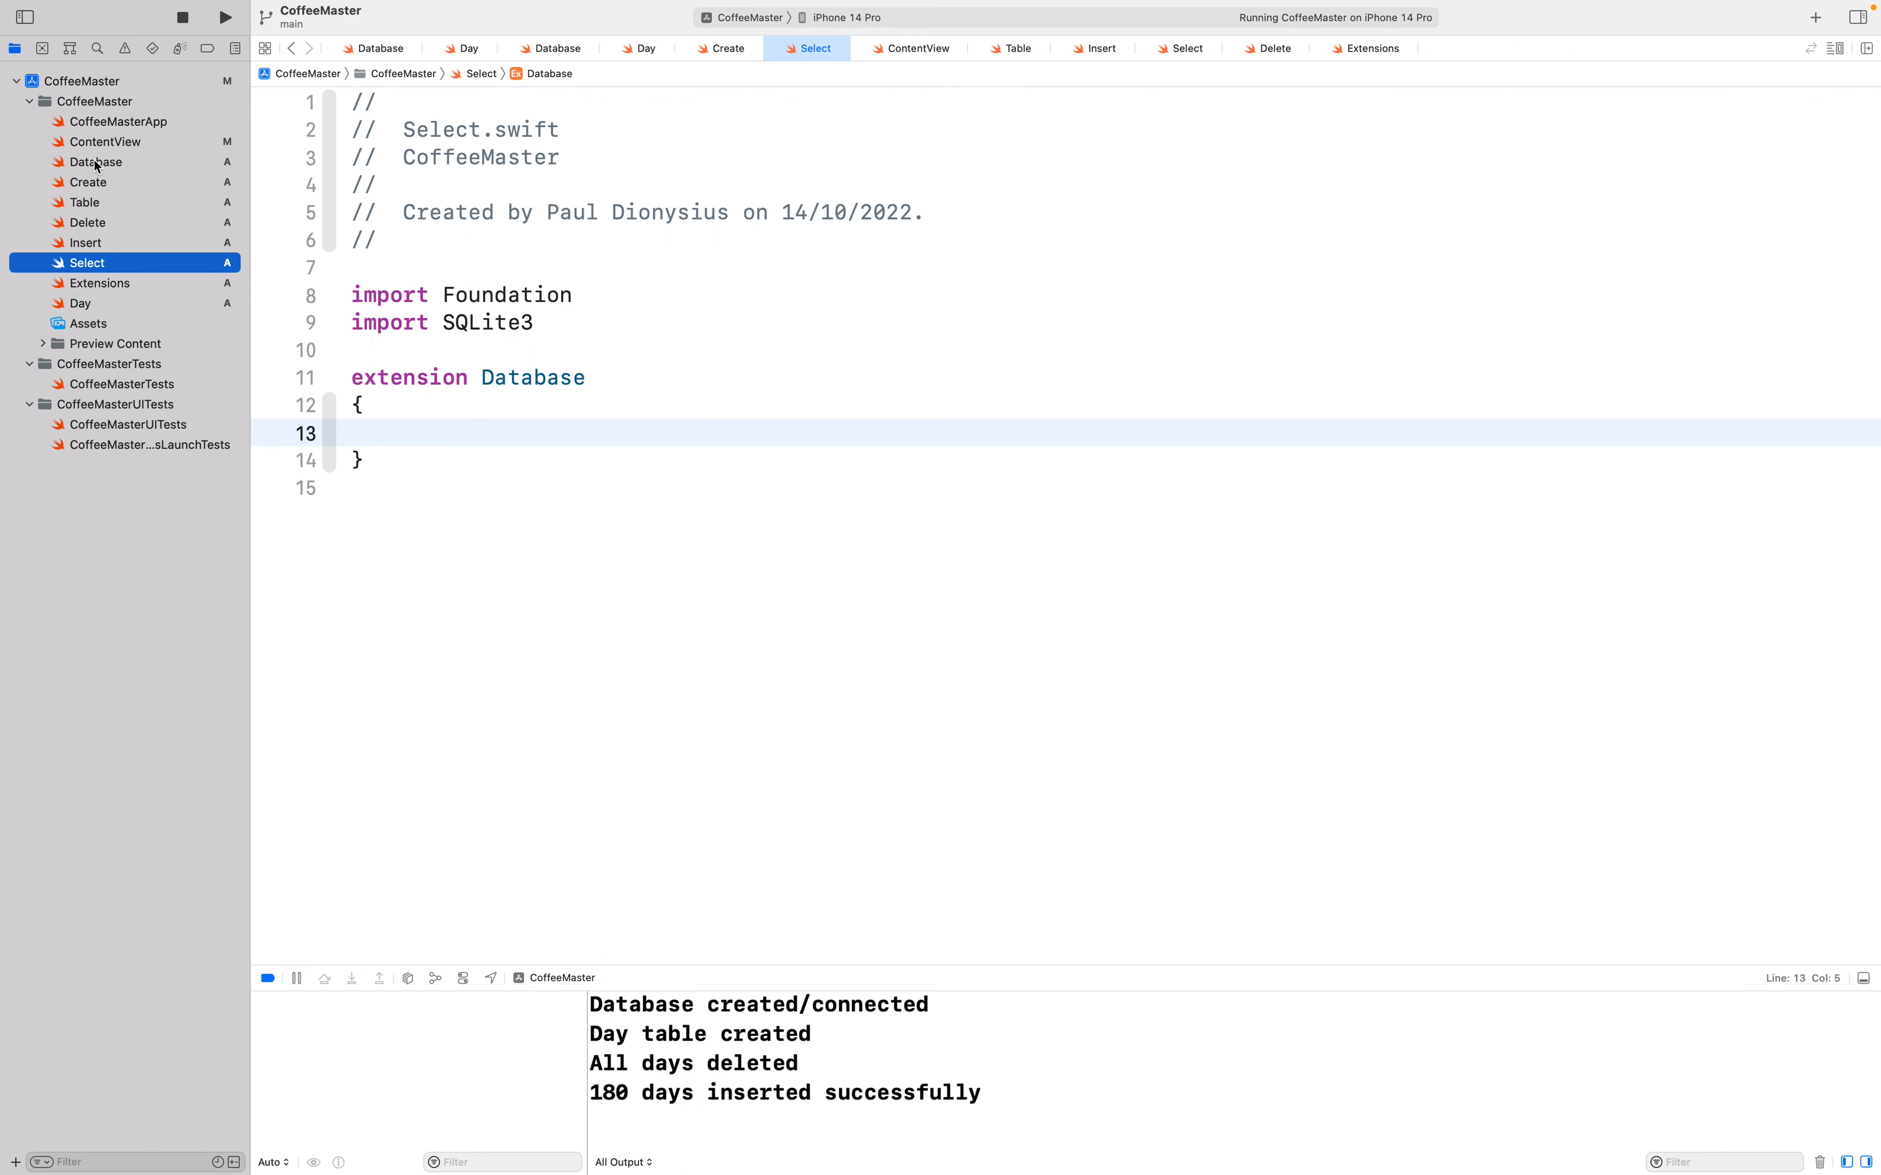
pyautogui.moveTo(107, 193)
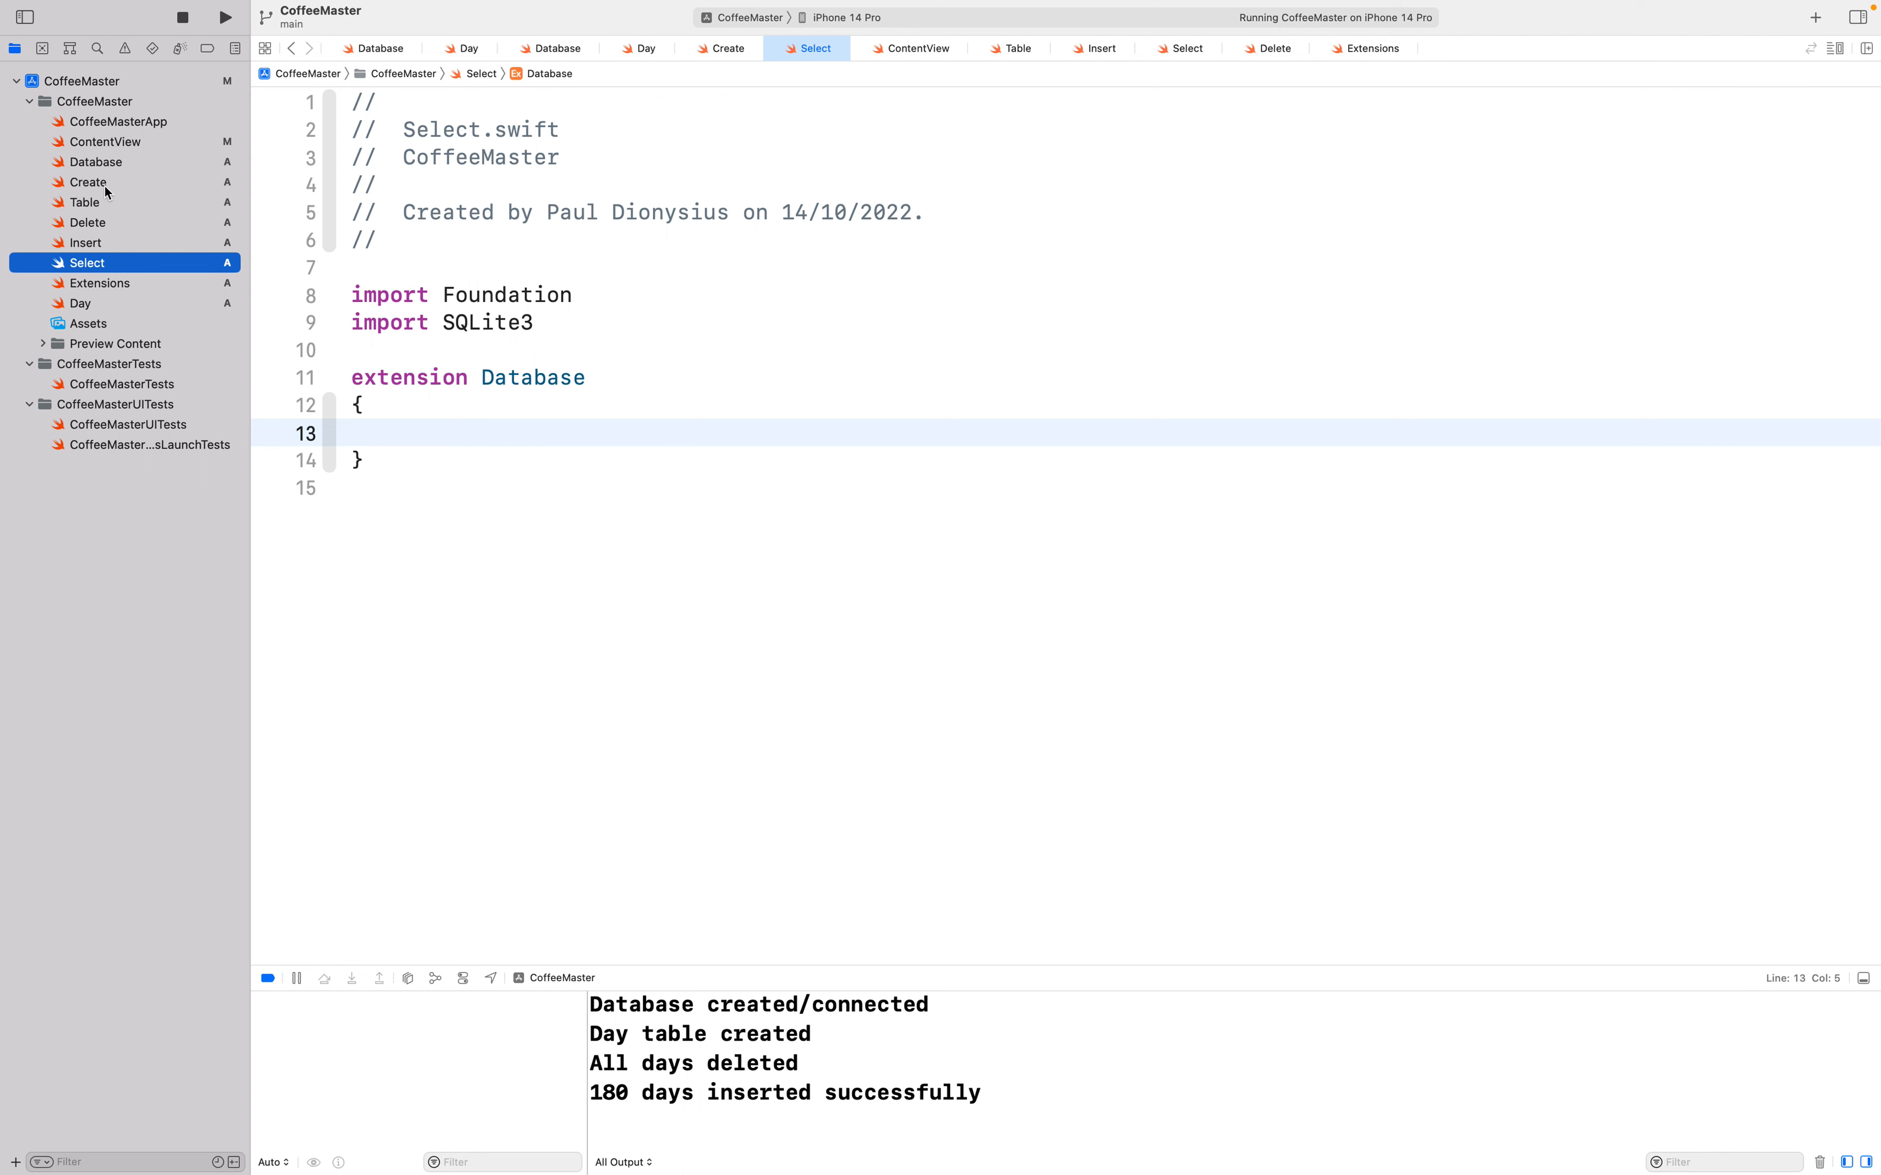
pyautogui.moveTo(111, 190)
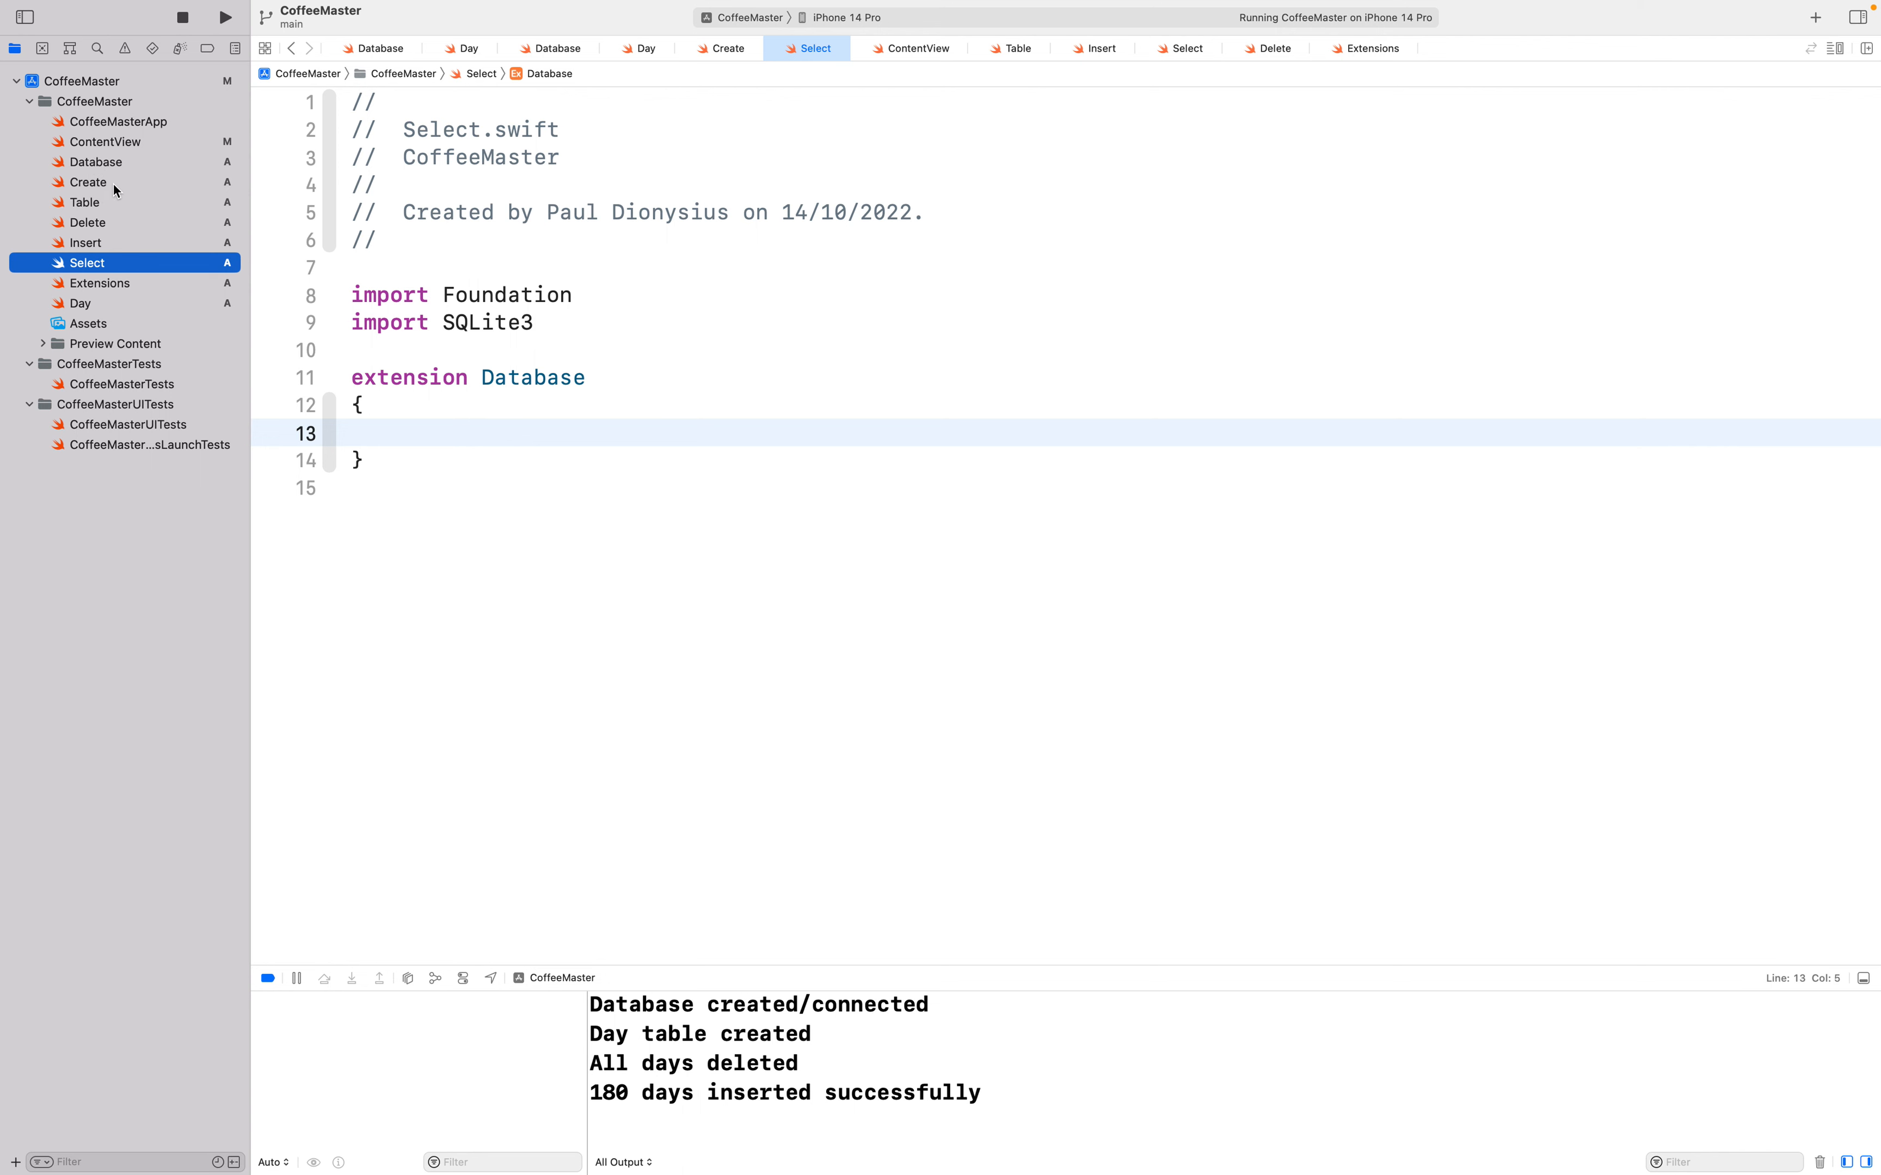
pyautogui.moveTo(933, 1011)
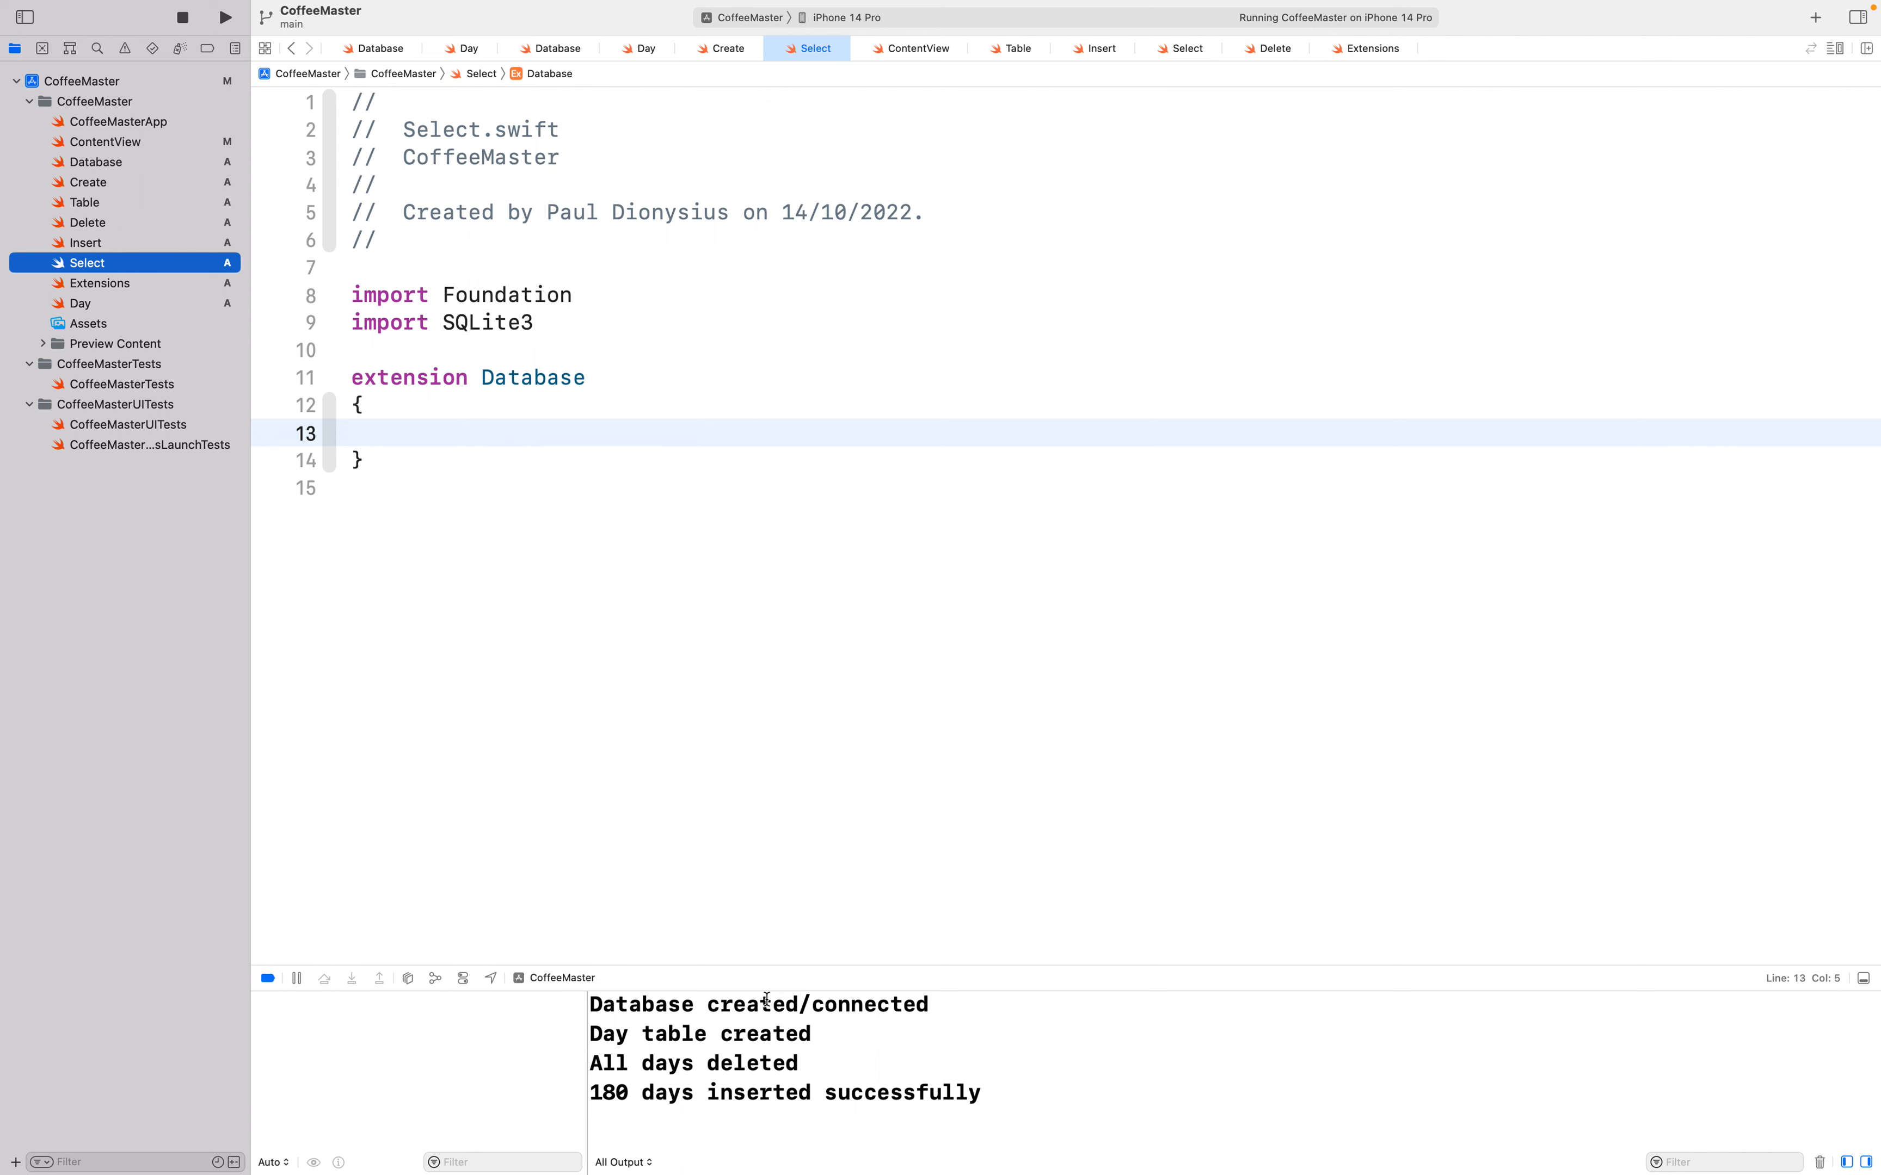
pyautogui.moveTo(82, 219)
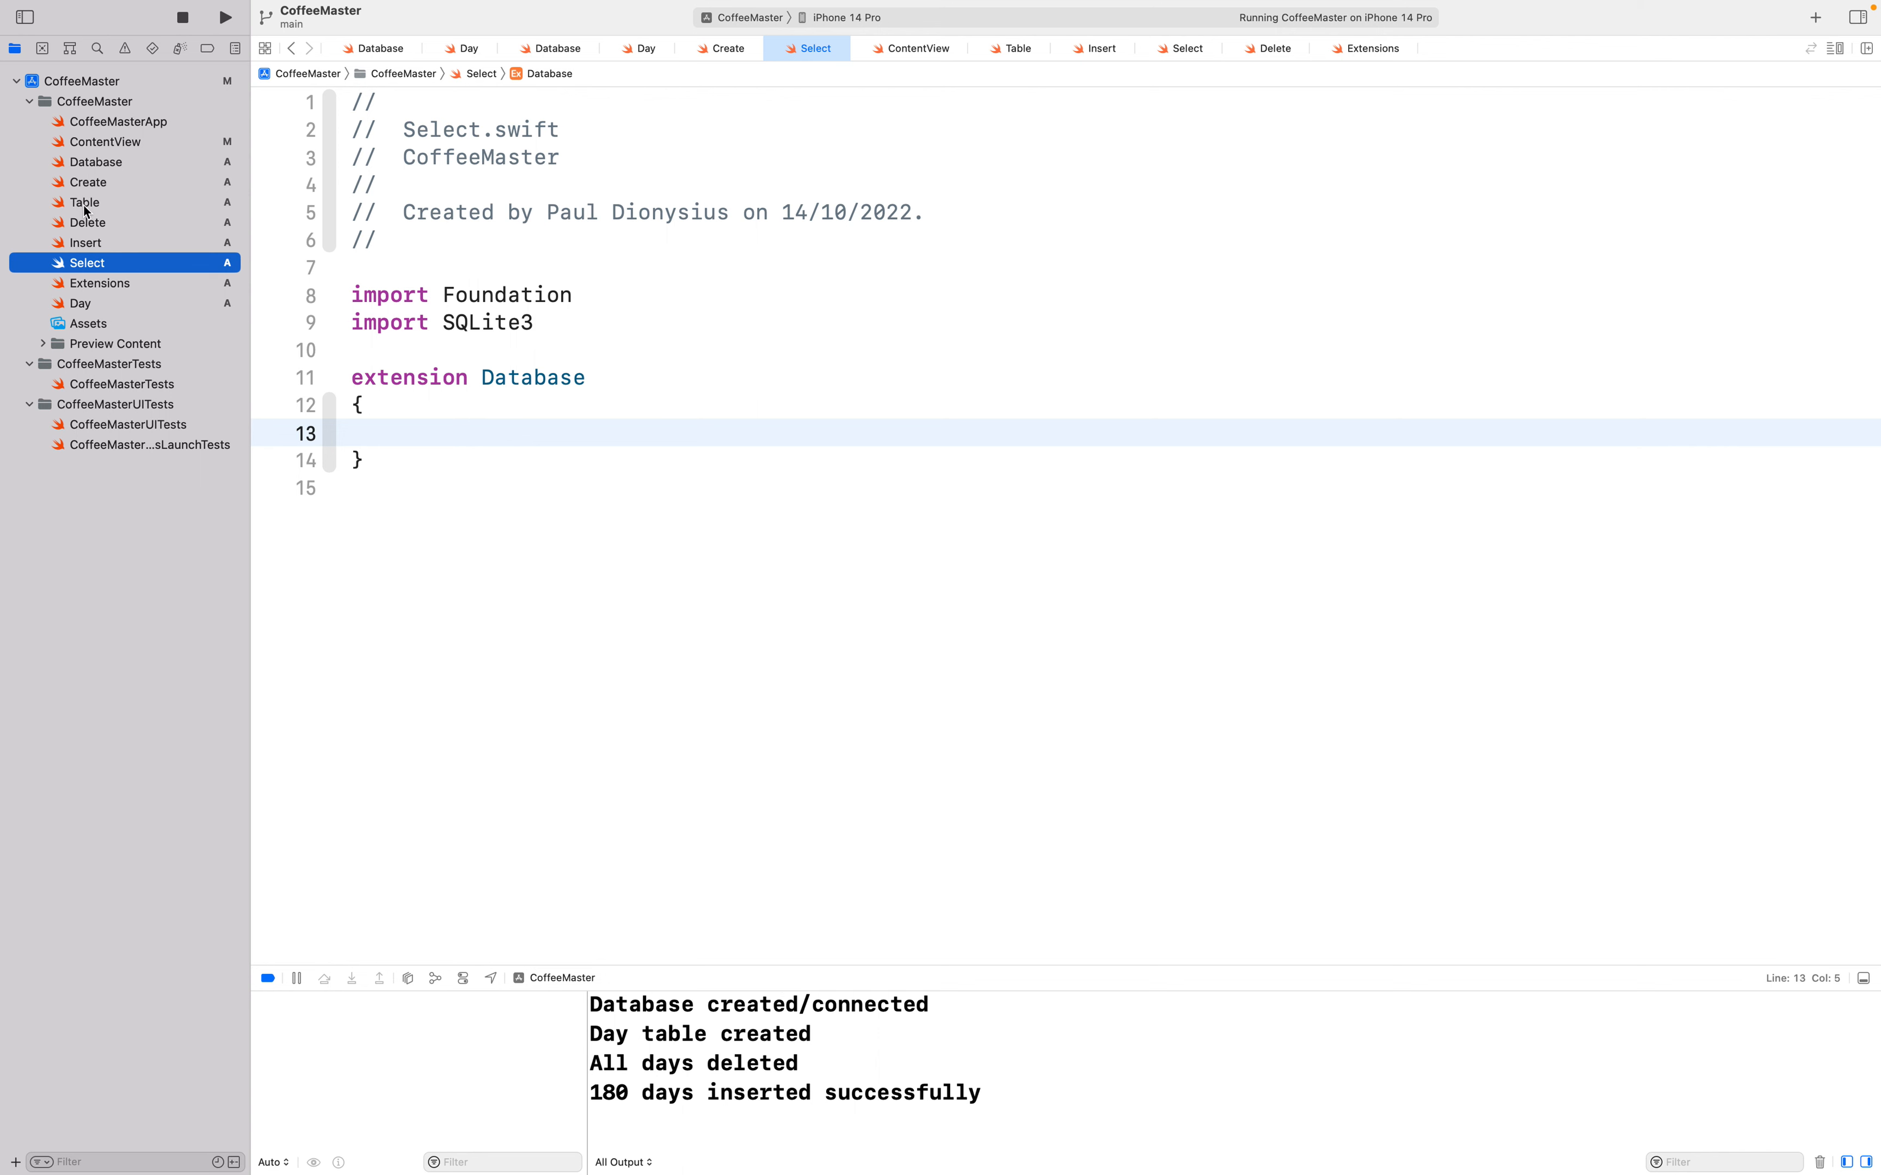
pyautogui.moveTo(105, 212)
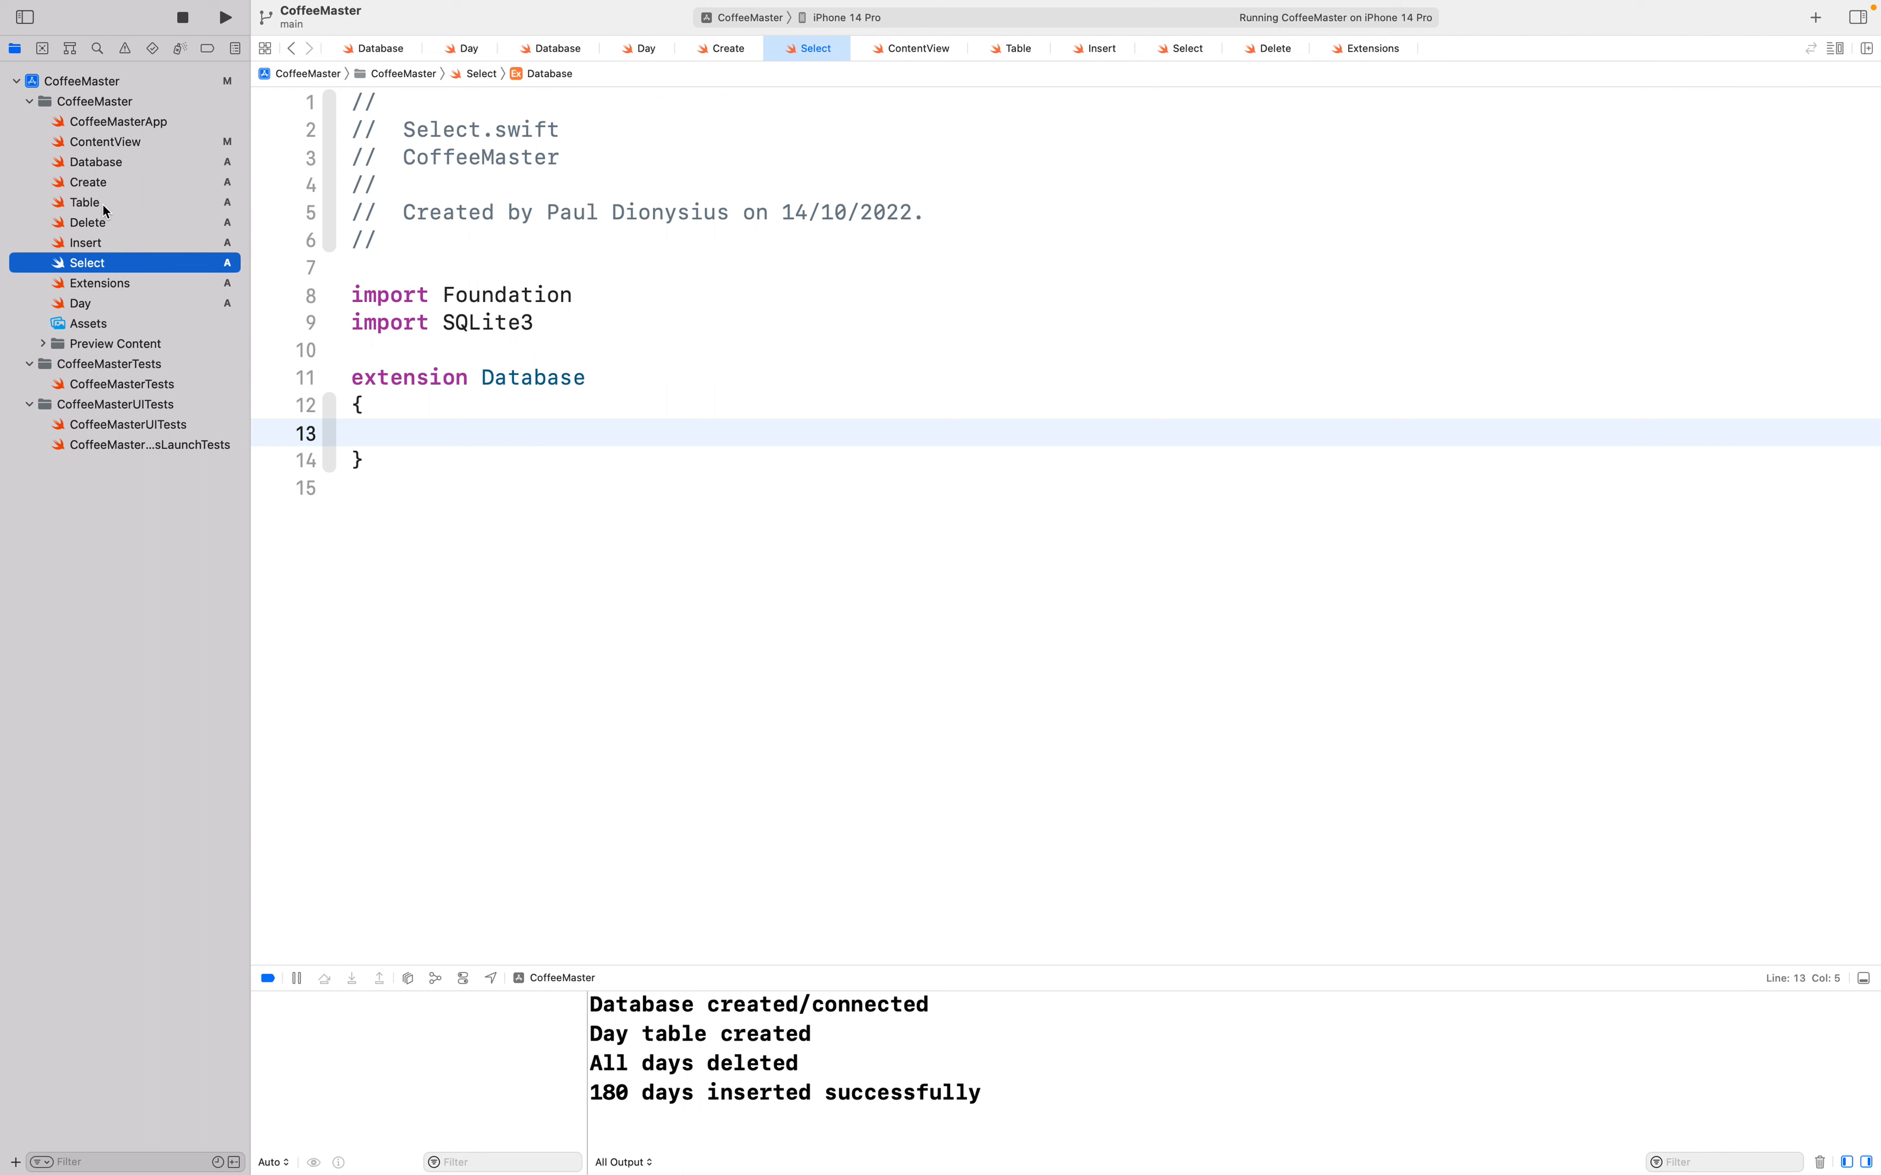
pyautogui.moveTo(113, 228)
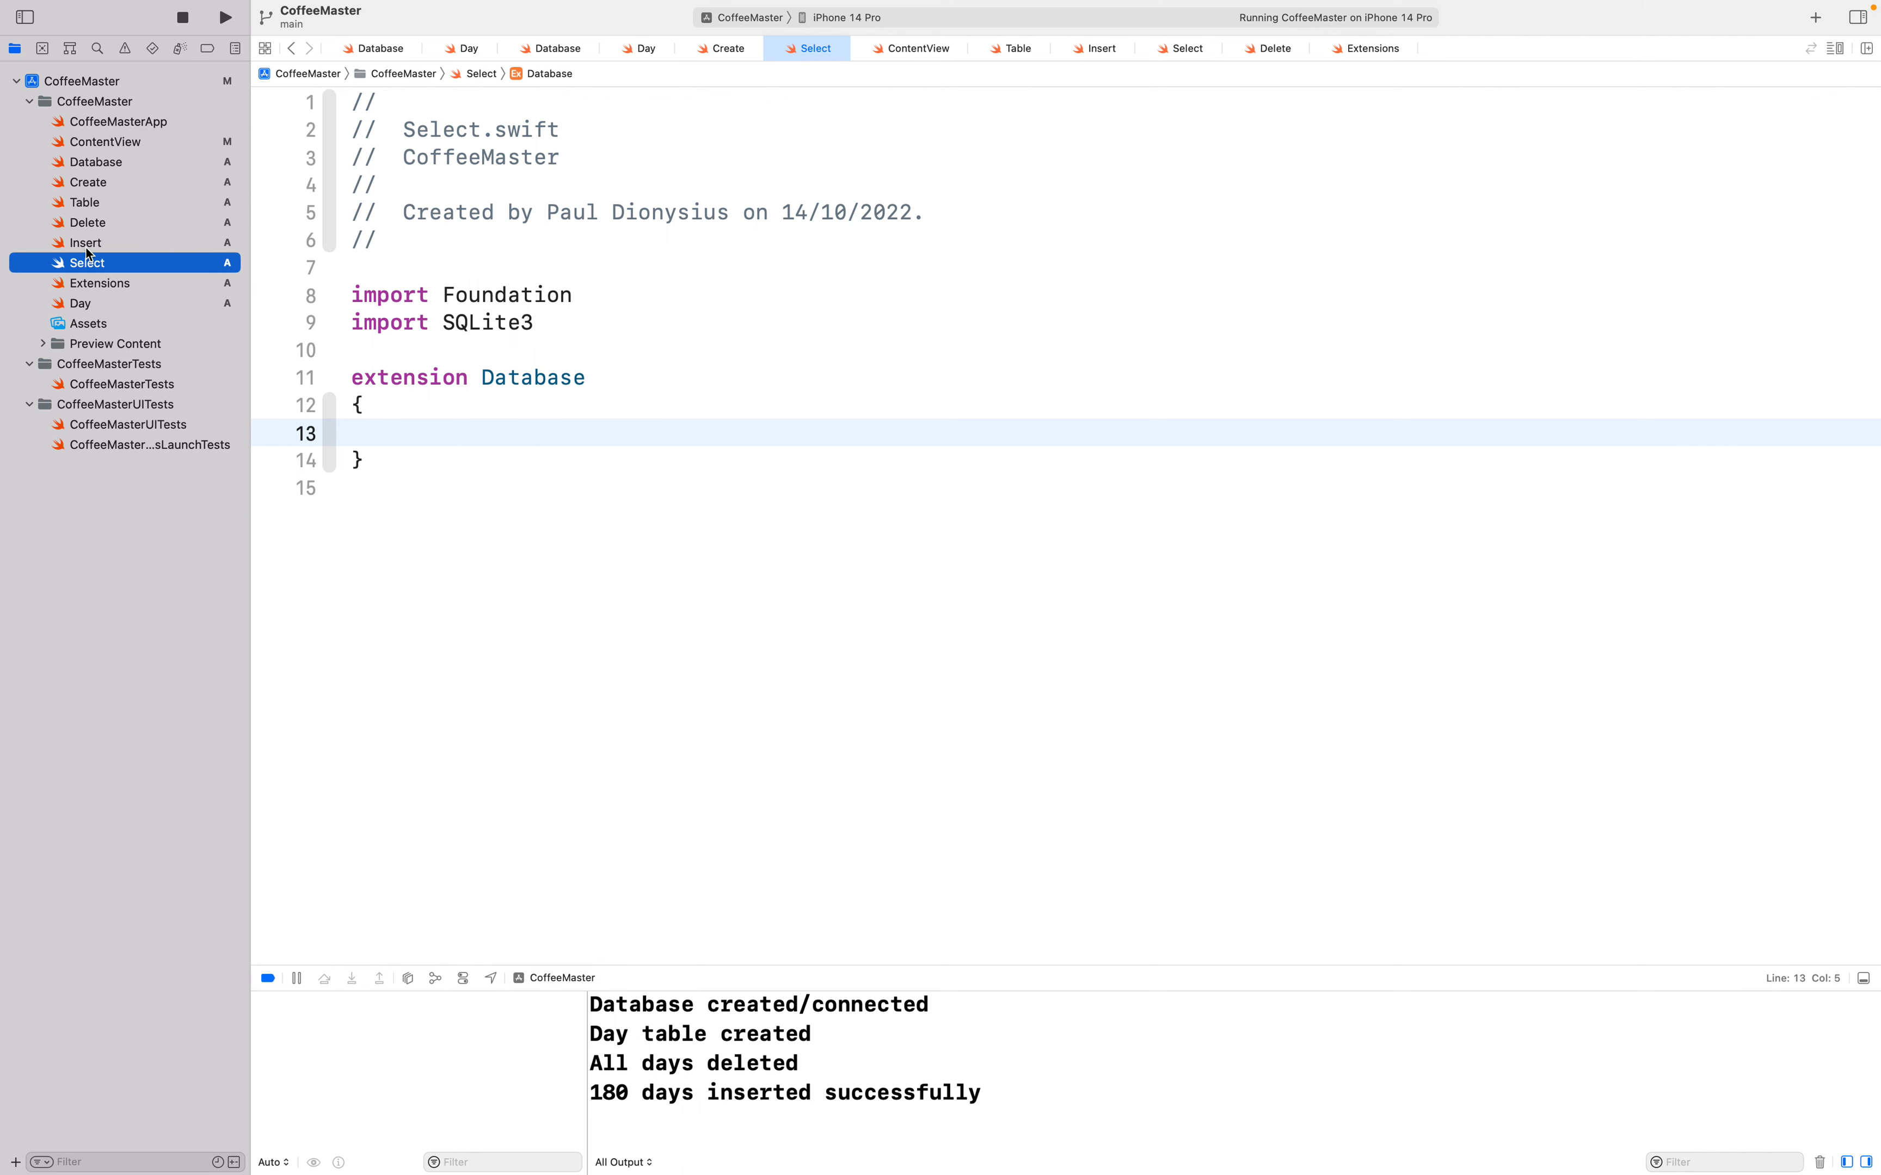
pyautogui.moveTo(106, 222)
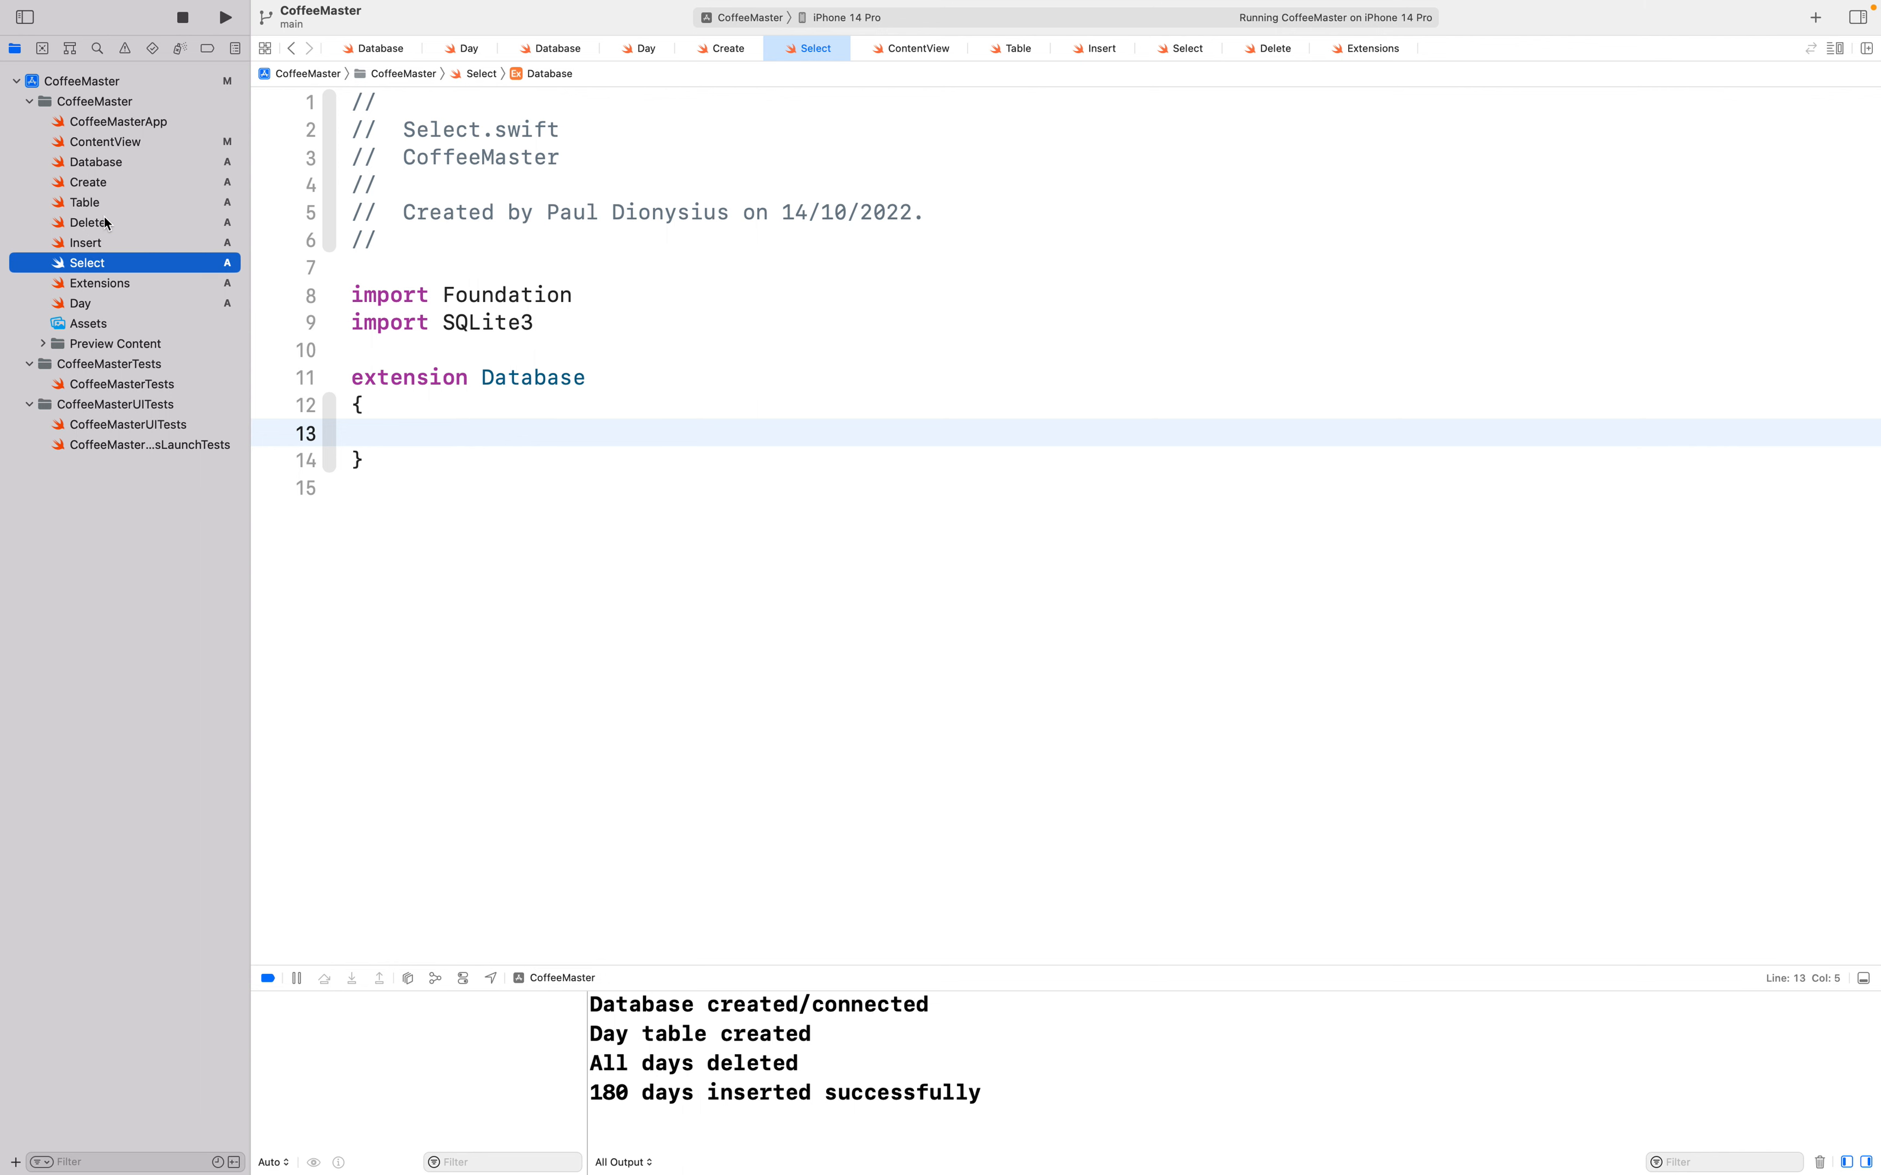
pyautogui.moveTo(110, 242)
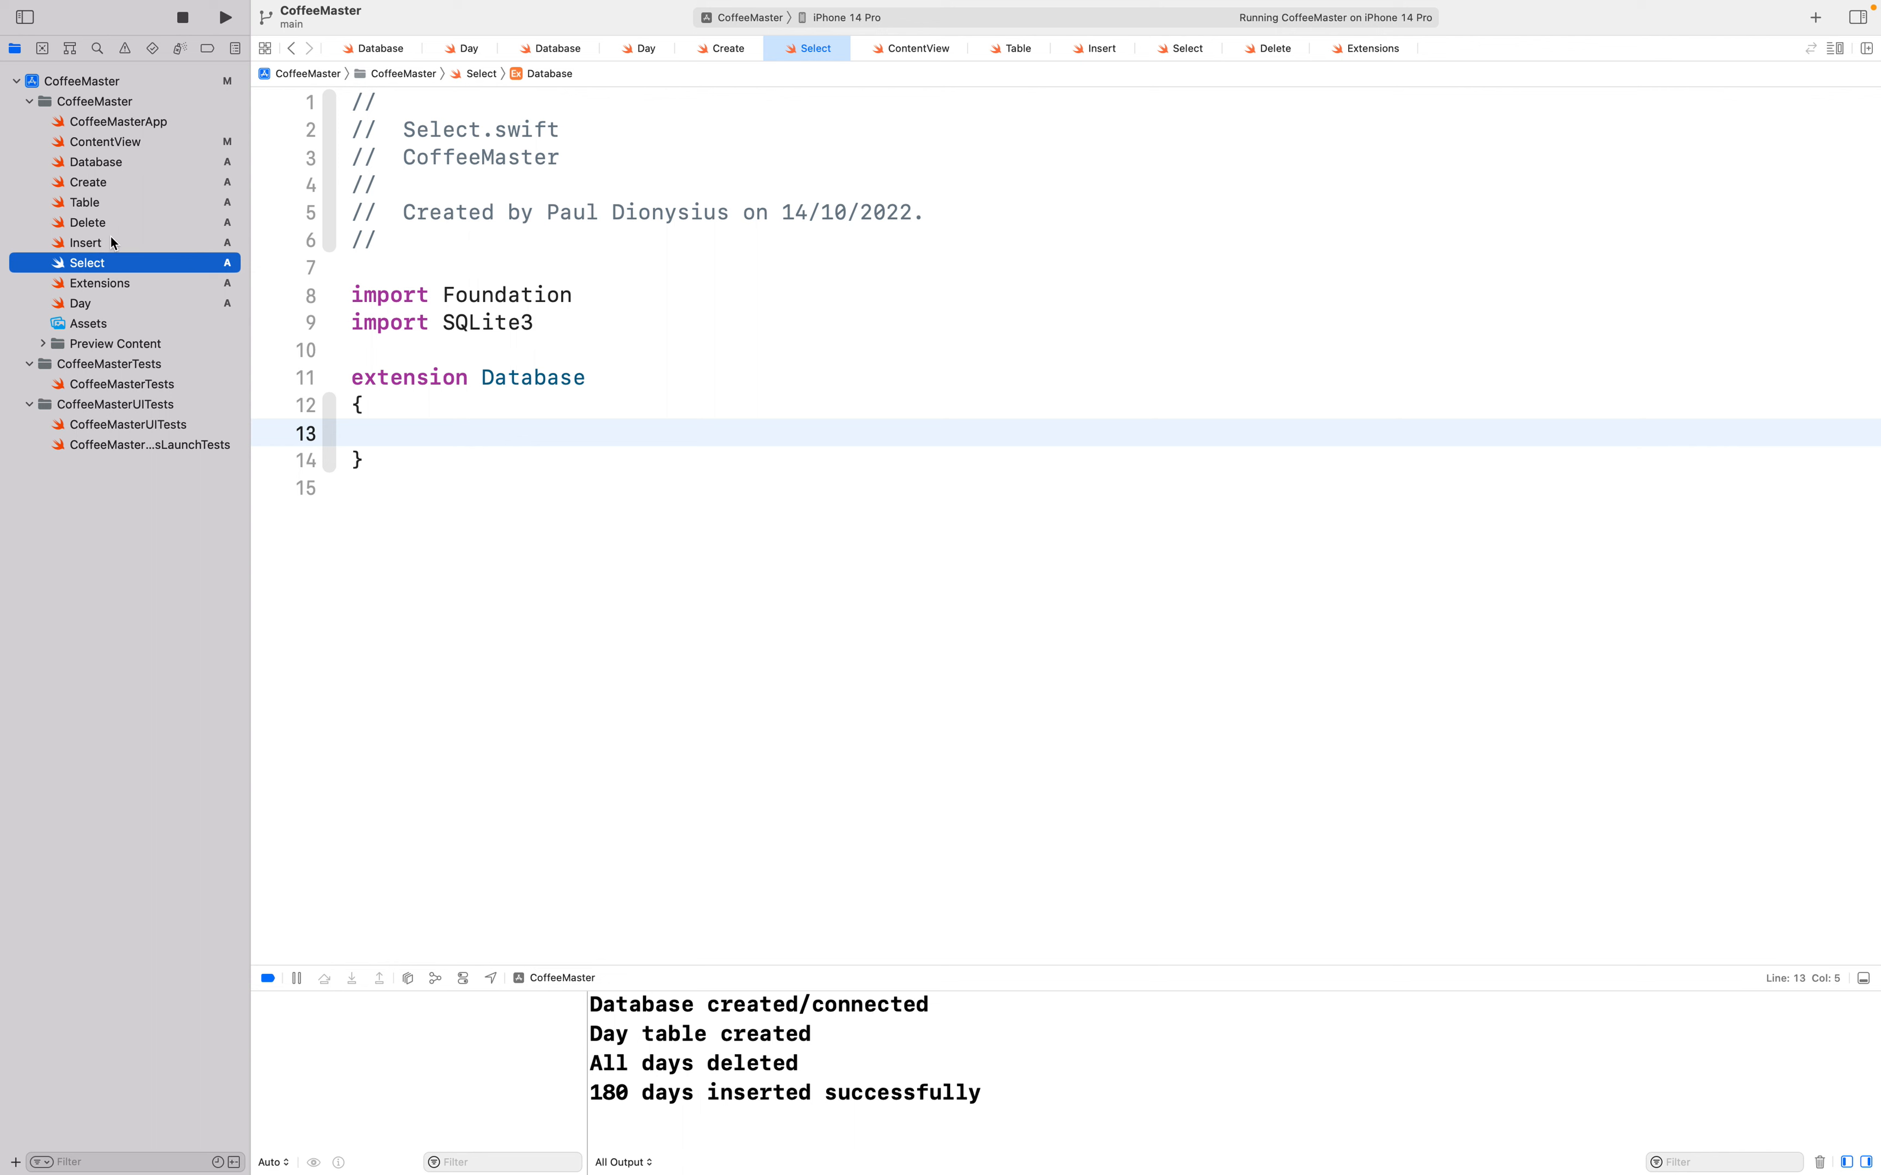
pyautogui.moveTo(84, 244)
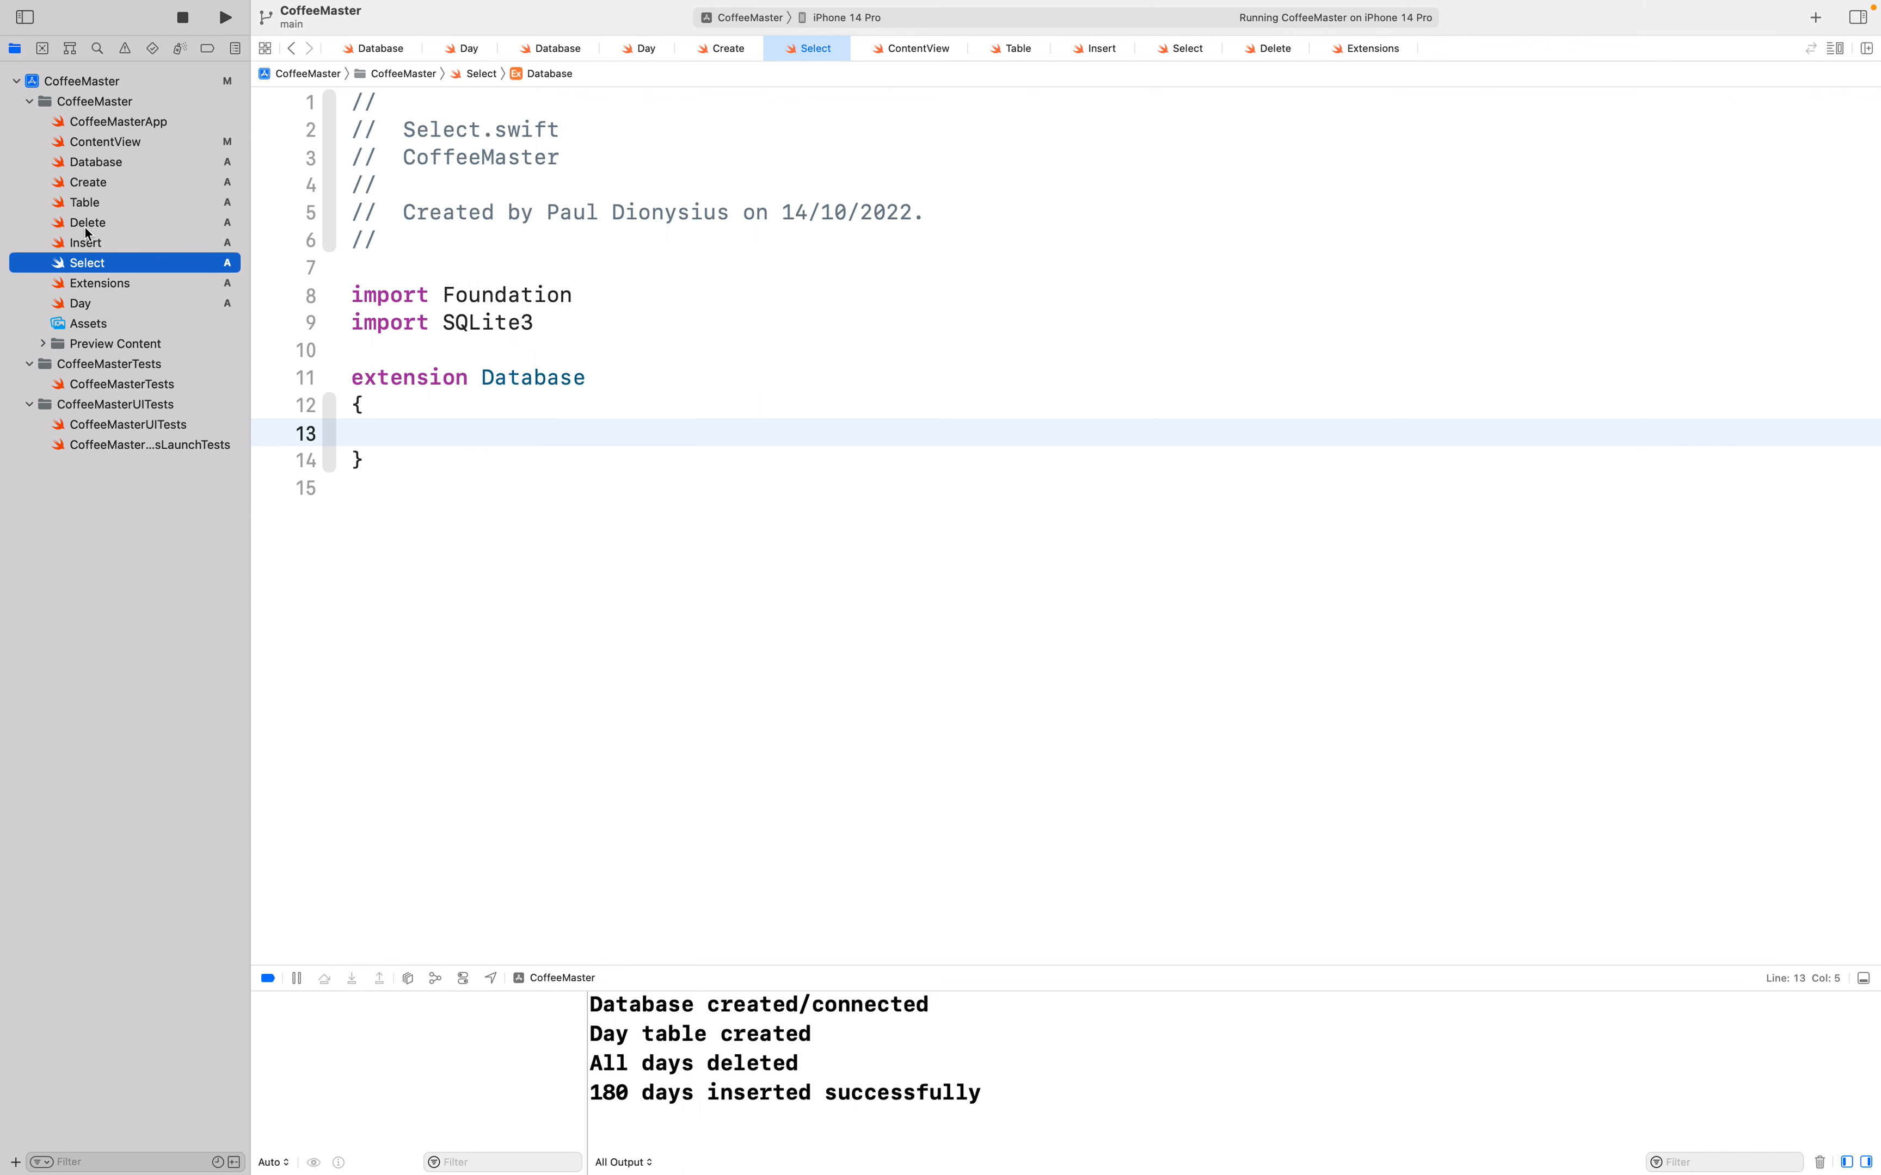
pyautogui.moveTo(249, 333)
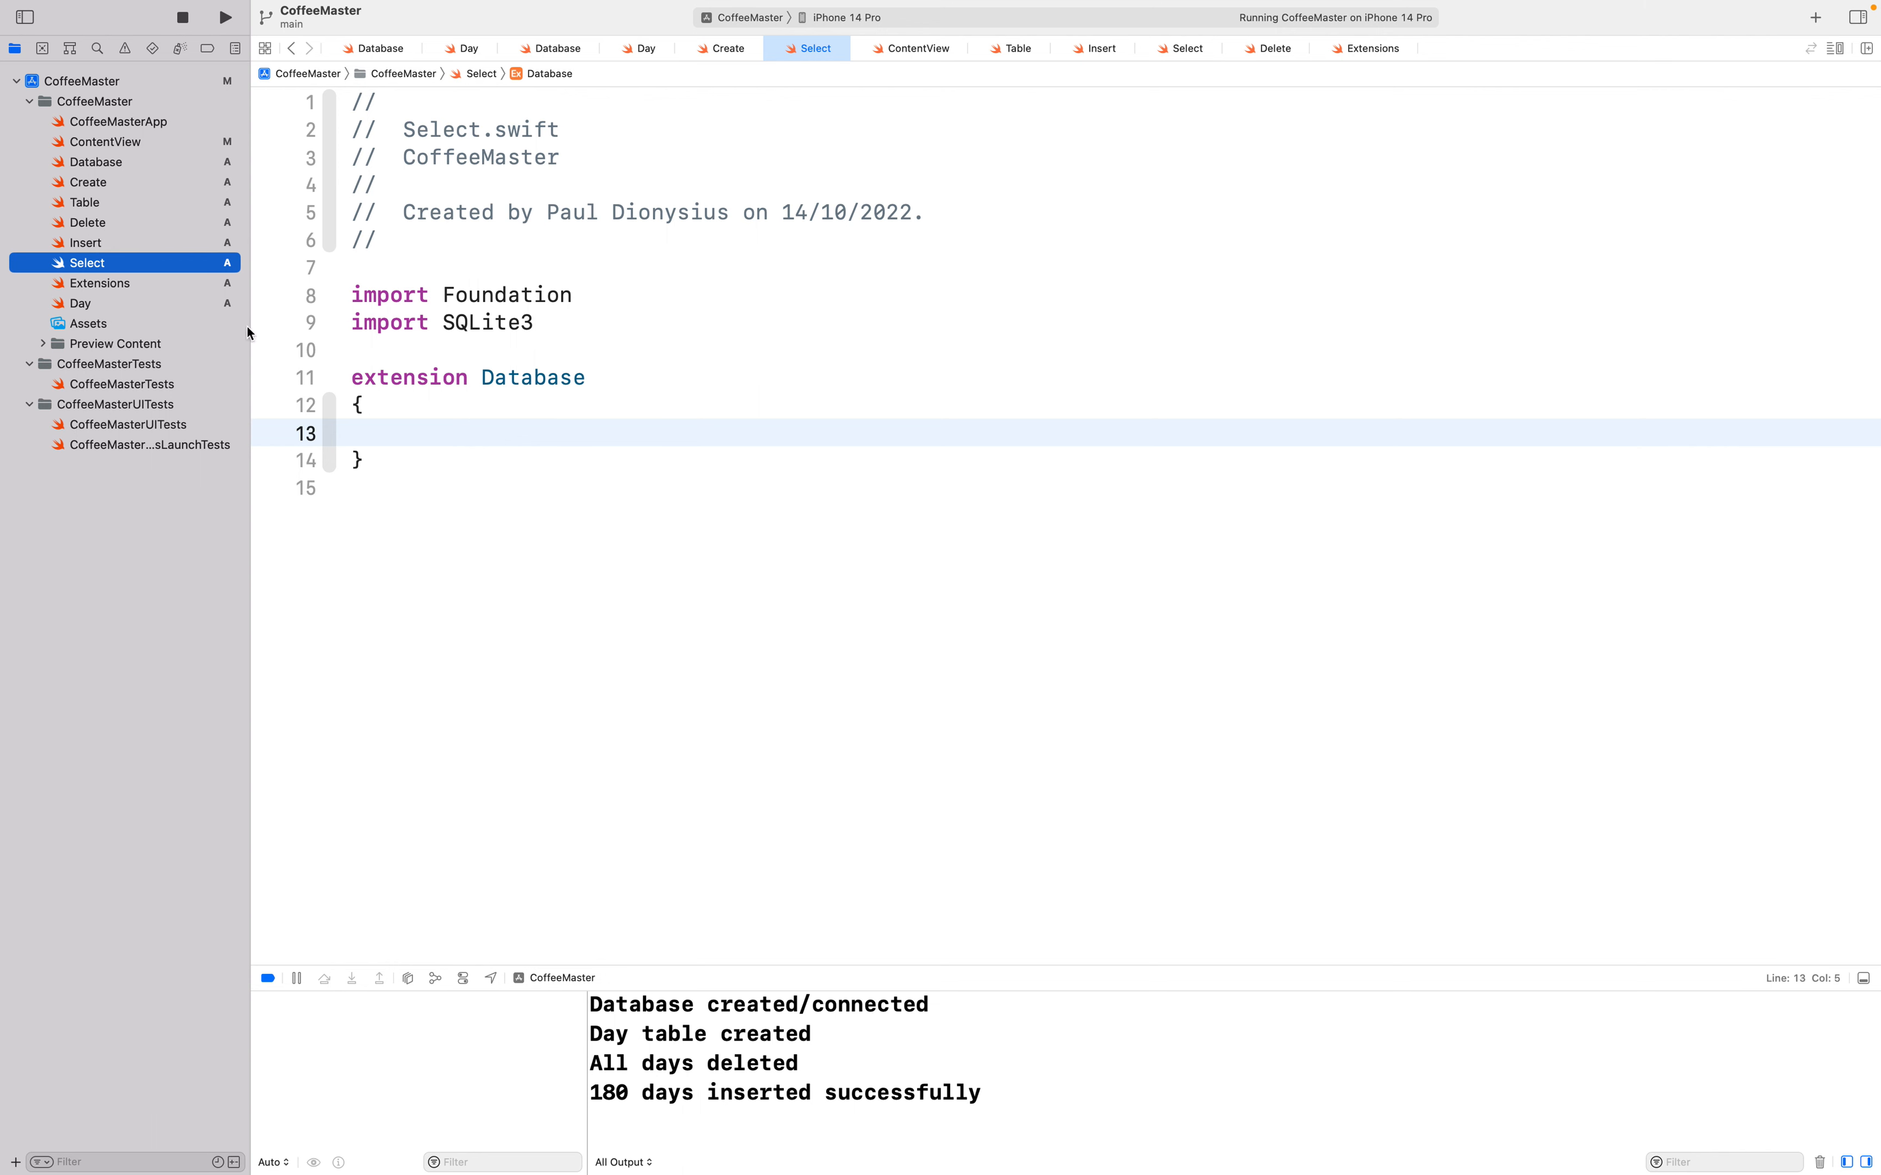
pyautogui.moveTo(786, 1094)
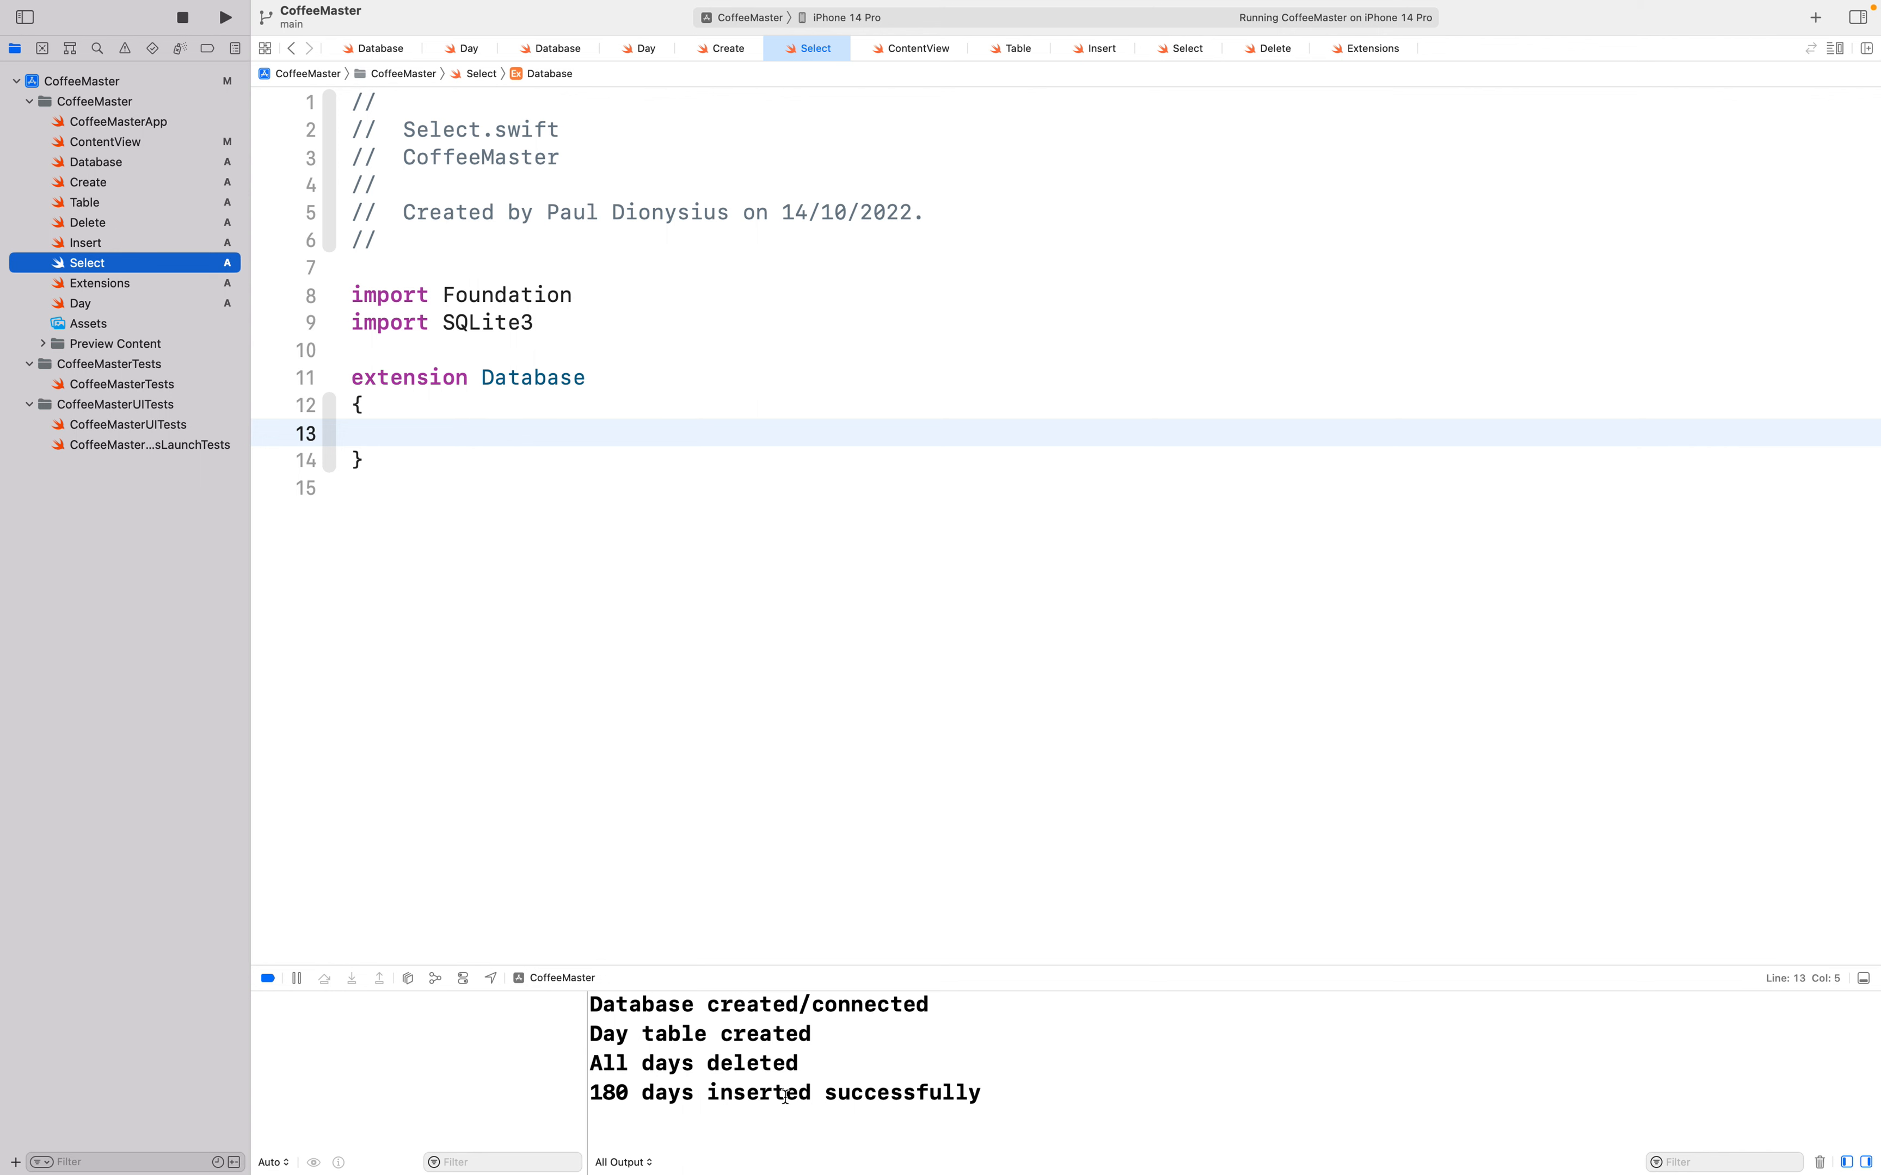
pyautogui.moveTo(127, 275)
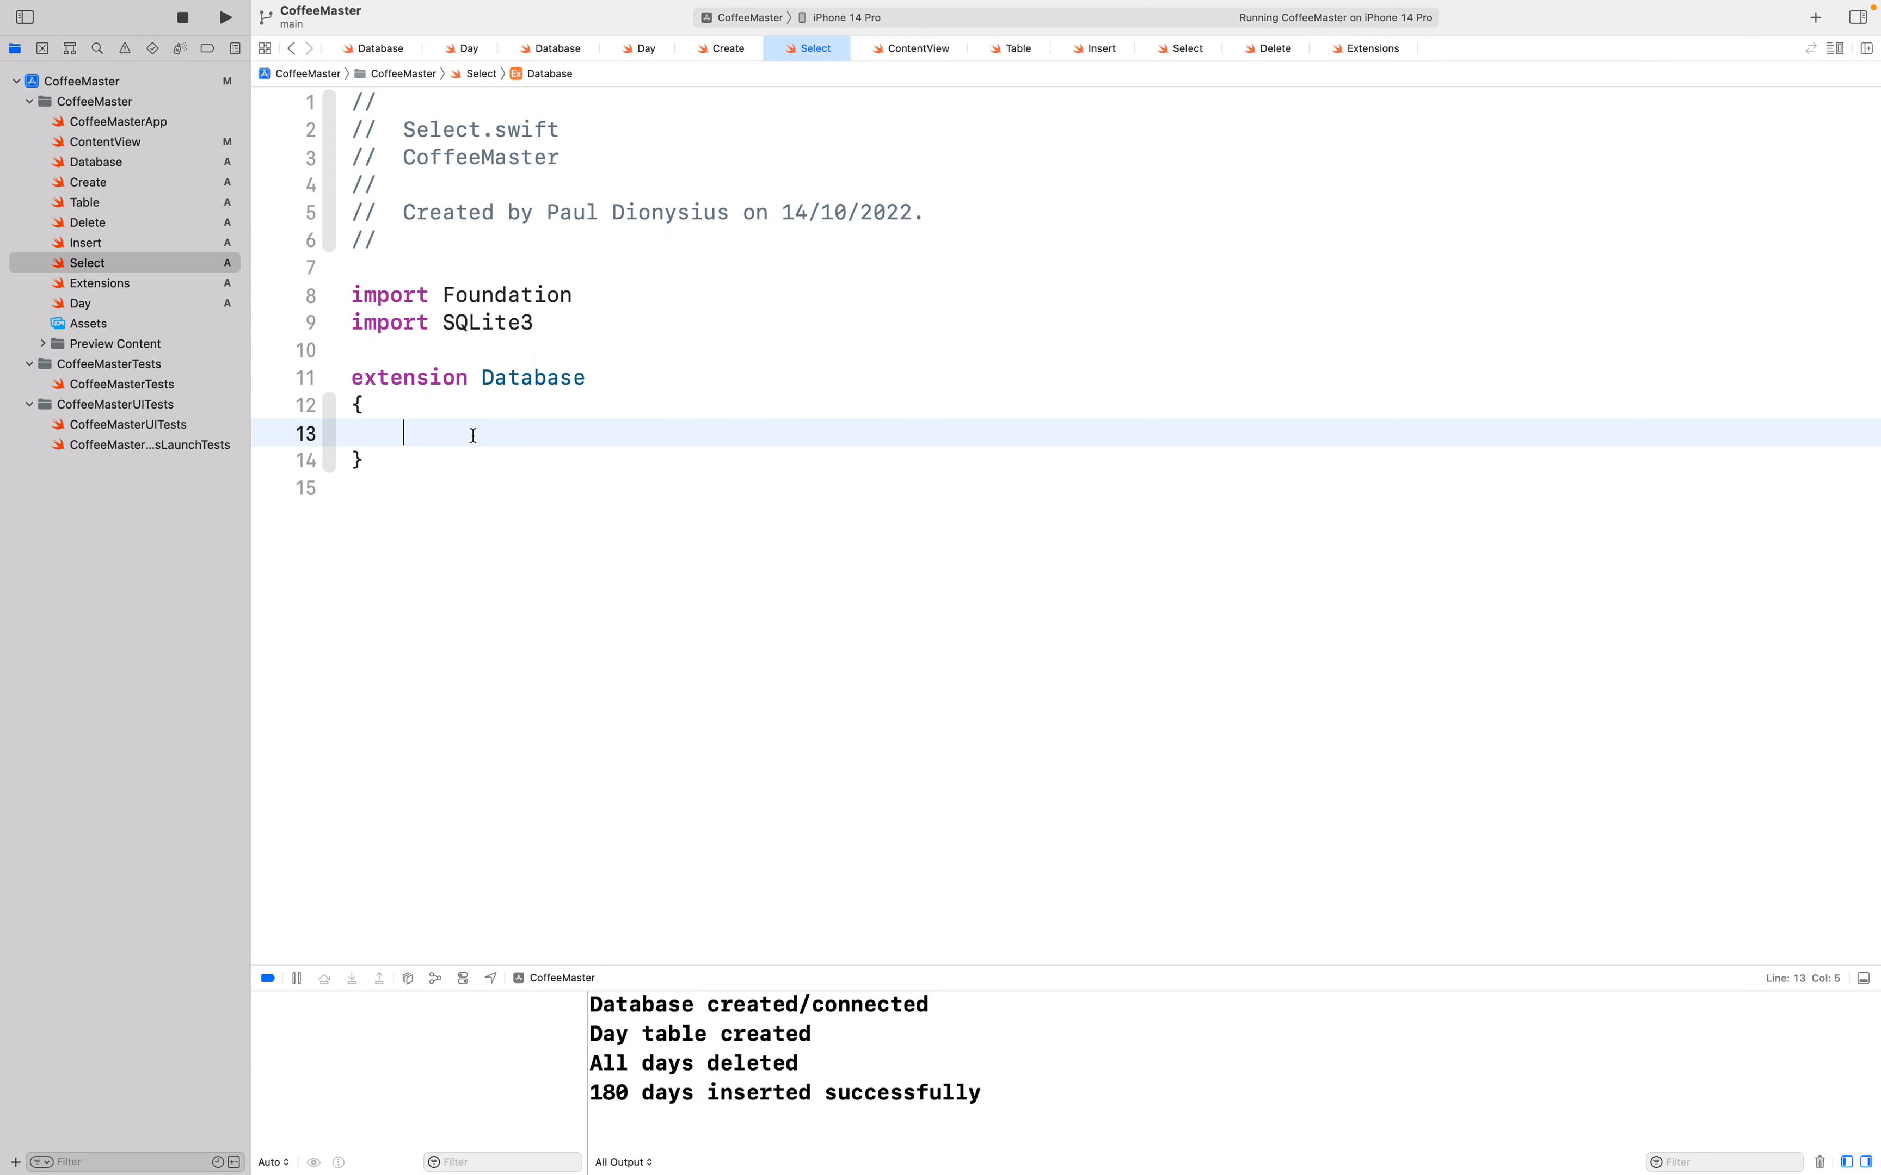
# Step: Declare func futureDays() async -> [Day] with an empty body in the Database extension
pyautogui.write('func')
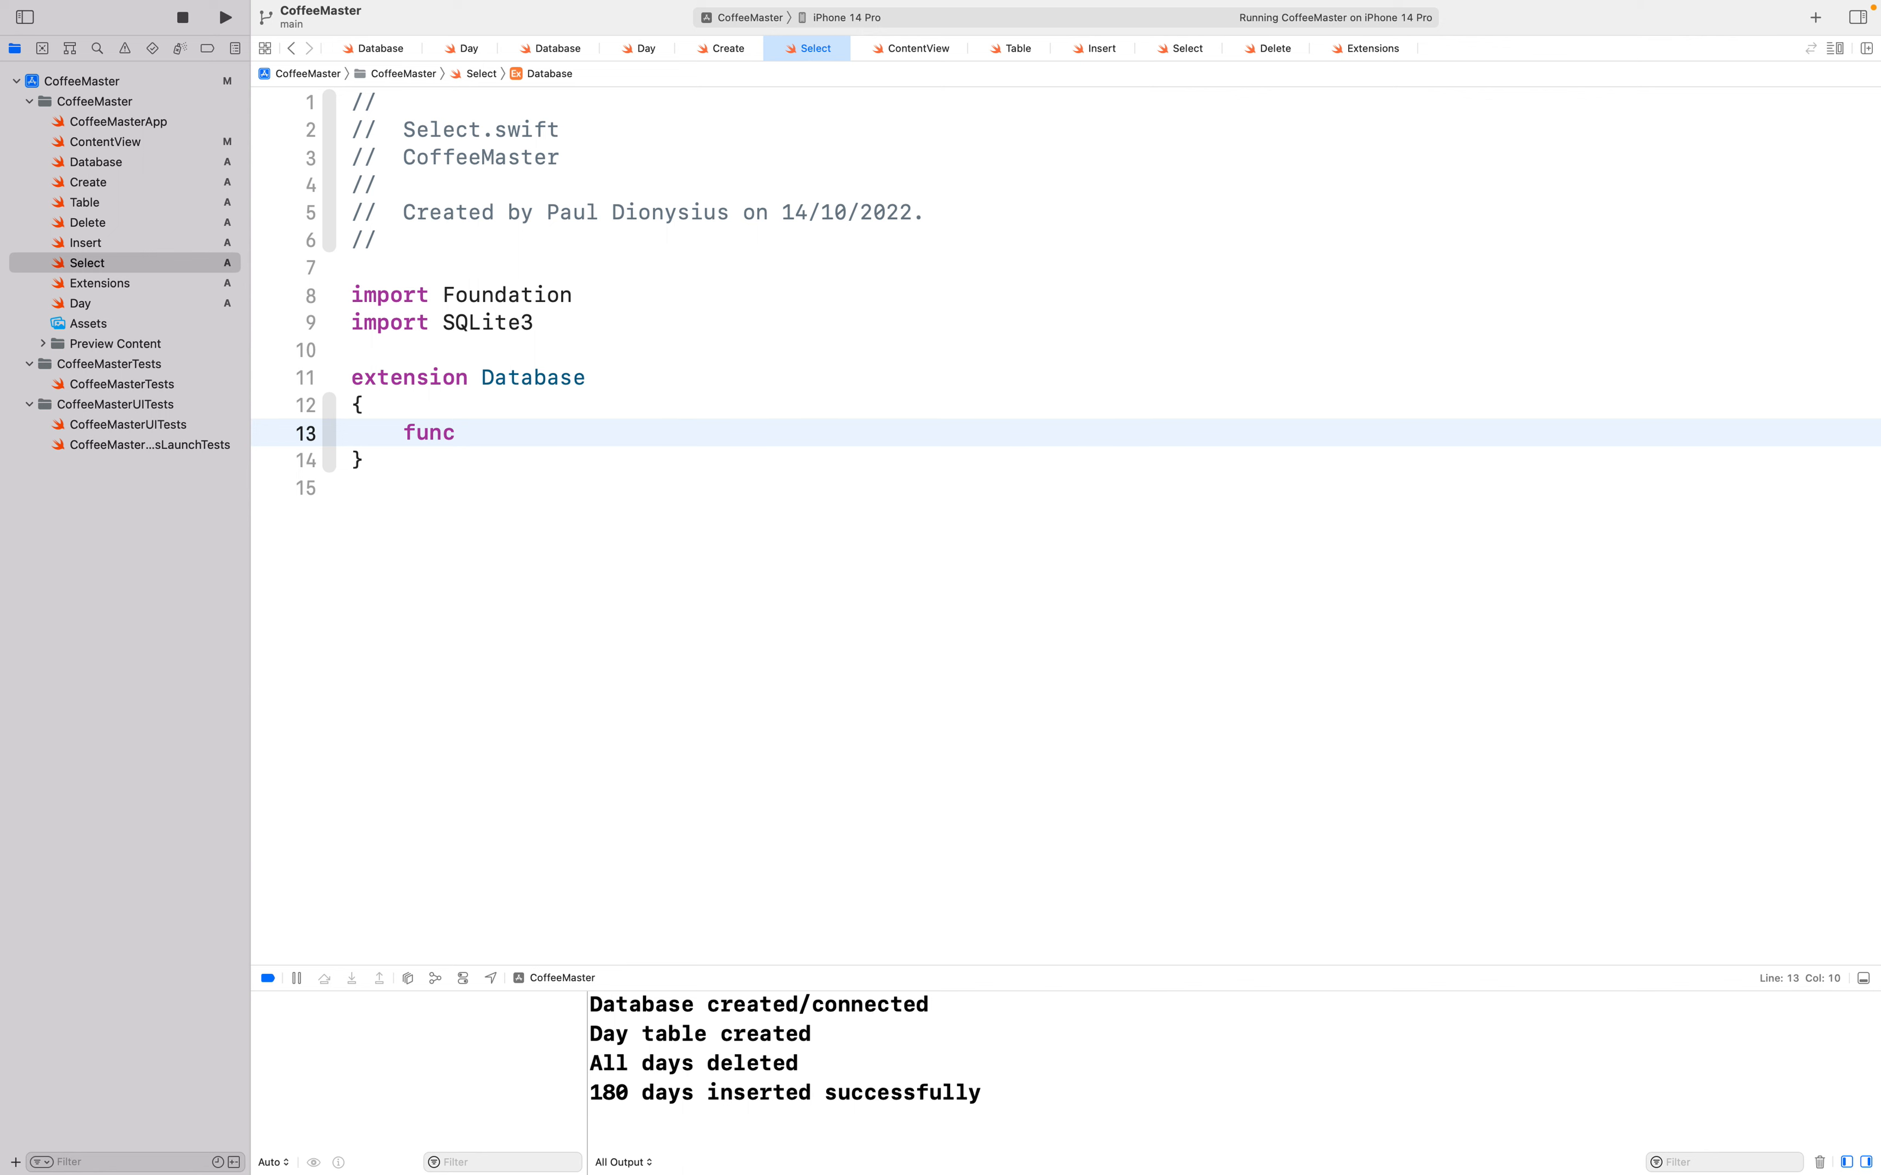
pyautogui.write('f')
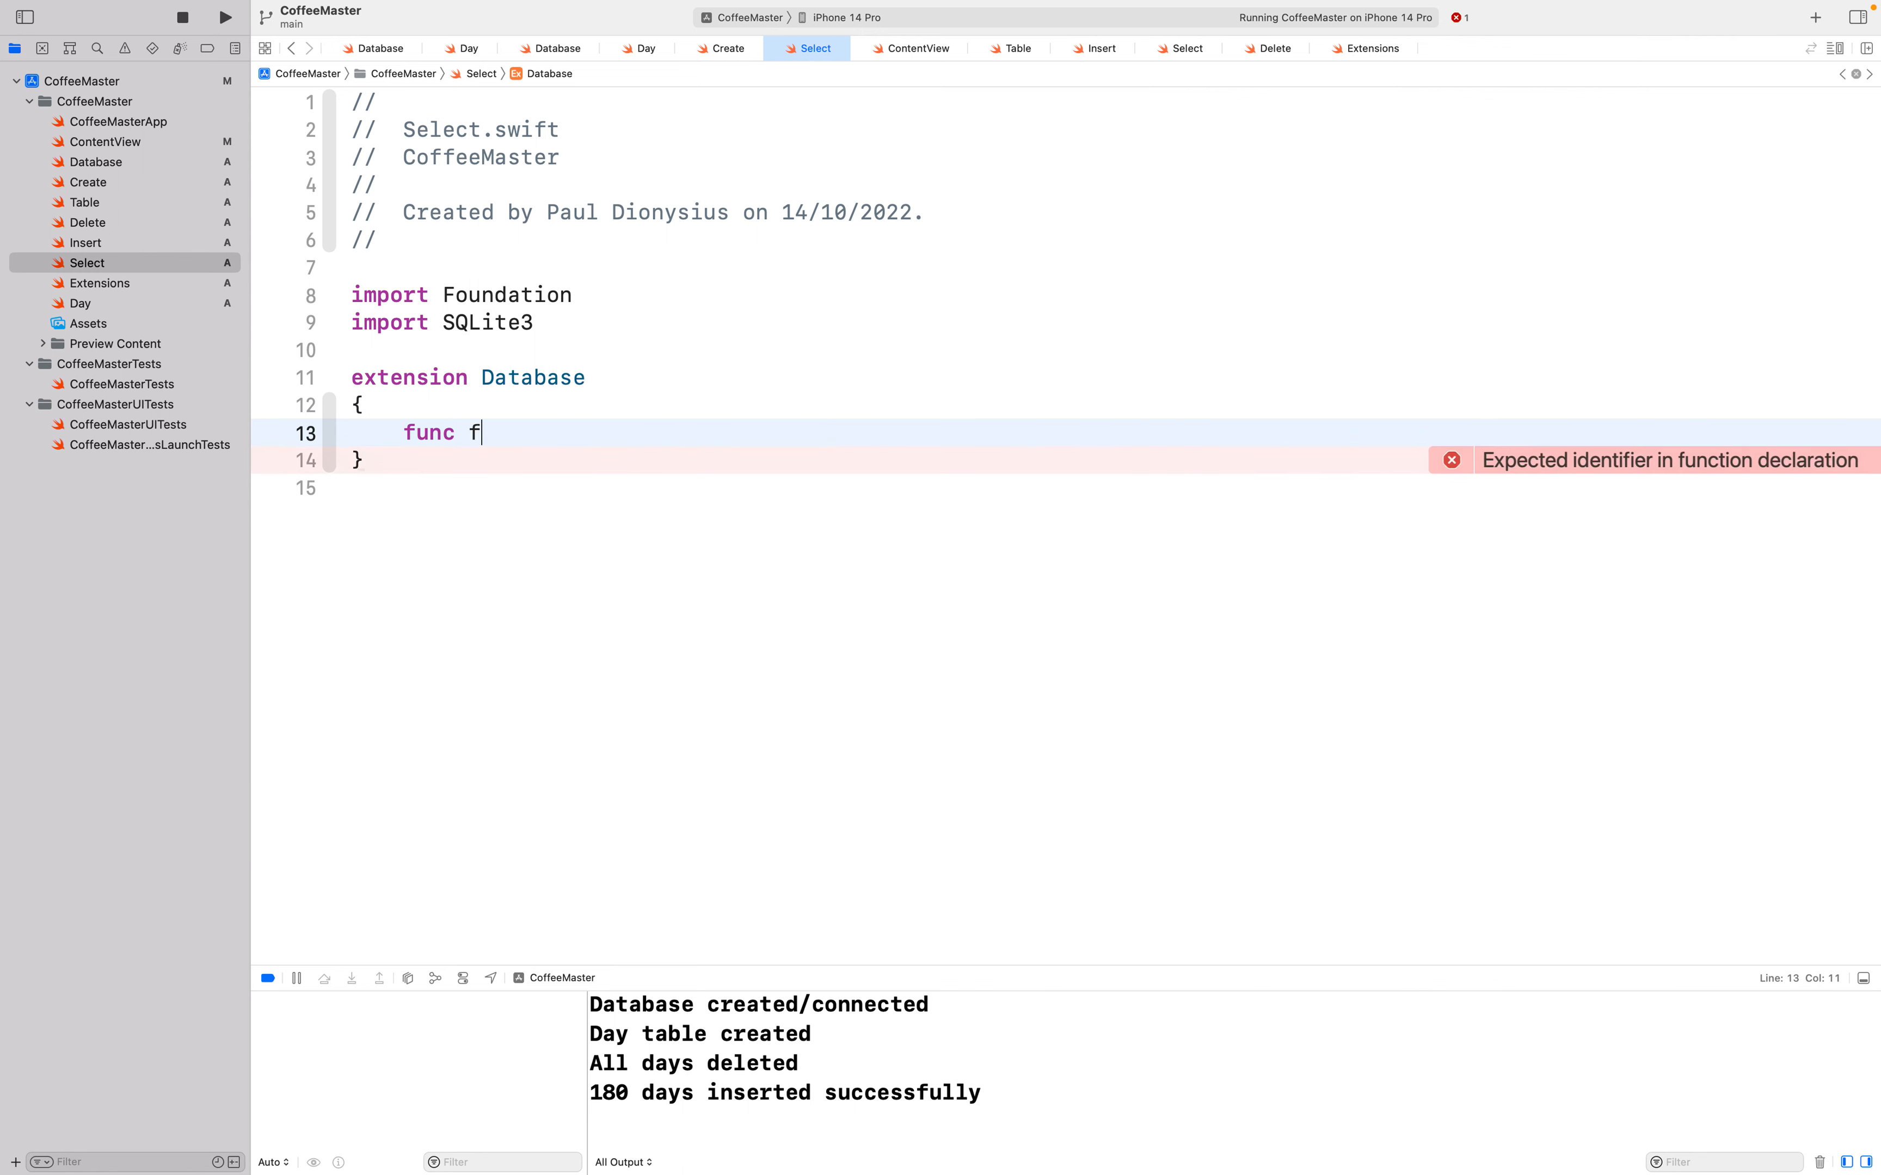
pyautogui.write('utureDays')
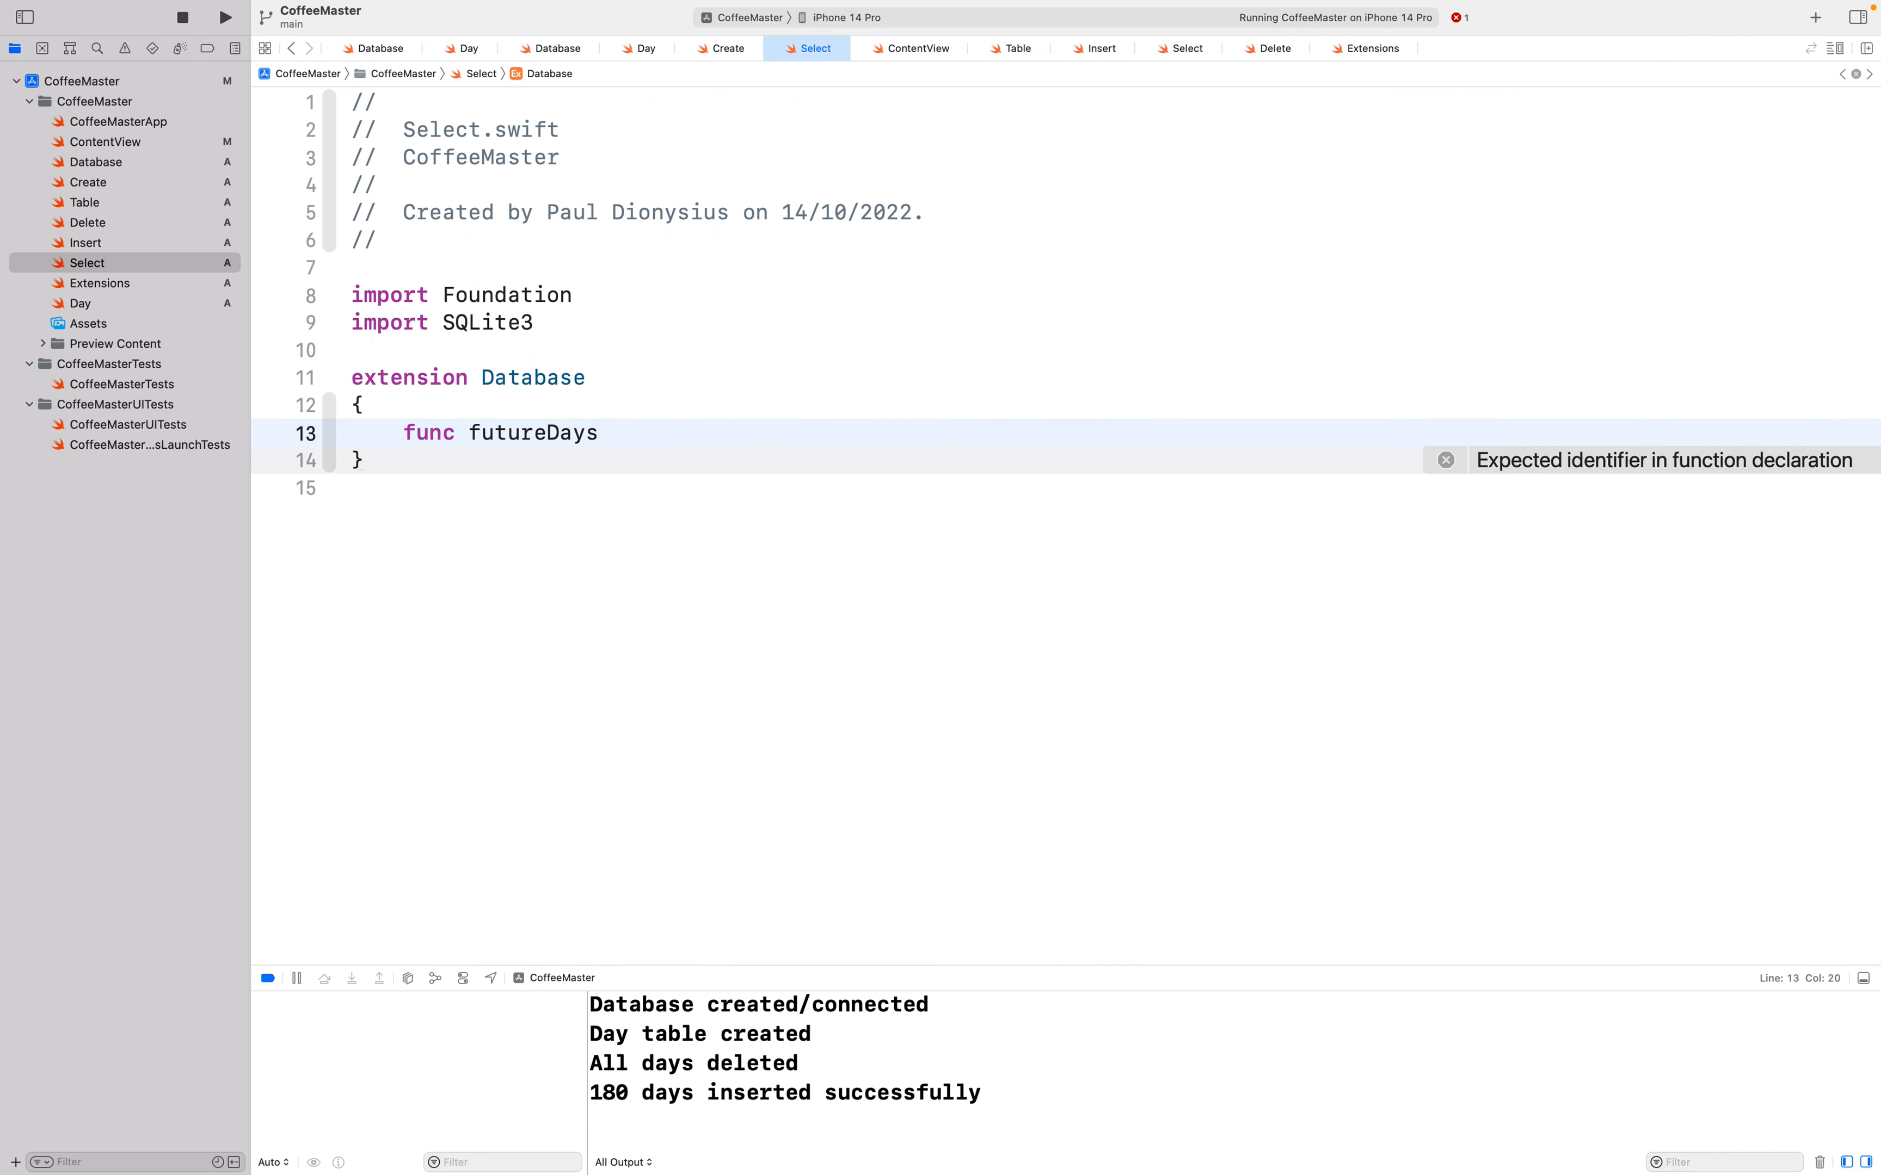
pyautogui.write('()')
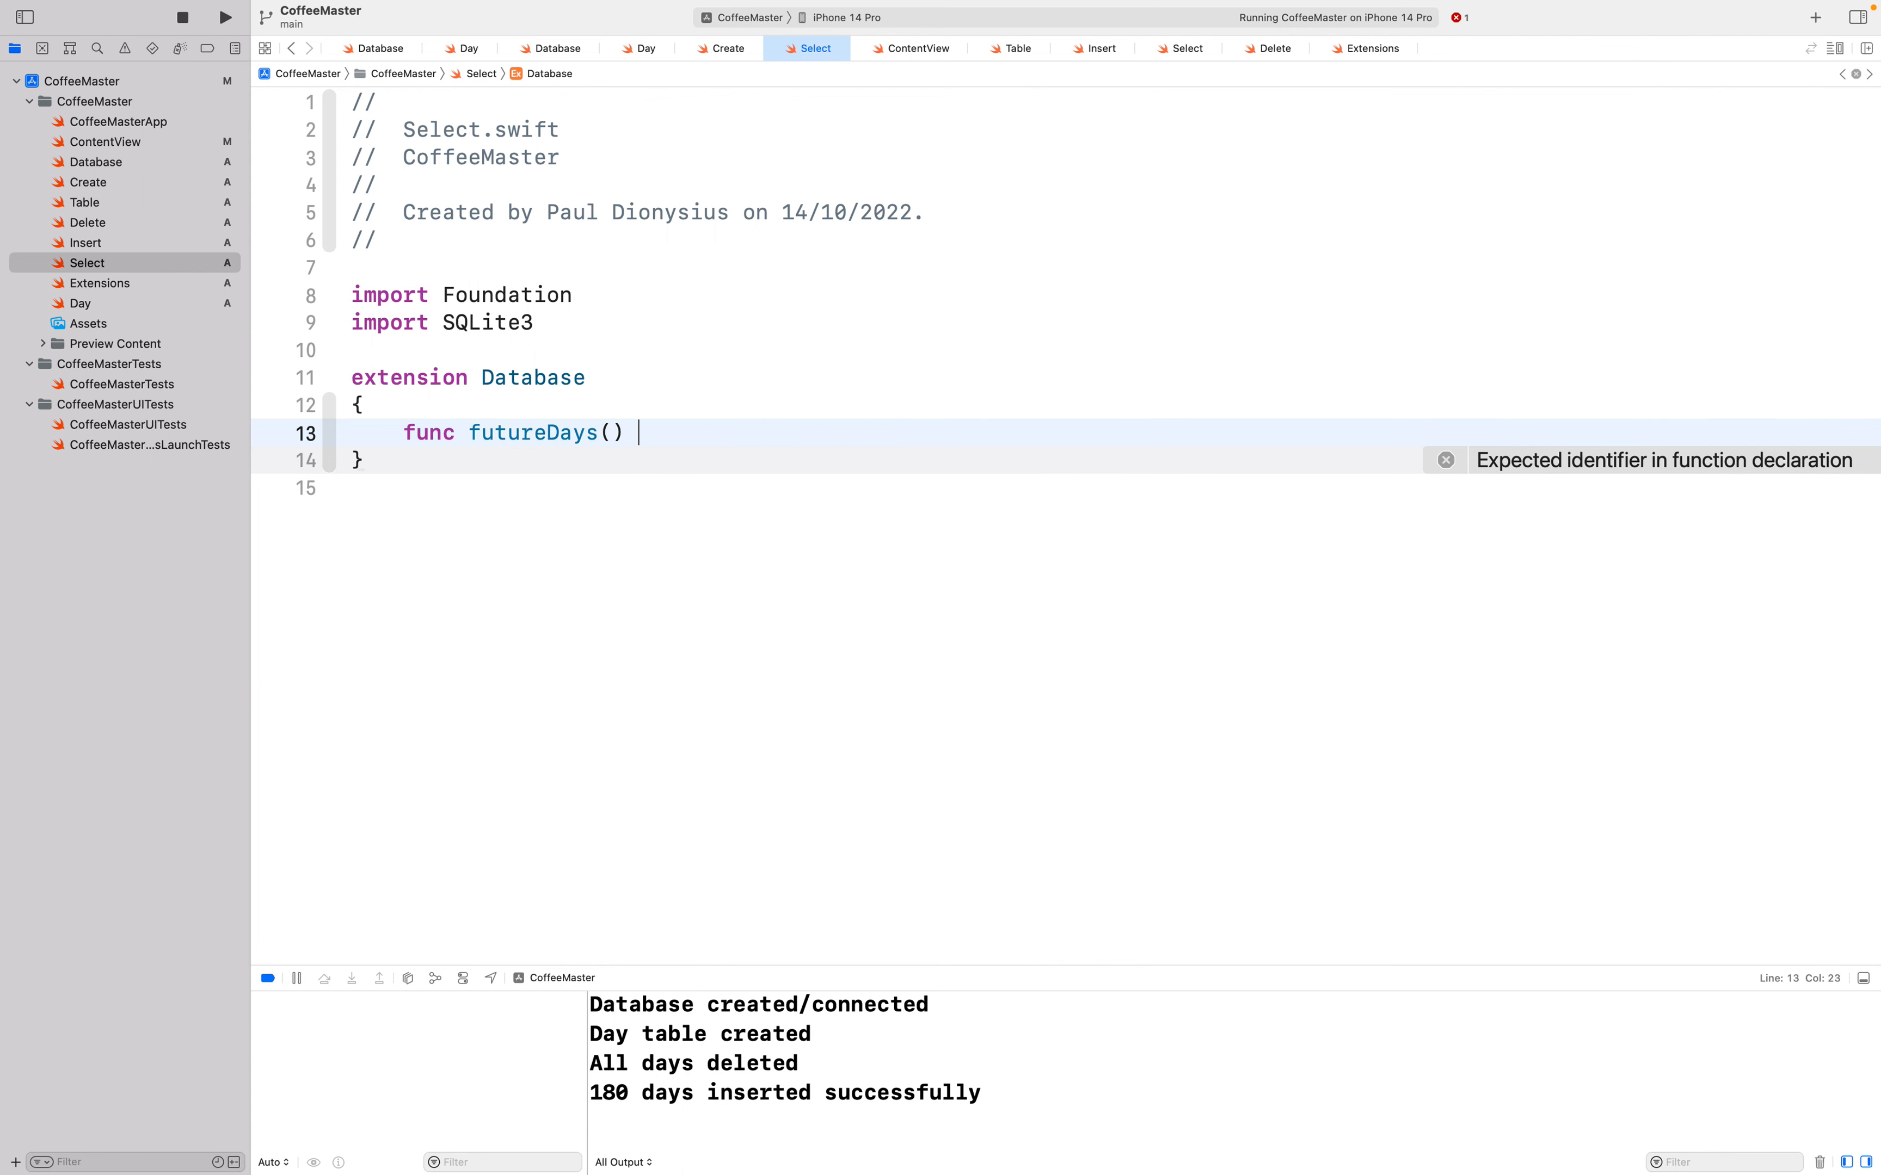
pyautogui.write('async -> [Day')
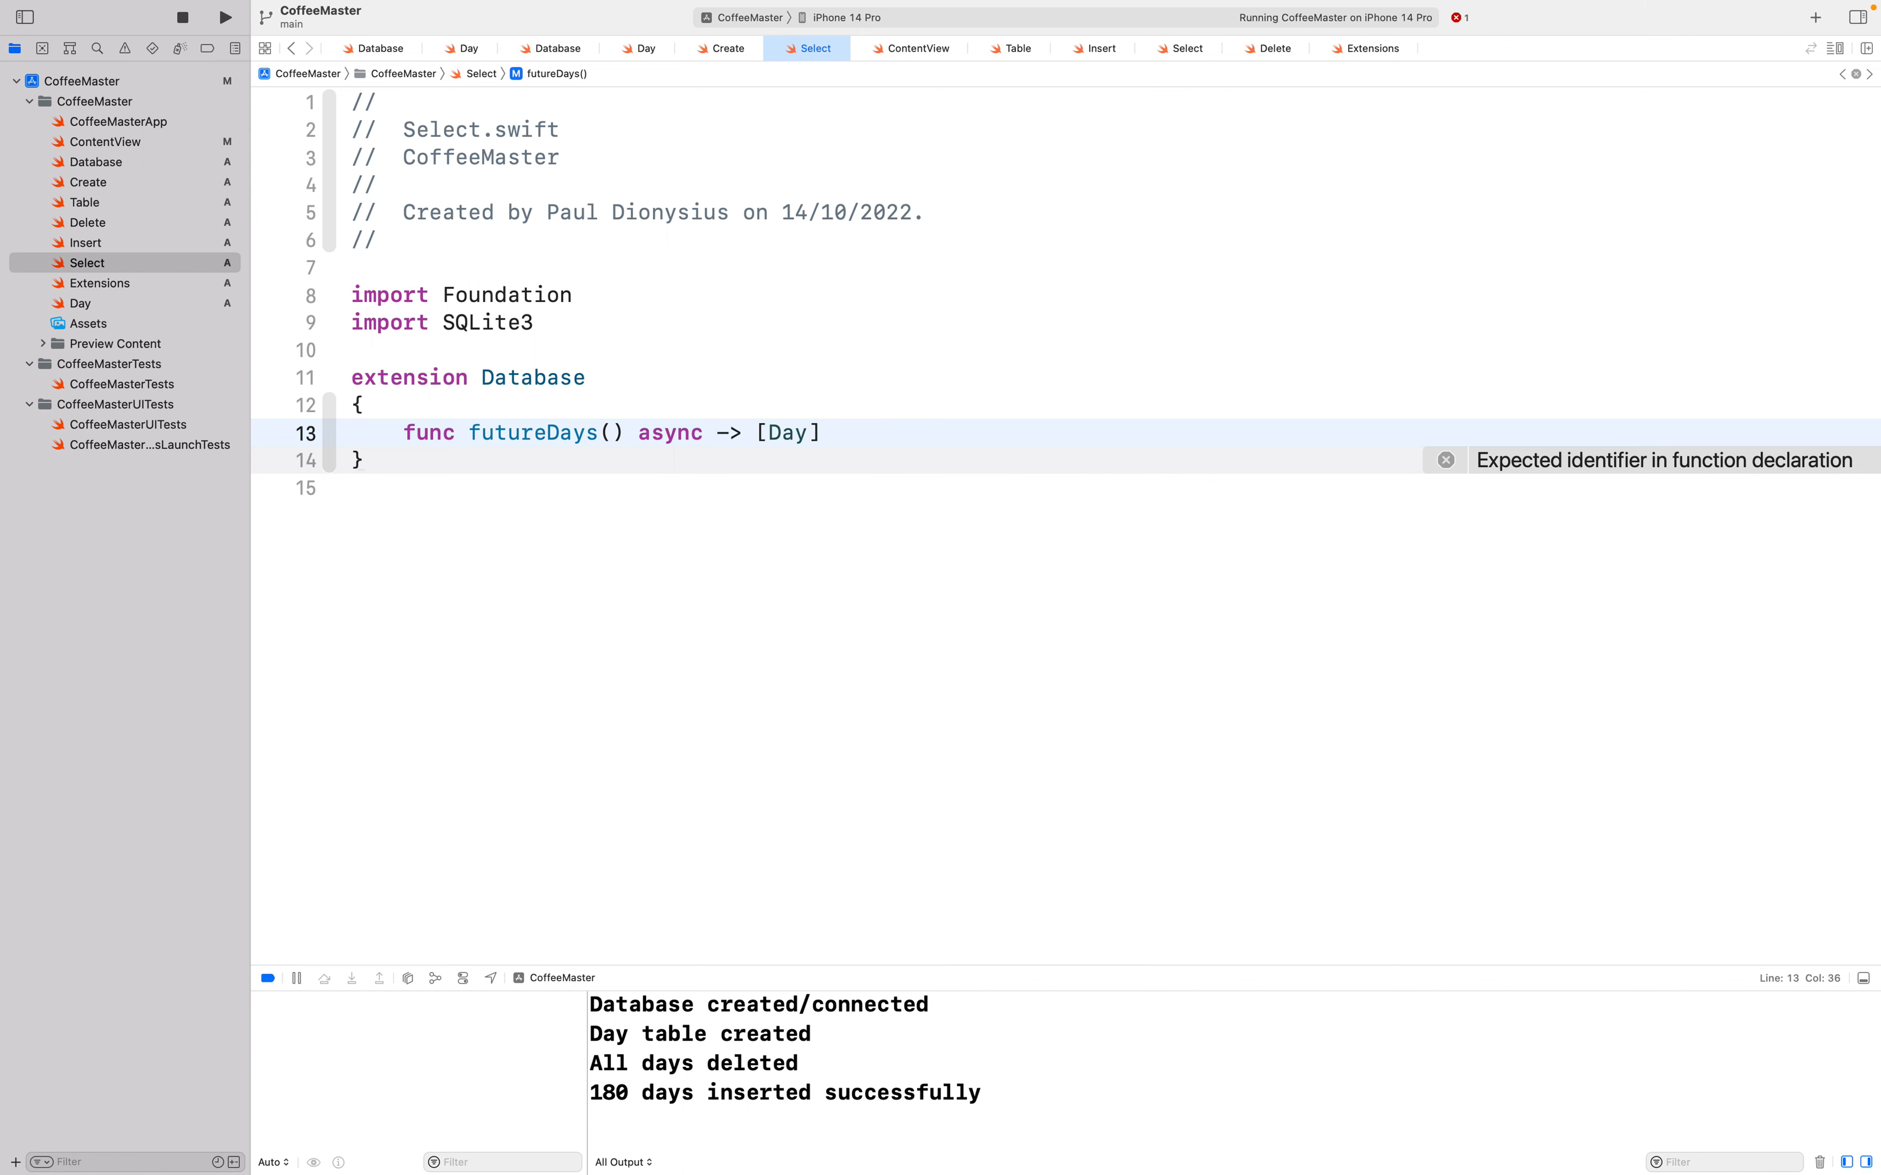
pyautogui.press('Return')
pyautogui.write('{')
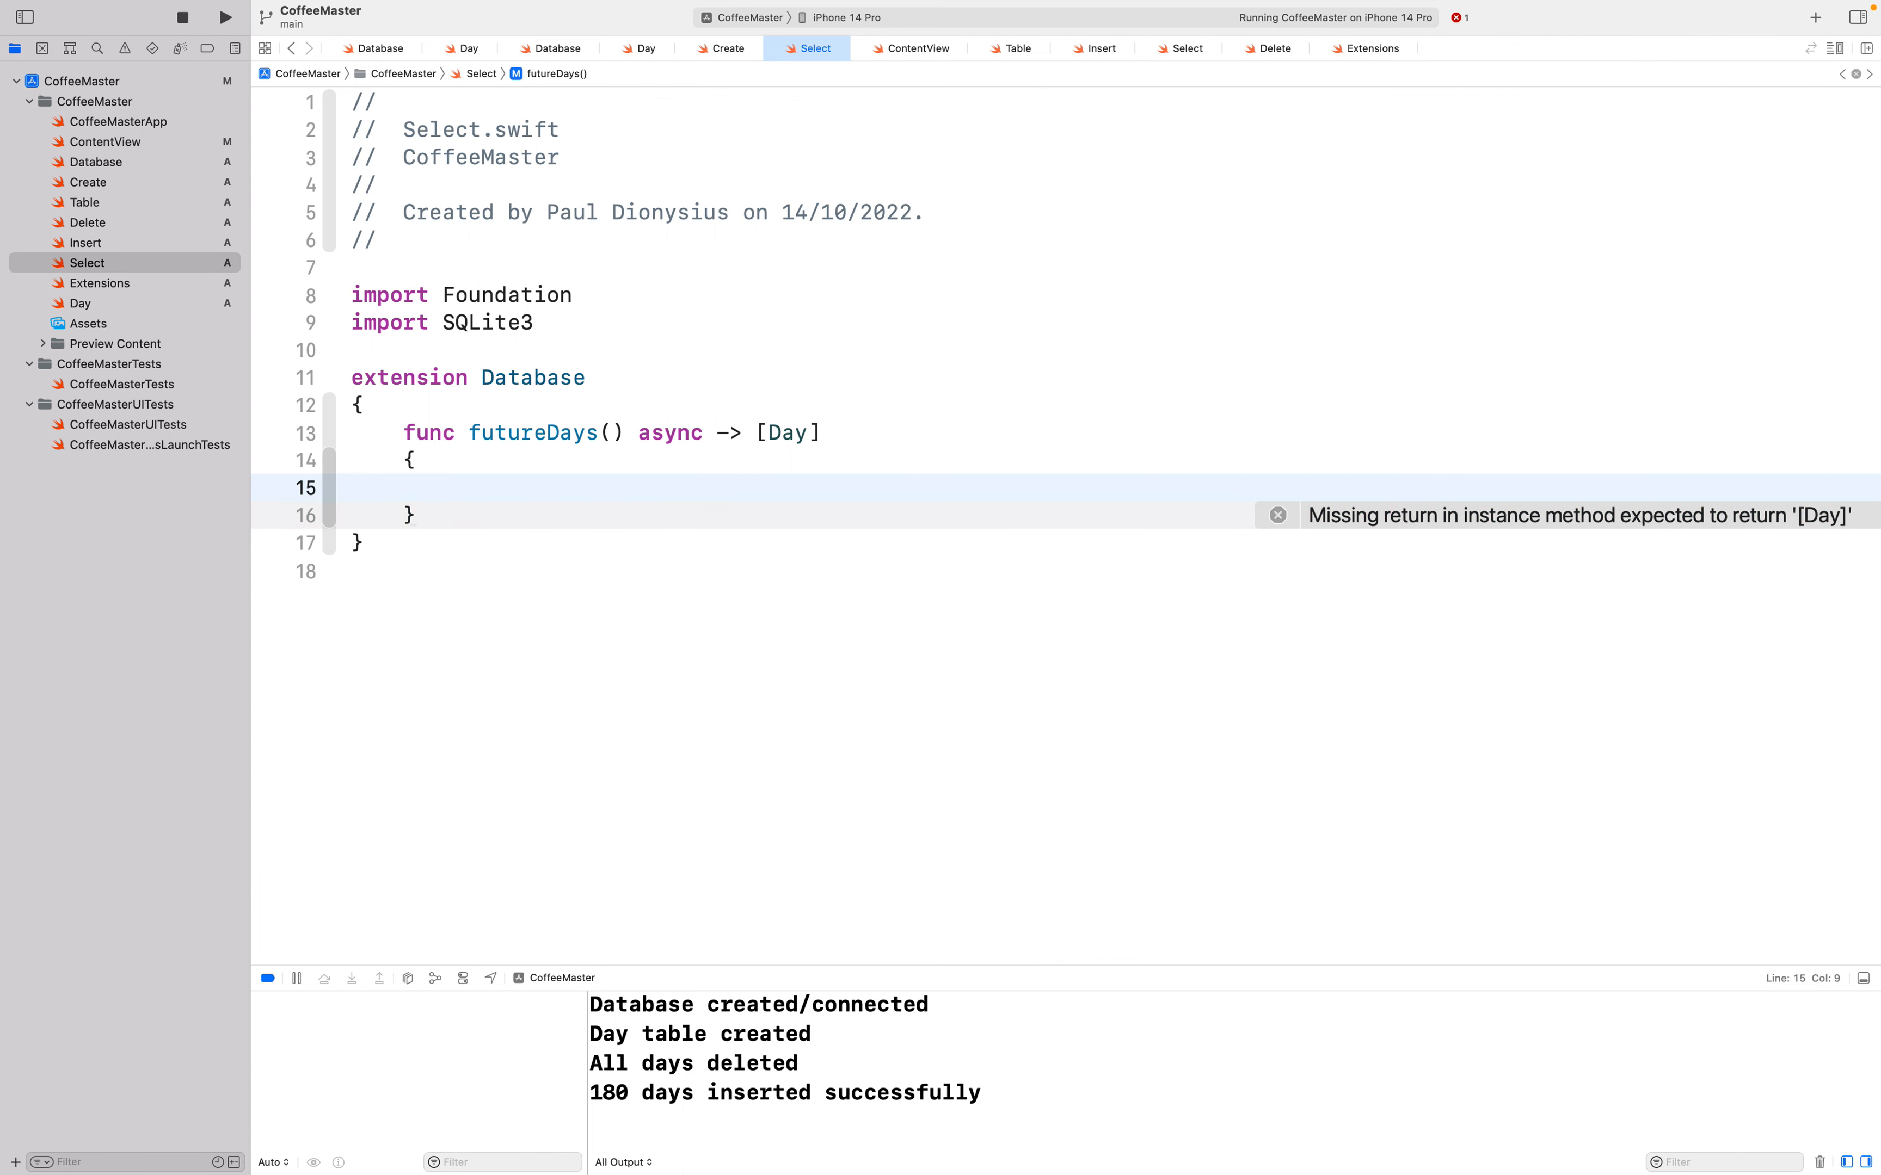
# Step: Begin the query constant: SELECT day, date FROM days WHERE date >=
pyautogui.write('let query =')
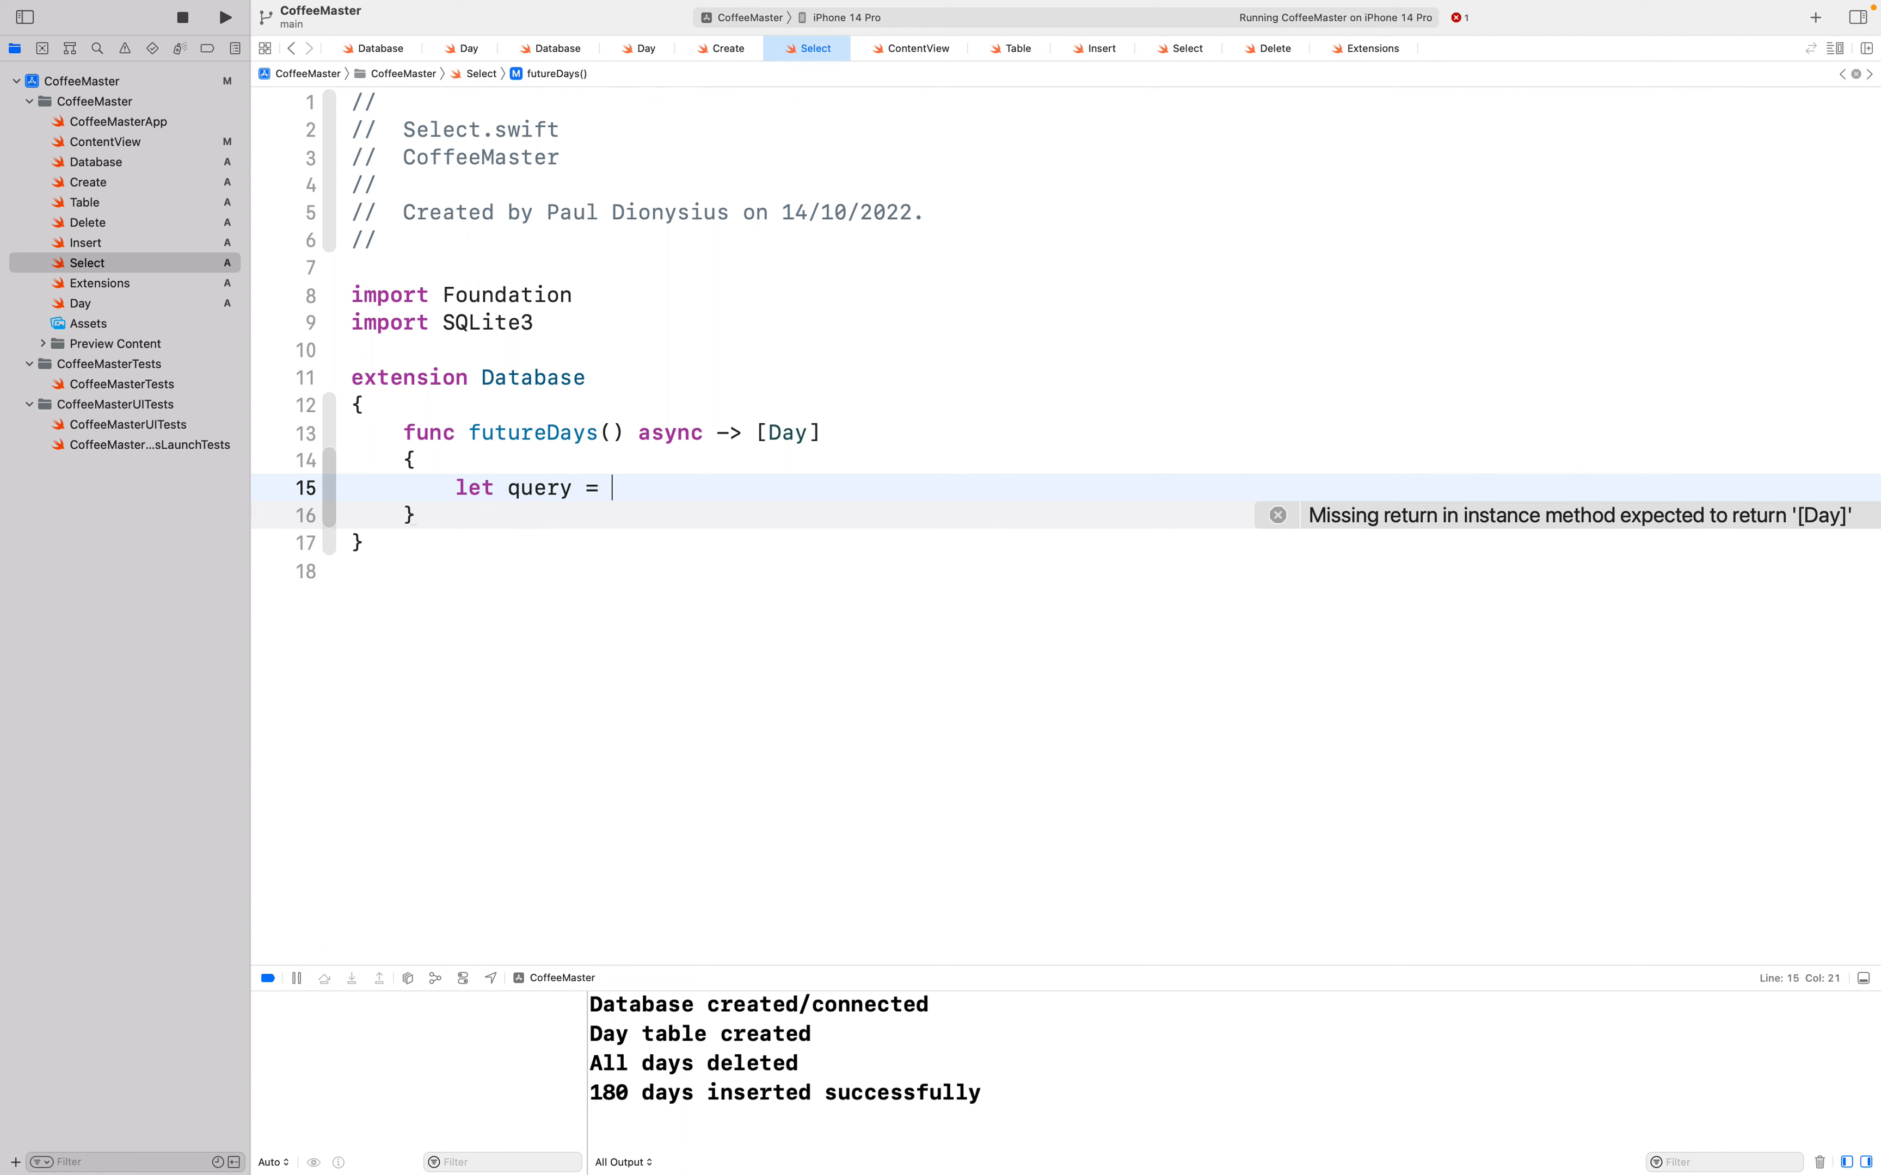
pyautogui.write('""')
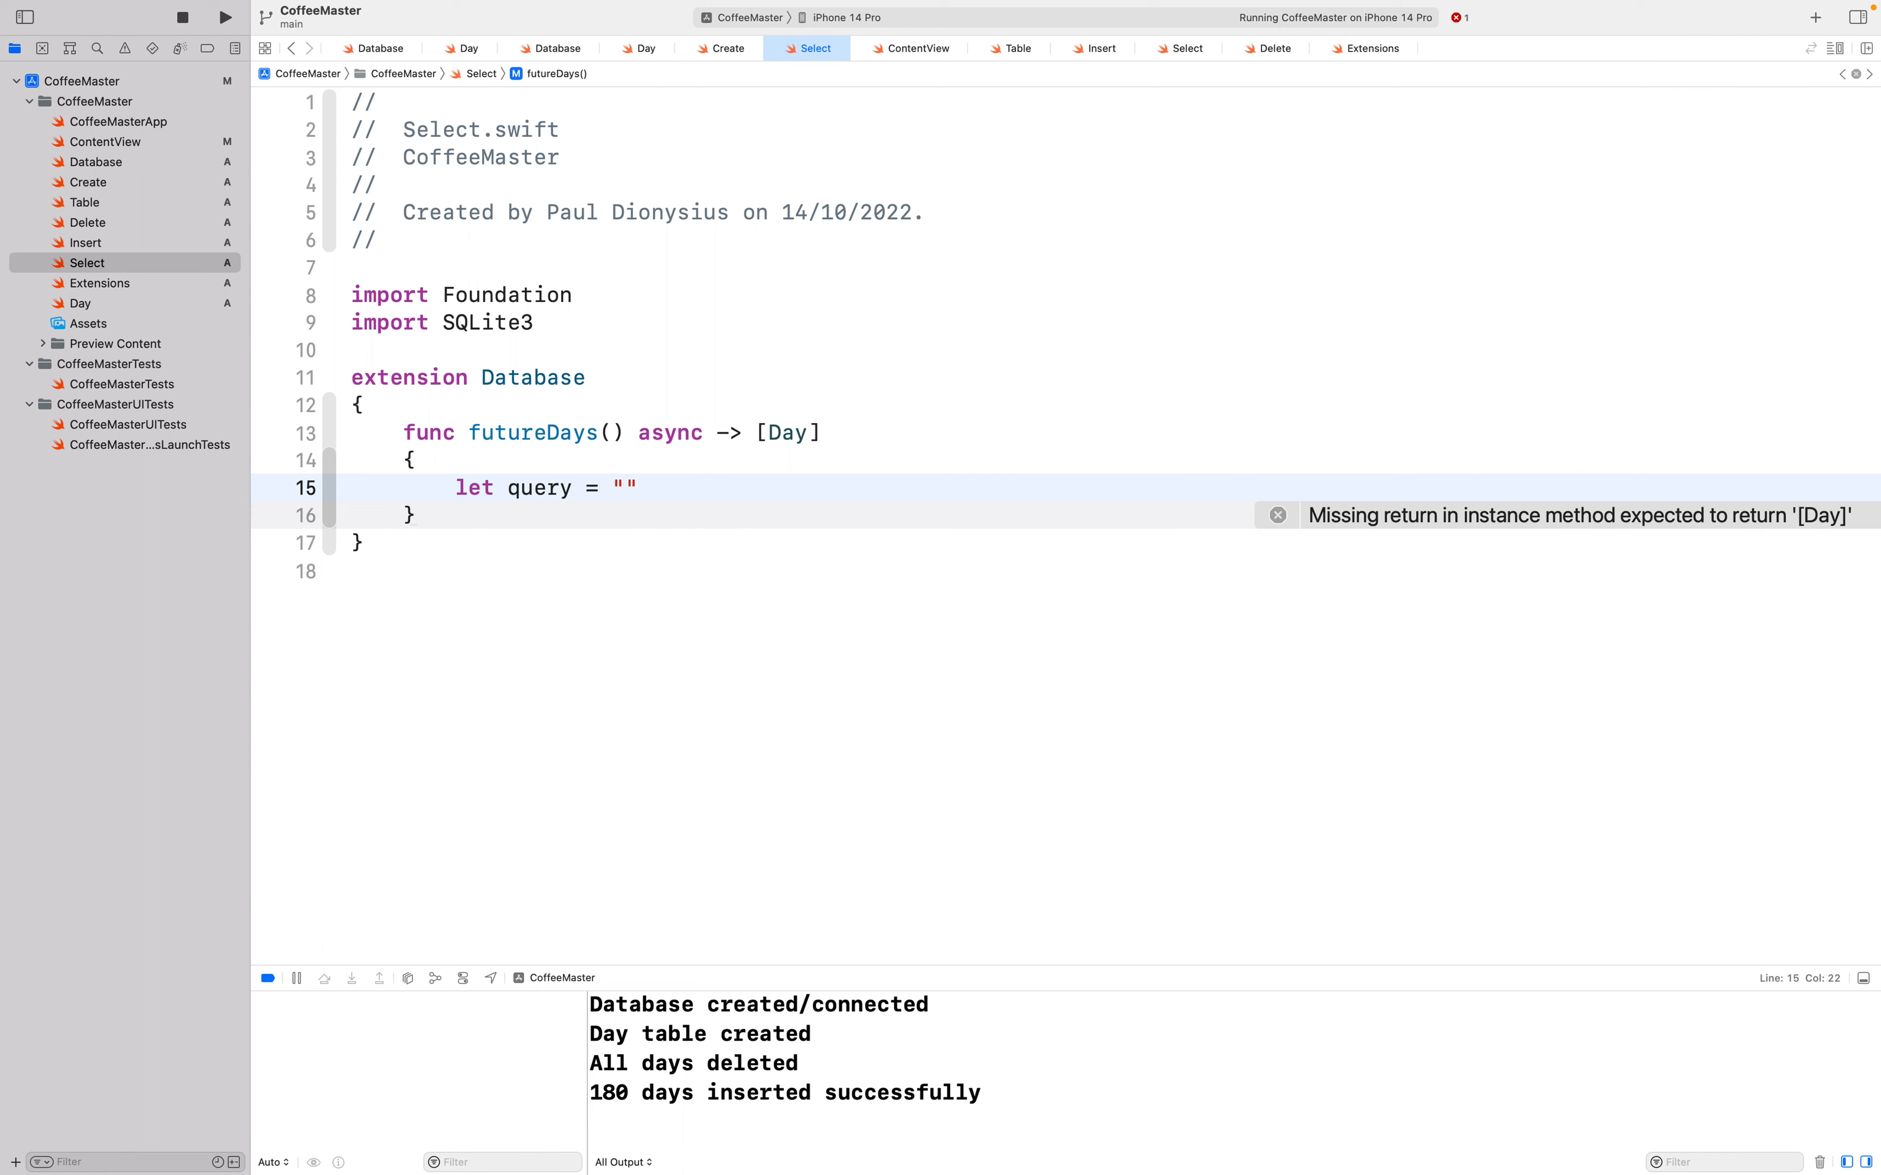
pyautogui.write('SELECT day,')
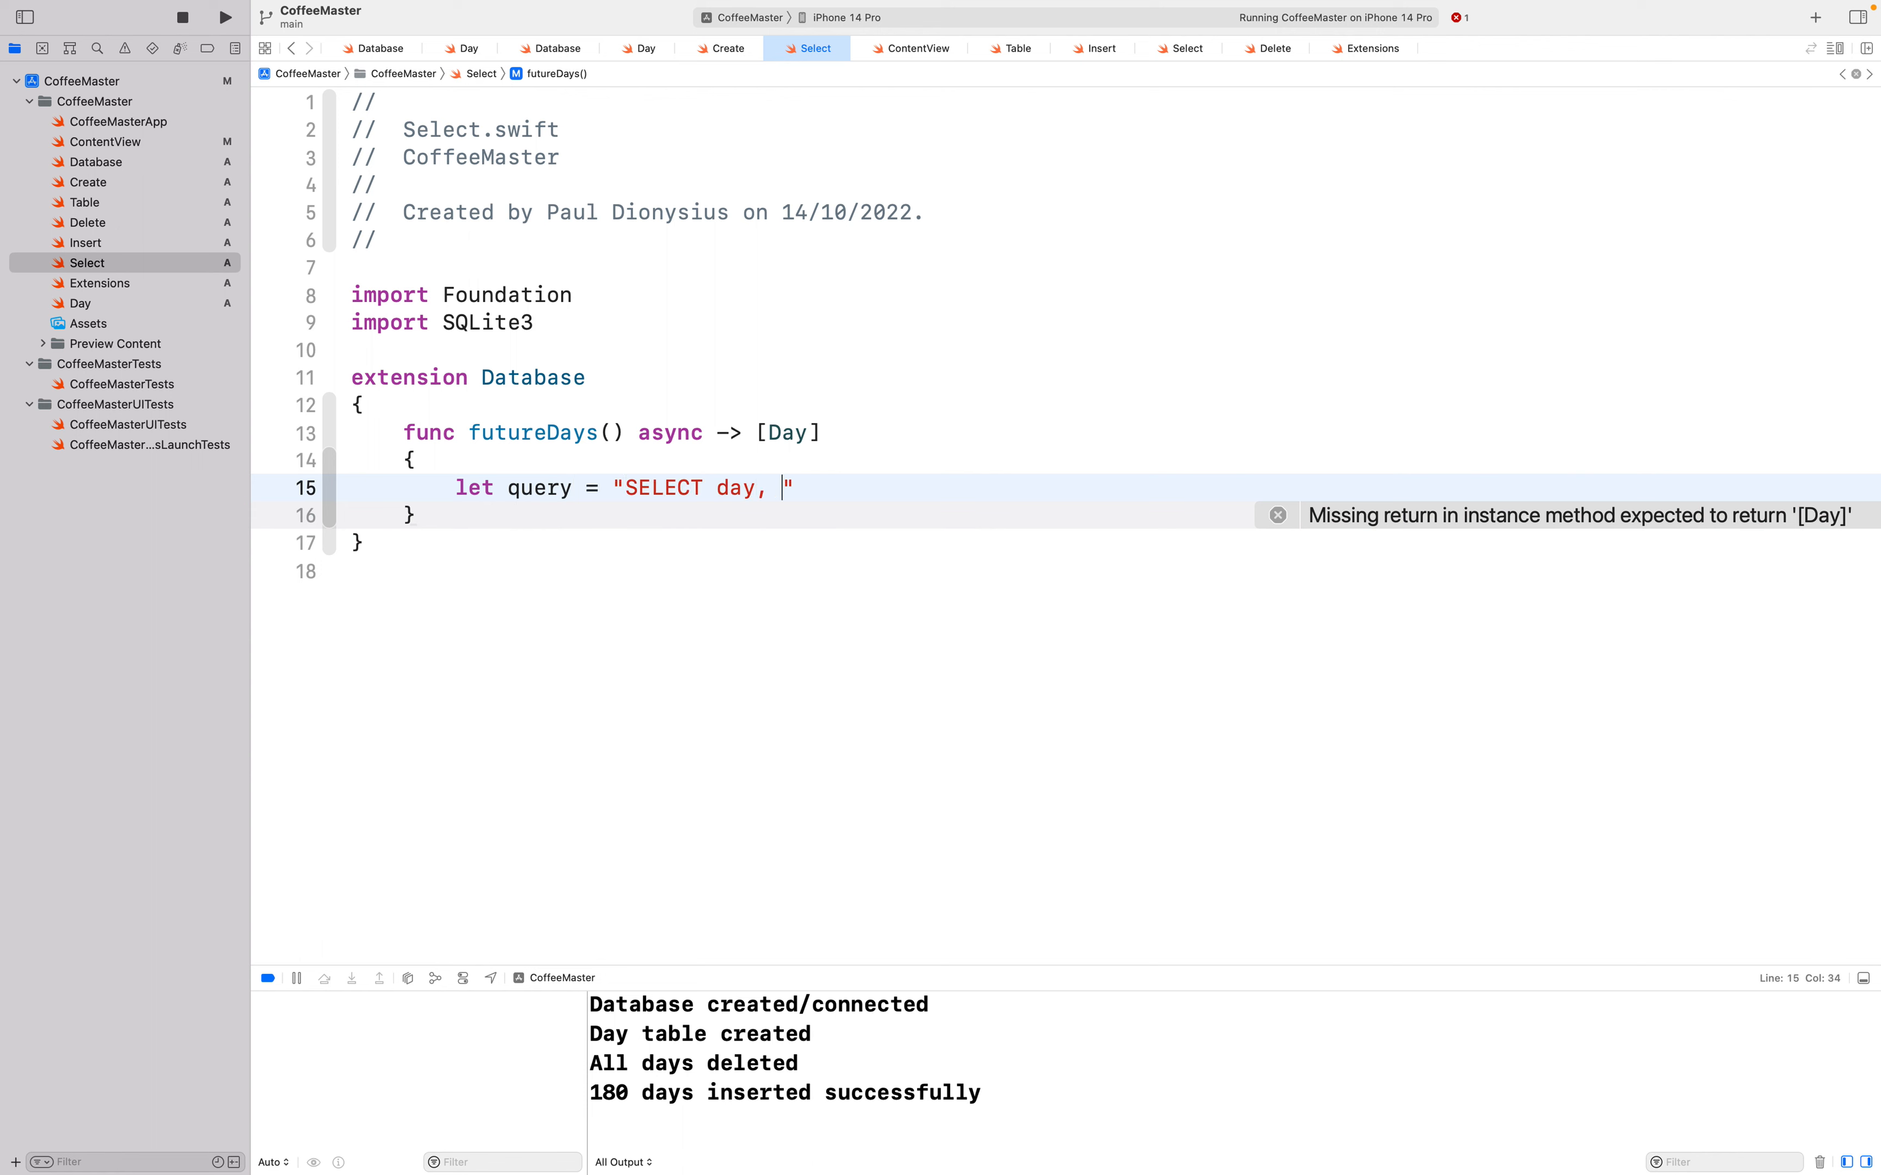
pyautogui.write('date FROM')
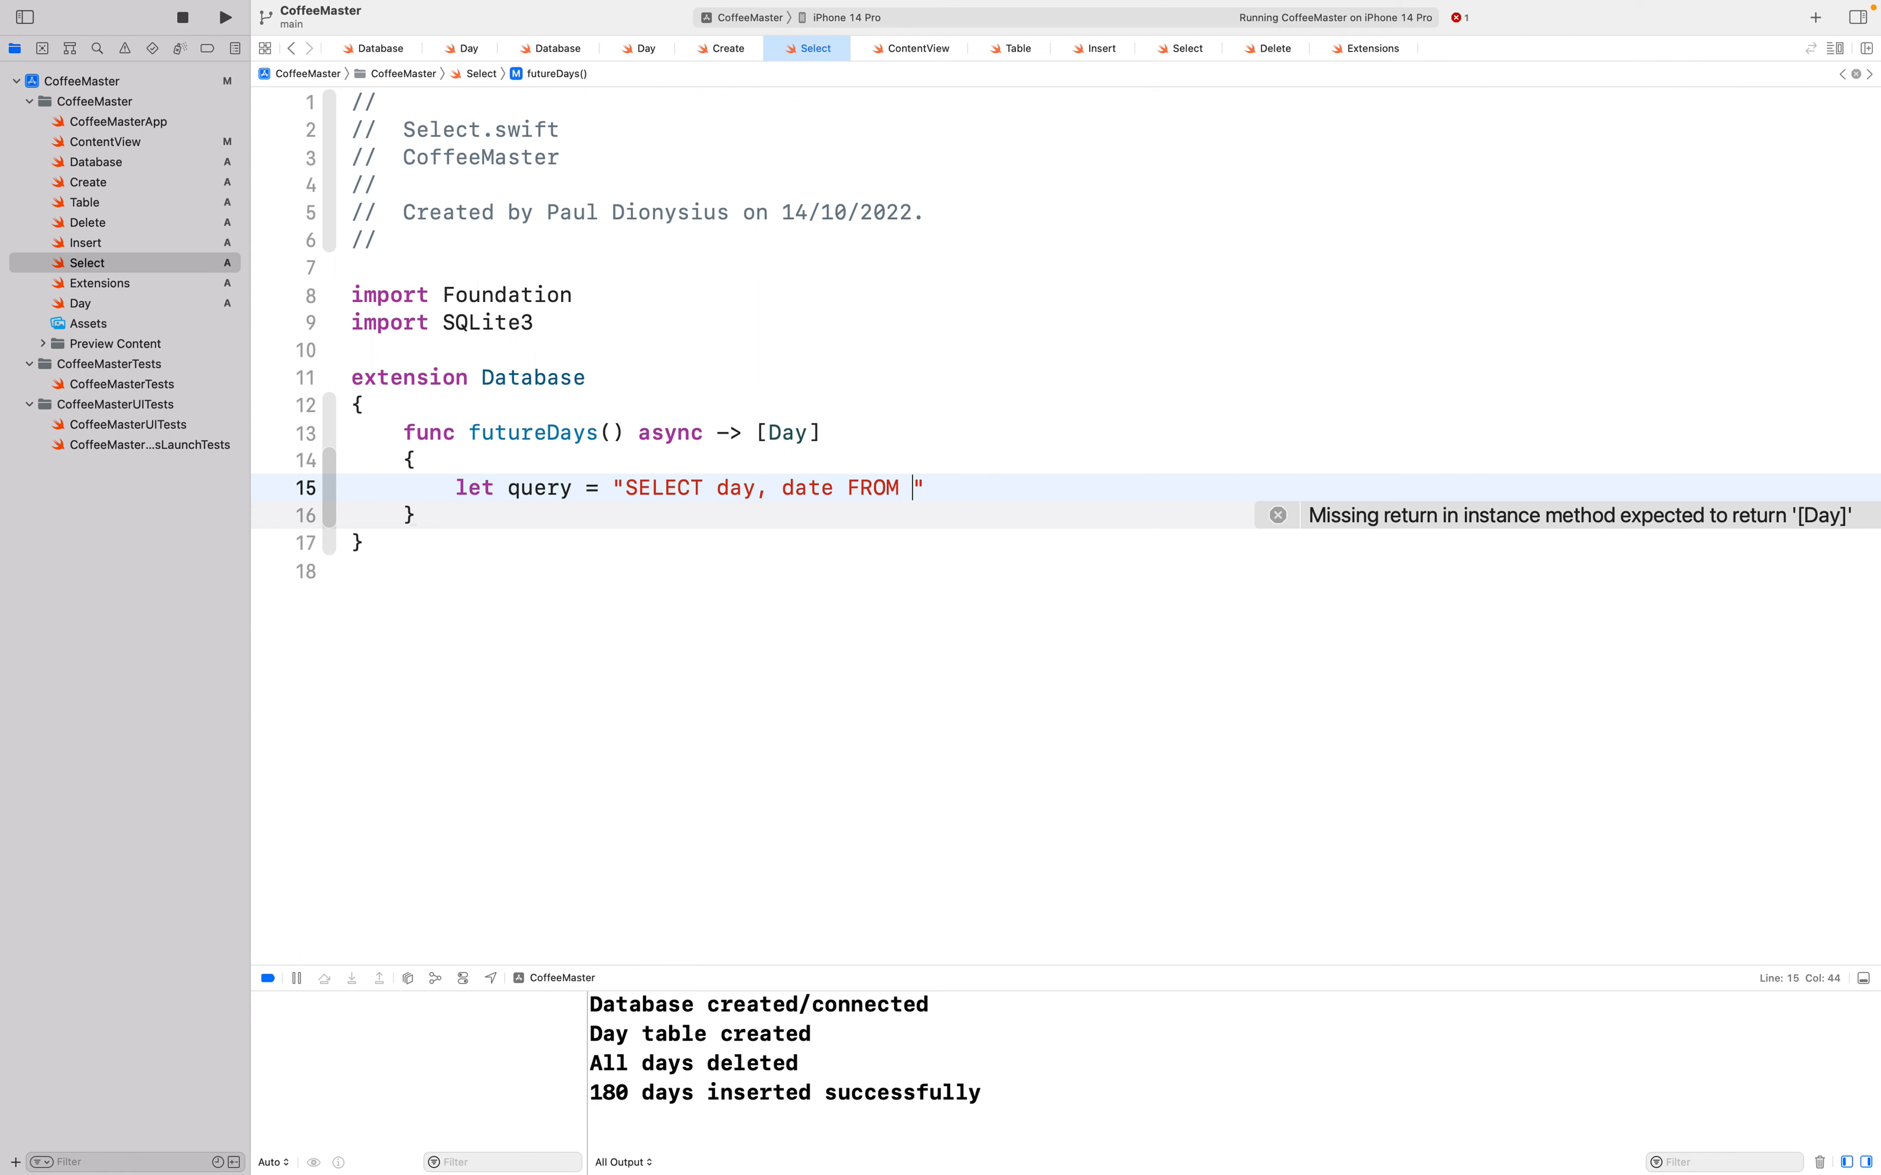
pyautogui.write('days')
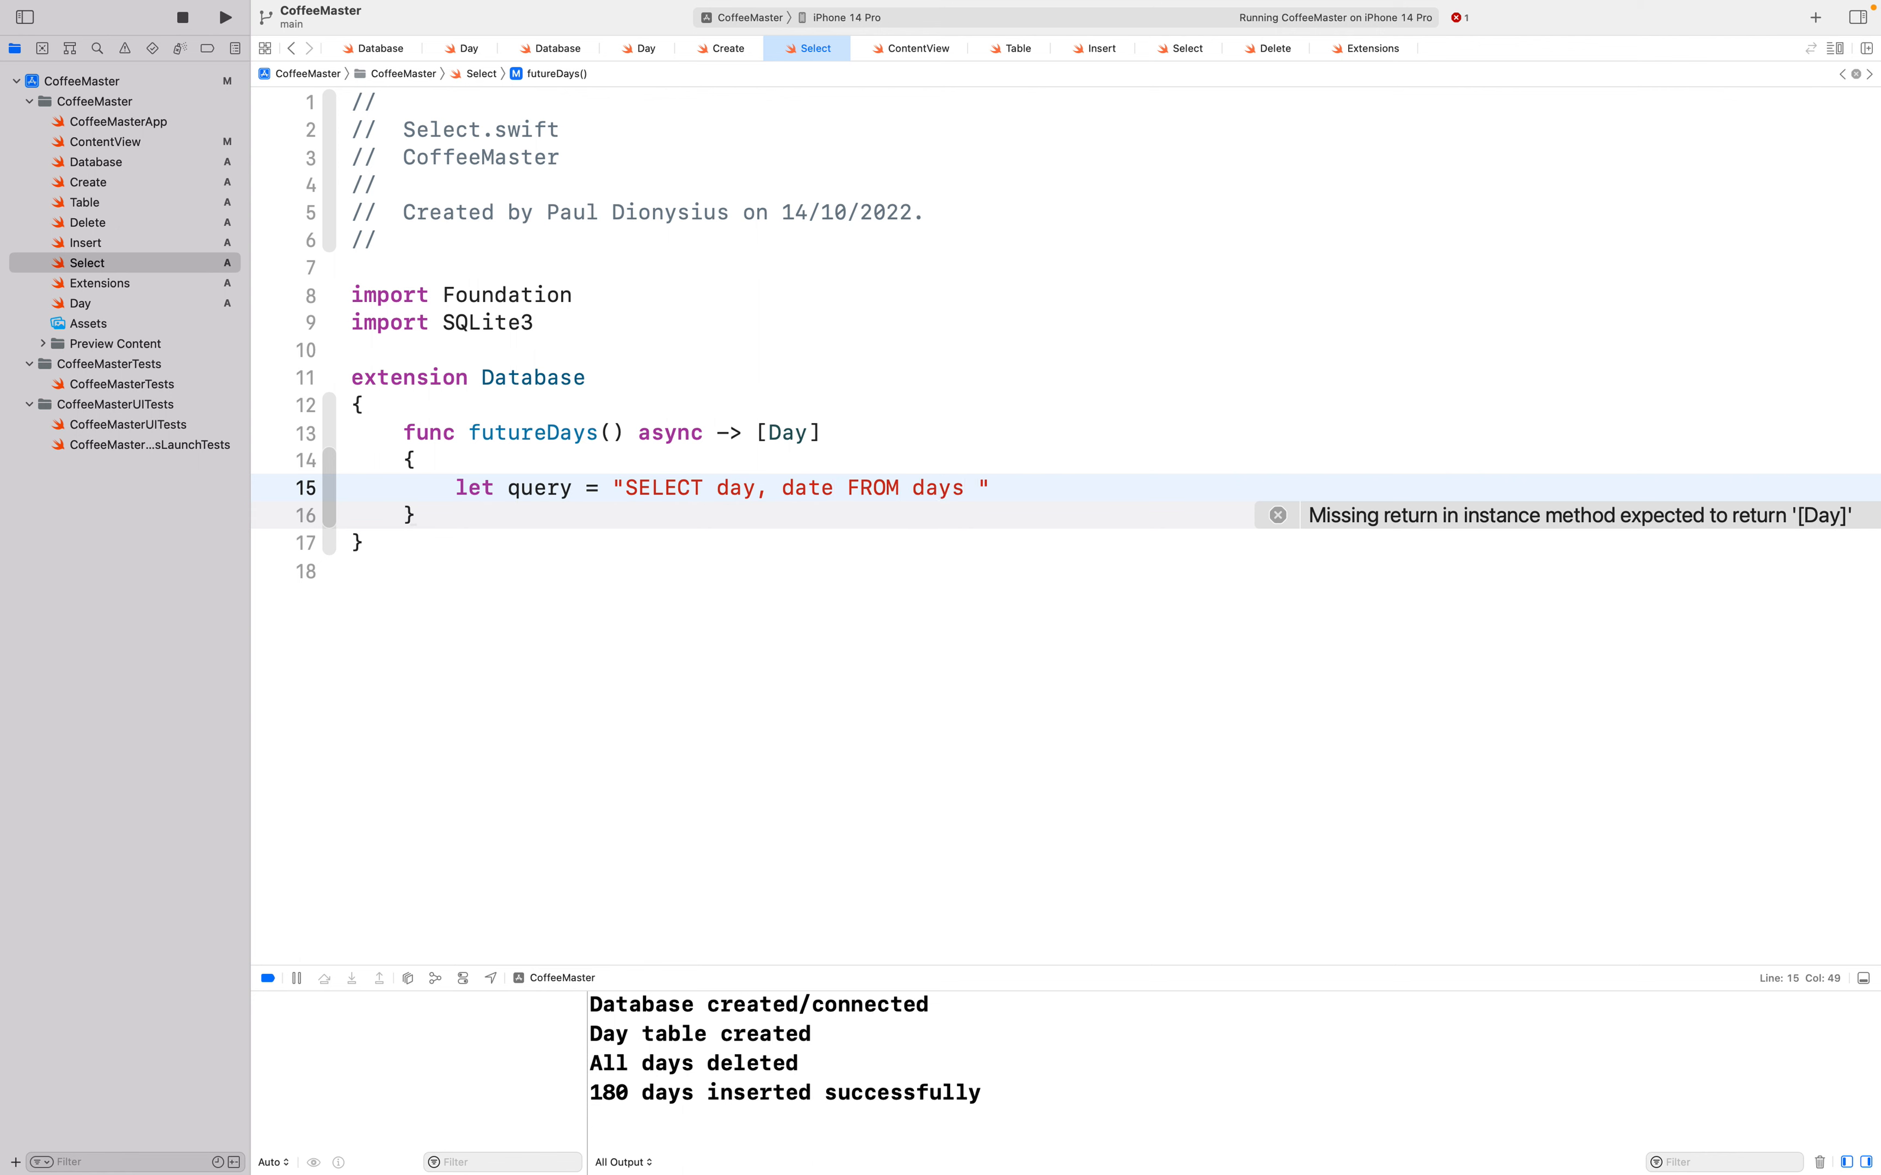
pyautogui.write('WHERE')
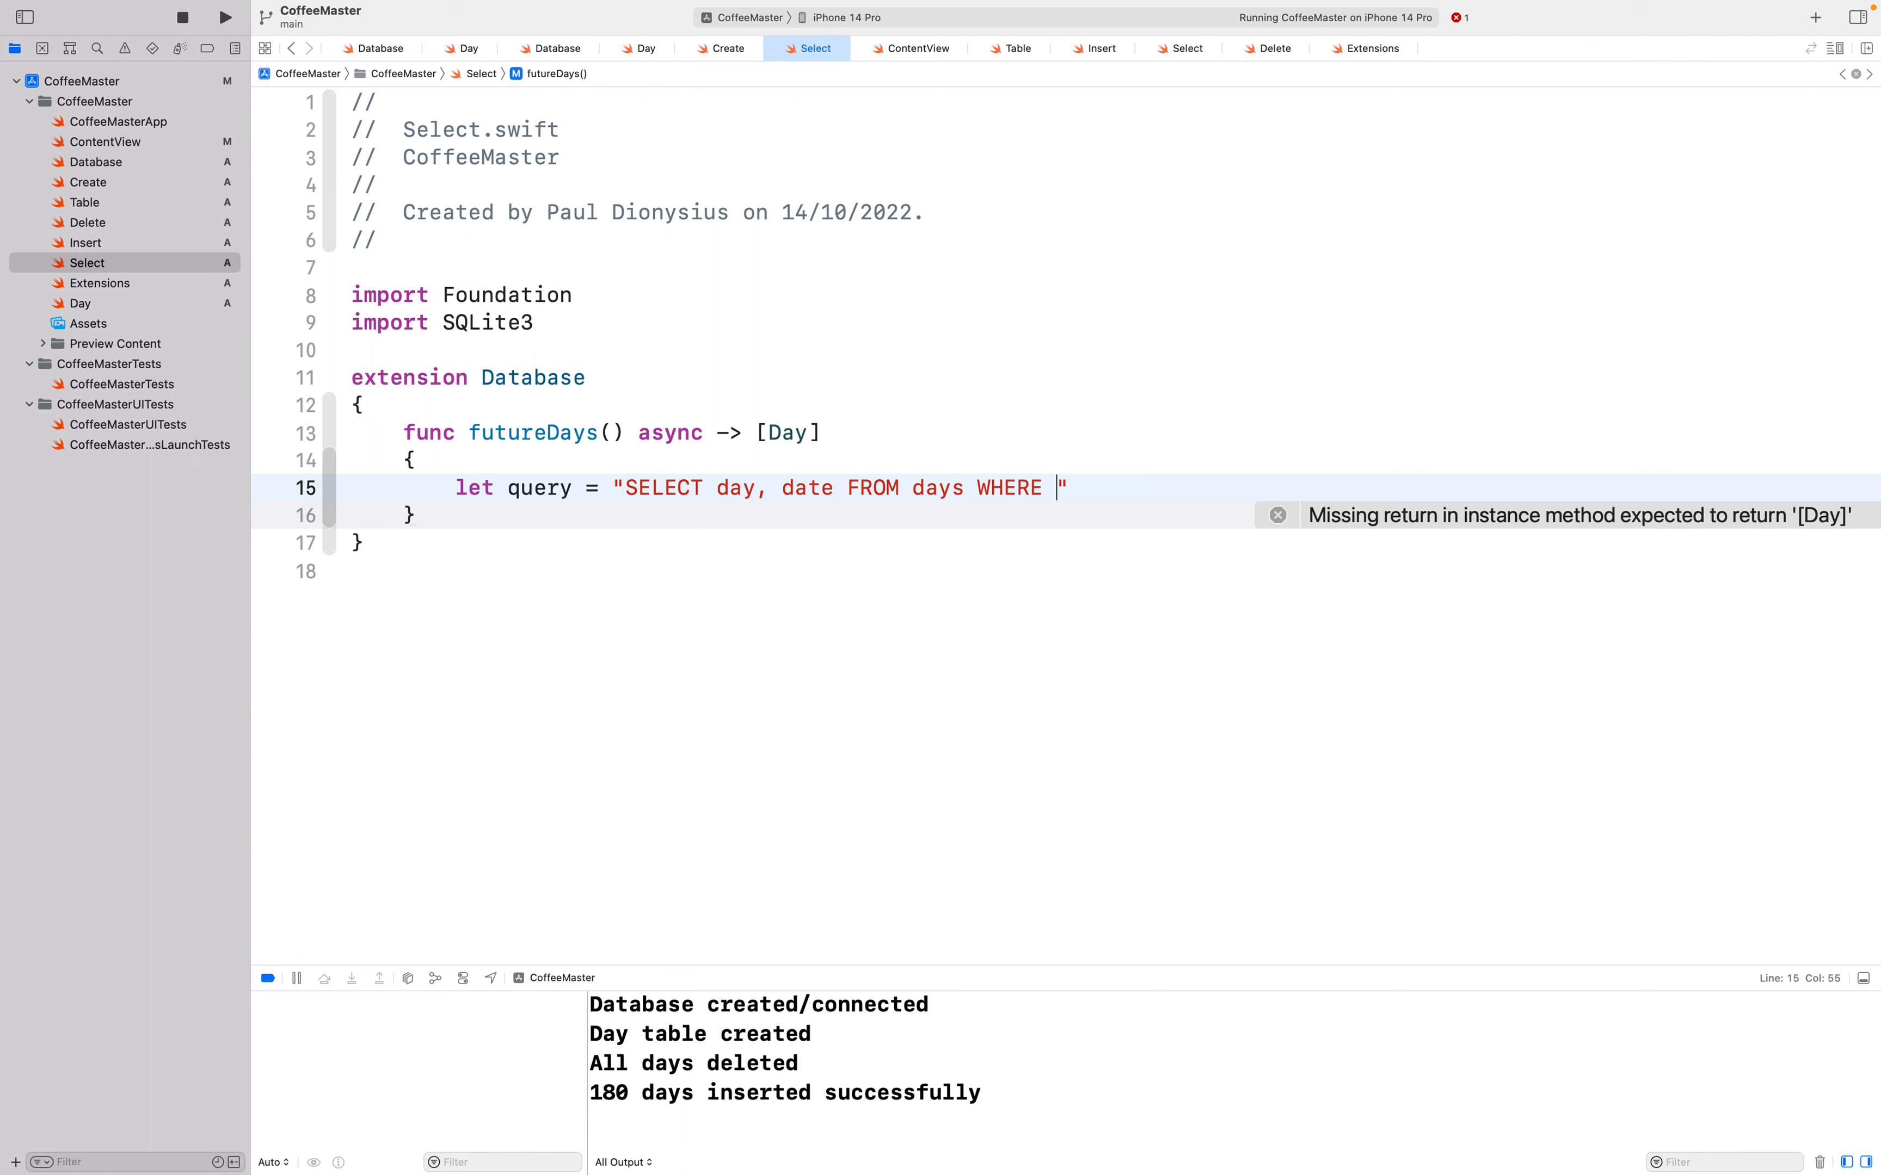
pyautogui.write('date >=')
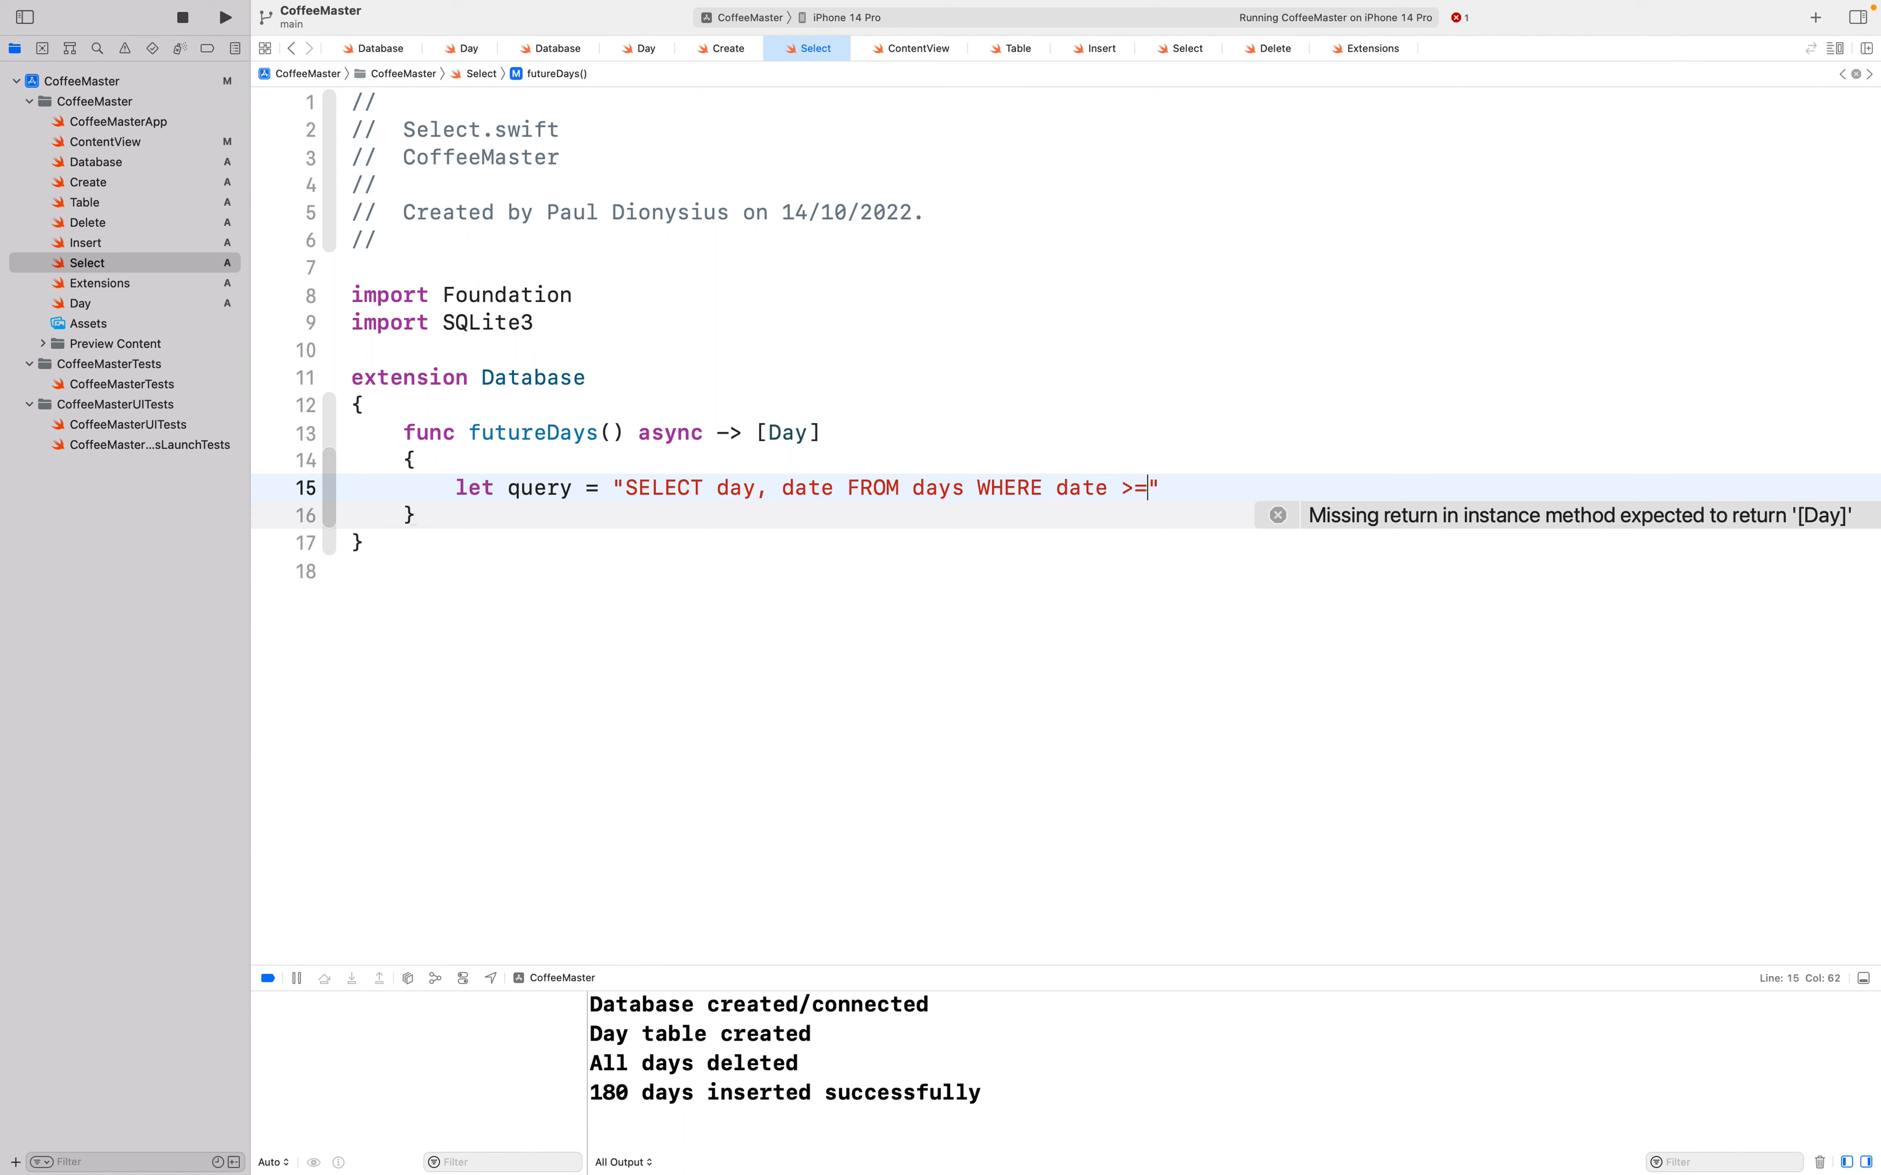
# Step: Finish the query with '2022-10-28 ORDER BY date ASC"
pyautogui.write("'20")
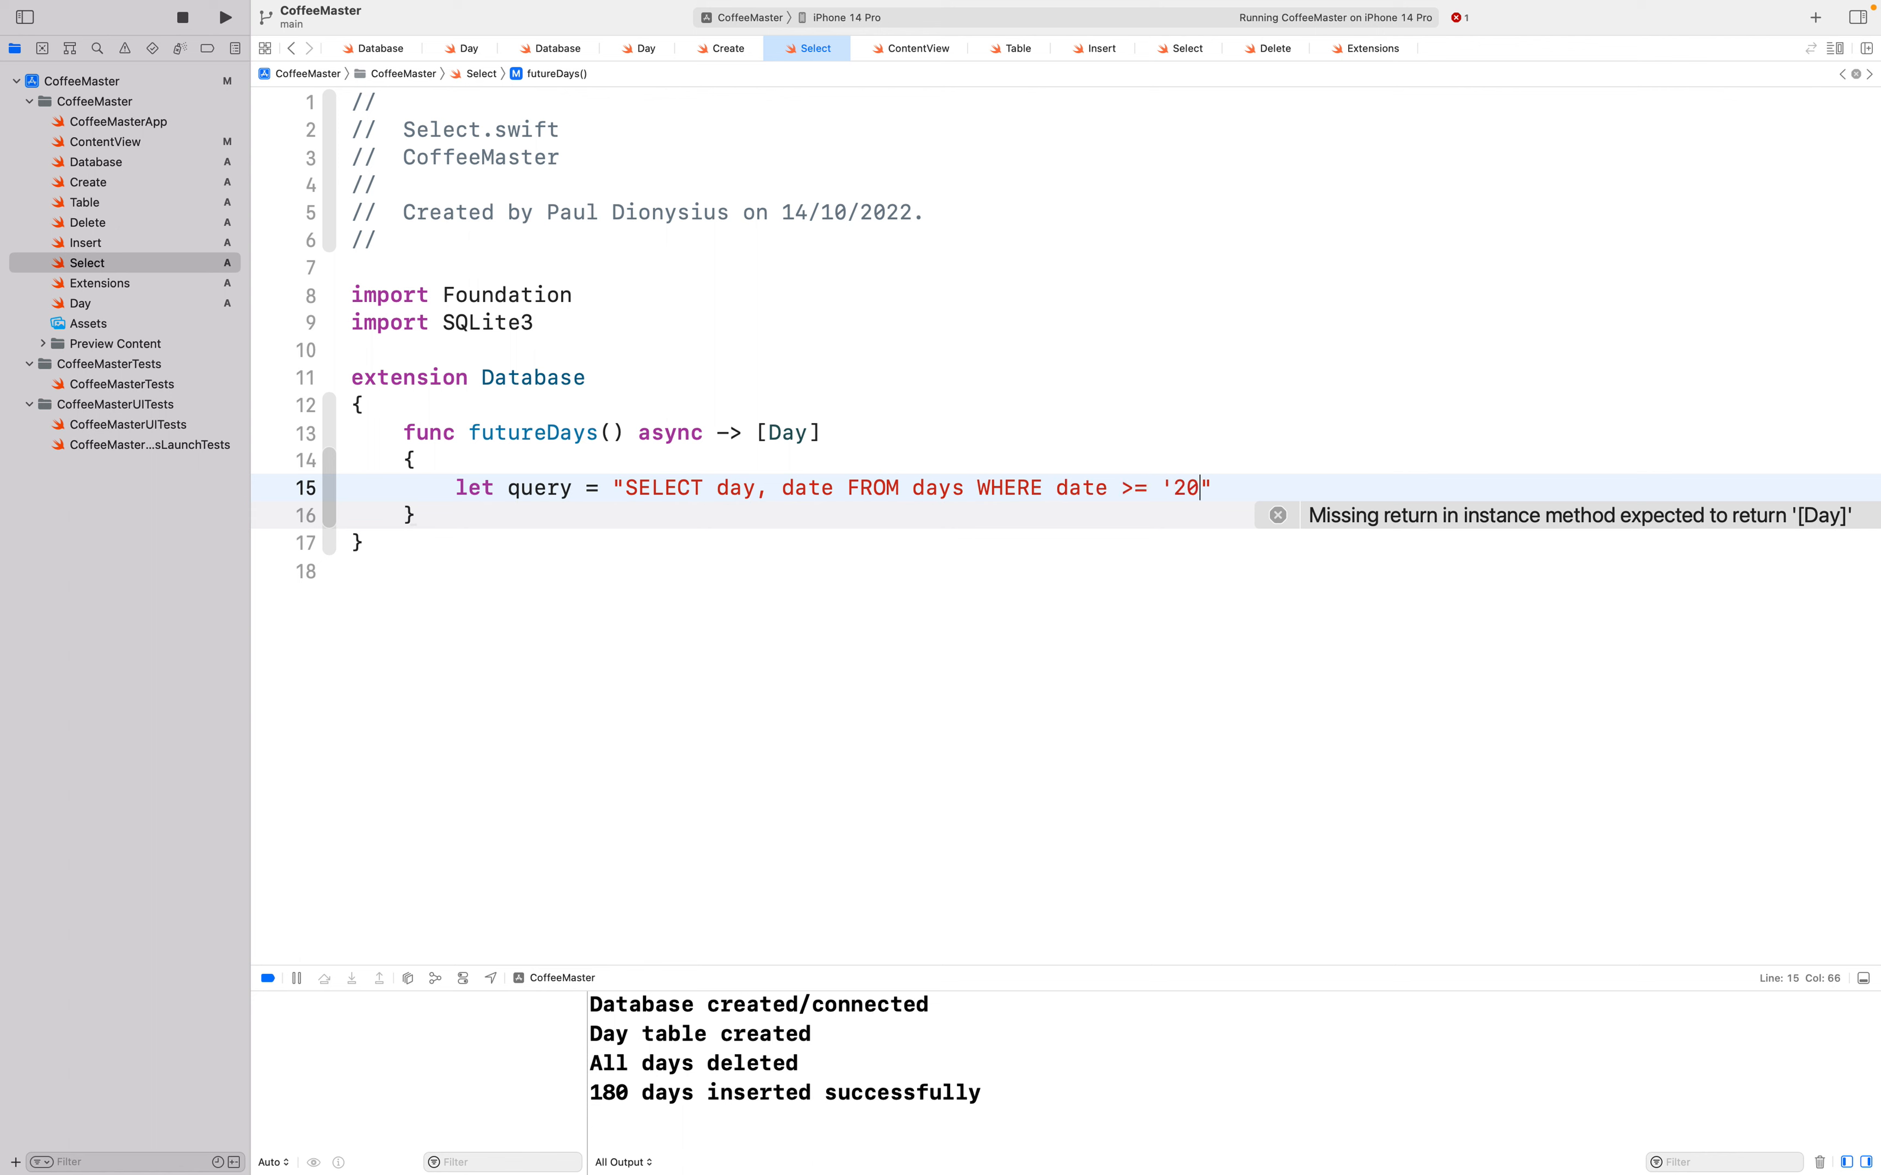
pyautogui.write('22-')
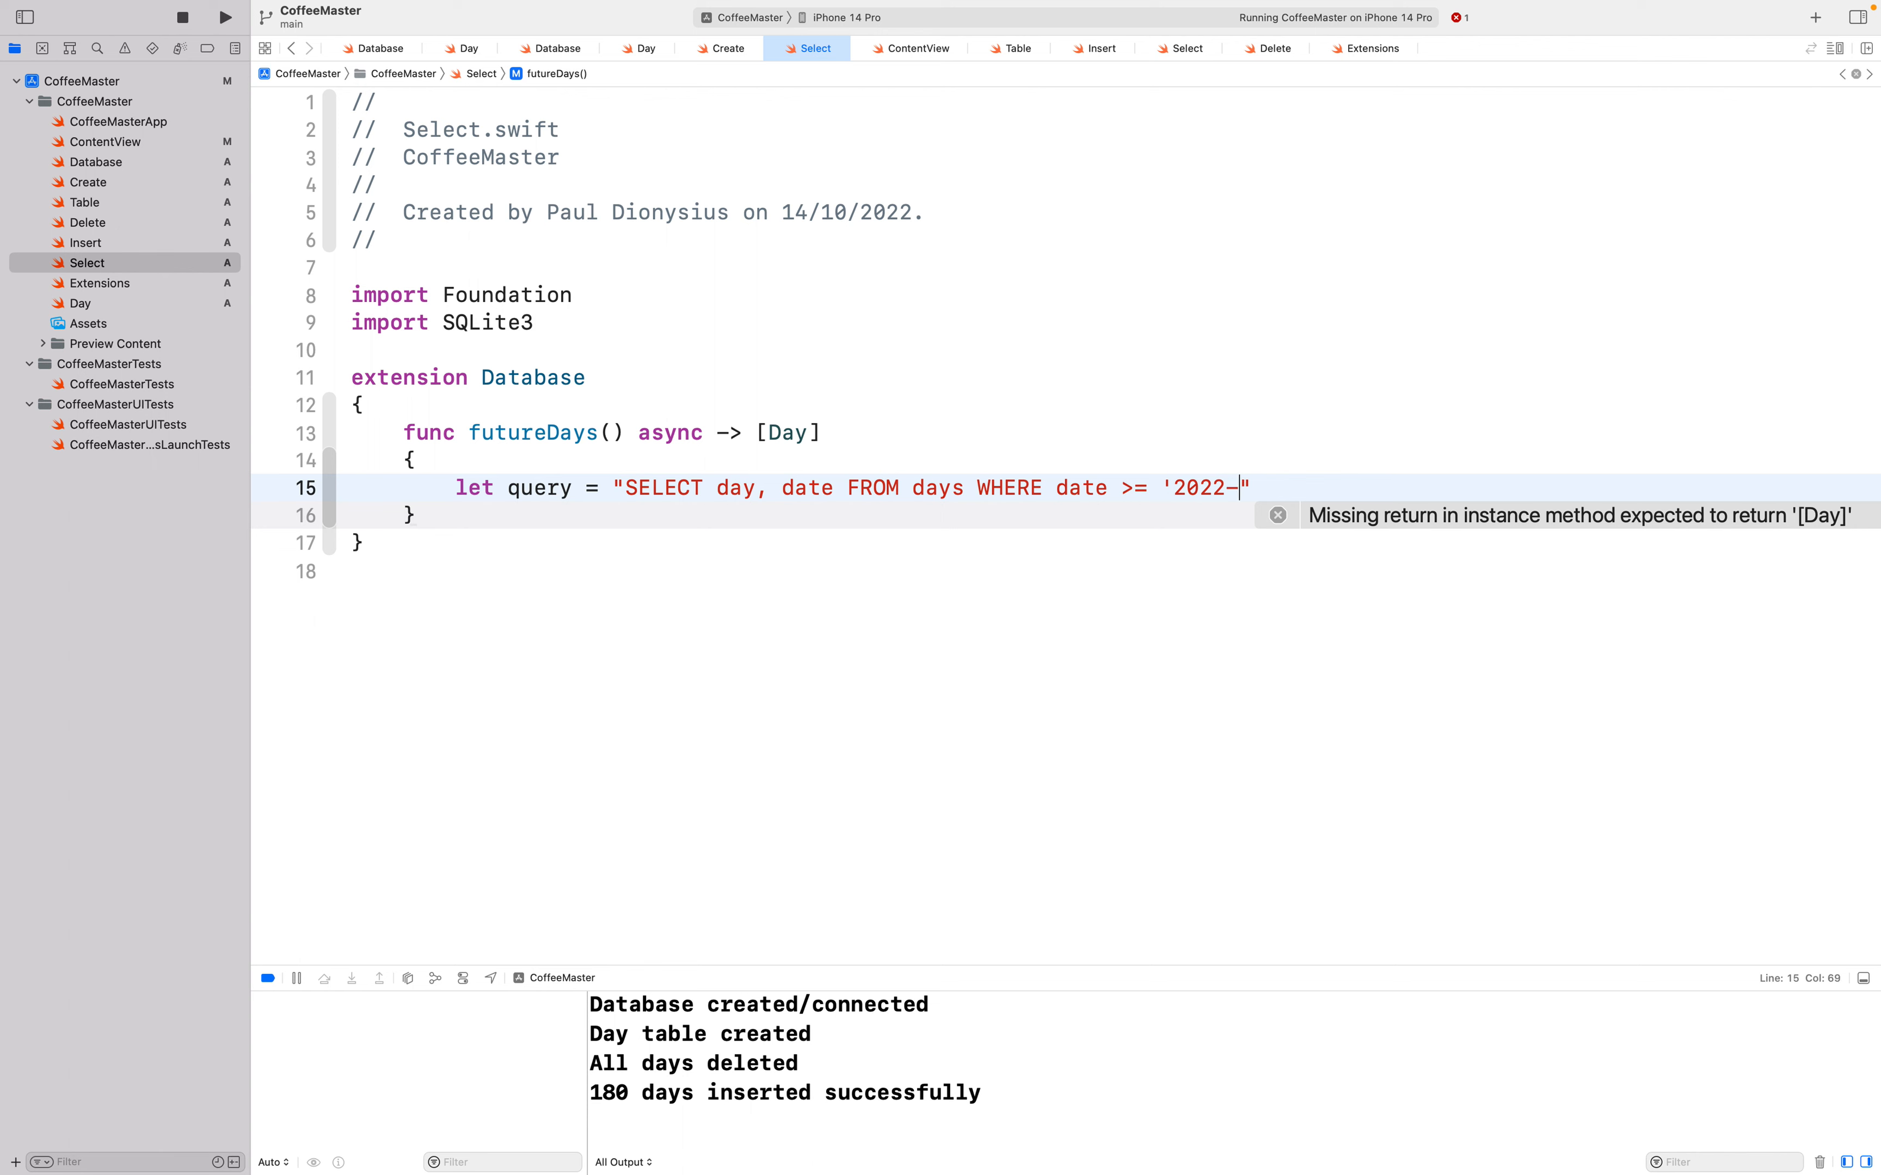
pyautogui.write('10-28')
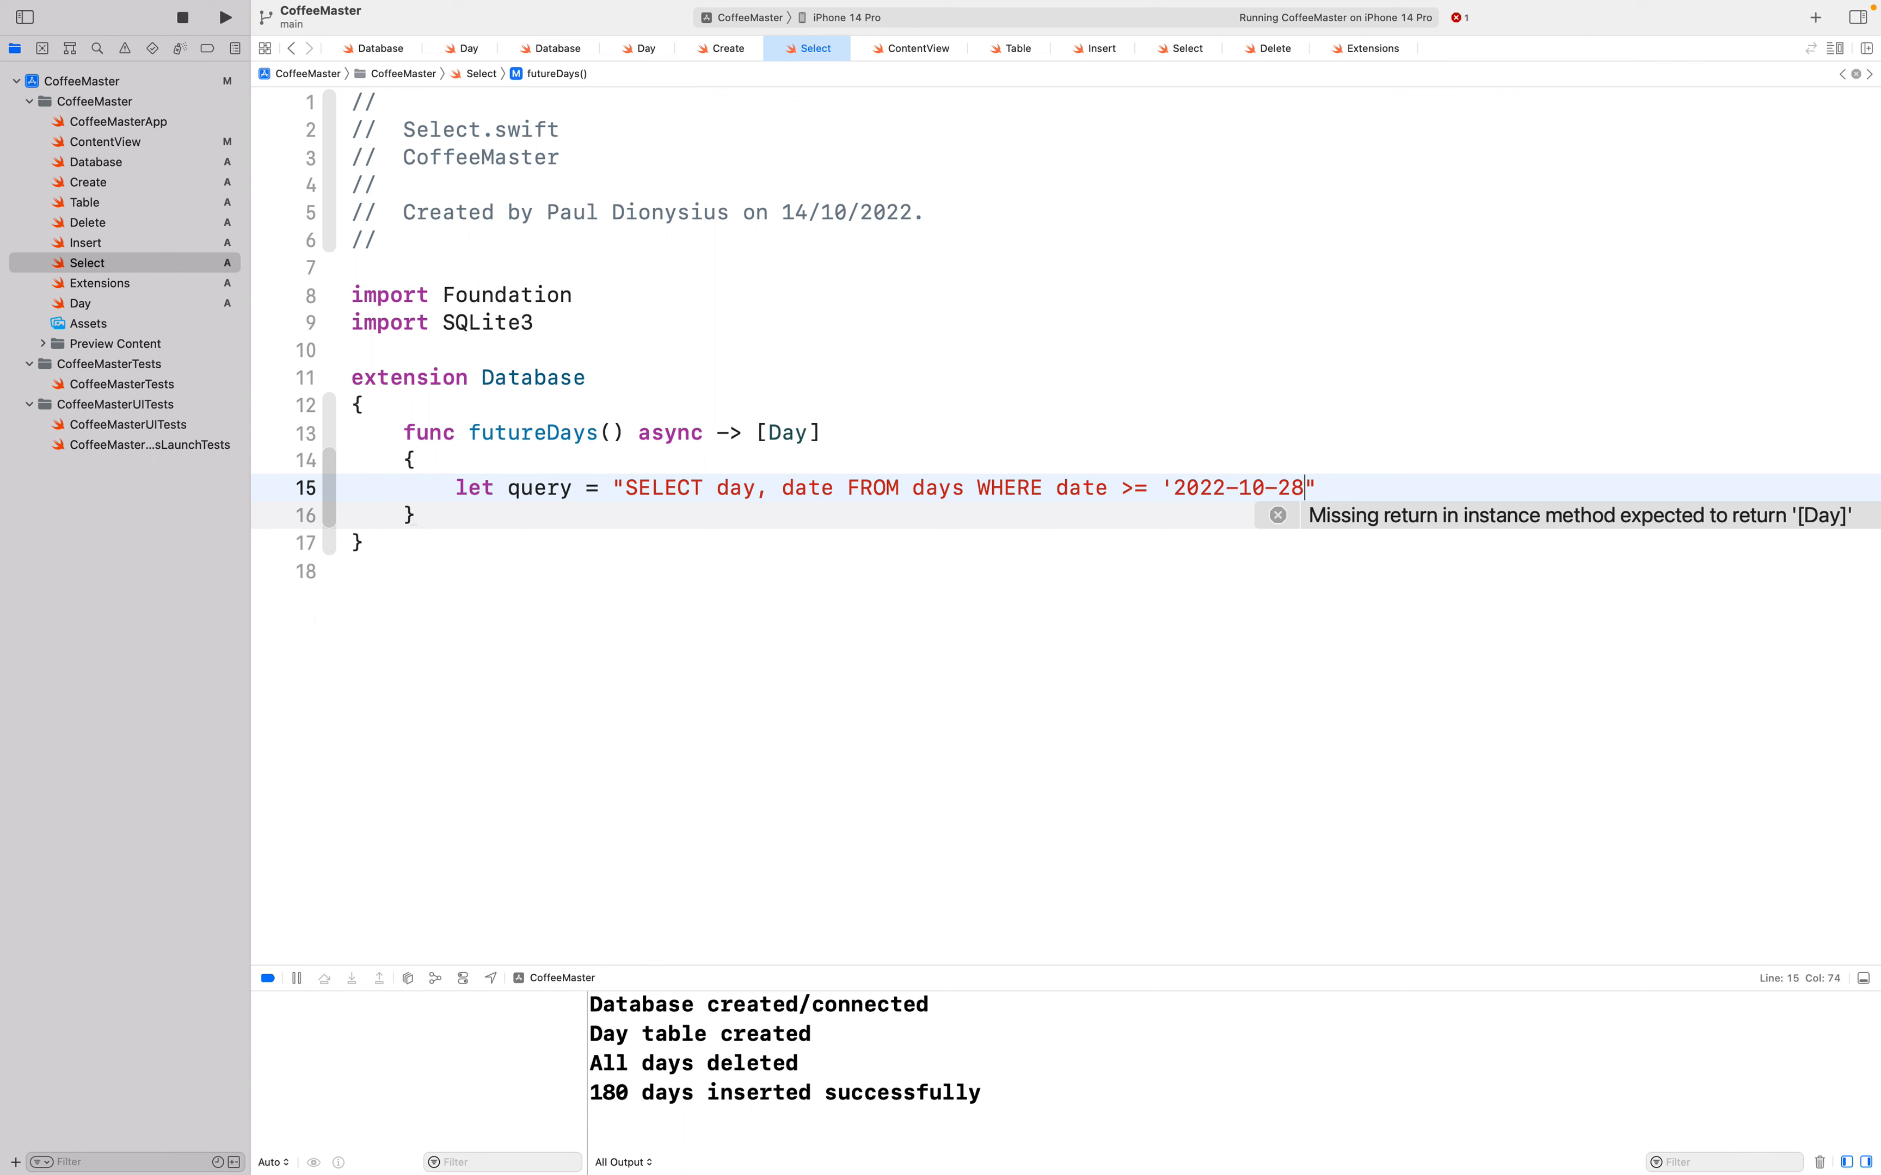
pyautogui.write('ORDER BY')
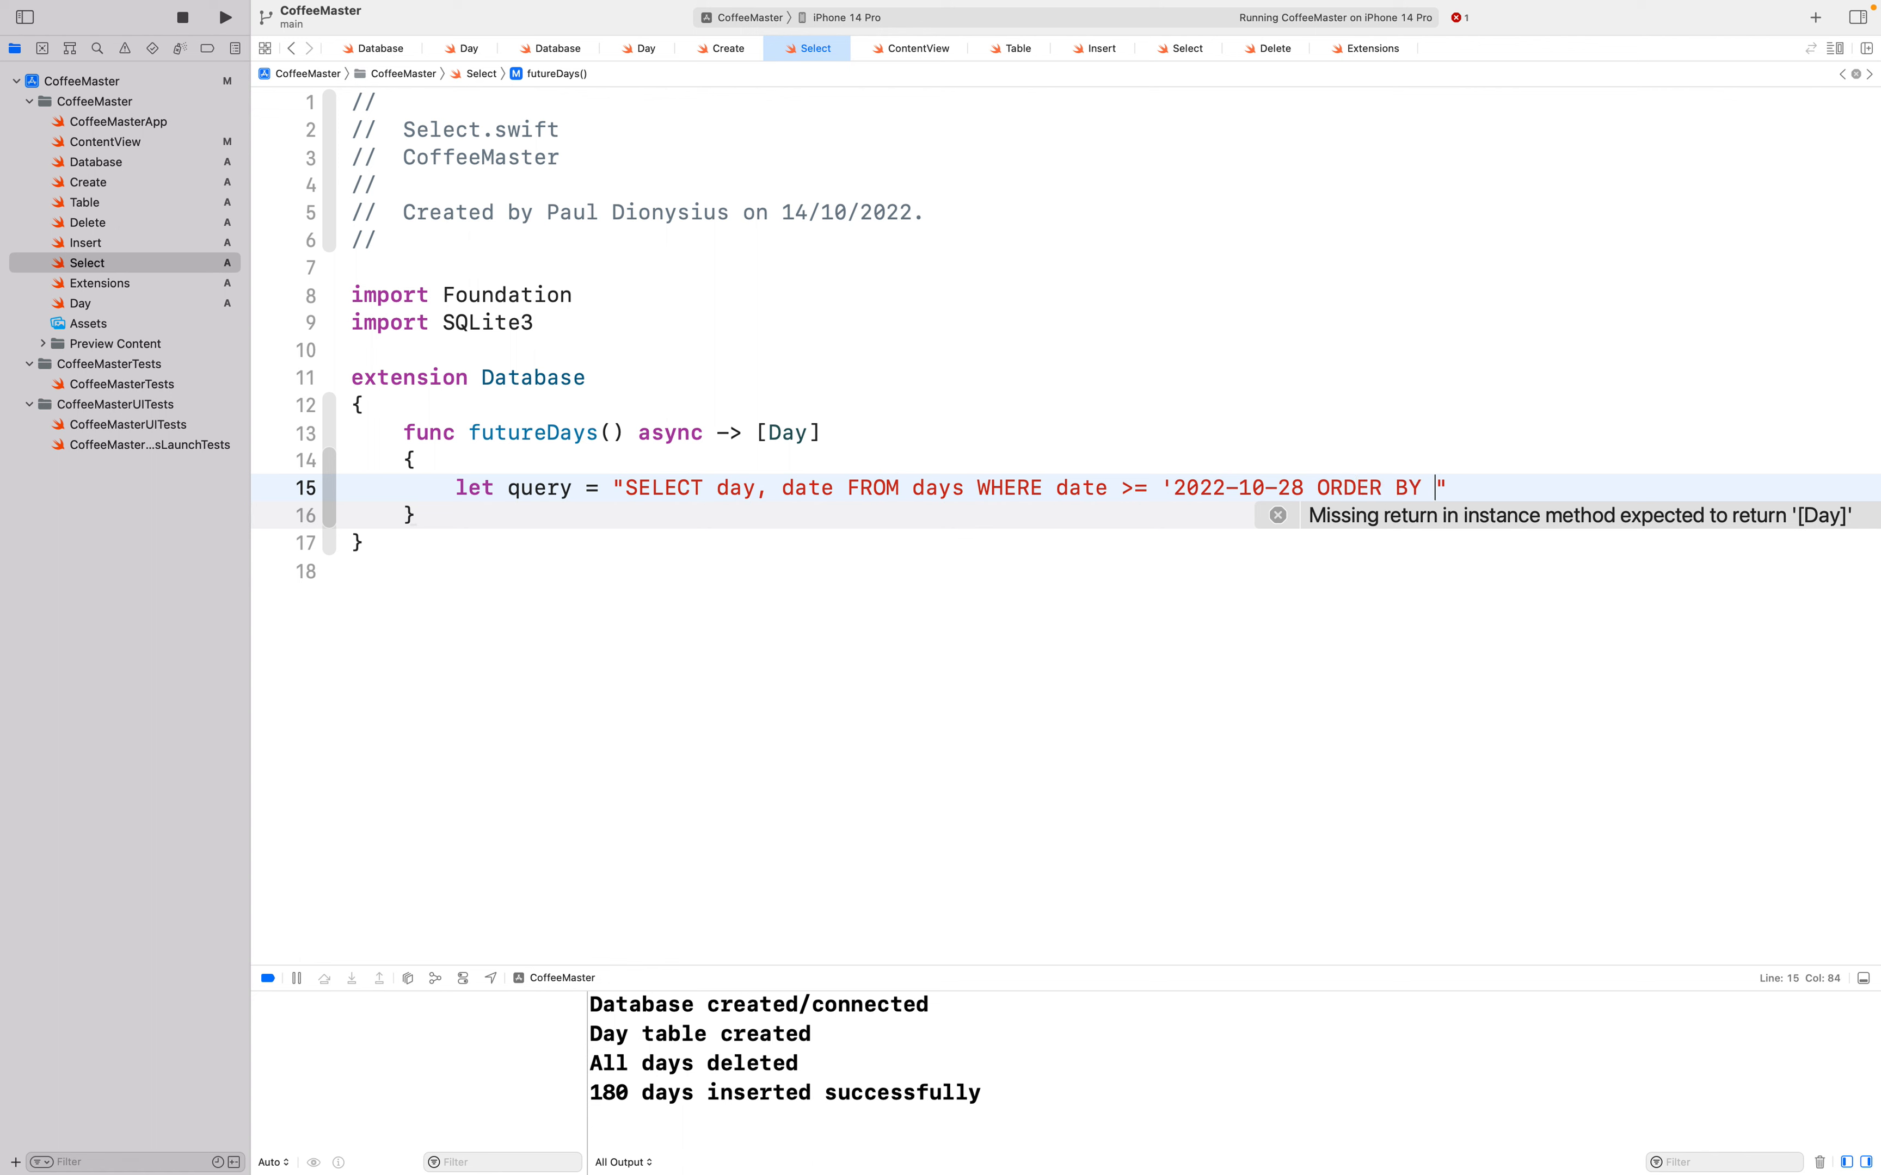
pyautogui.write('date A')
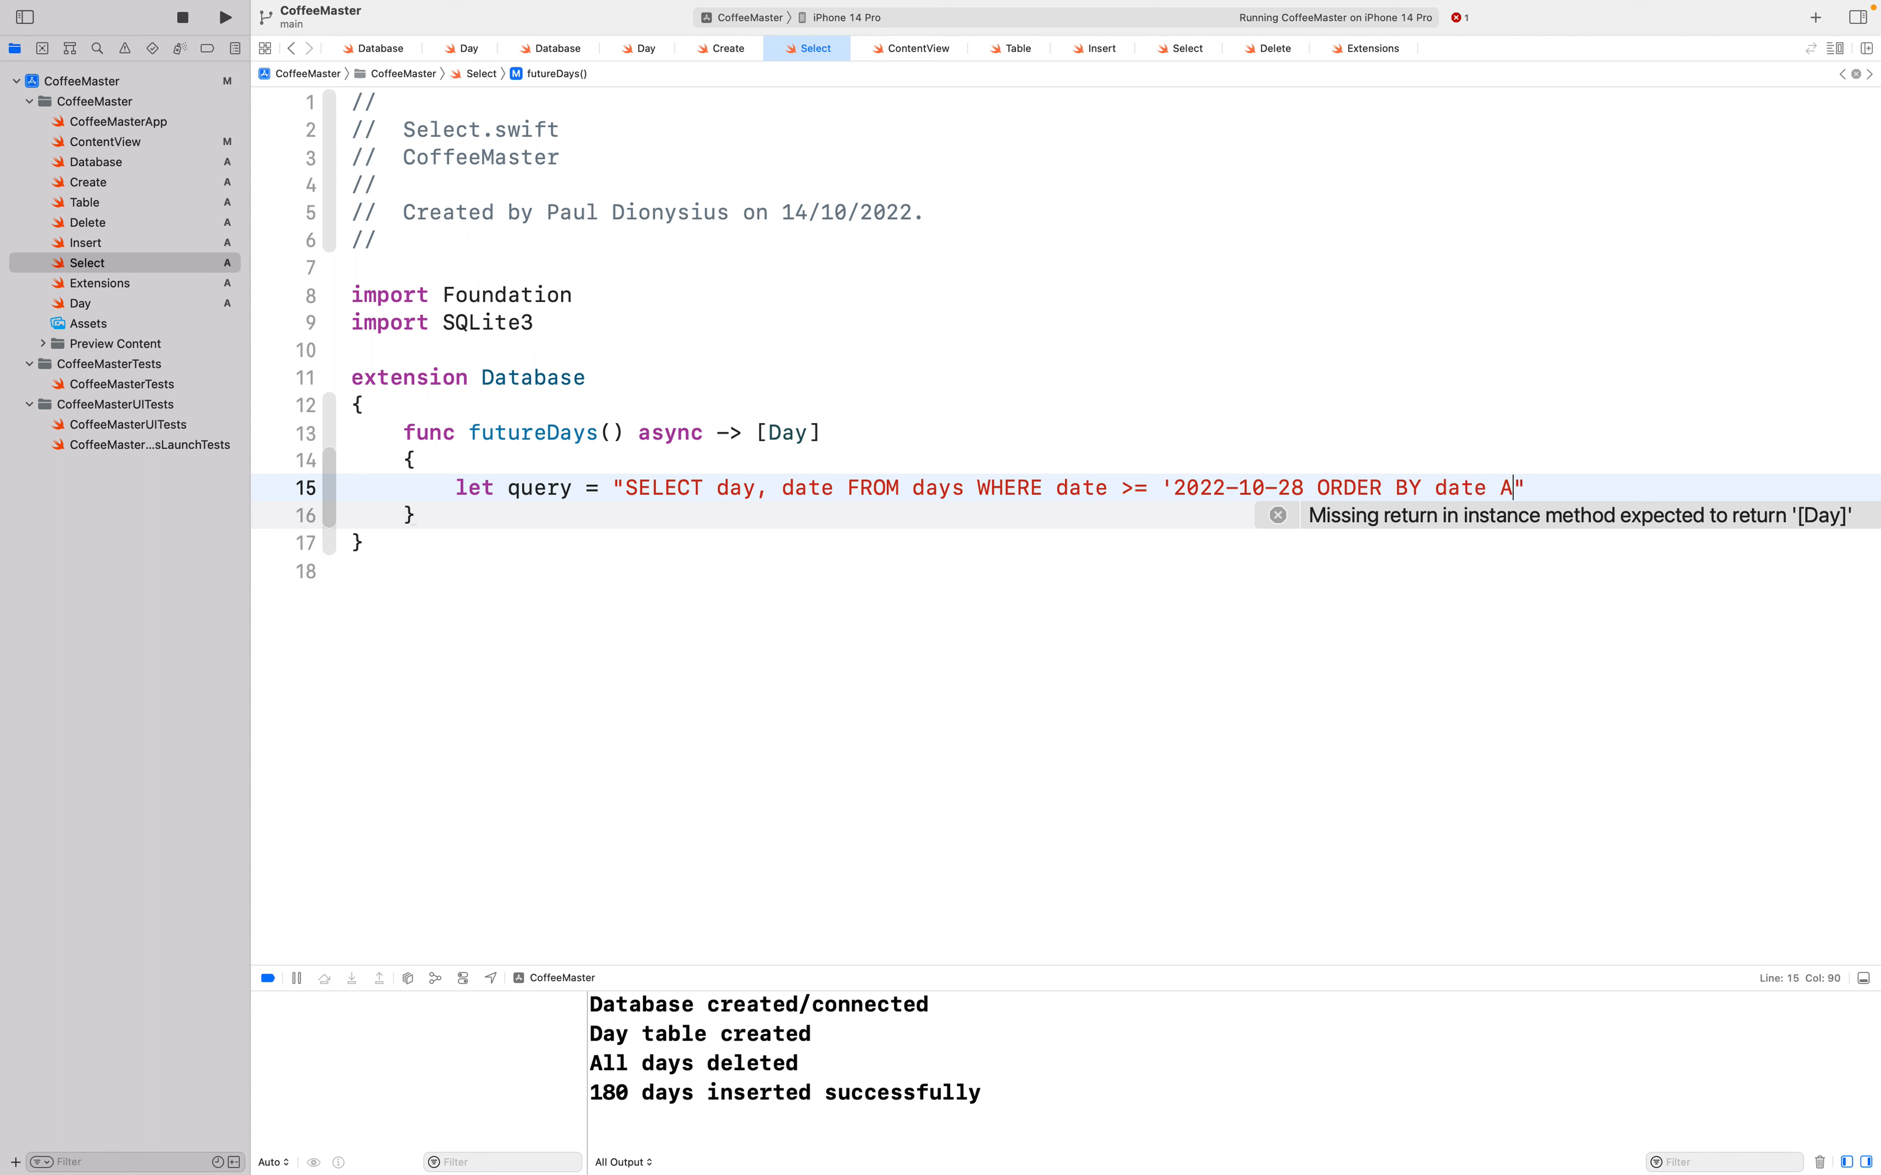
pyautogui.write('SC"')
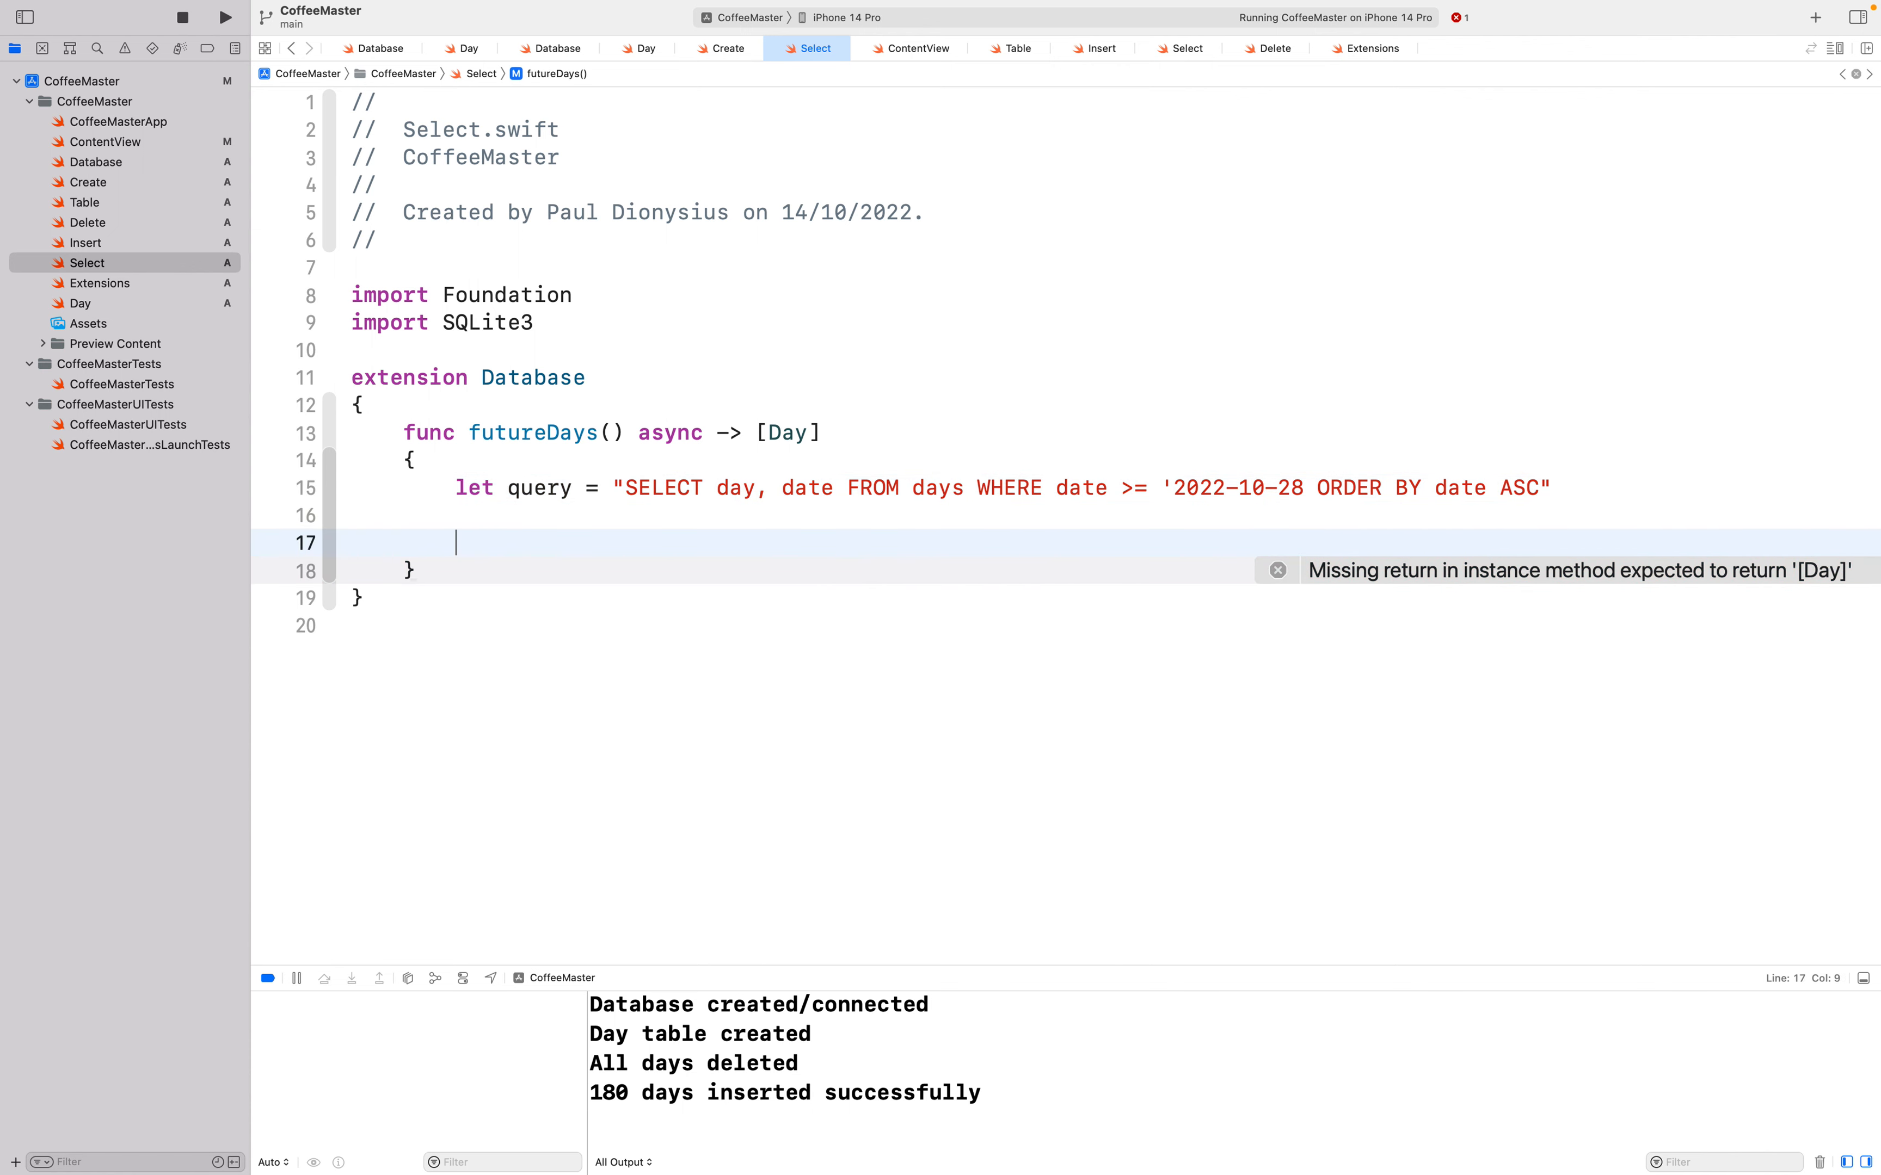
# Step: Declare var days = [Day]() and return days at the end of futureDays
pyautogui.write('var da')
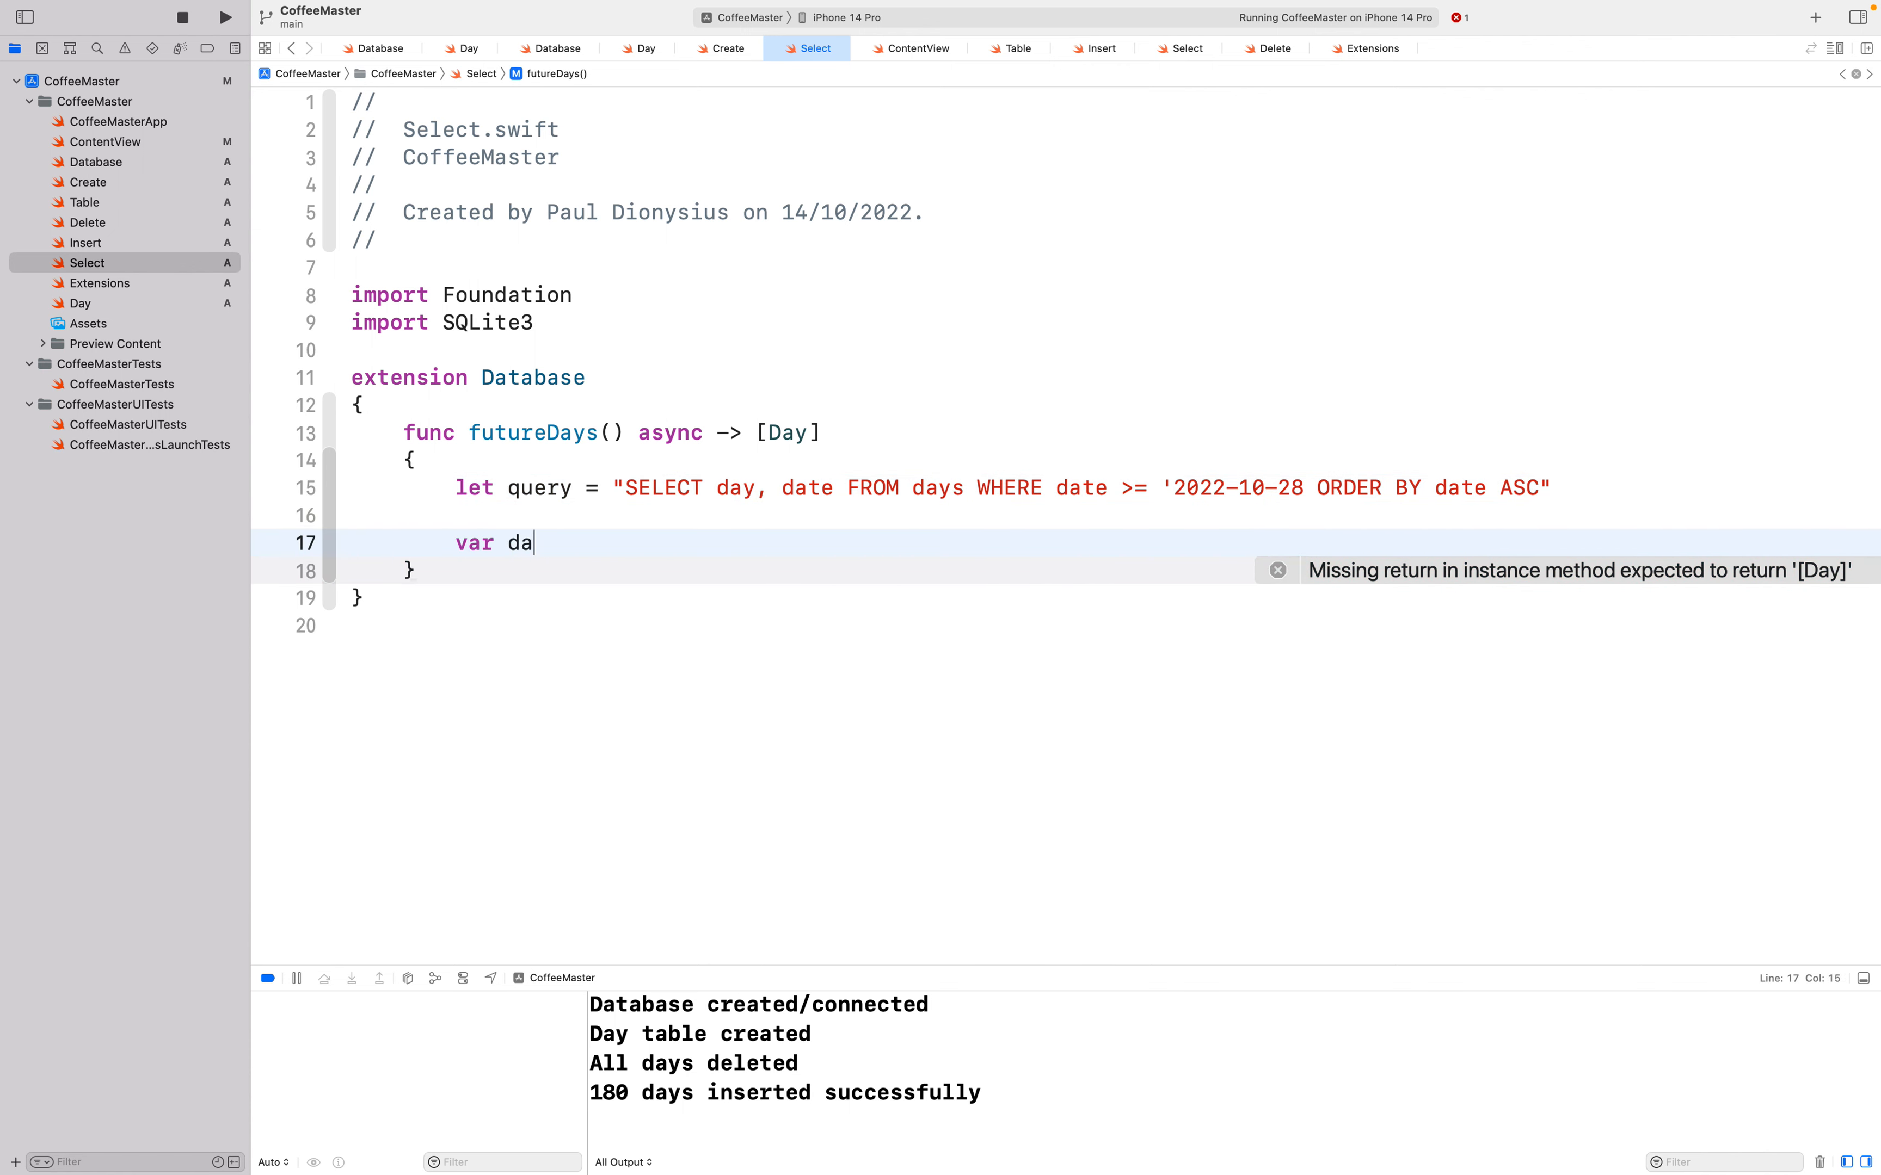
pyautogui.write('ys = [Day](')
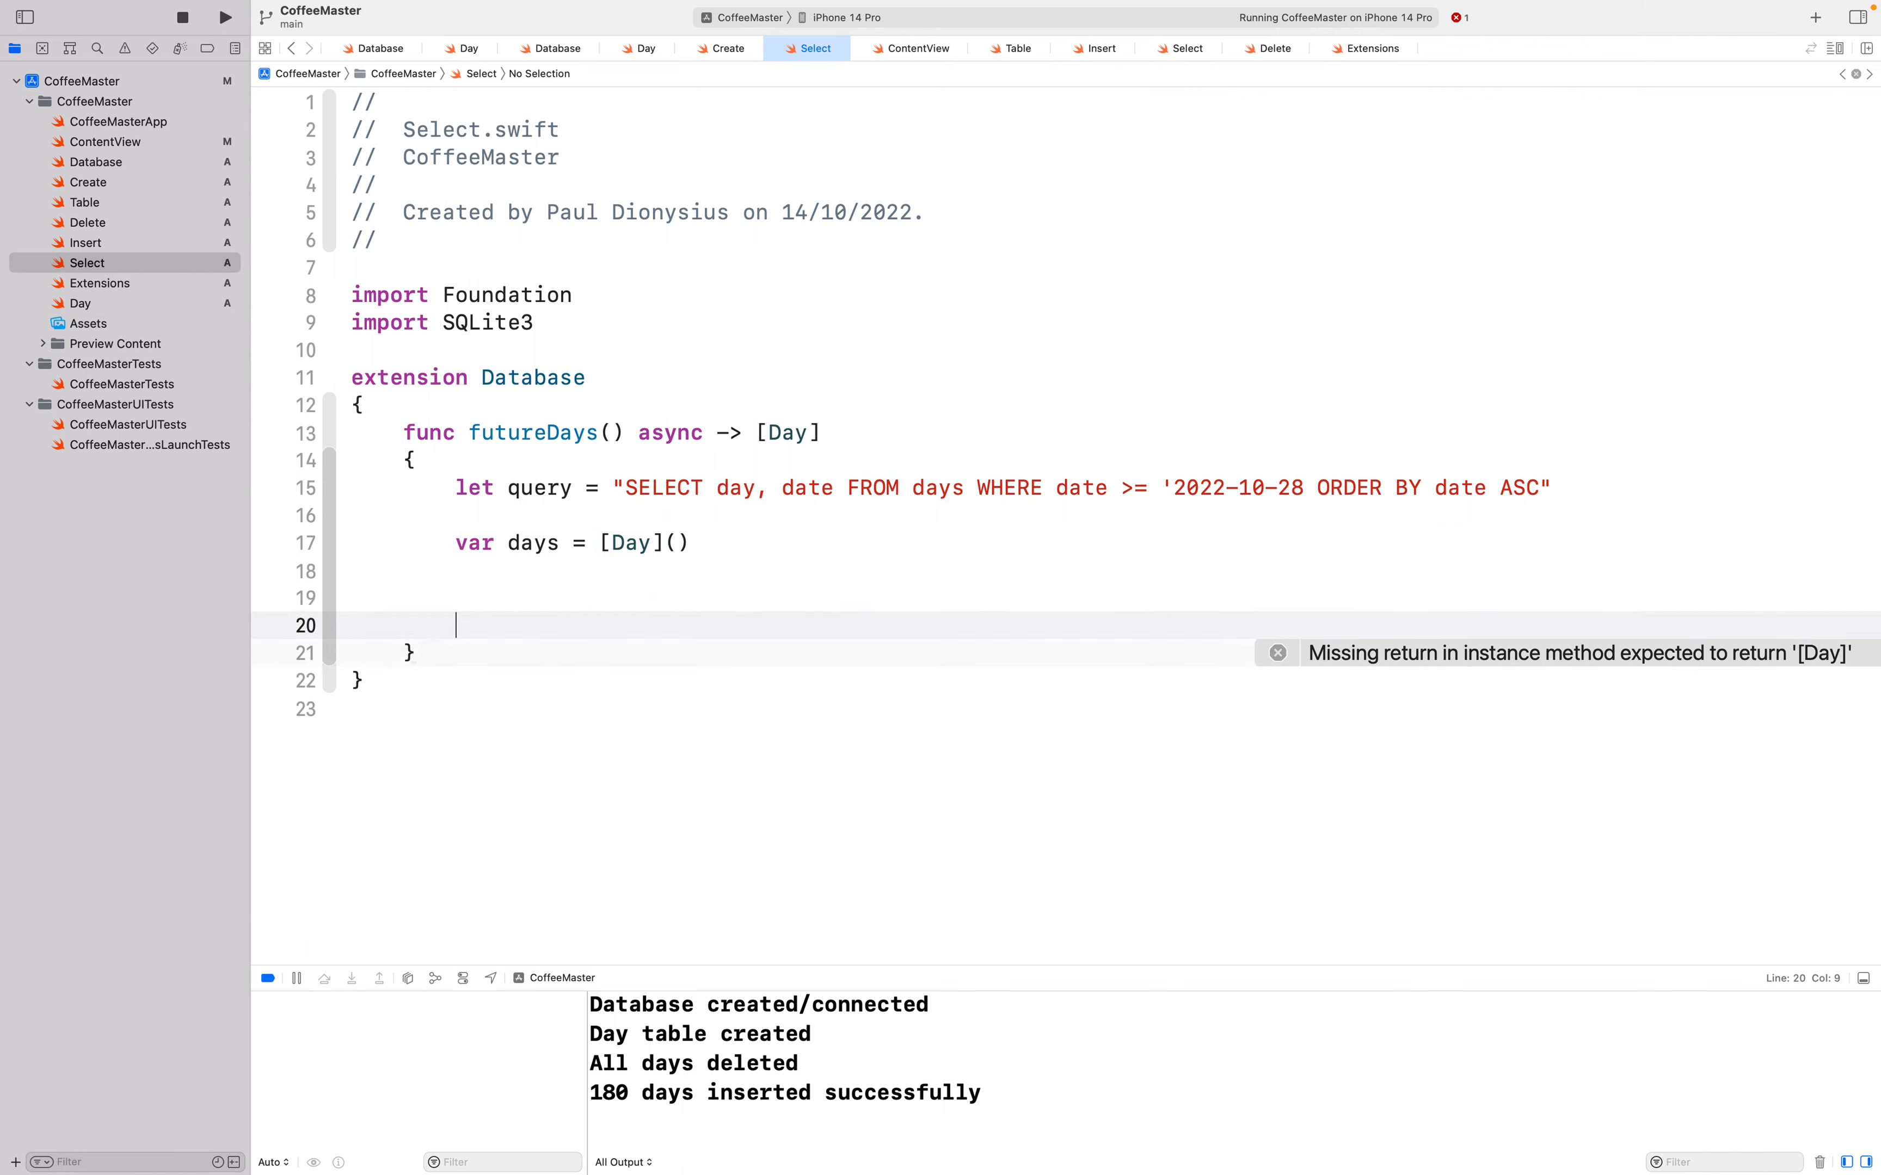
pyautogui.write('return days')
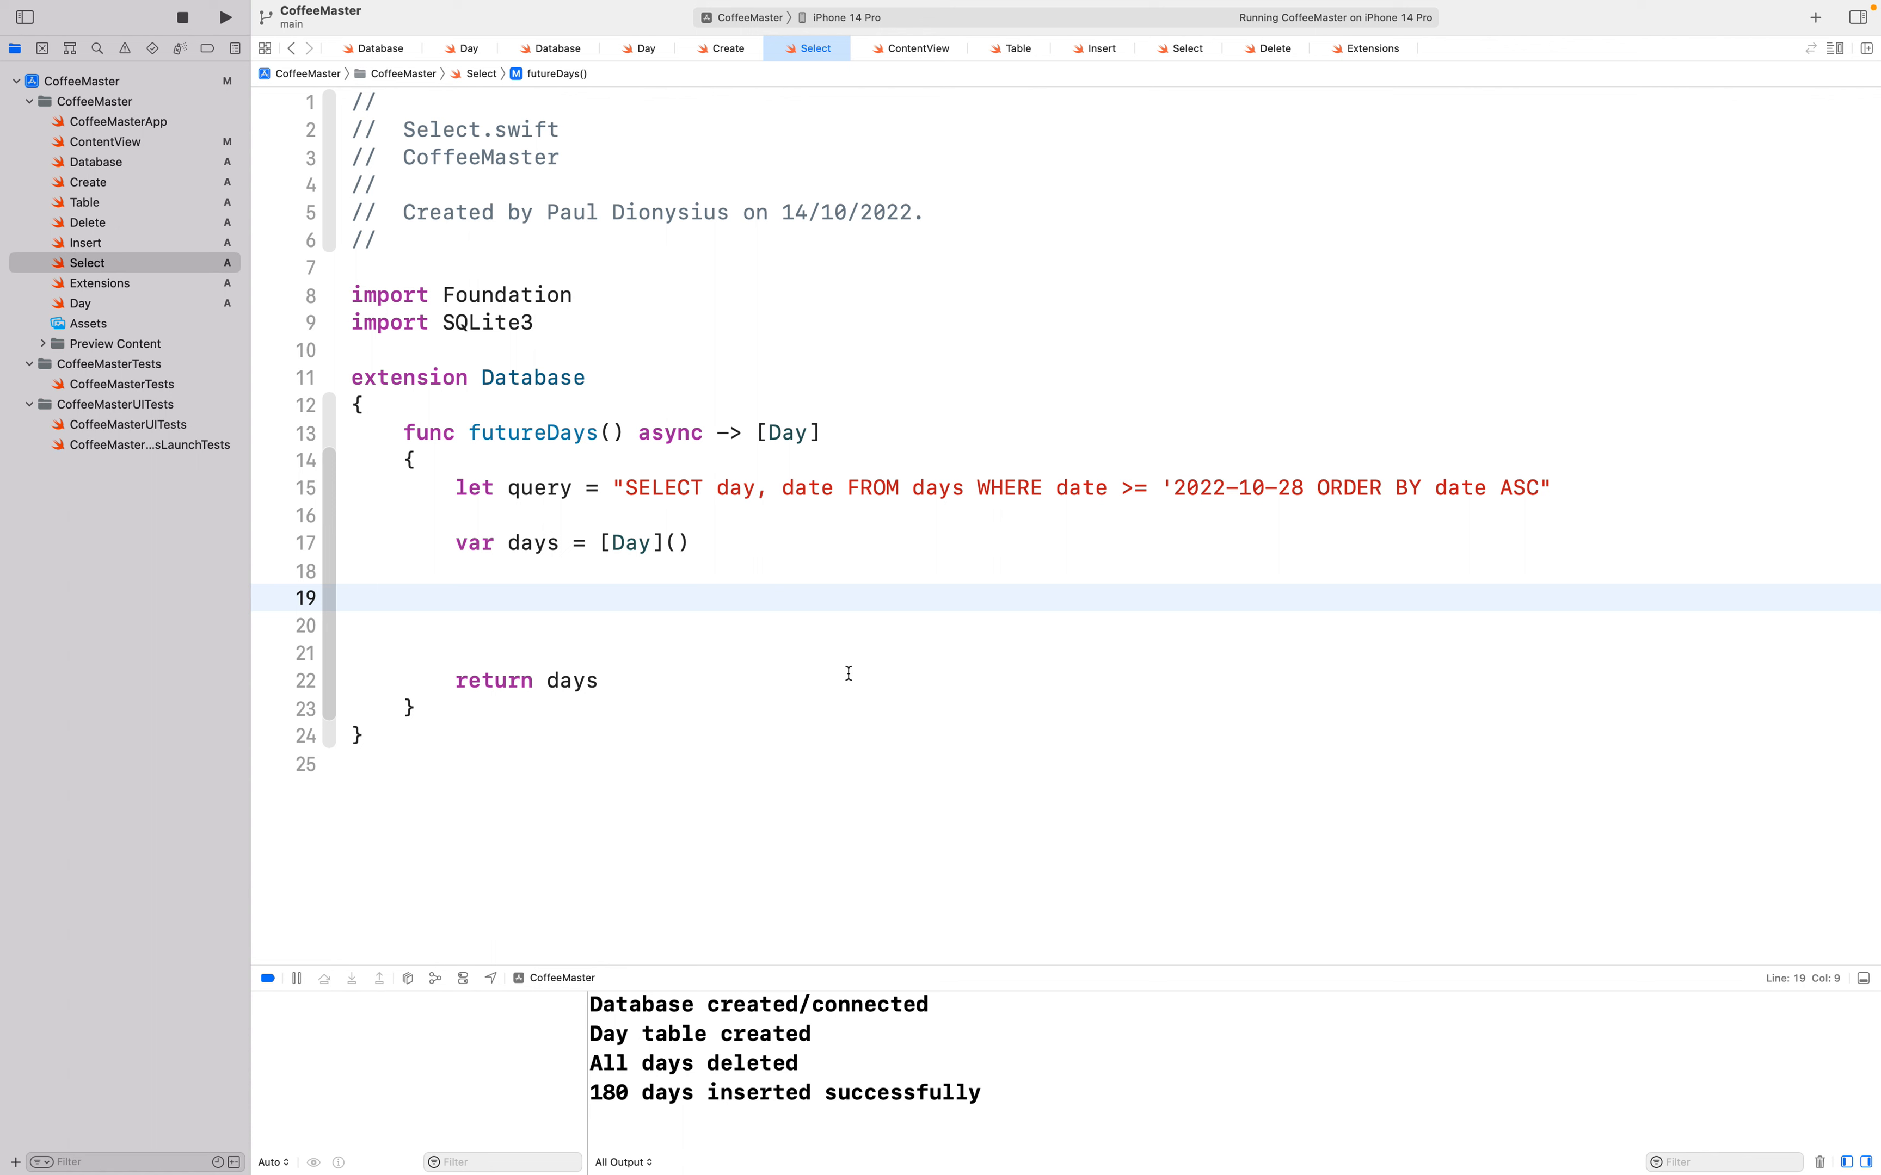
# Step: Declare var statement : OpaquePointer? = nil after the days array
pyautogui.click(456, 597)
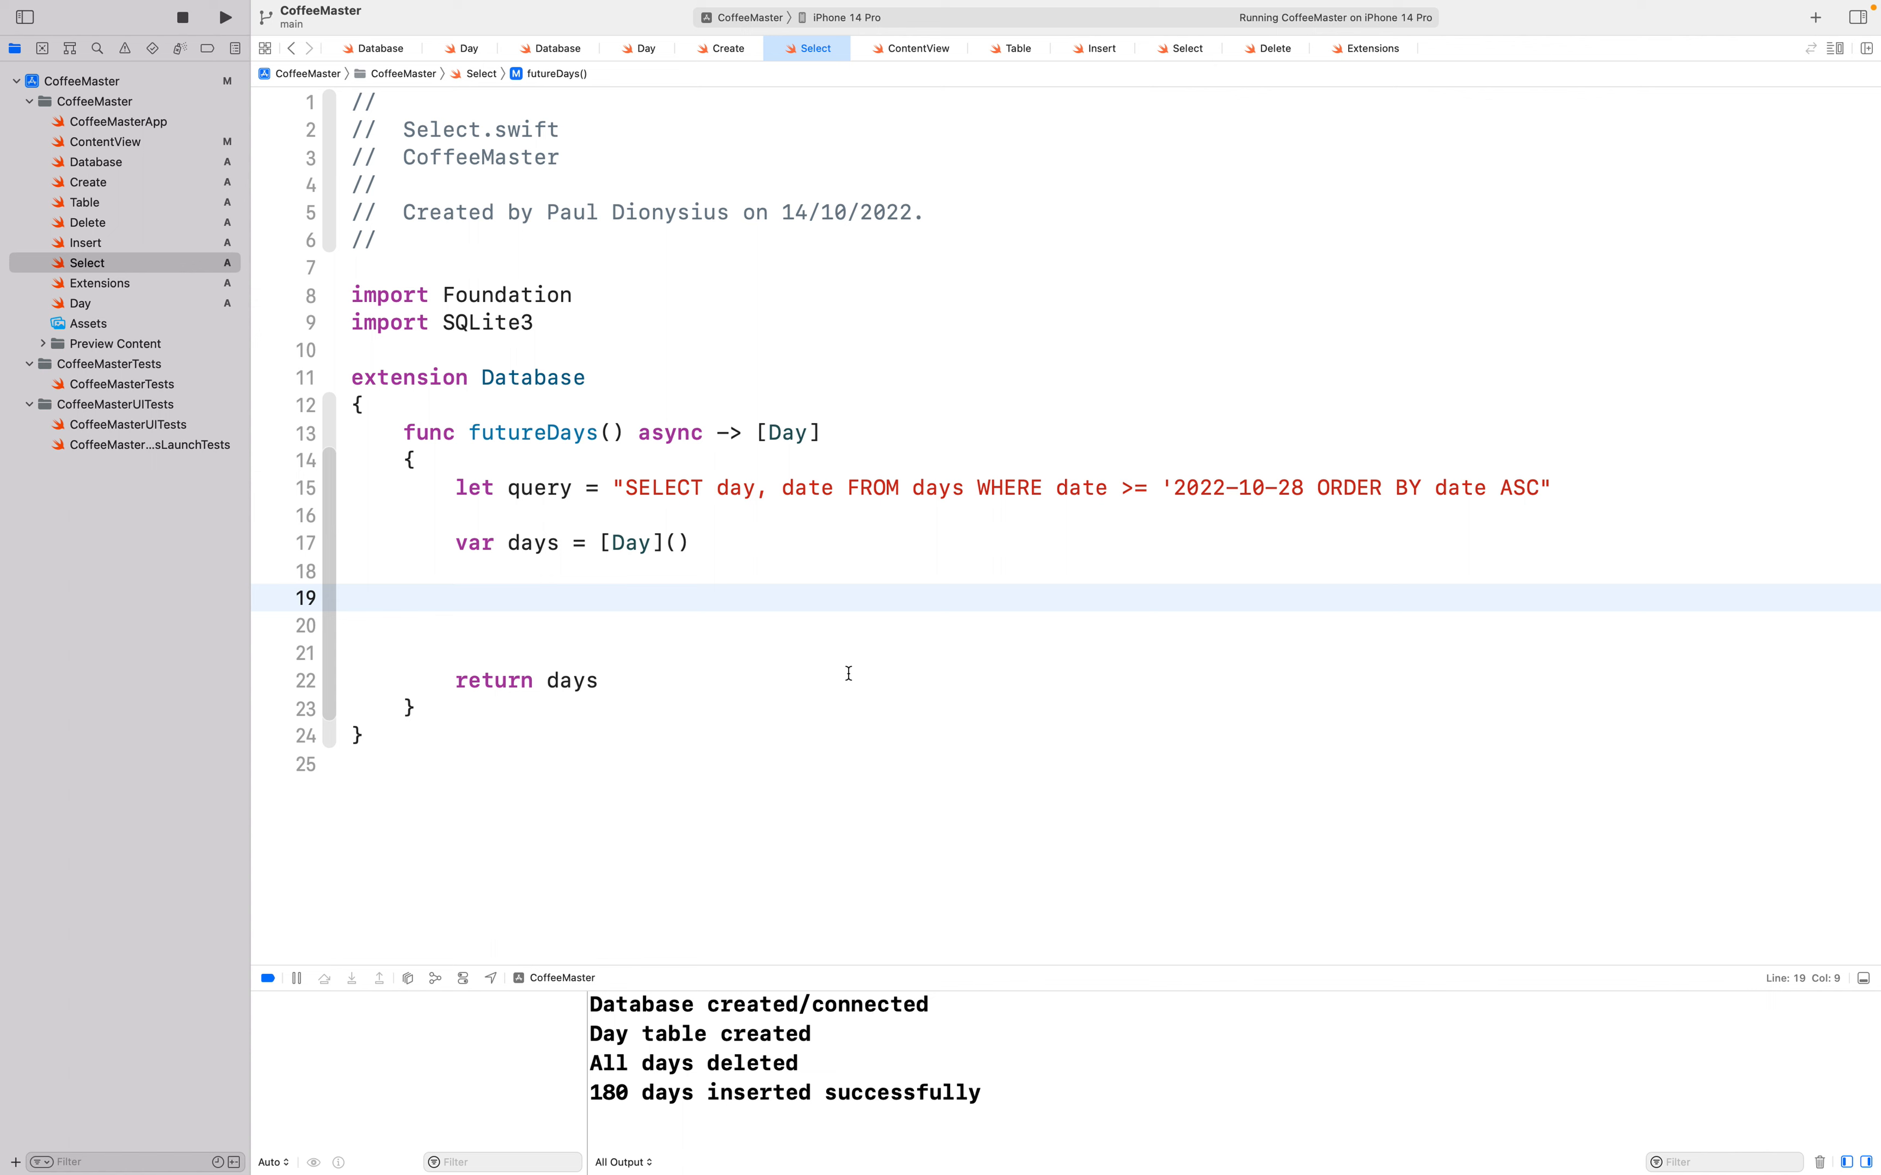
pyautogui.write('var')
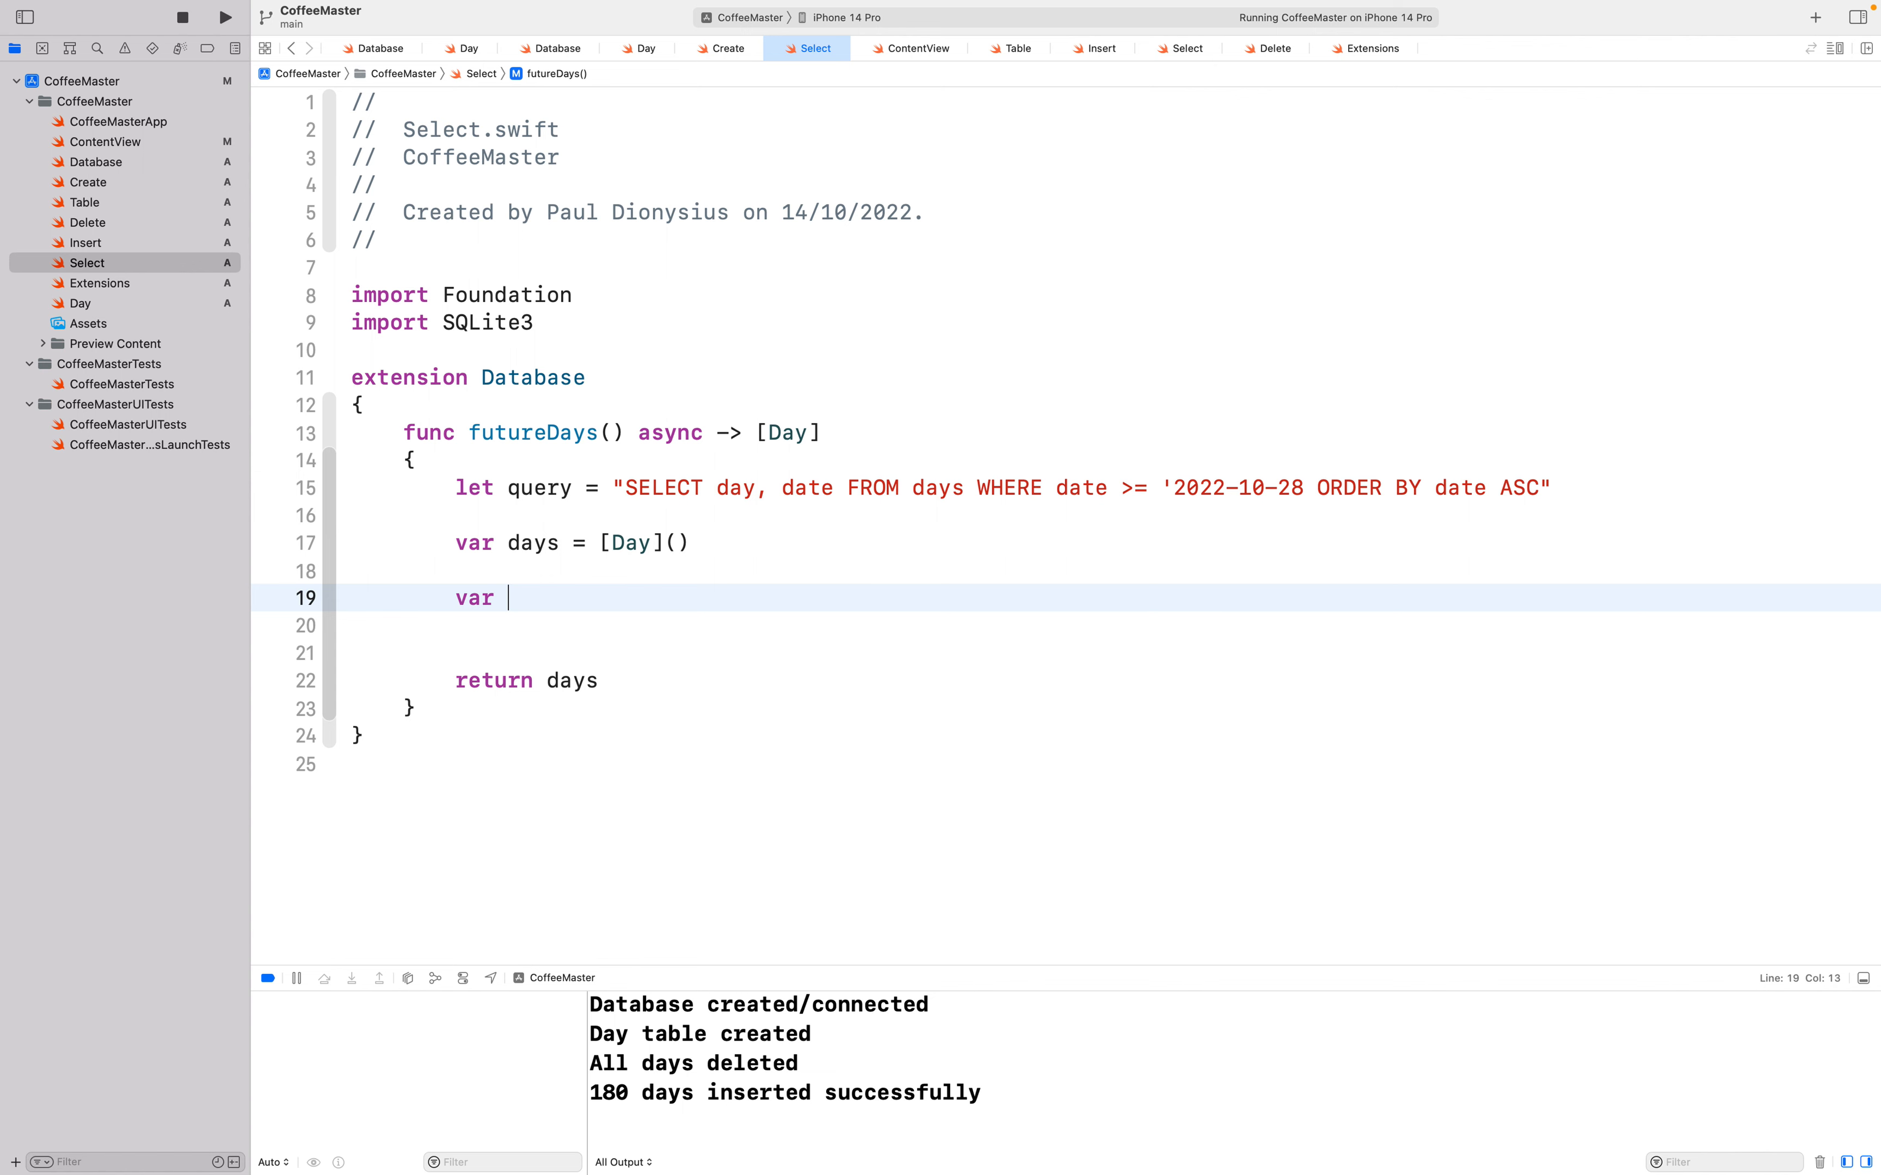
pyautogui.write('statement =')
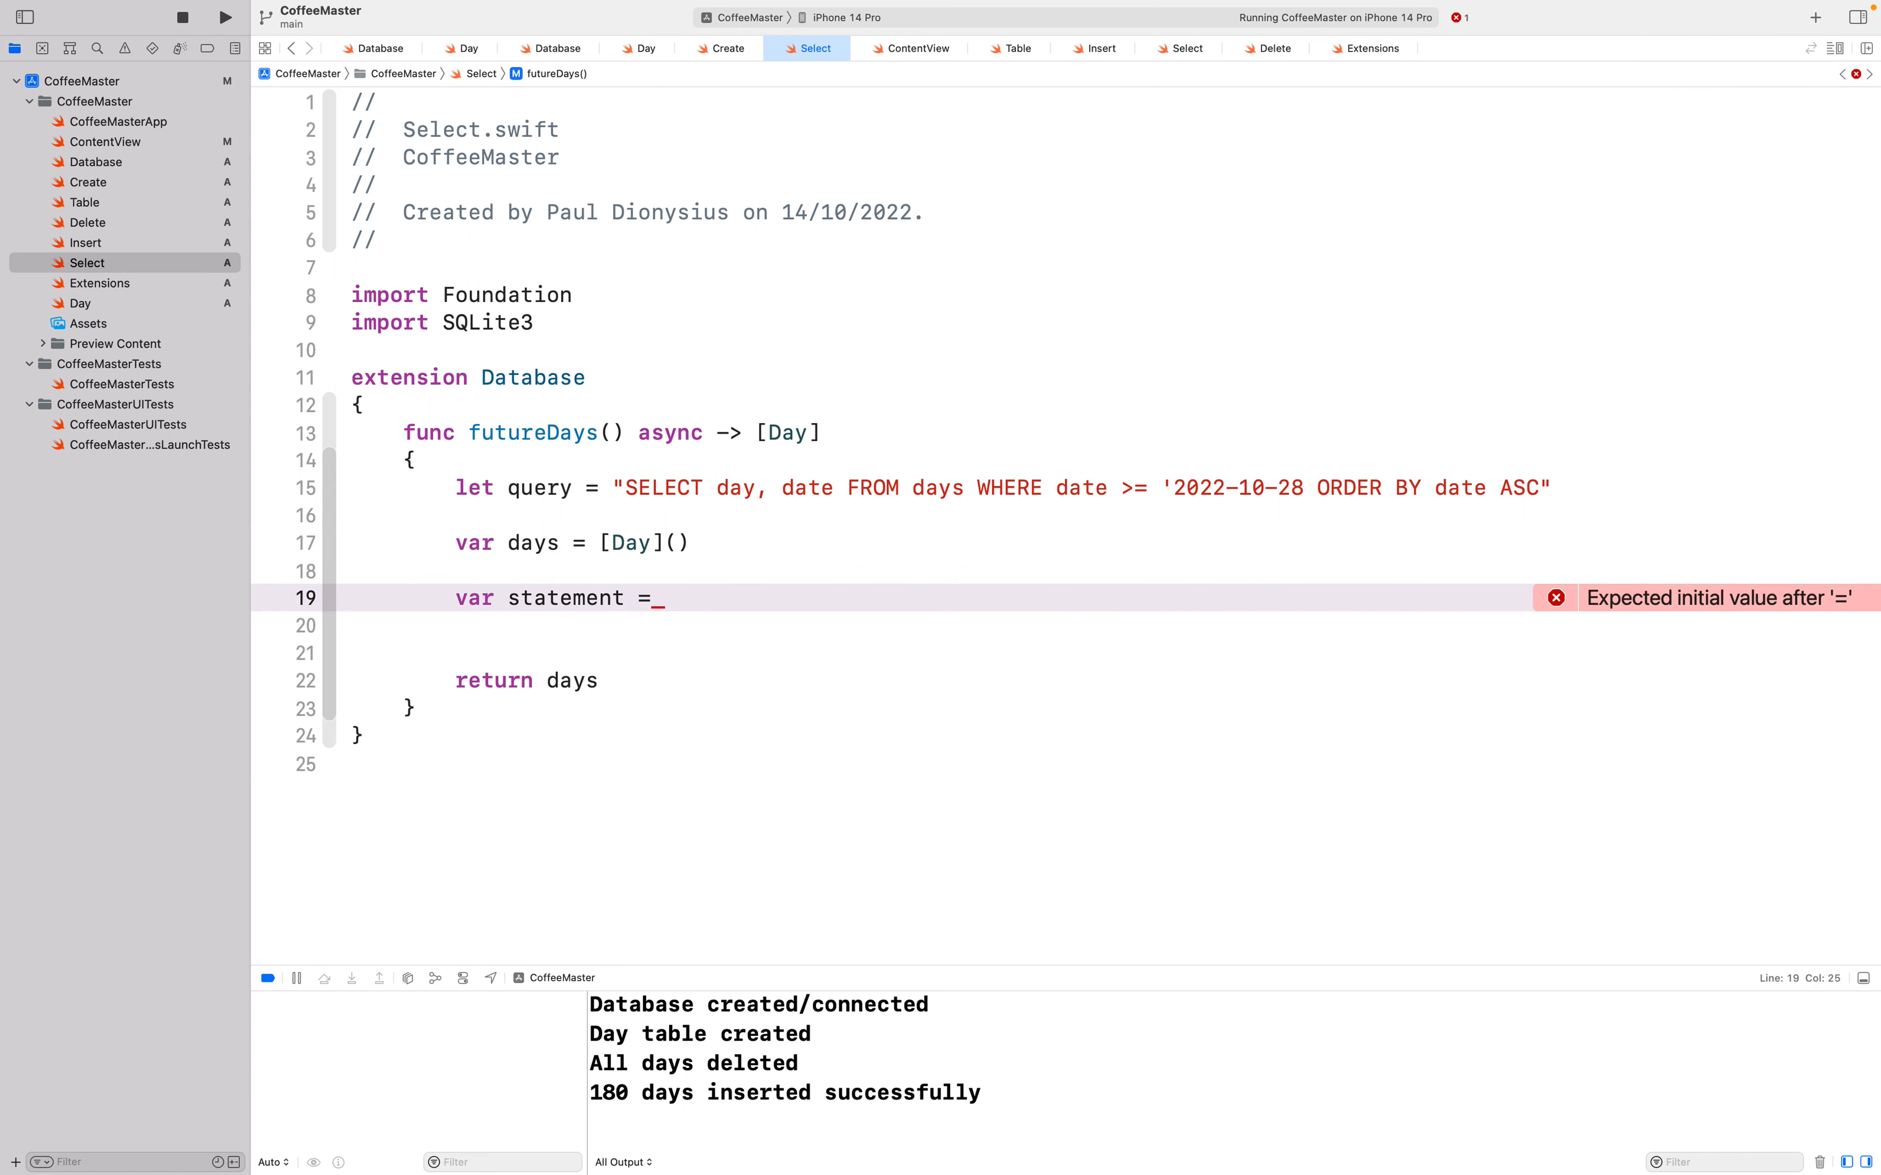
pyautogui.write('OpaquePointer?')
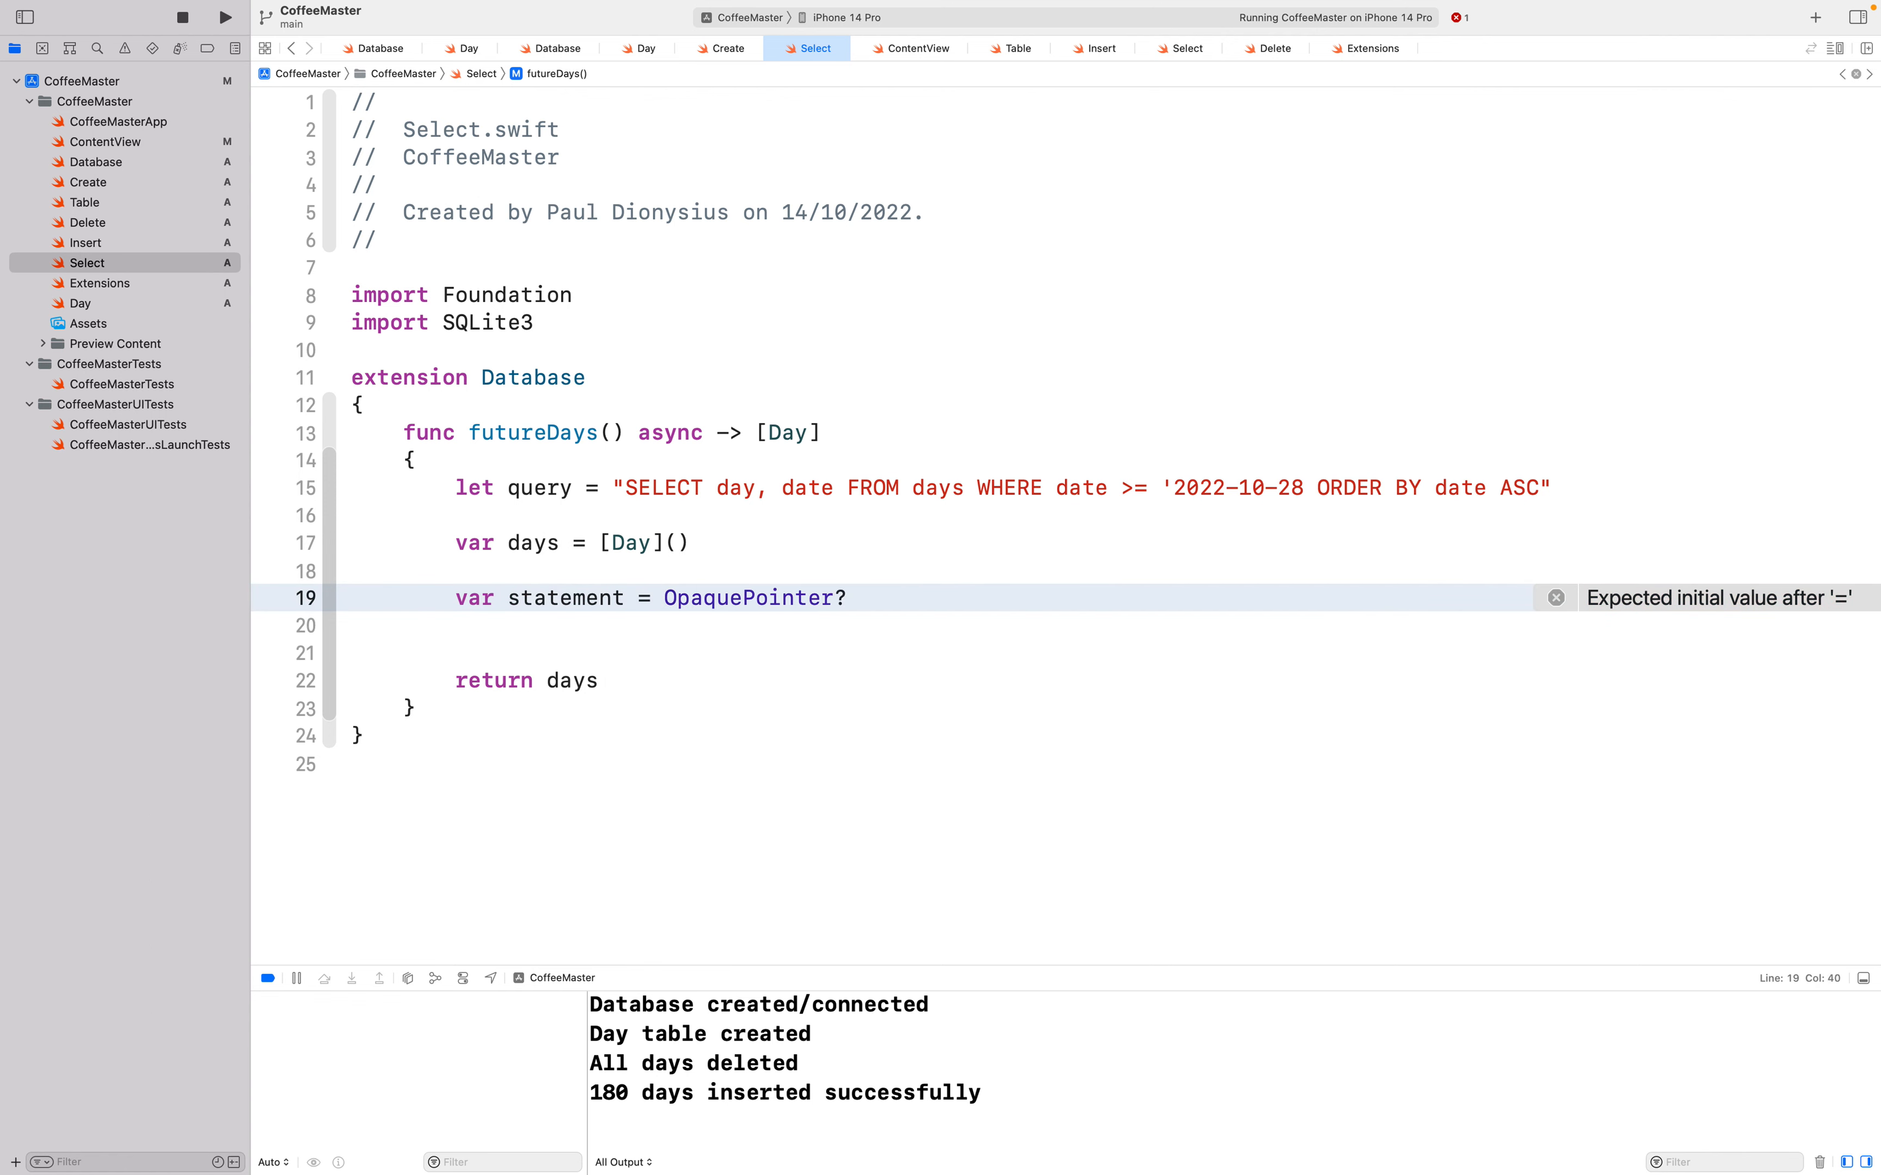
pyautogui.write('= nil')
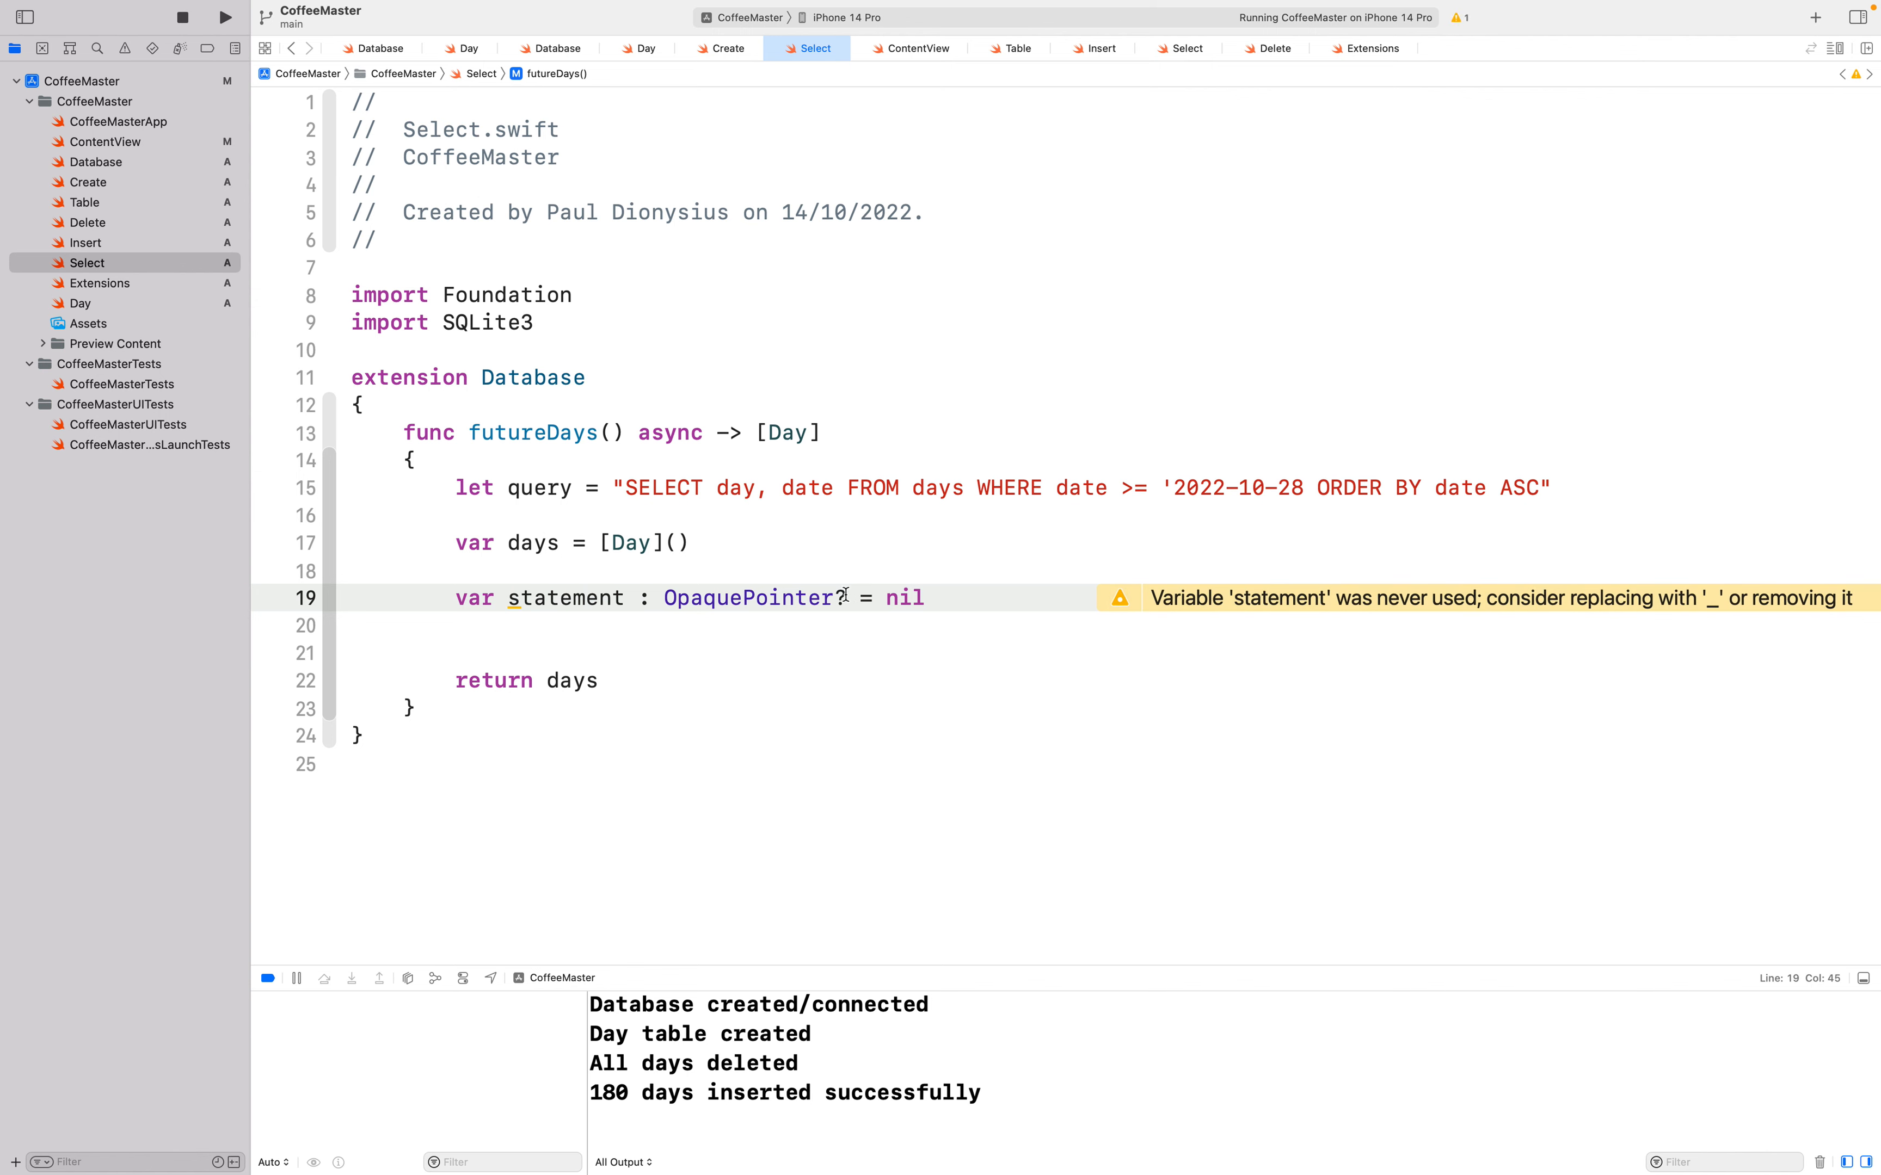
pyautogui.click(924, 597)
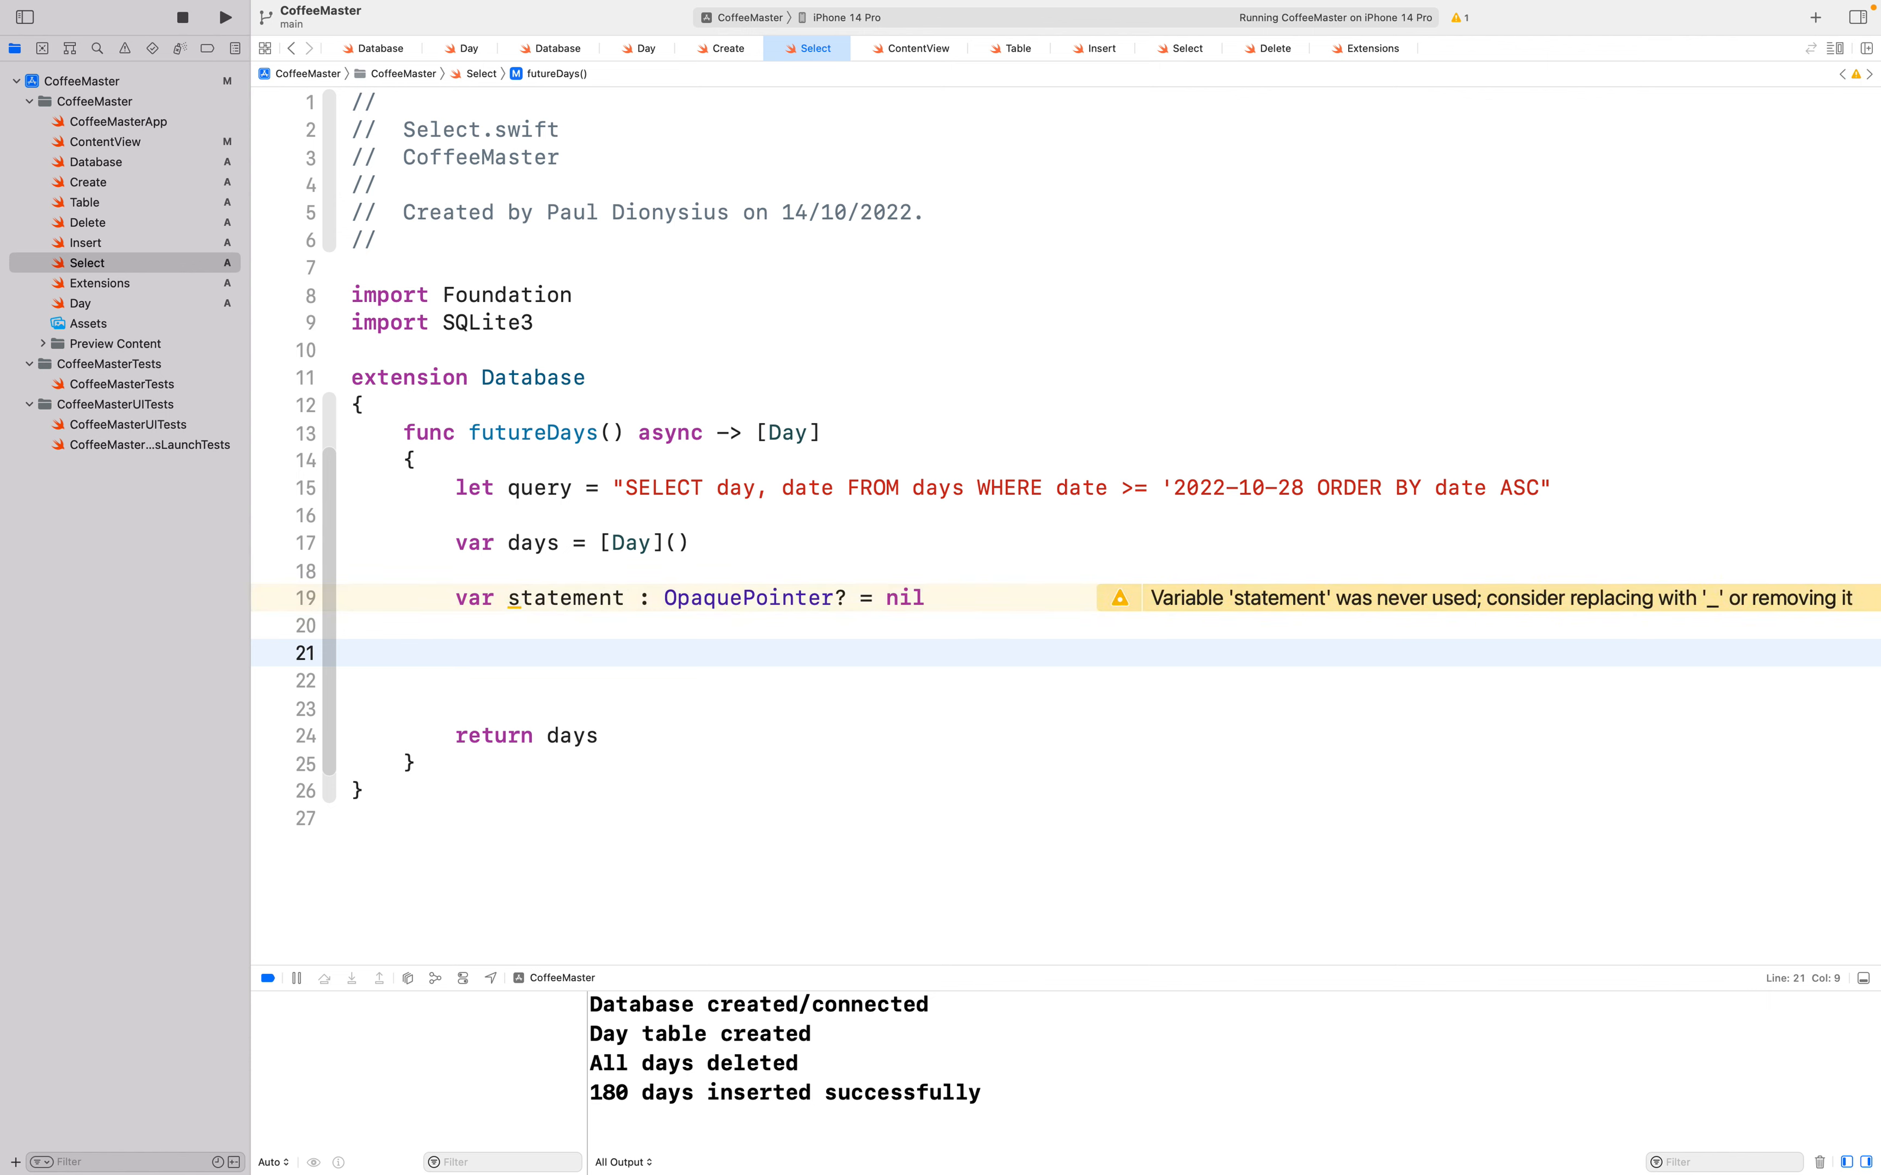
# Step: Add if sqlite3_prepare(self.db, query, -1, &statement, nil) == SQLITE_OK with empty braces
pyautogui.write('if sql')
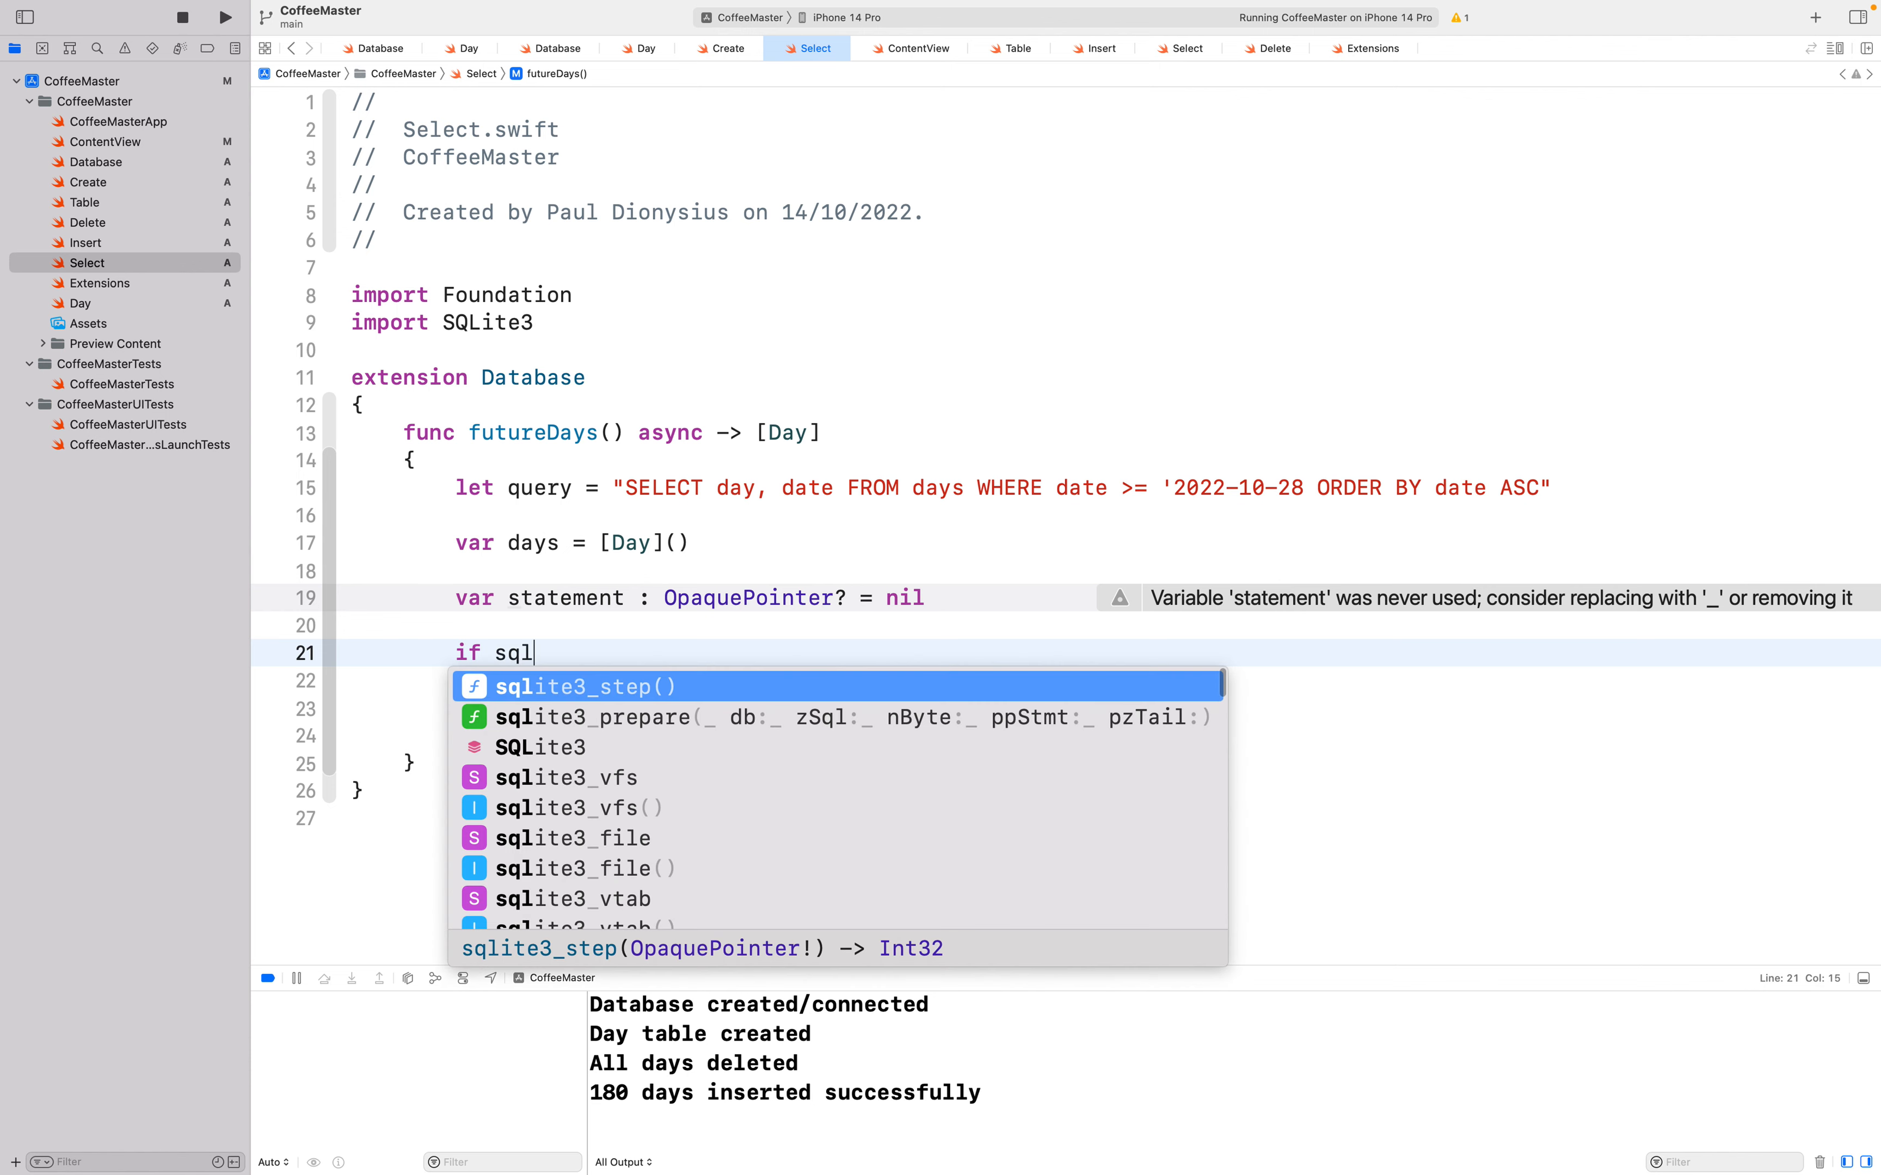
pyautogui.write('ite3_')
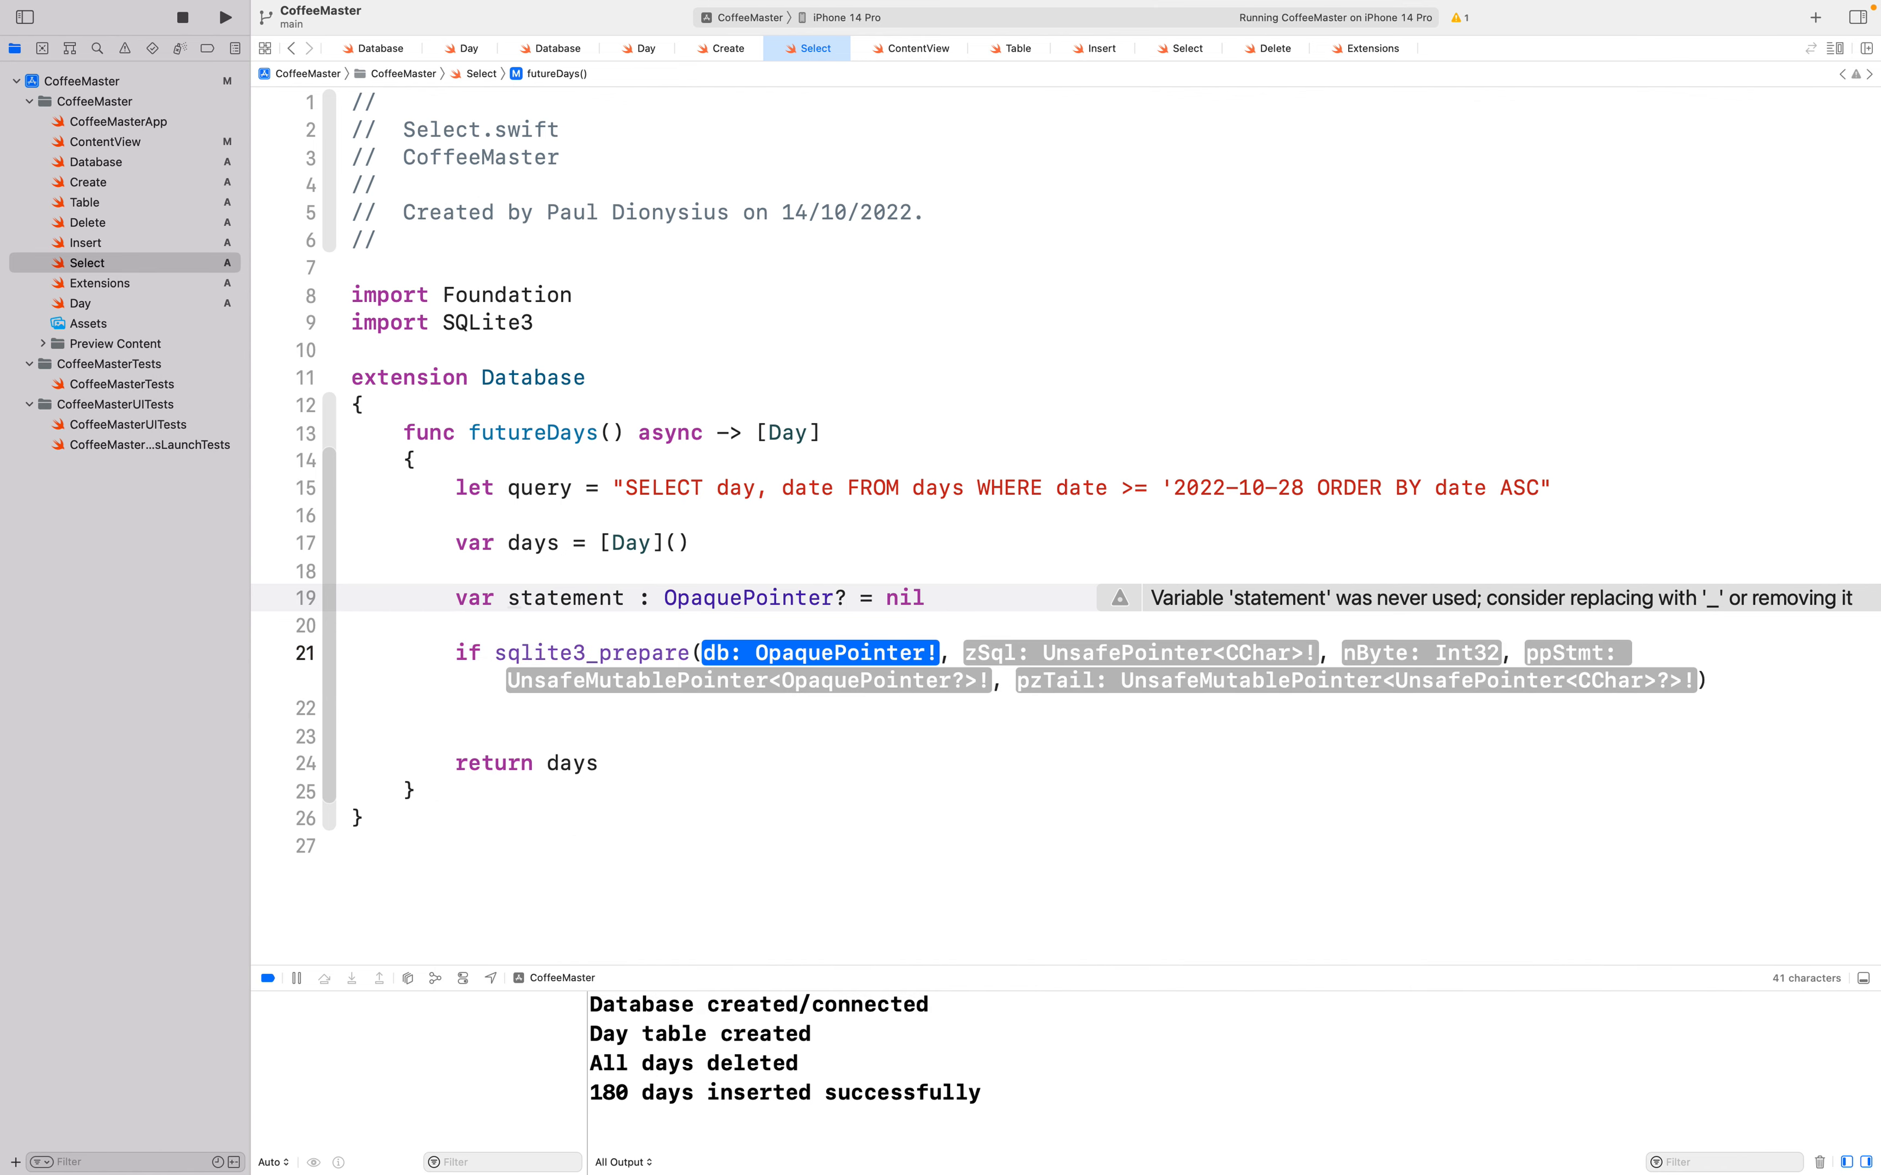
pyautogui.write('self.db')
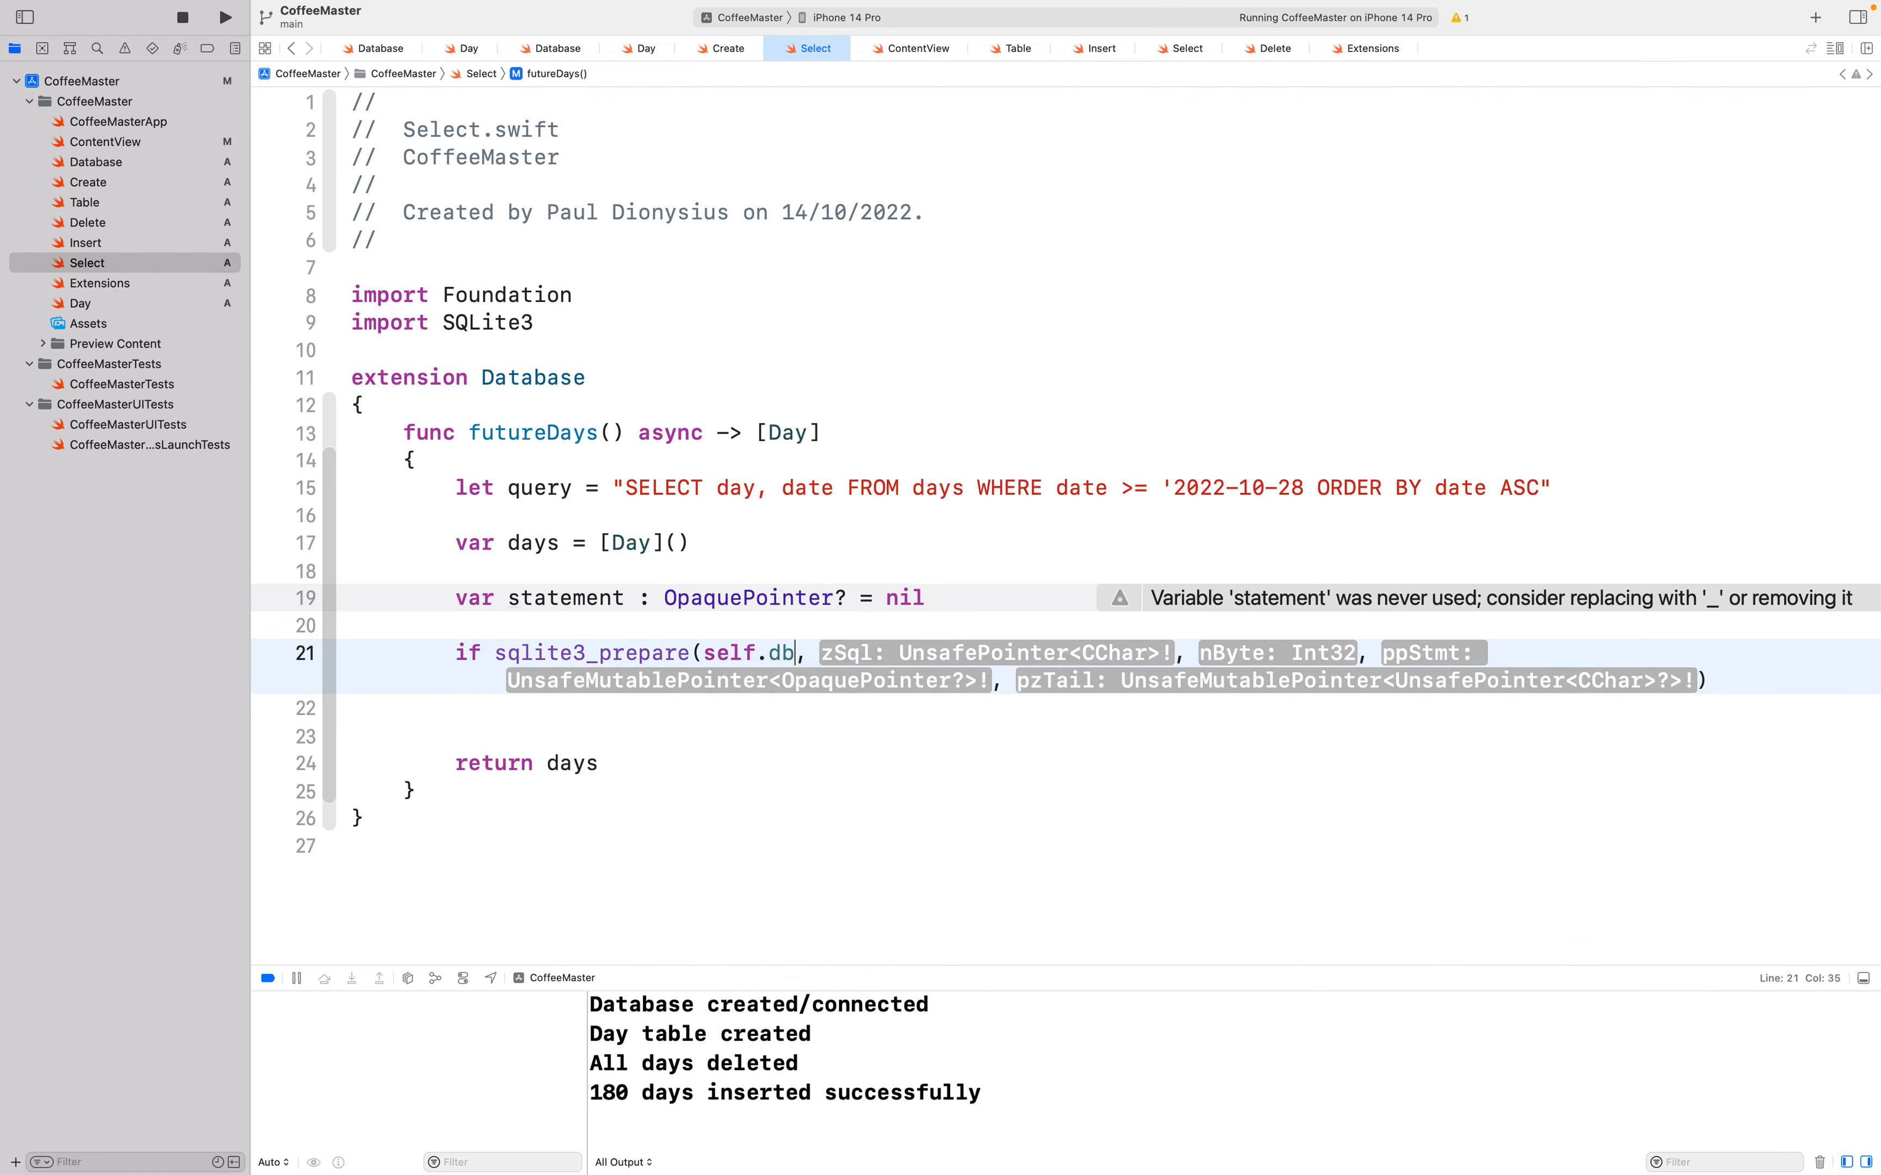
pyautogui.write('query')
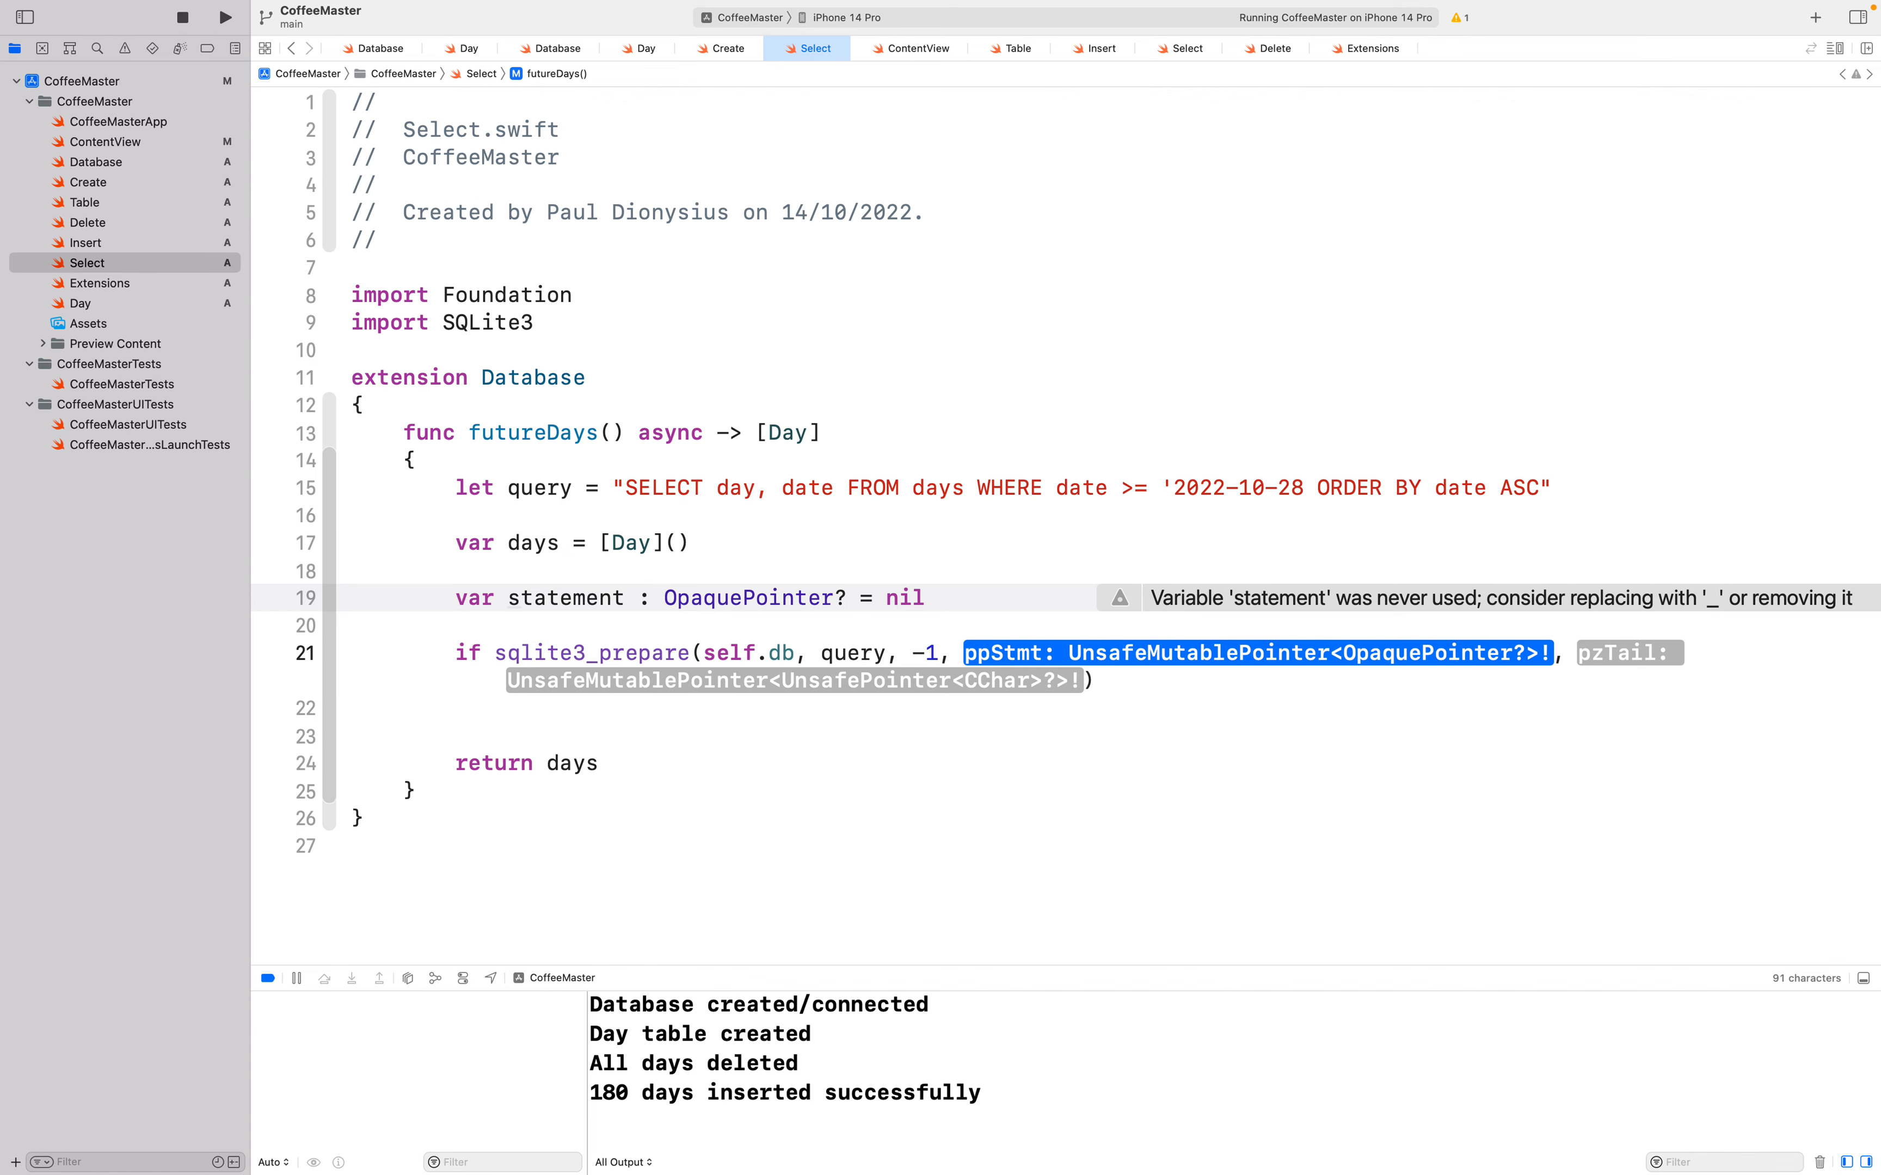
pyautogui.write('&statement, nil) ==')
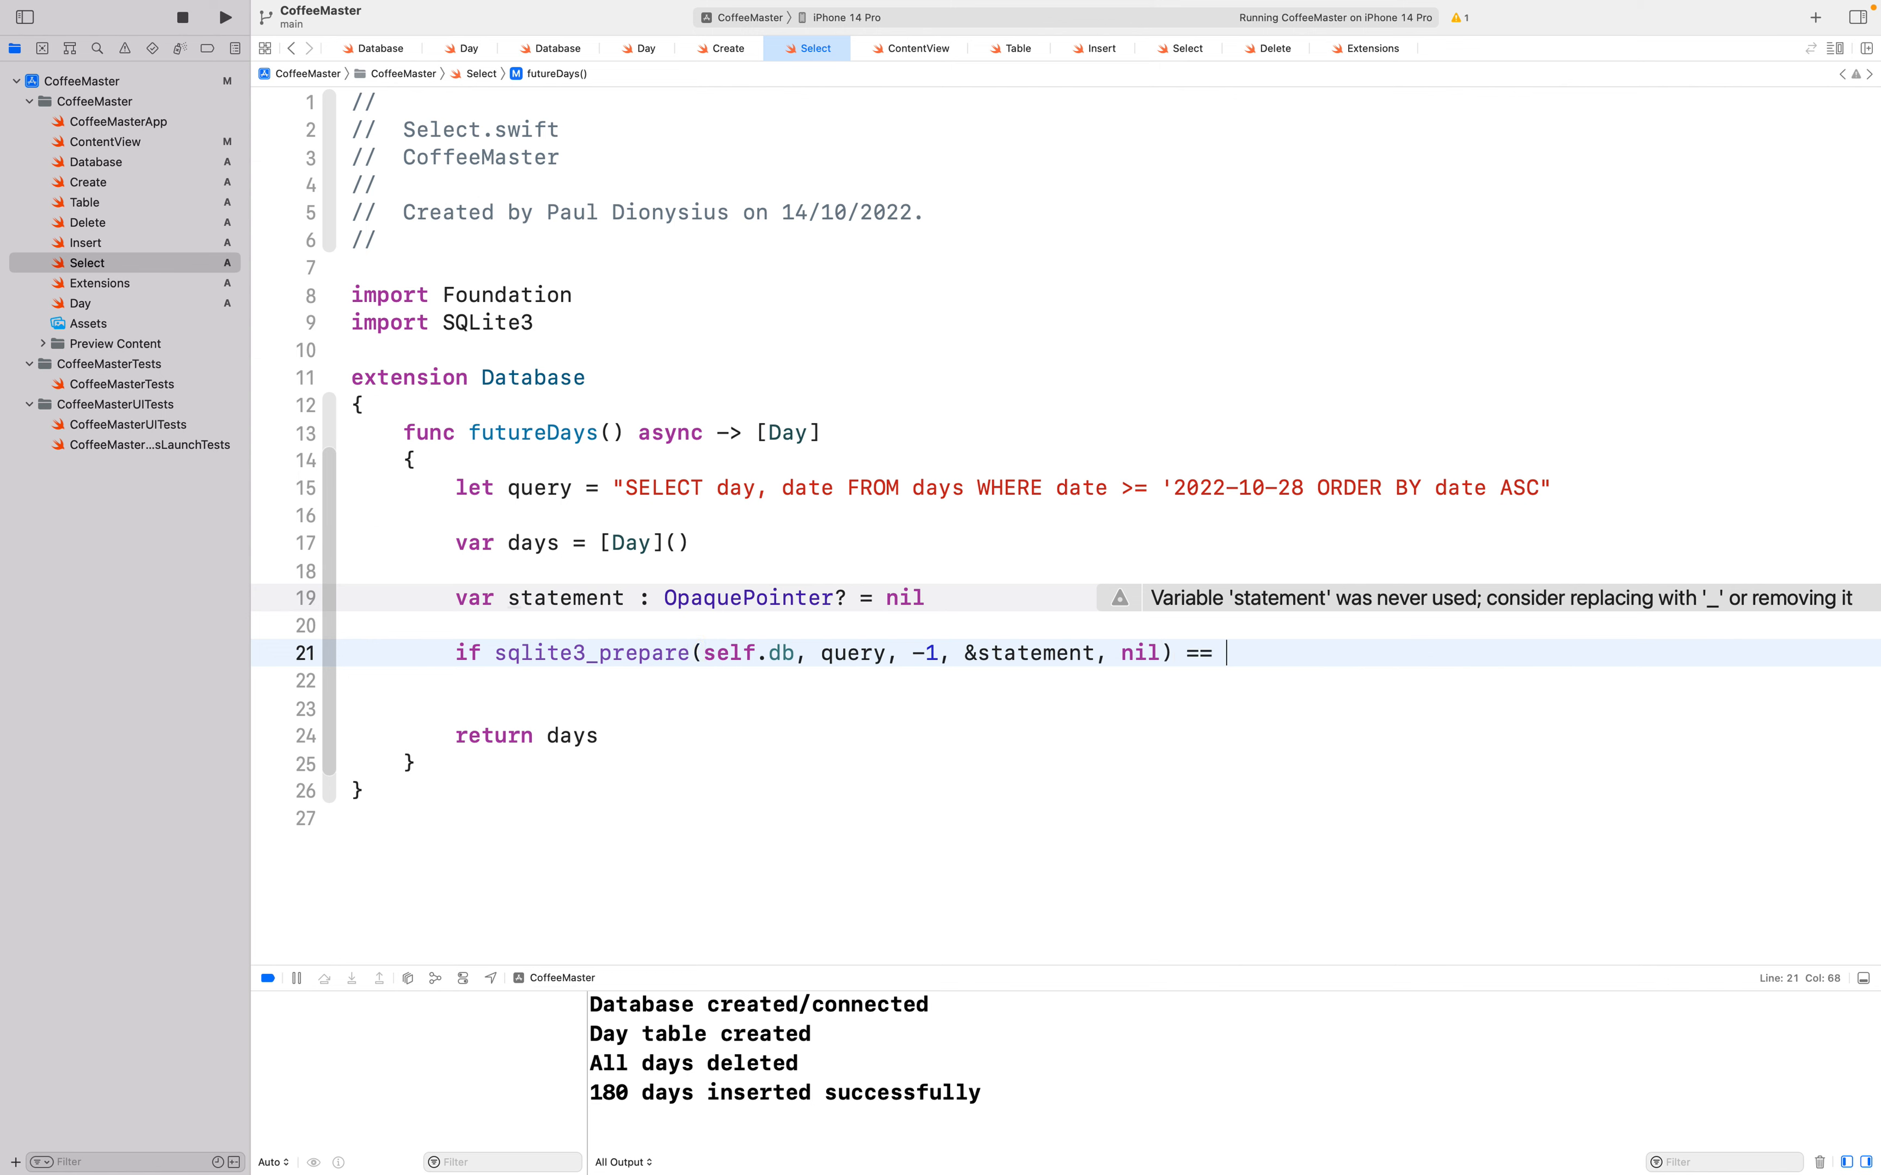
pyautogui.write('SQLITE_OK')
pyautogui.click(1109, 681)
pyautogui.write('{')
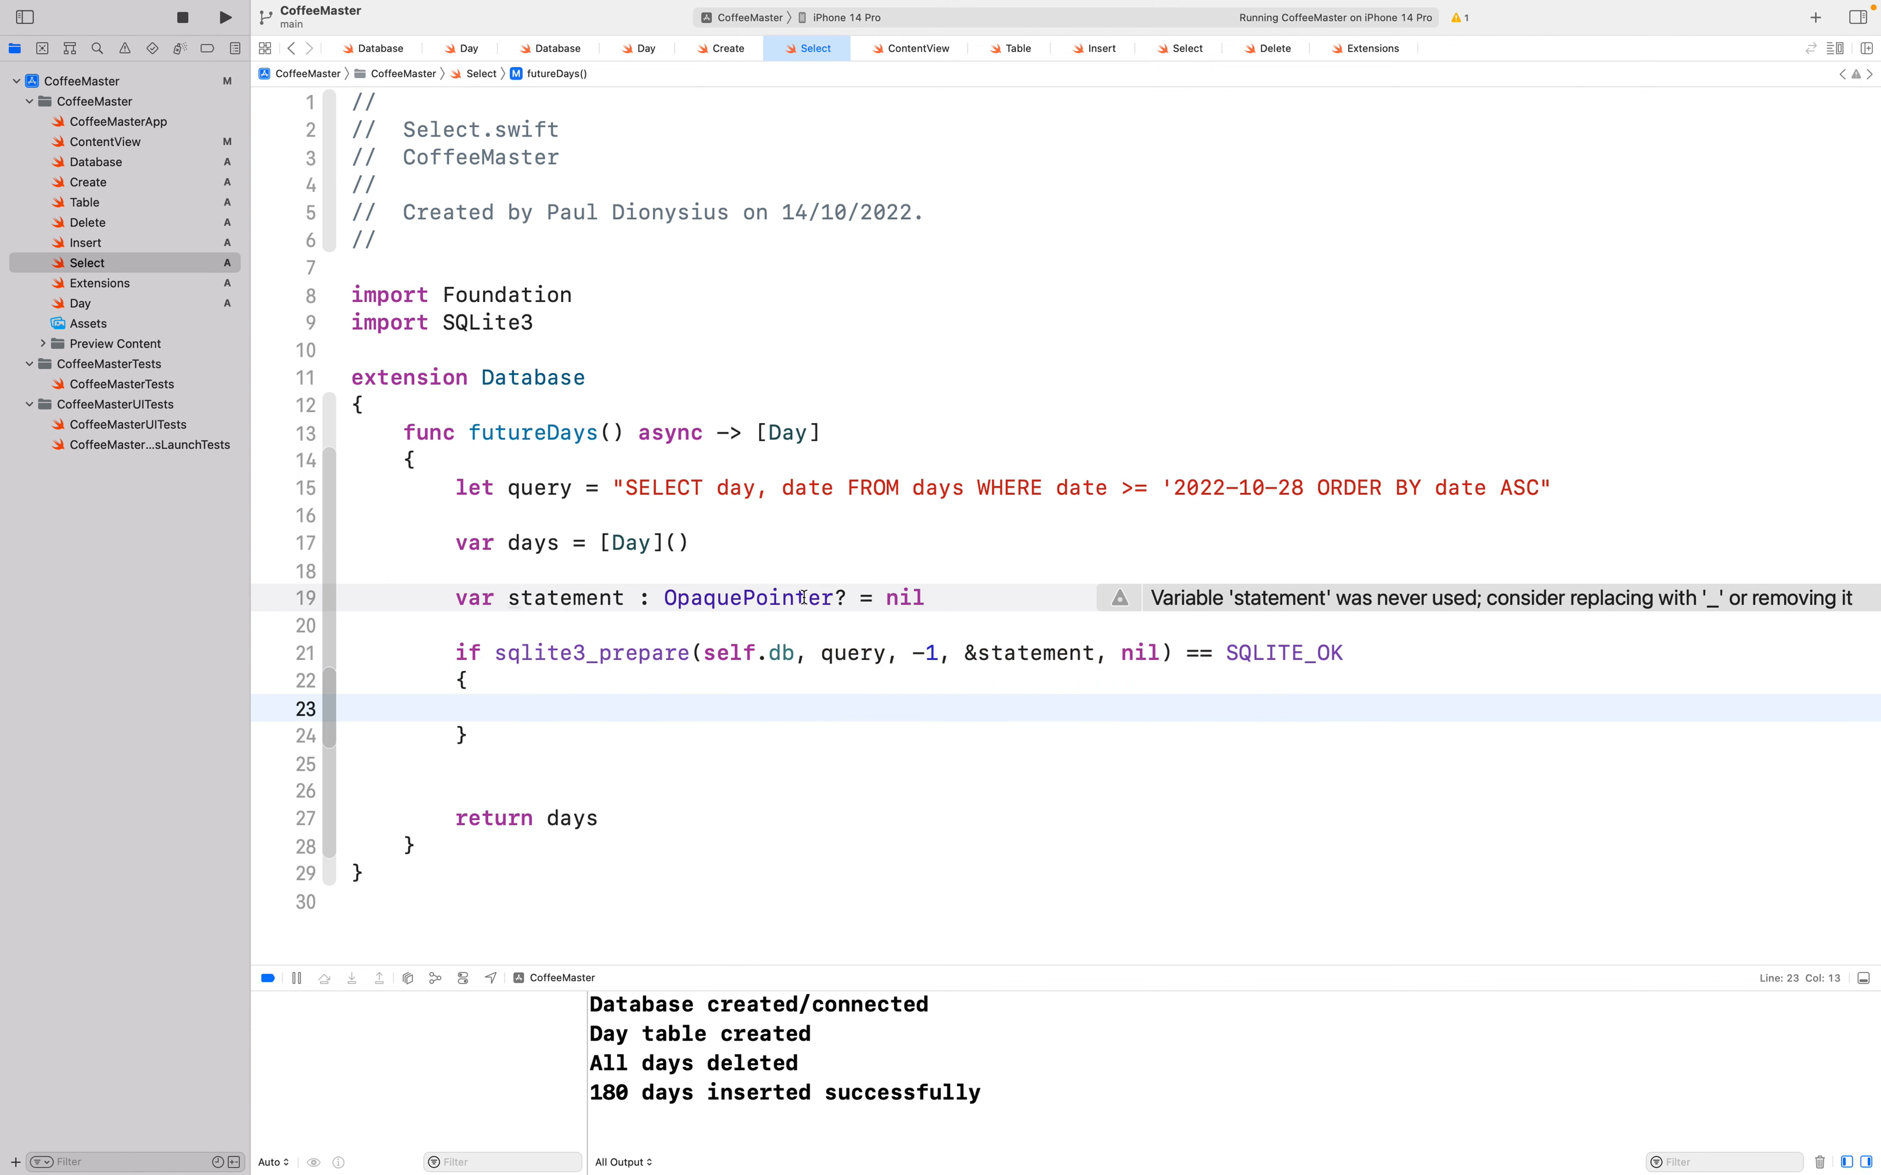
pyautogui.doubleClick(590, 654)
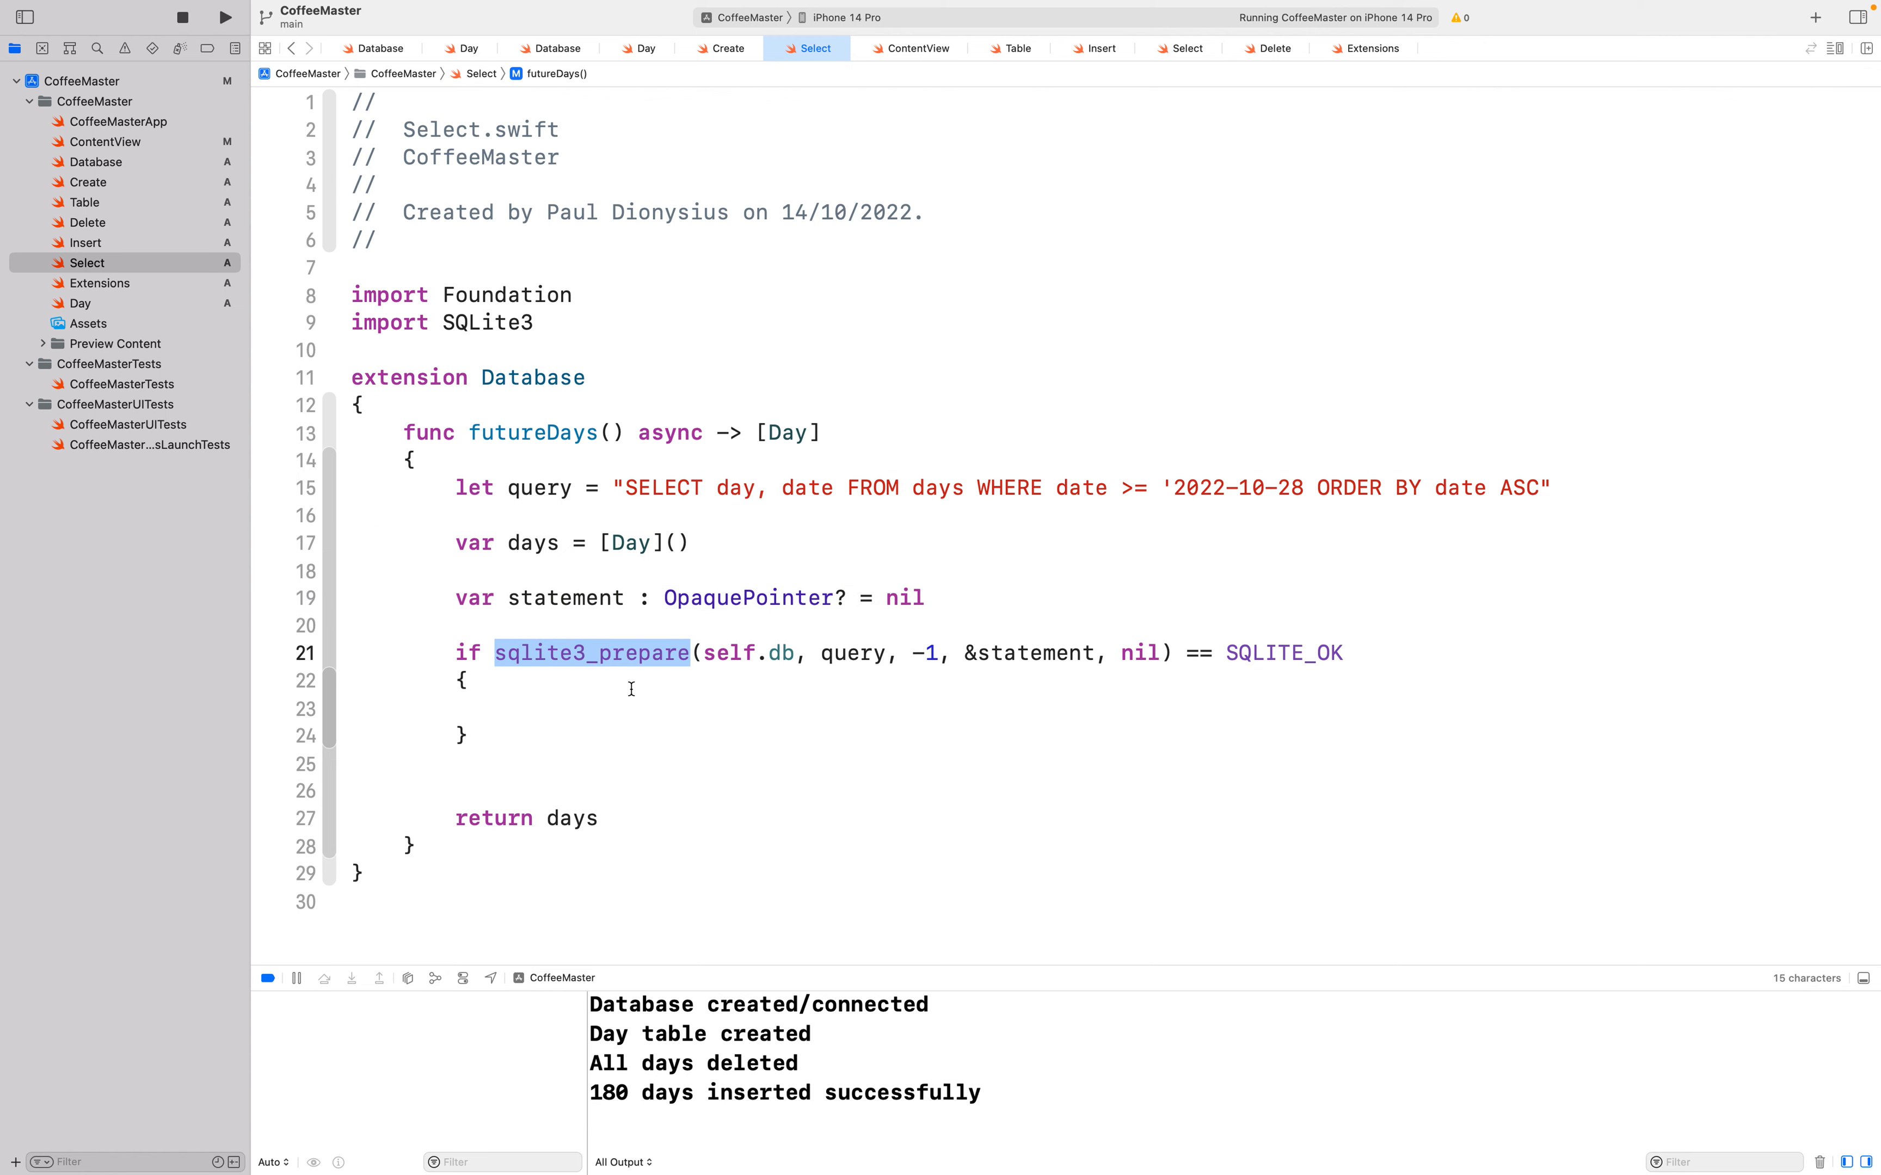
pyautogui.moveTo(1360, 736)
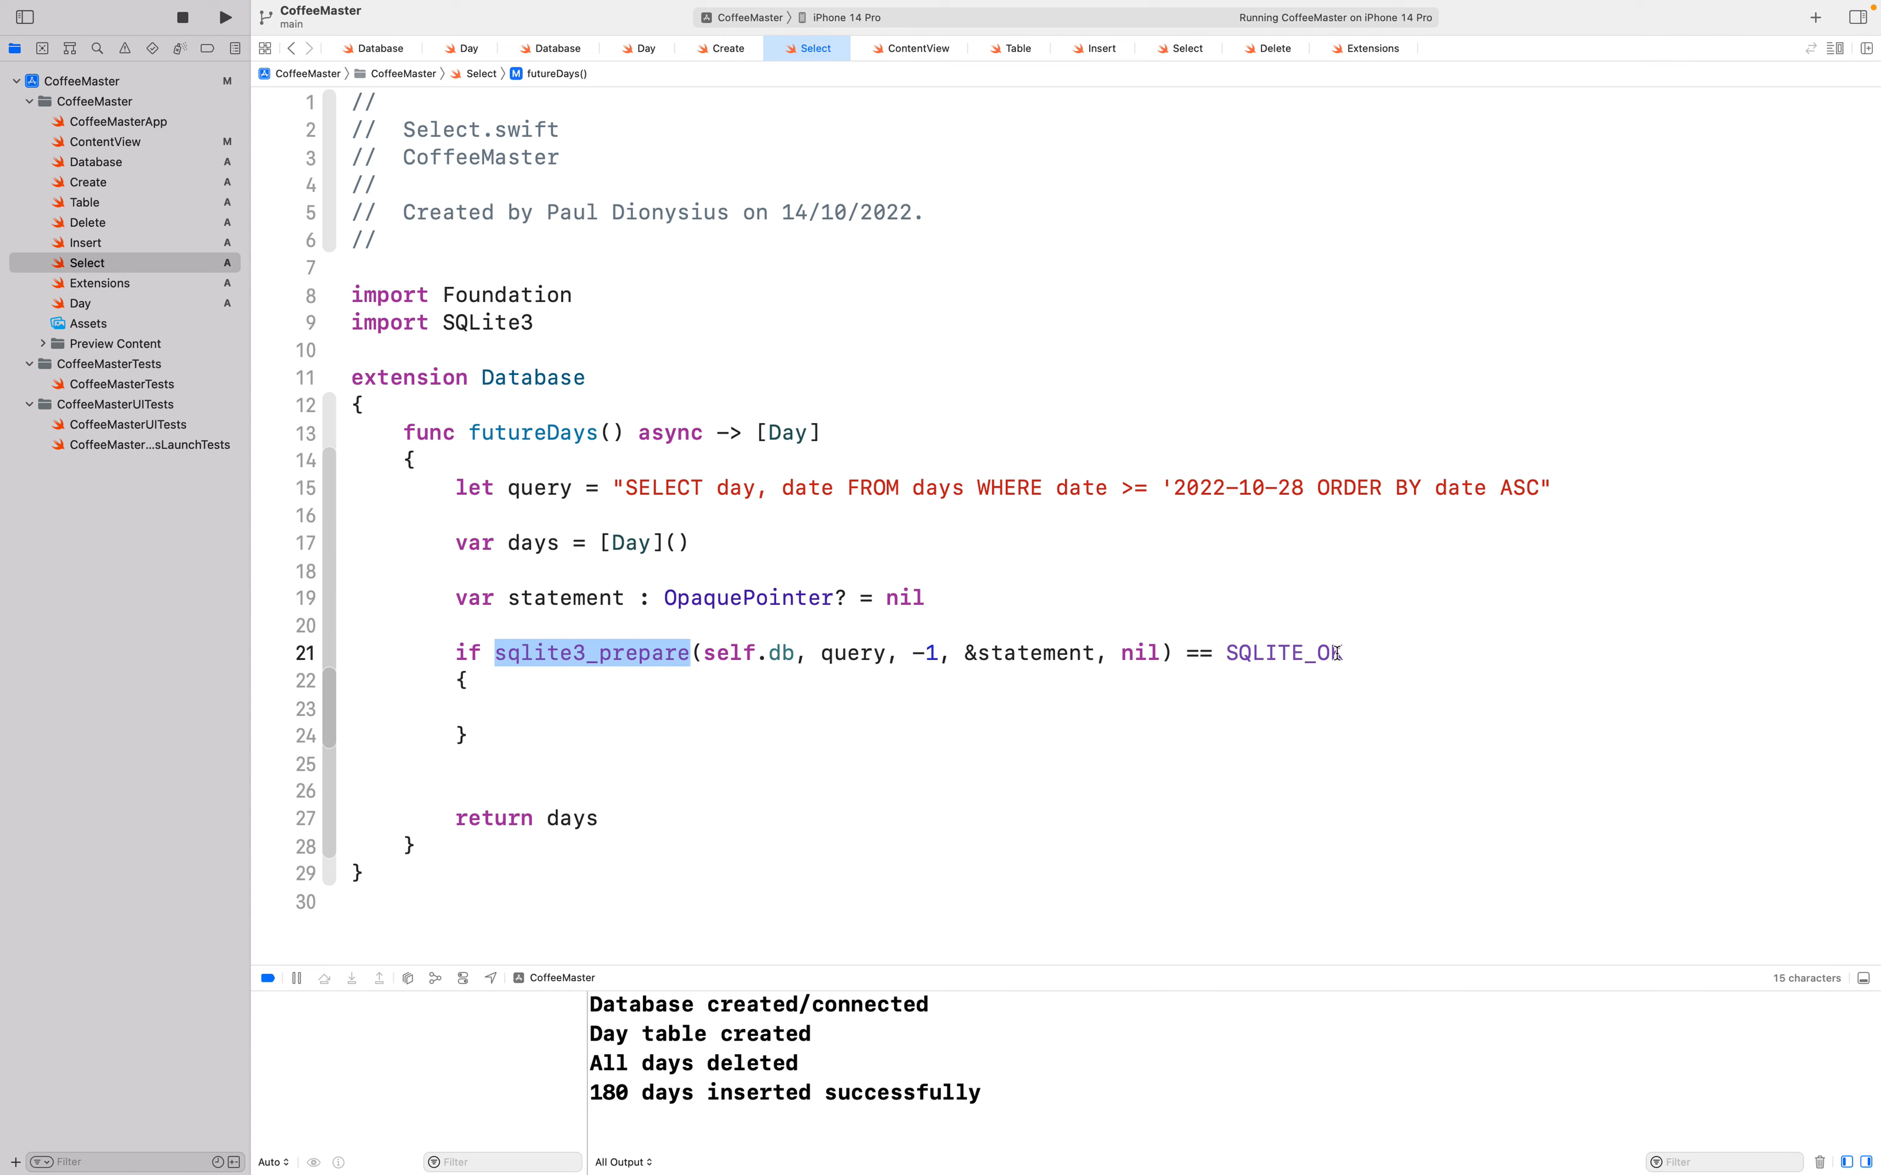
pyautogui.doubleClick(1280, 653)
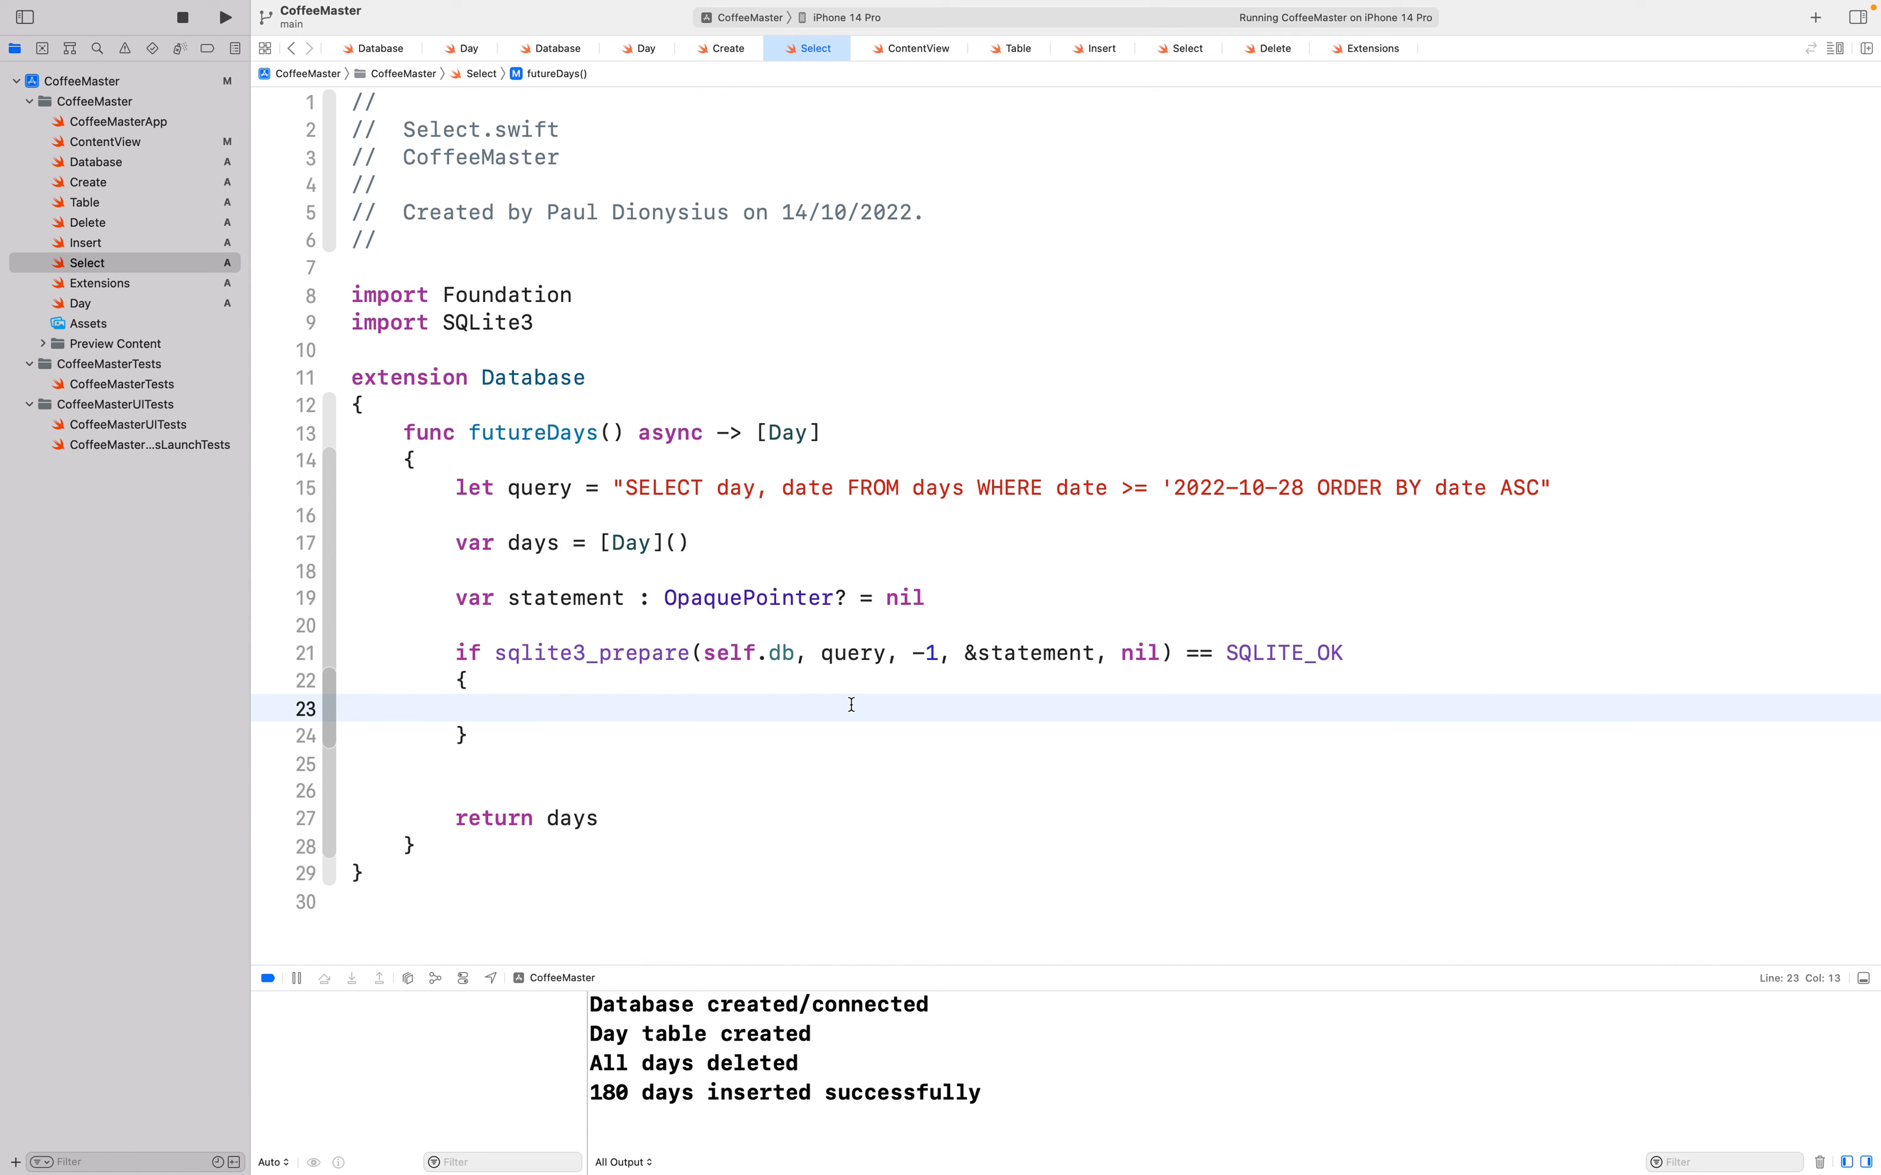
# Step: Inside the if body add while sqlite3_step(statement) == SQLITE_ROW with an empty body
pyautogui.click(510, 708)
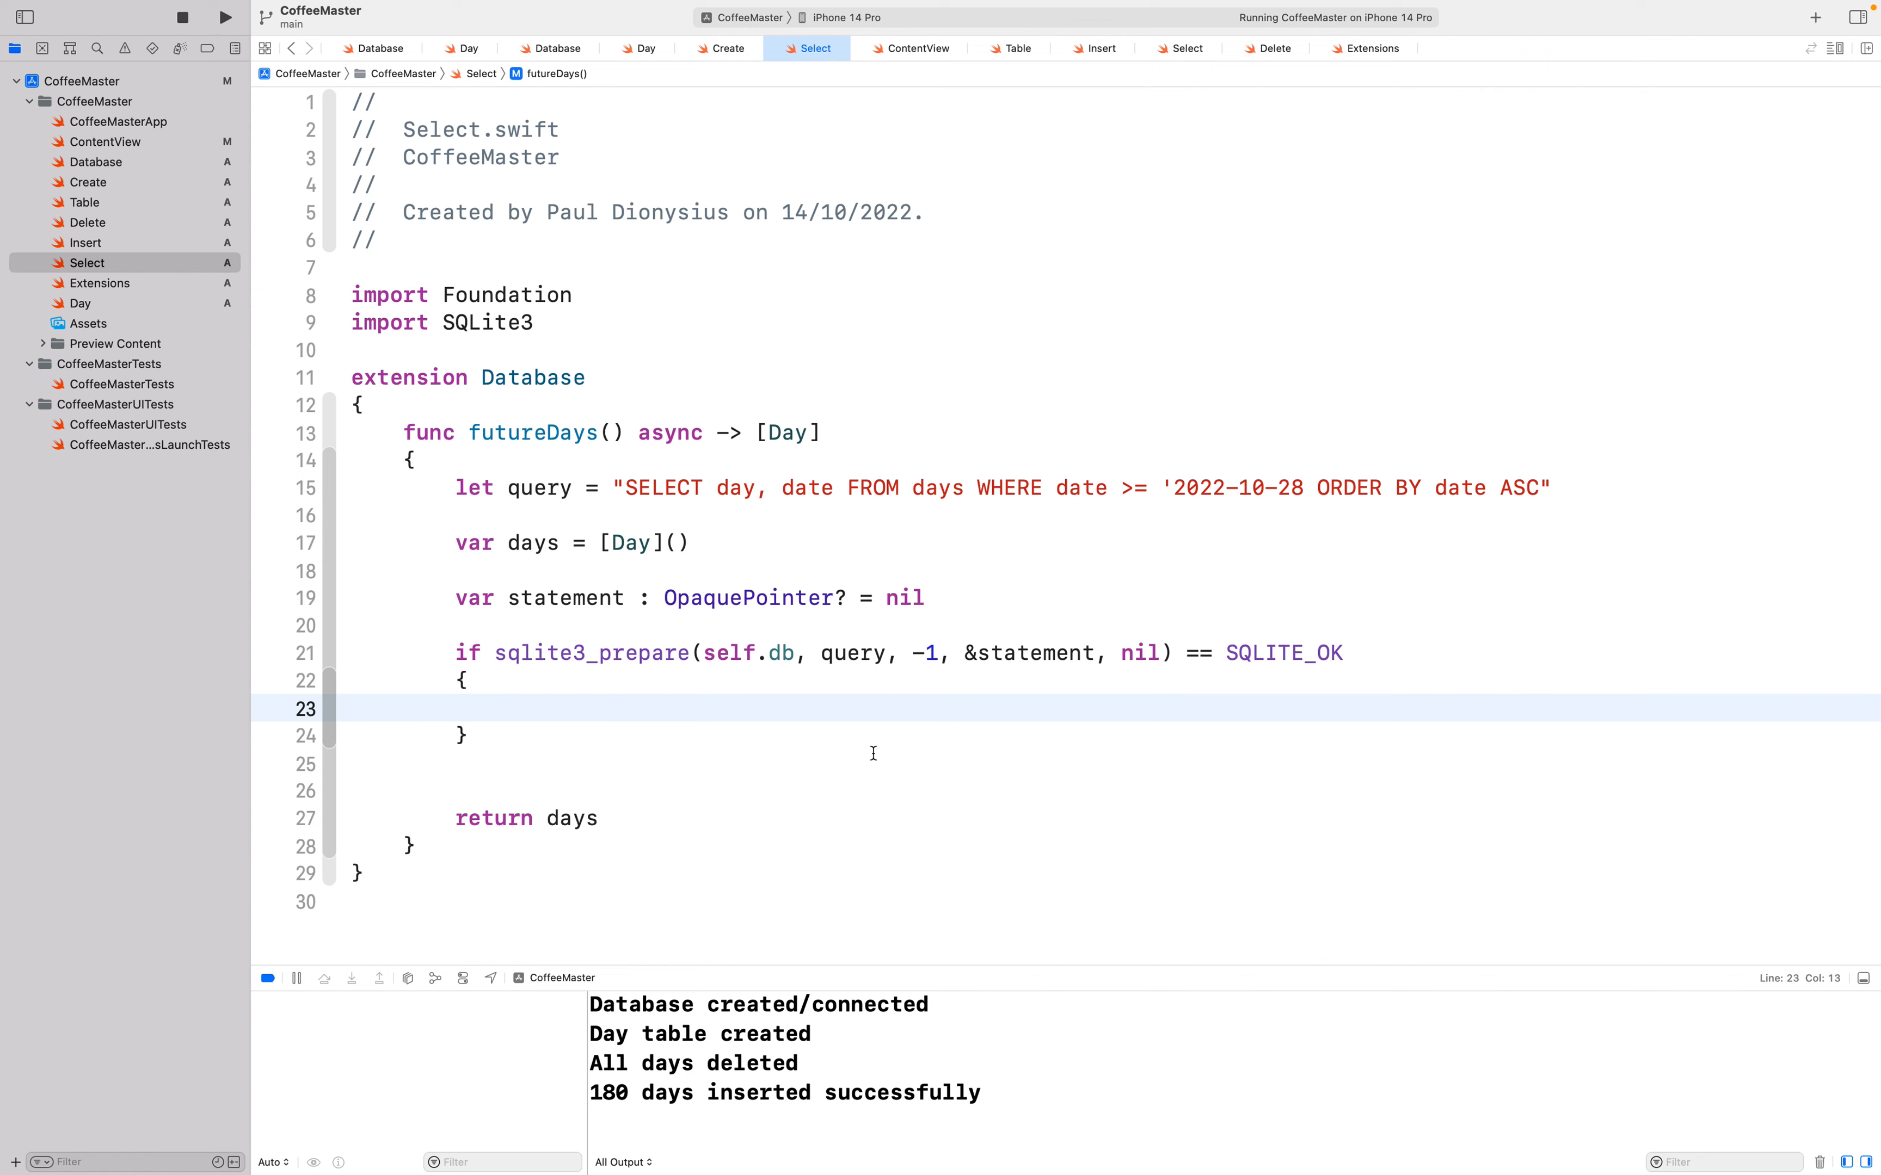
pyautogui.write('while')
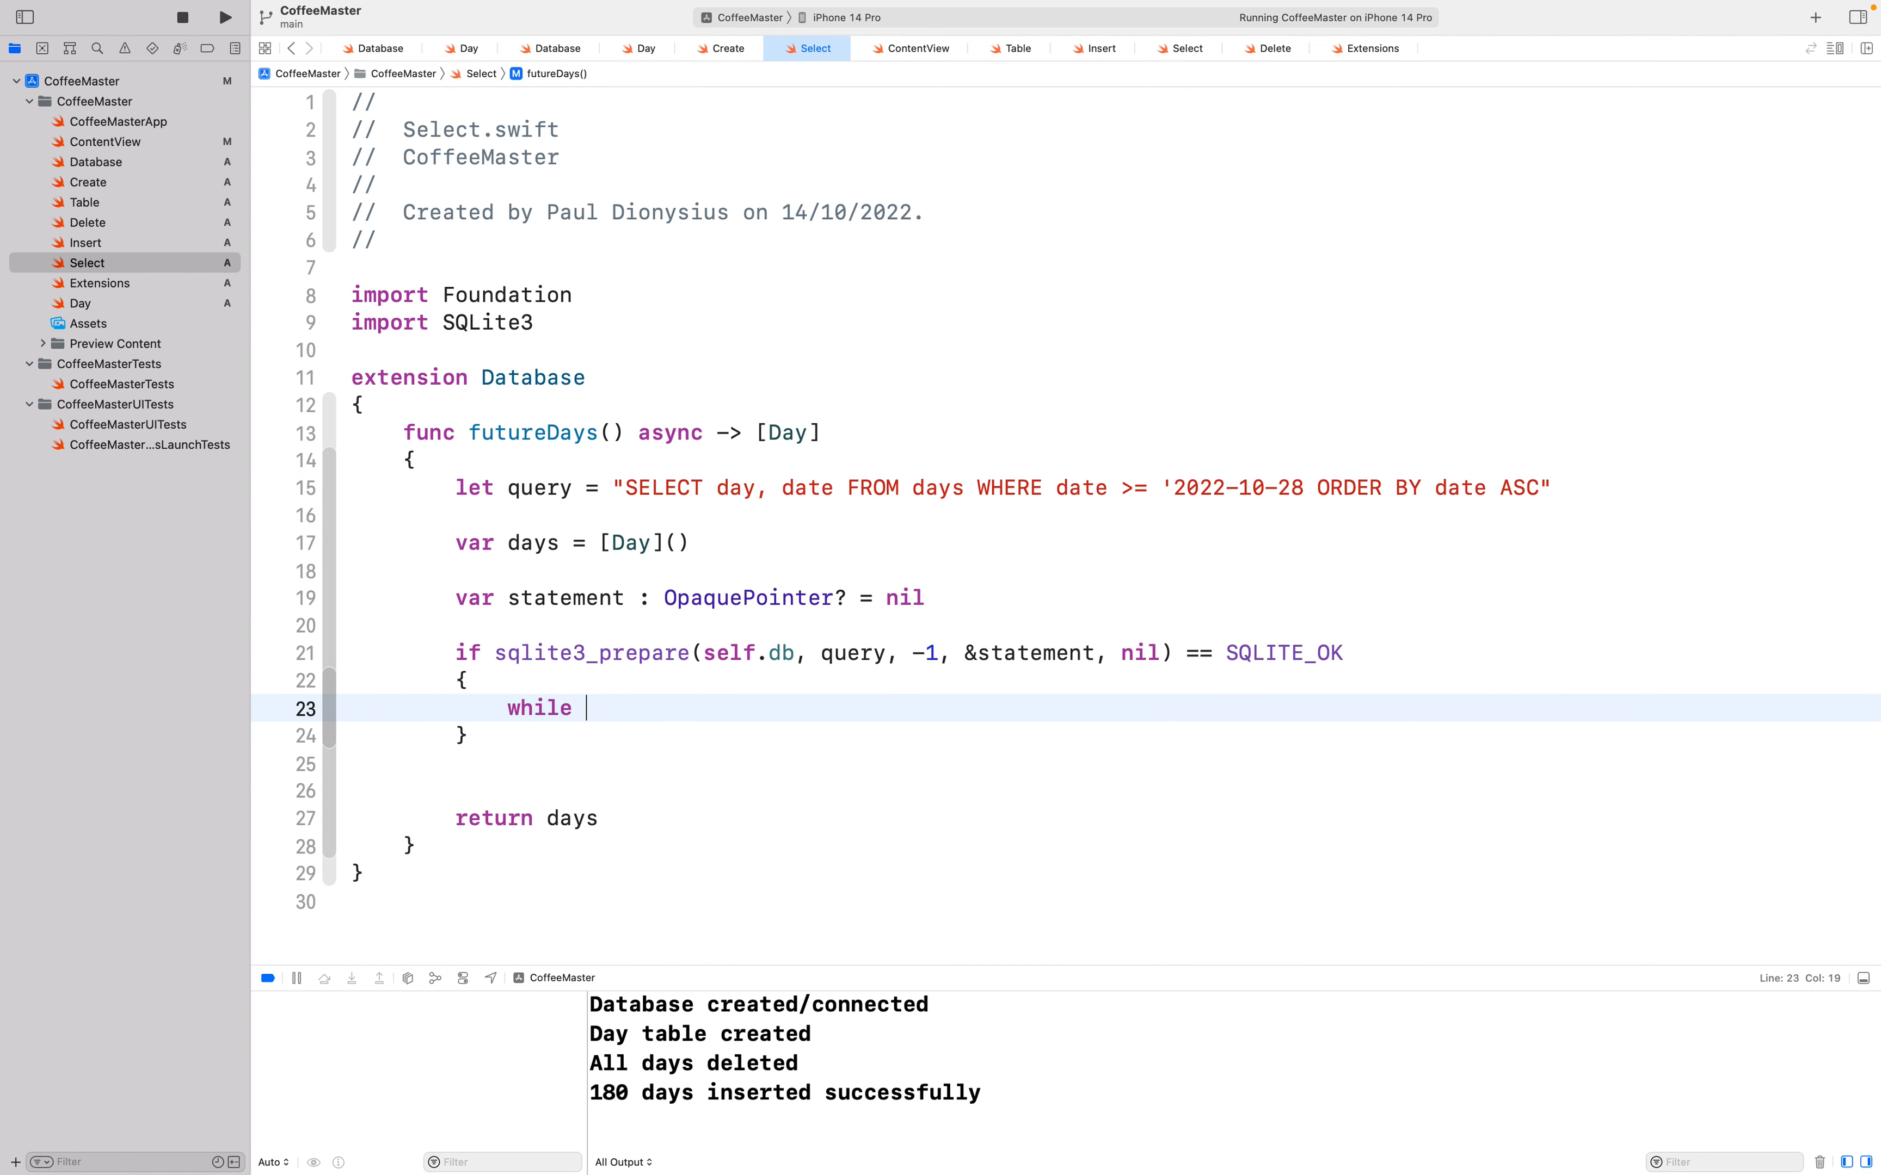
pyautogui.write('sqlite3_step(OpaquePointer!')
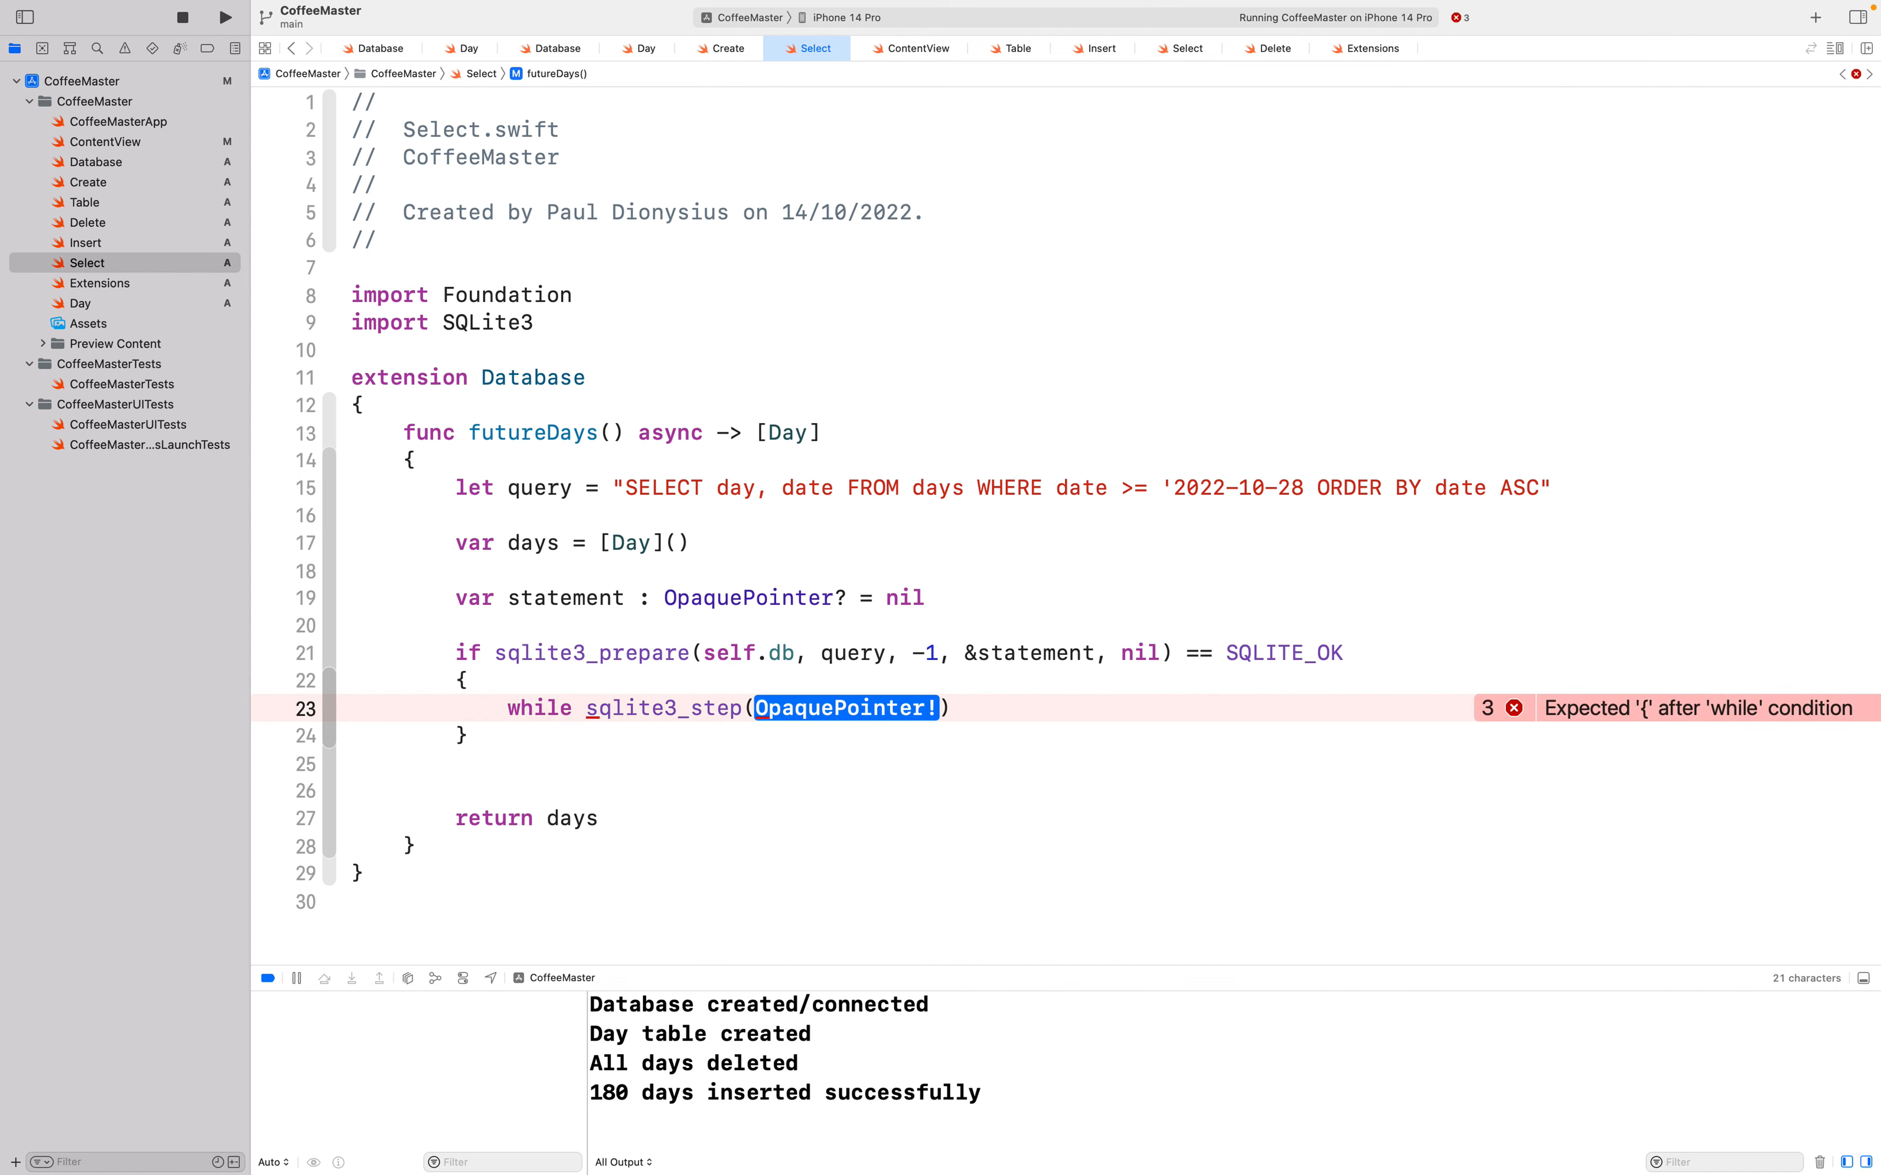
pyautogui.write('statement')
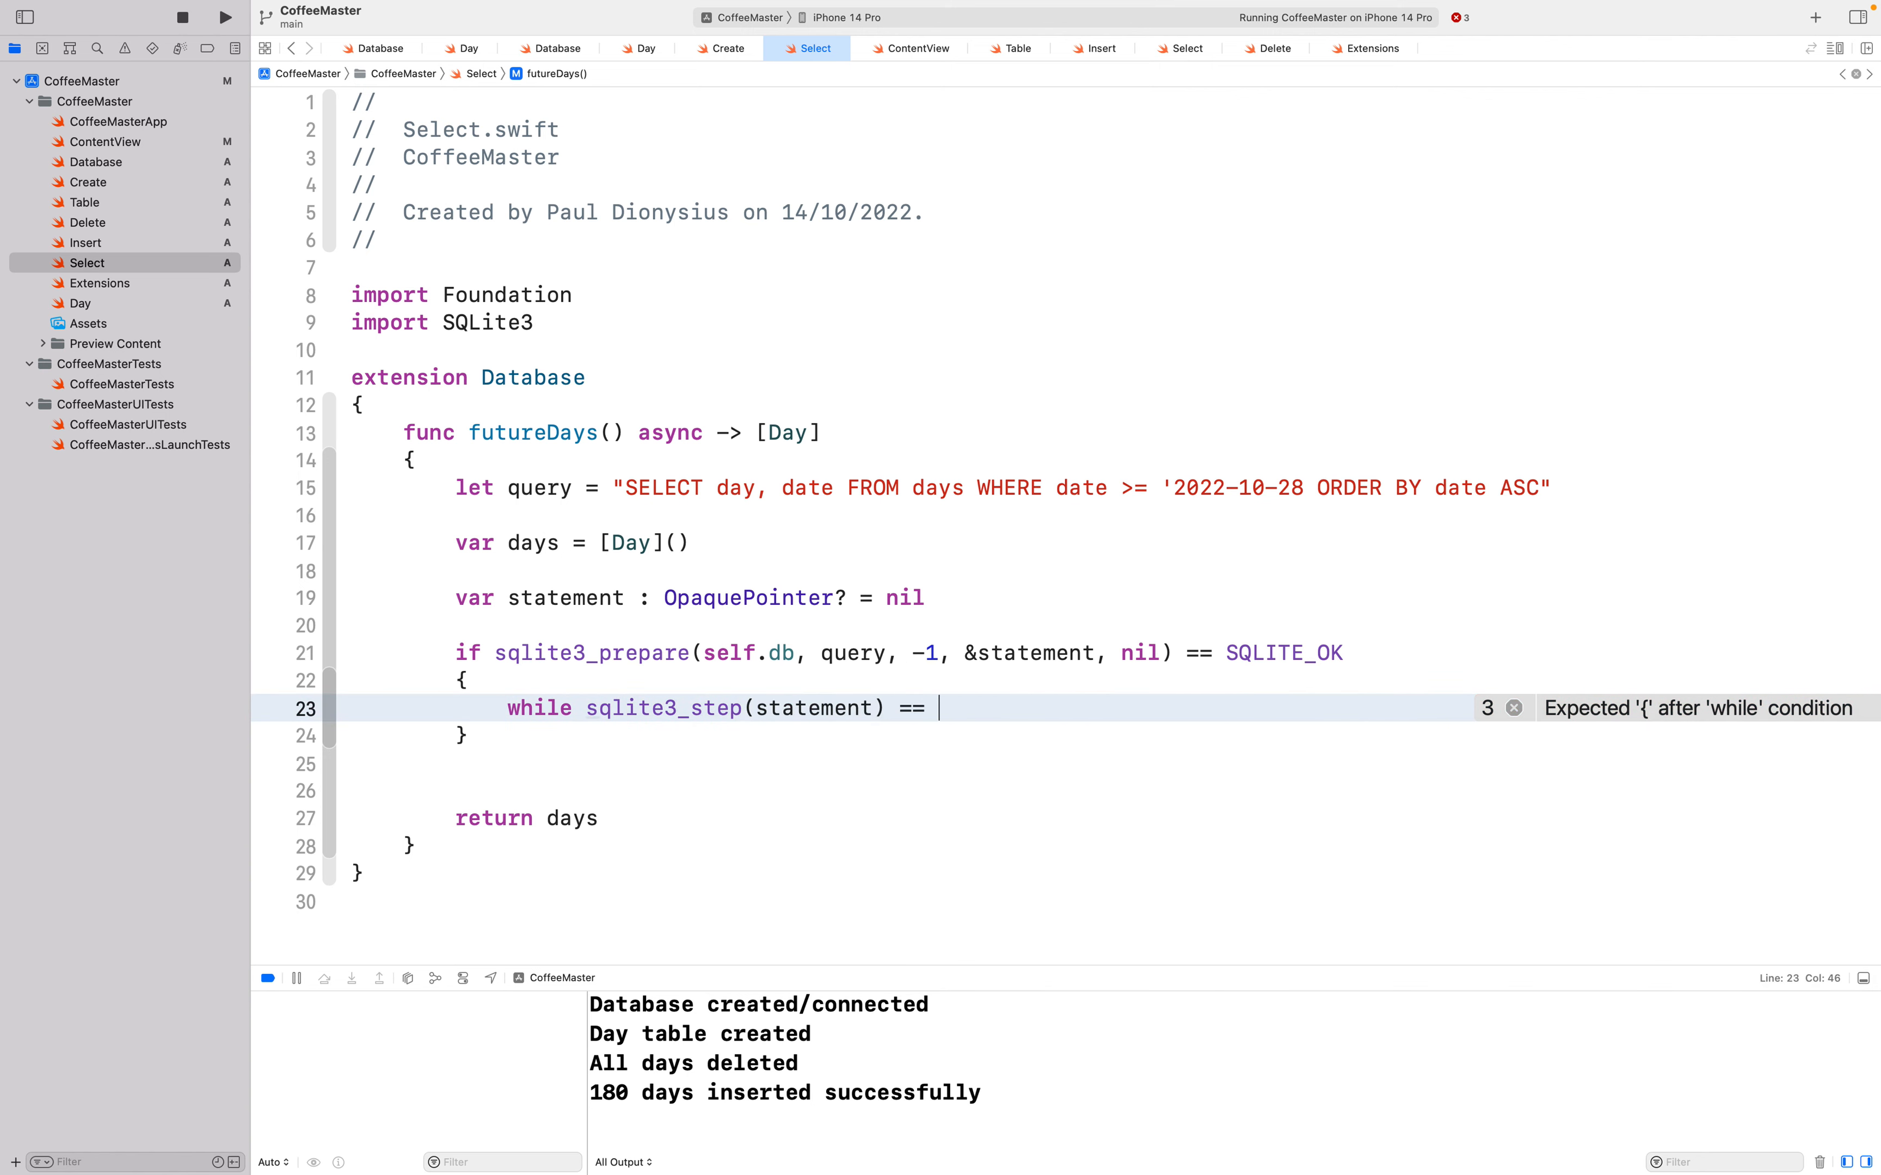
pyautogui.write('SQLITE_ROW')
pyautogui.write('{')
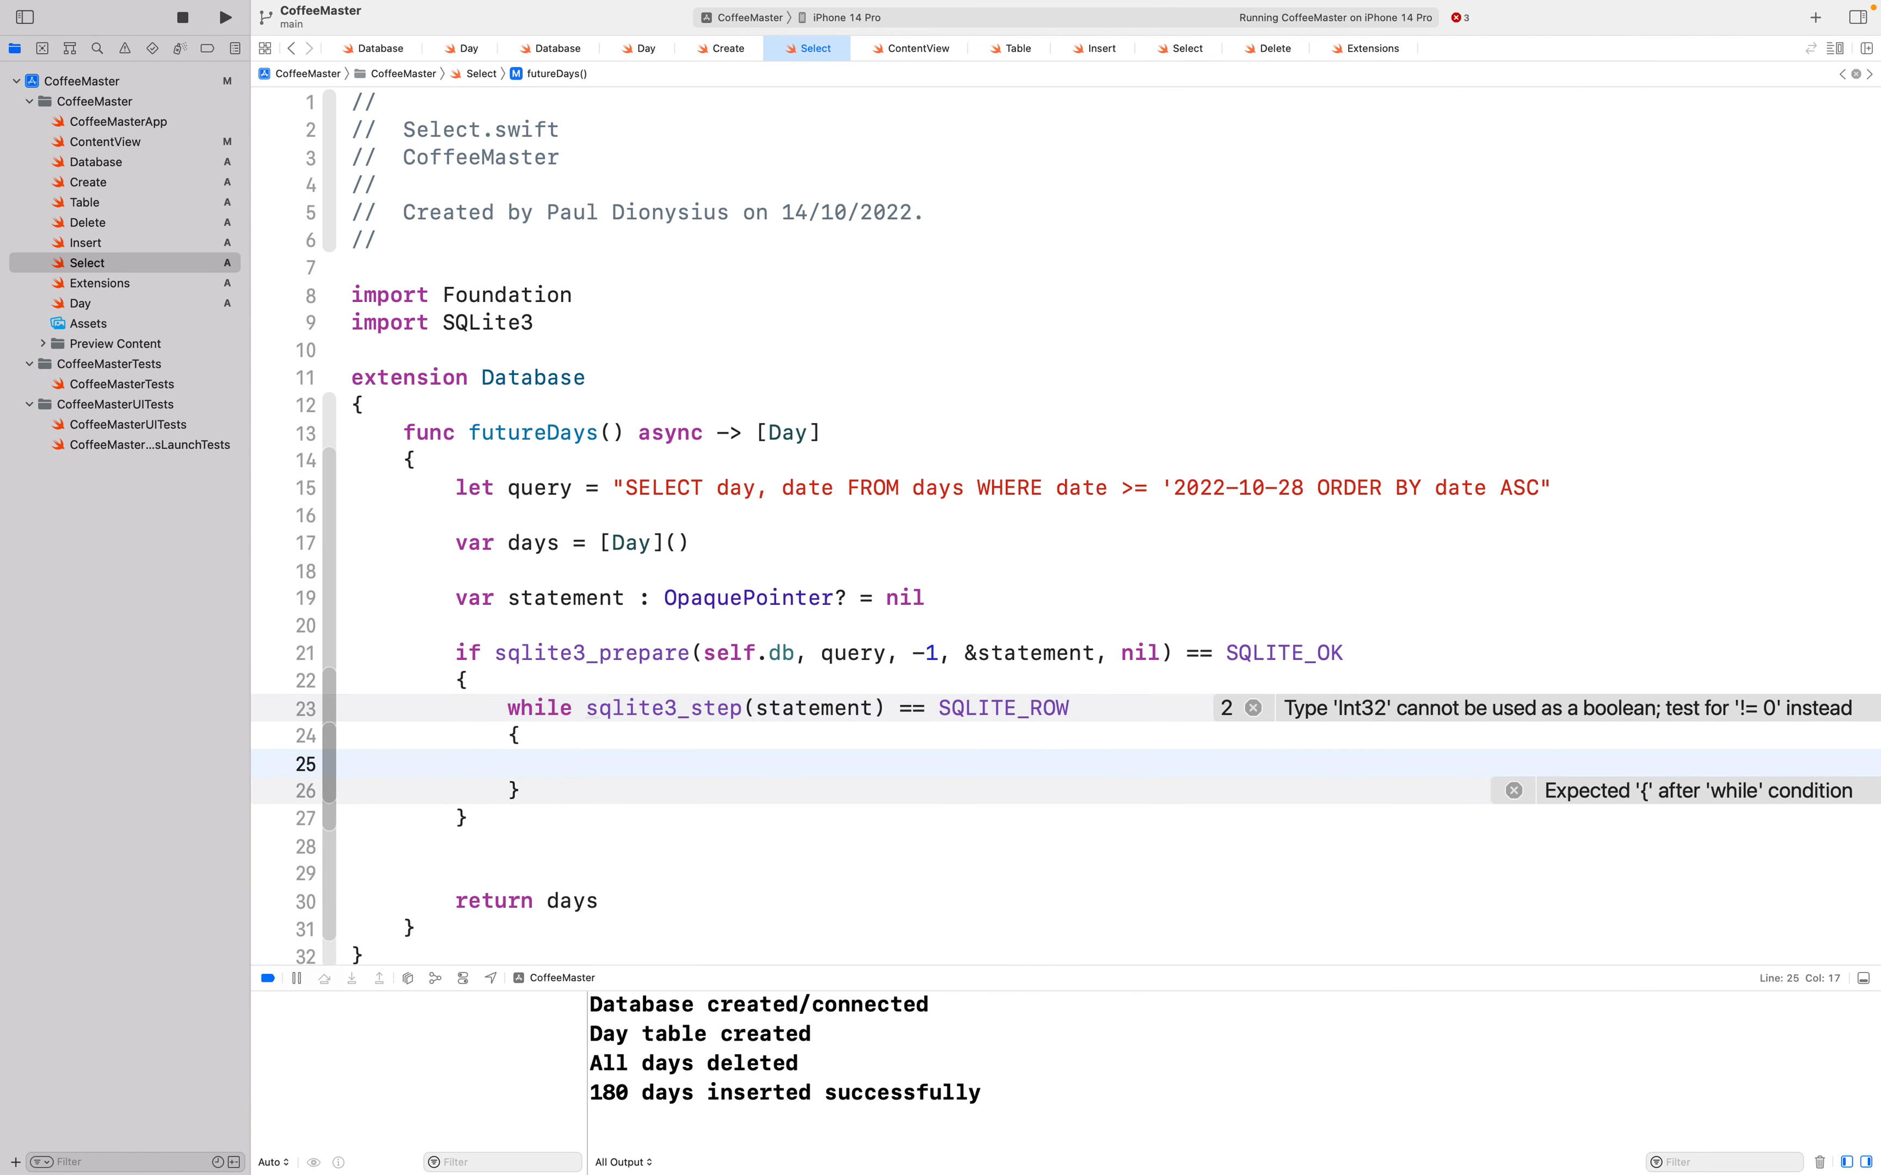
pyautogui.click(559, 763)
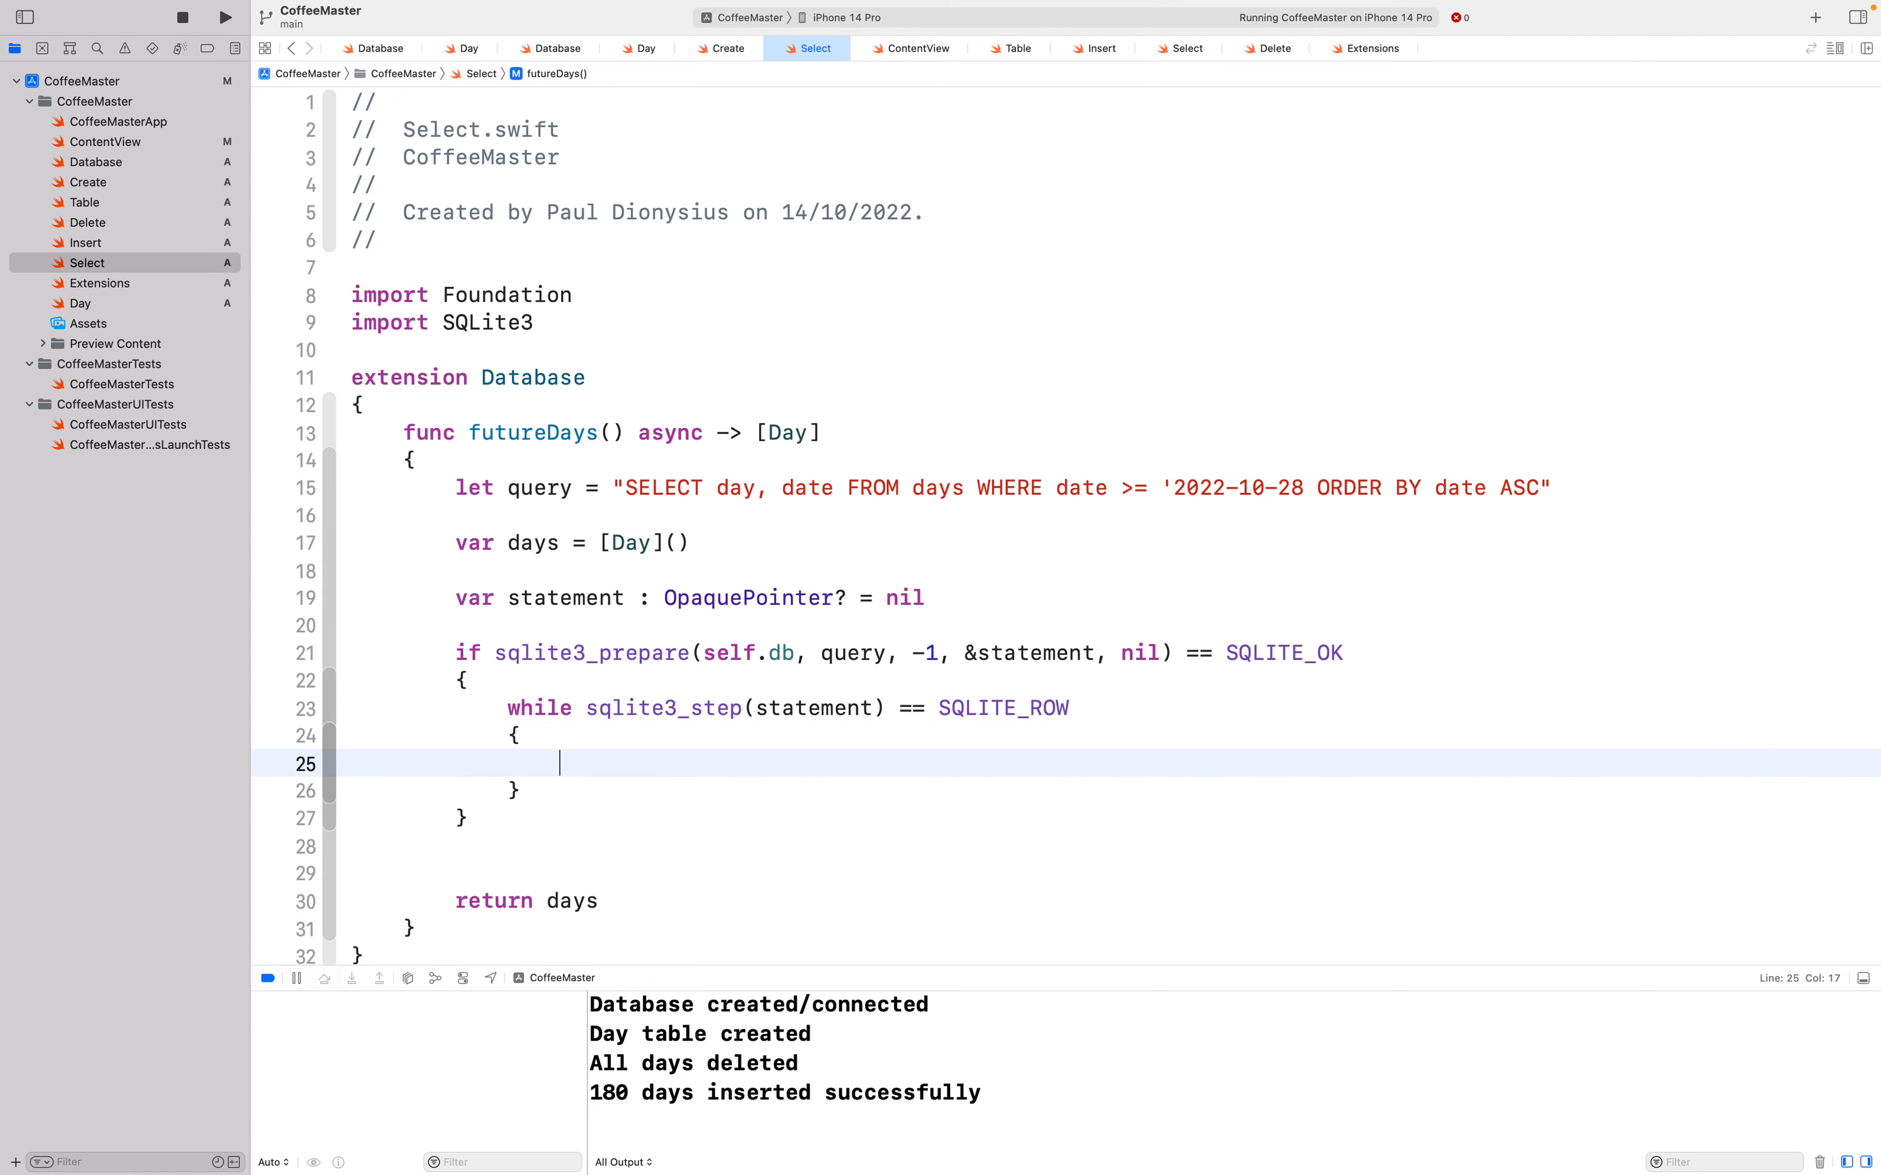
# Step: Start let day = String(describing: String(cString: ...)) inside the row loop
pyautogui.write('let day = String')
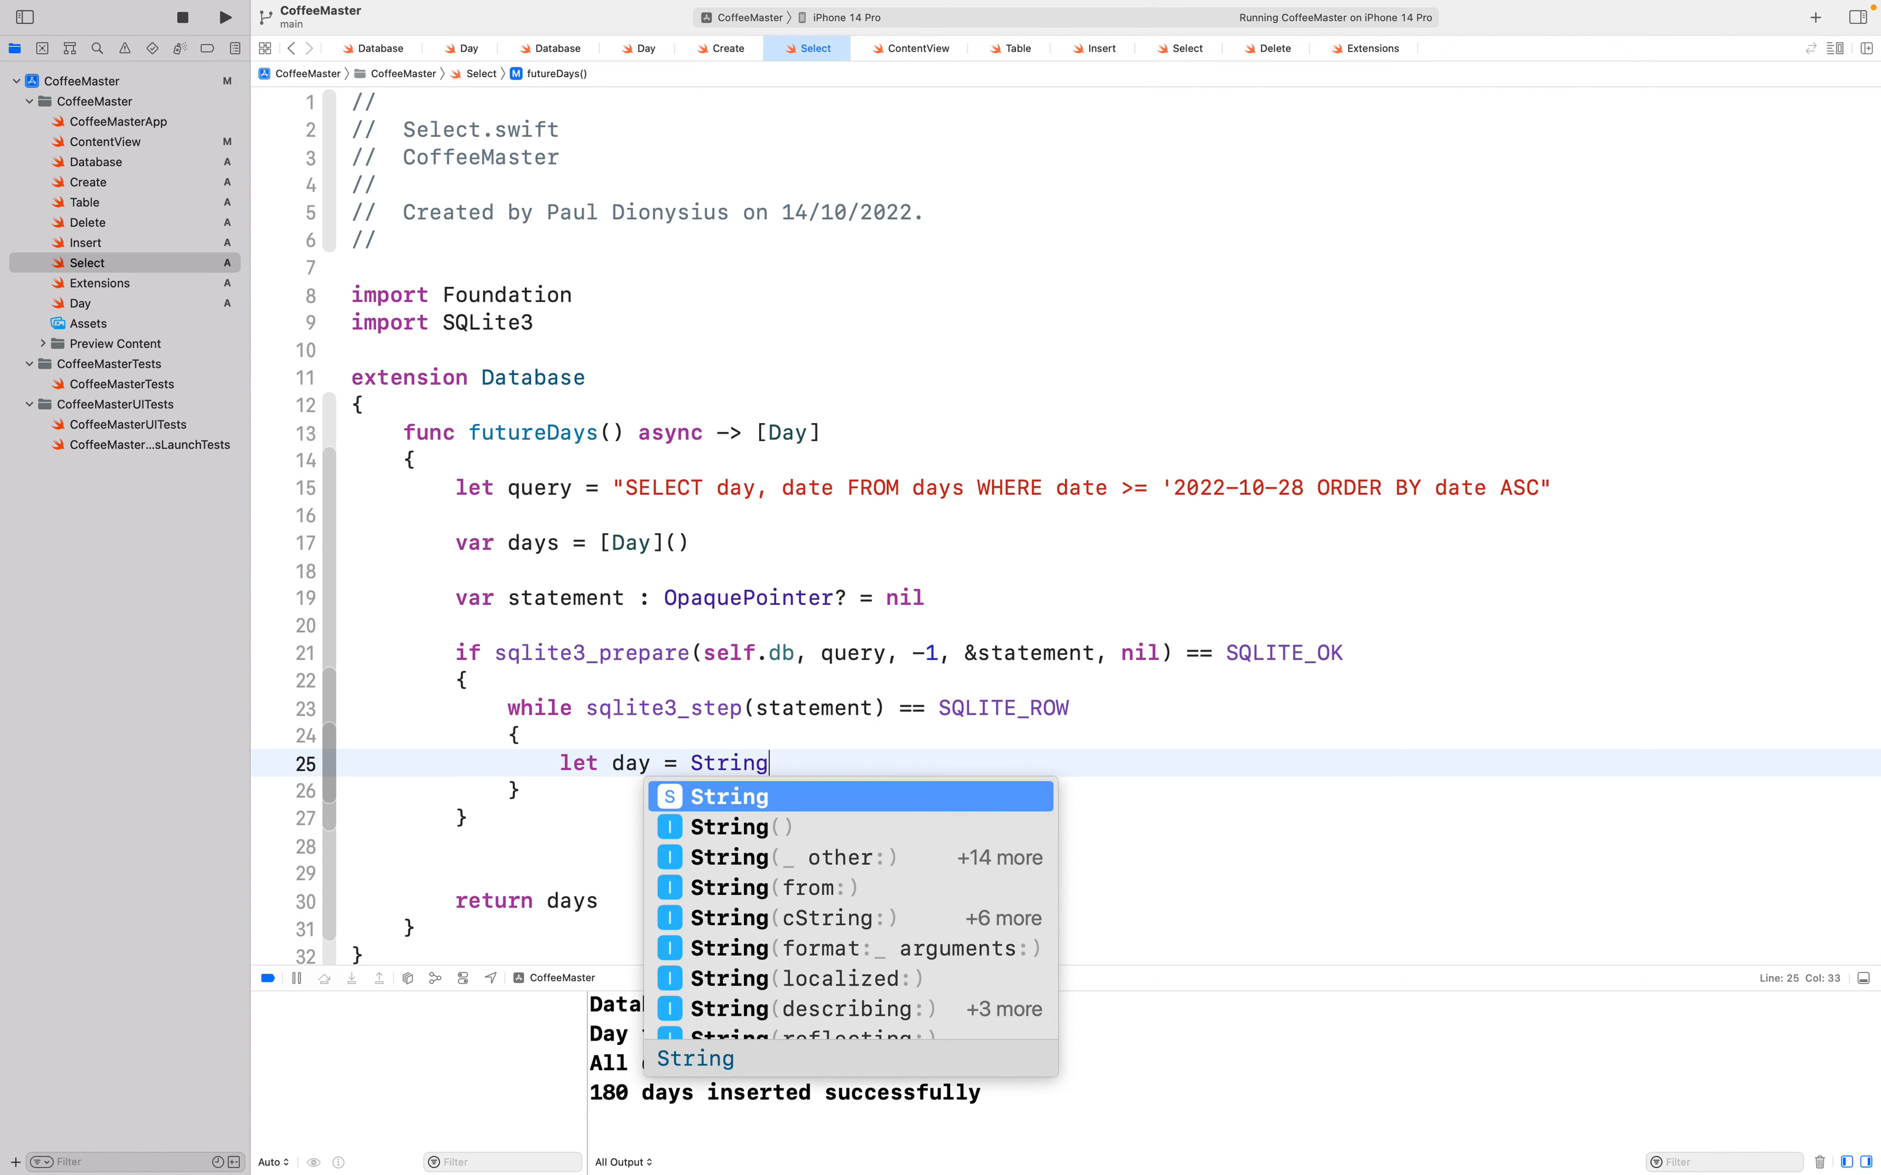
pyautogui.write('(describing: String(')
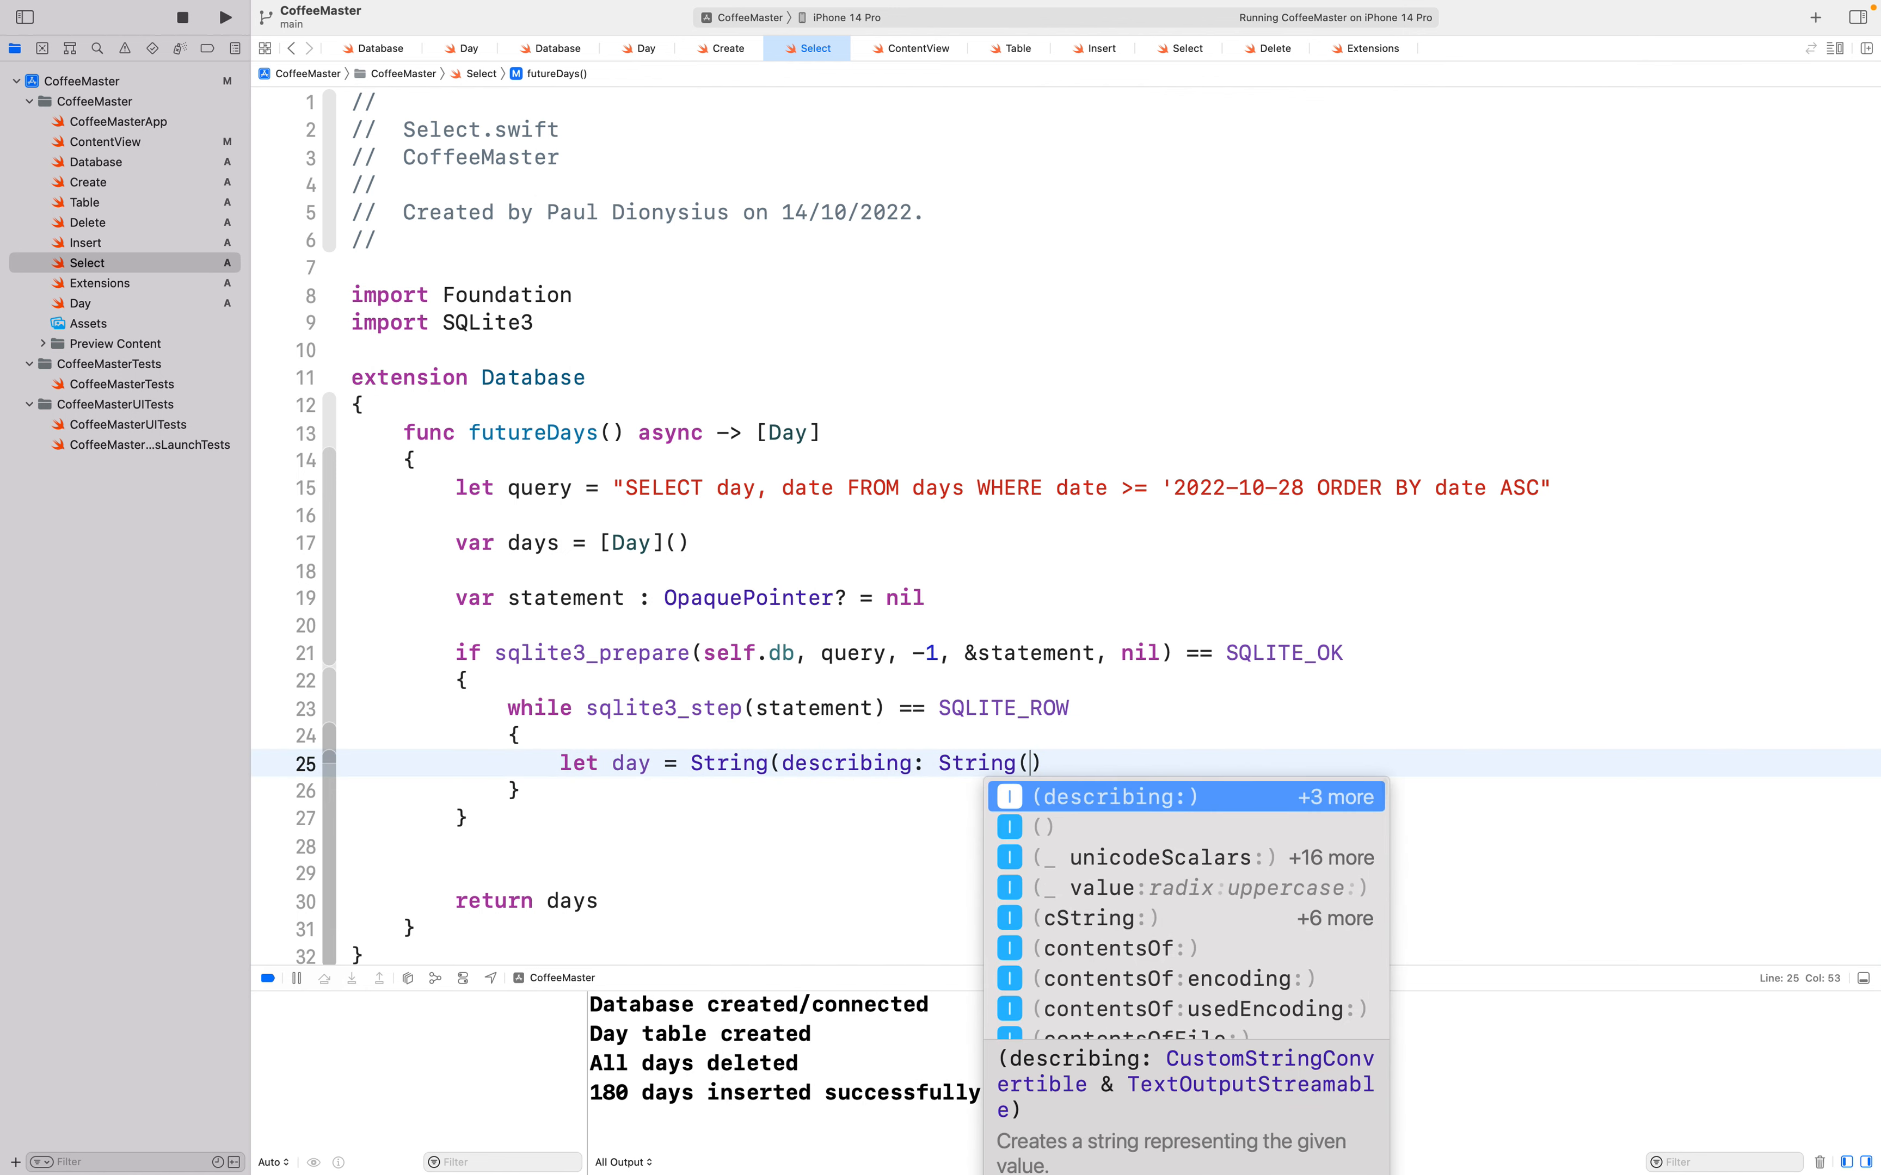
pyautogui.click(1092, 917)
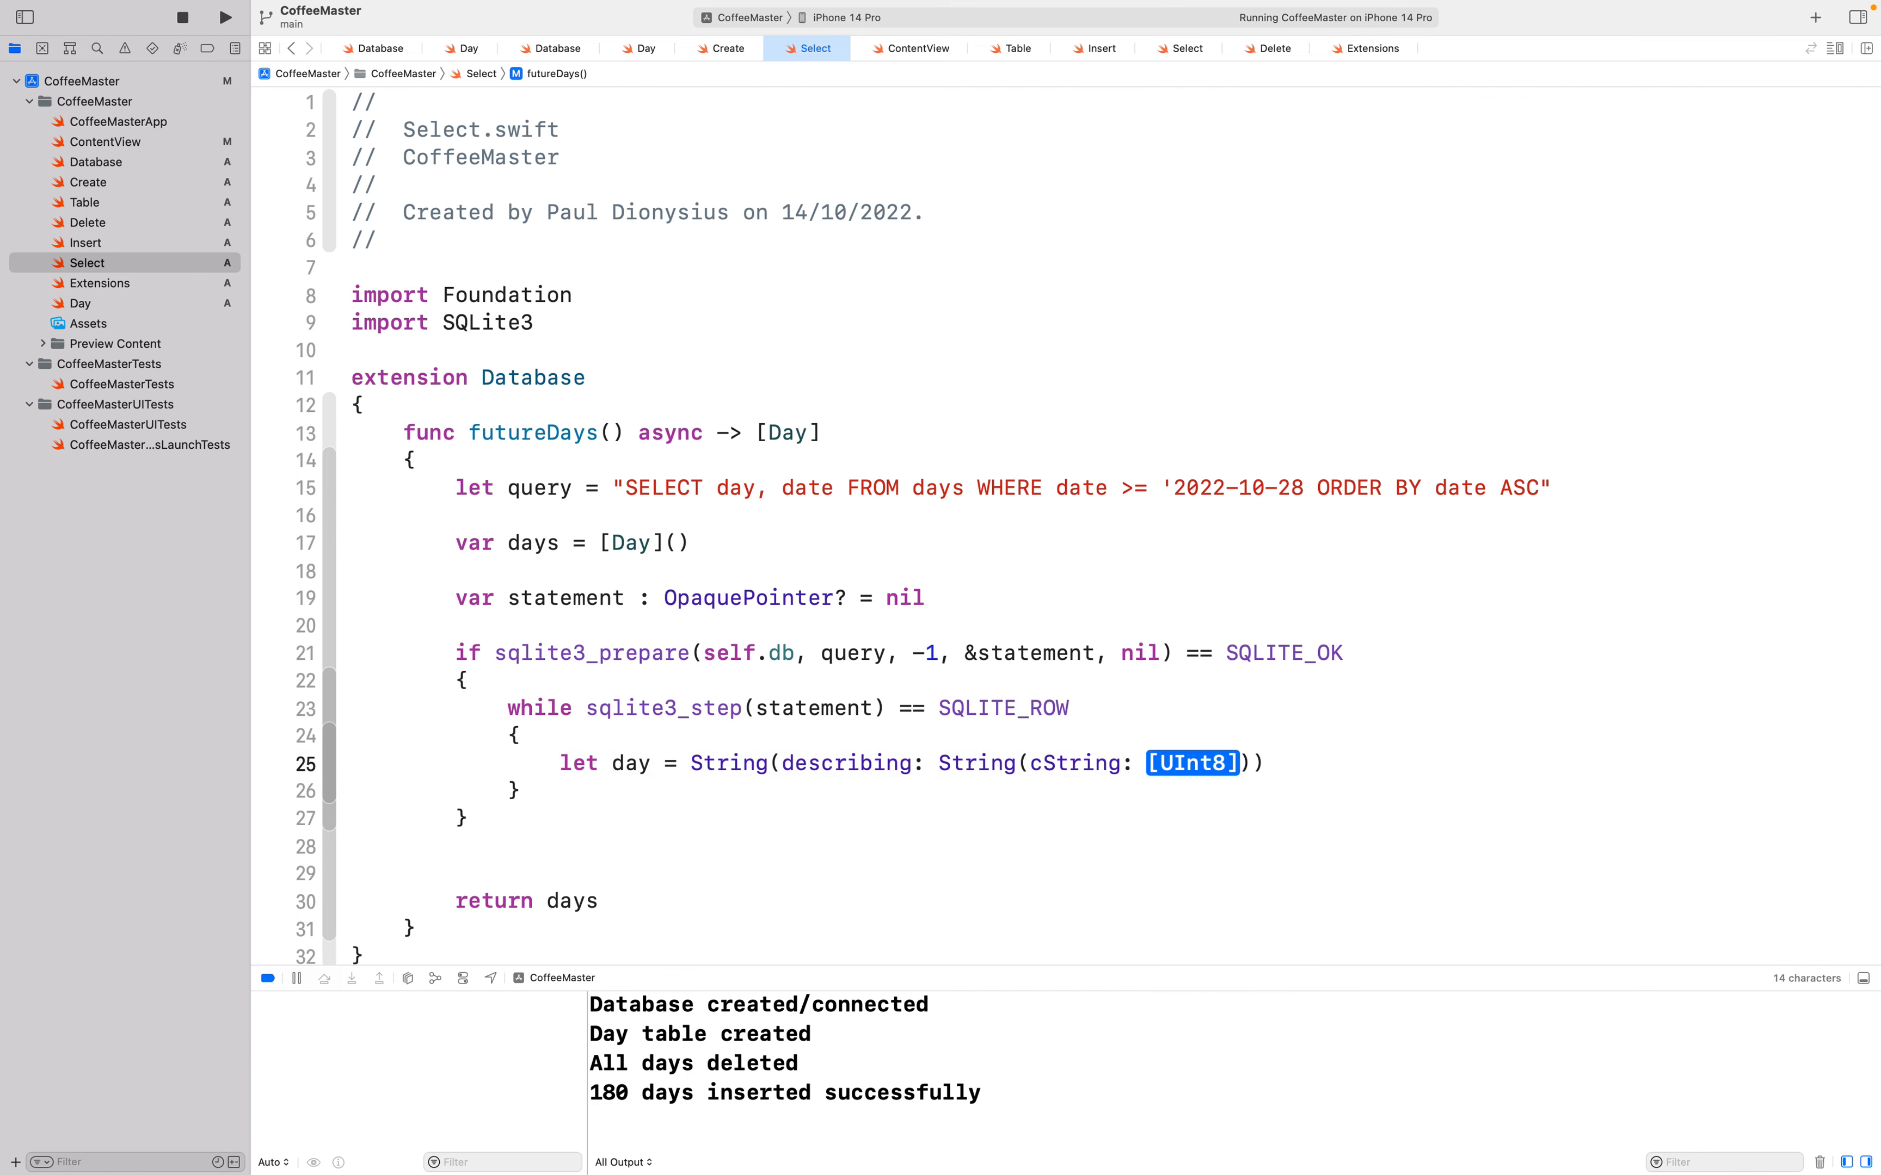
pyautogui.moveTo(1189, 788)
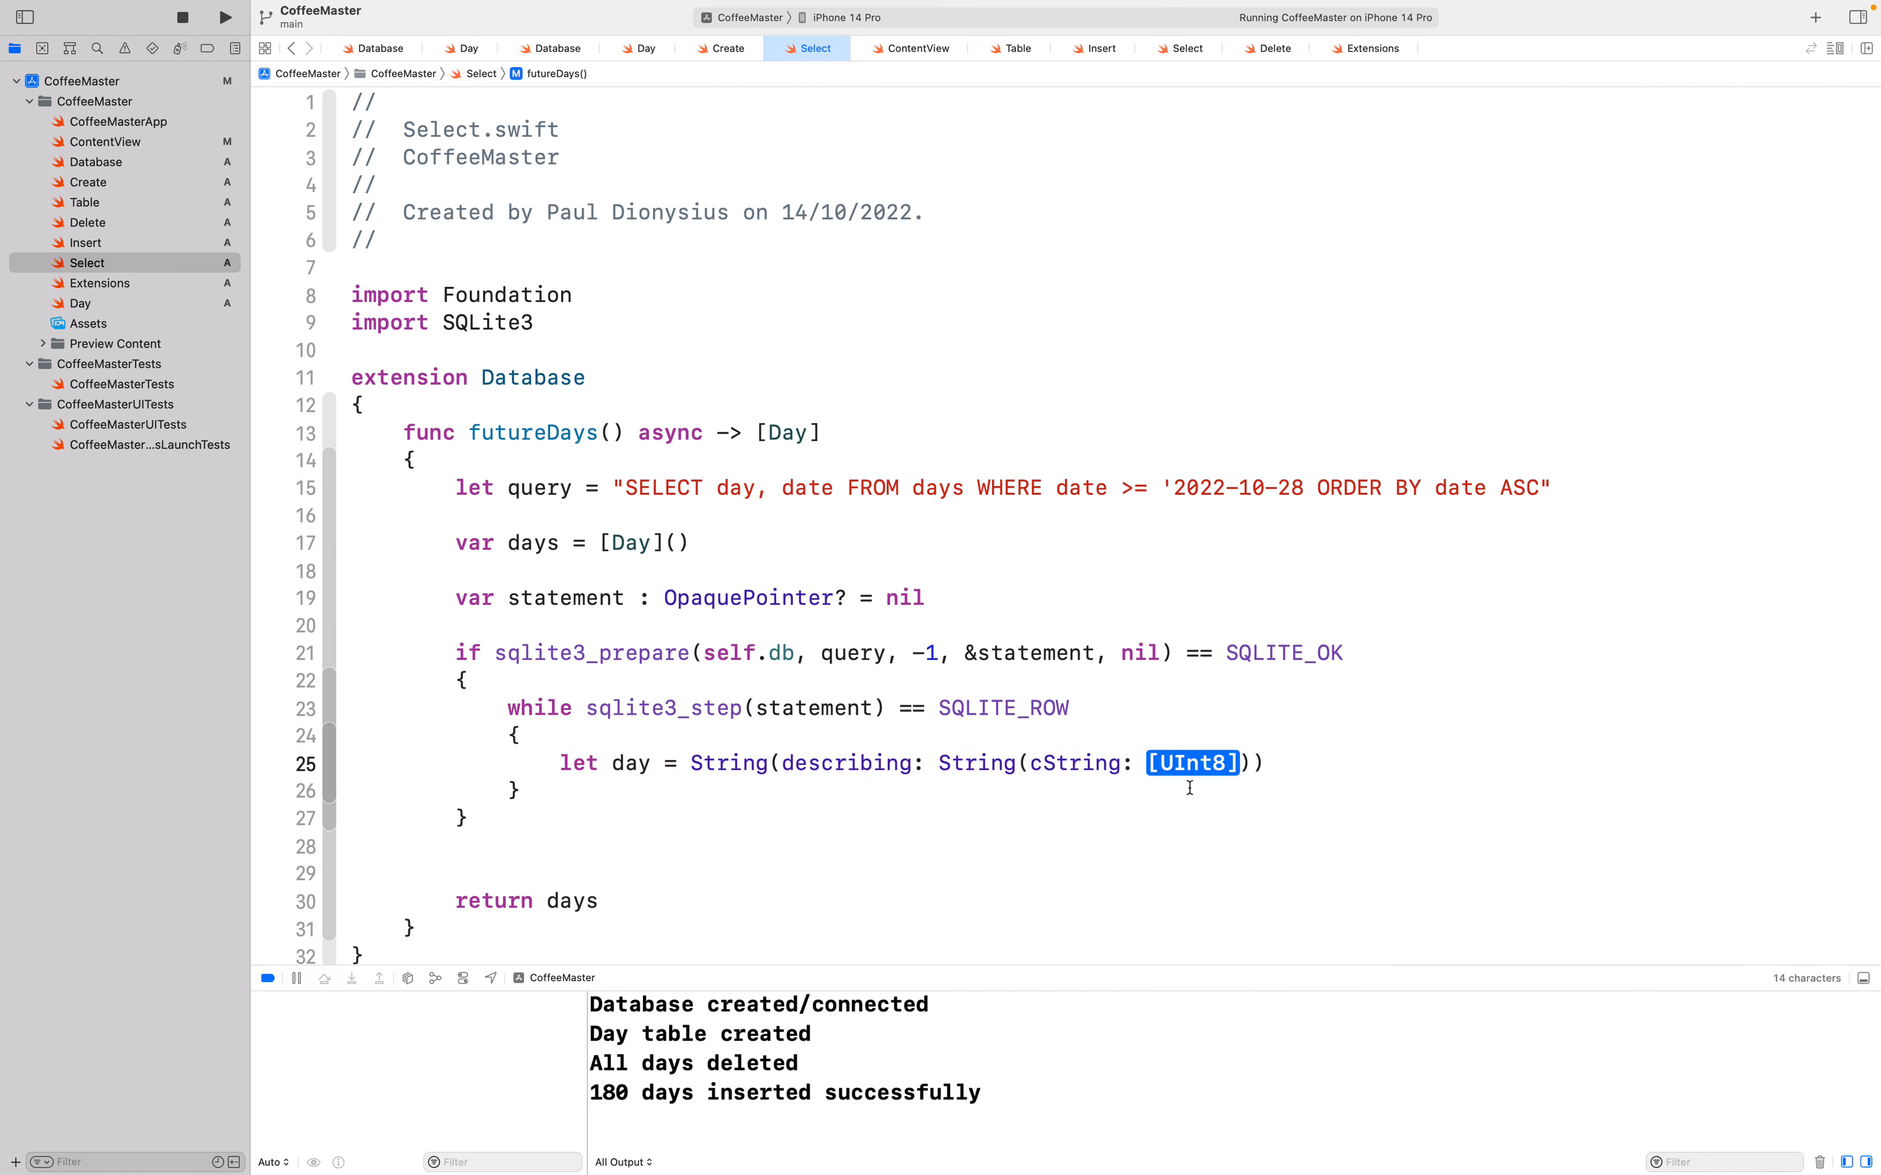
pyautogui.moveTo(726, 489)
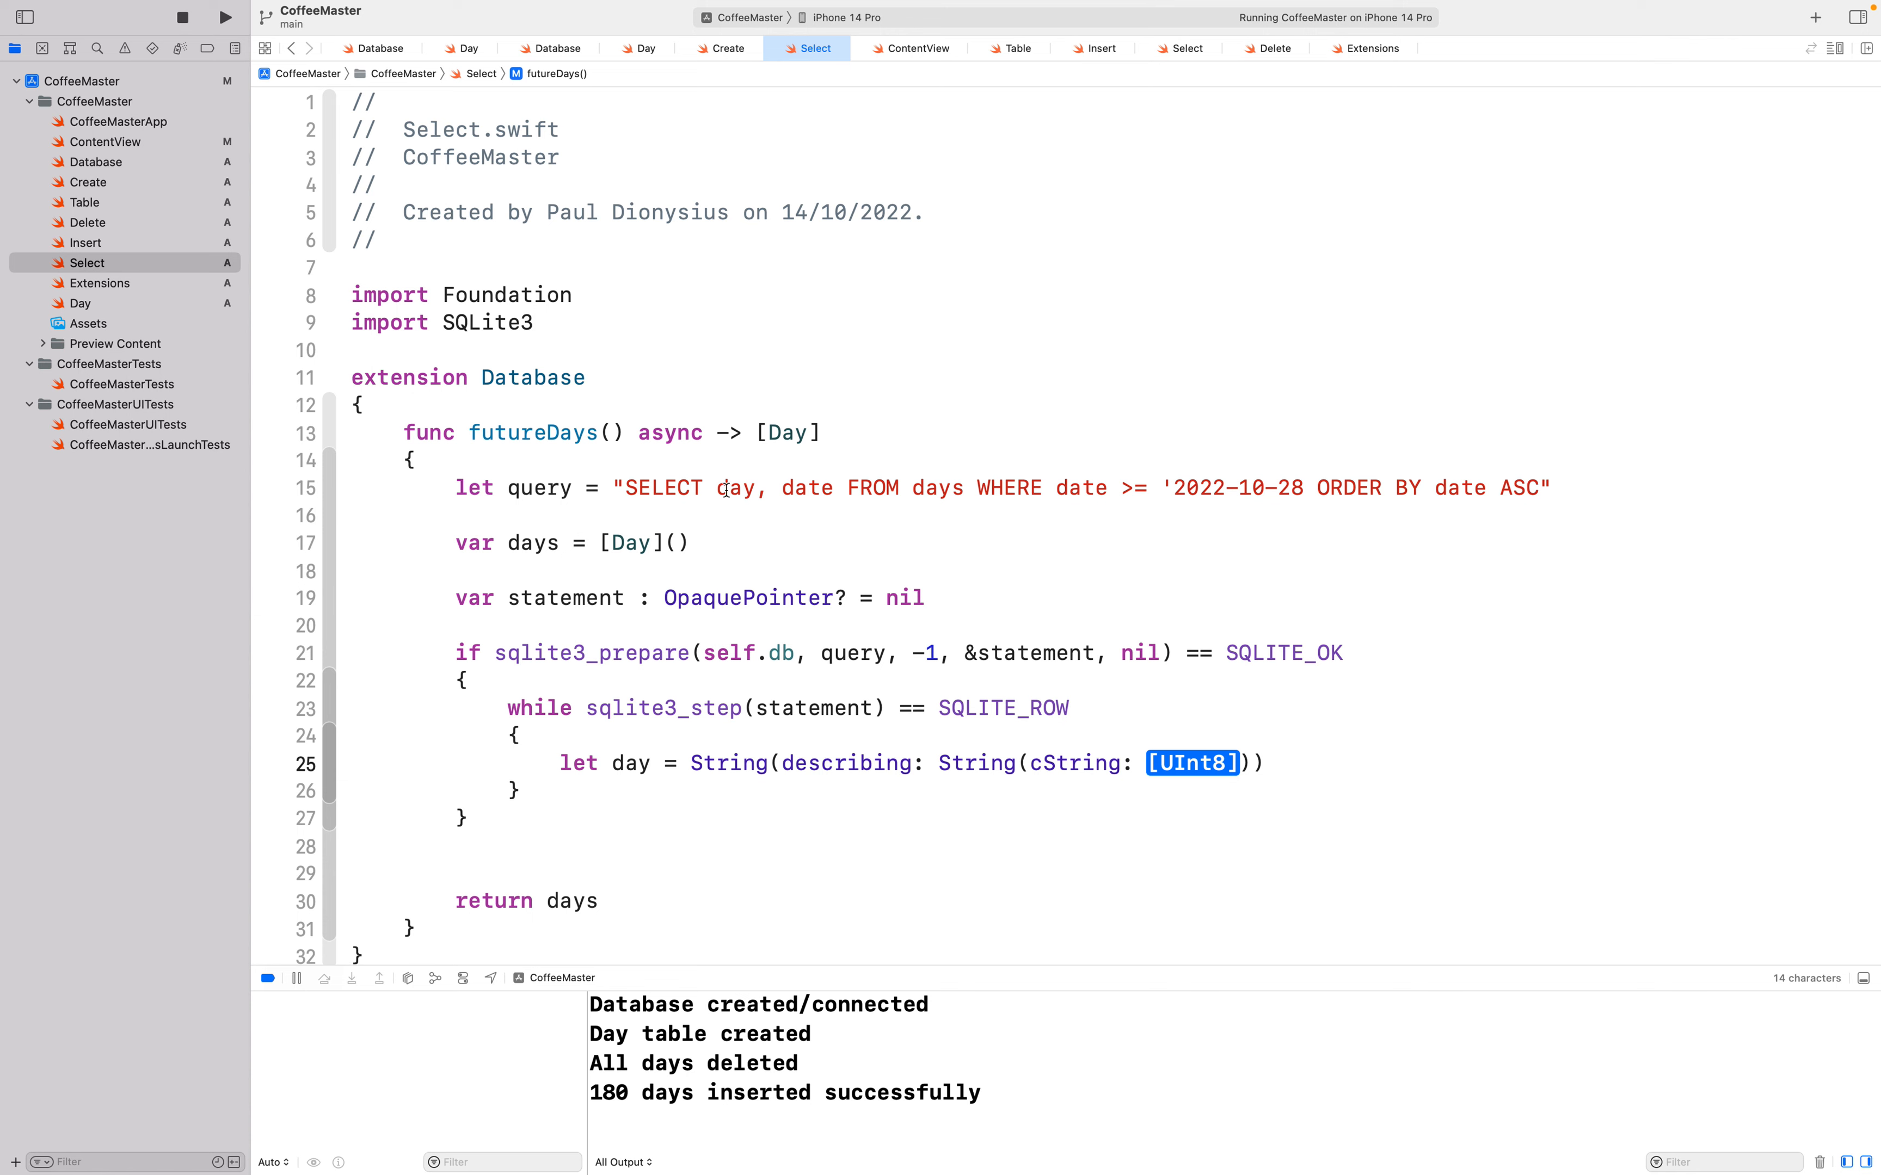
pyautogui.moveTo(1108, 879)
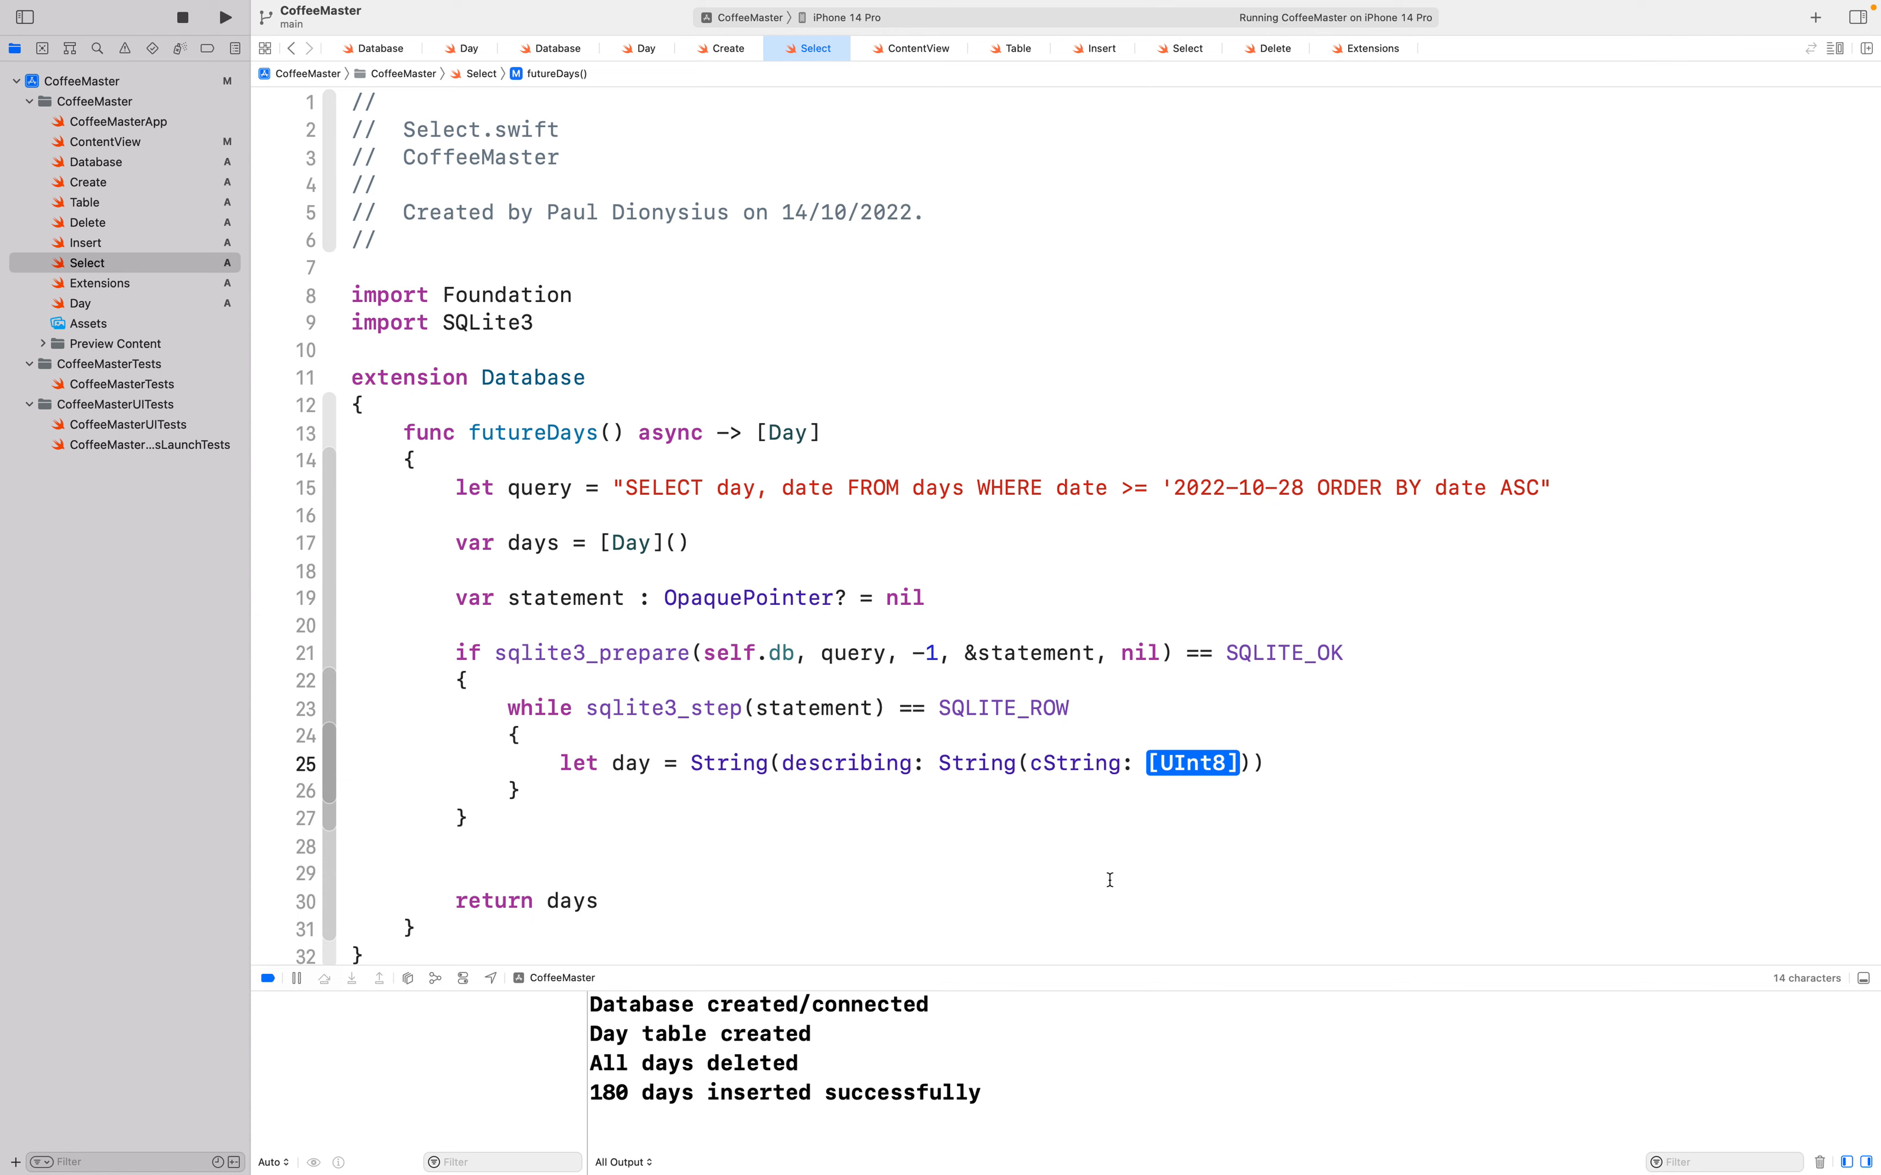
# Step: Fill the inner call with sqlite3_column_text(statement, 0)
pyautogui.write('sql')
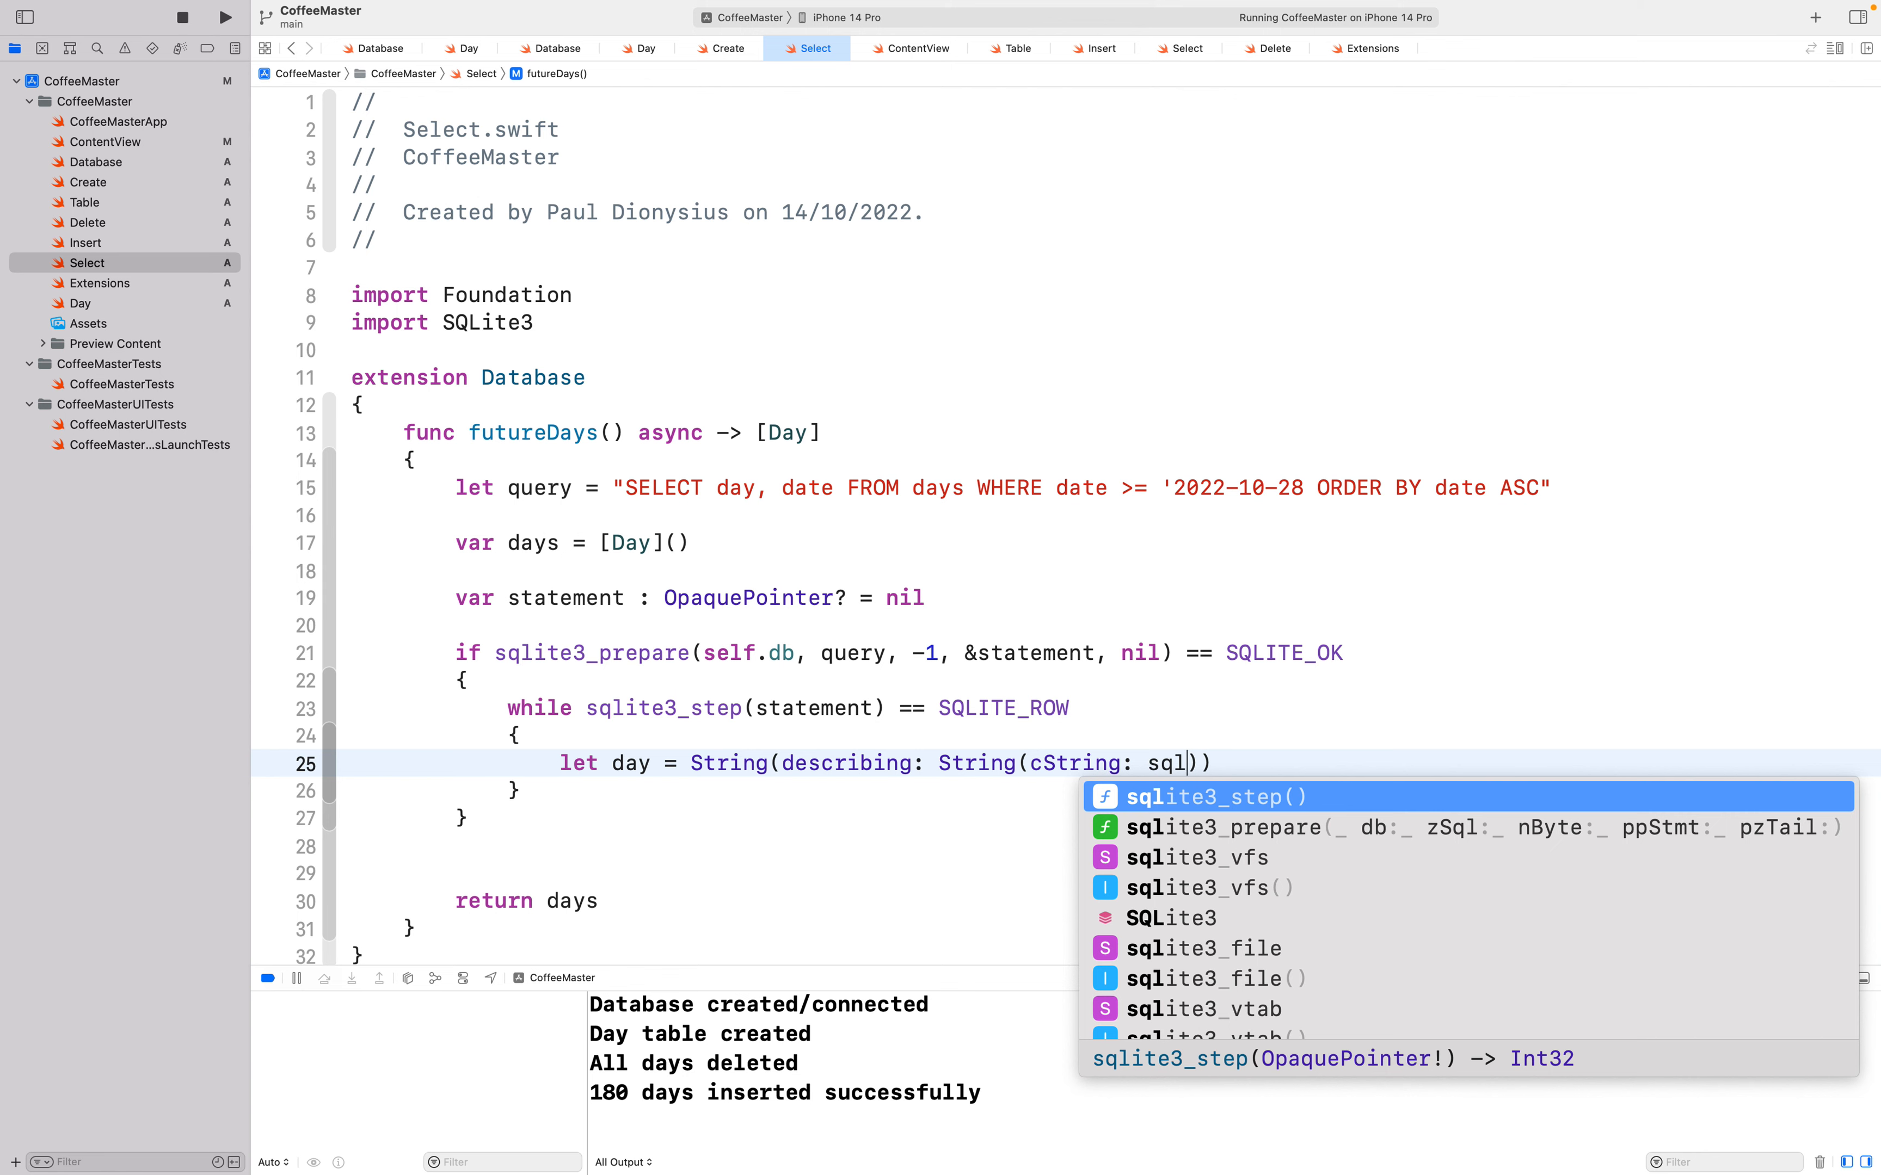
pyautogui.write('ite3')
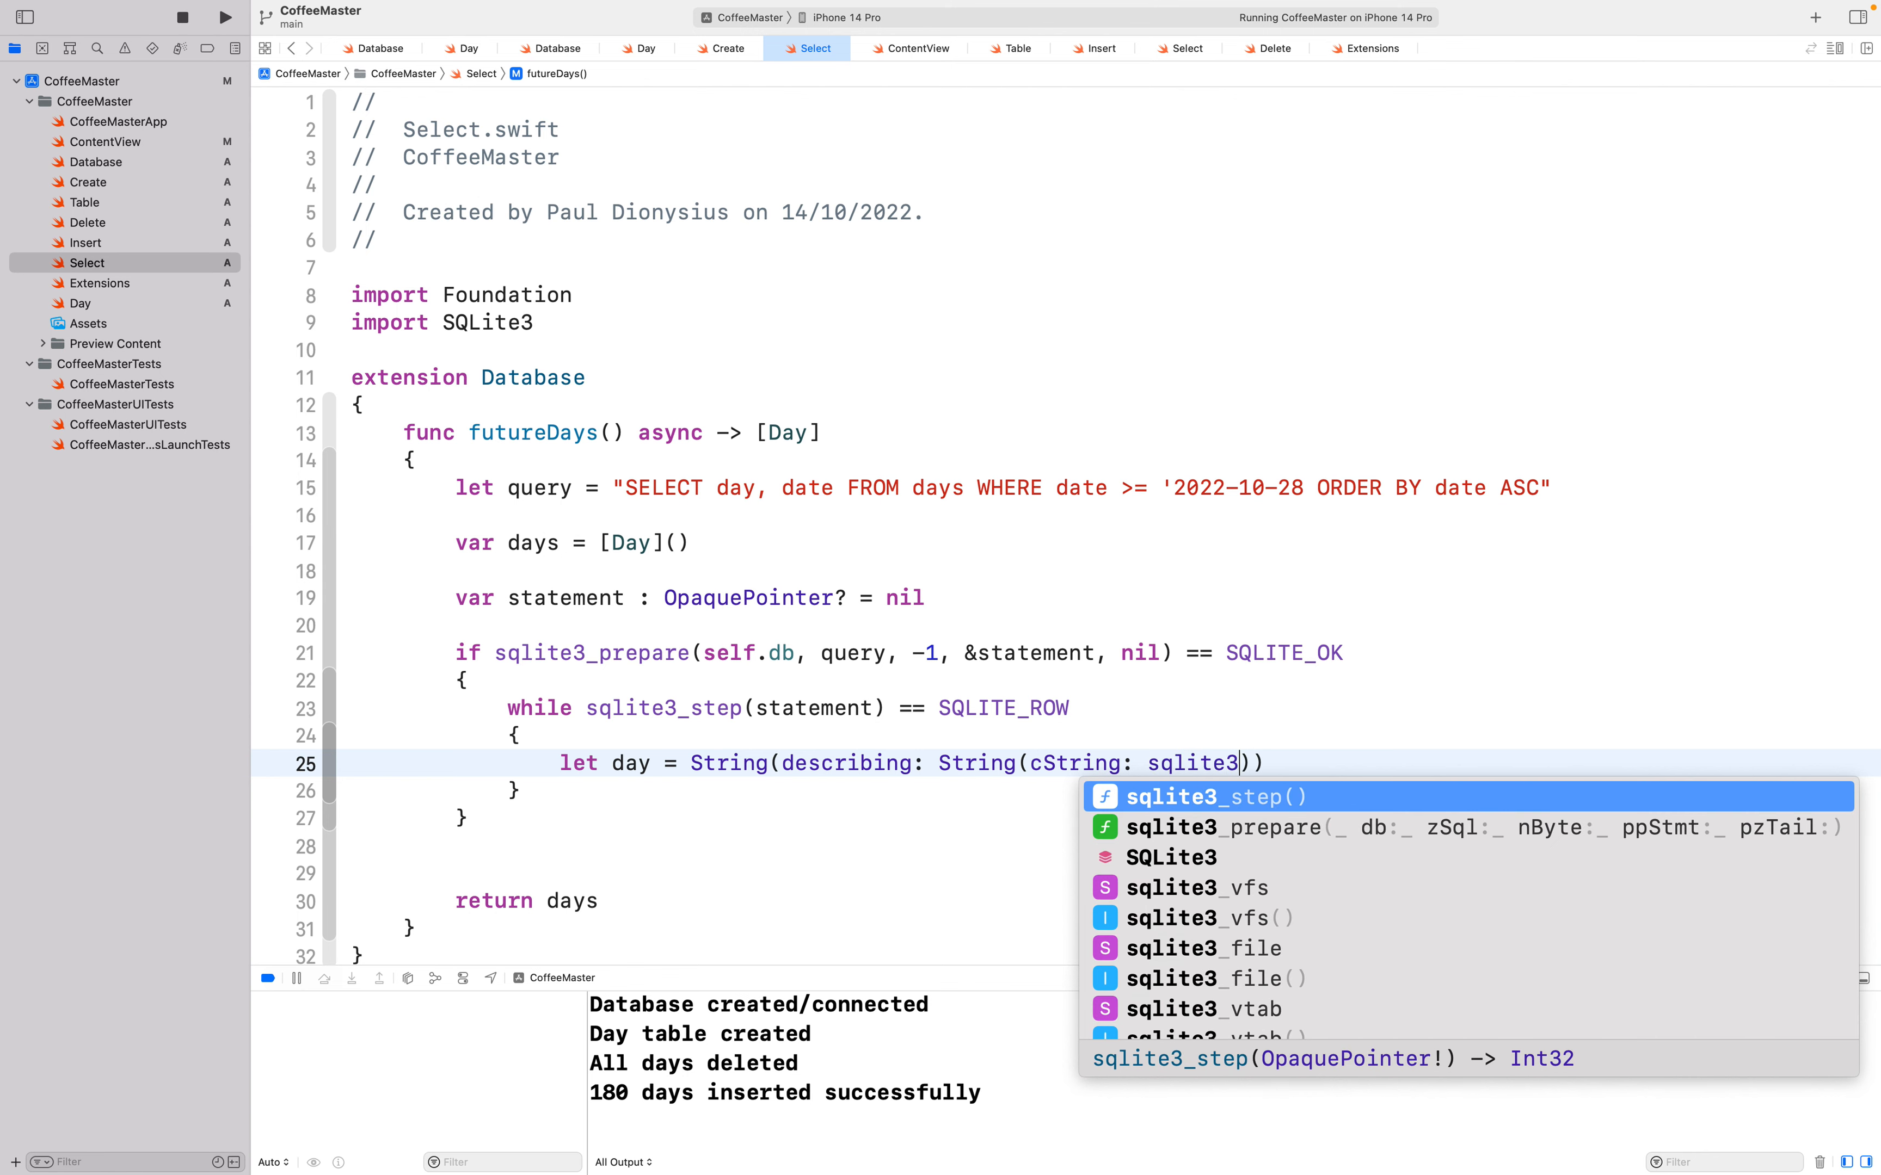
pyautogui.write('_colu')
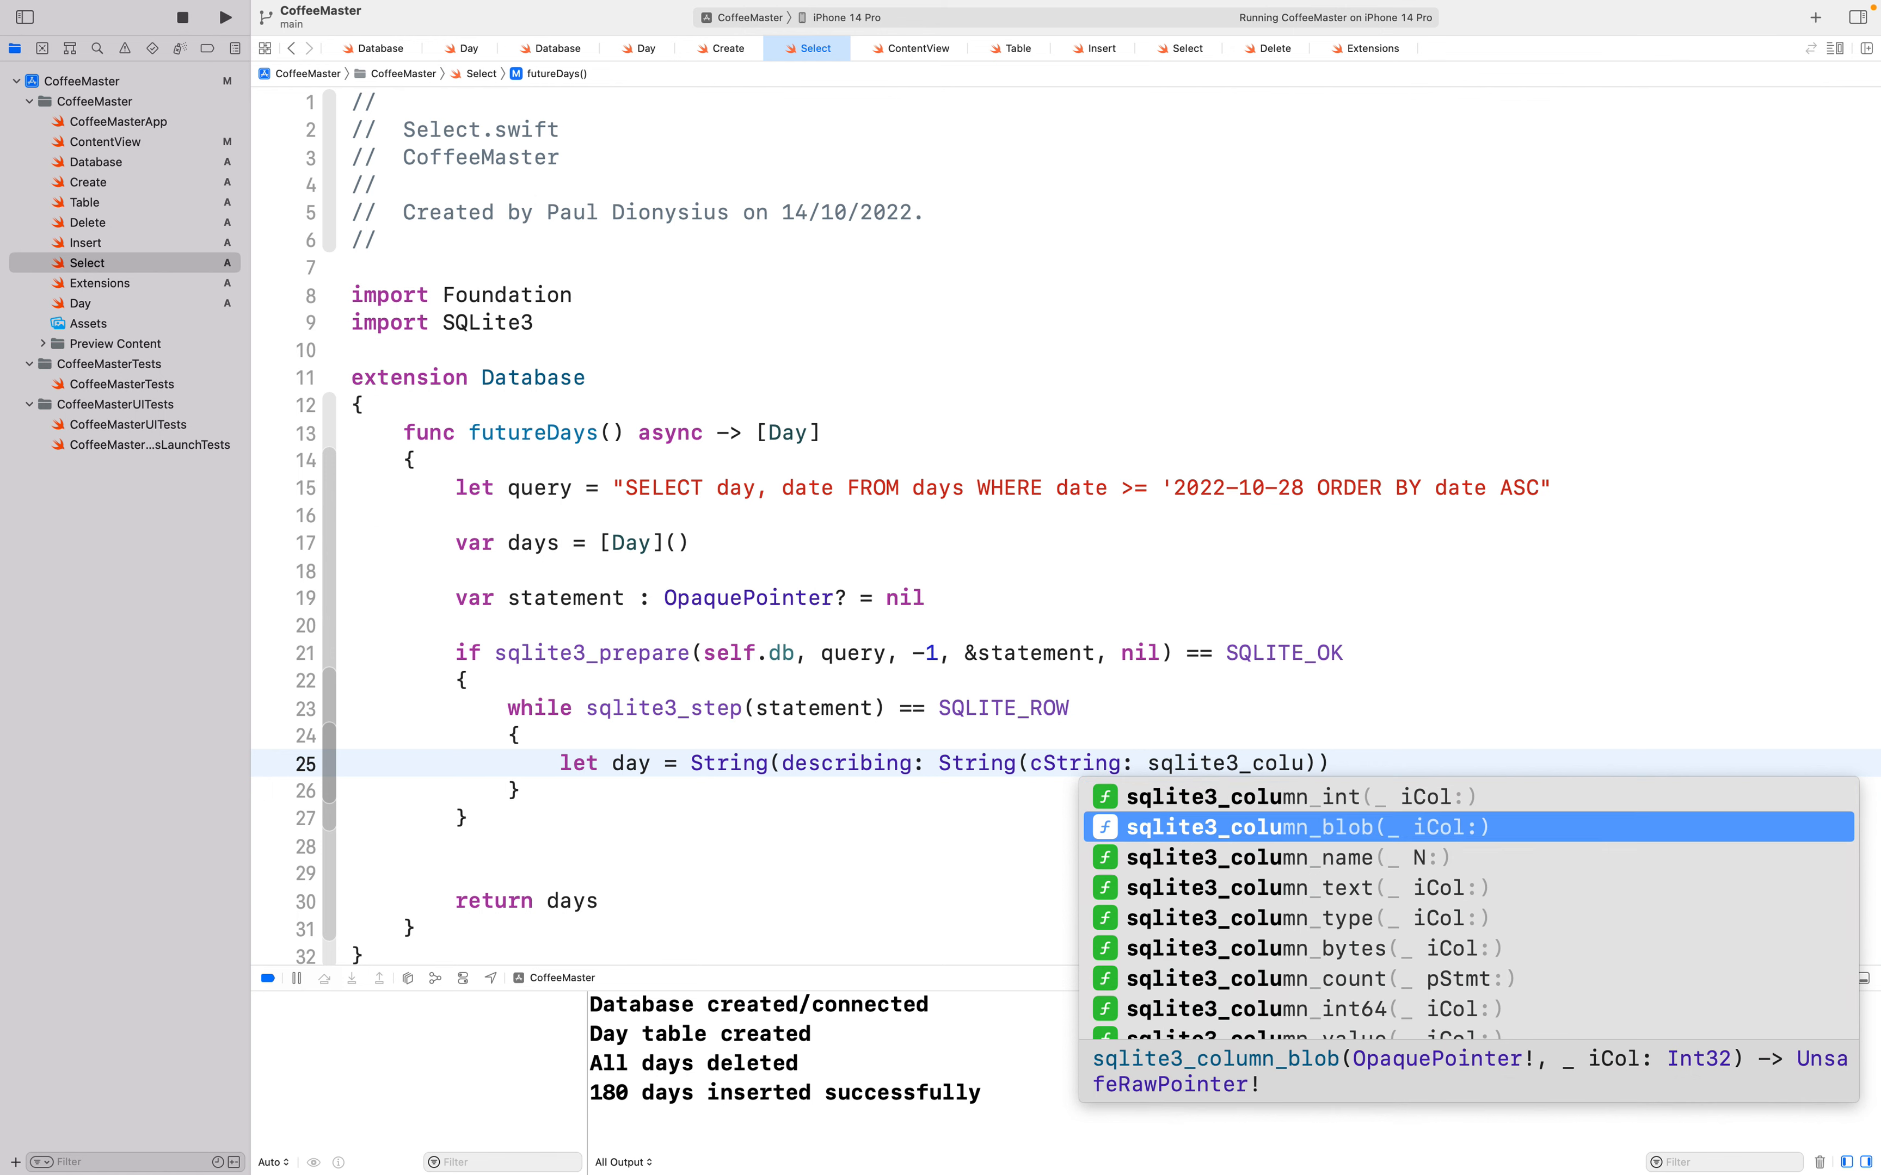
pyautogui.press('Down')
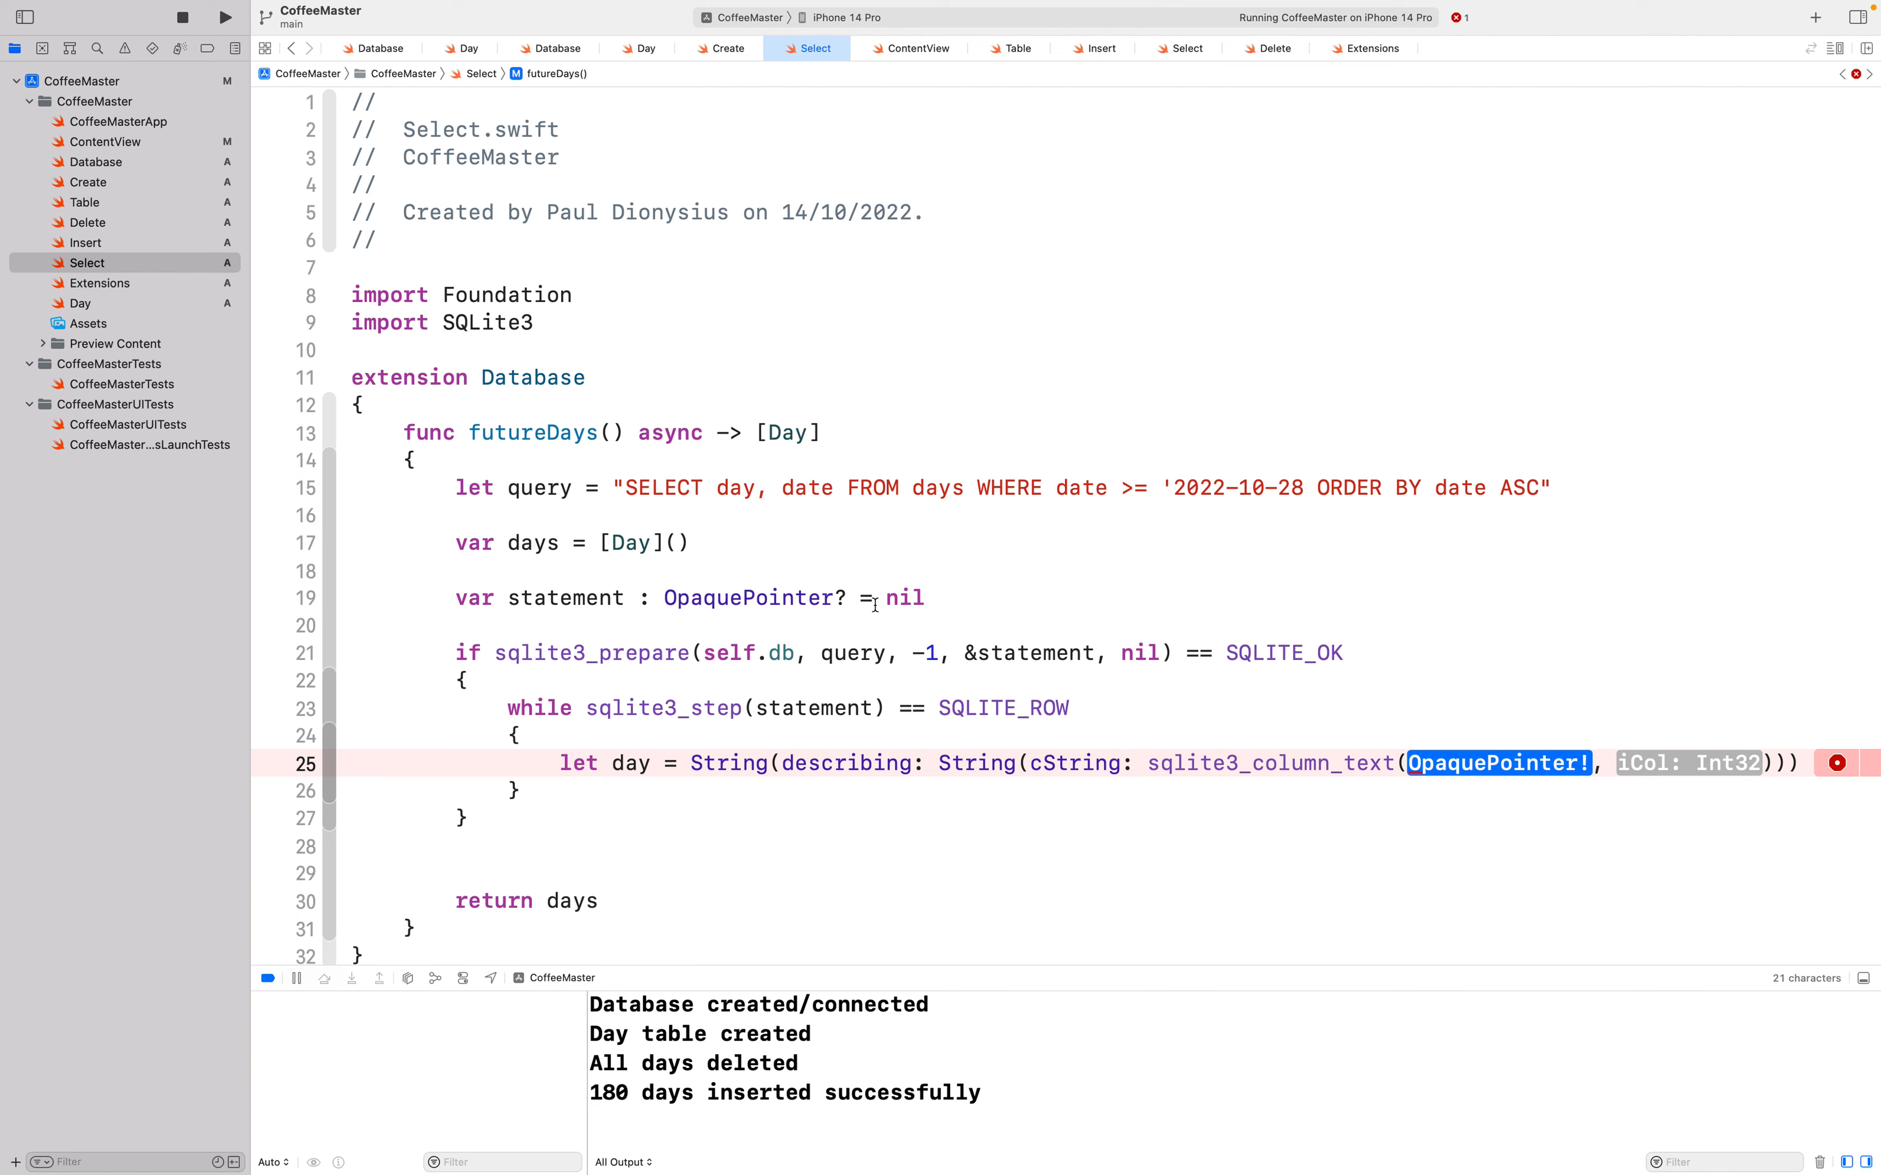
pyautogui.write('statement')
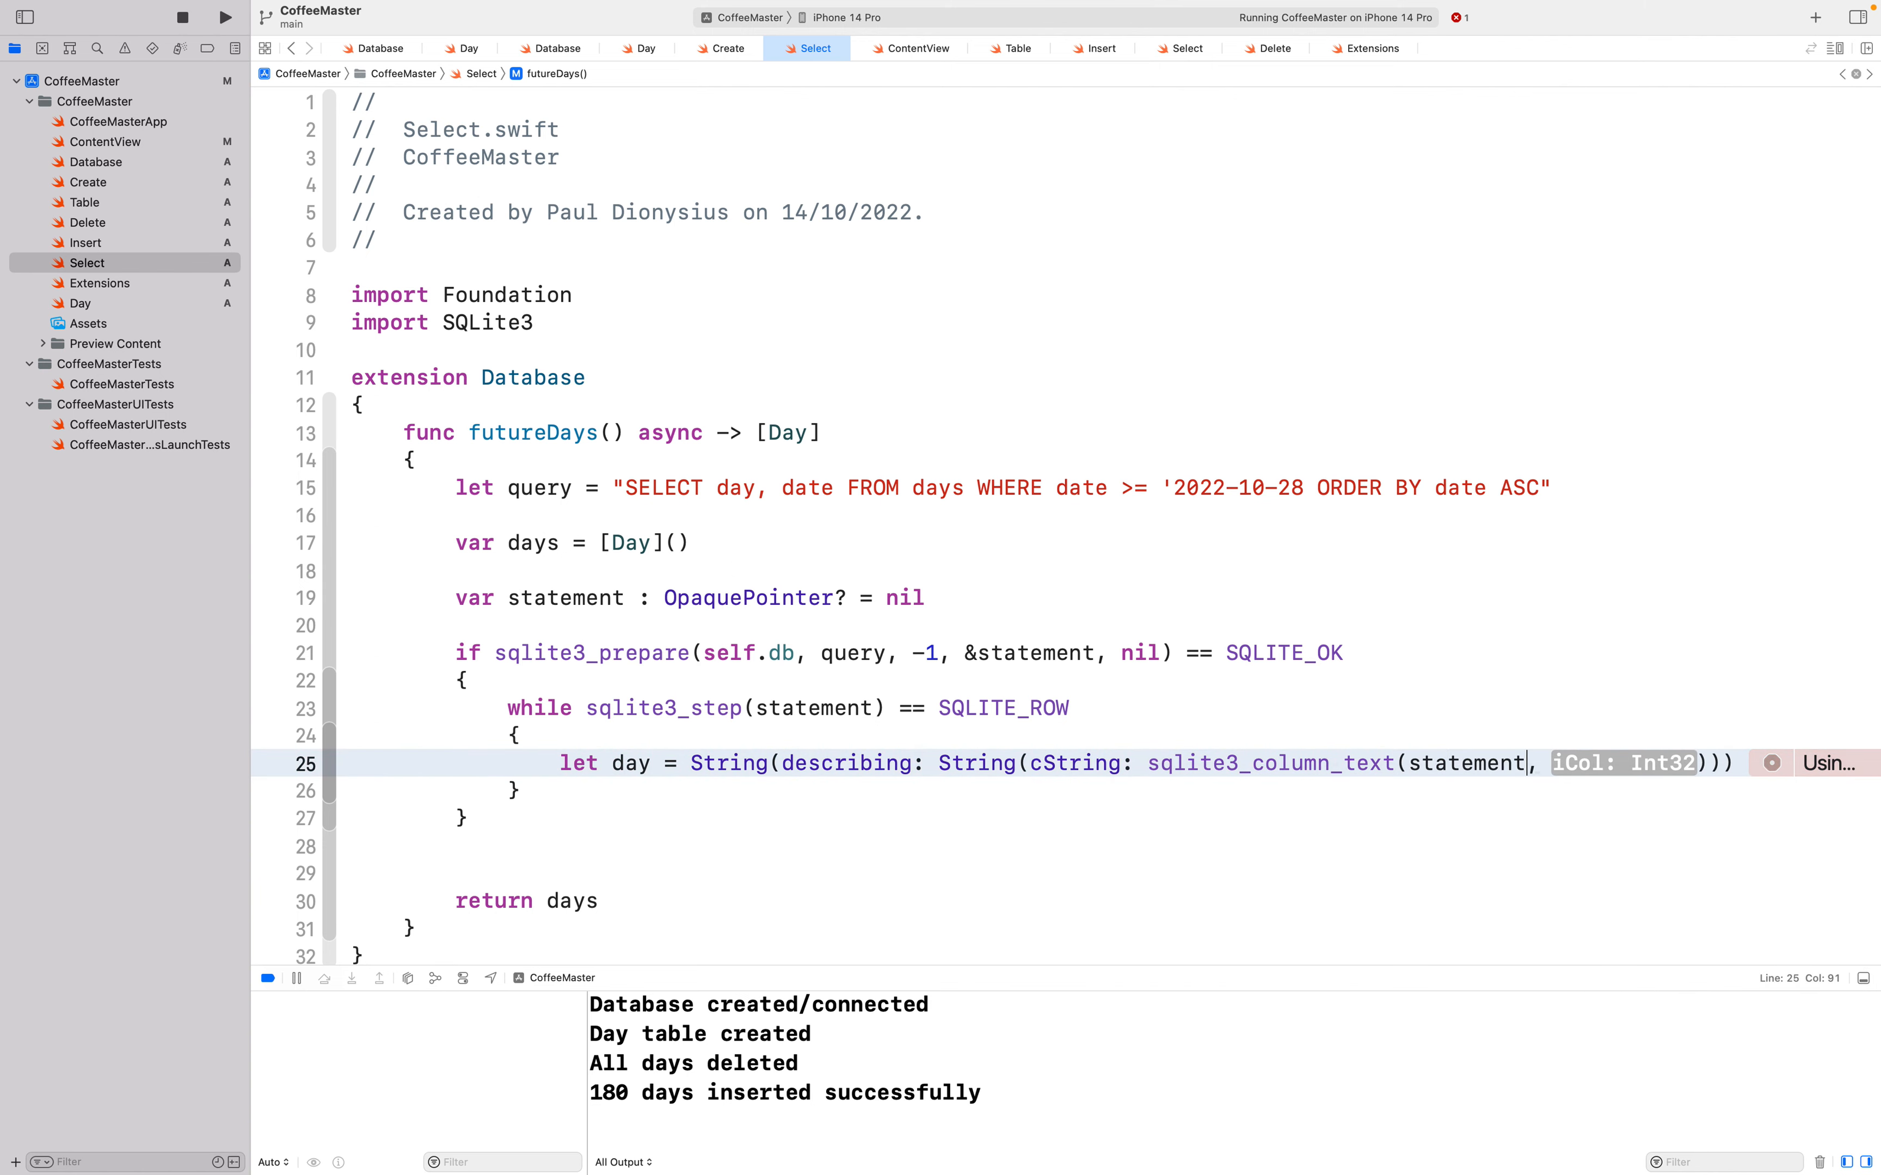
pyautogui.doubleClick(1623, 763)
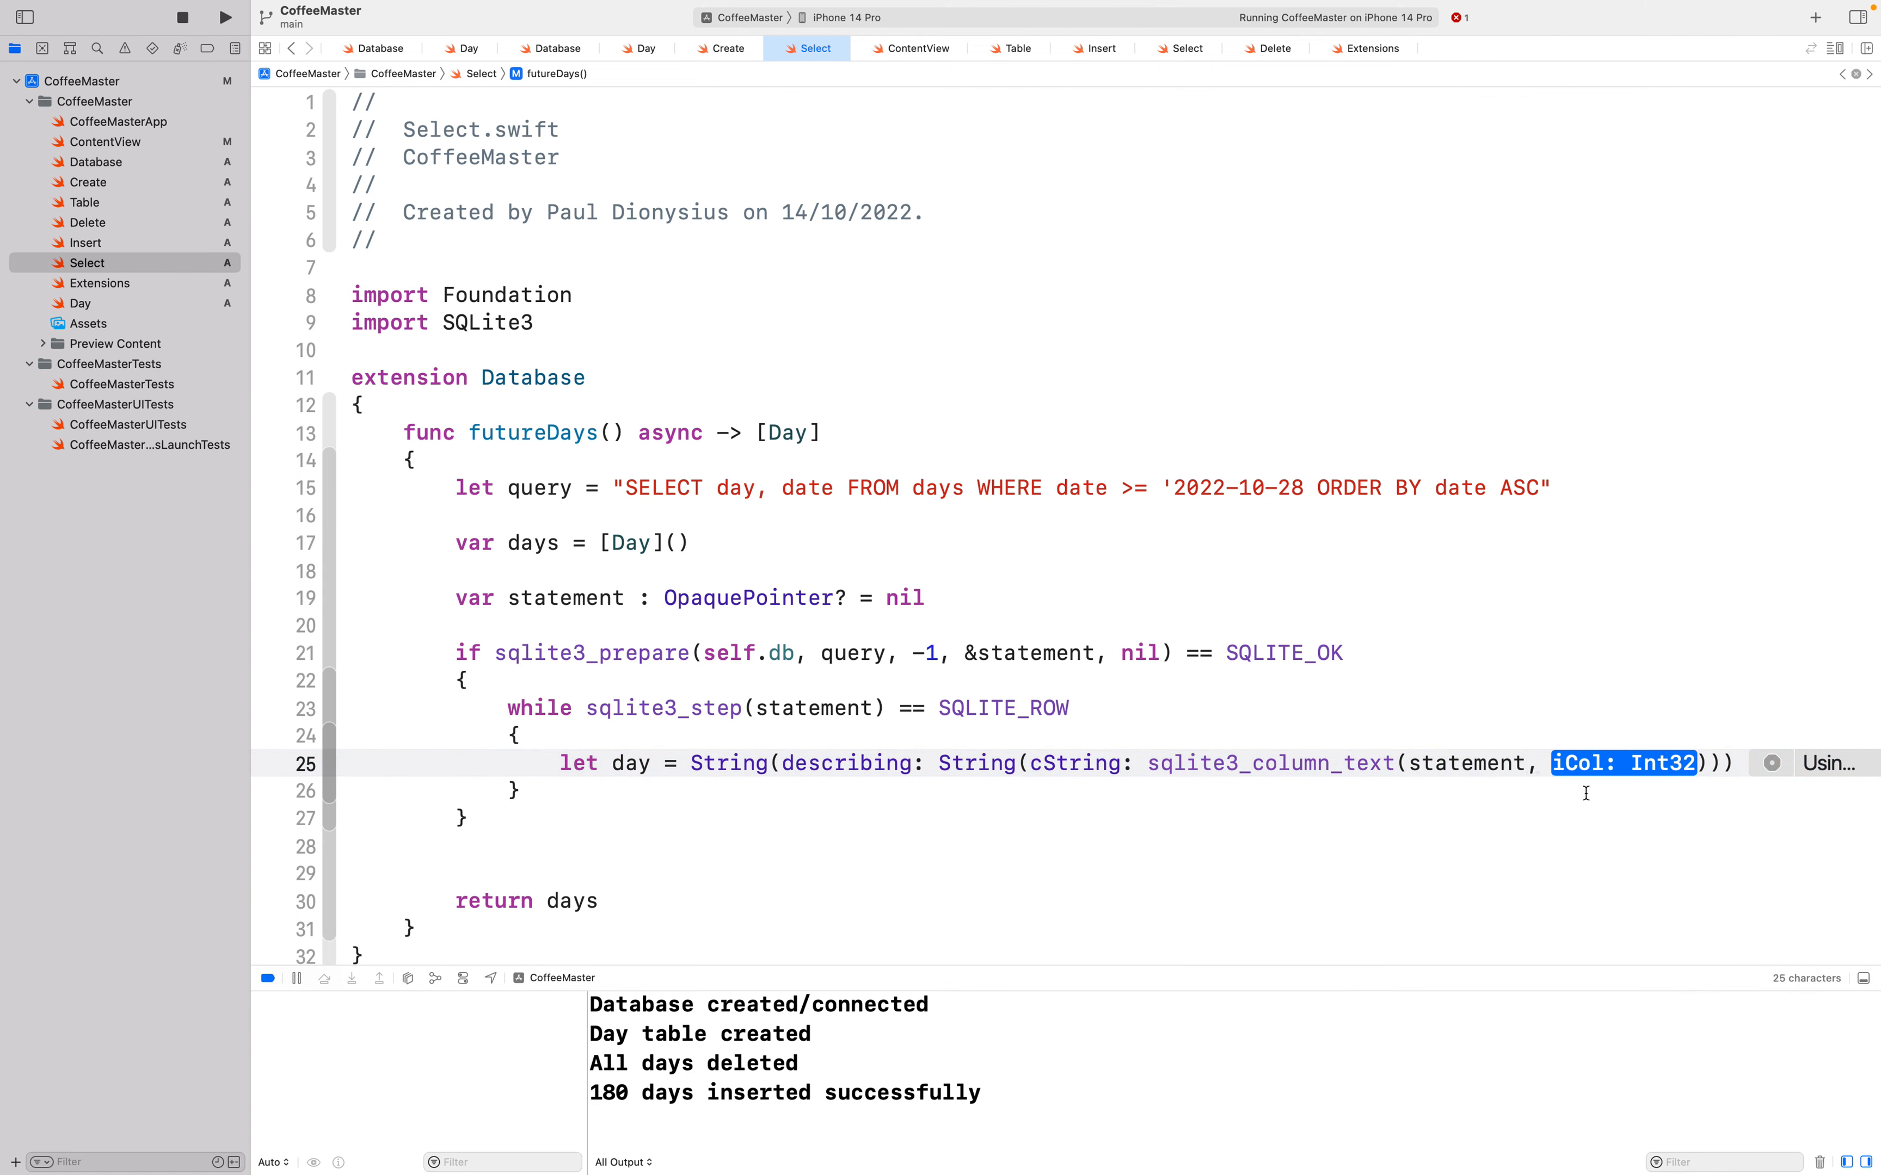
pyautogui.write('0')
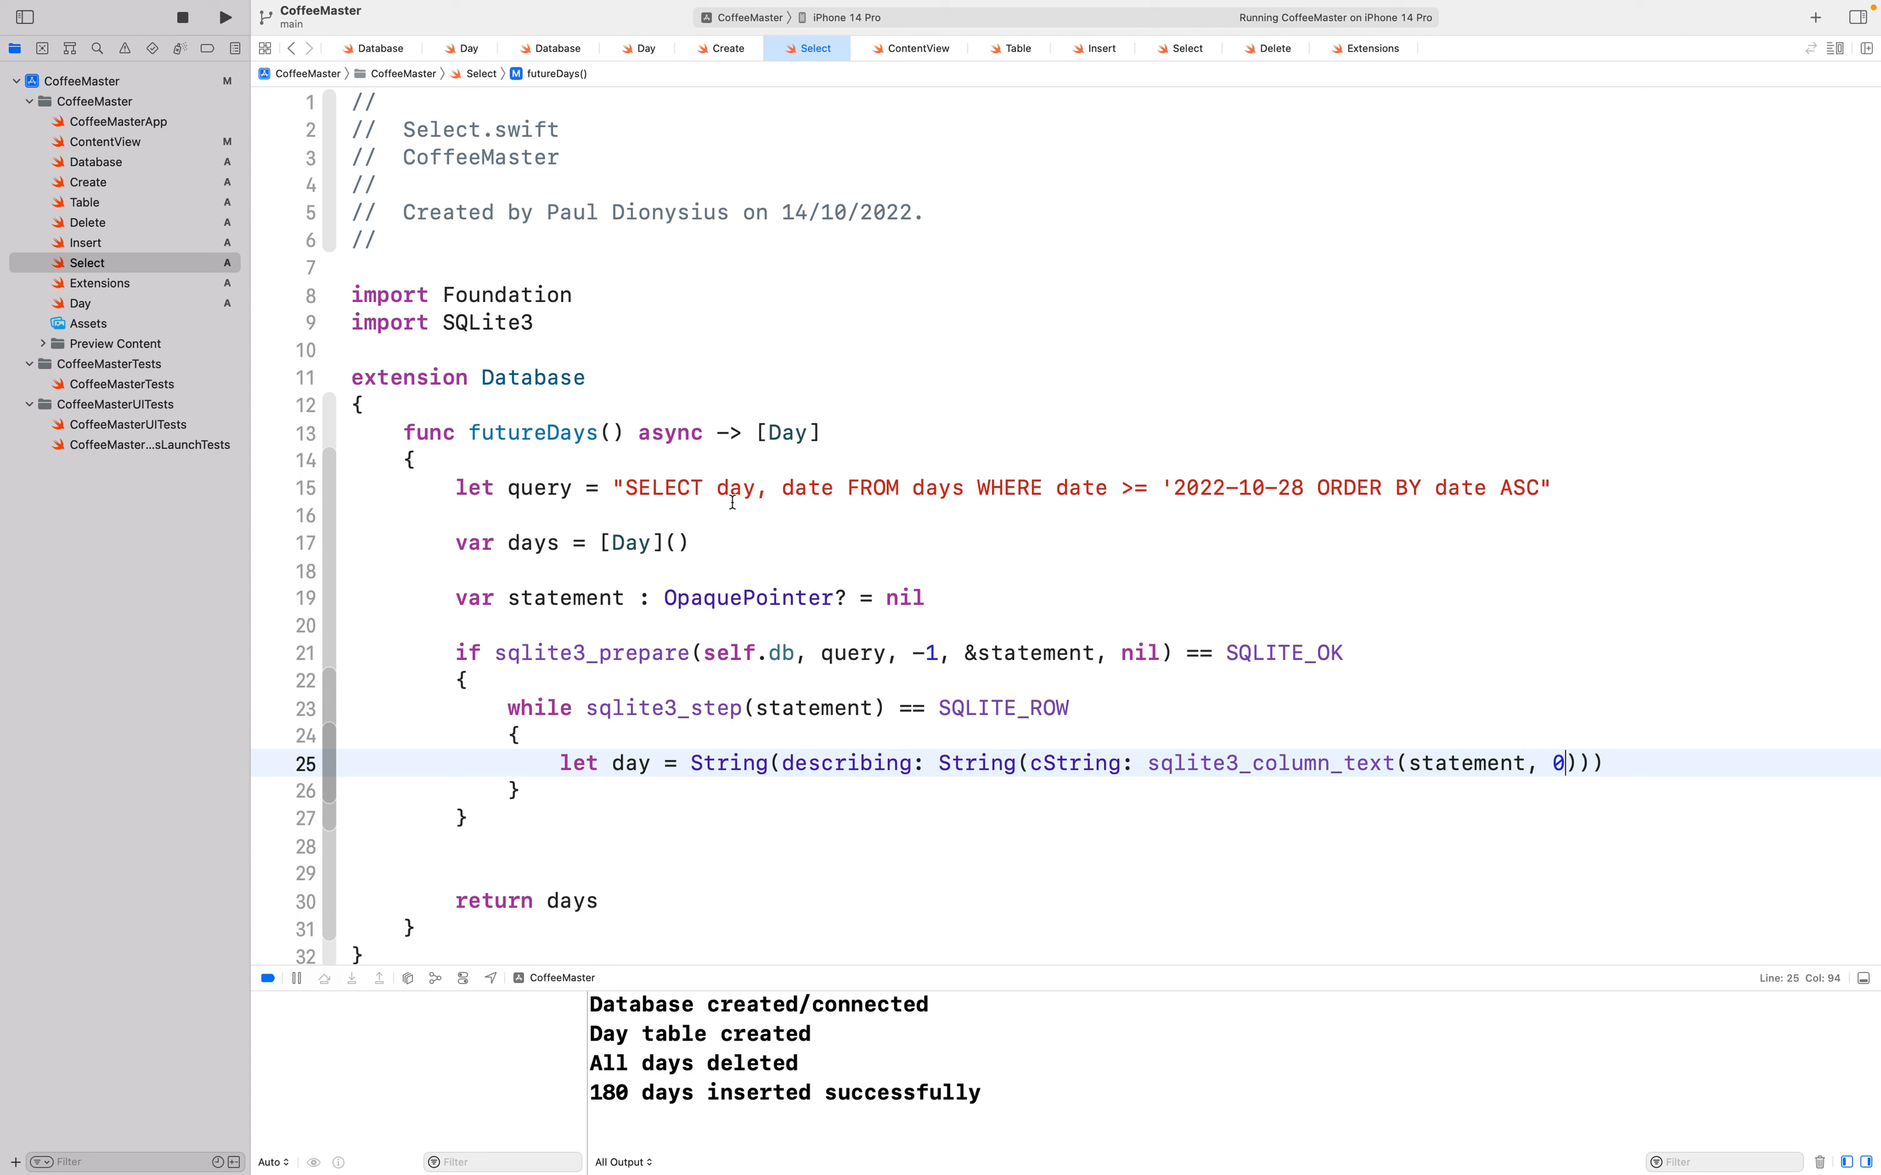
pyautogui.moveTo(790, 763)
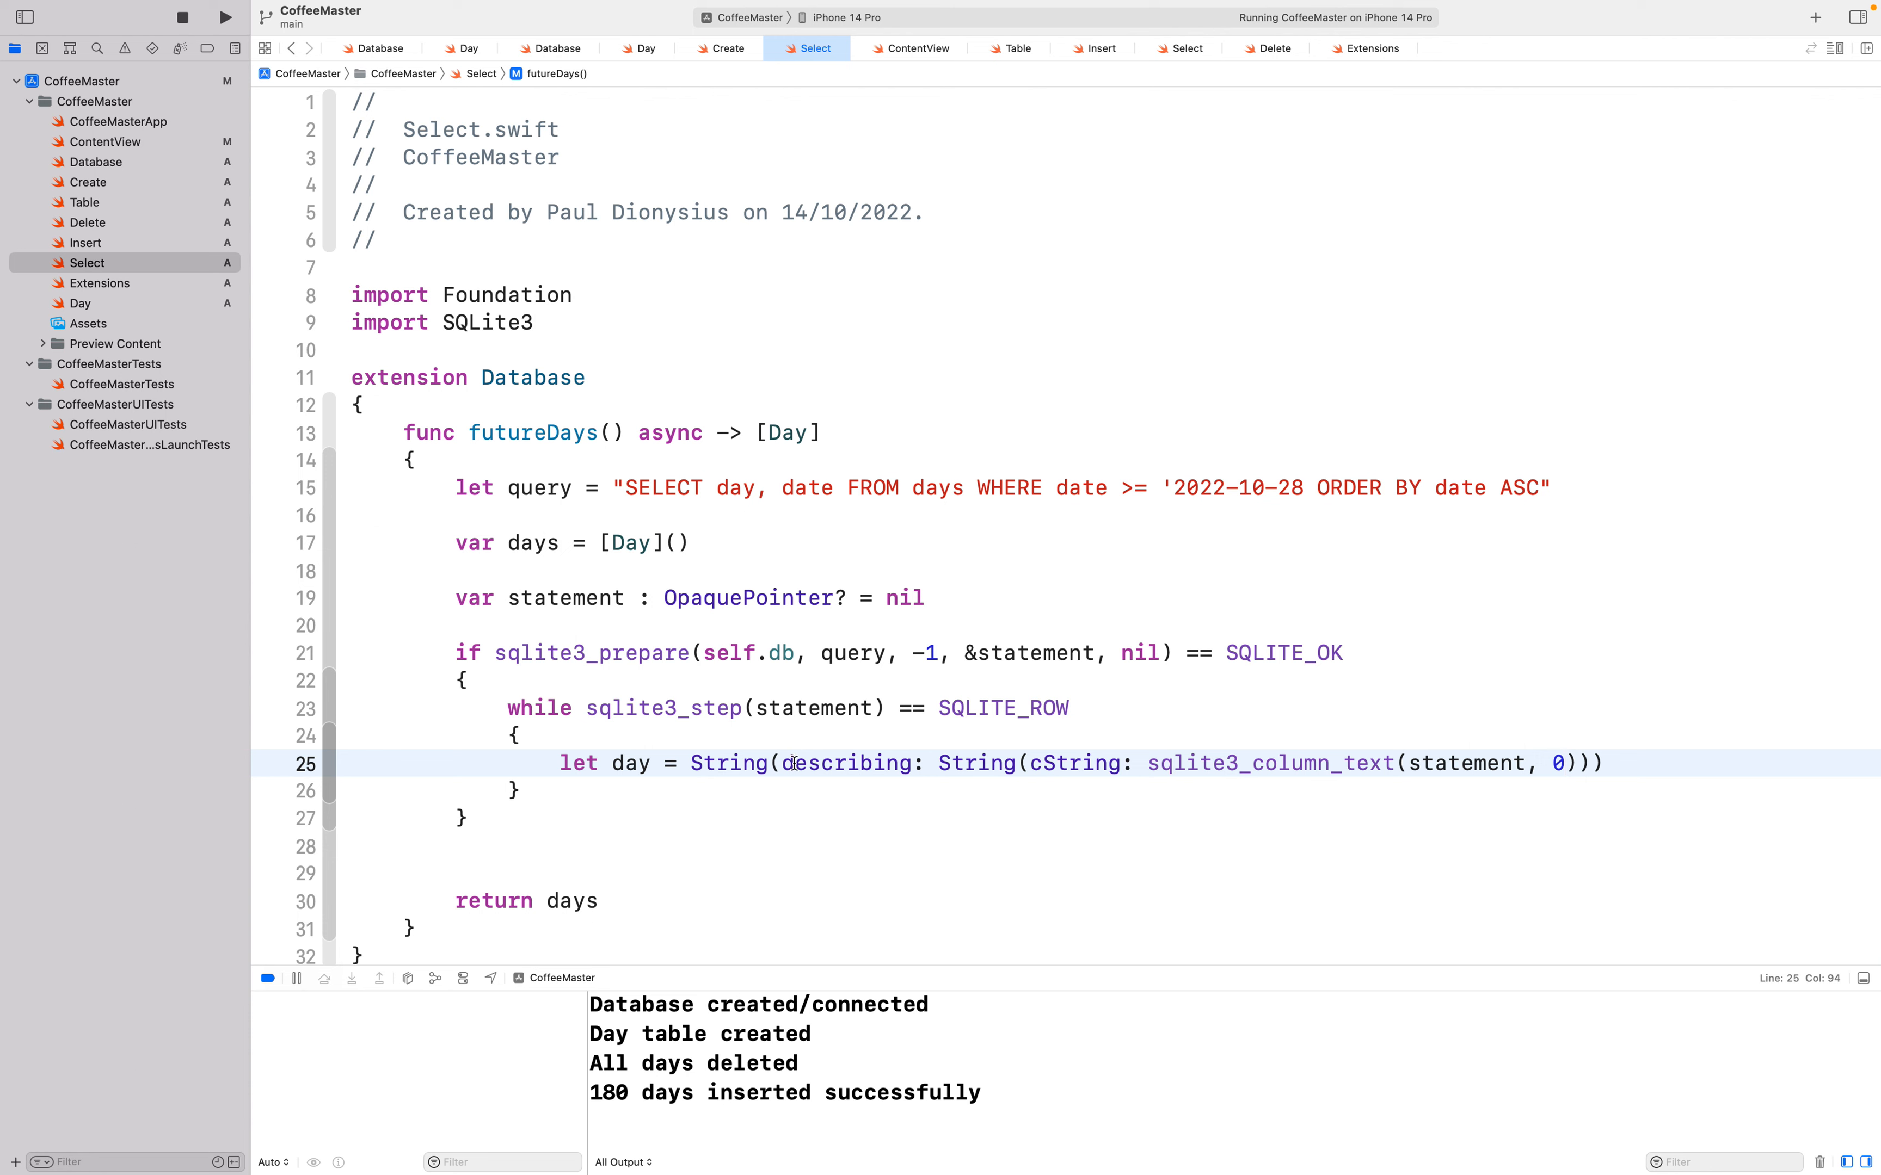
pyautogui.moveTo(945, 764)
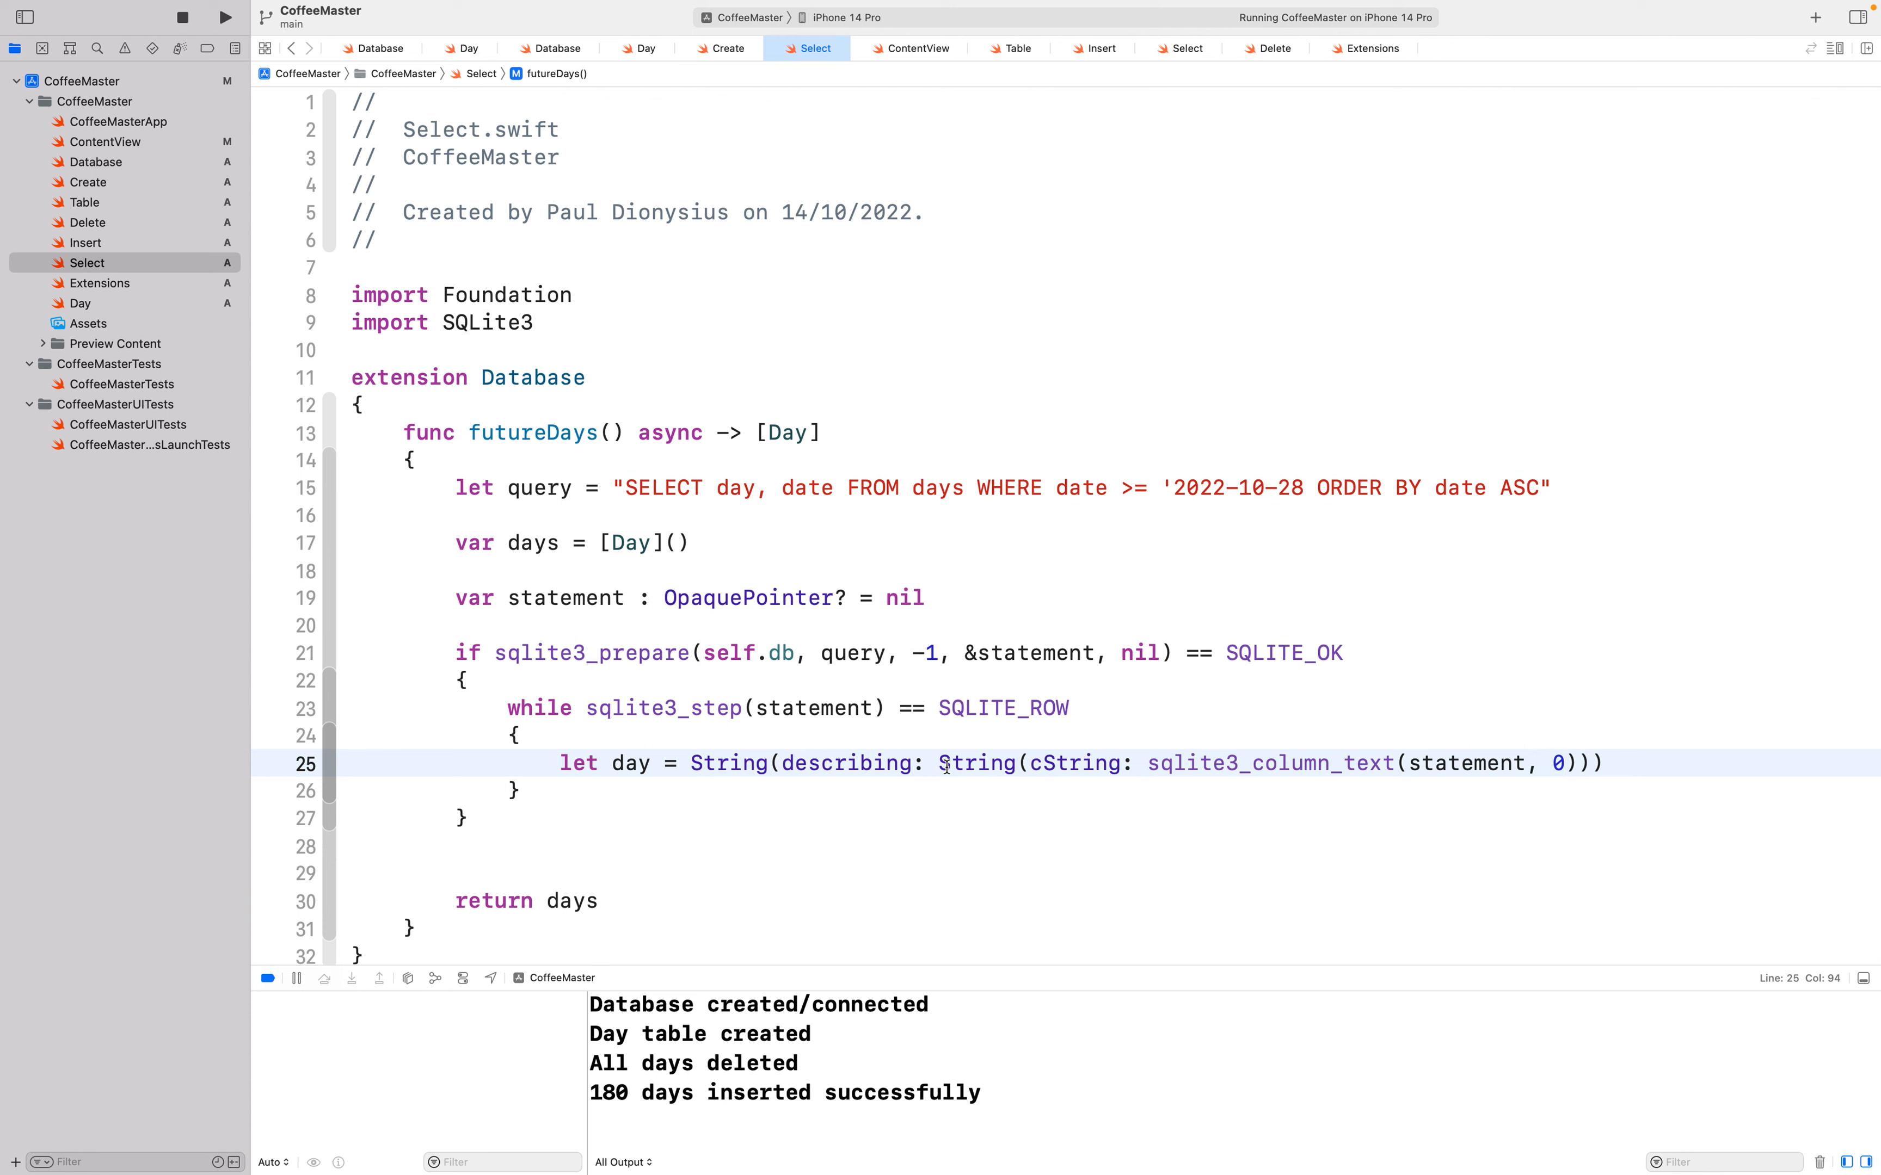
pyautogui.click(1147, 763)
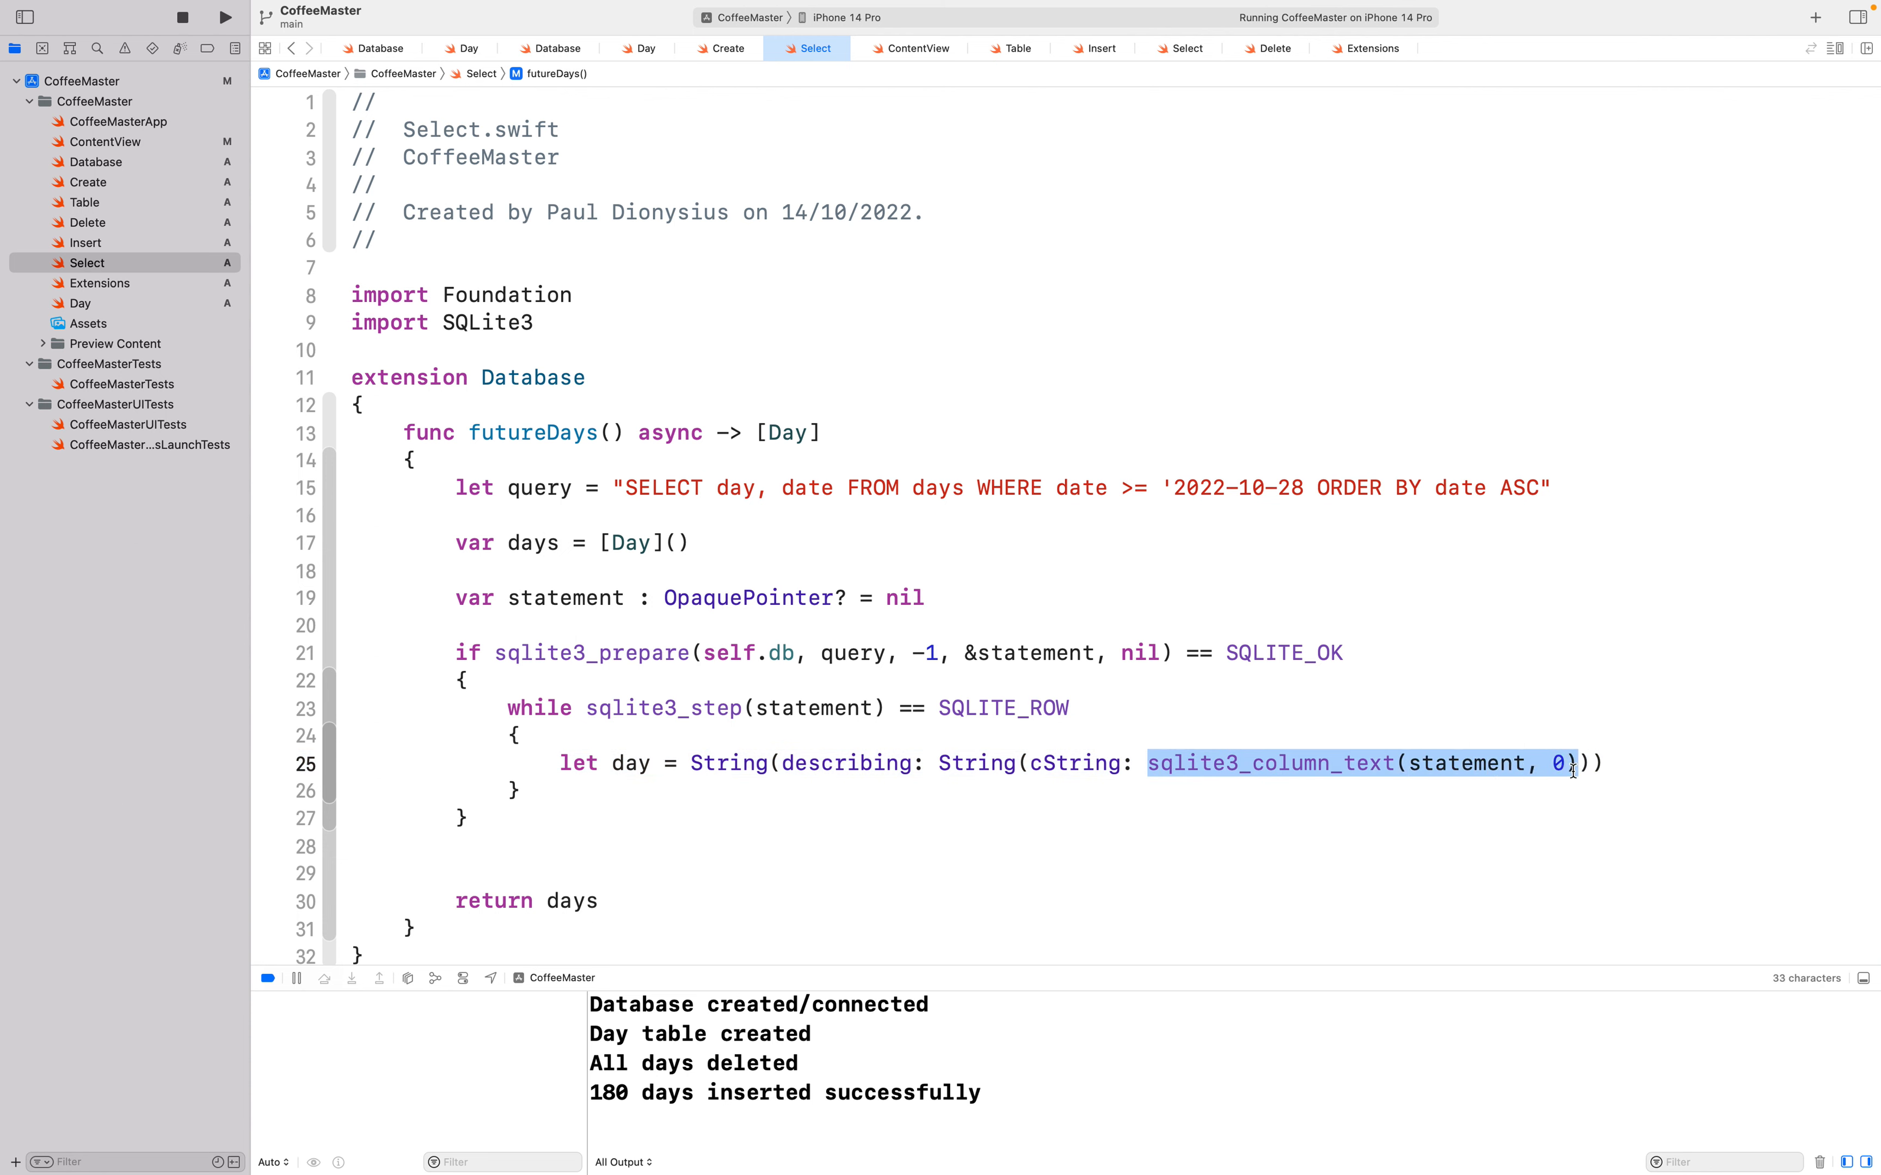
pyautogui.moveTo(1145, 789)
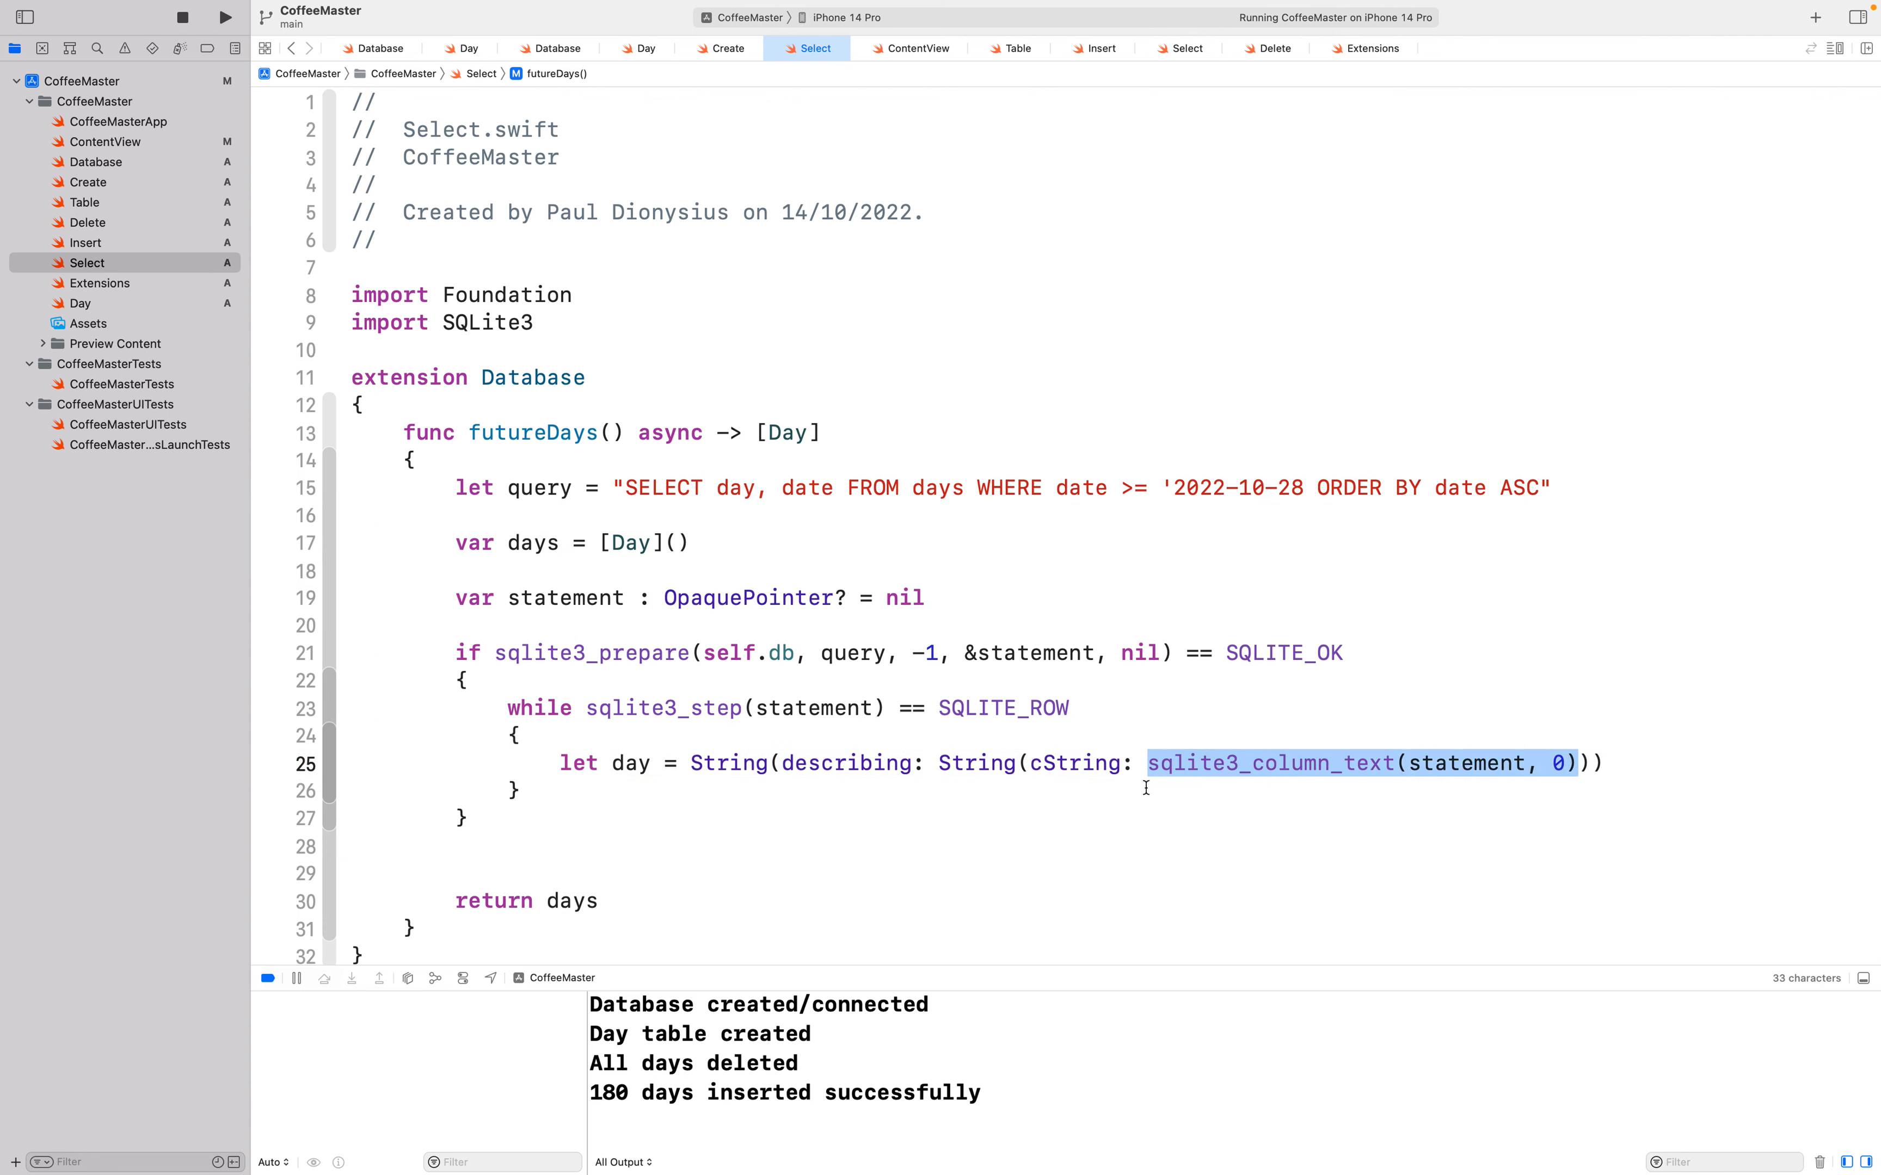
# Step: Duplicate the day line as a date constant reading column 1
pyautogui.doubleClick(729, 764)
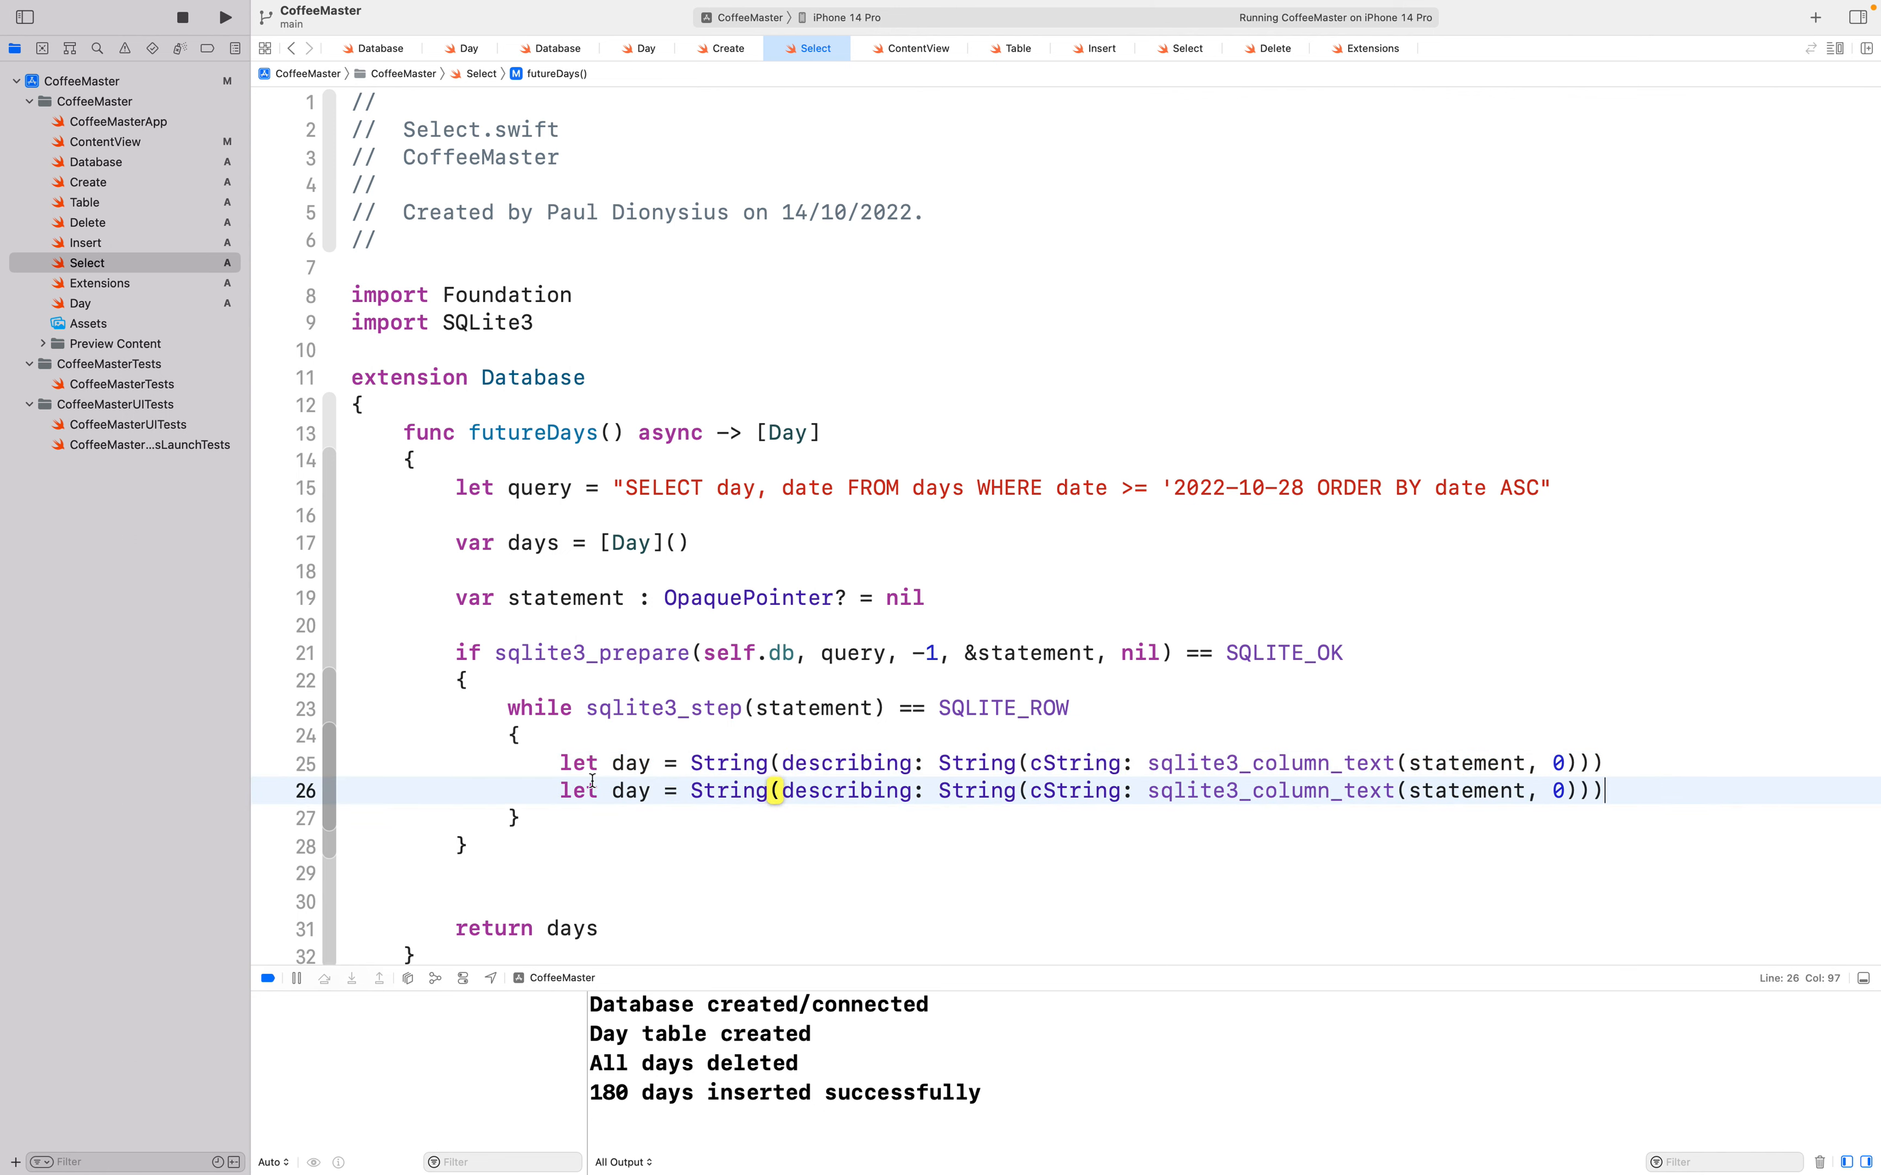
pyautogui.write('date')
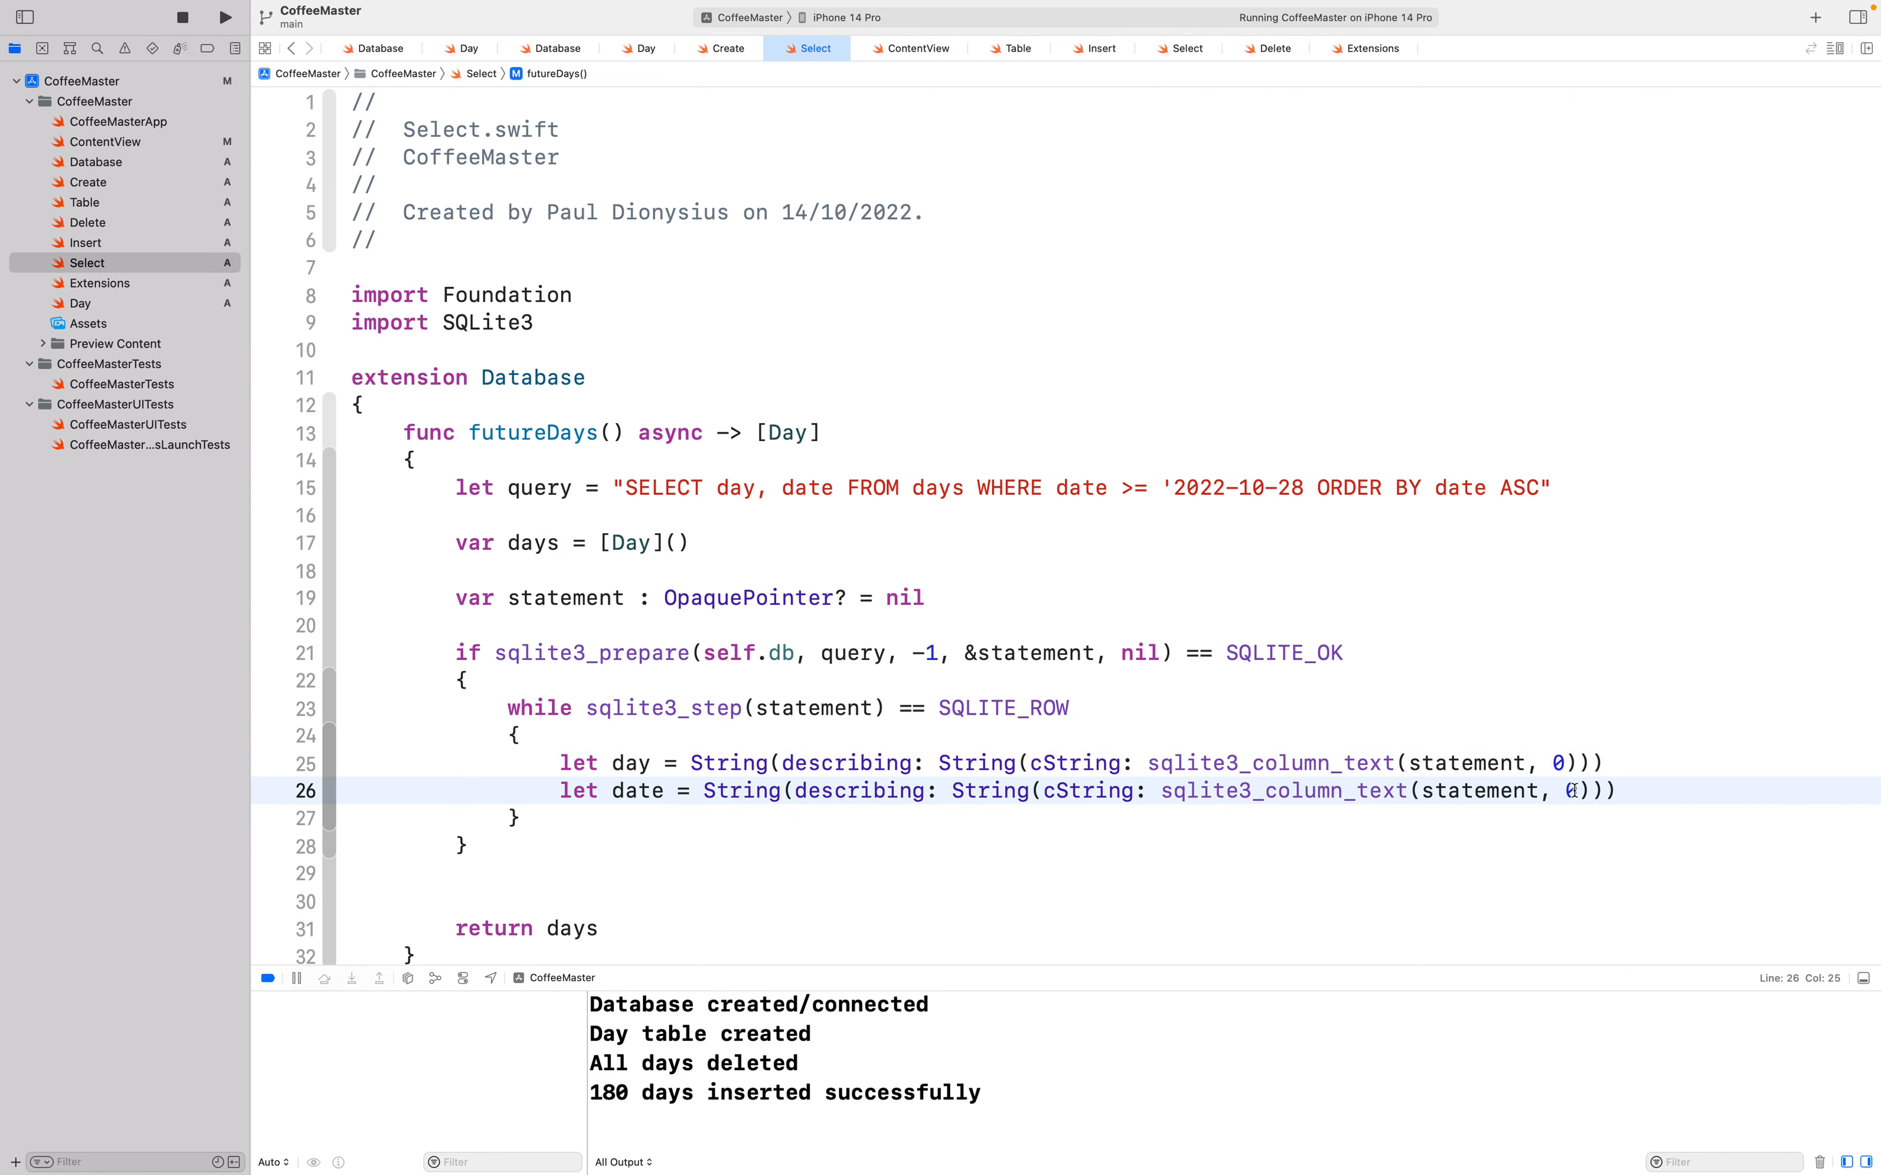
pyautogui.write('1')
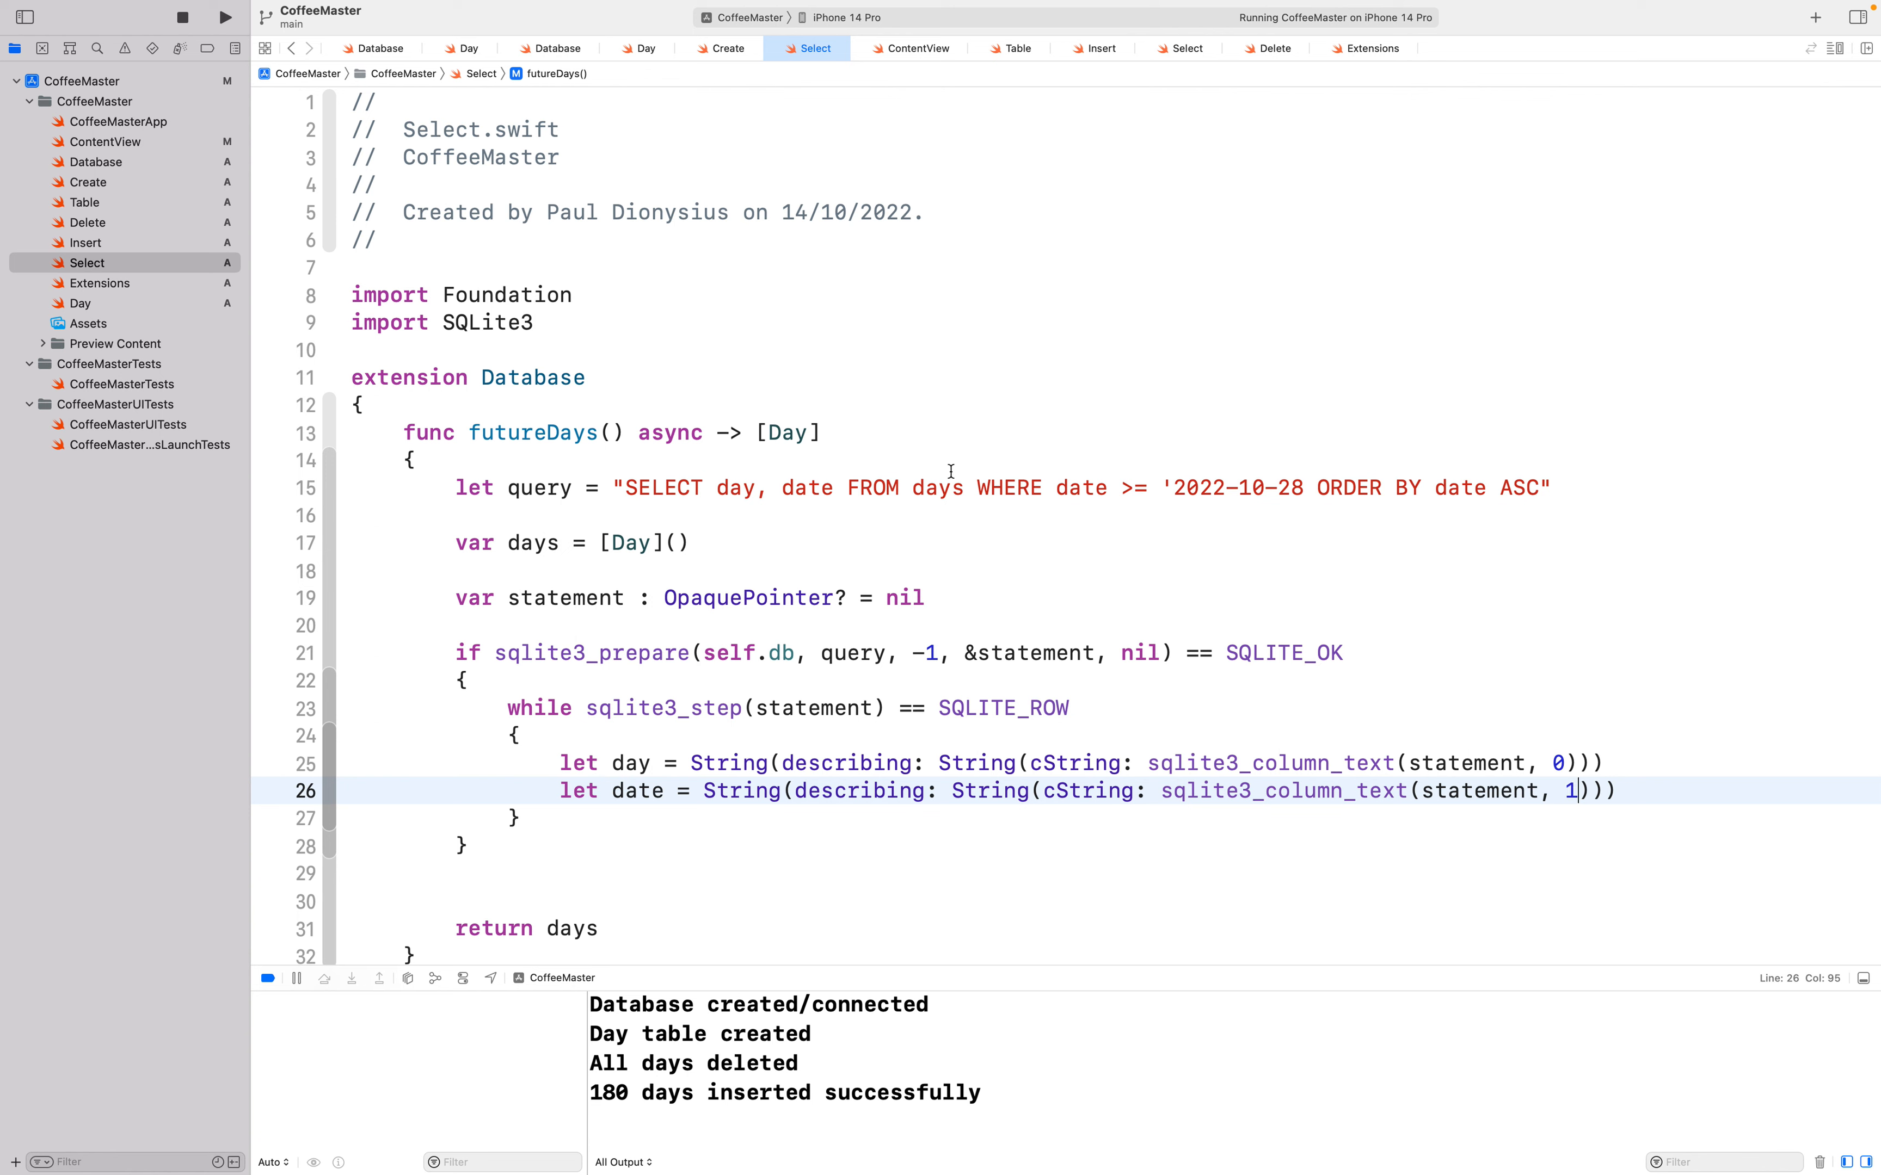
pyautogui.moveTo(808, 498)
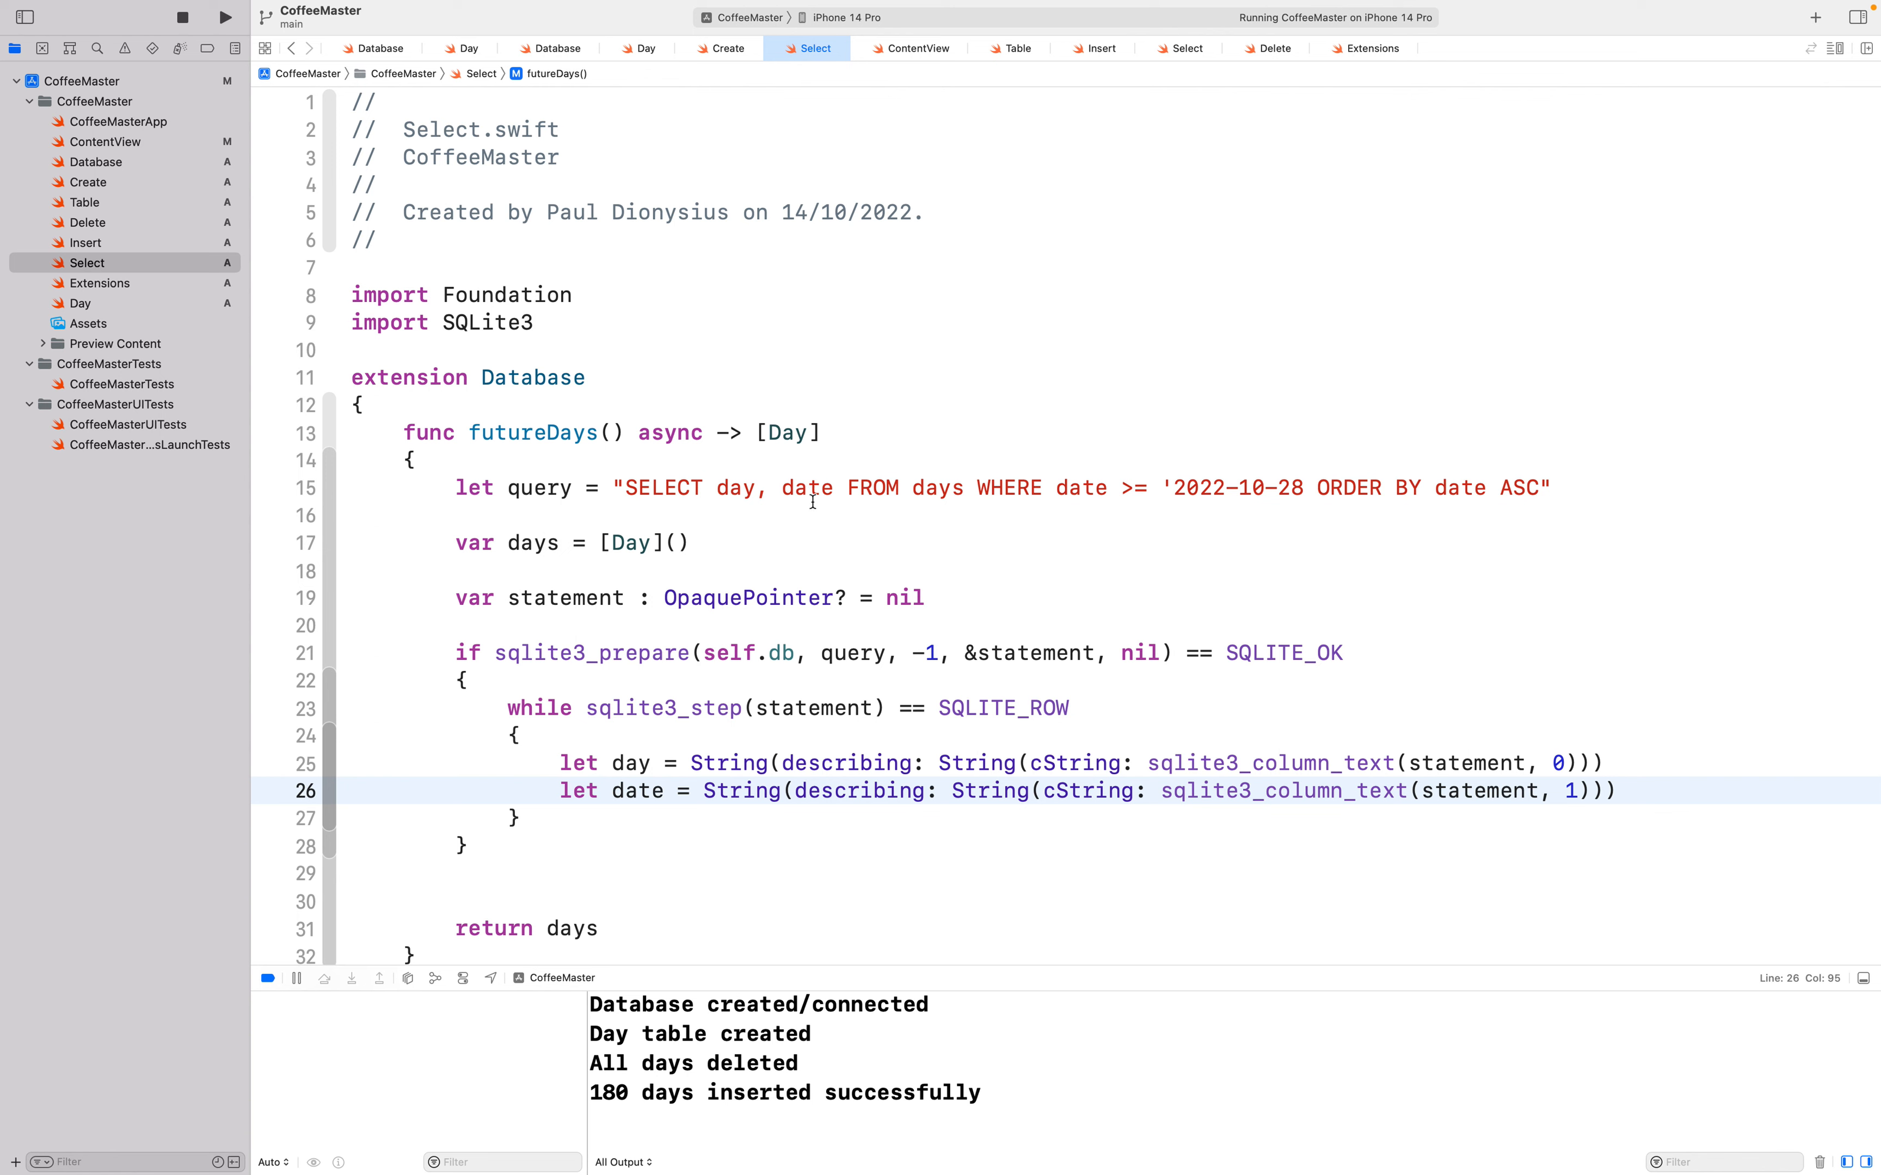
pyautogui.moveTo(956, 517)
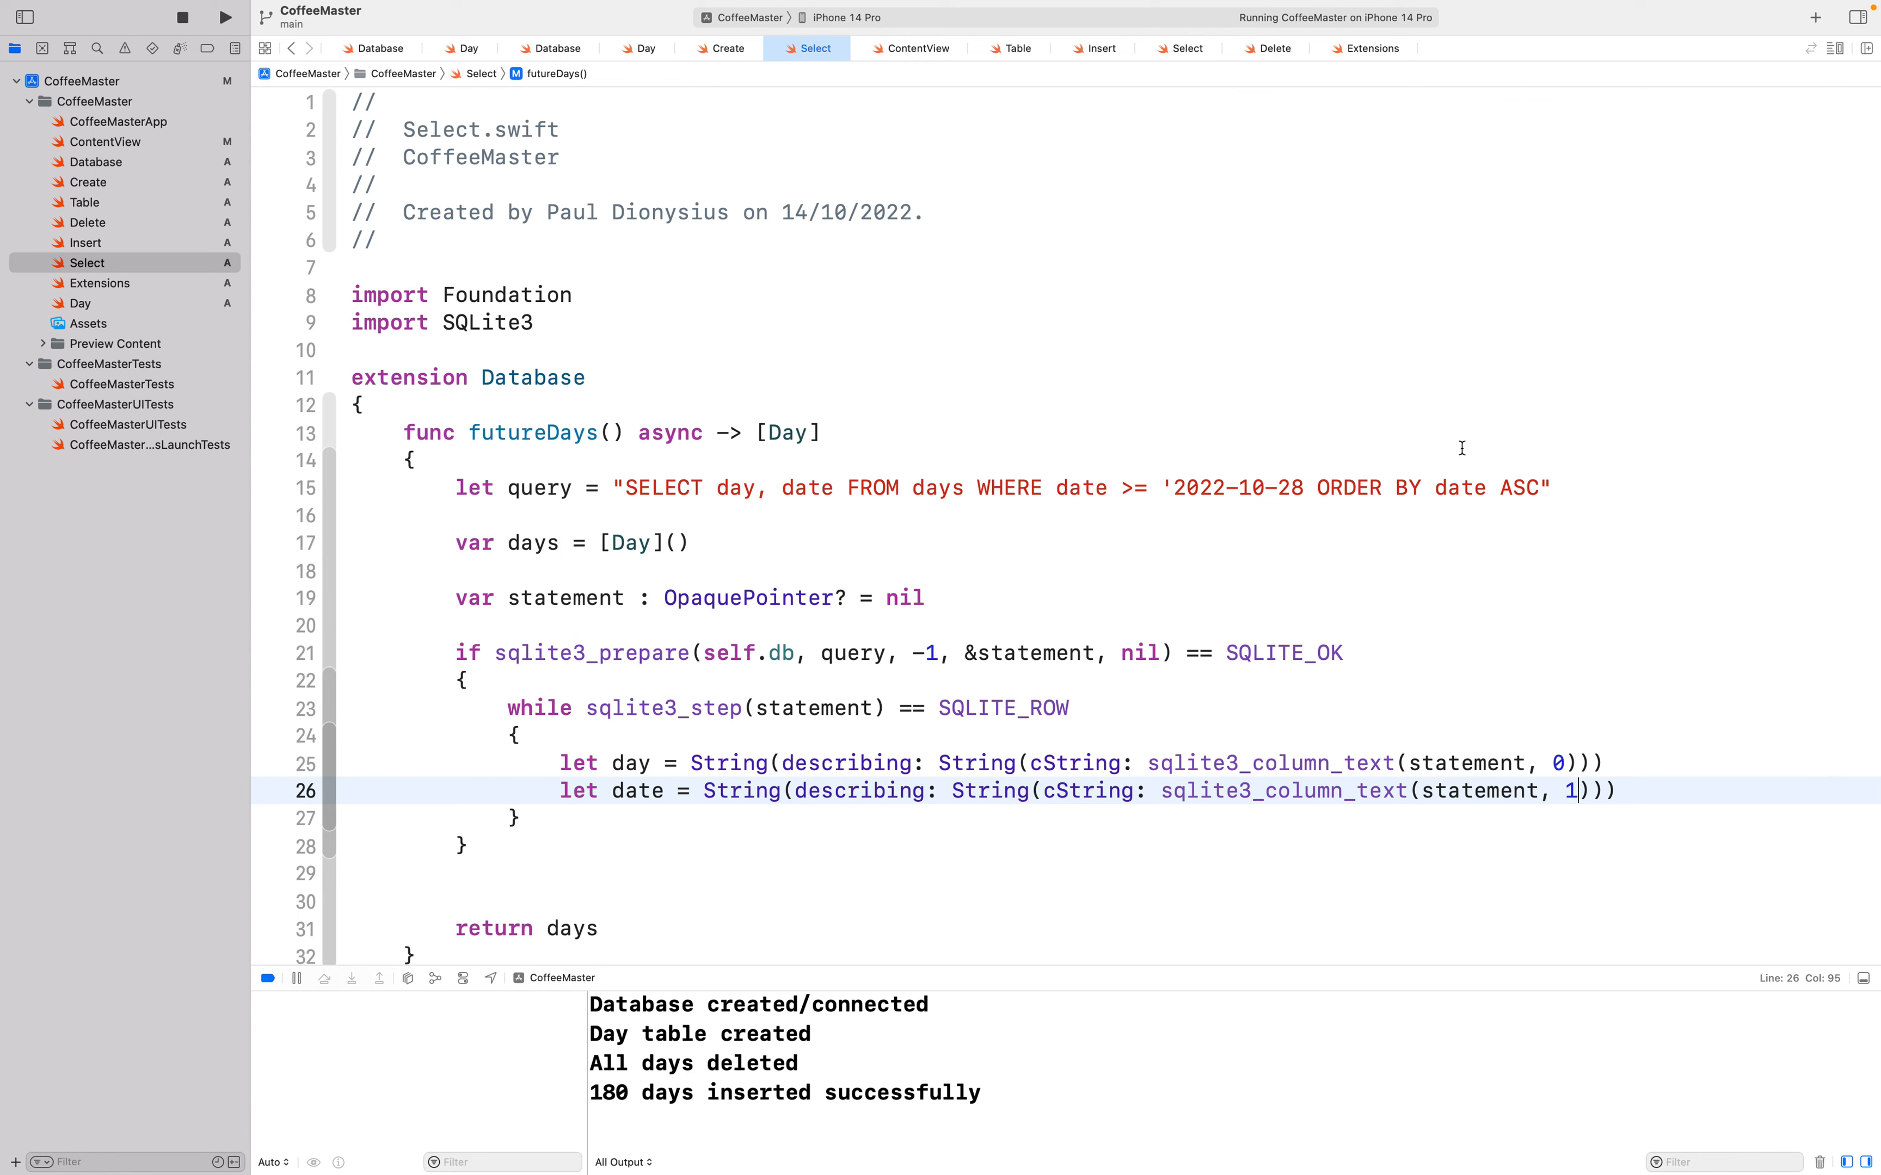
pyautogui.moveTo(1634, 775)
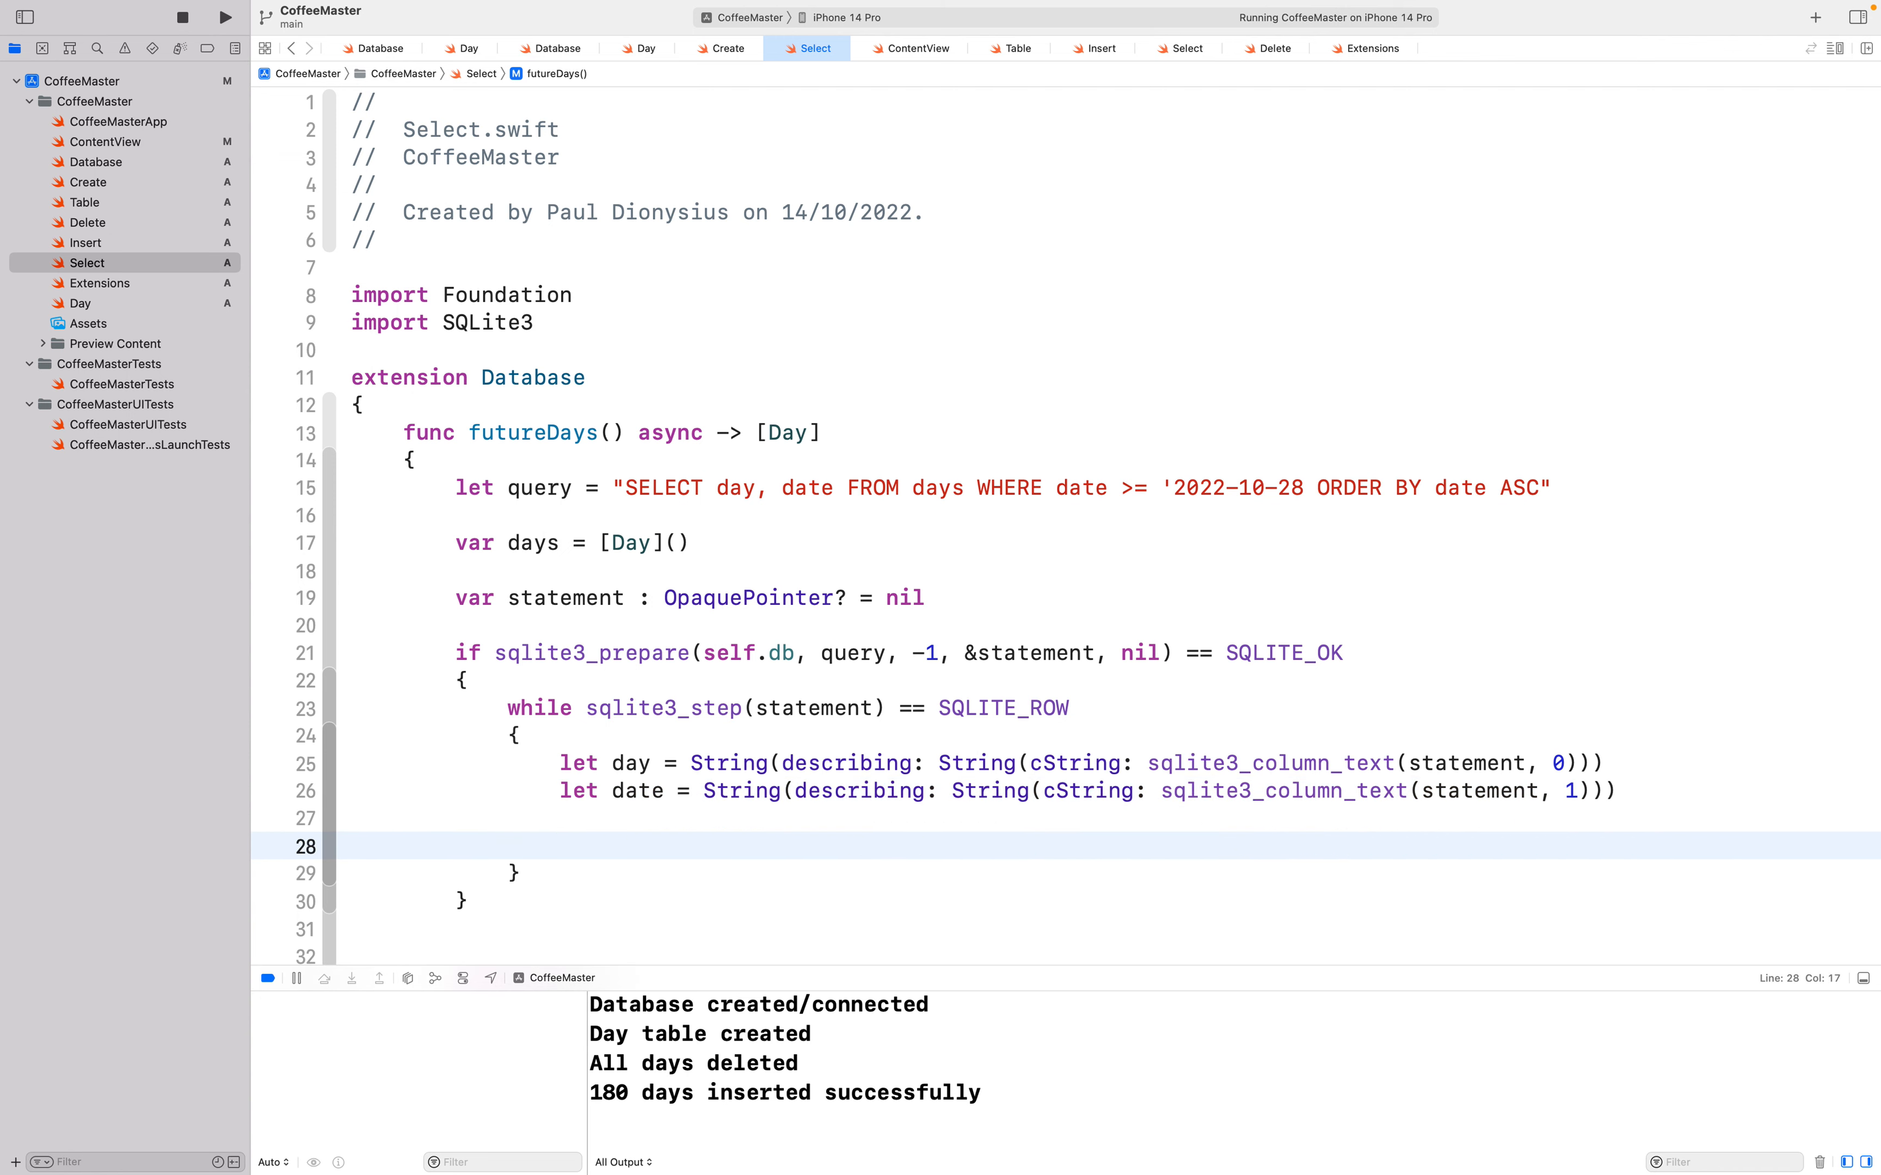
# Step: Create let newDay = Day(day: day, date: date) inside the loop
pyautogui.click(558, 845)
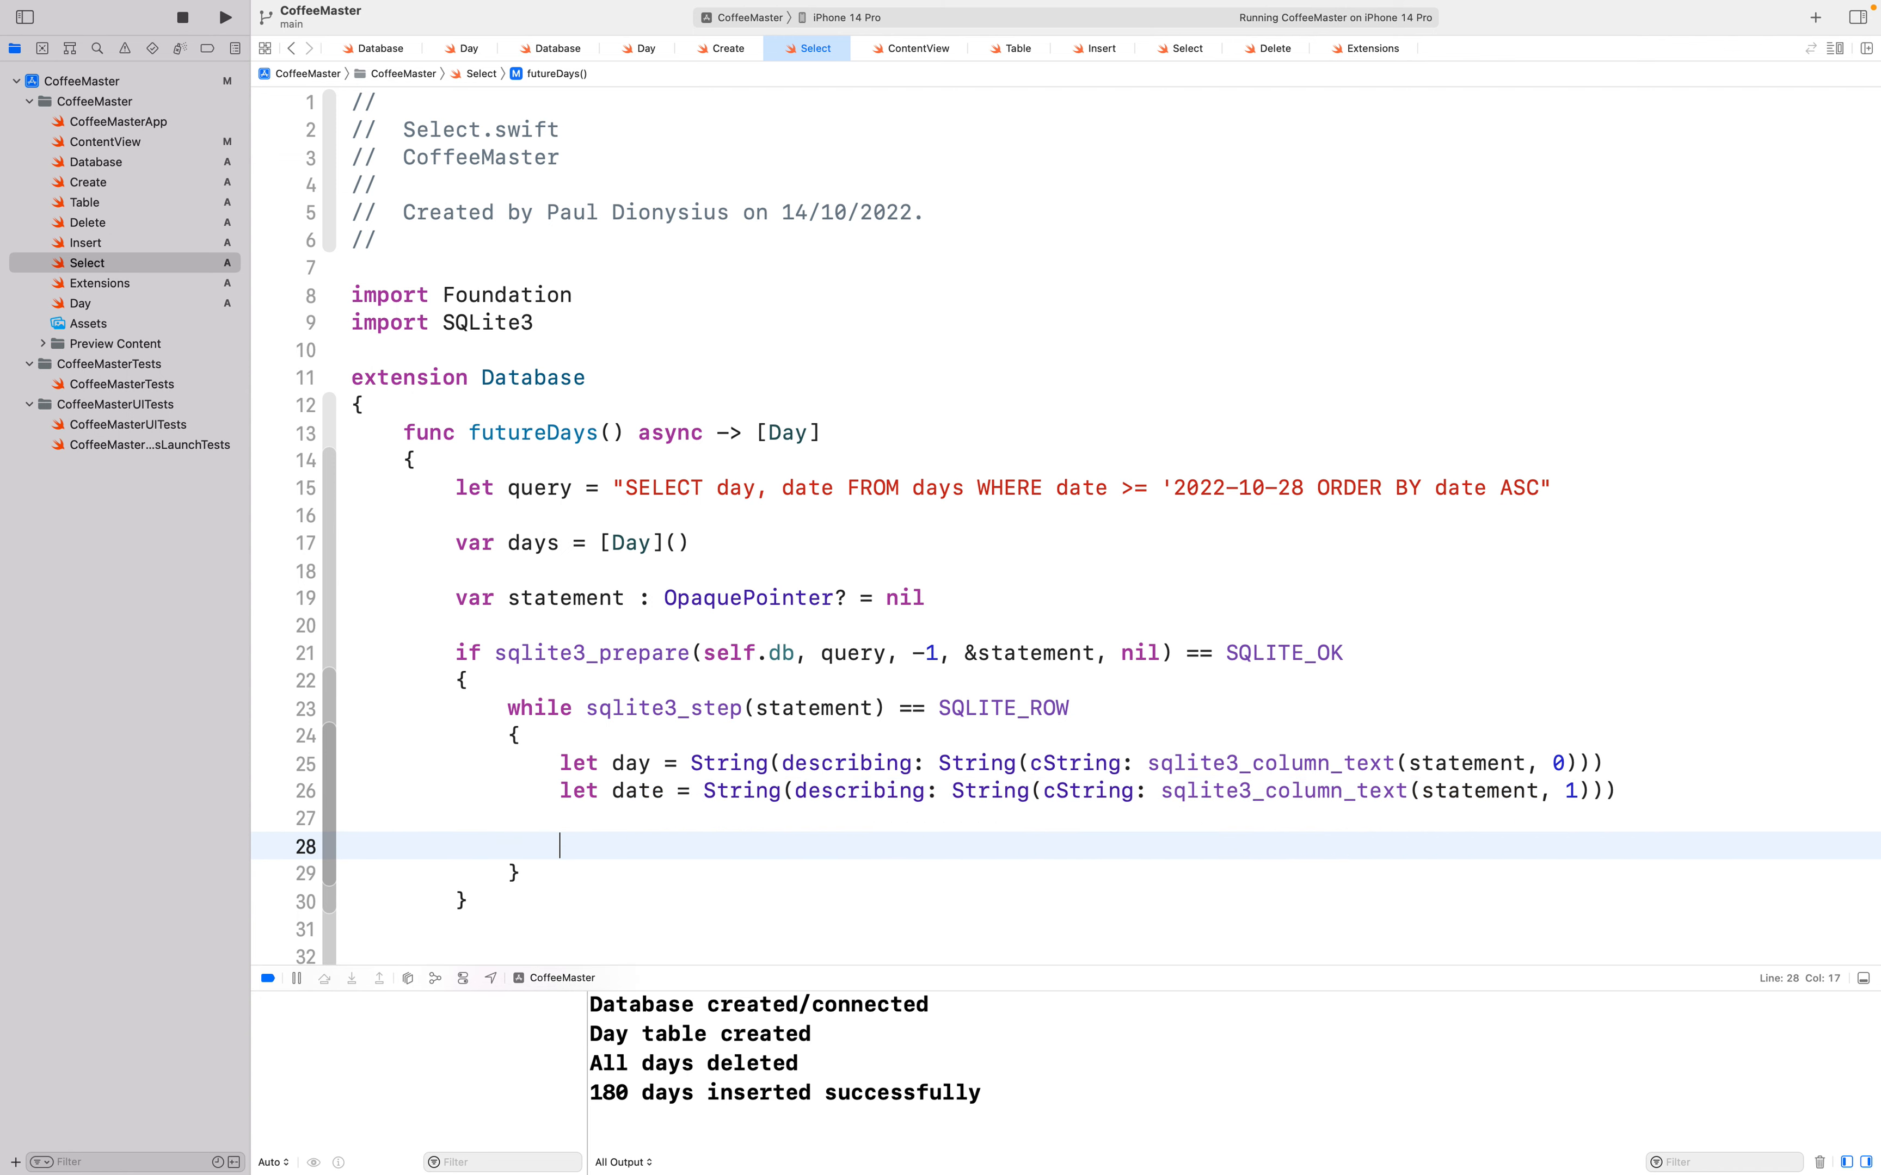
pyautogui.write('let')
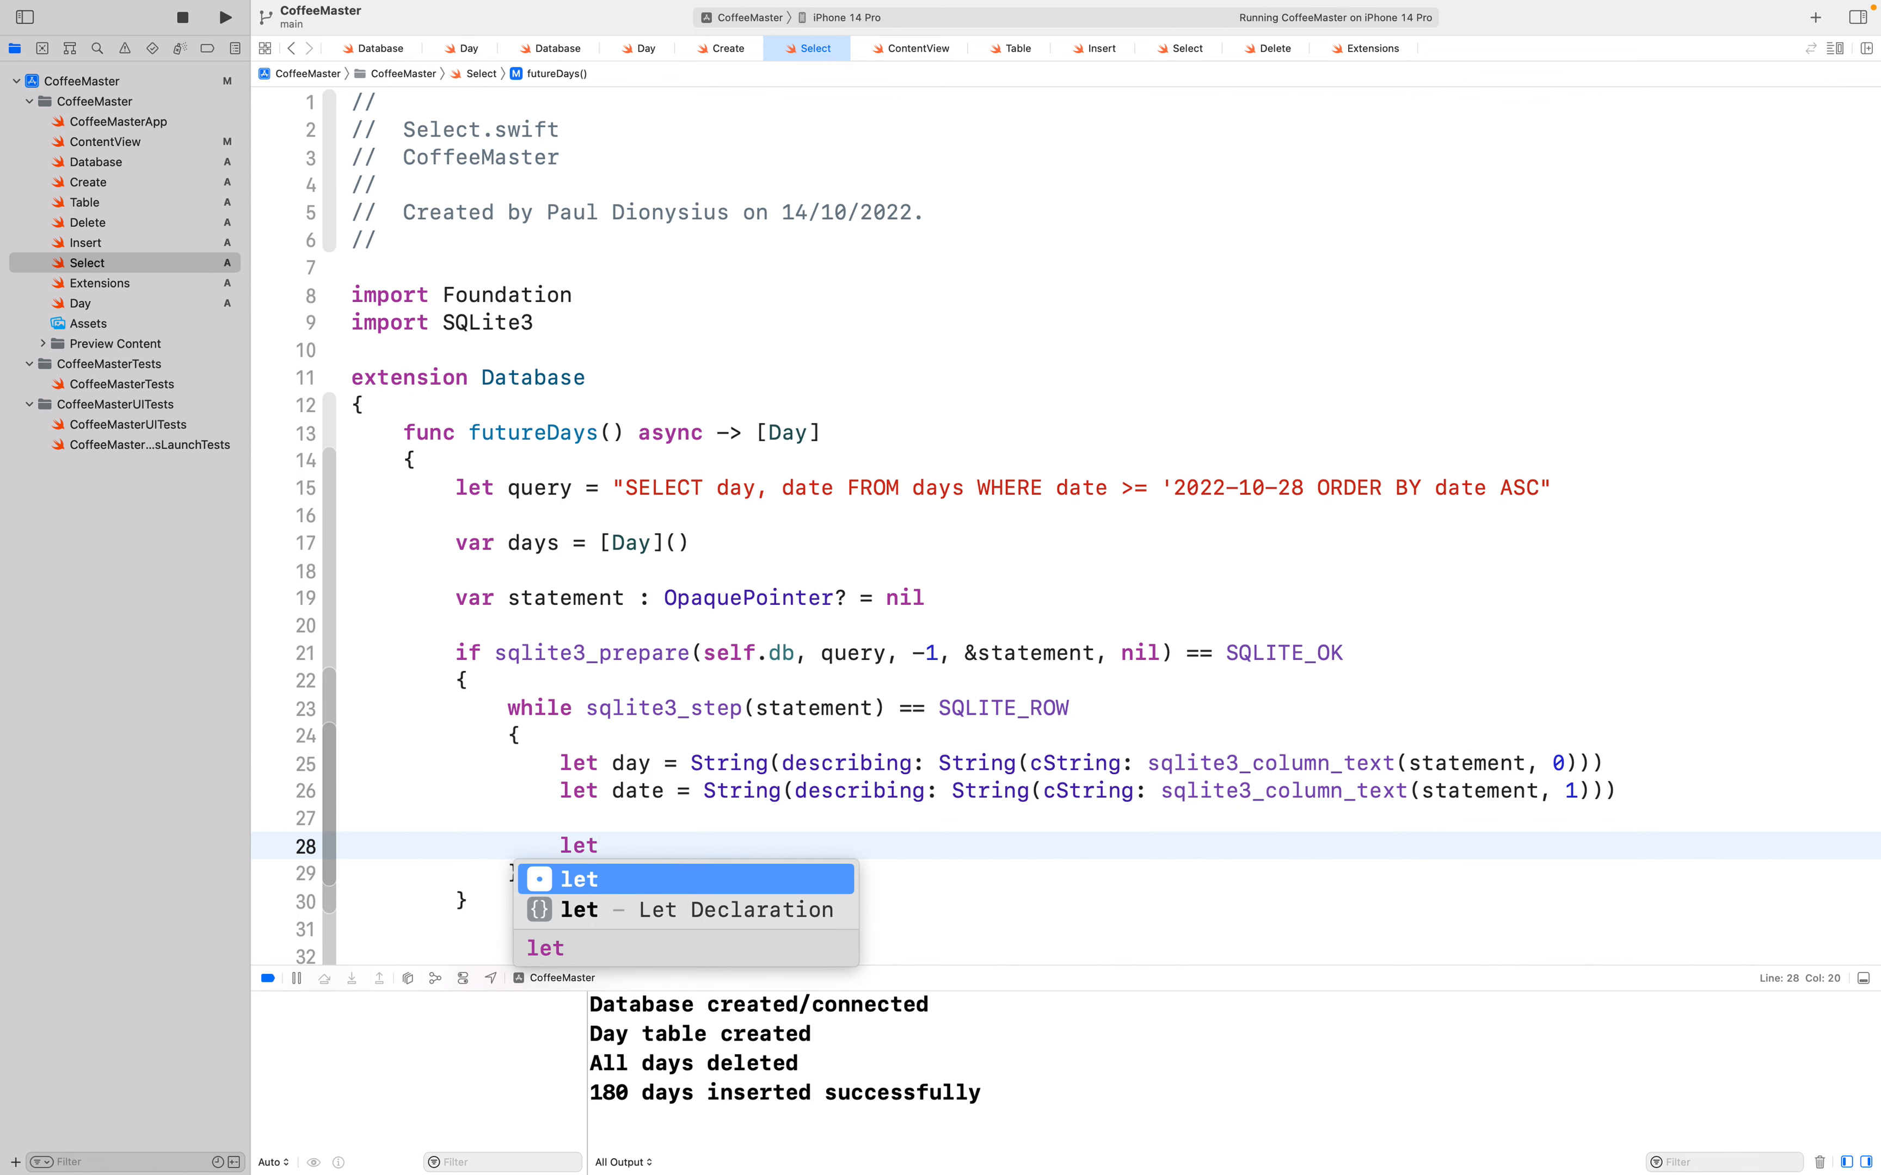
pyautogui.write('day')
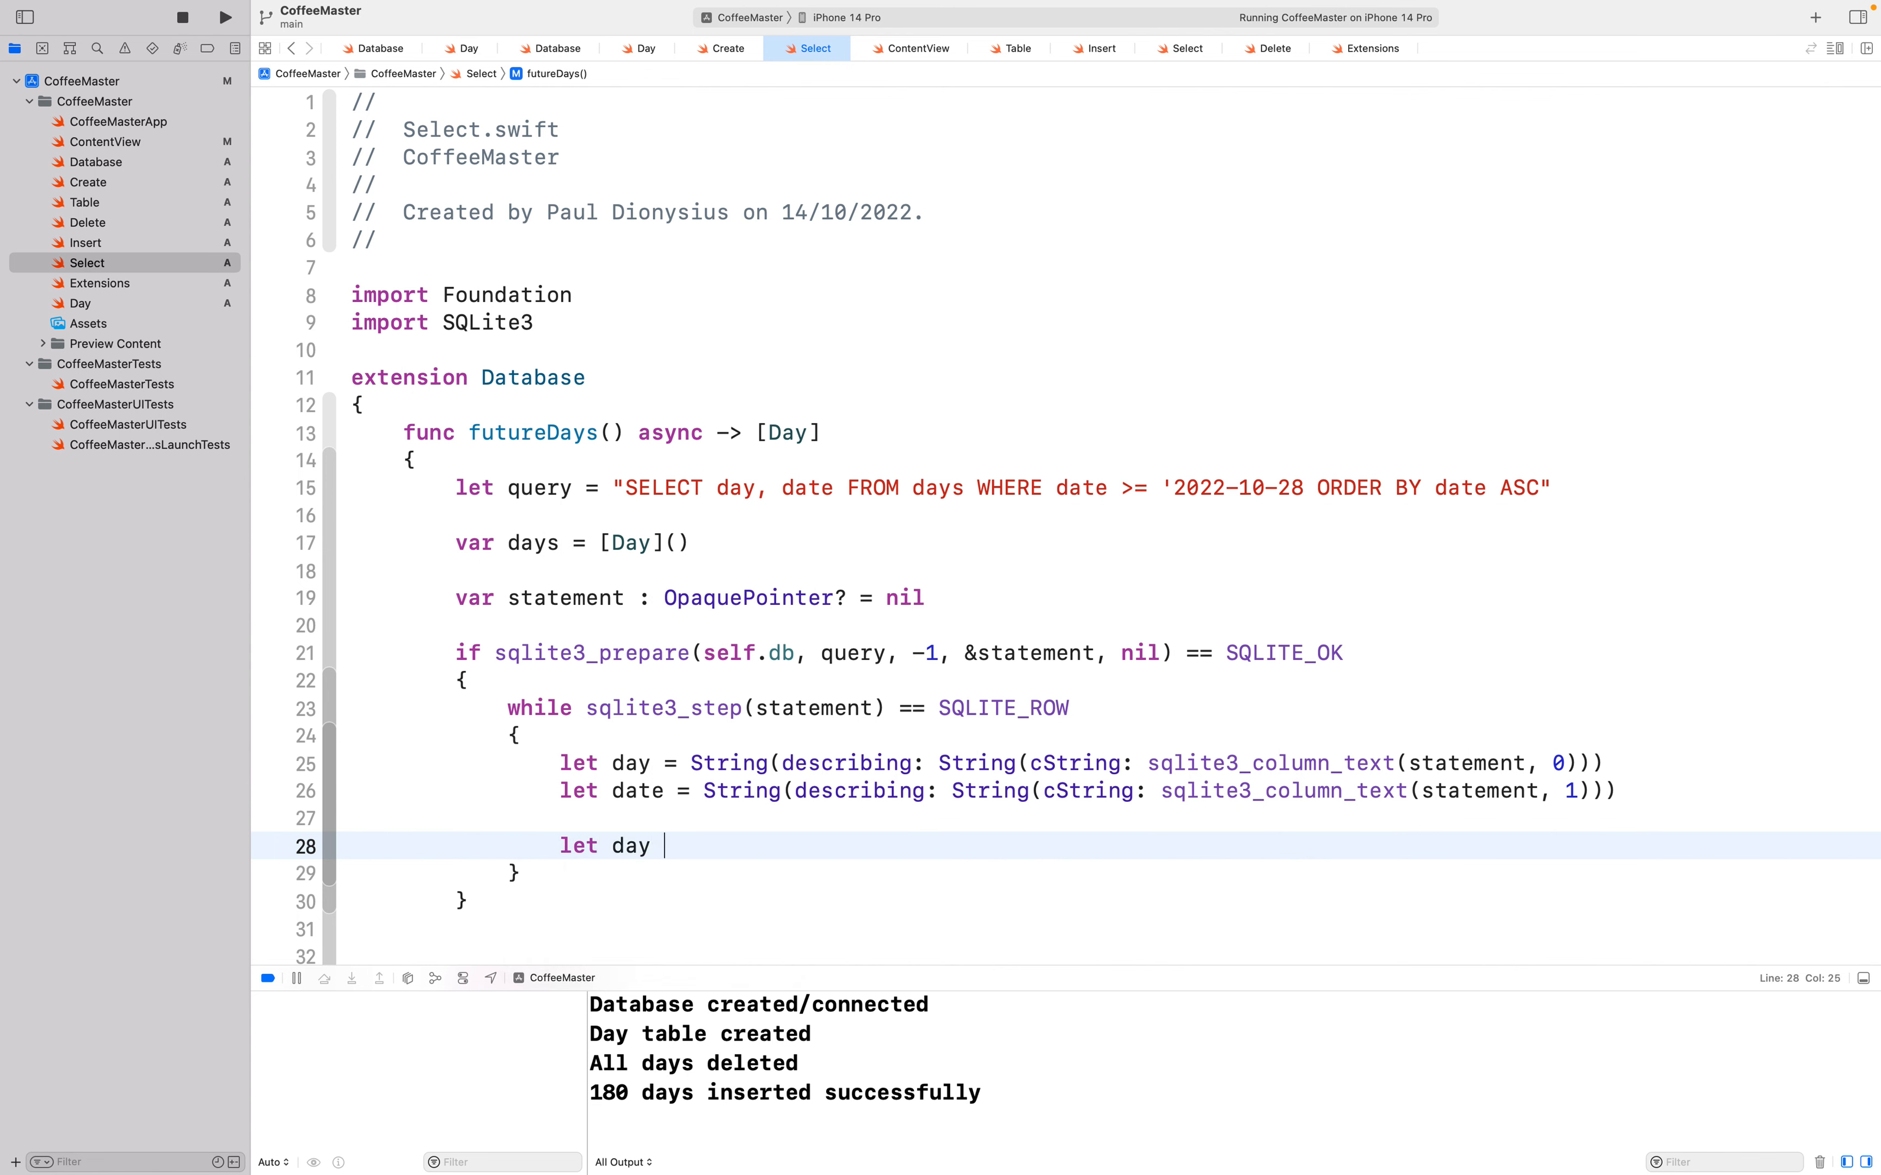
pyautogui.write('= Day(')
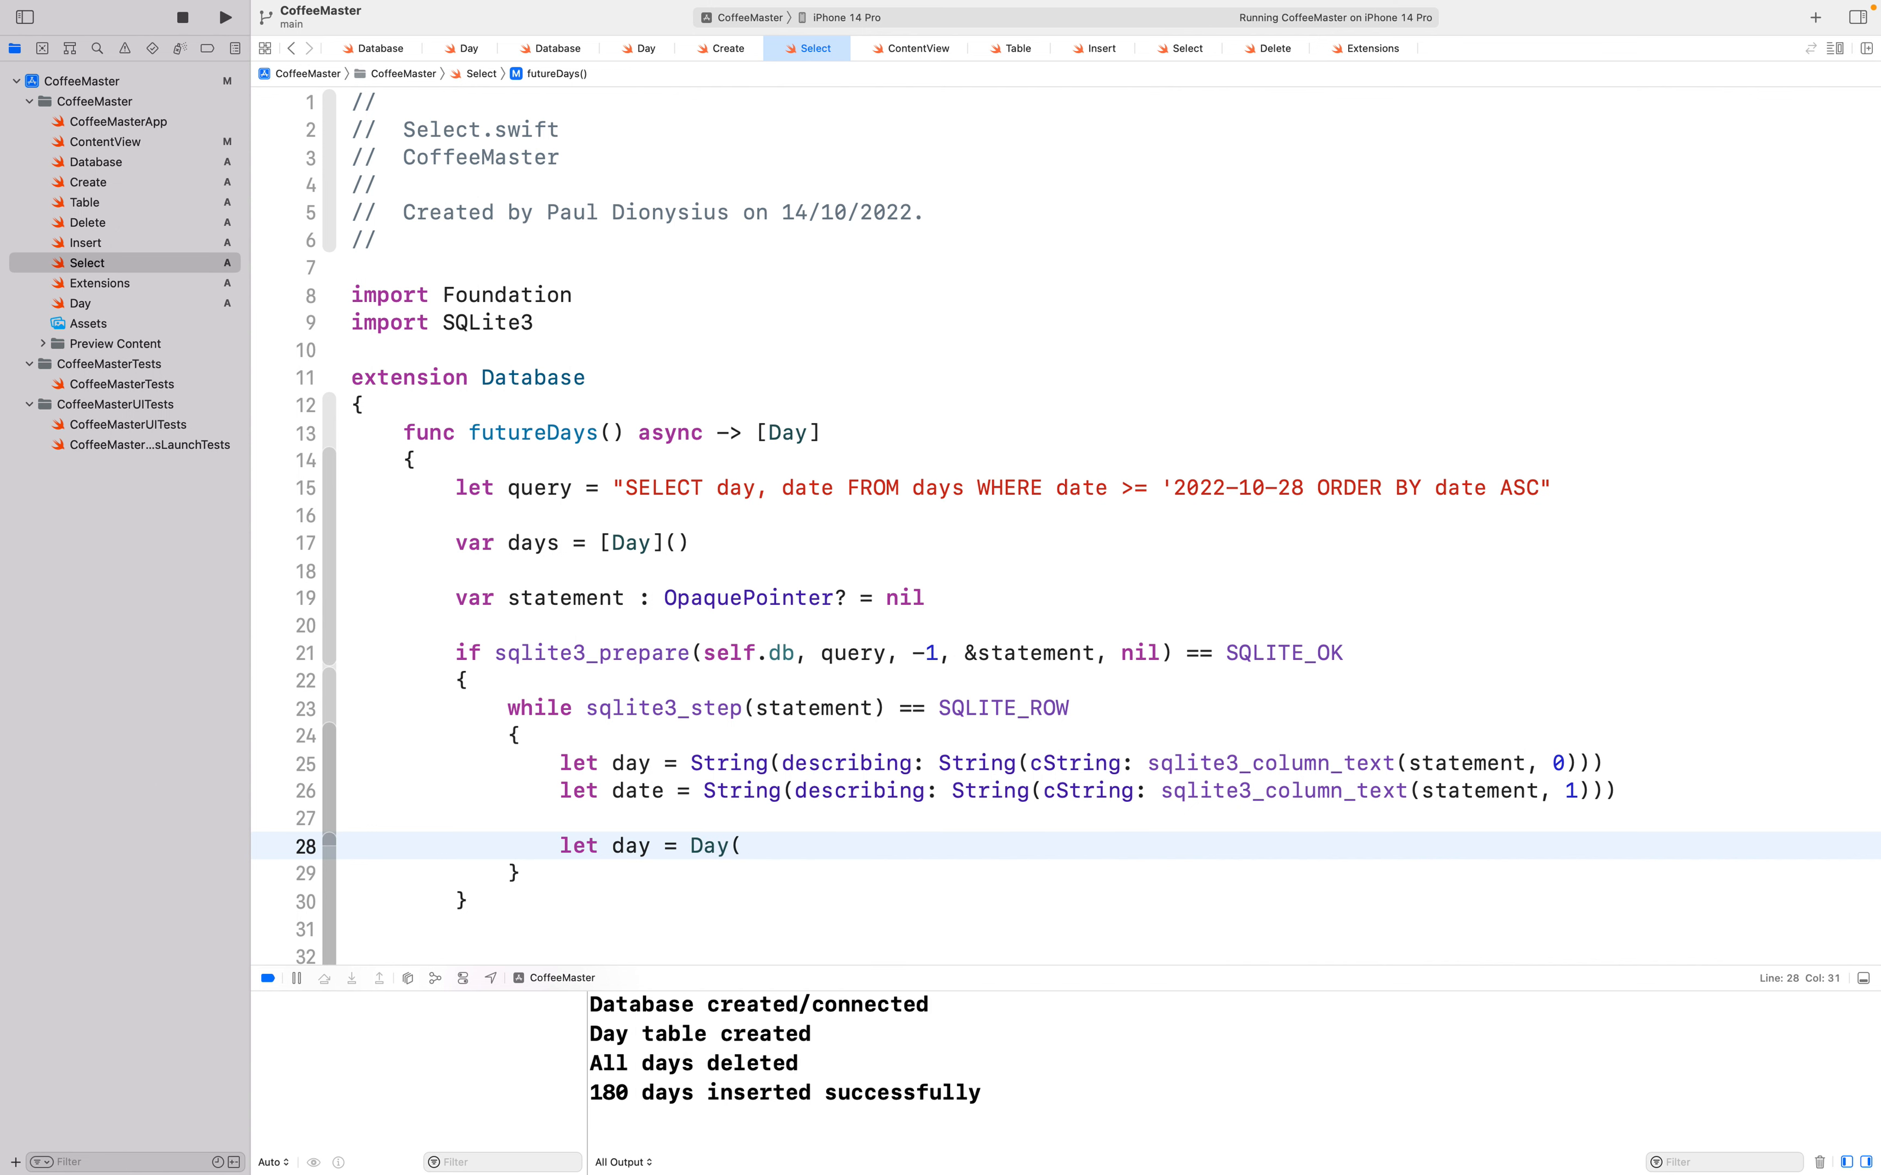
pyautogui.write('day: day,')
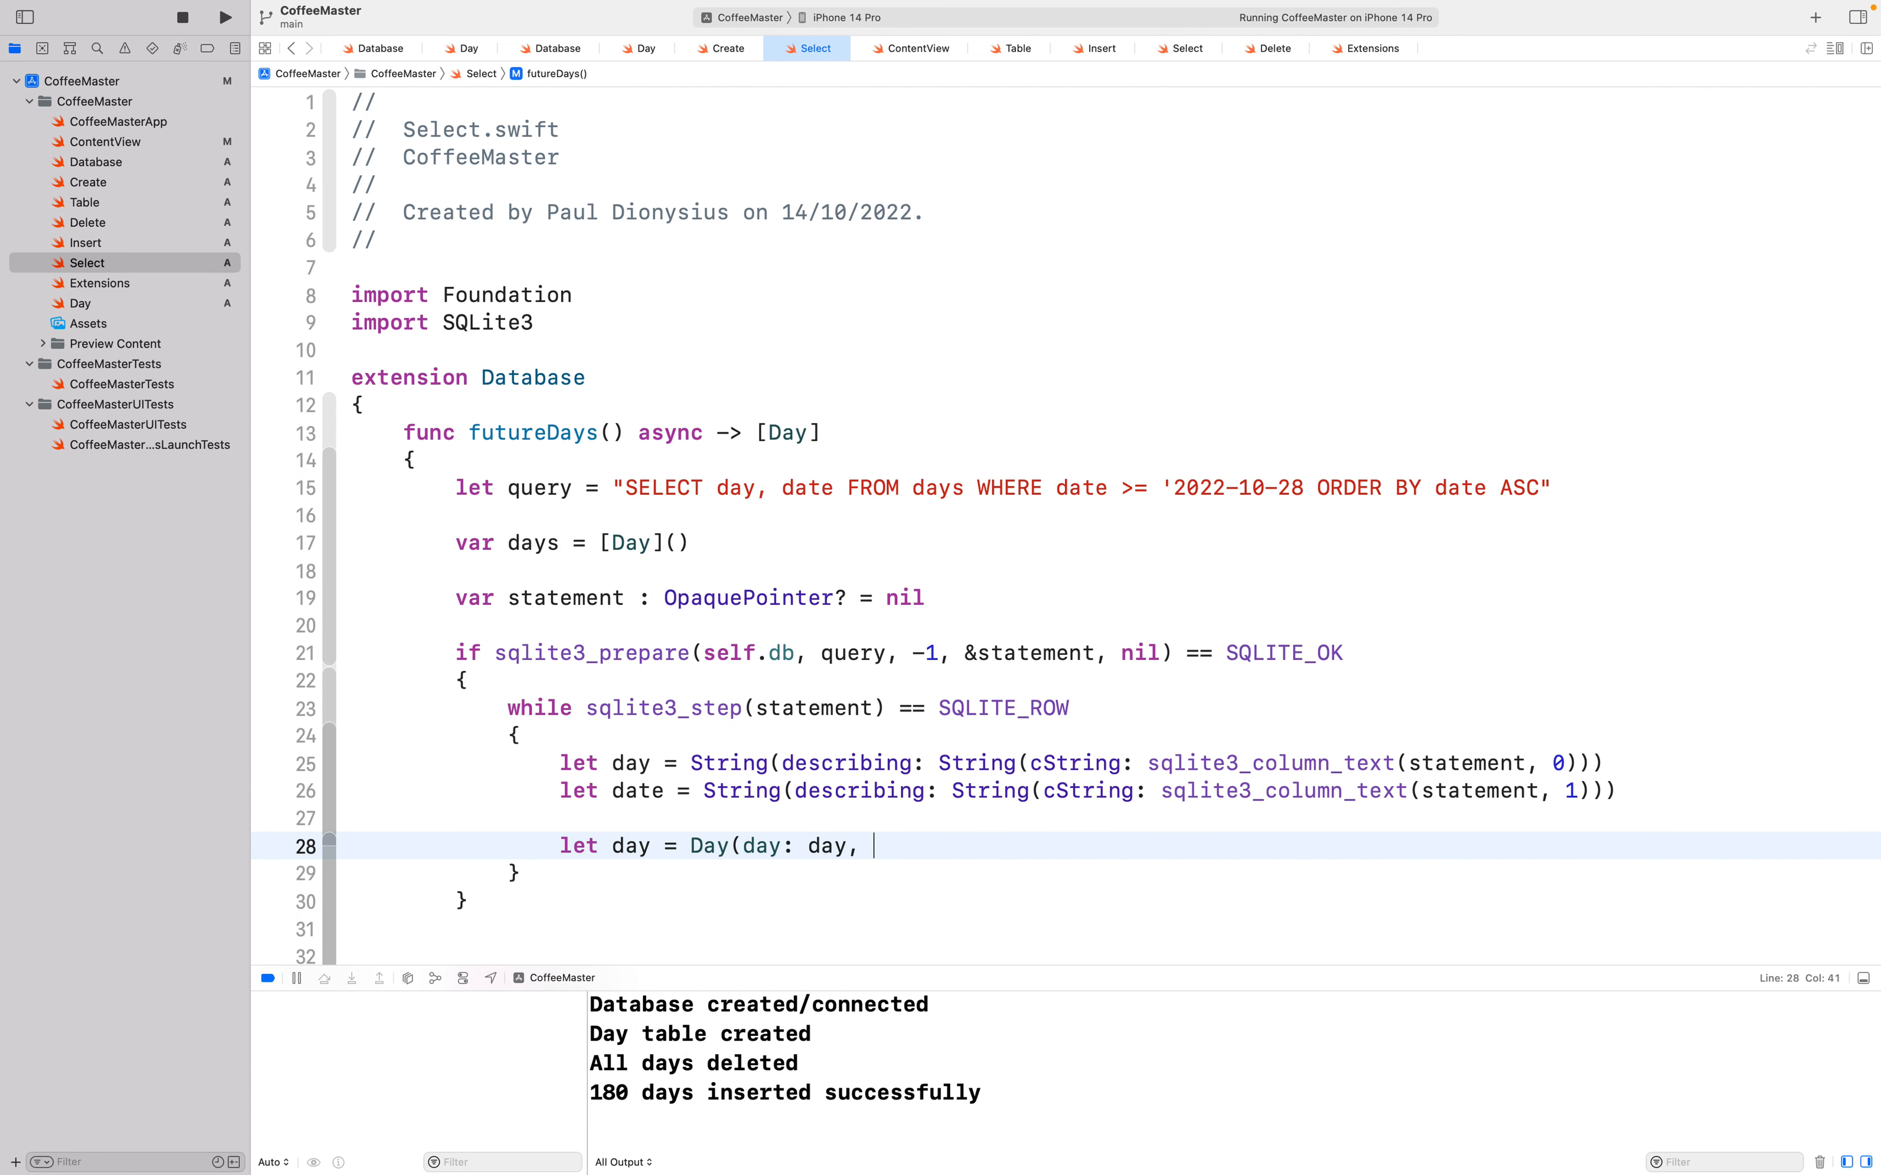
pyautogui.write('date: date)')
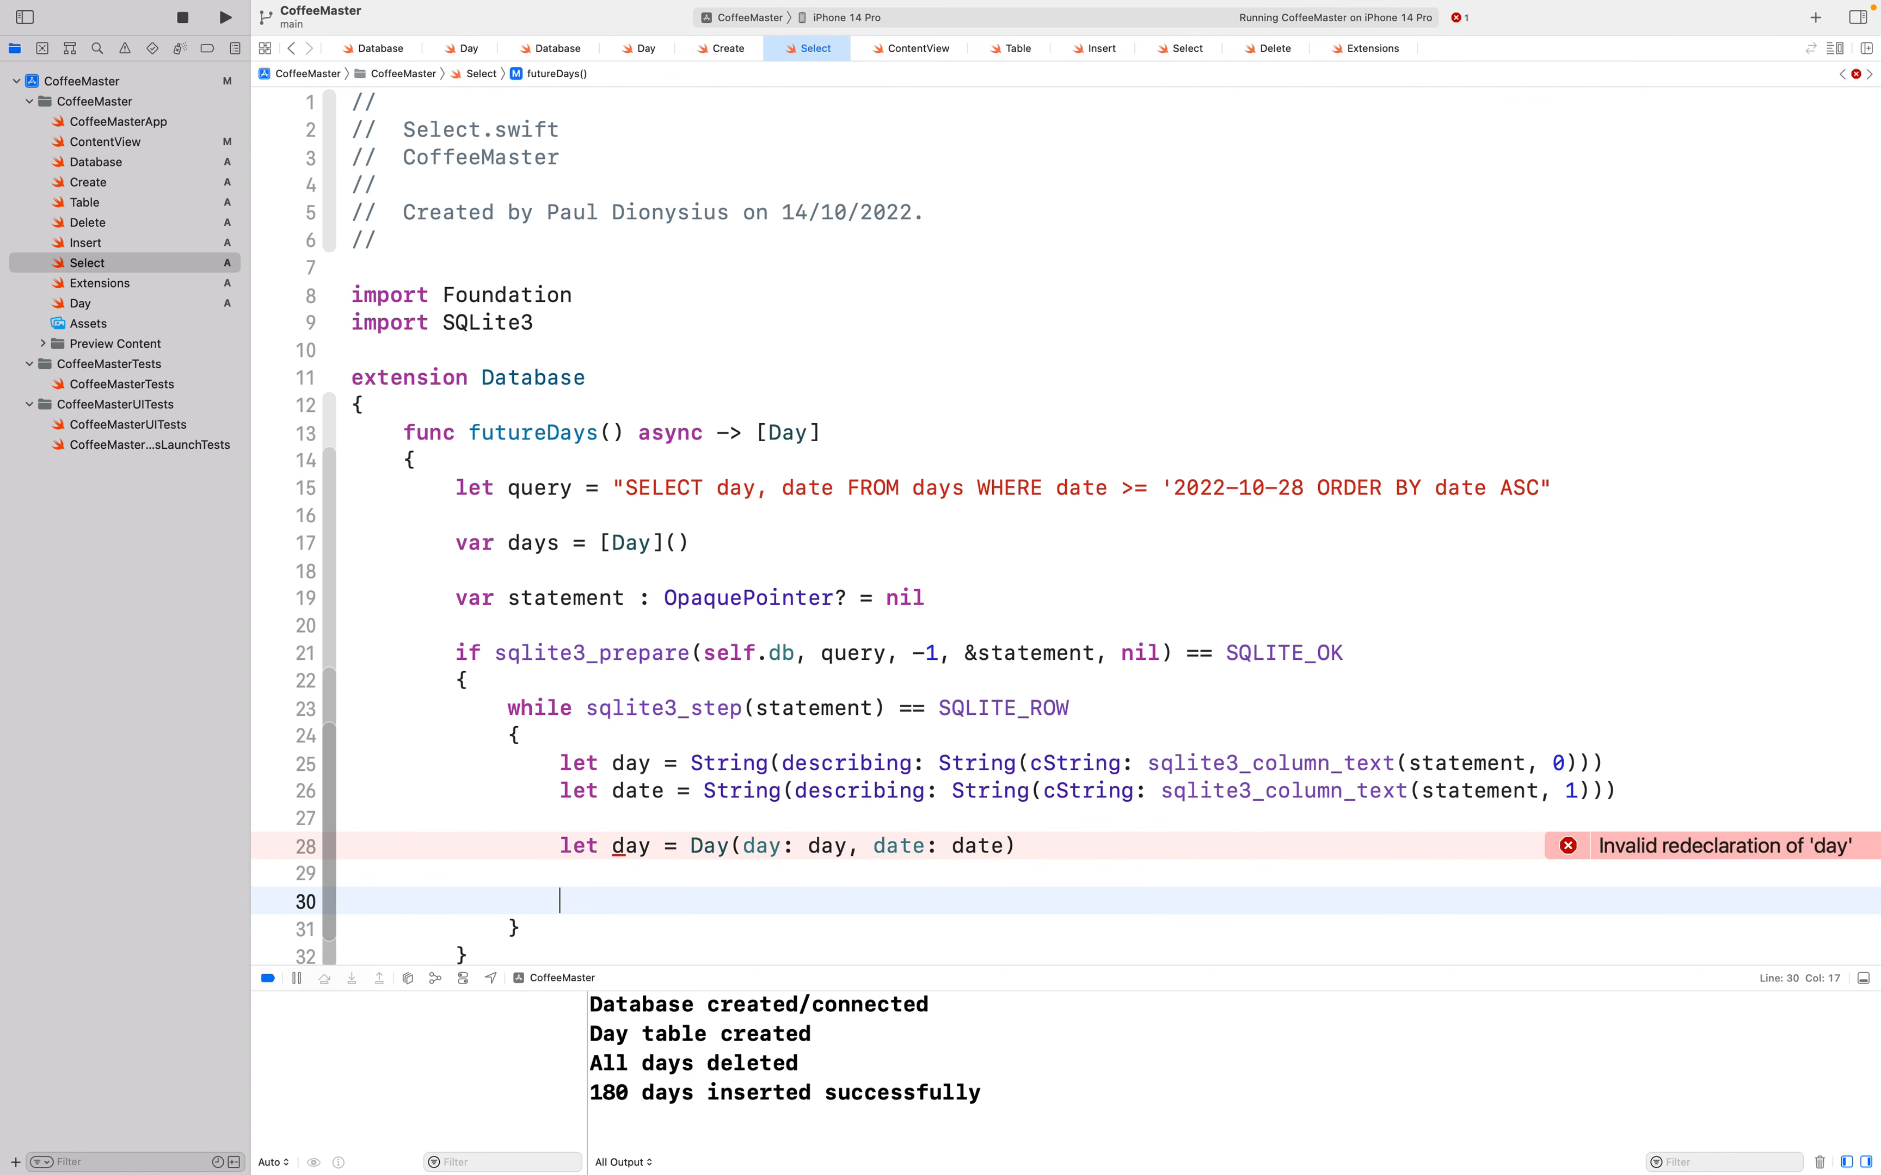
pyautogui.moveTo(657, 837)
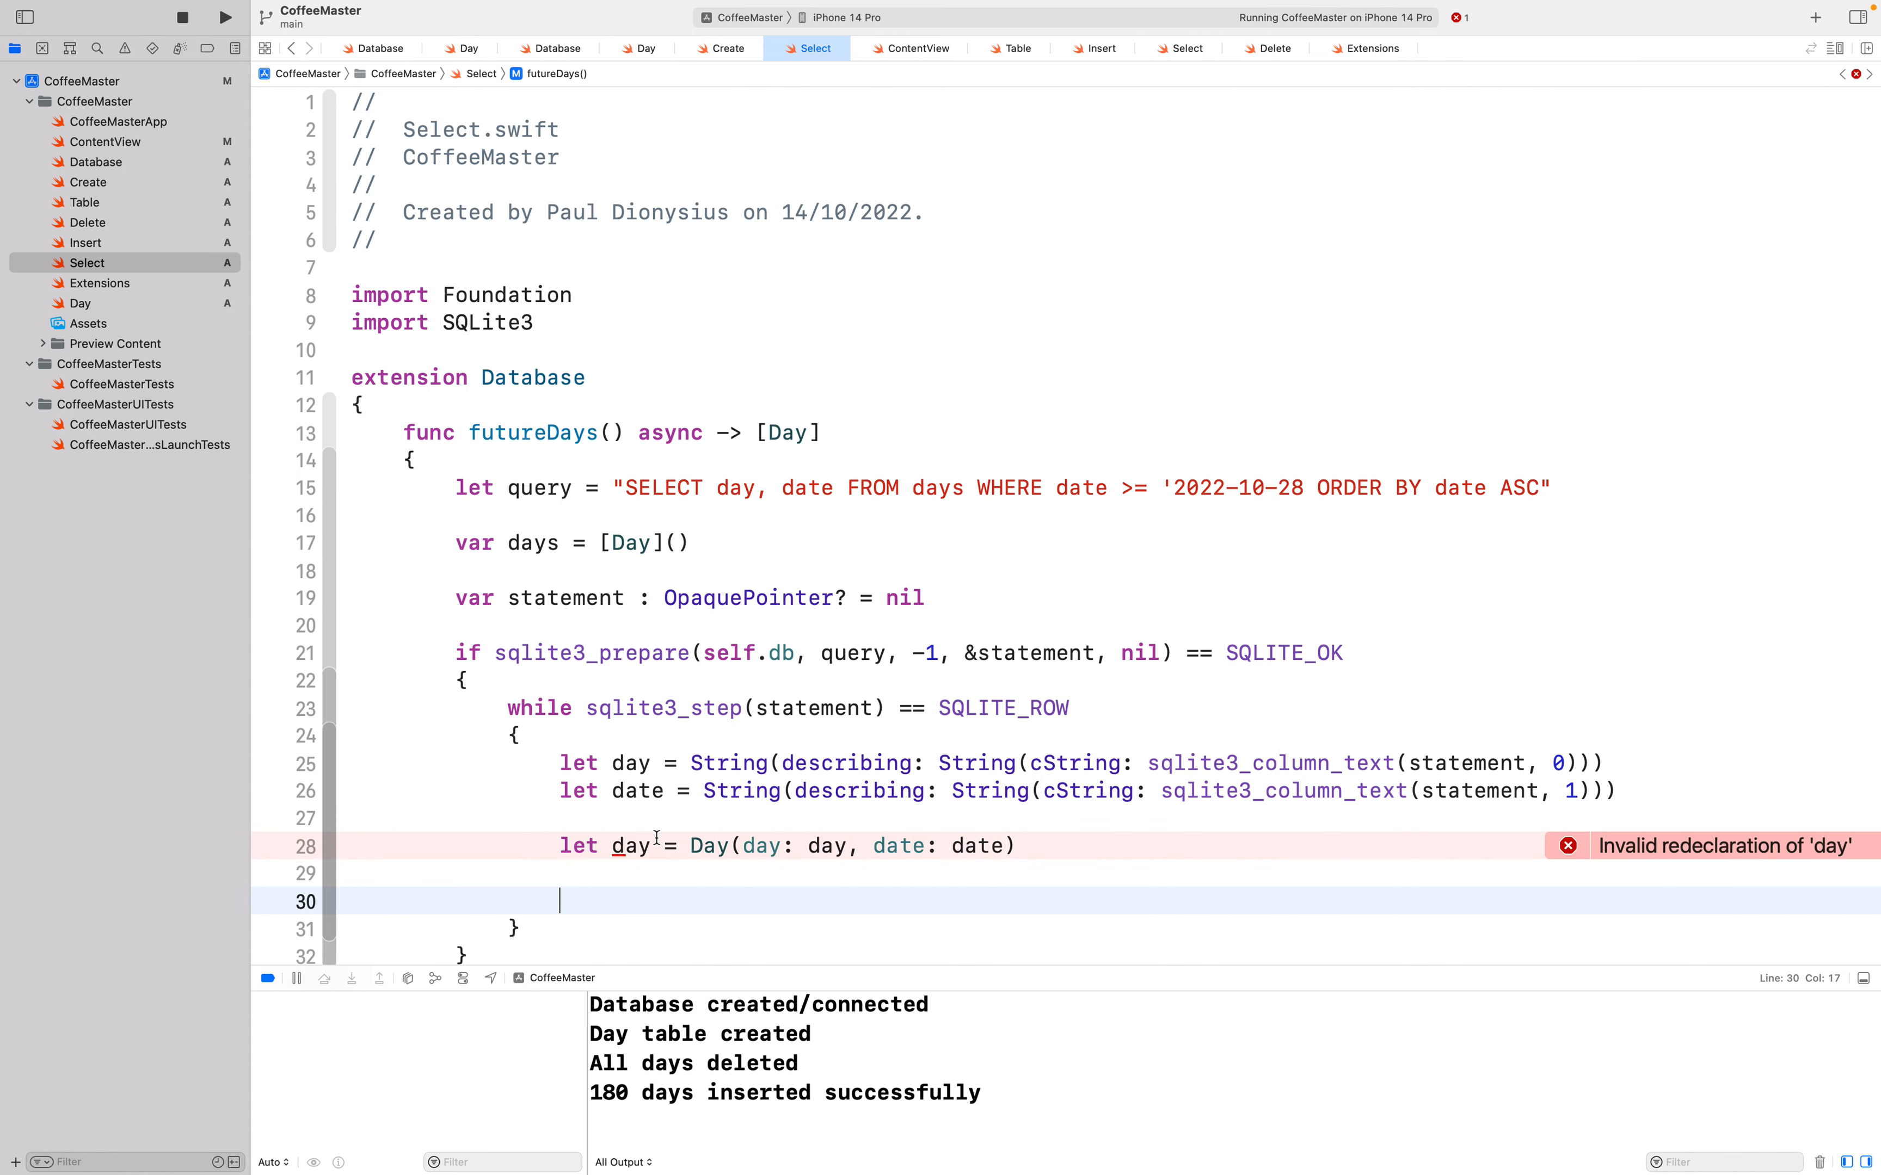
pyautogui.write('neDay')
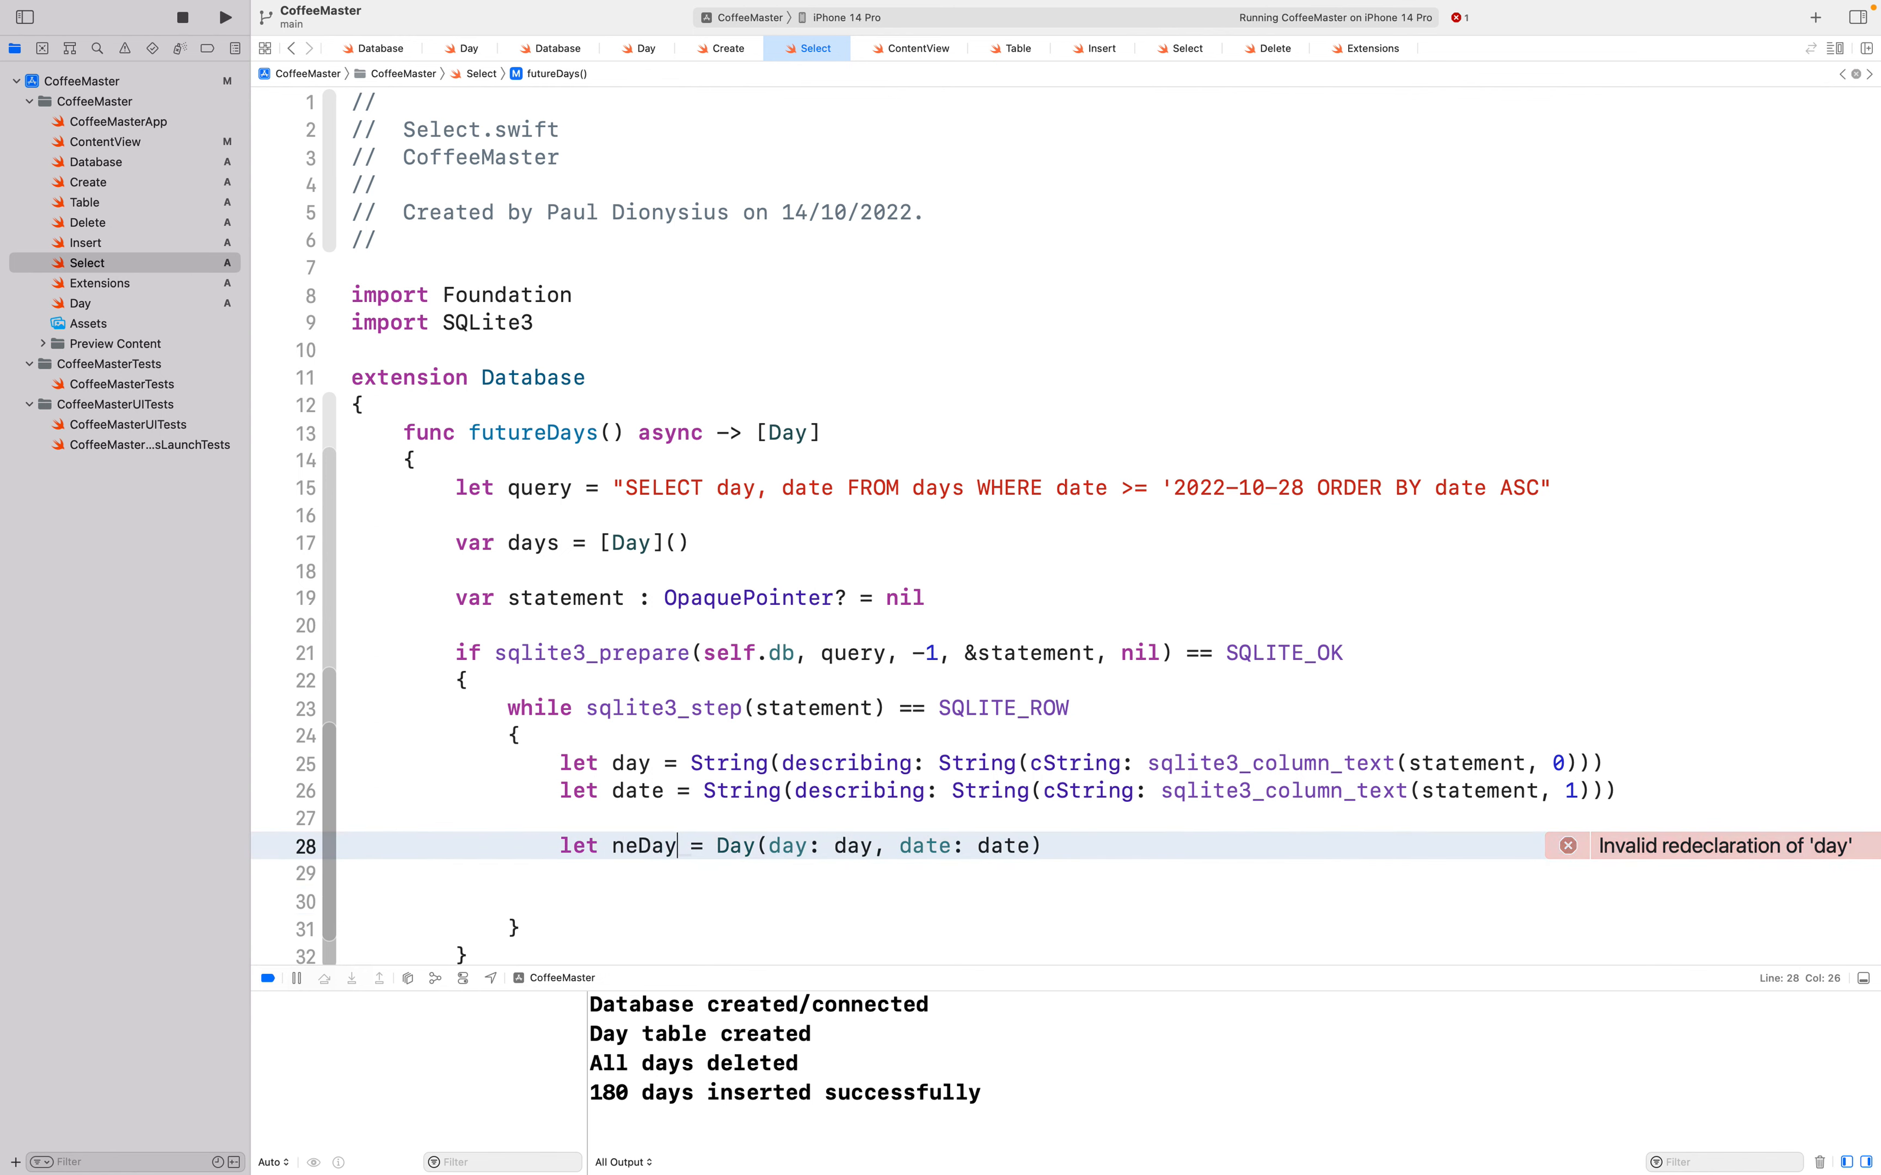
pyautogui.write('w')
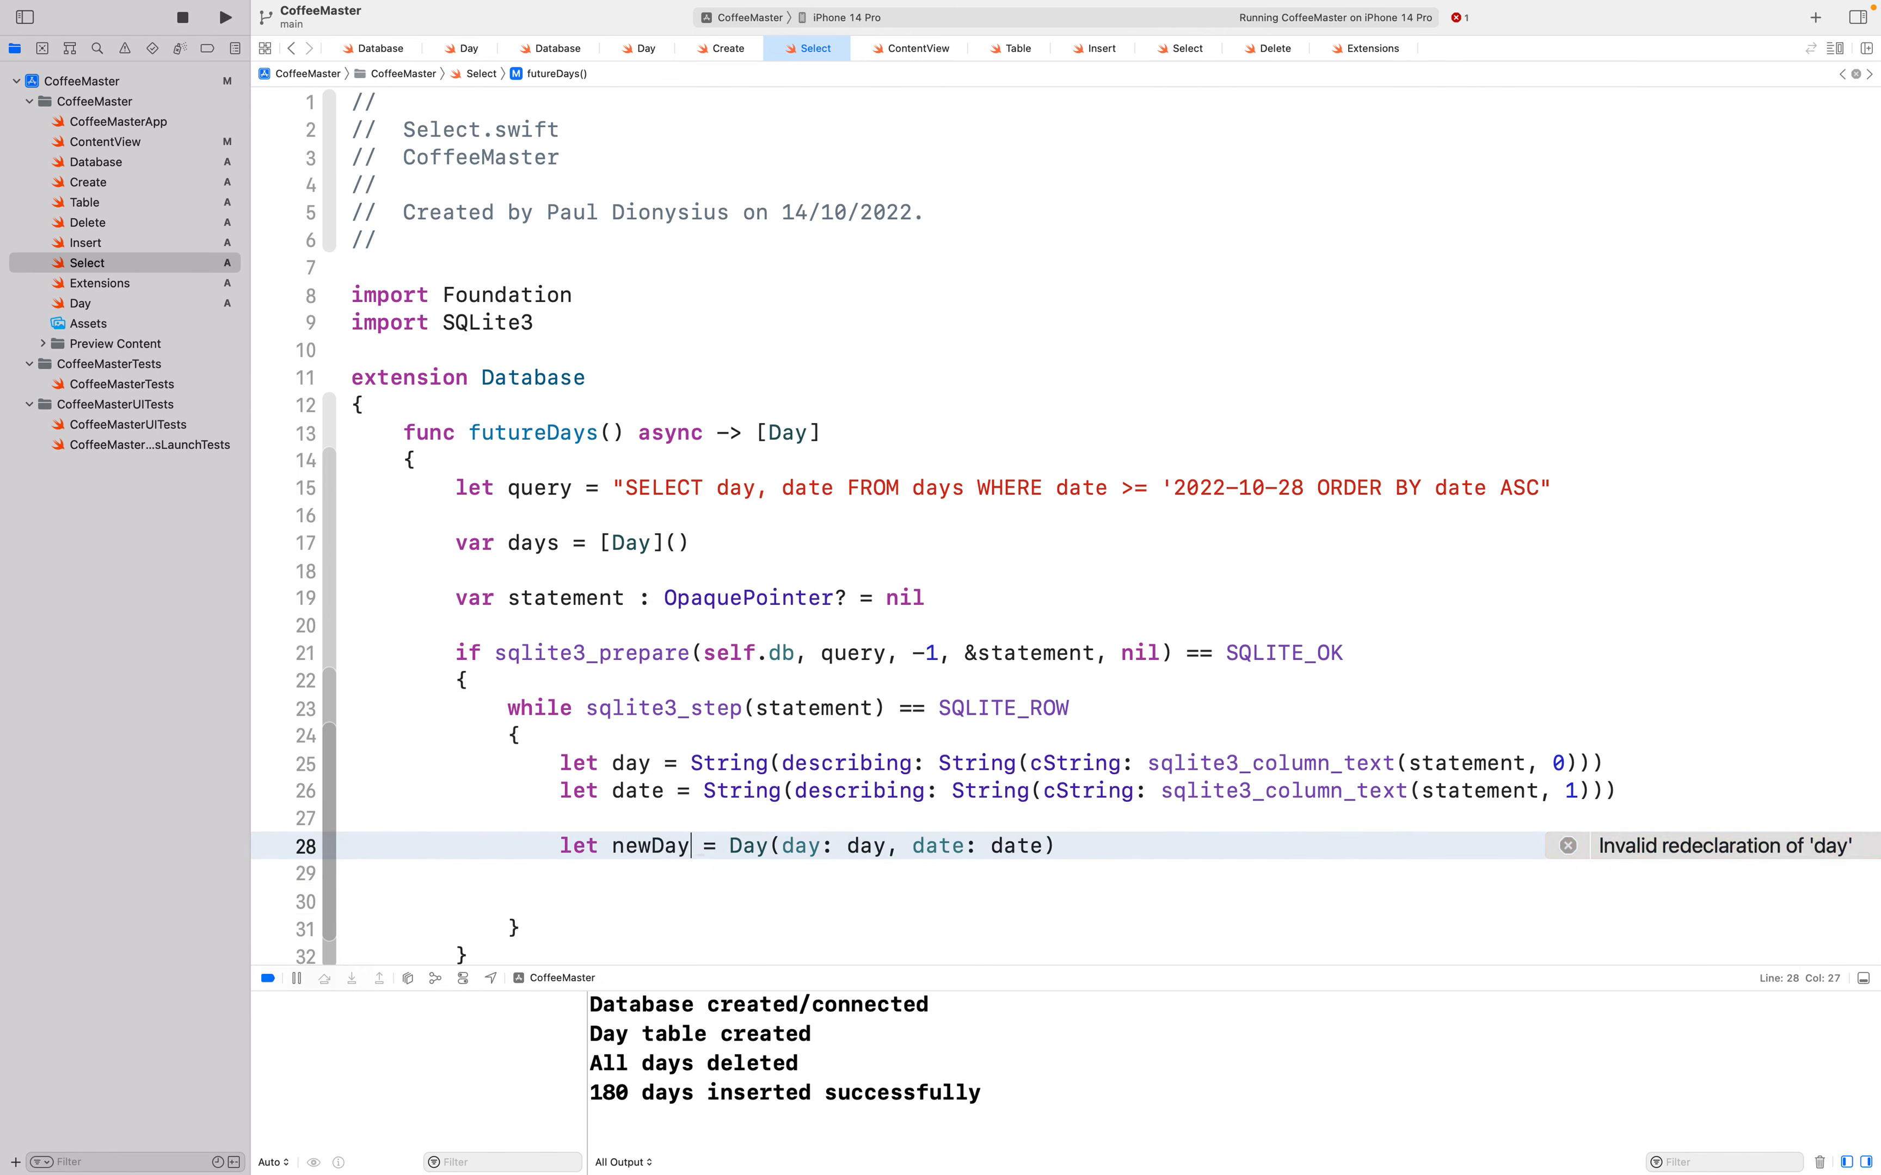
# Step: Append newDay to the days array below it
pyautogui.click(633, 896)
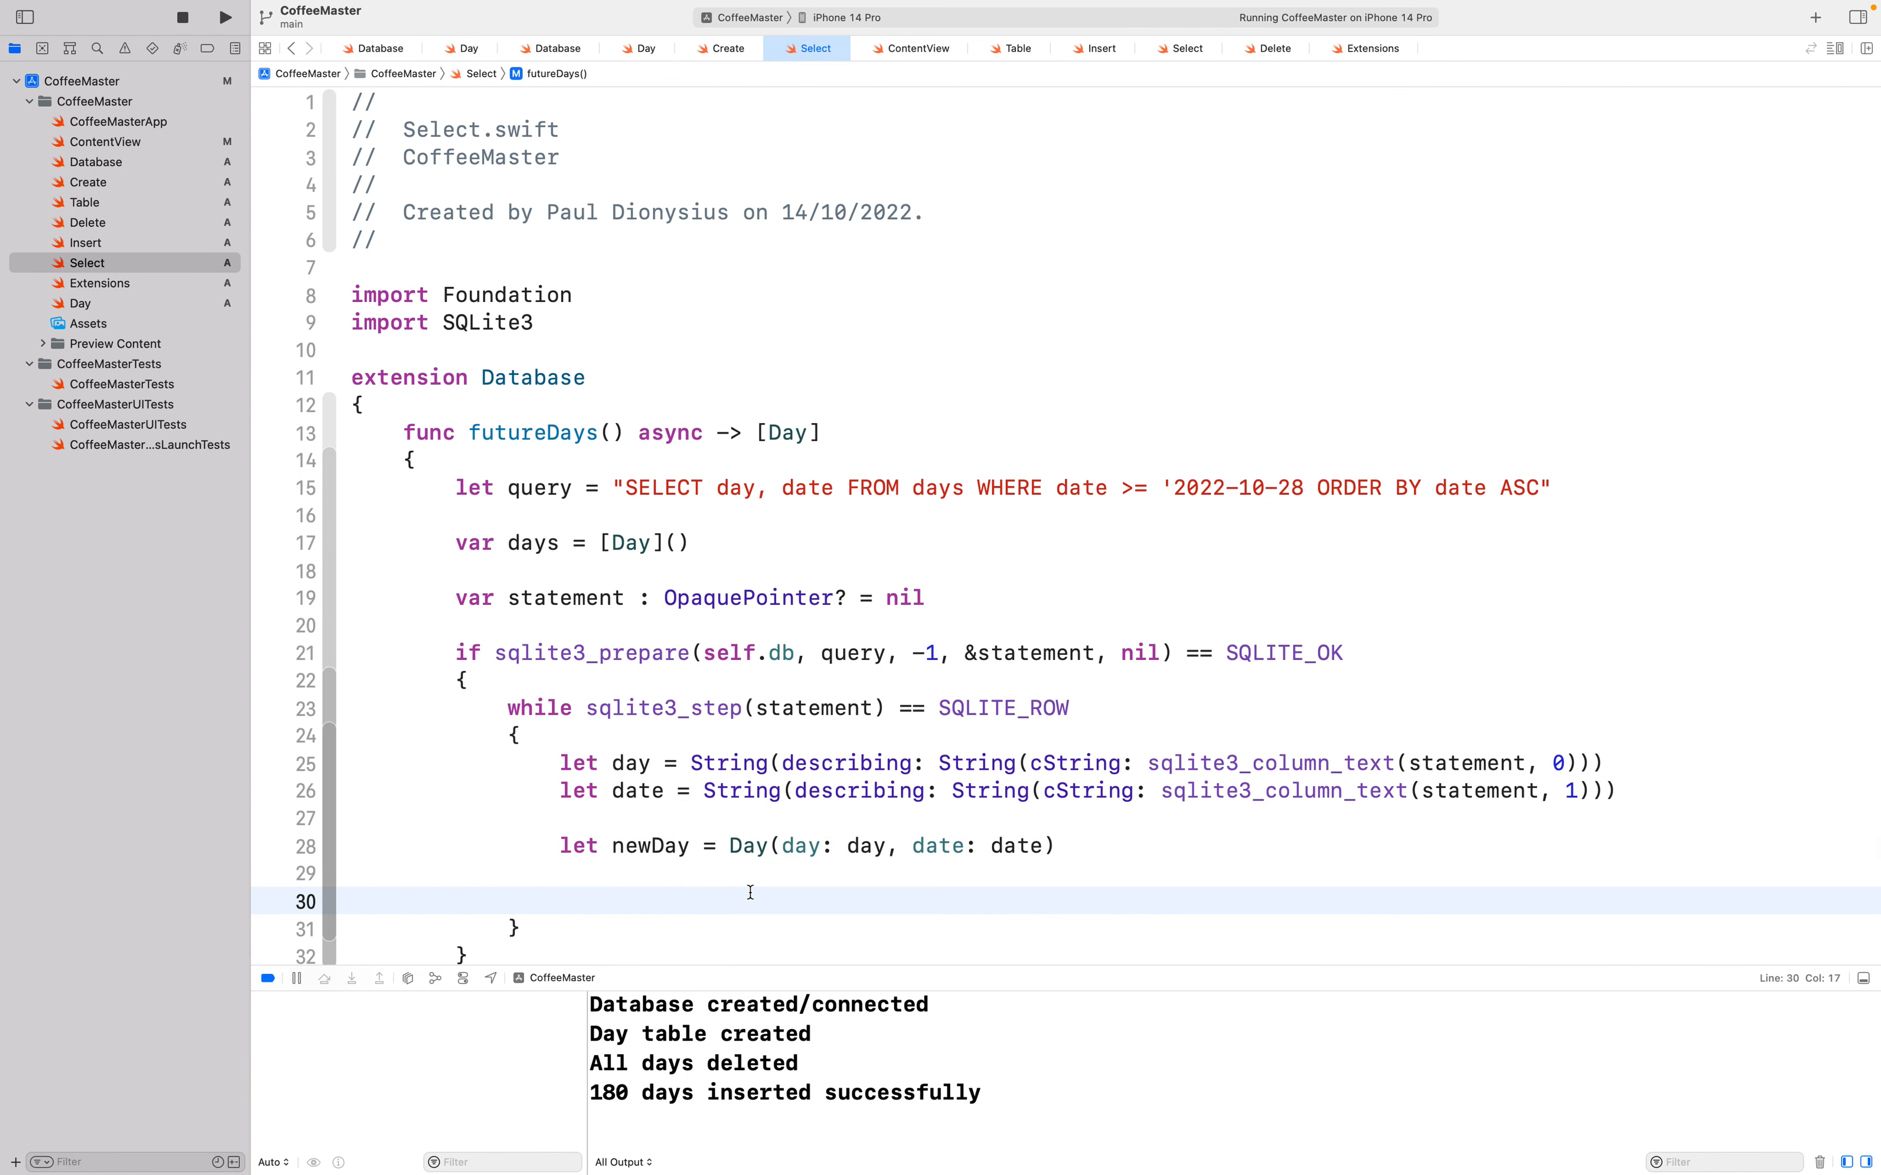
pyautogui.moveTo(725, 863)
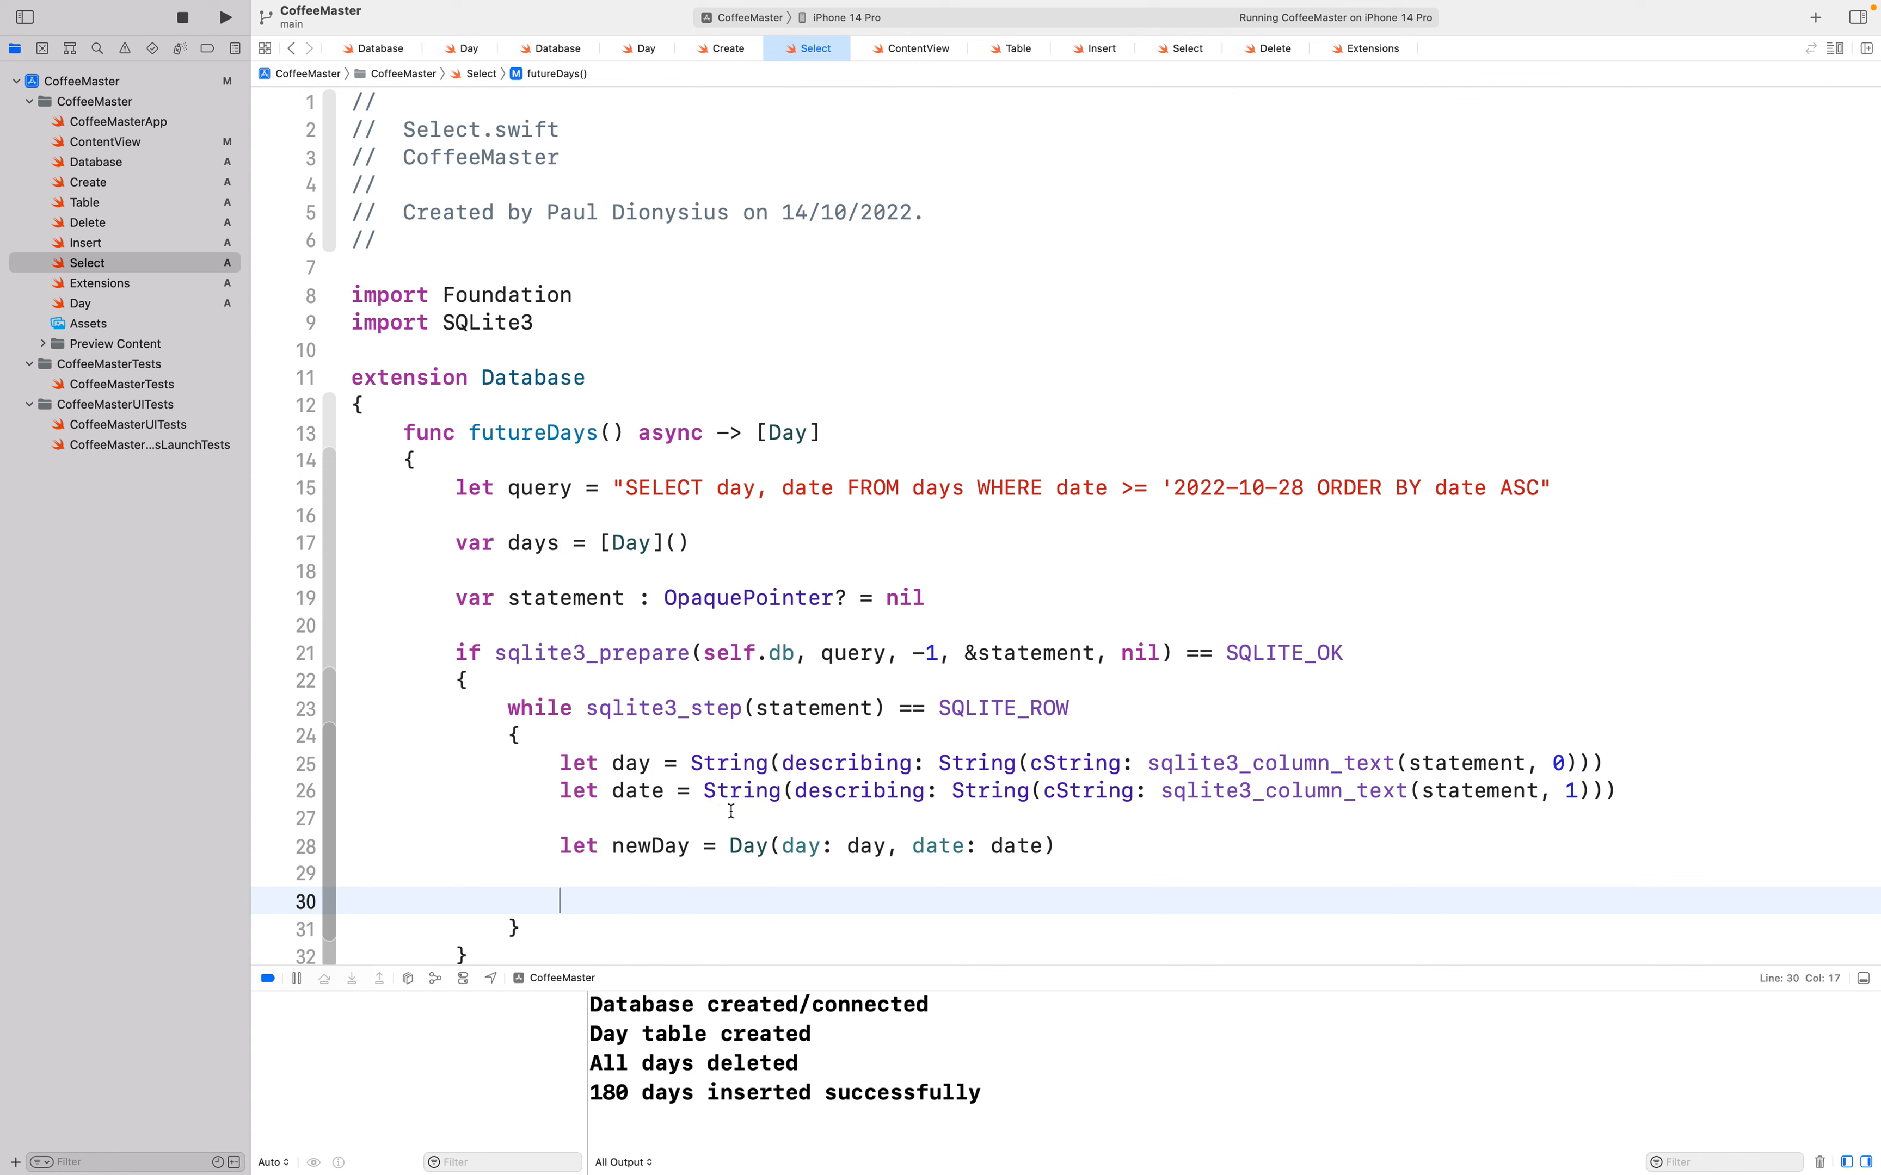
pyautogui.write('days.append(newDay')
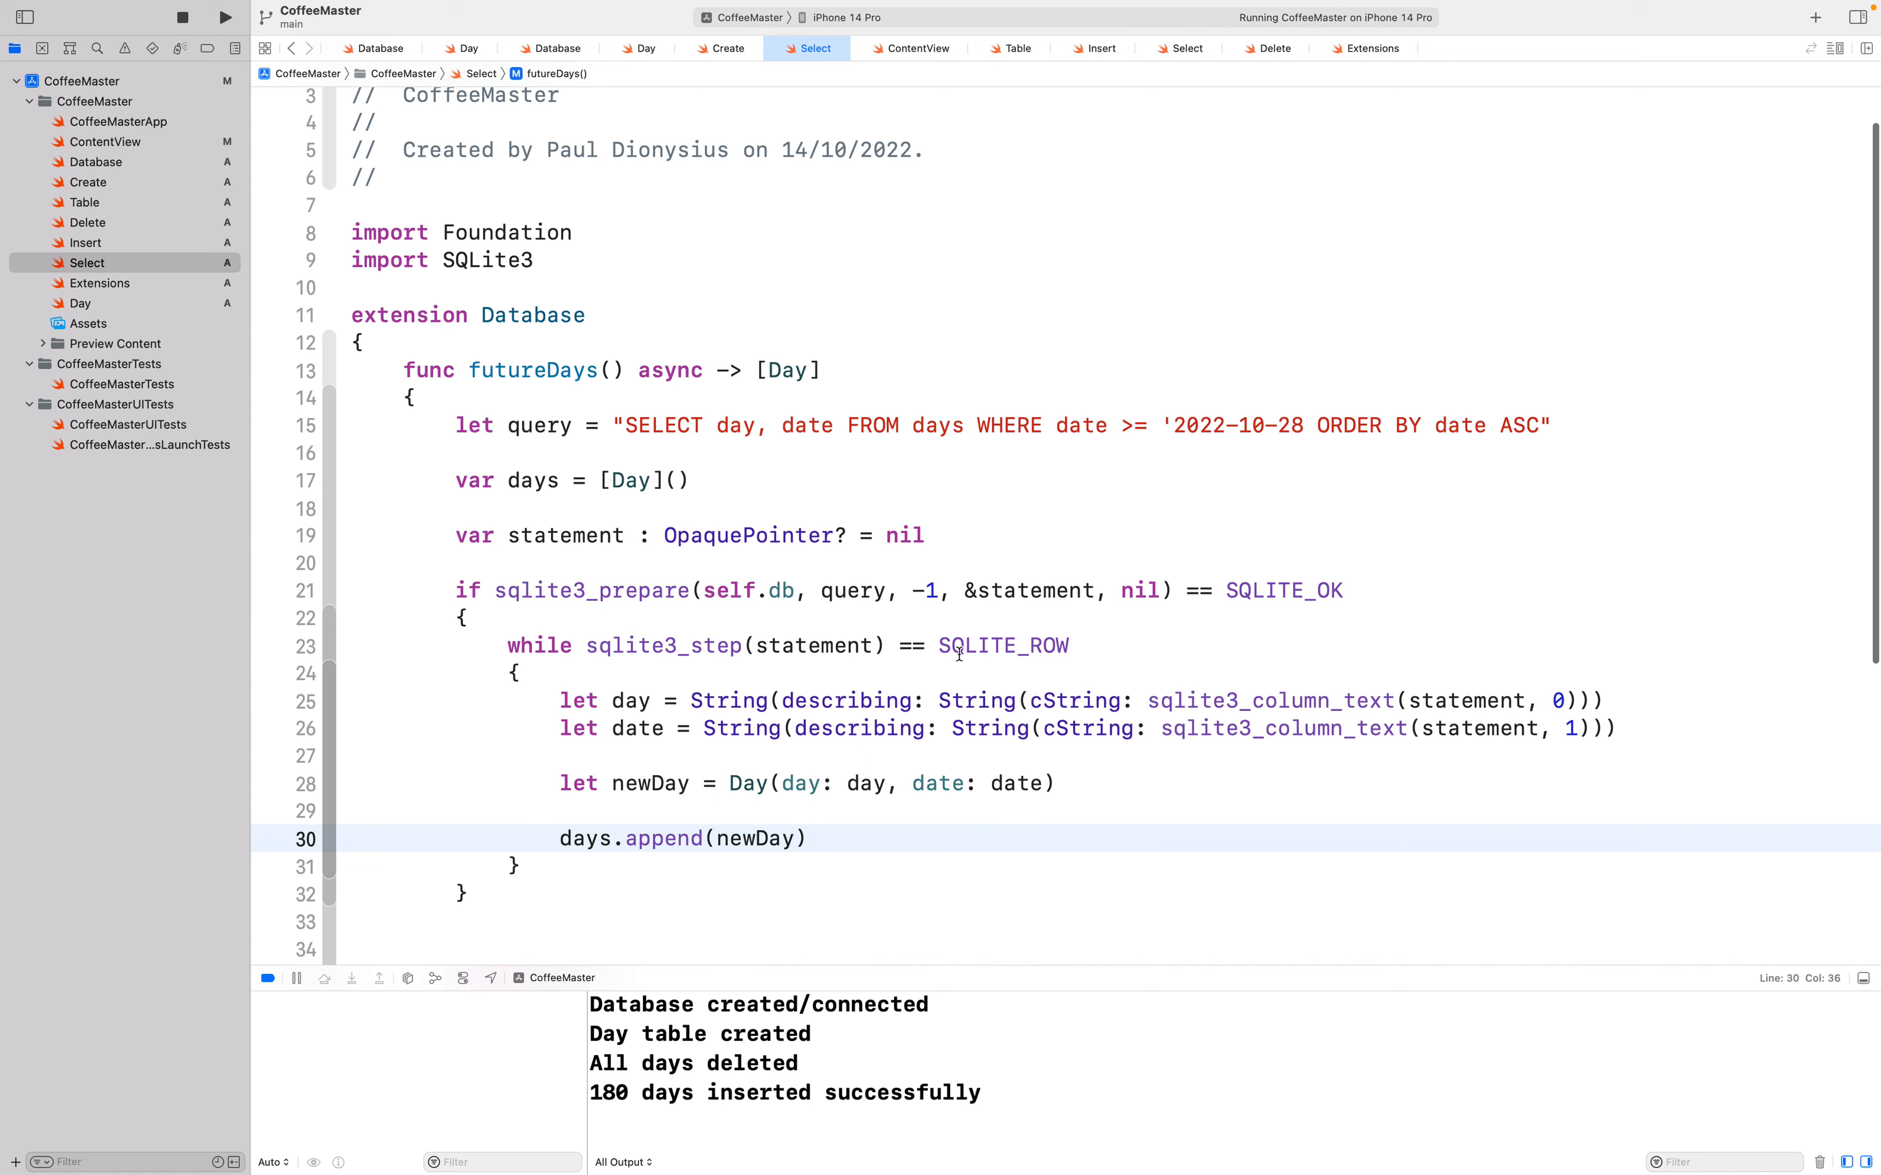
pyautogui.moveTo(728, 439)
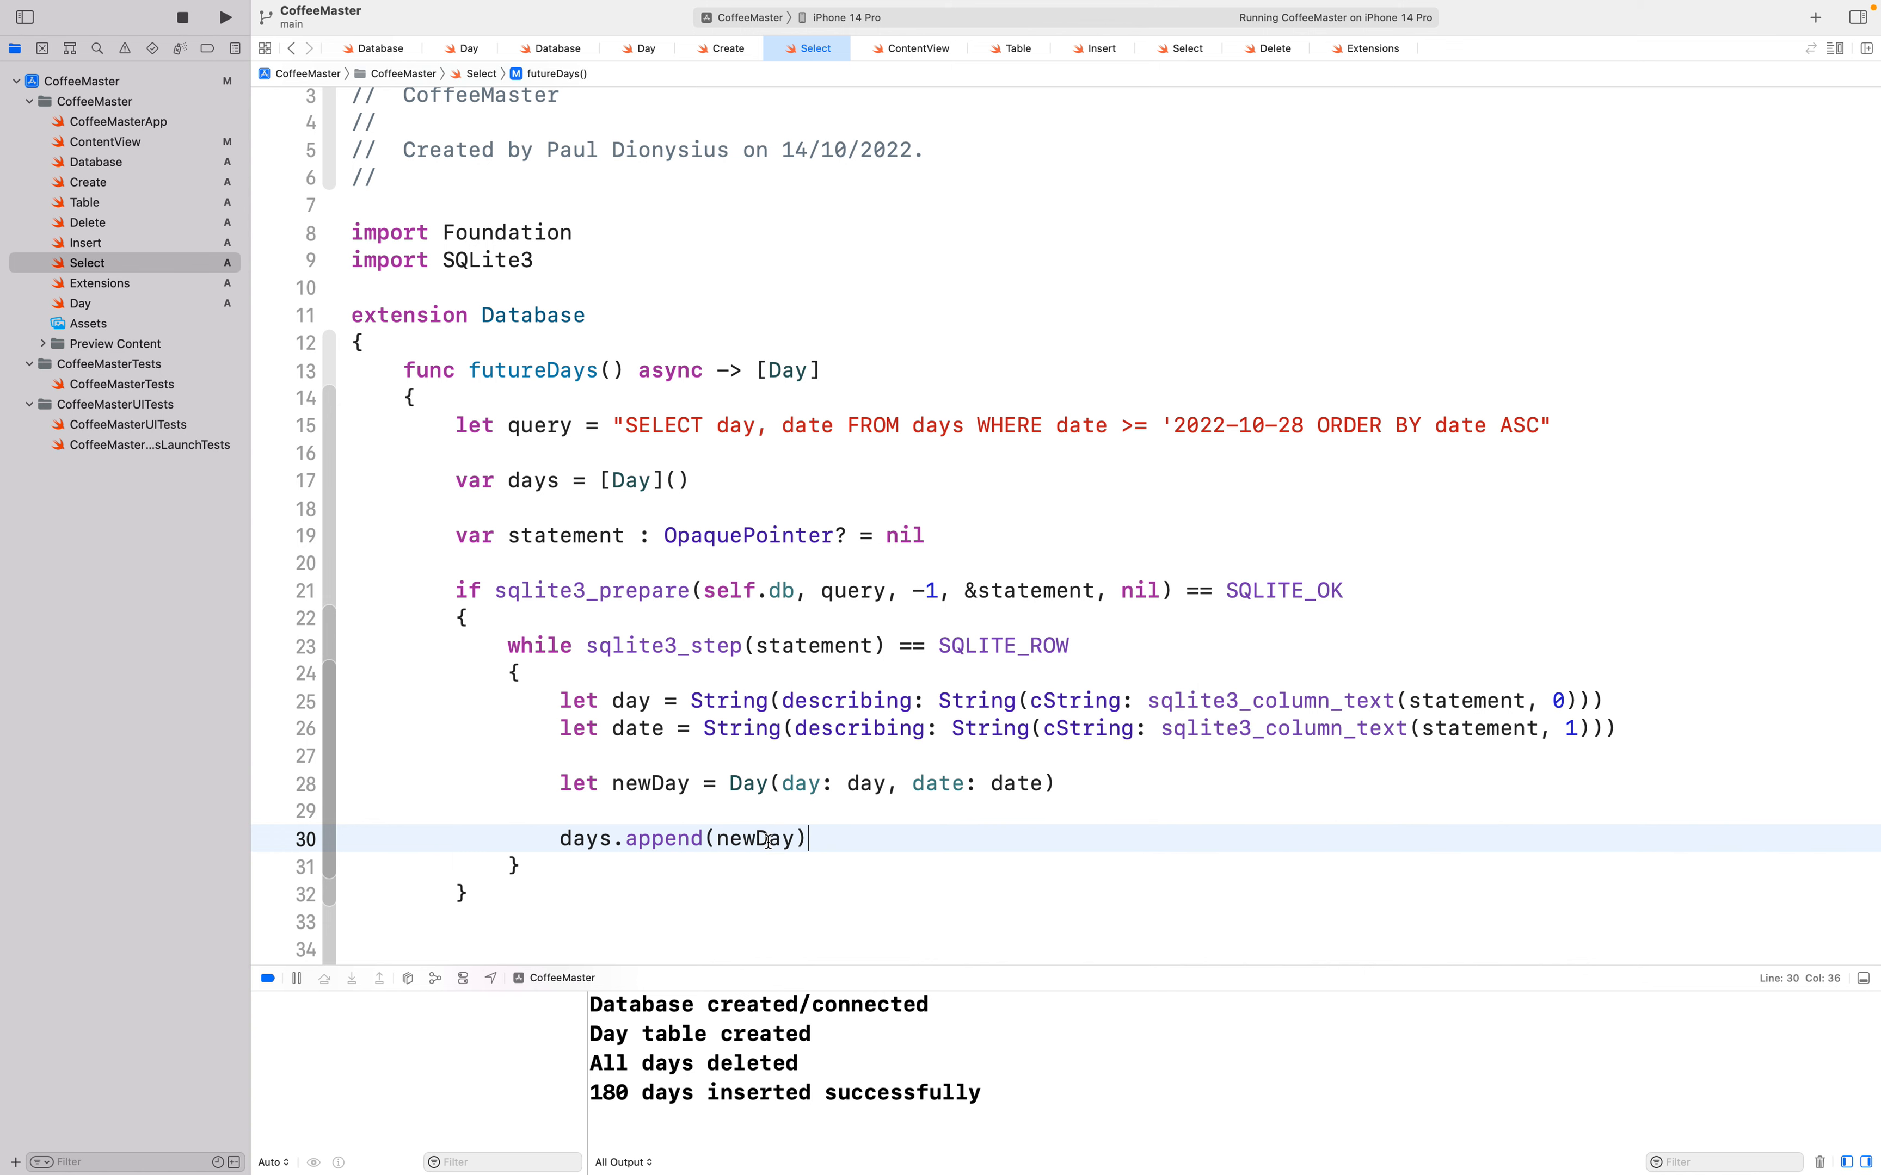
pyautogui.scroll(-3)
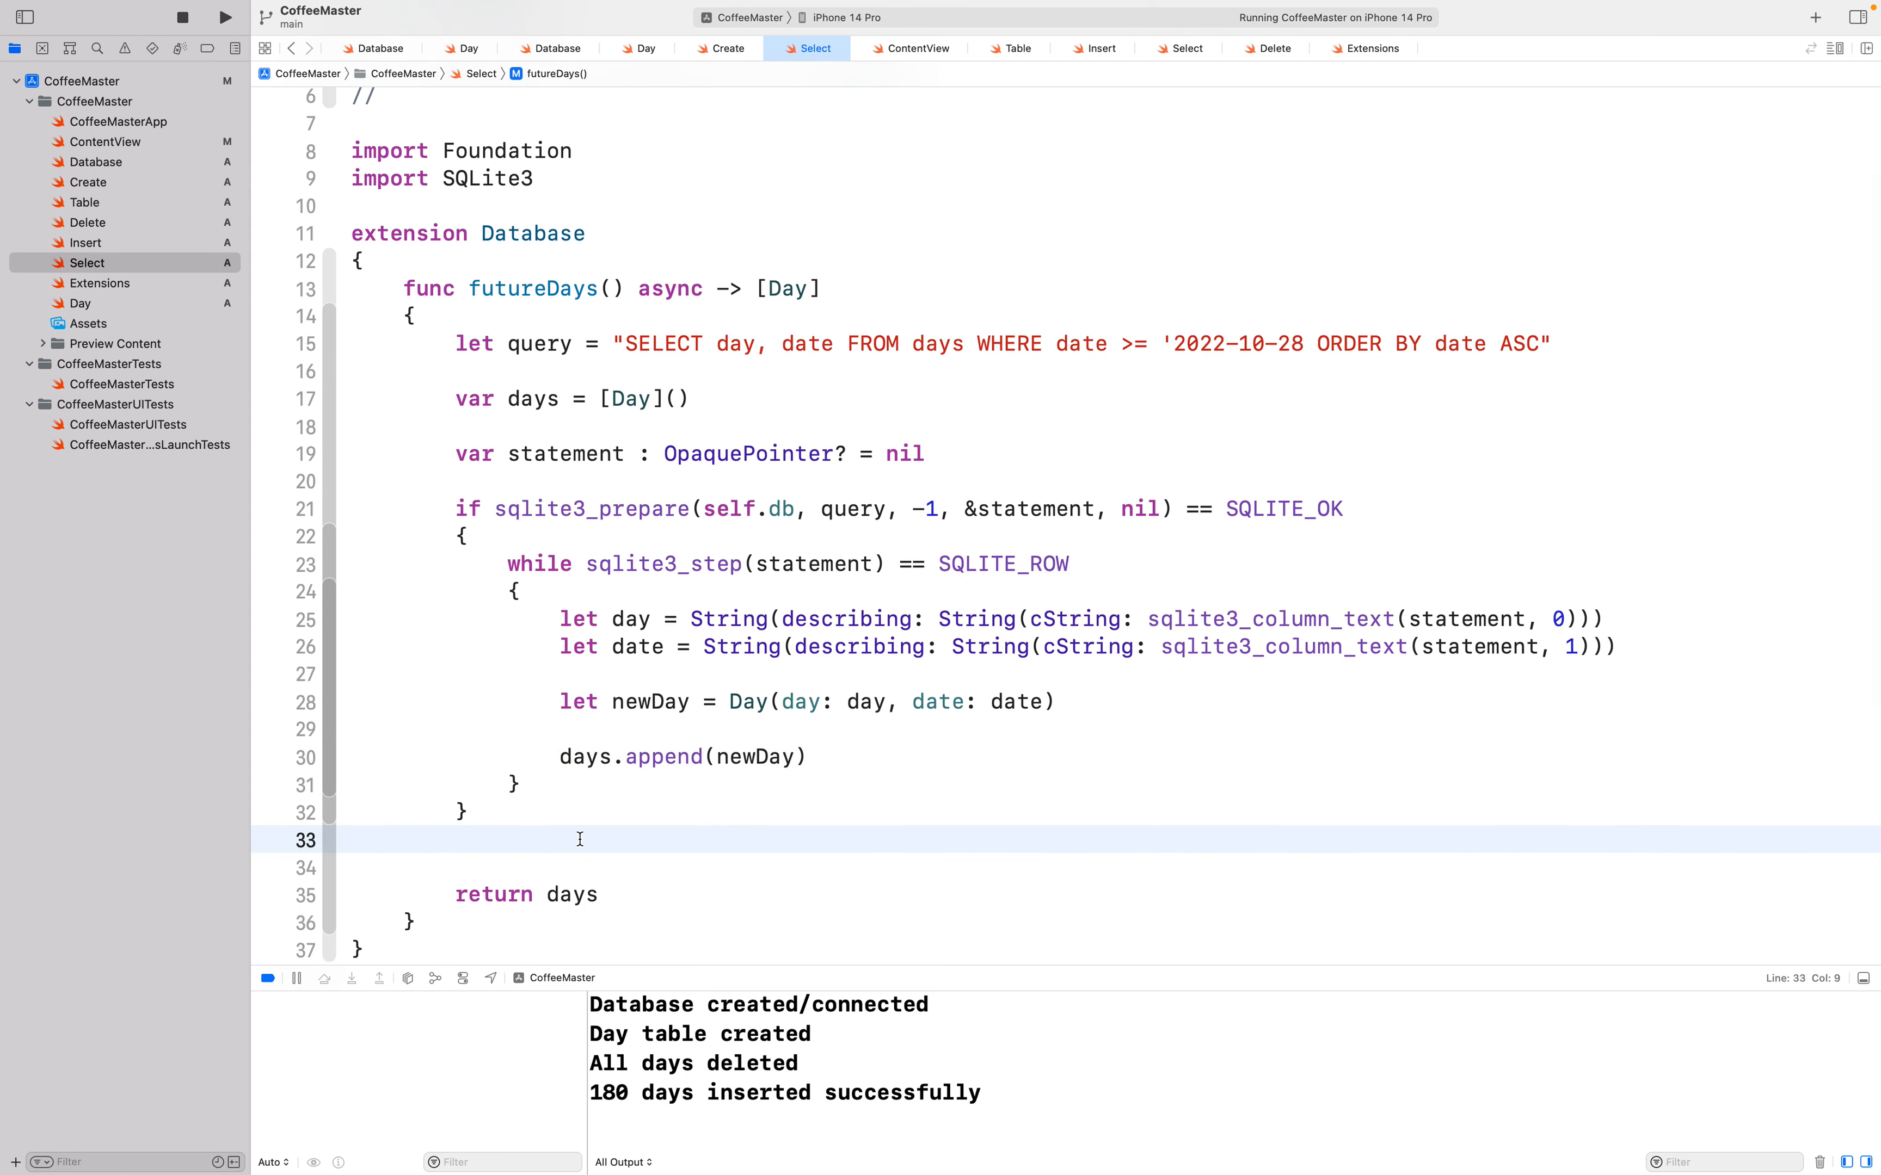
# Step: Add an else branch printing "Preparation of database to select future days failed"
pyautogui.click(456, 839)
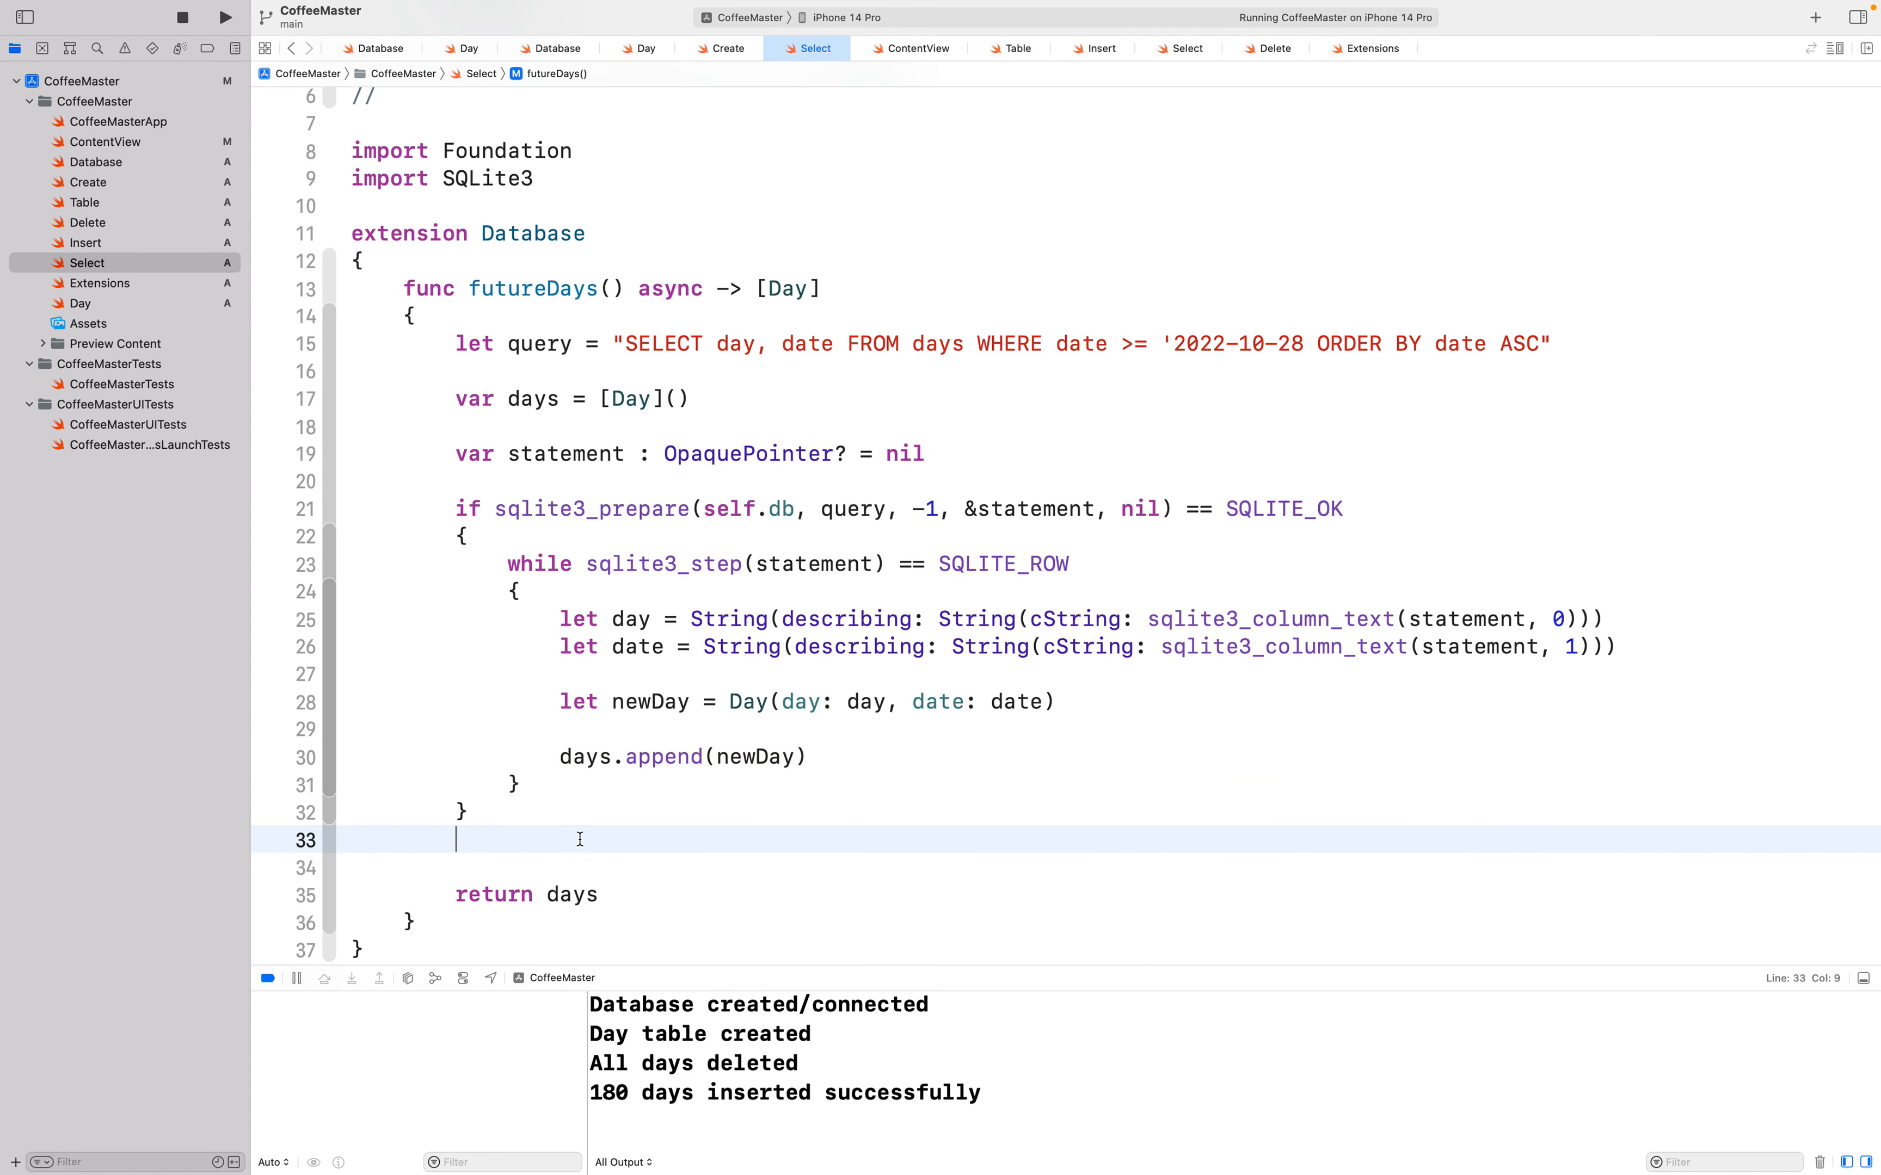
pyautogui.moveTo(509, 507)
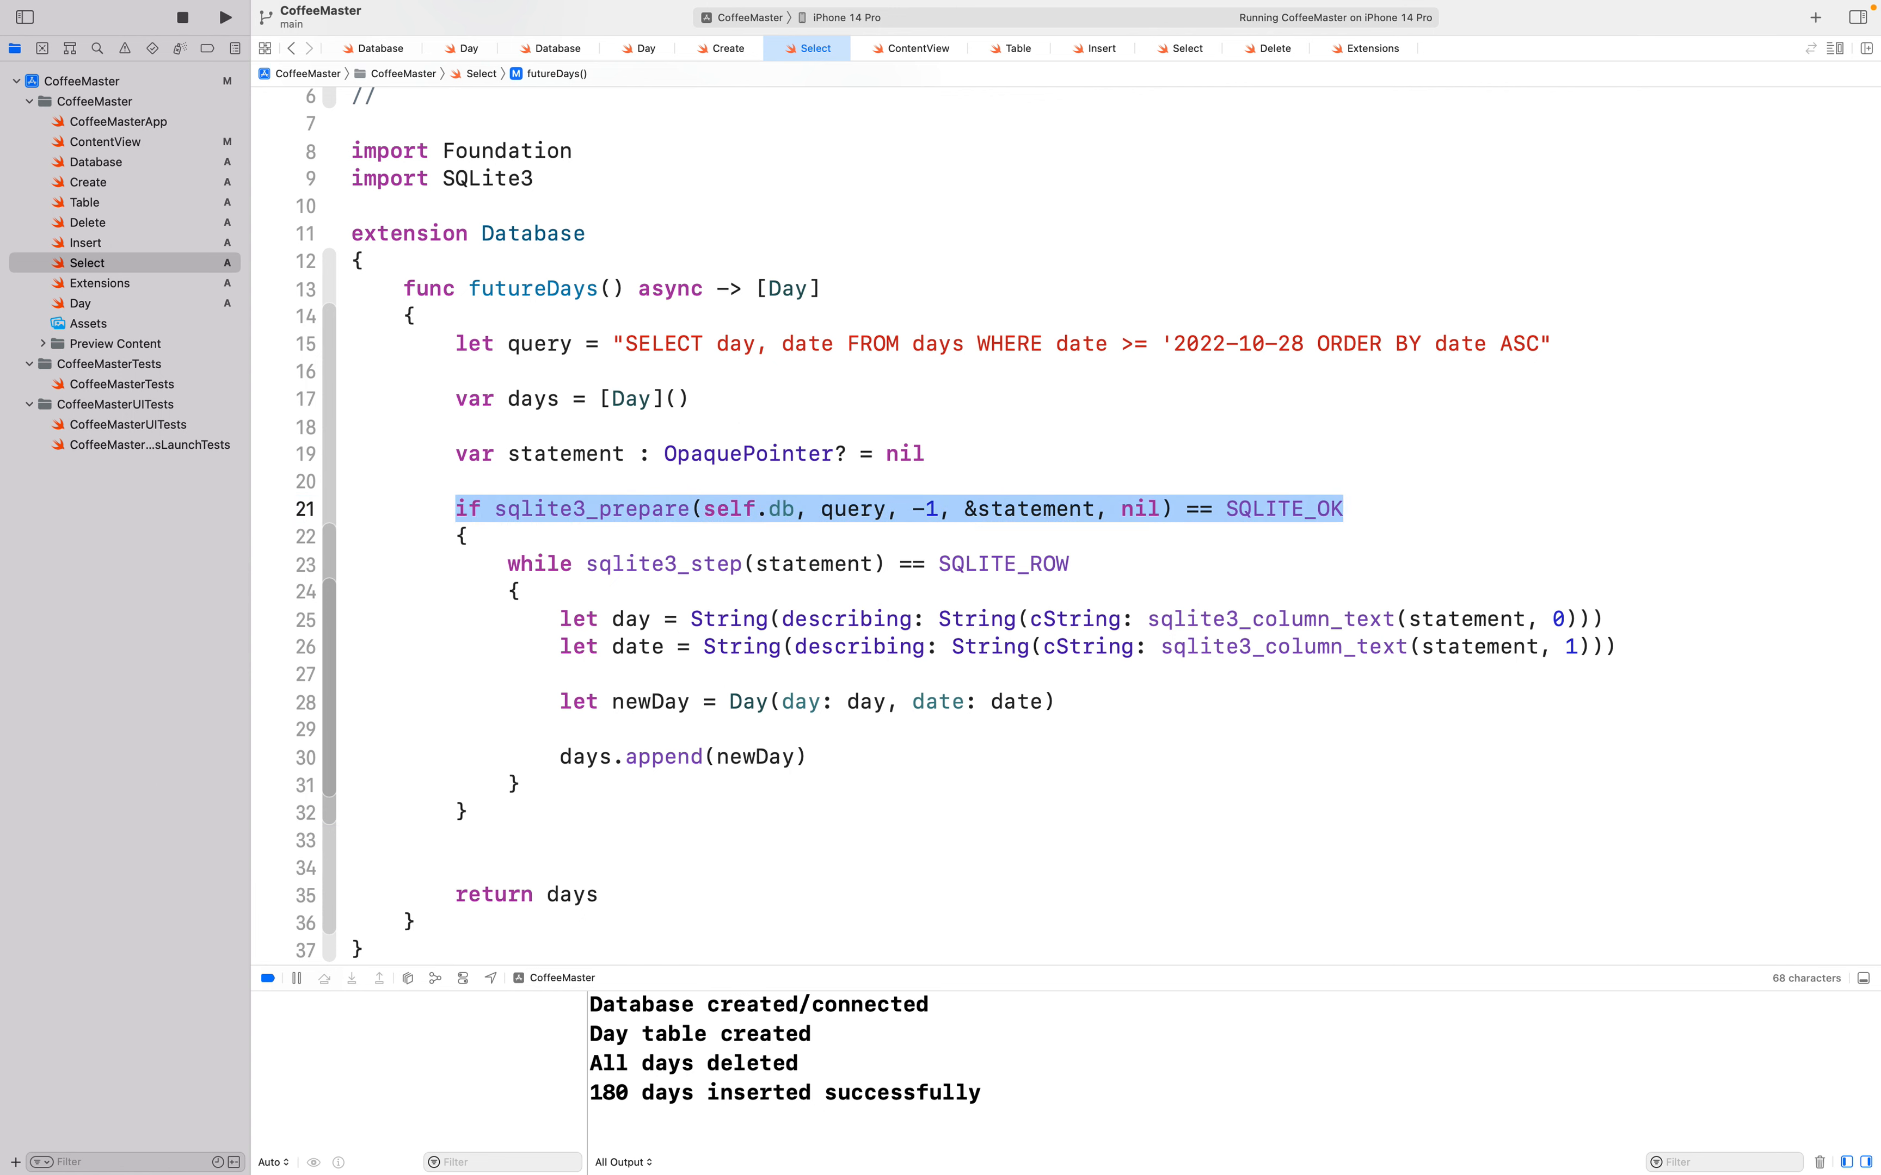
pyautogui.click(477, 836)
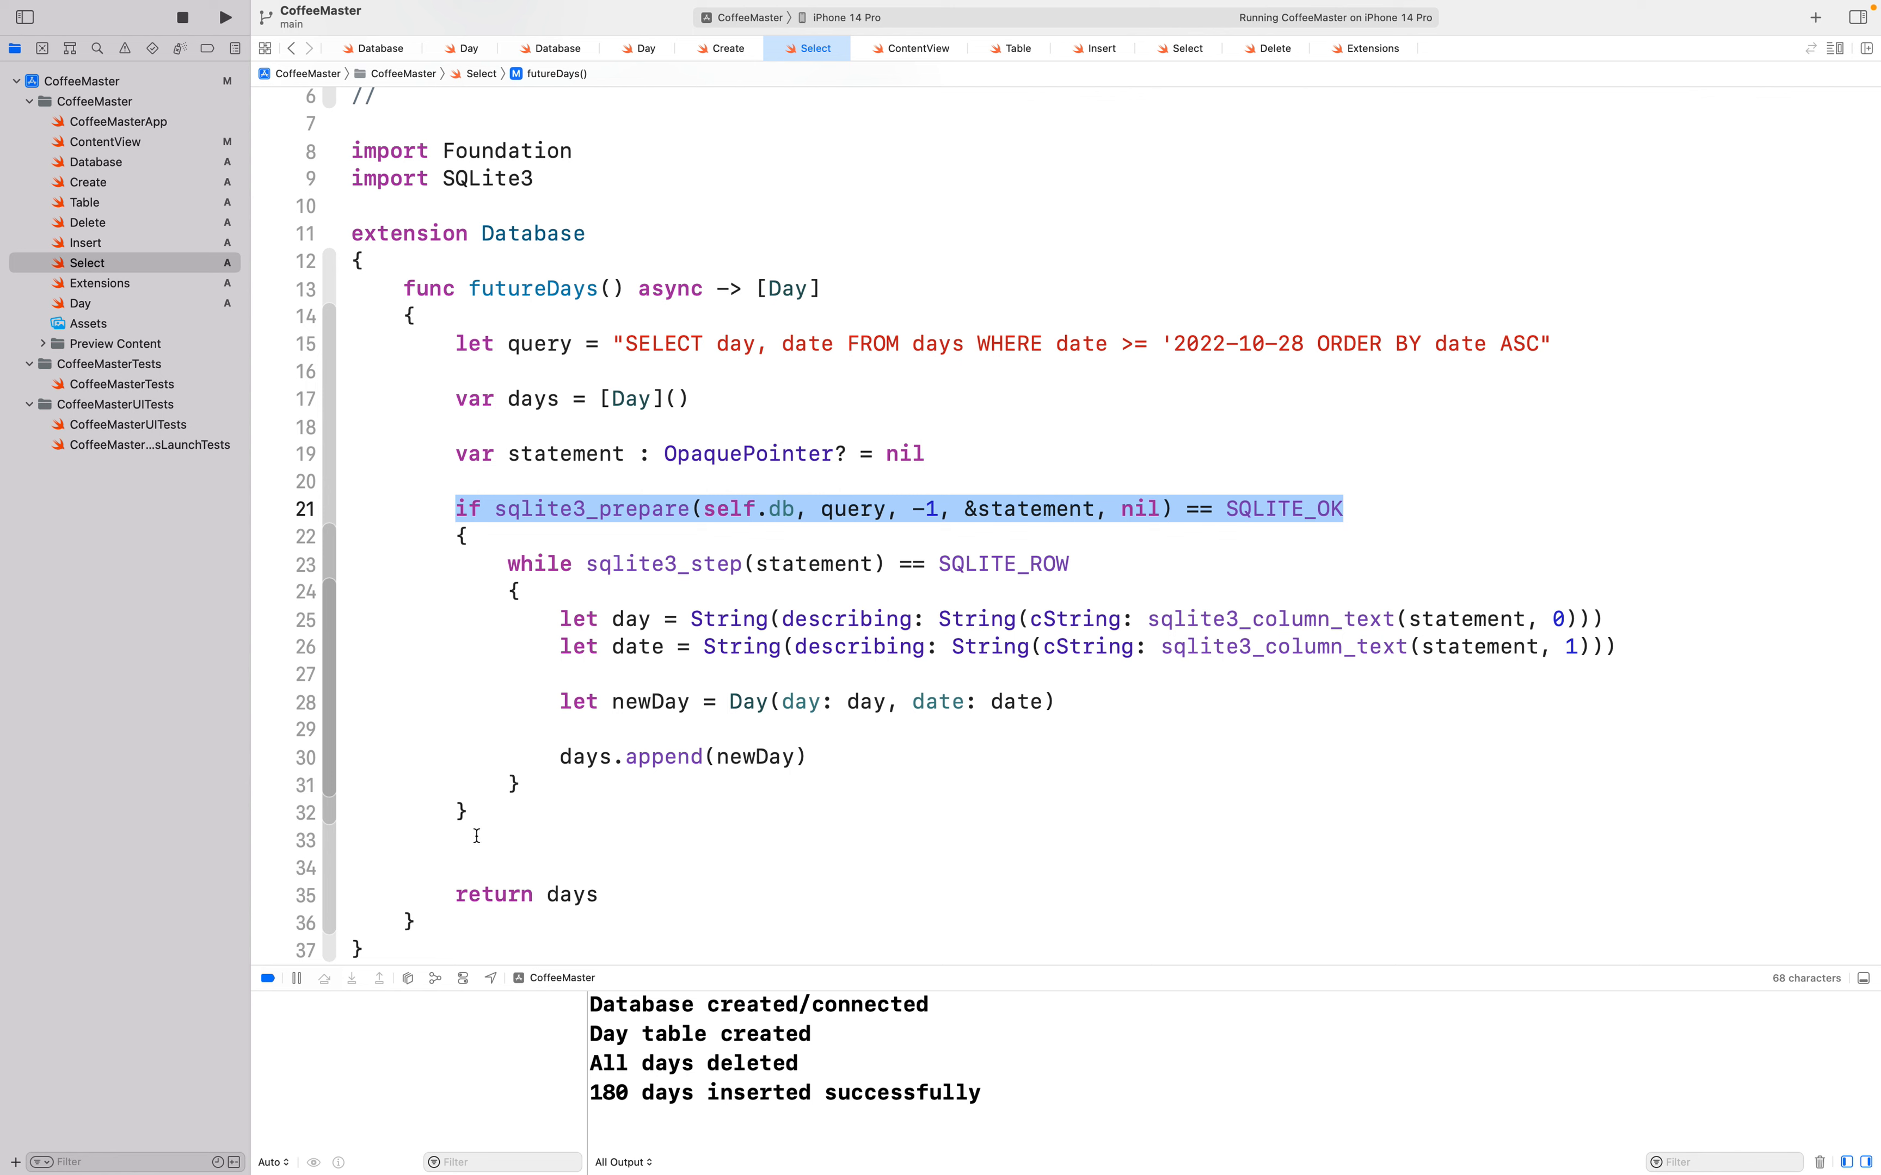
pyautogui.write('else')
pyautogui.write('{')
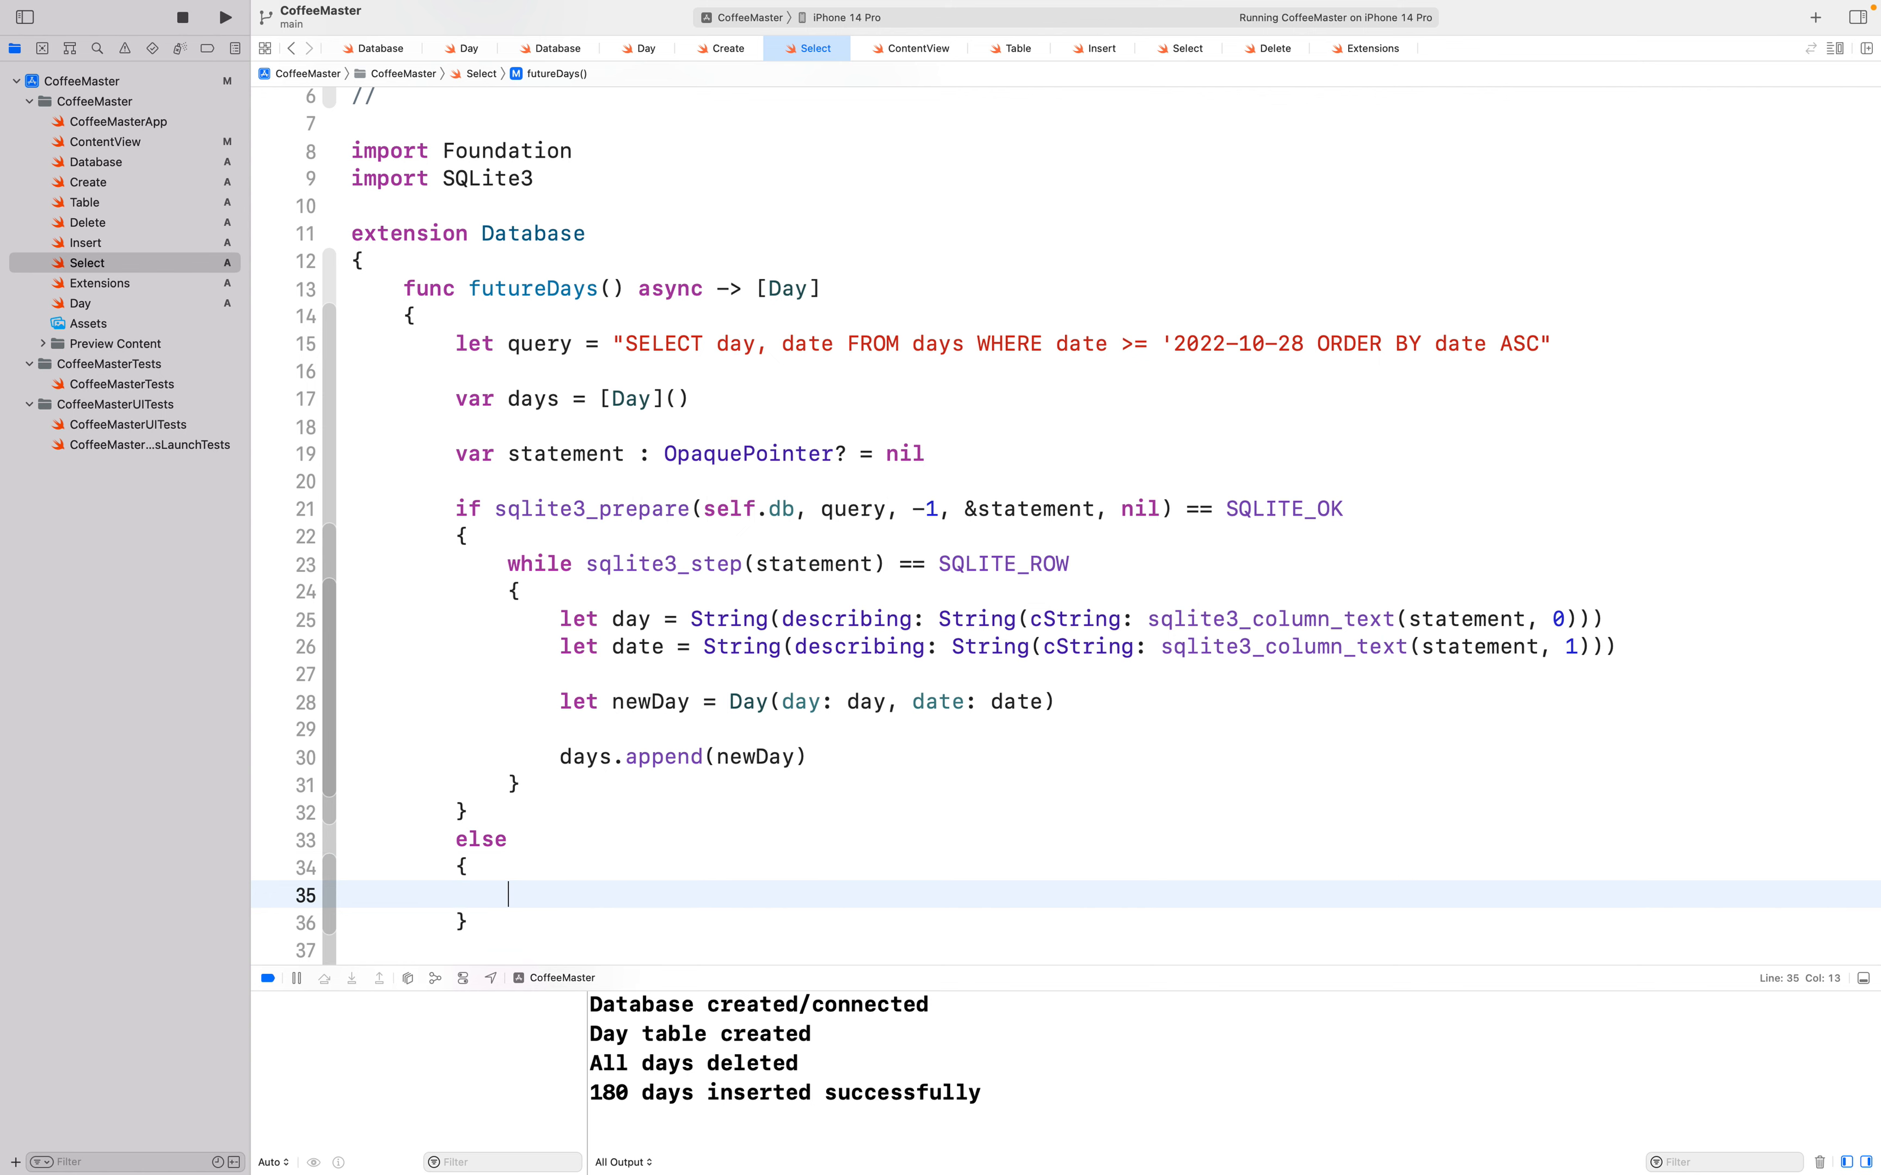
pyautogui.write('print("")')
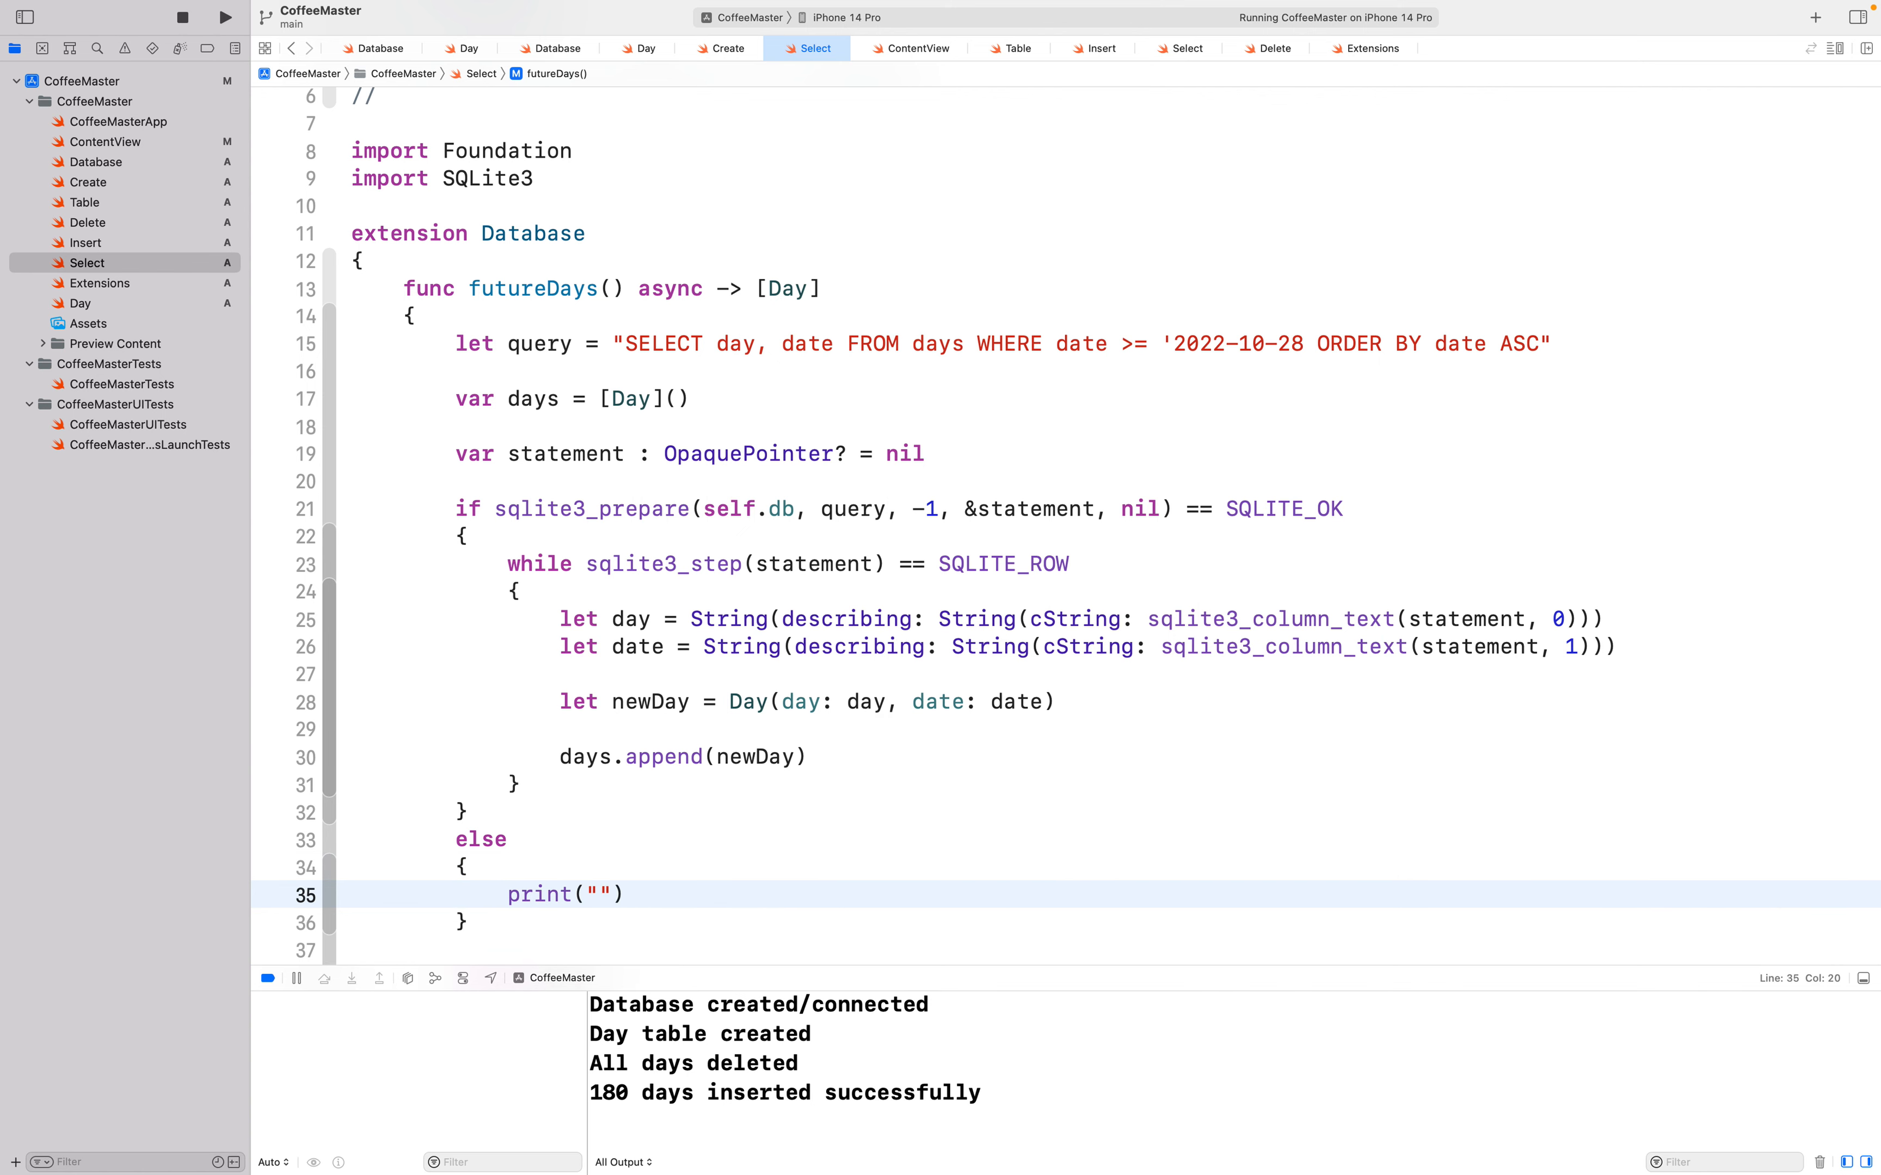
pyautogui.write('Prepar')
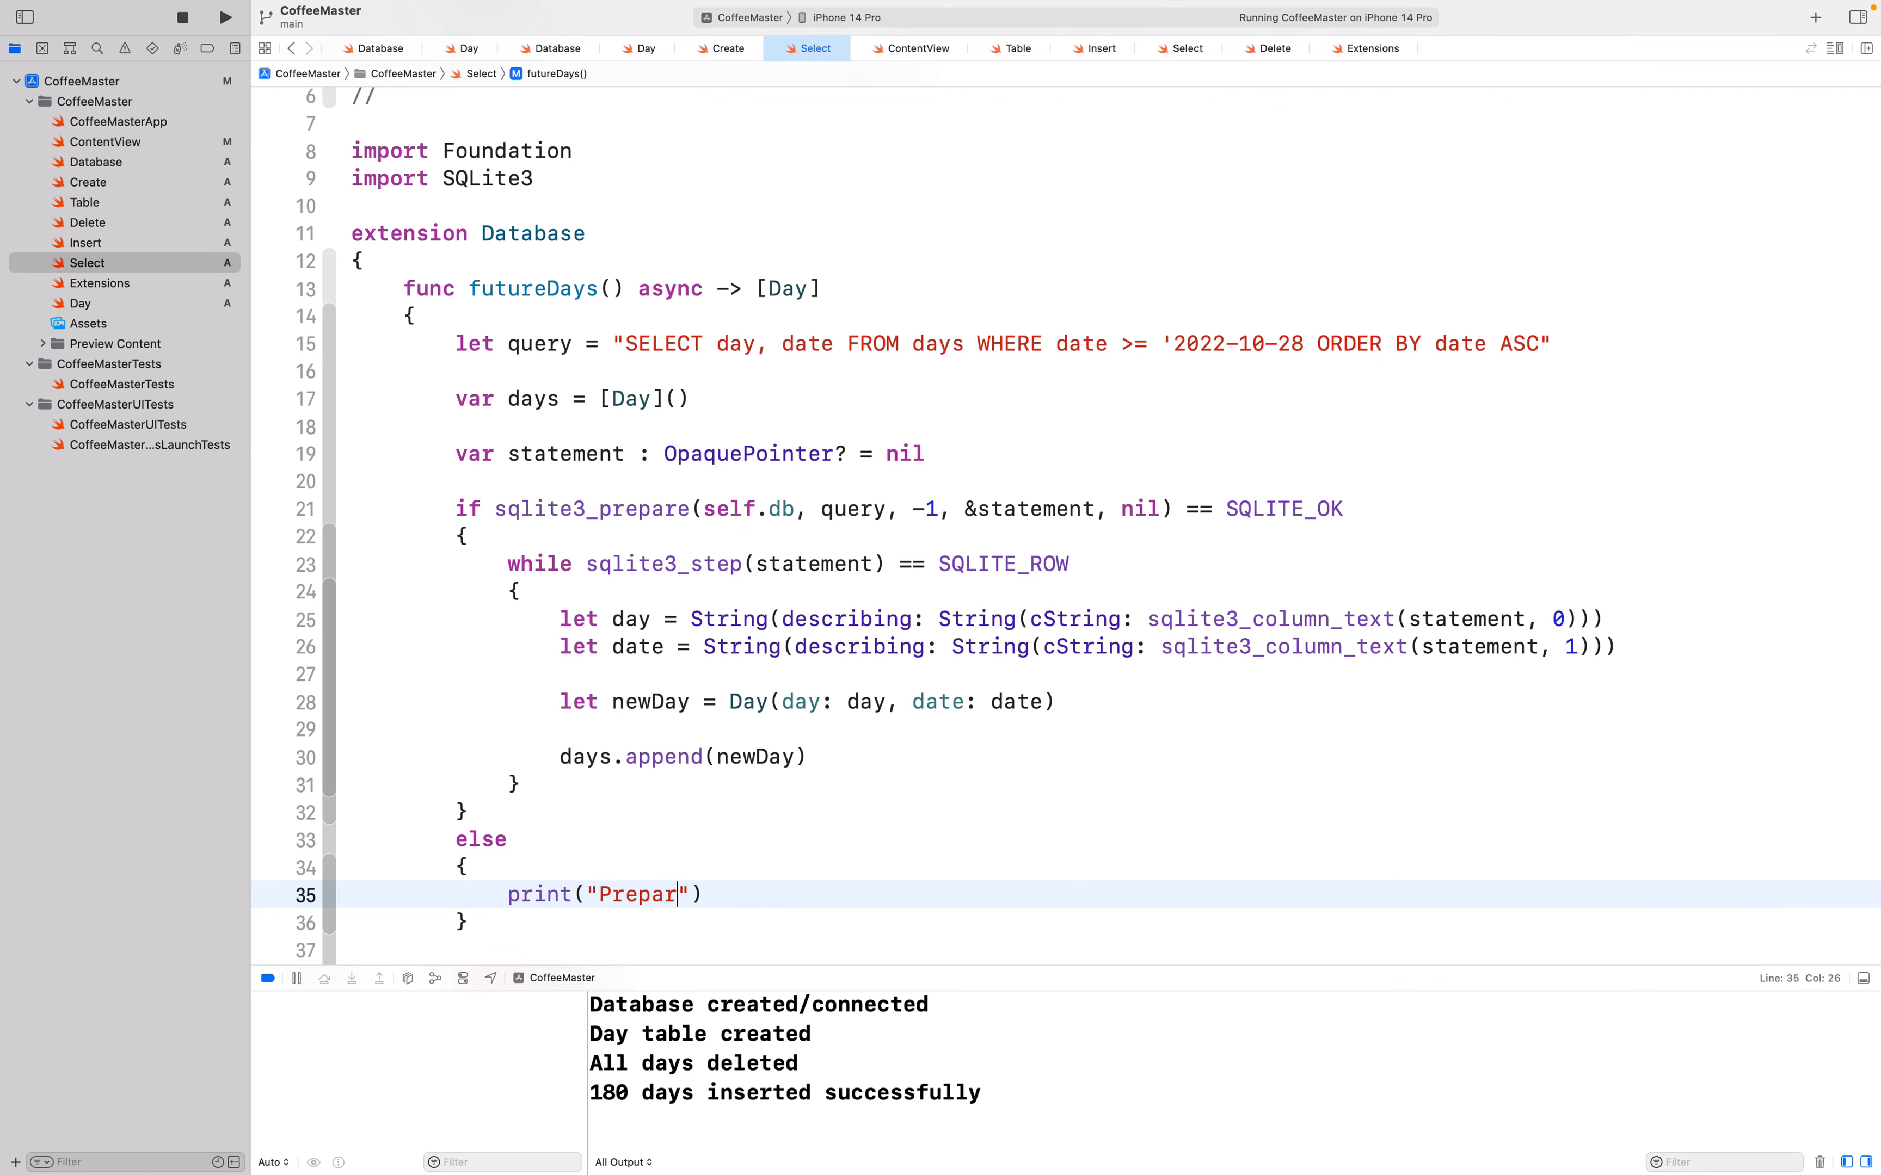
pyautogui.write('ation of database to select')
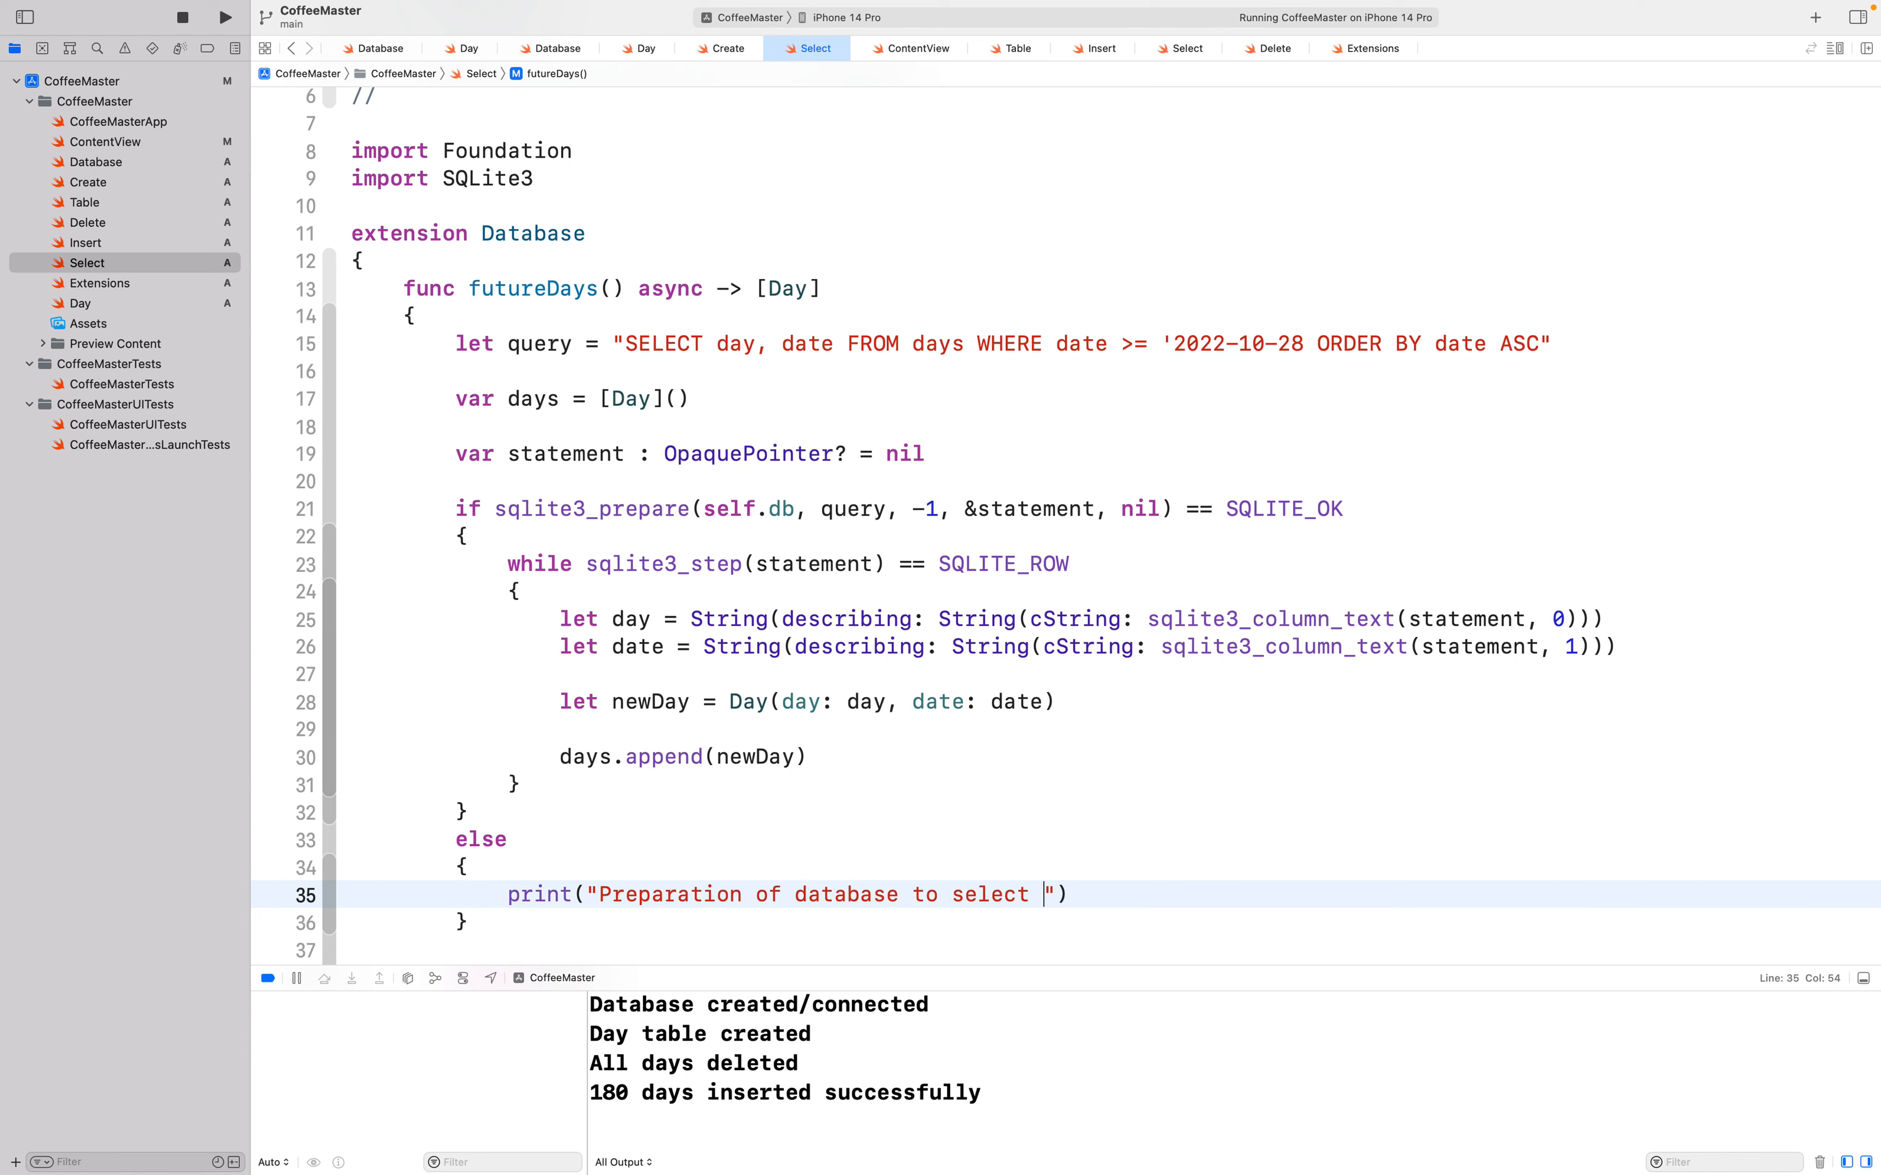
pyautogui.write('future days filed')
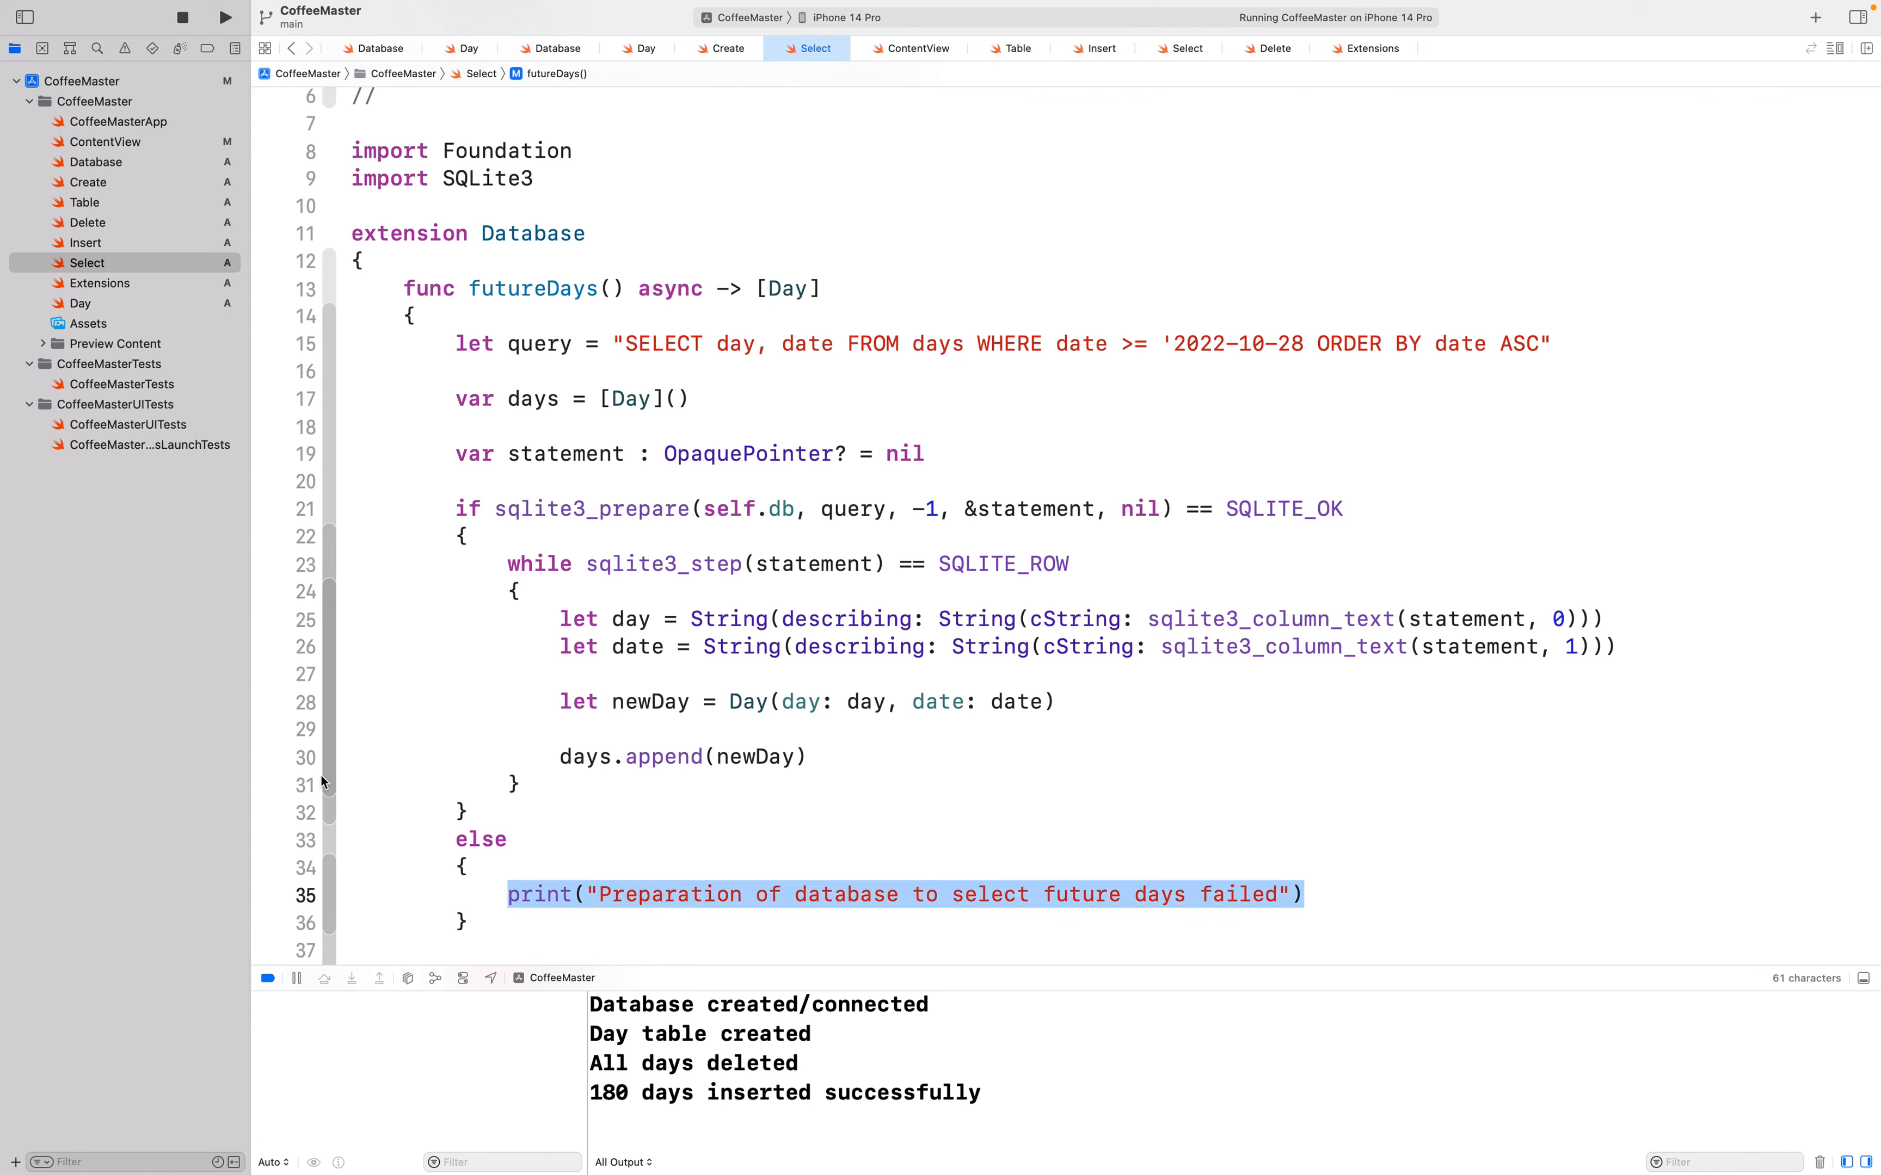
pyautogui.scroll(-3)
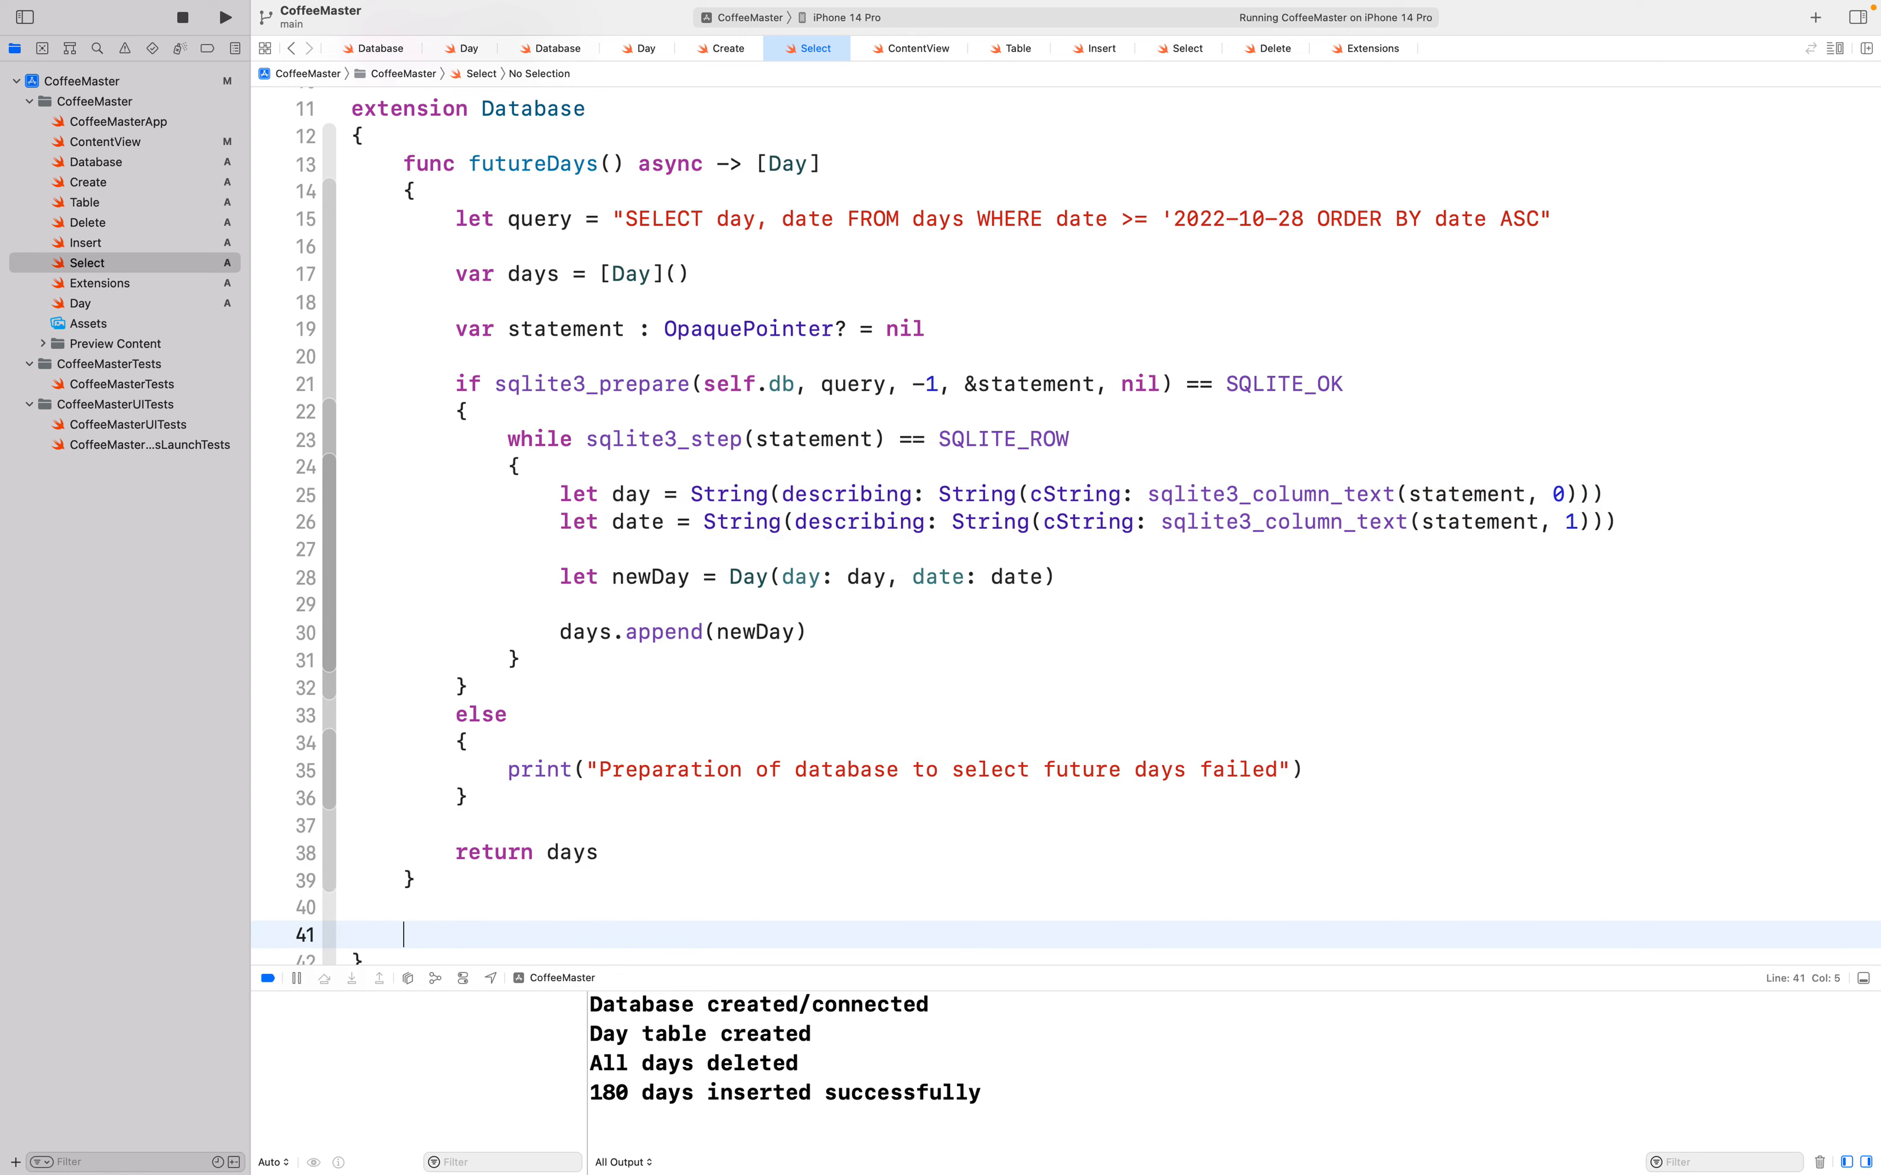
# Step: Change currentDay's query to WHERE date = '2022-10-28' and close the date quote in futureDays' query
pyautogui.scroll(-3)
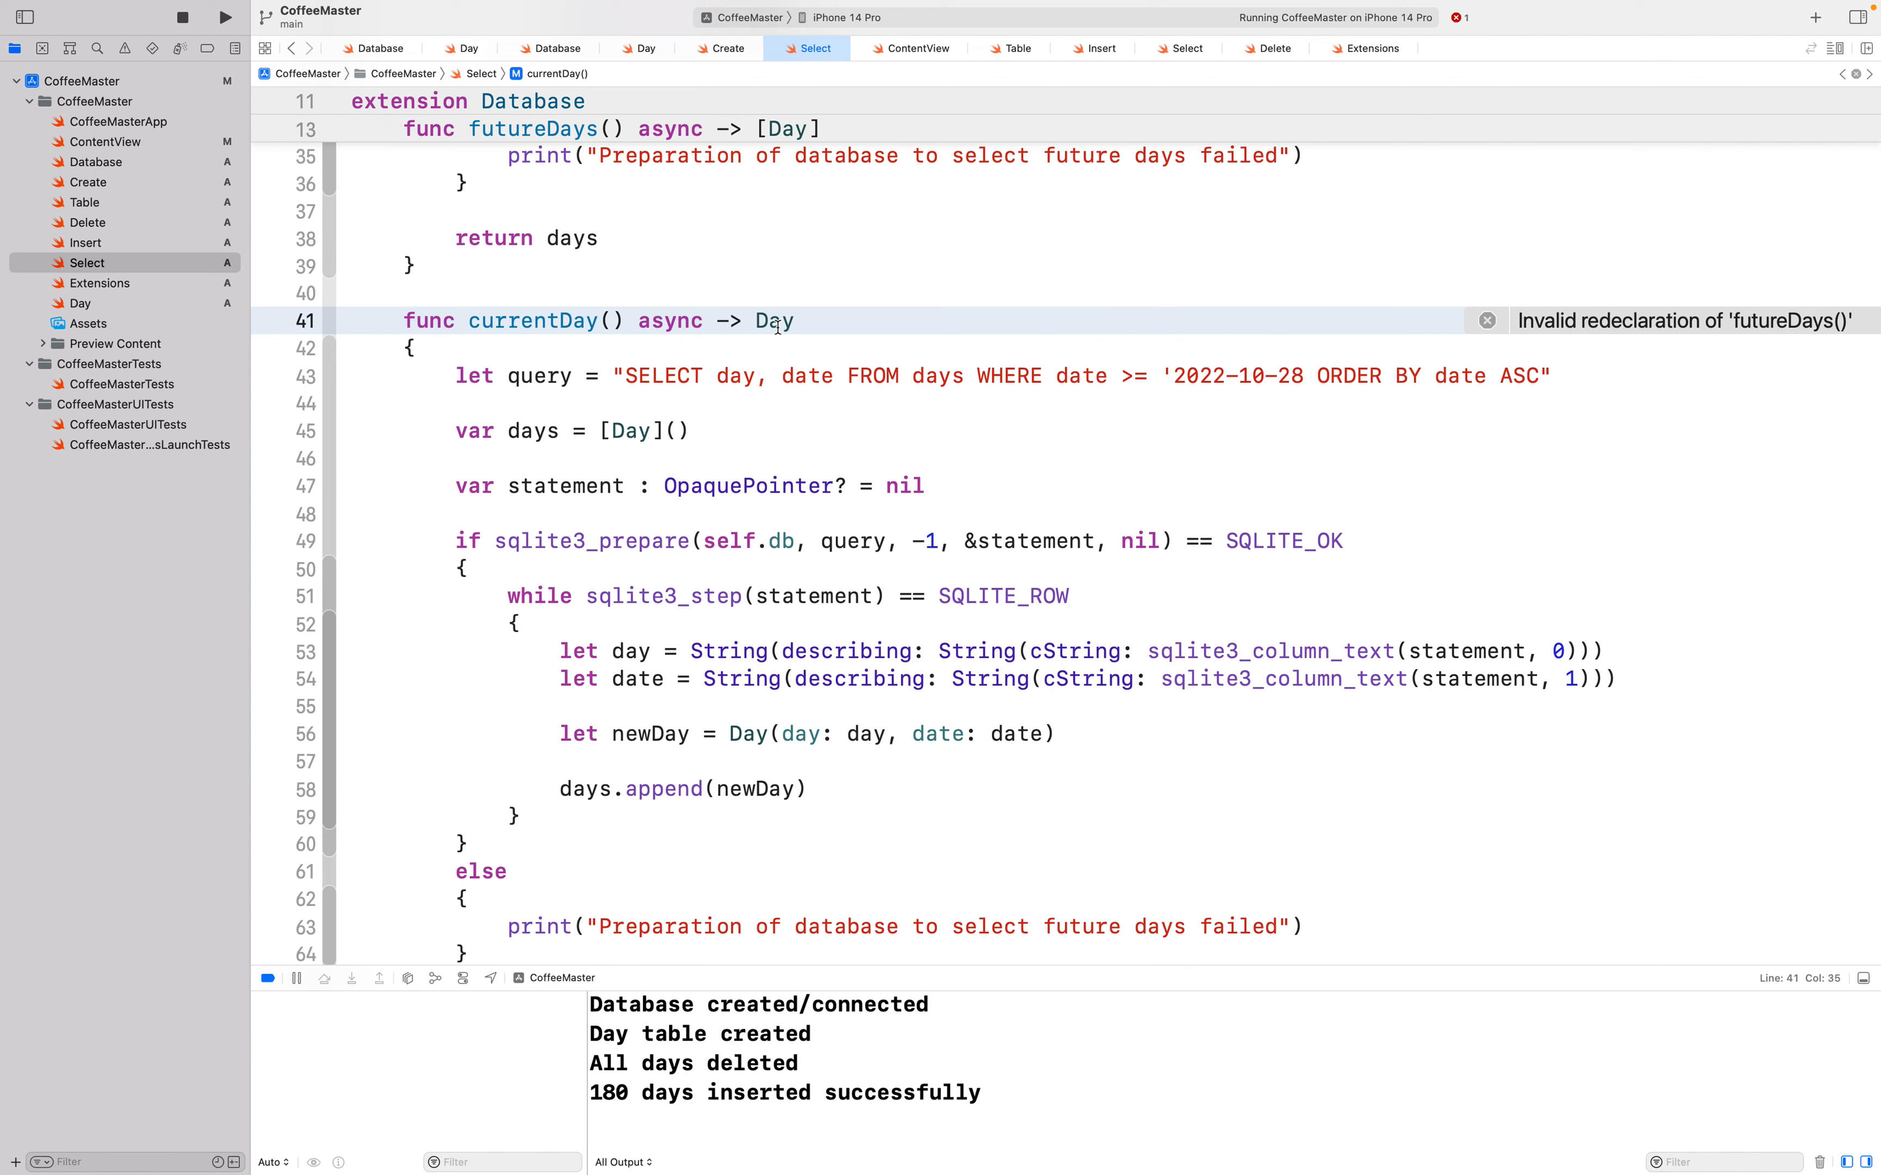
pyautogui.moveTo(820, 455)
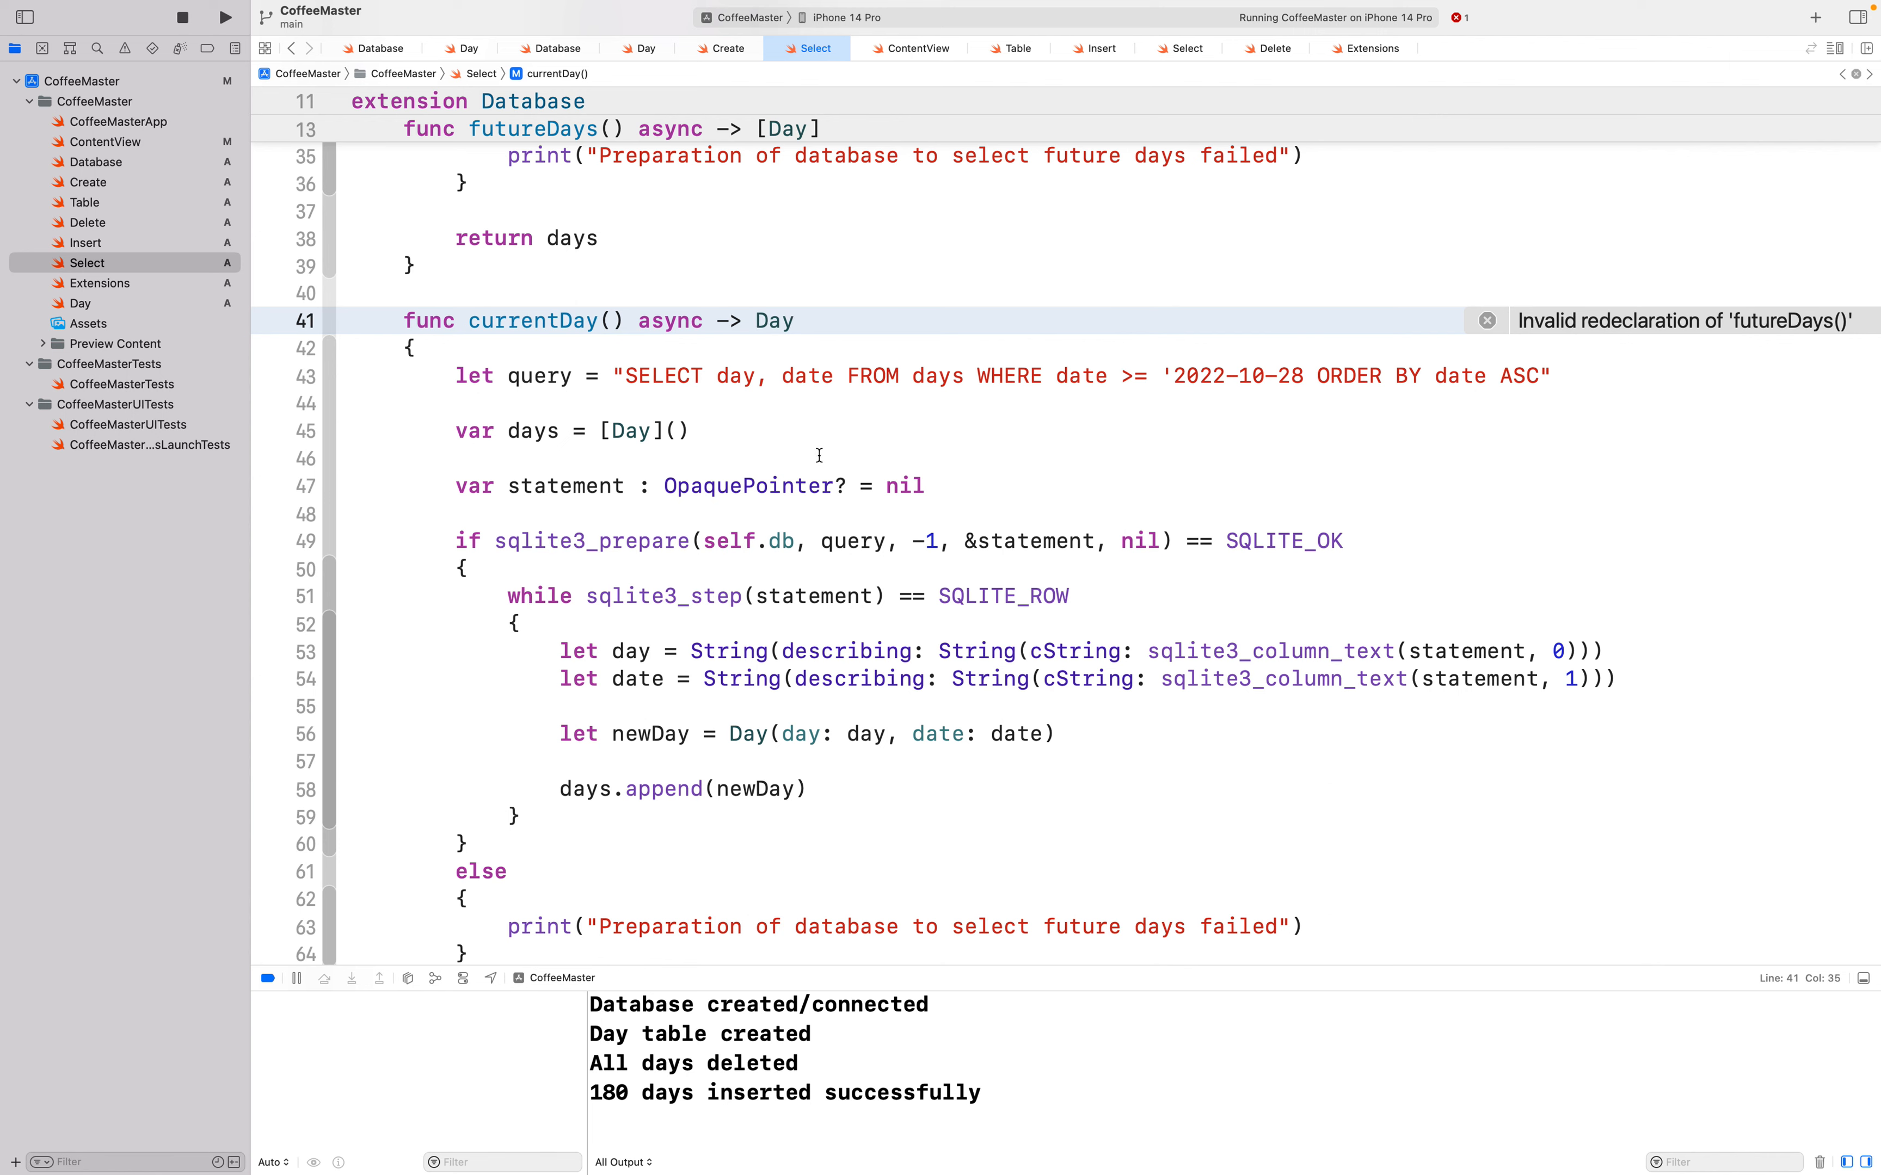
pyautogui.click(1133, 375)
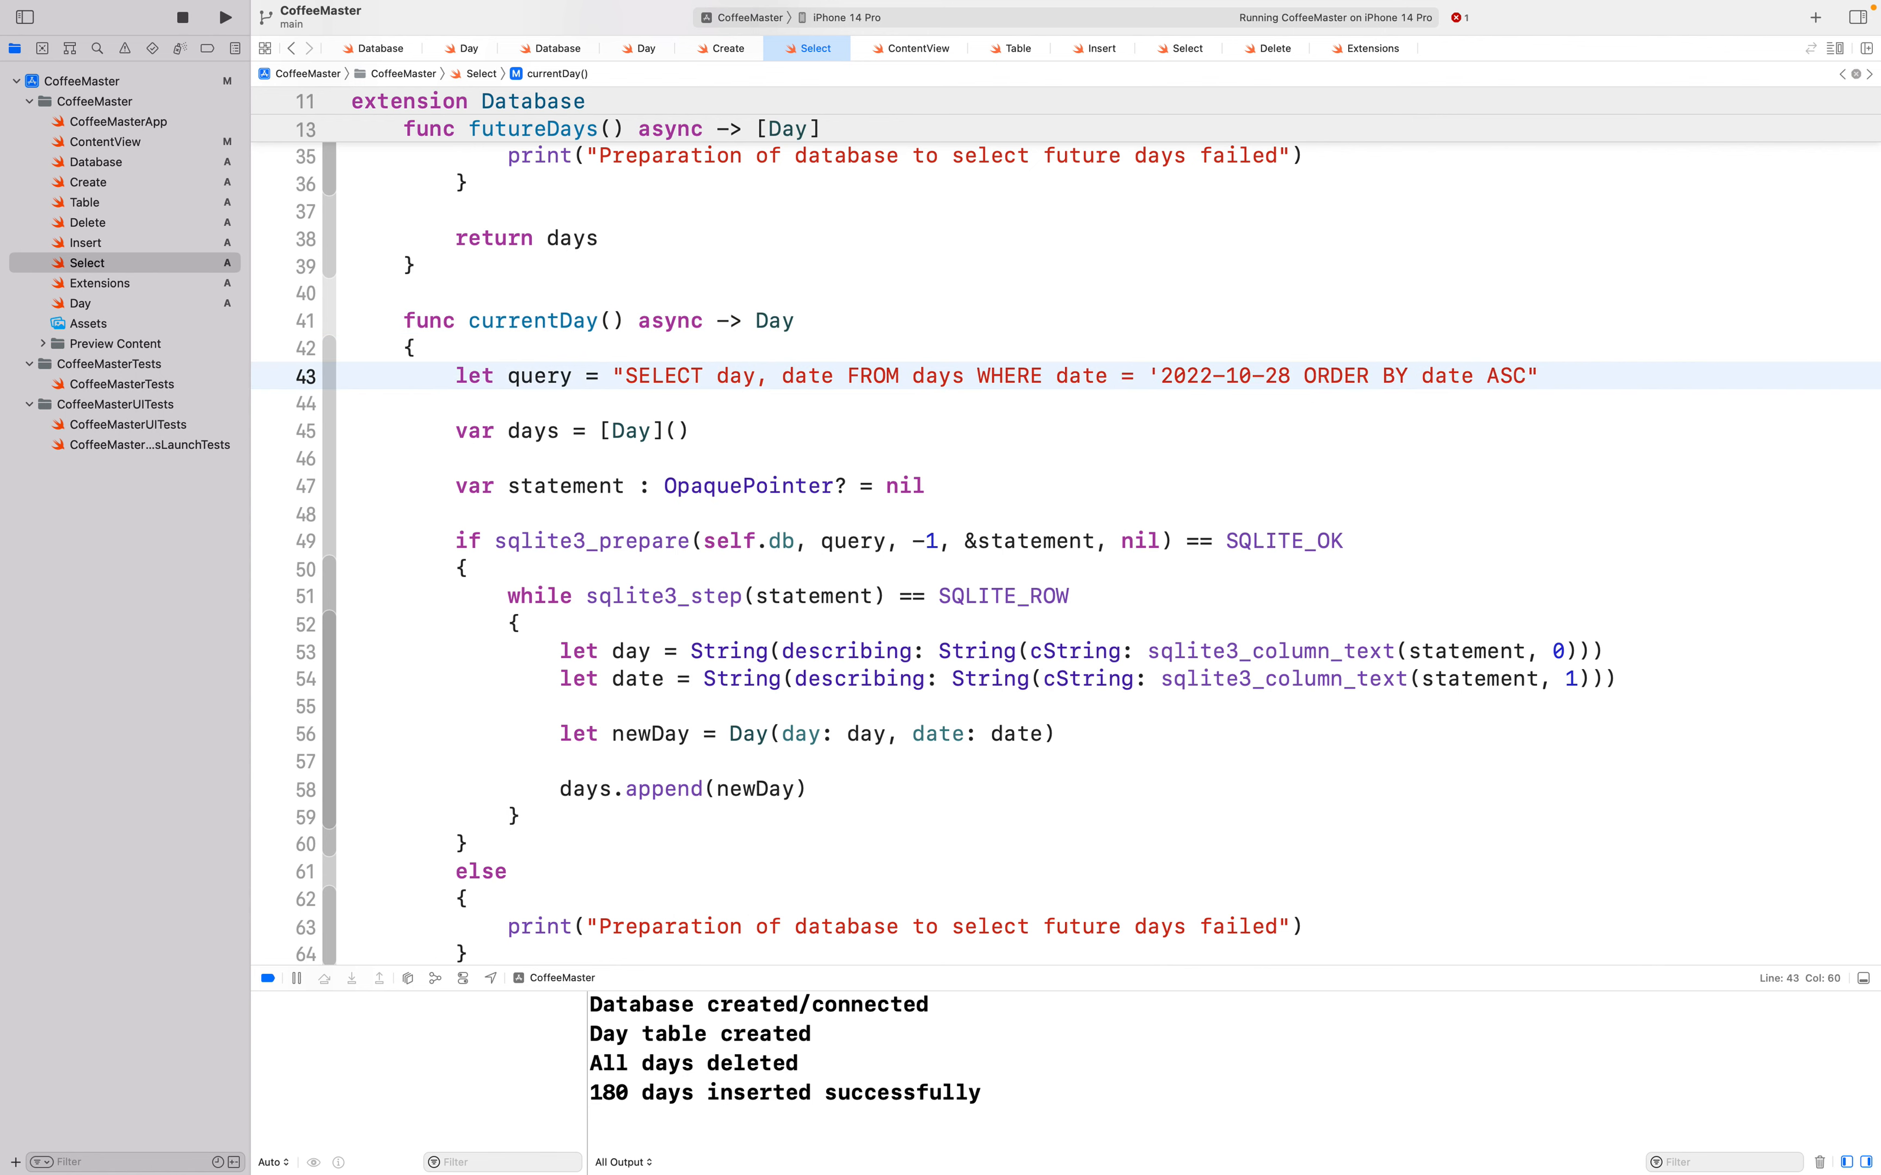
pyautogui.click(1292, 376)
pyautogui.write("'")
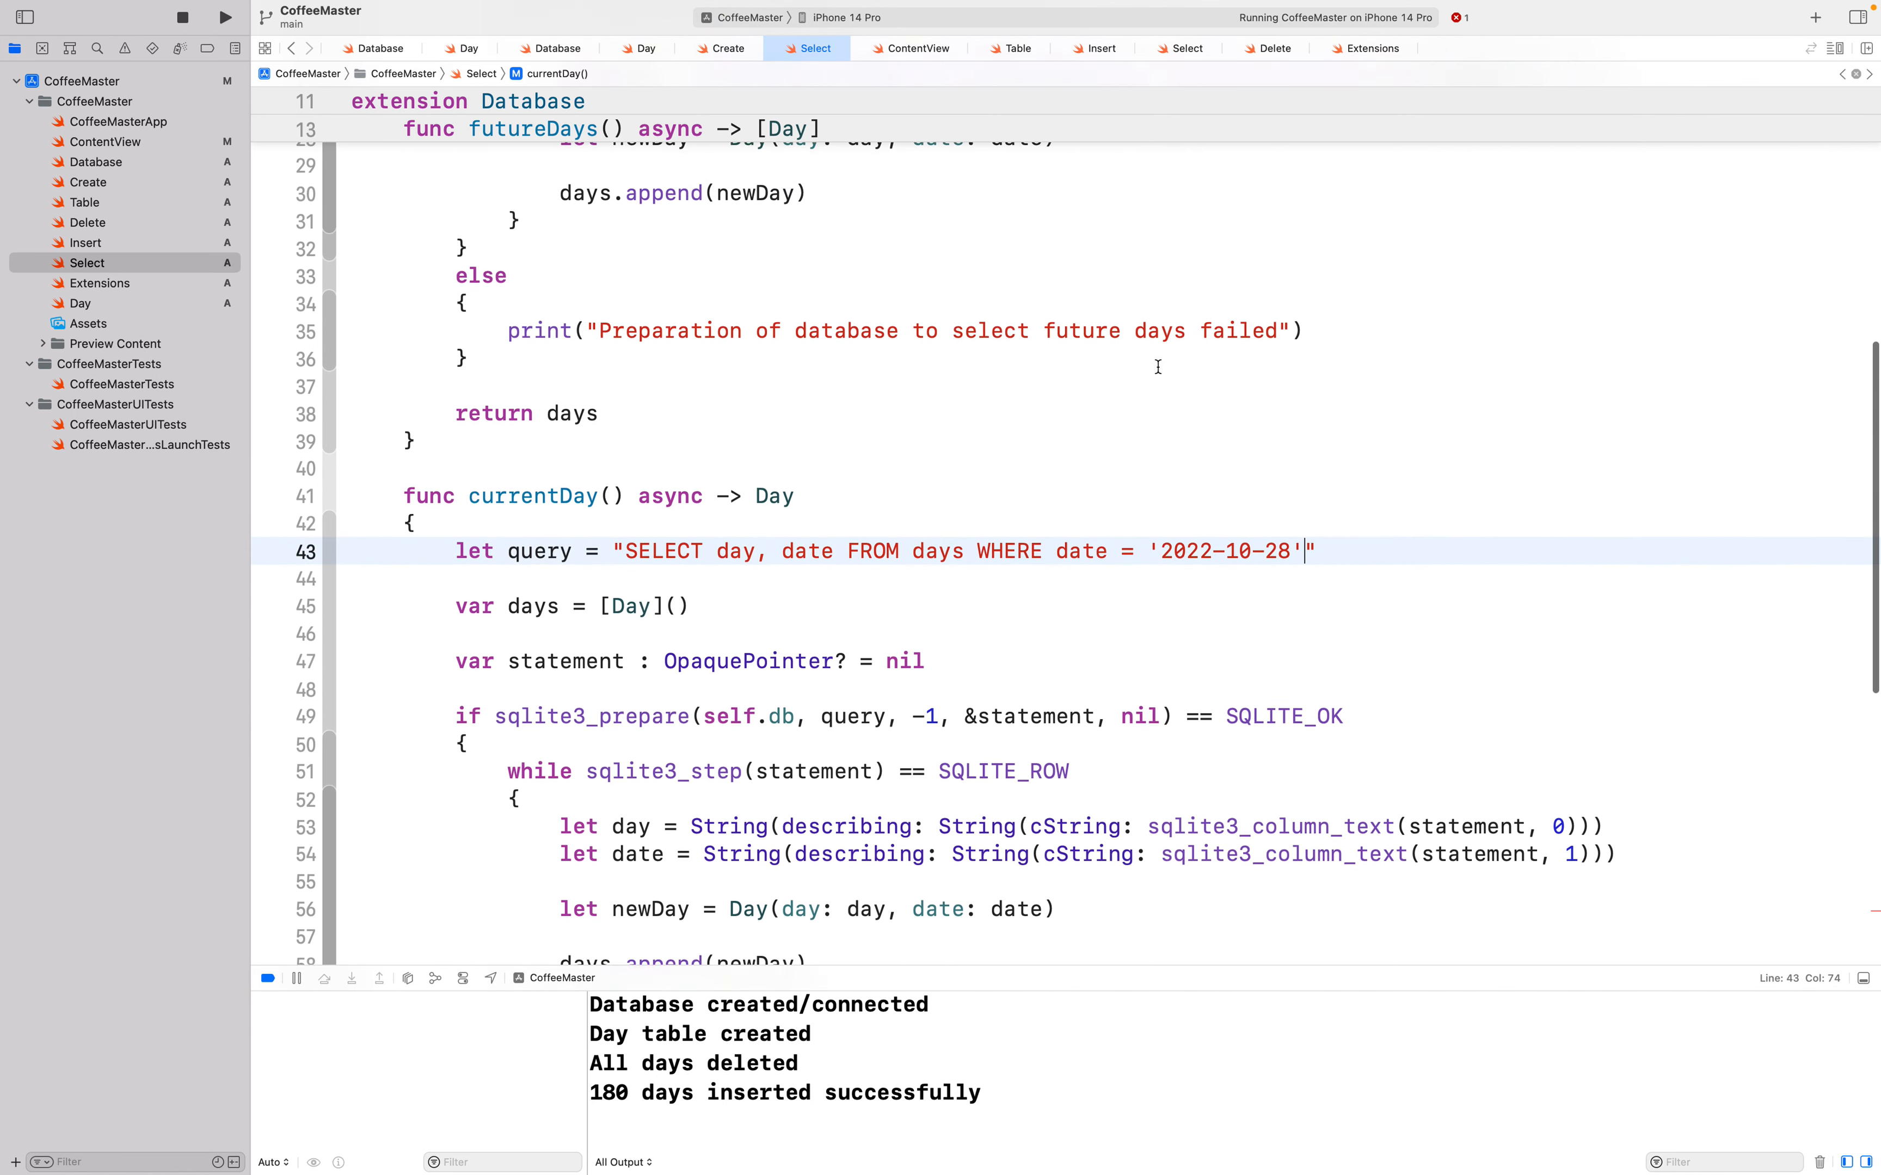
pyautogui.scroll(3)
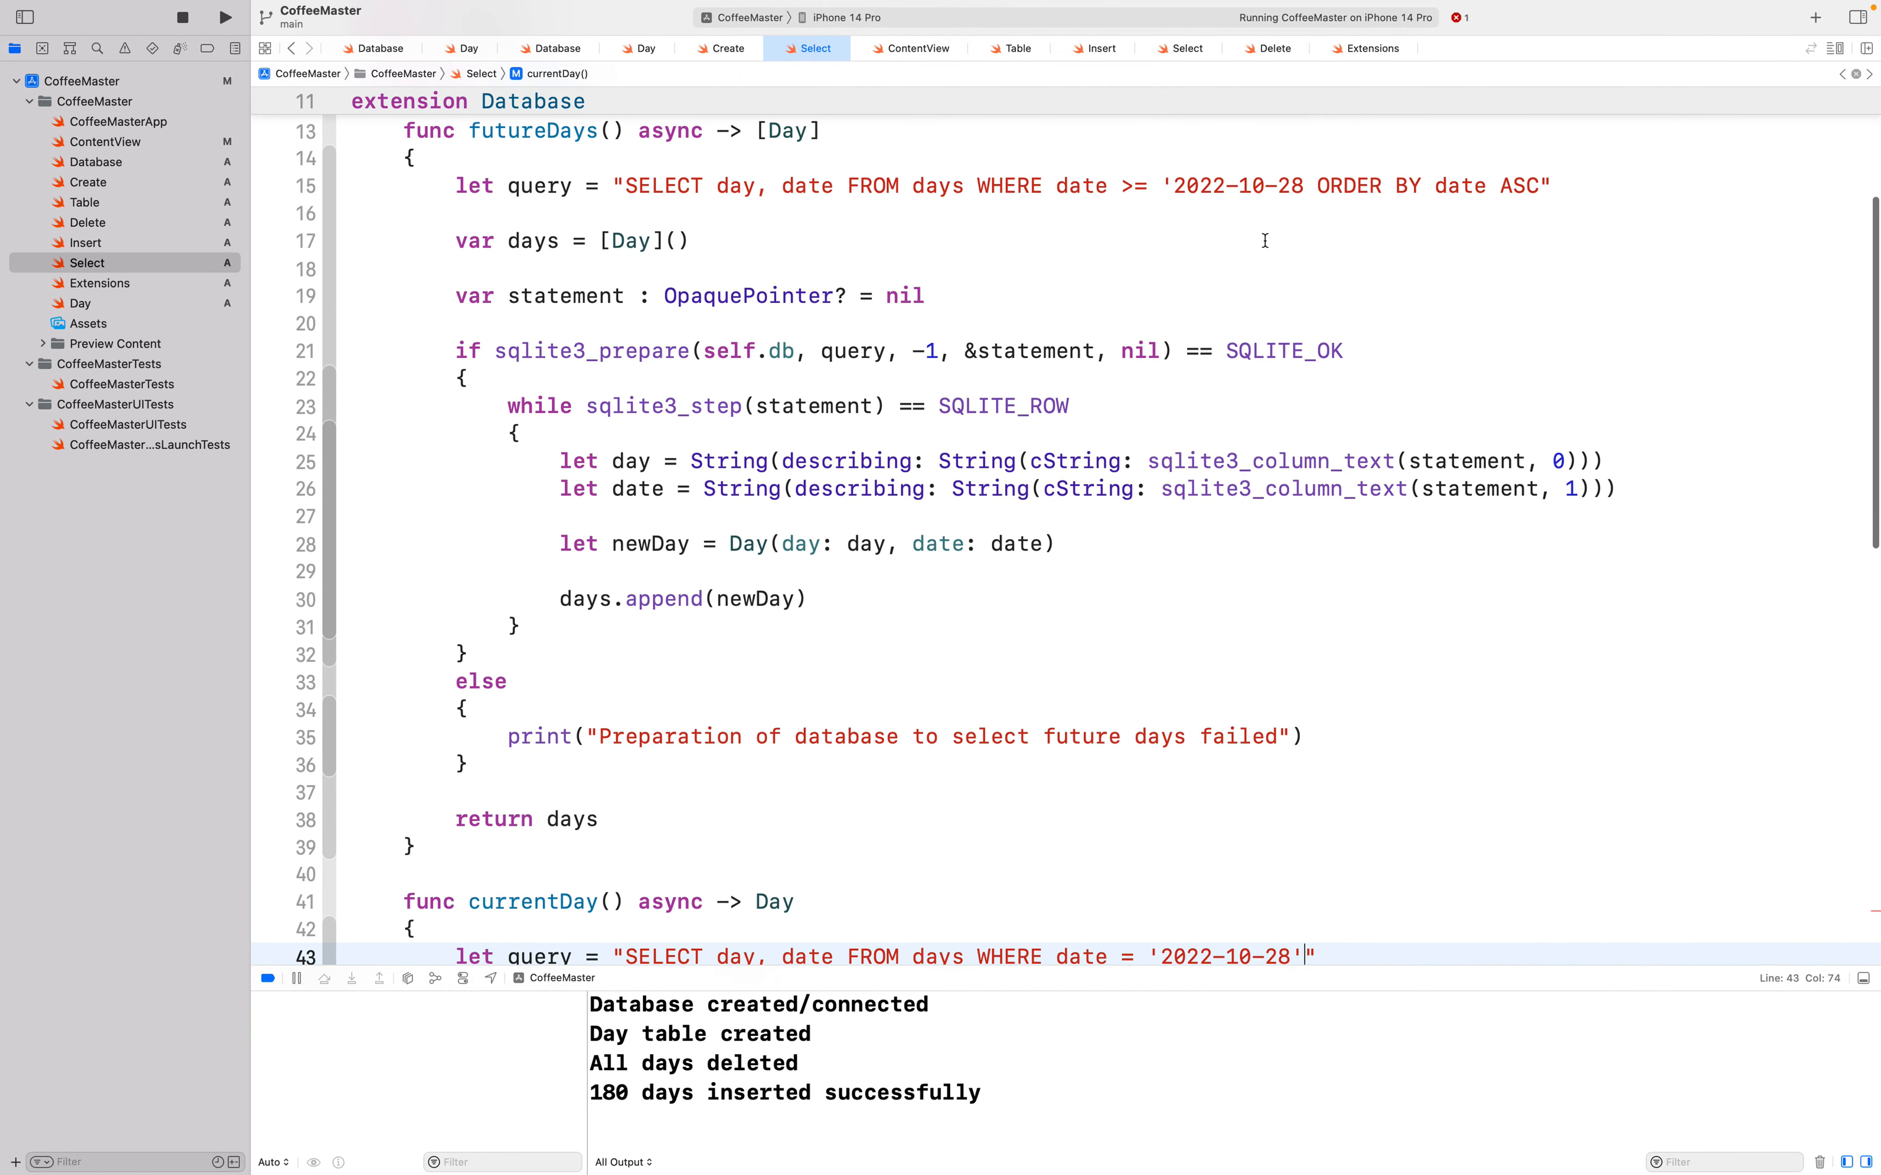
pyautogui.click(839, 186)
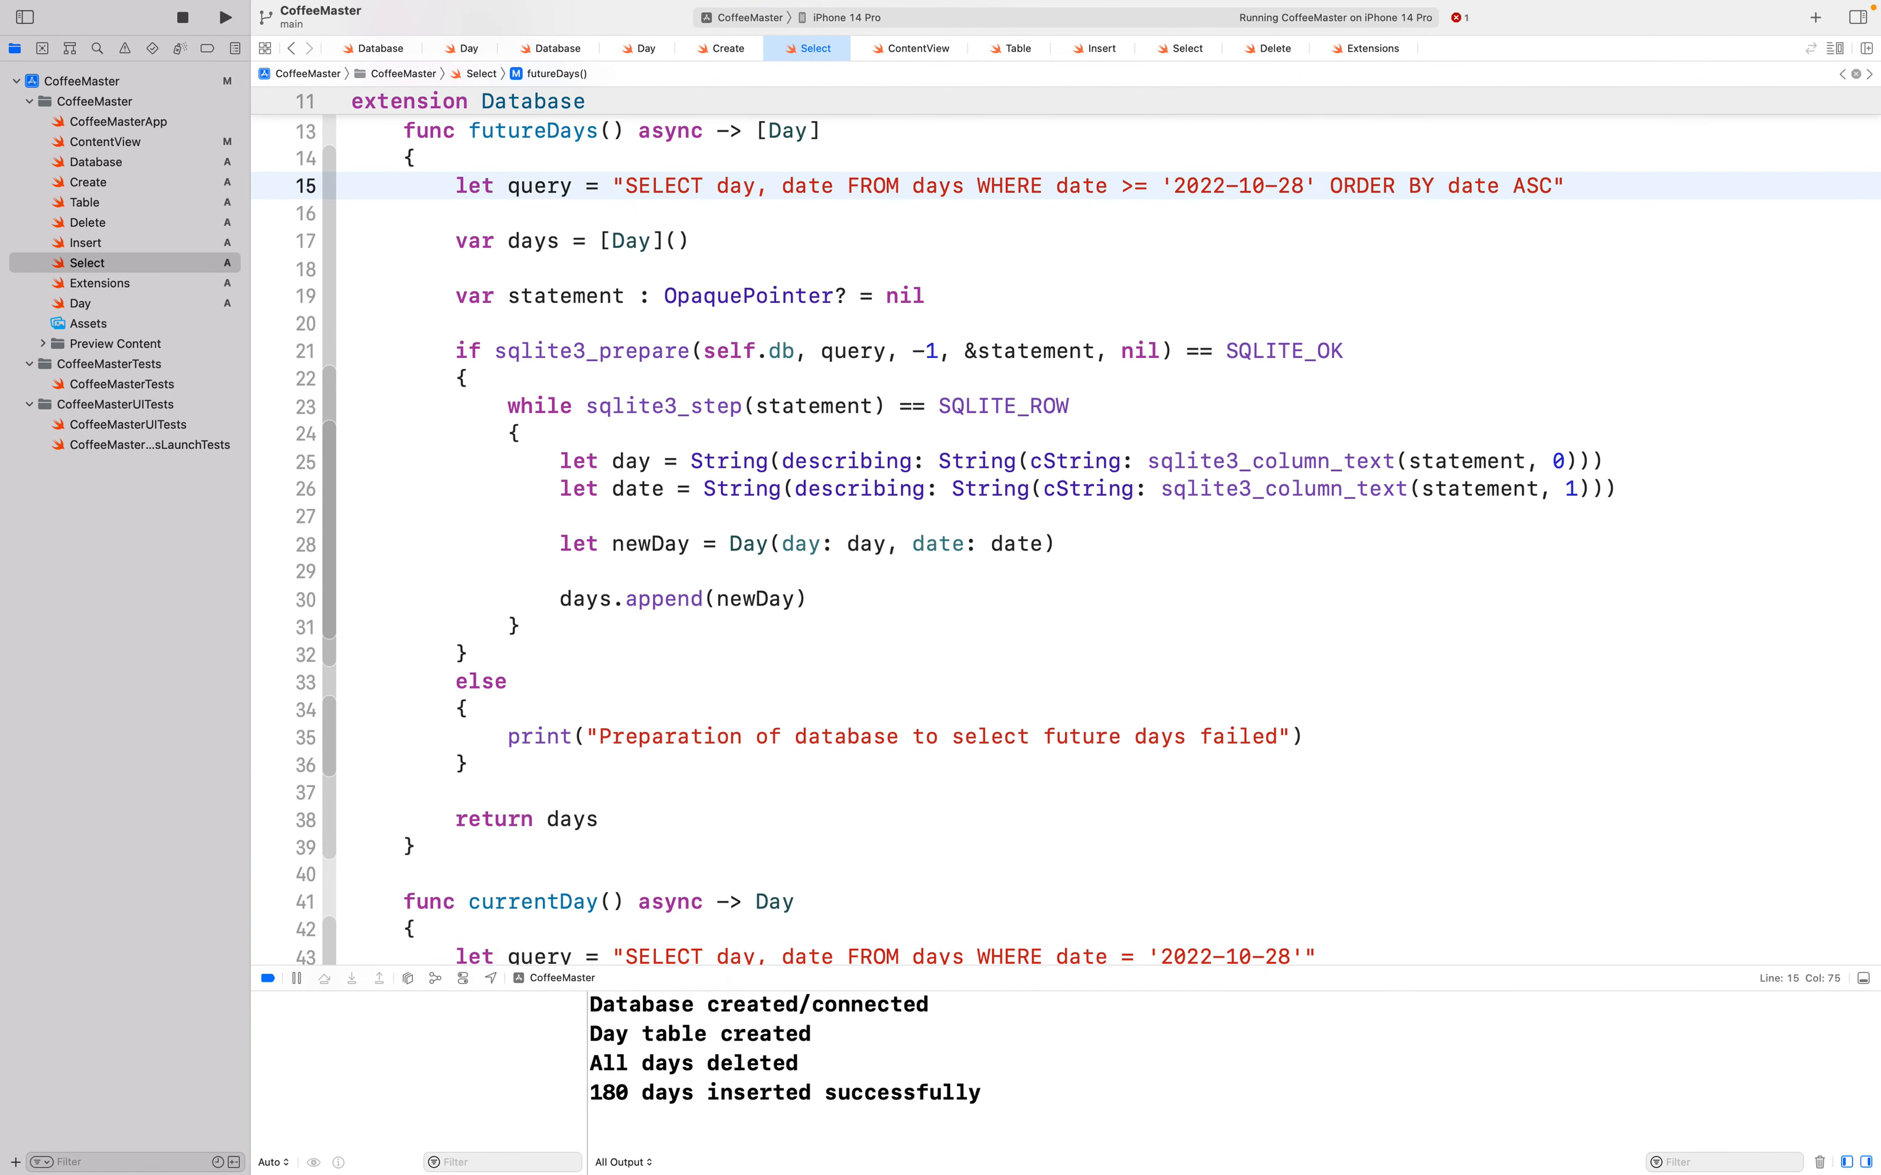
pyautogui.scroll(-3)
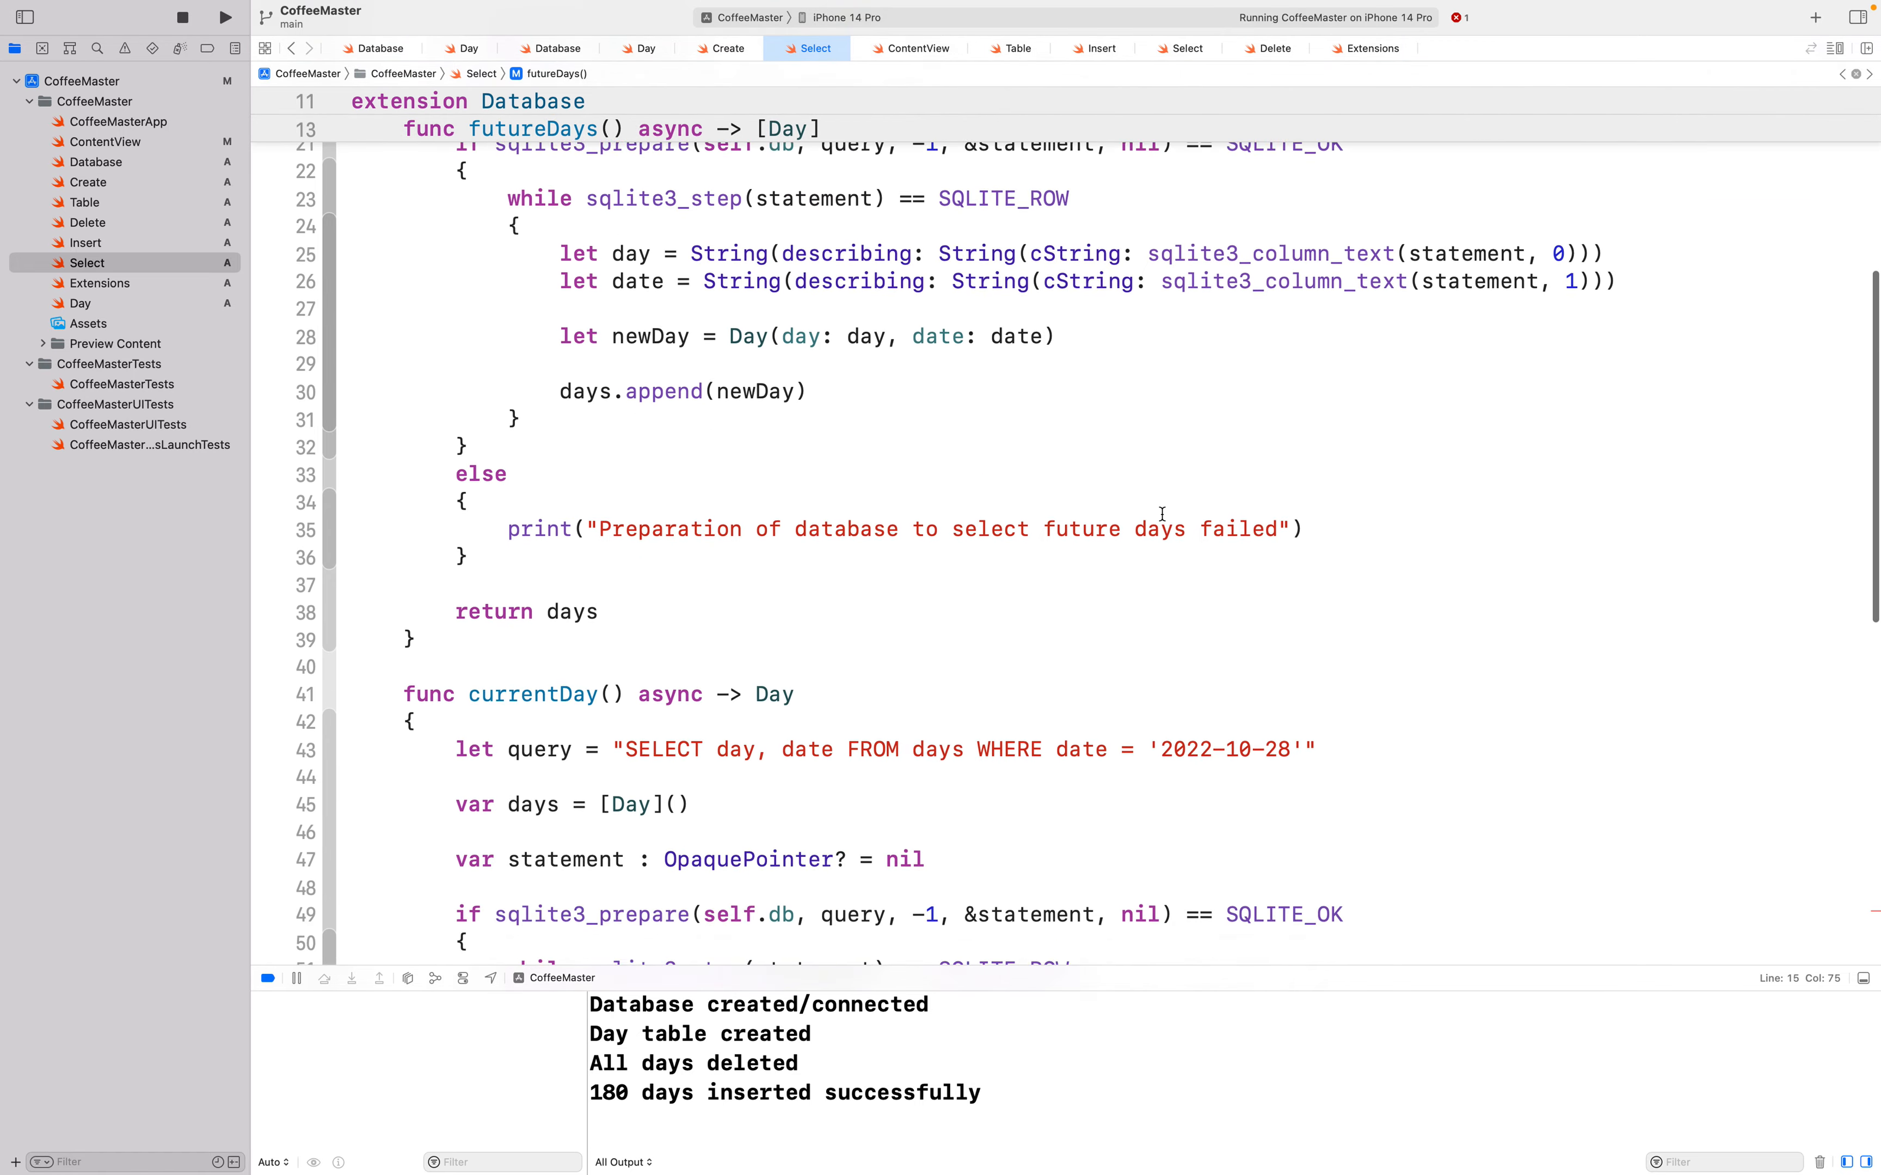
# Step: Replace the days array declaration in currentDay with let day = Day()
pyautogui.scroll(-3)
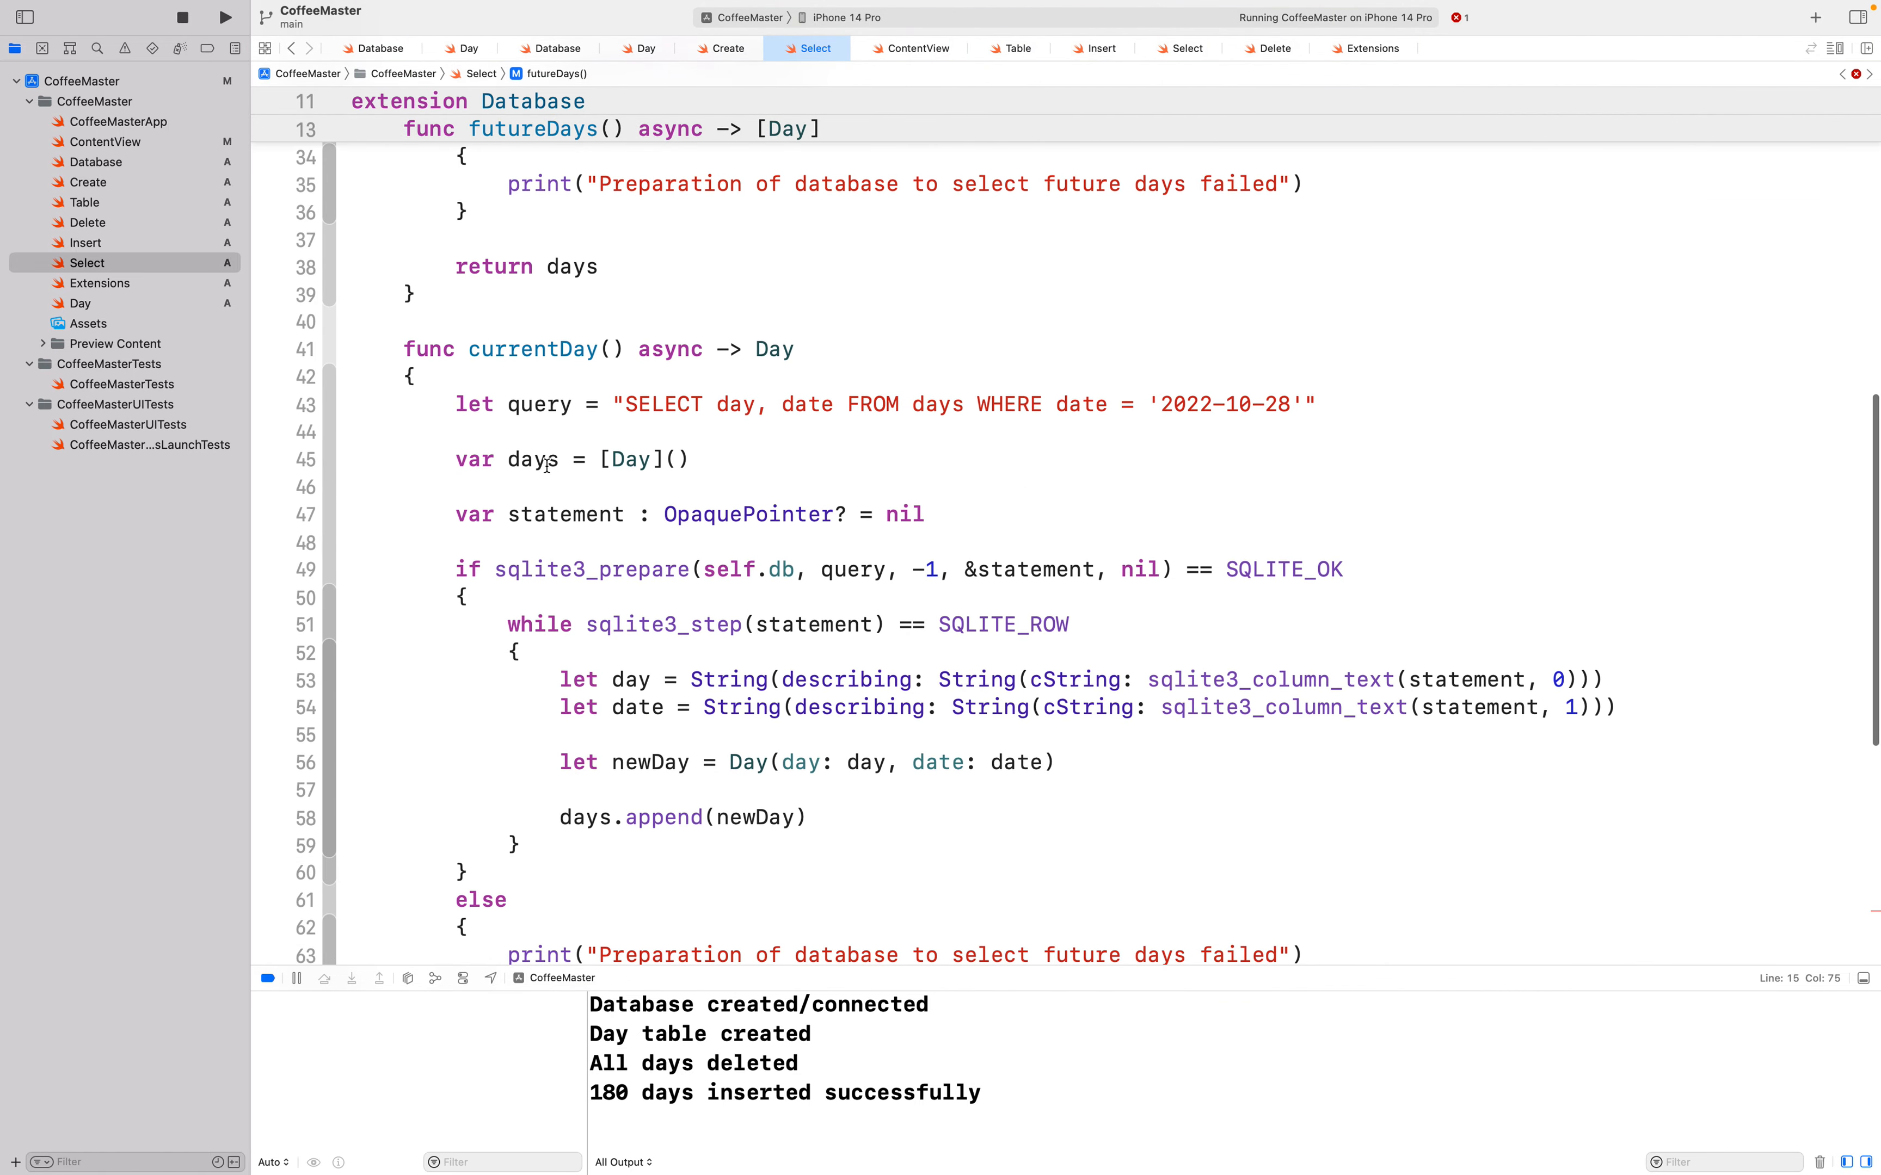
pyautogui.tripleClick(571, 460)
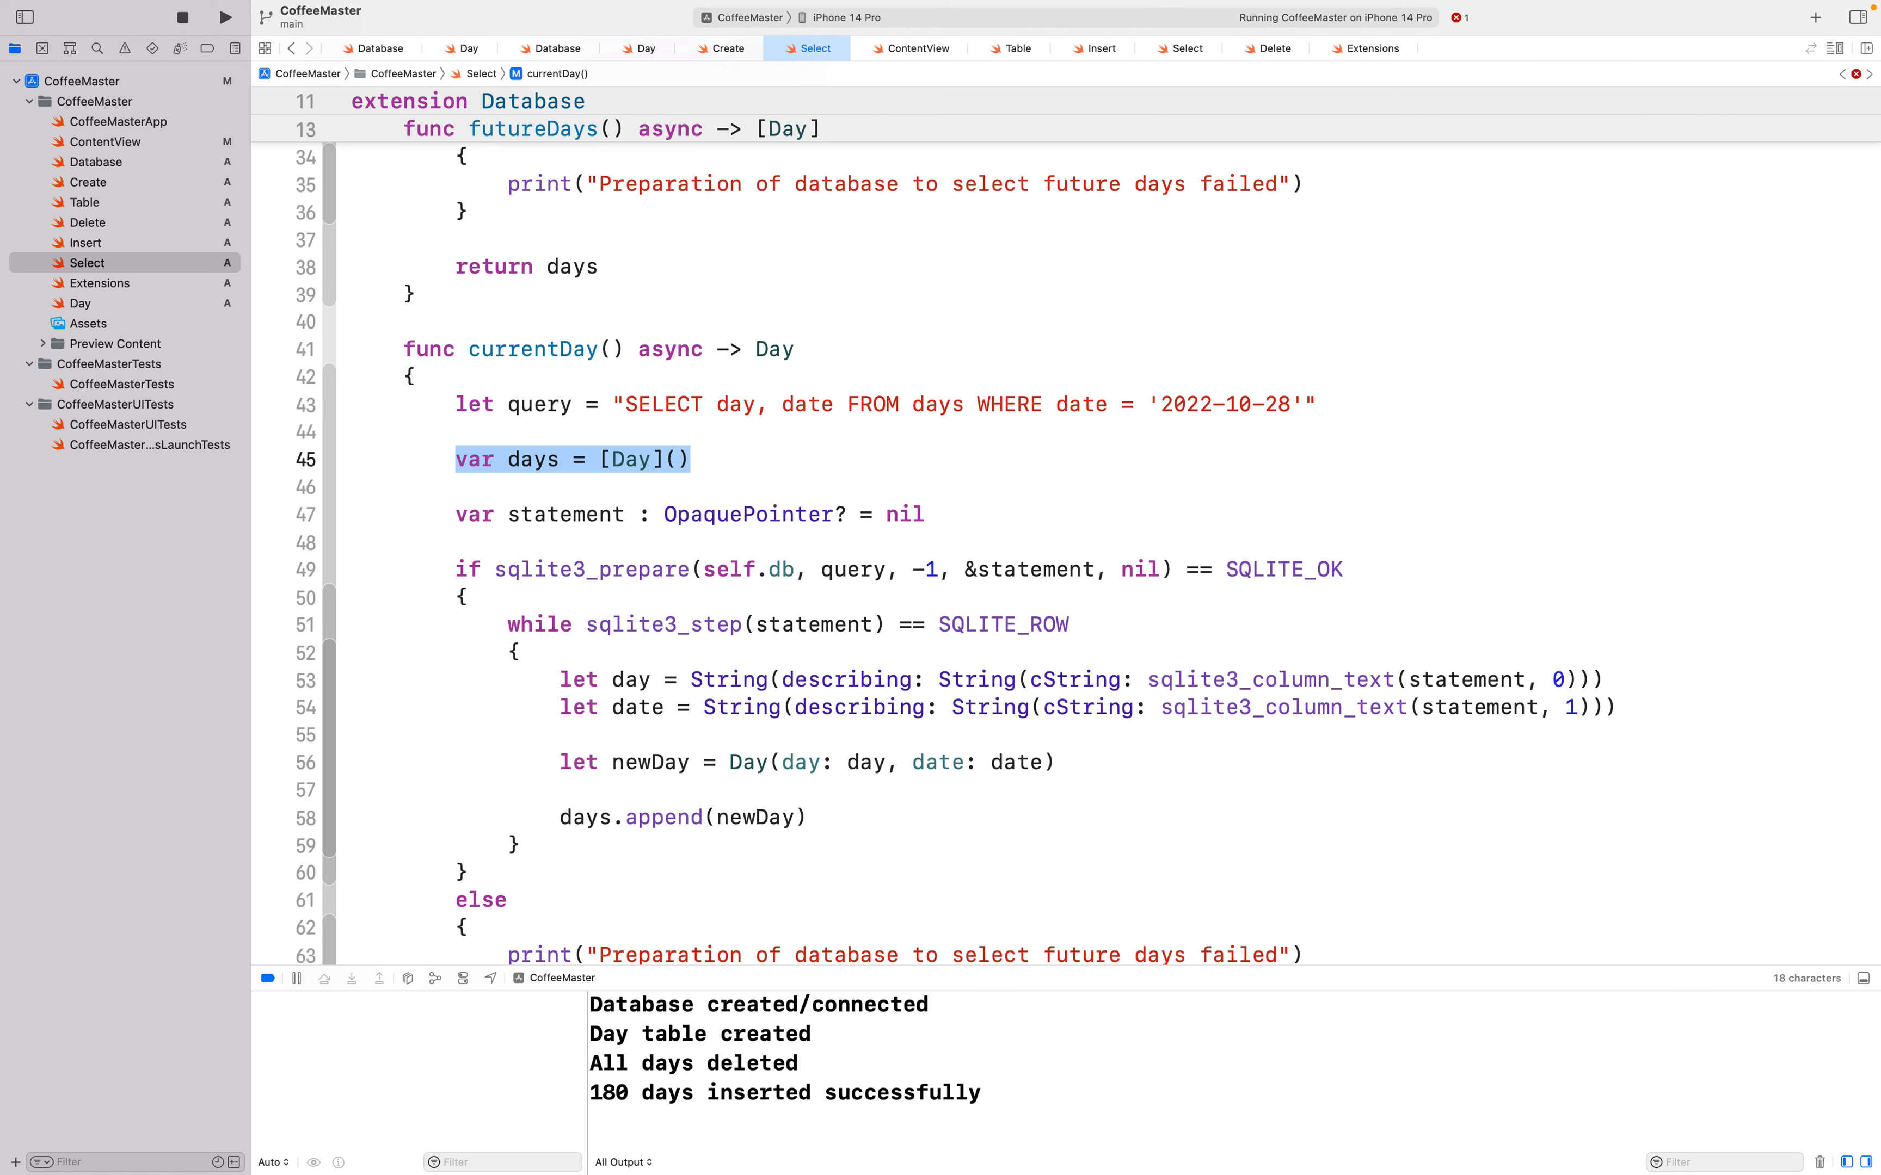
pyautogui.press('Delete')
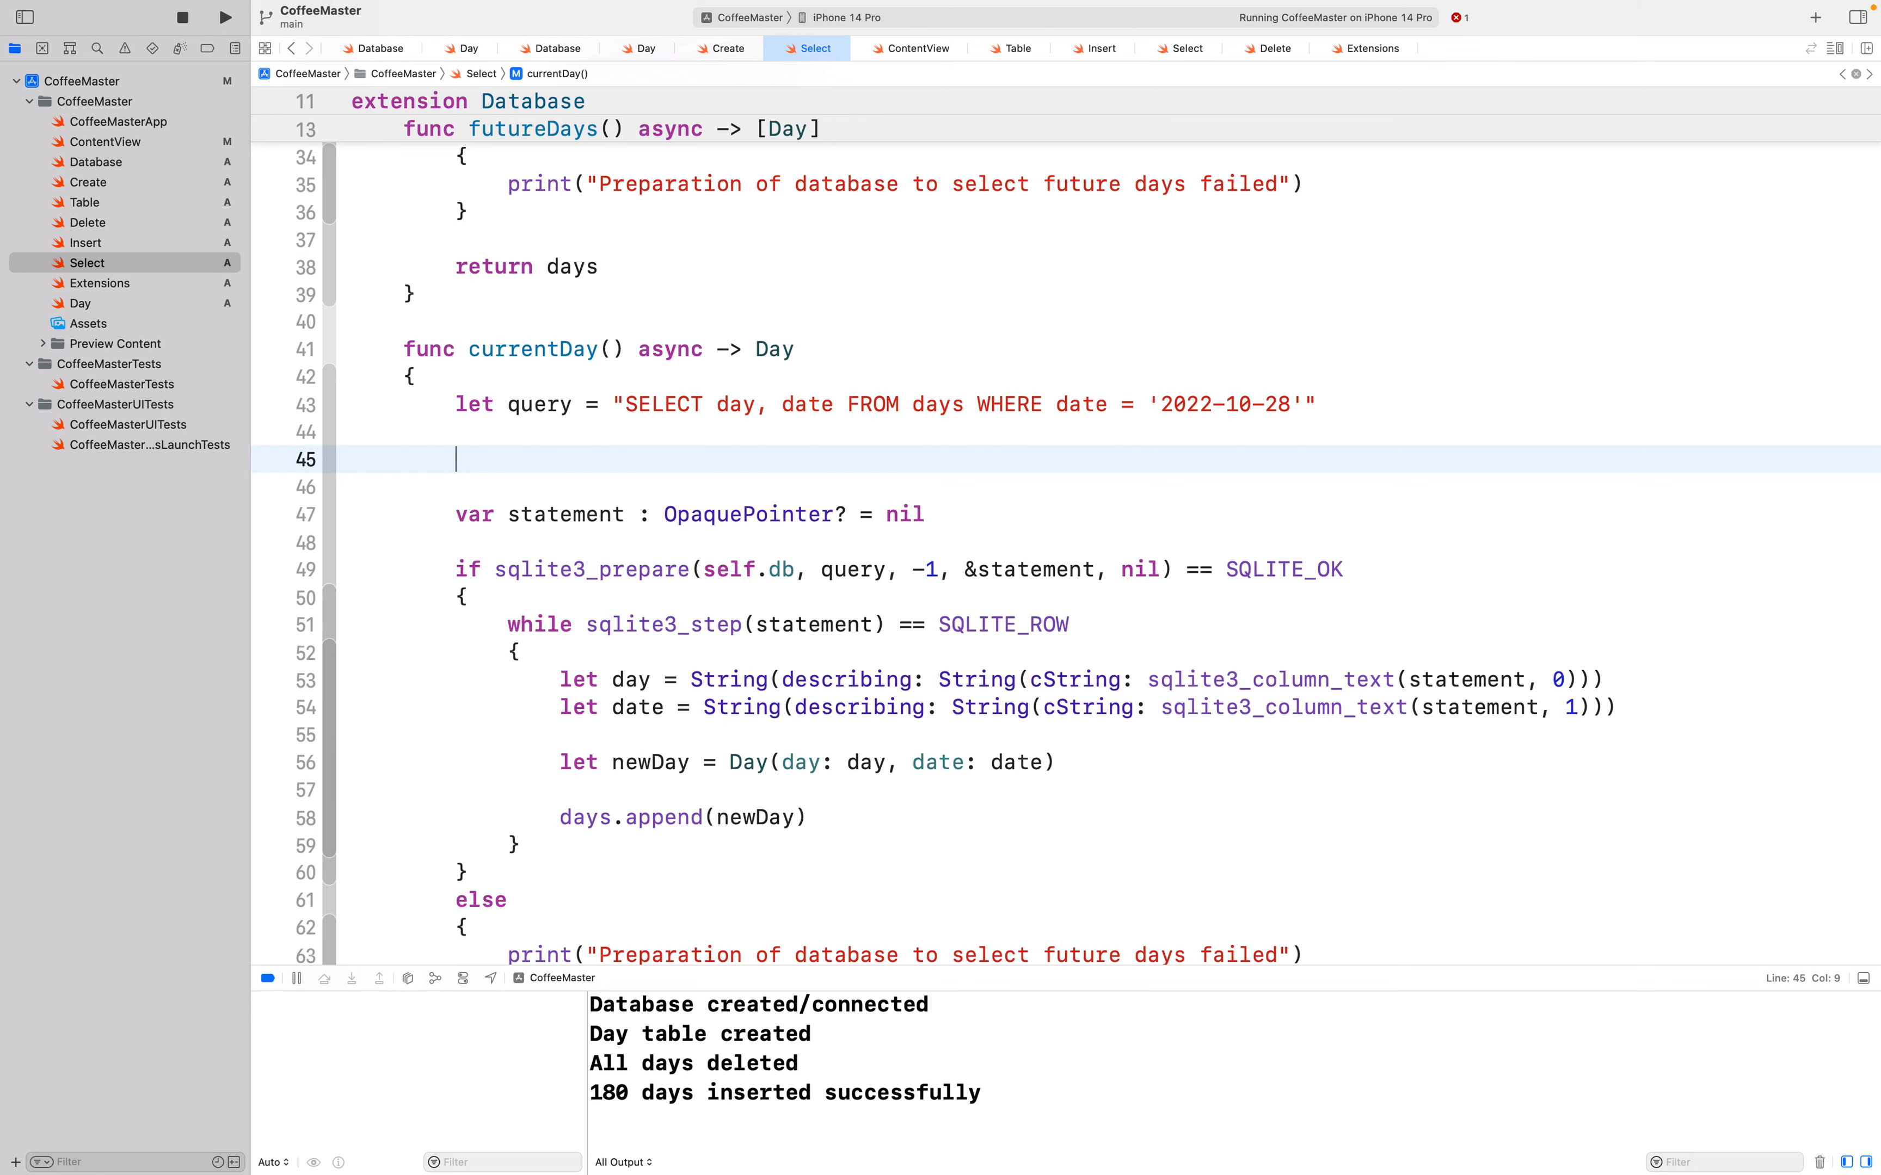
pyautogui.write('let day')
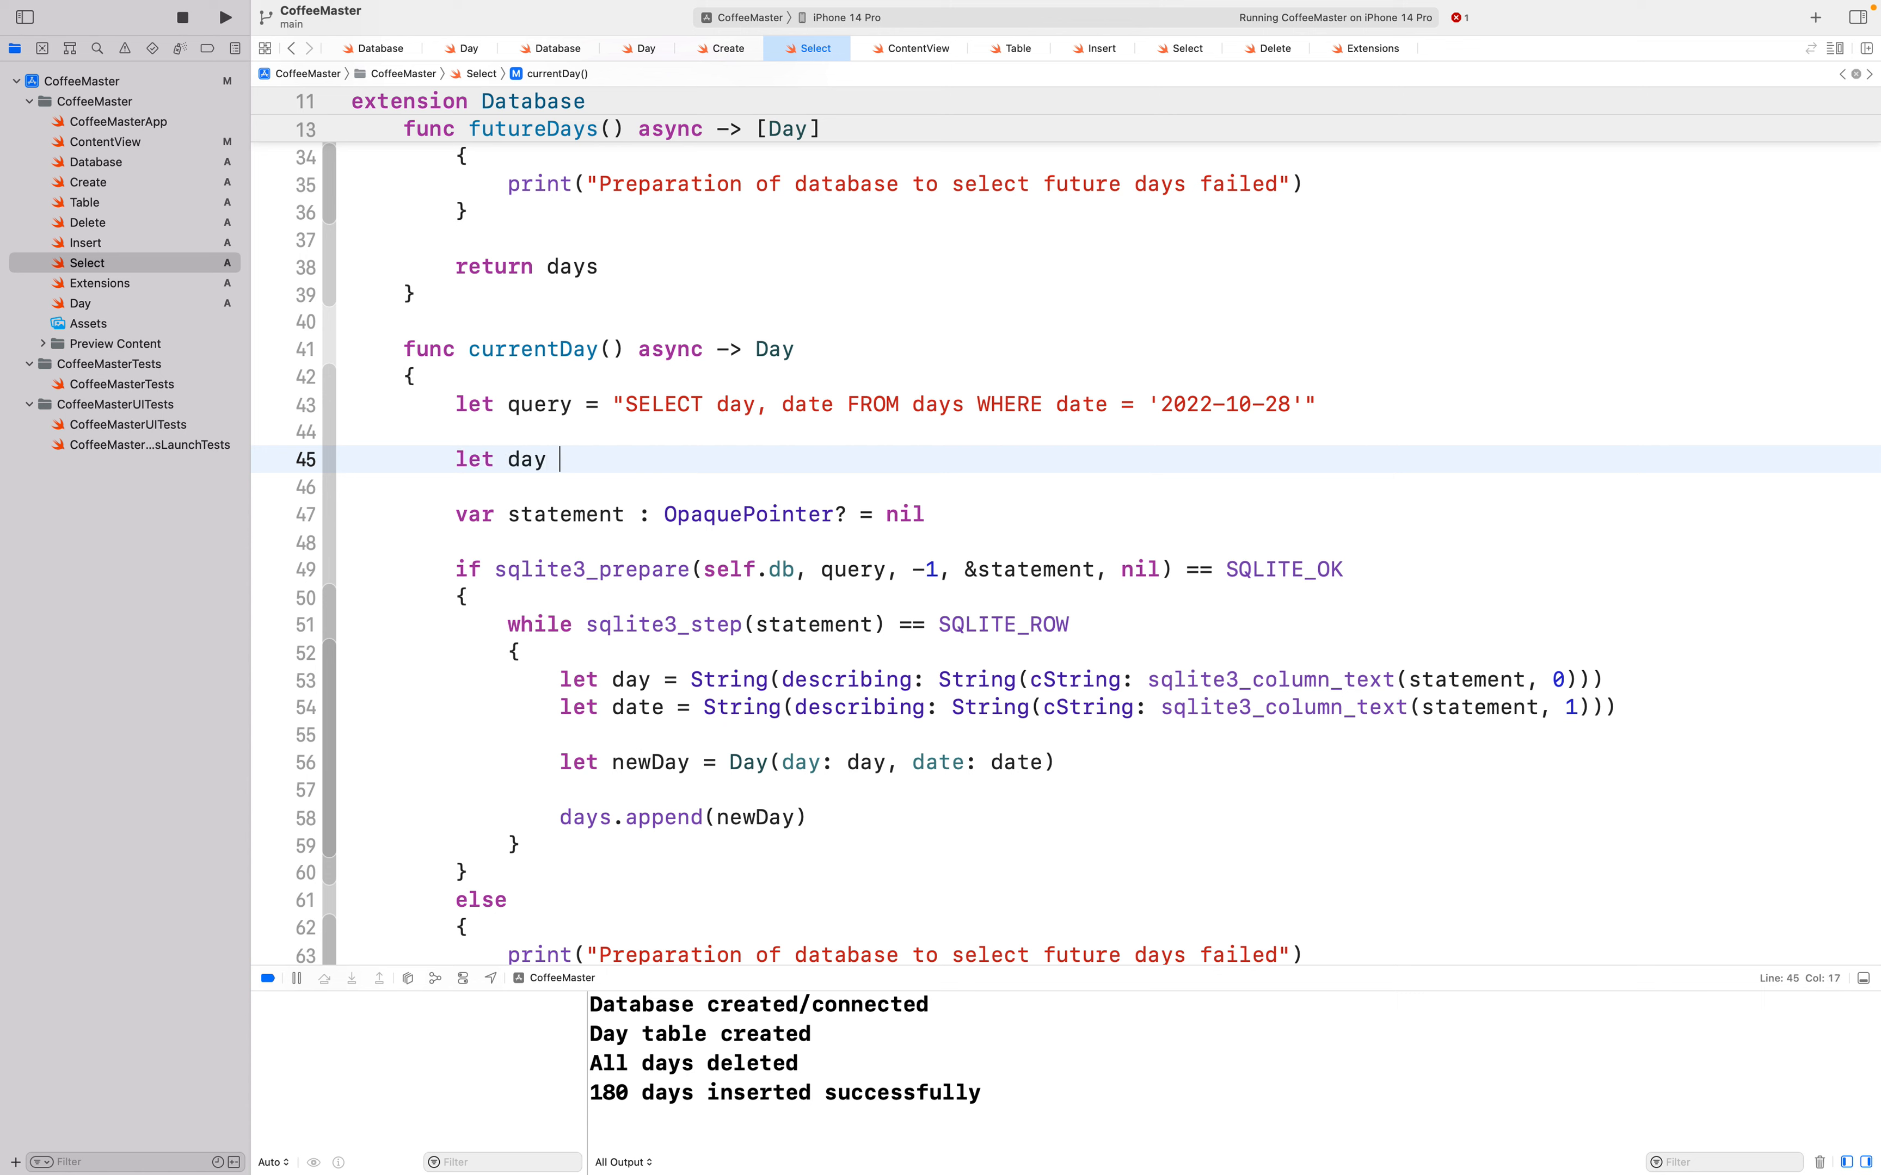
pyautogui.write('= Day()')
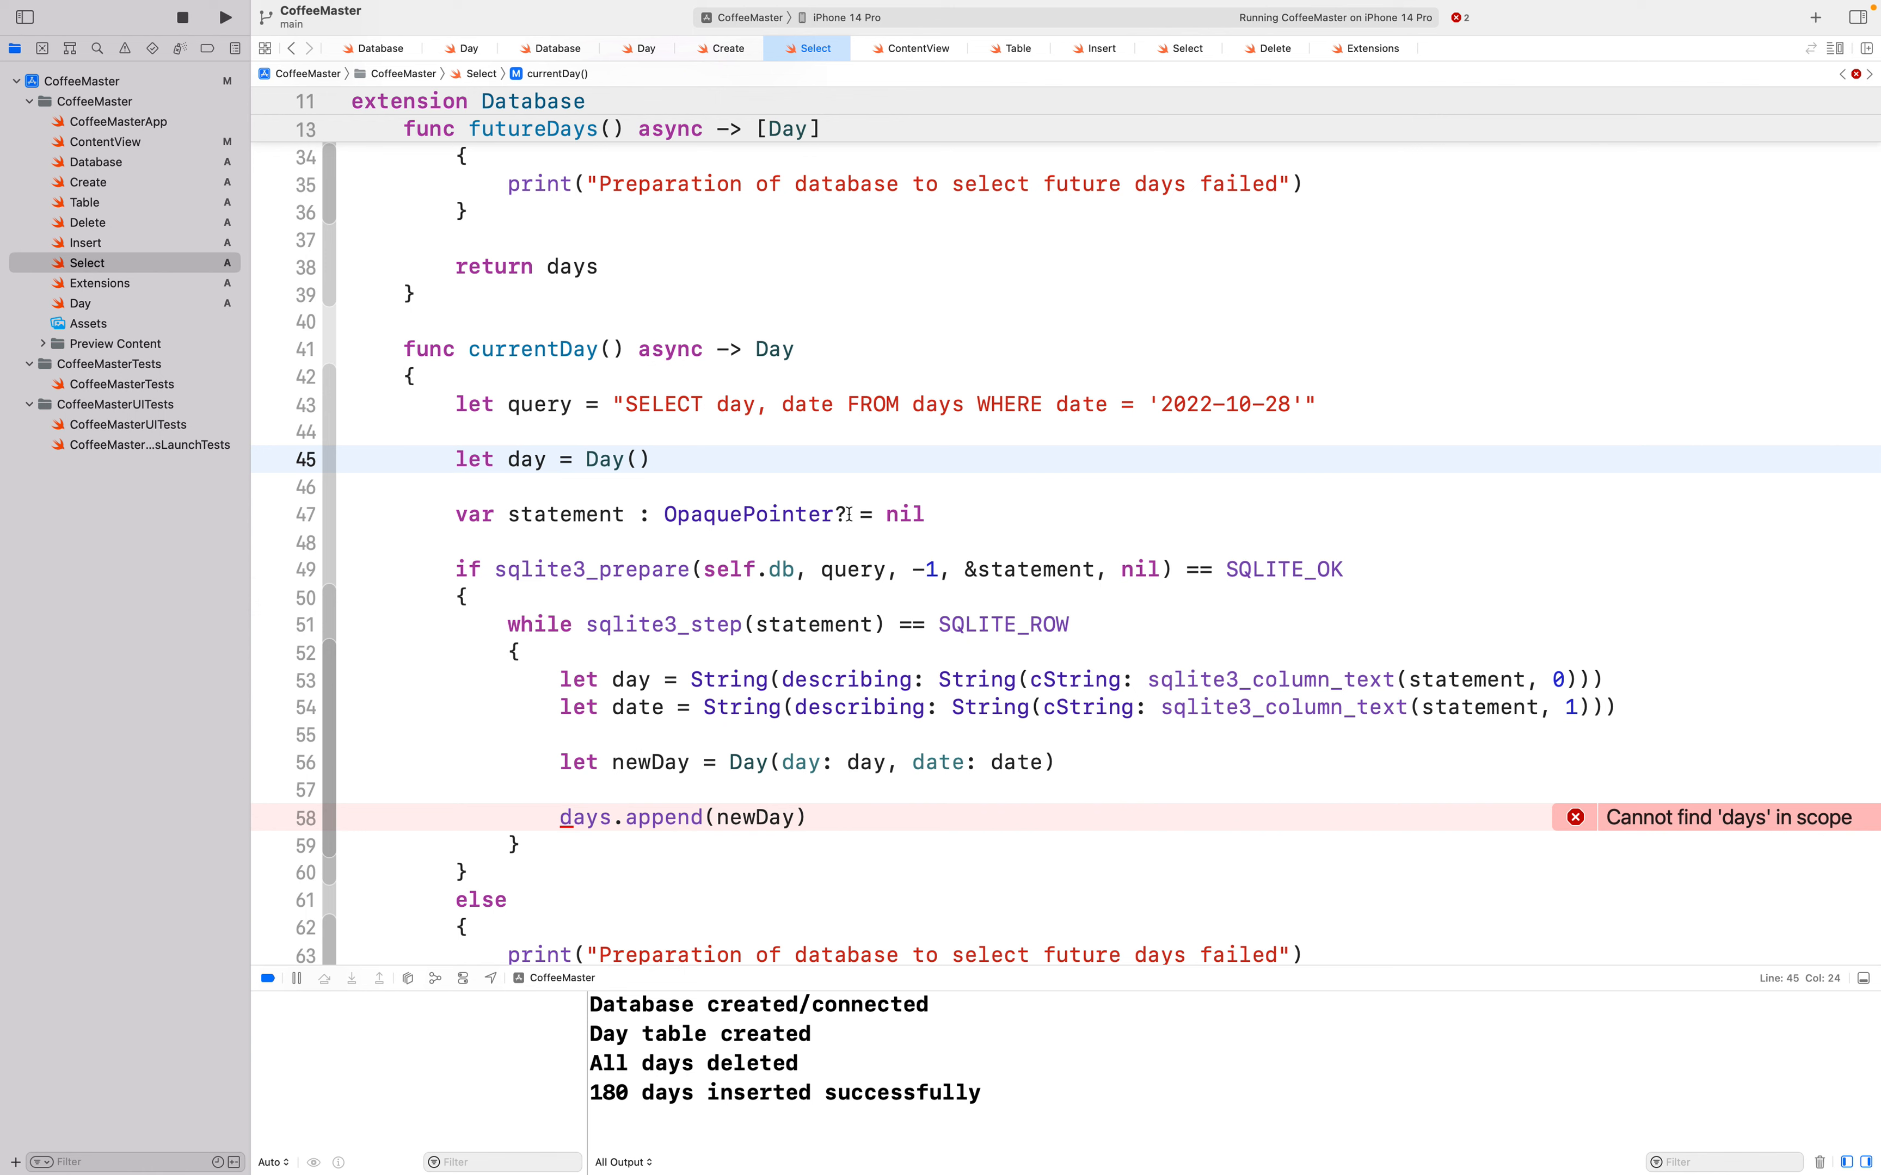
pyautogui.moveTo(752, 514)
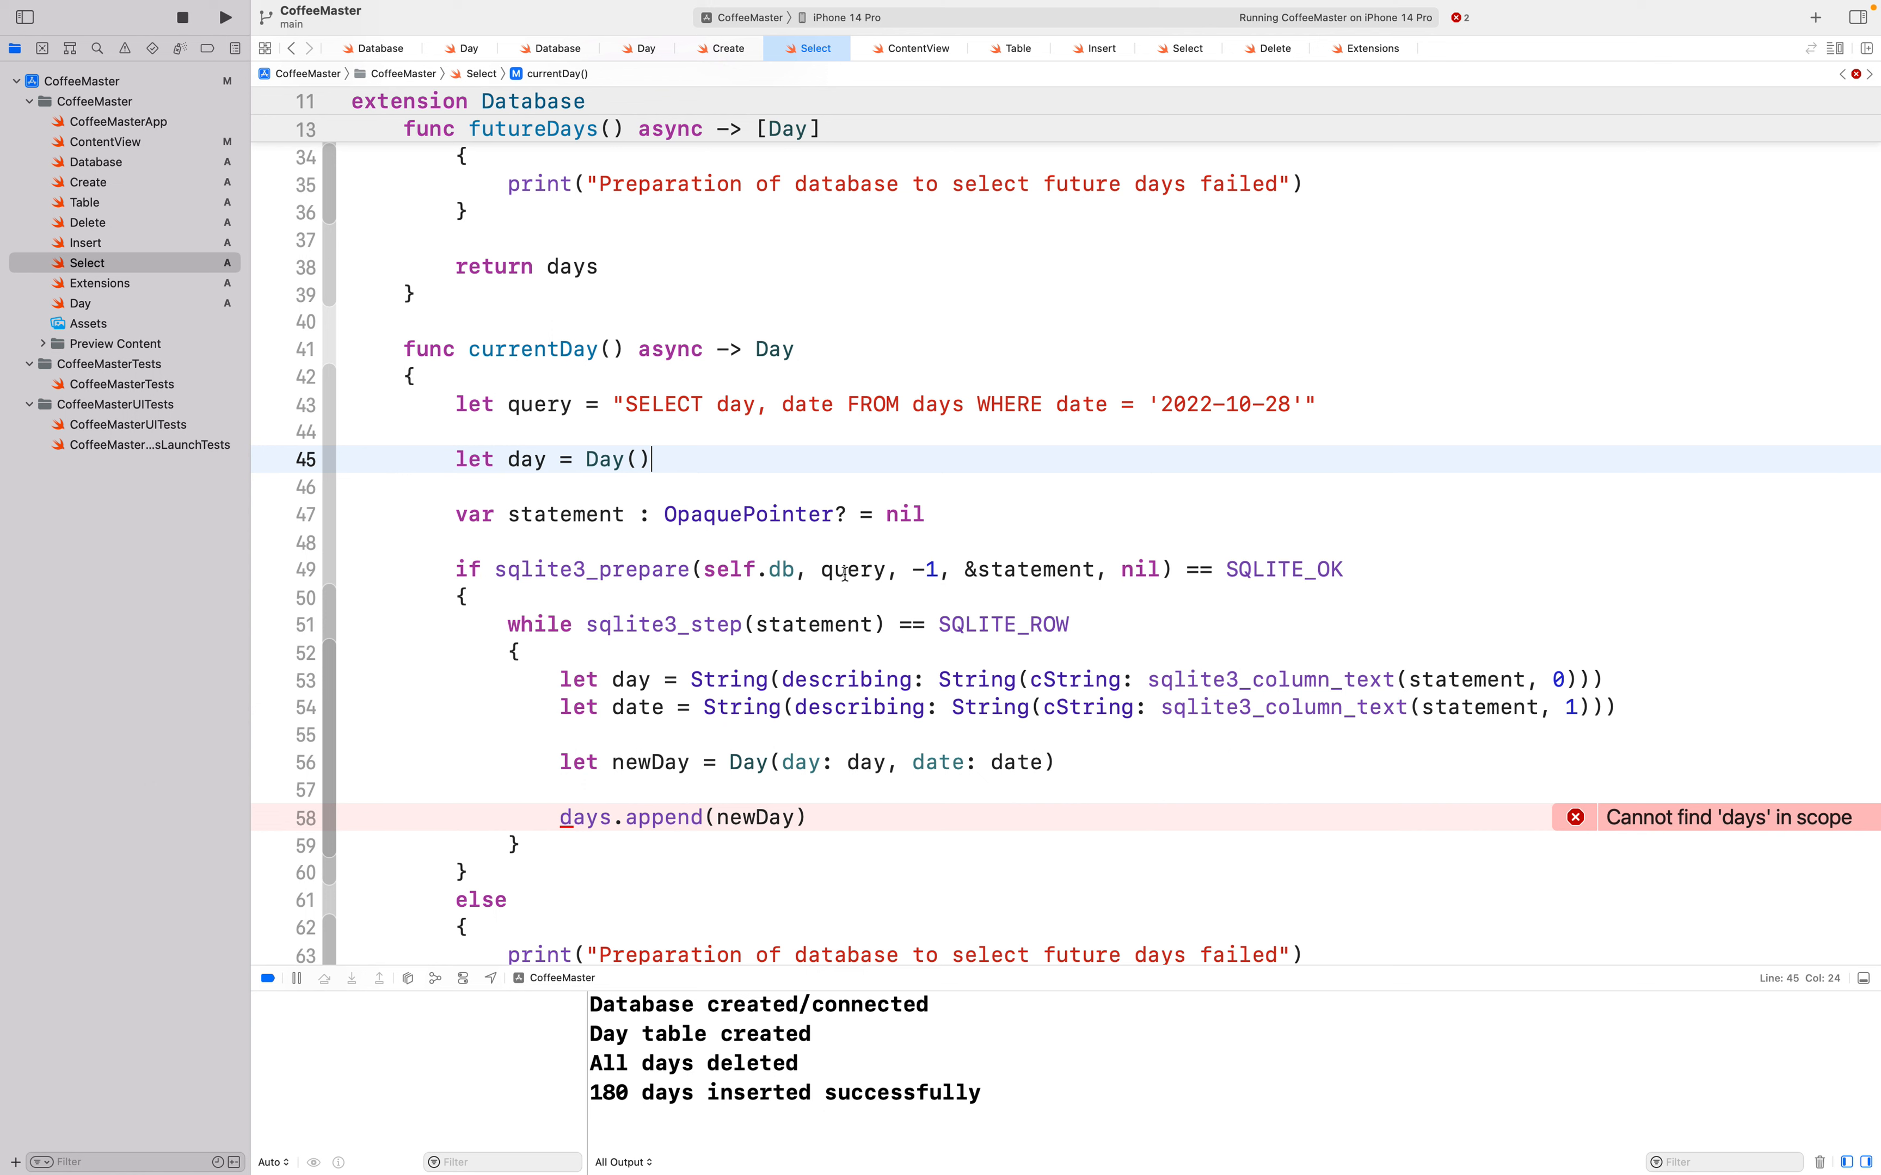
# Step: Remove the newDay/append lines and return day from currentDay
pyautogui.doubleClick(1283, 569)
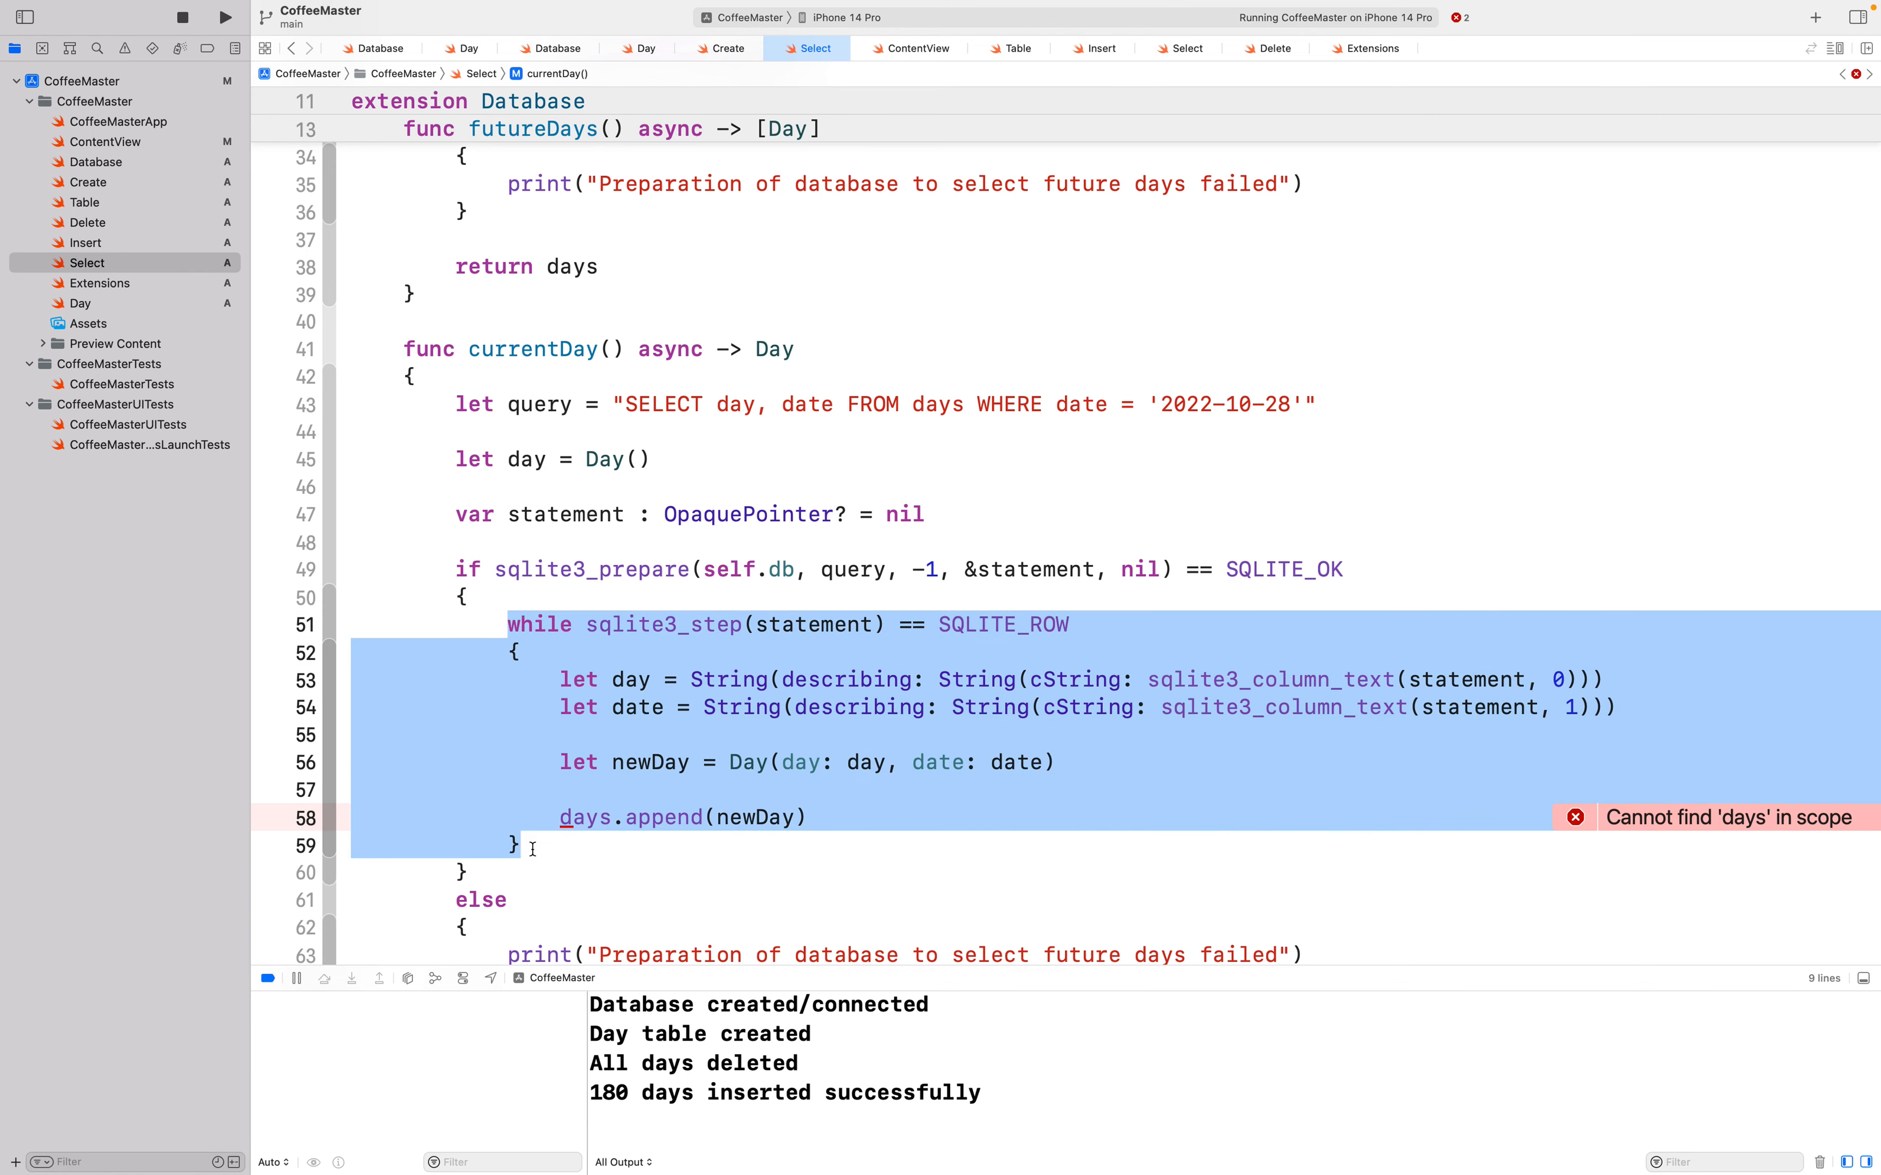
pyautogui.click(811, 816)
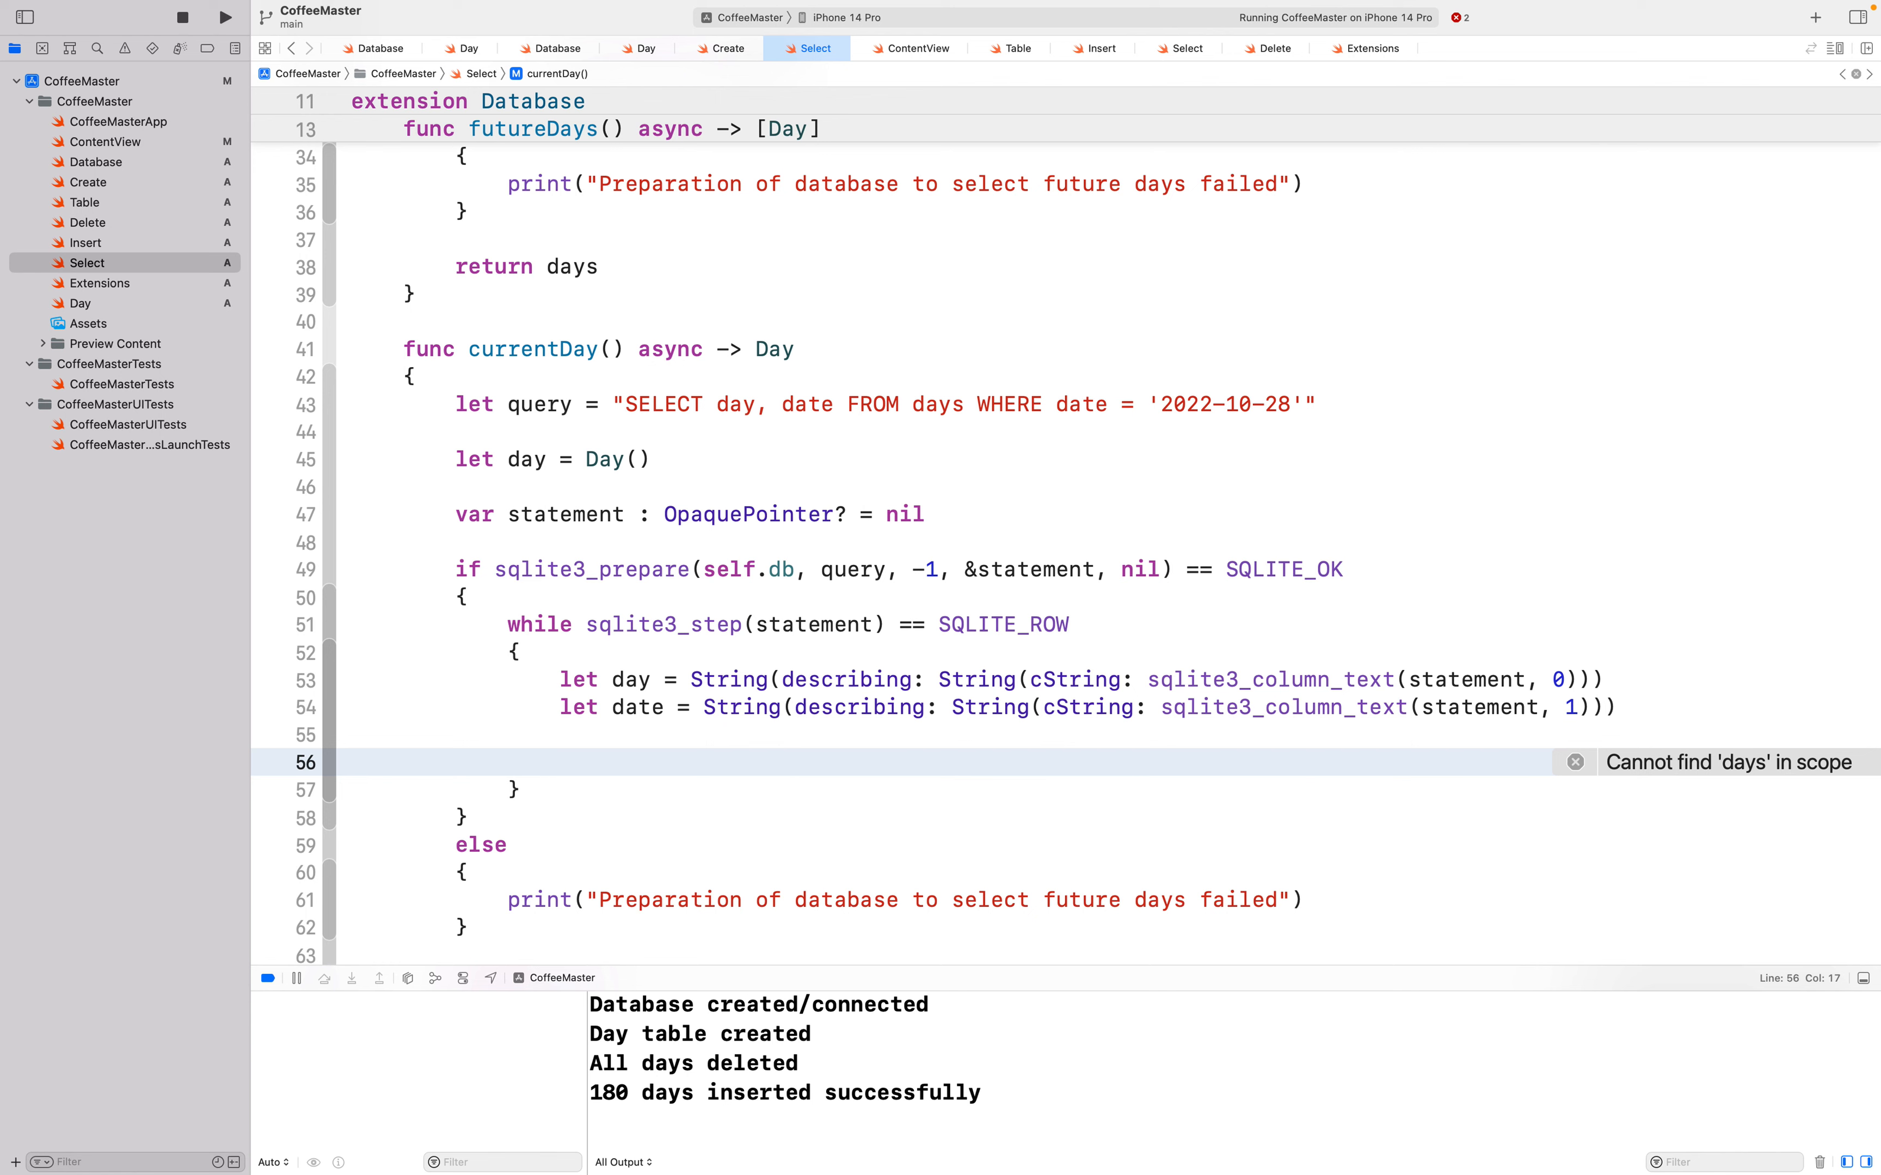
pyautogui.moveTo(736, 756)
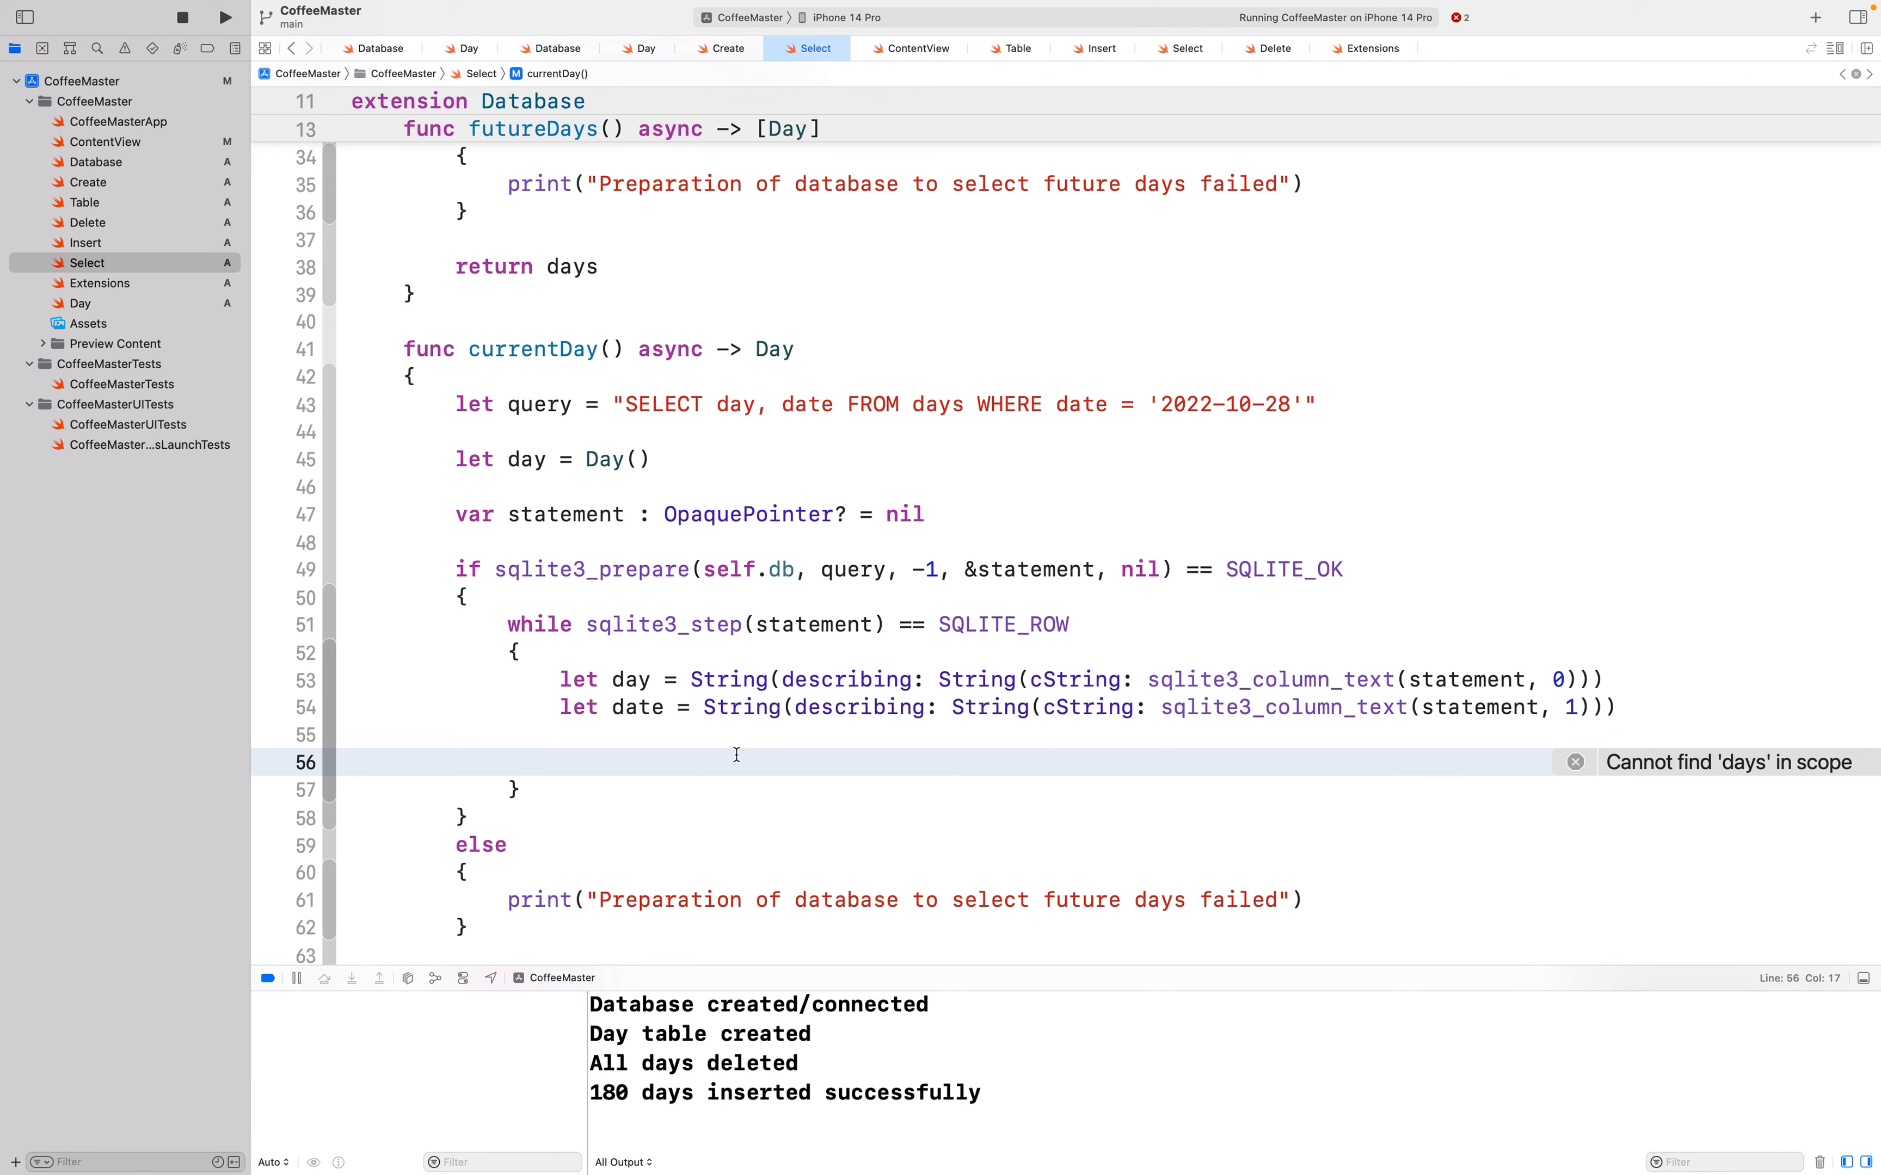
pyautogui.click(1573, 762)
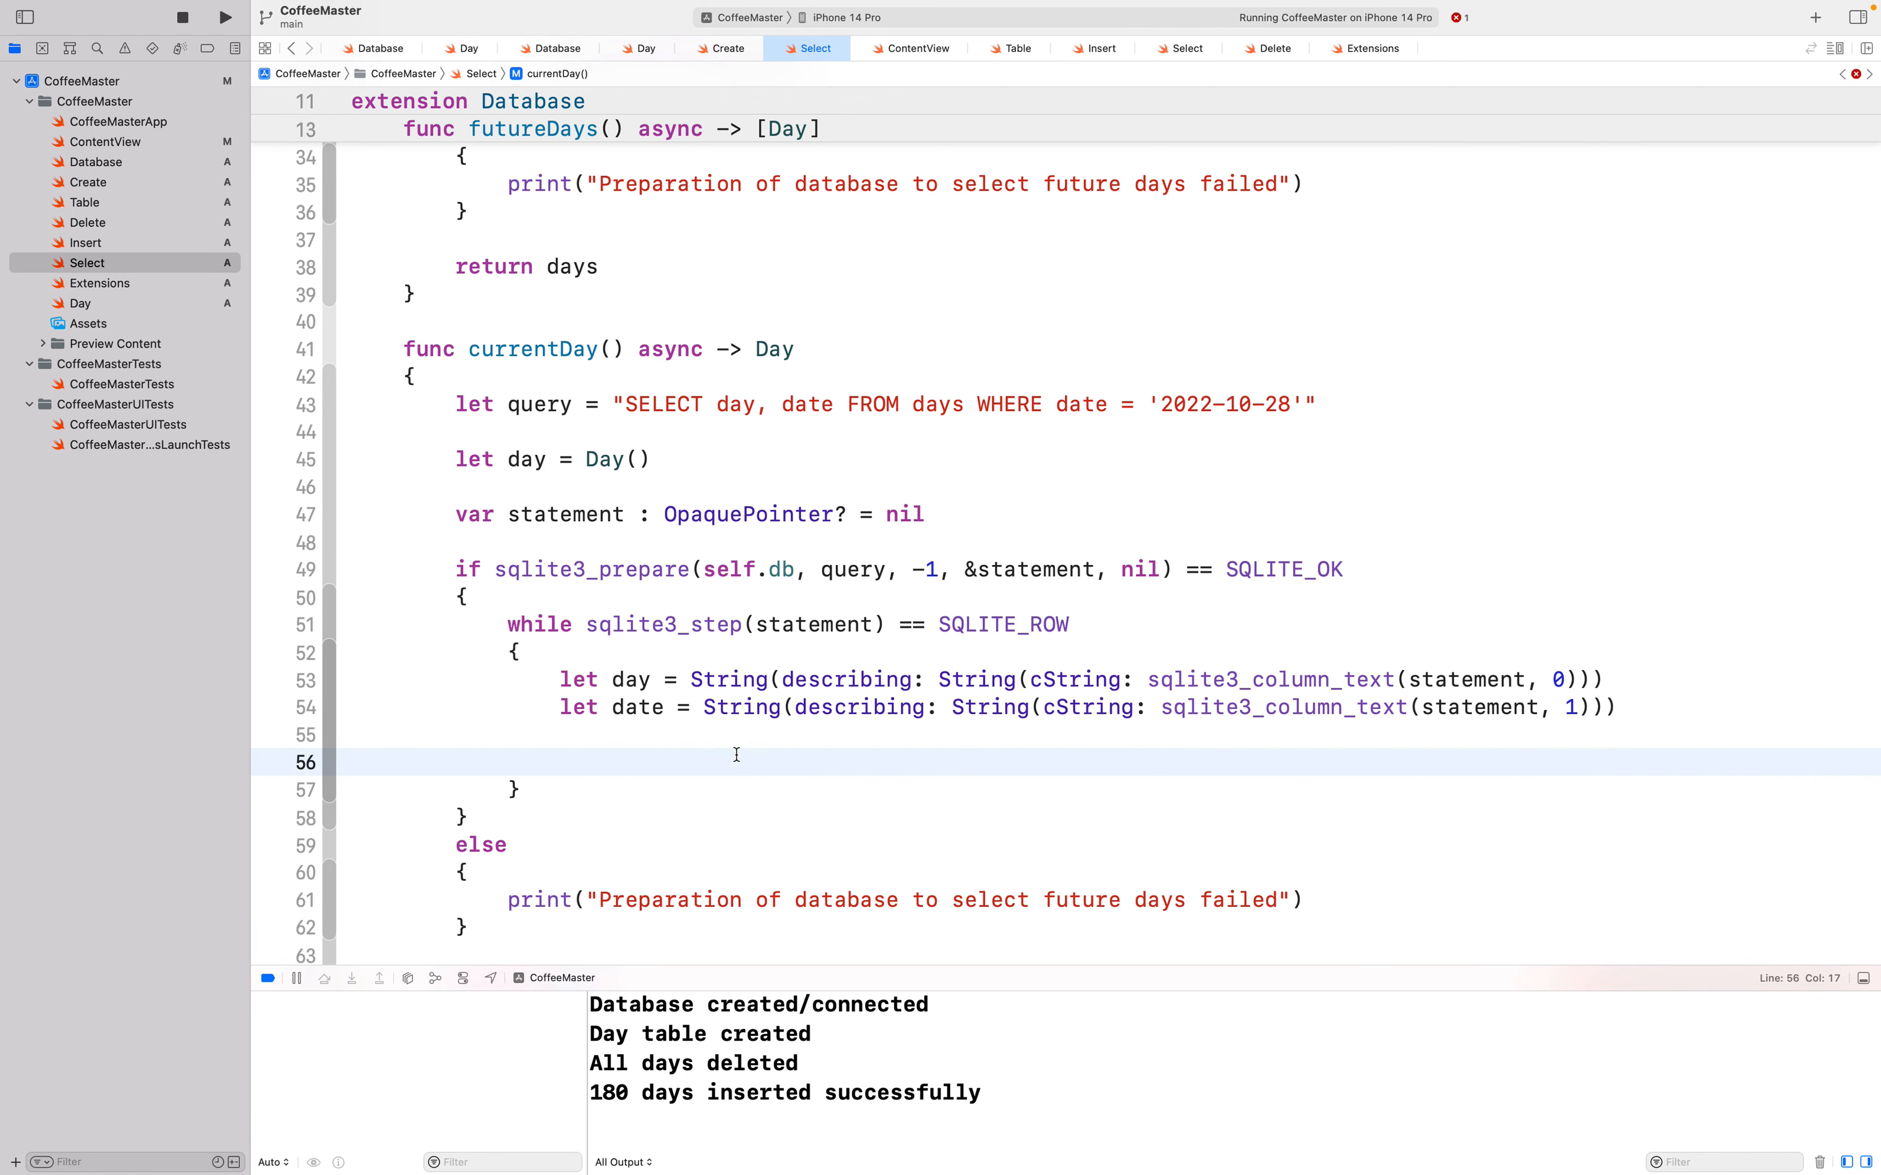
pyautogui.click(557, 762)
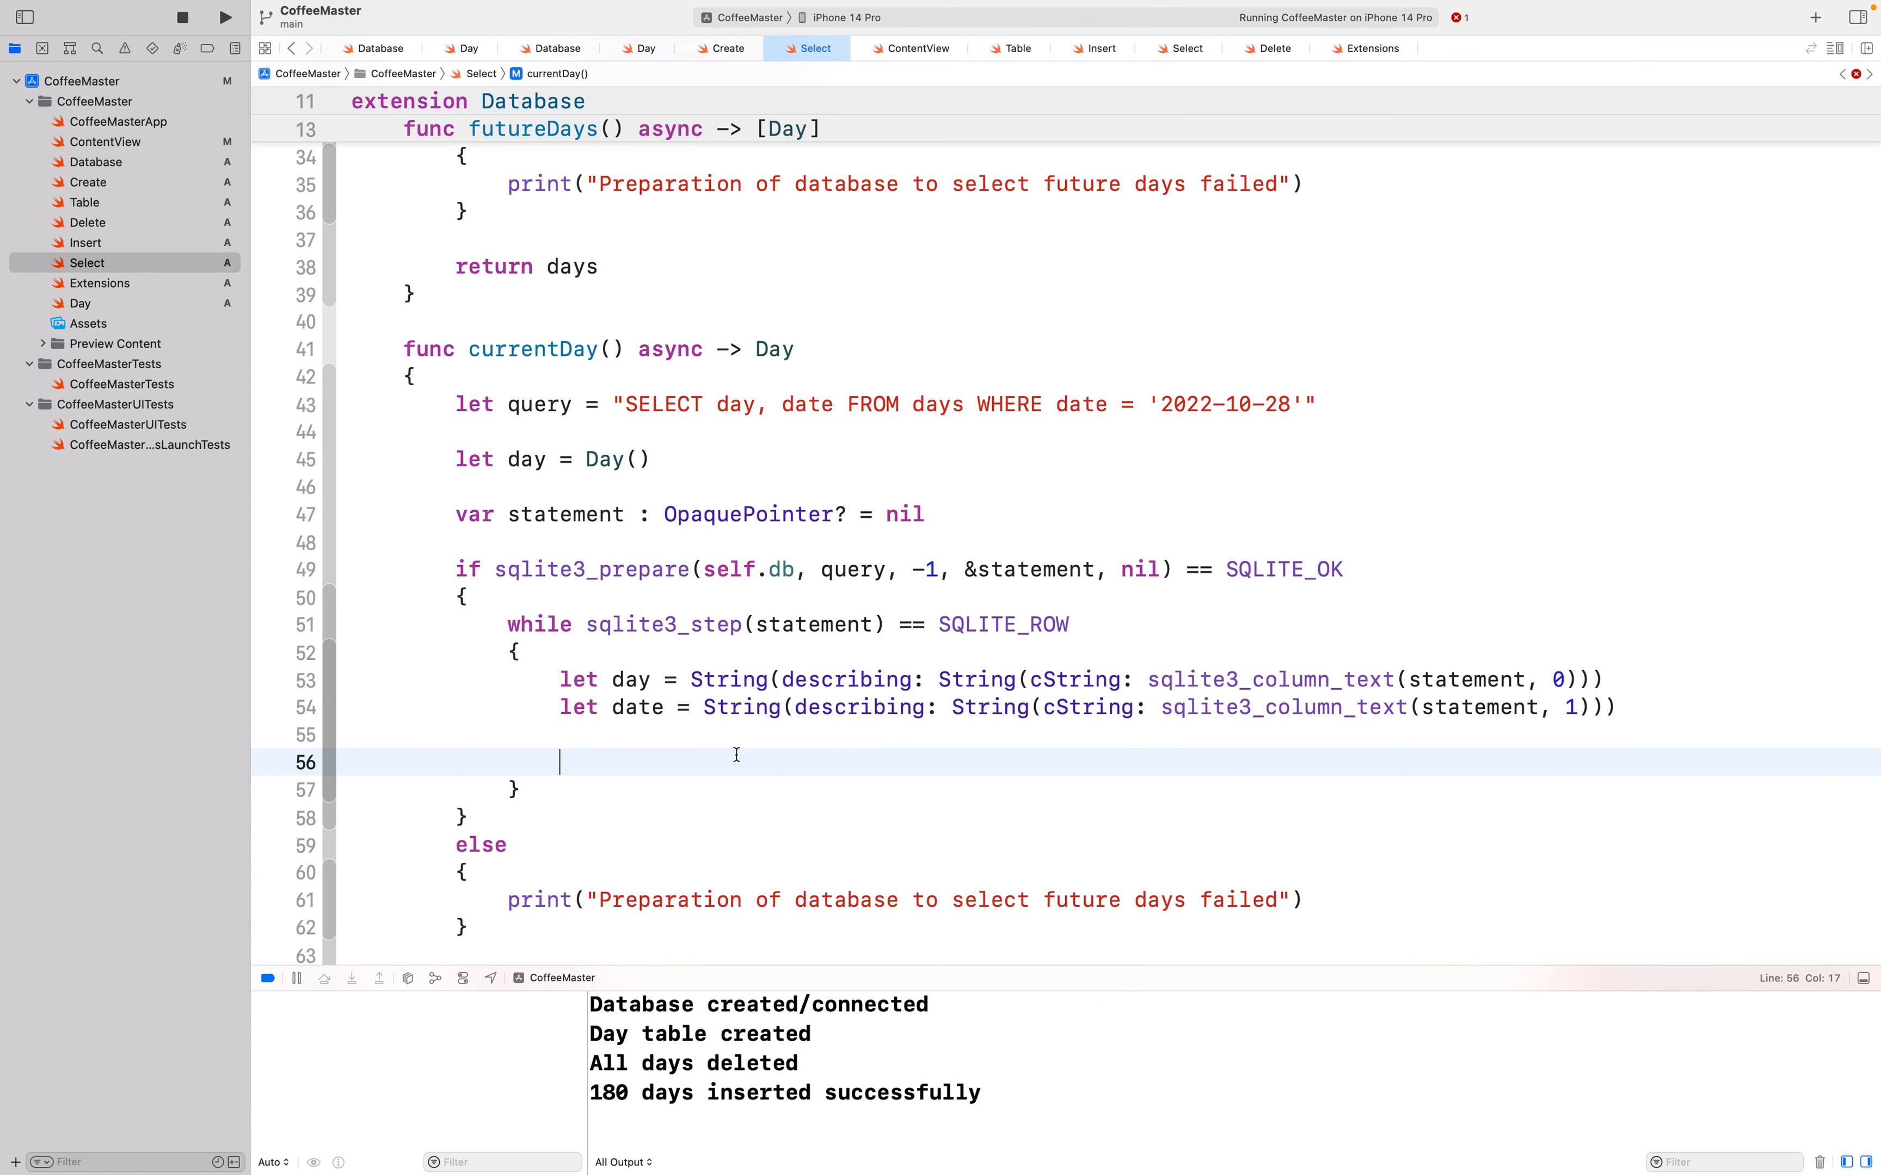
pyautogui.moveTo(468, 459)
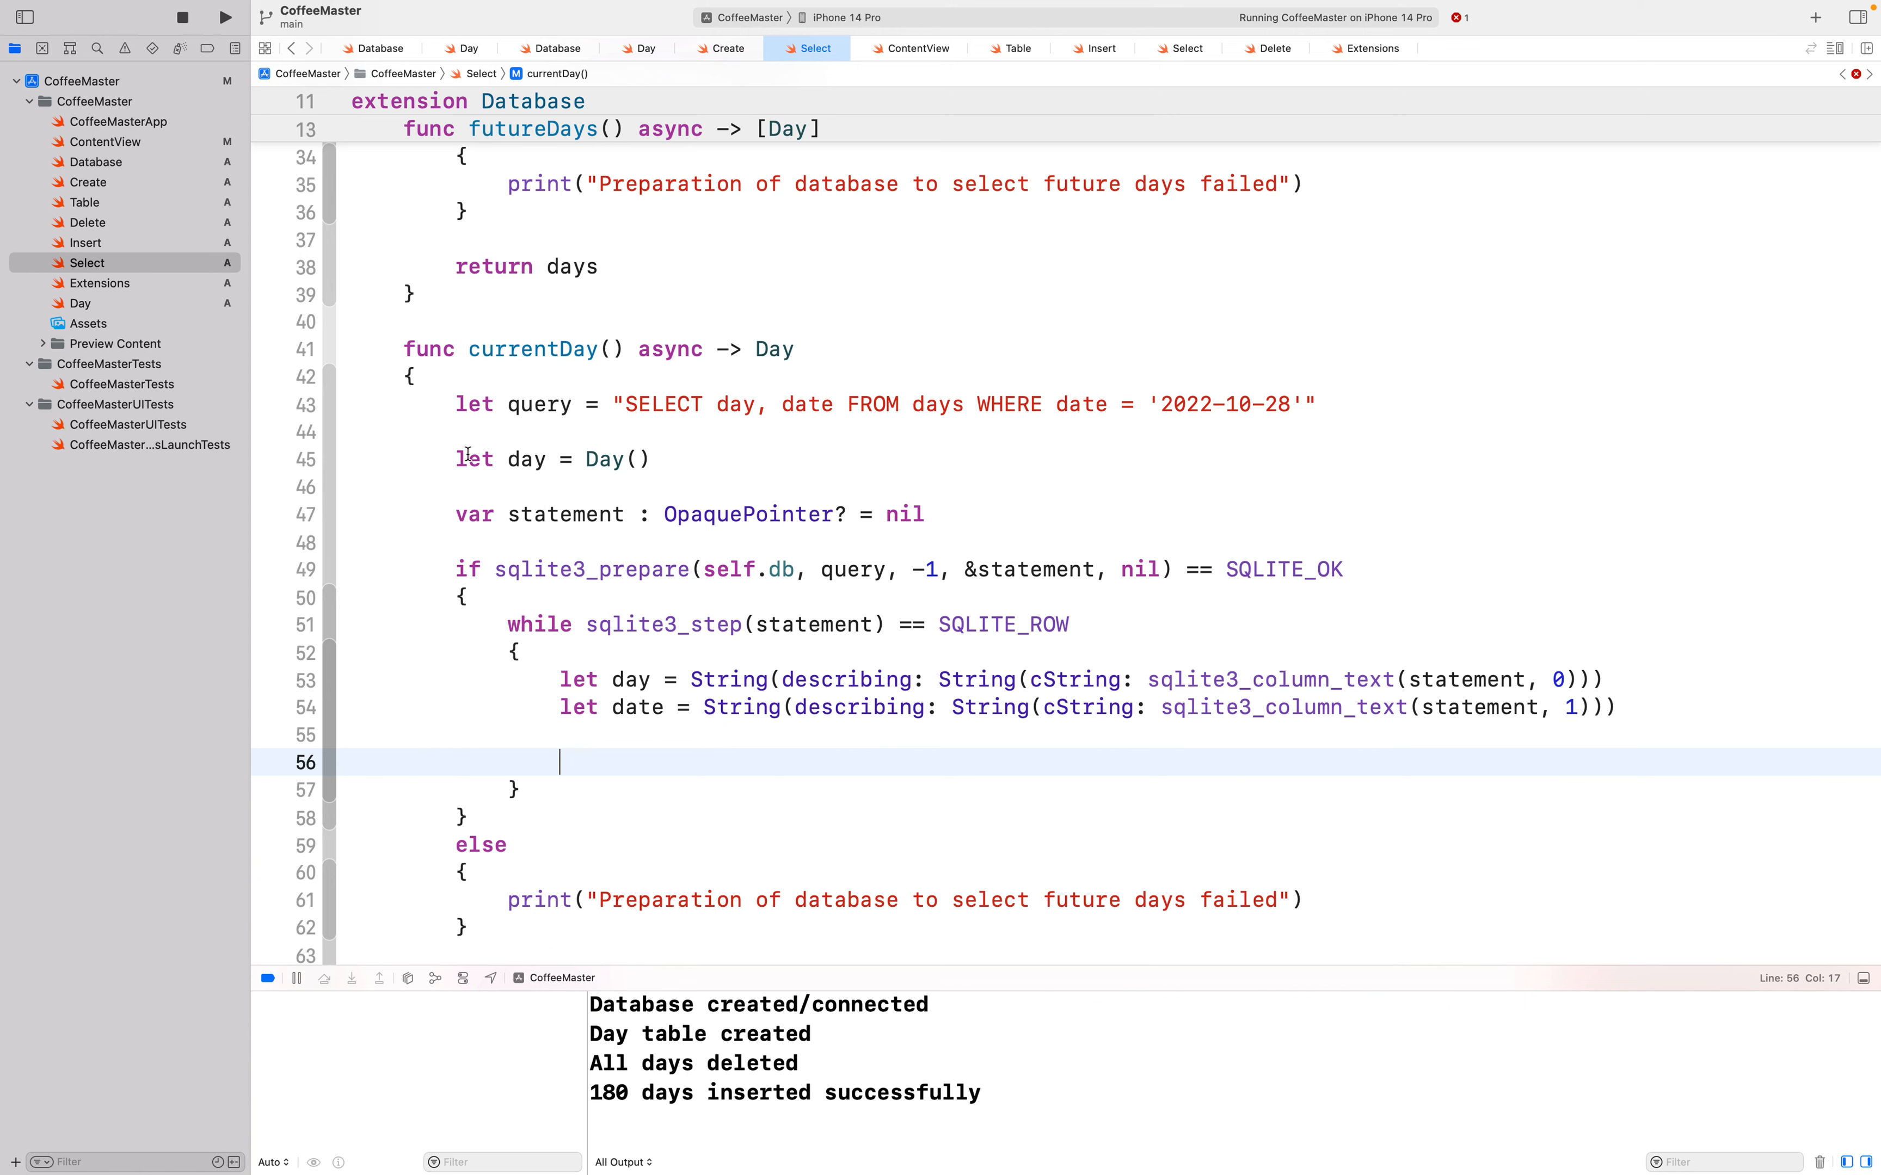
pyautogui.click(528, 458)
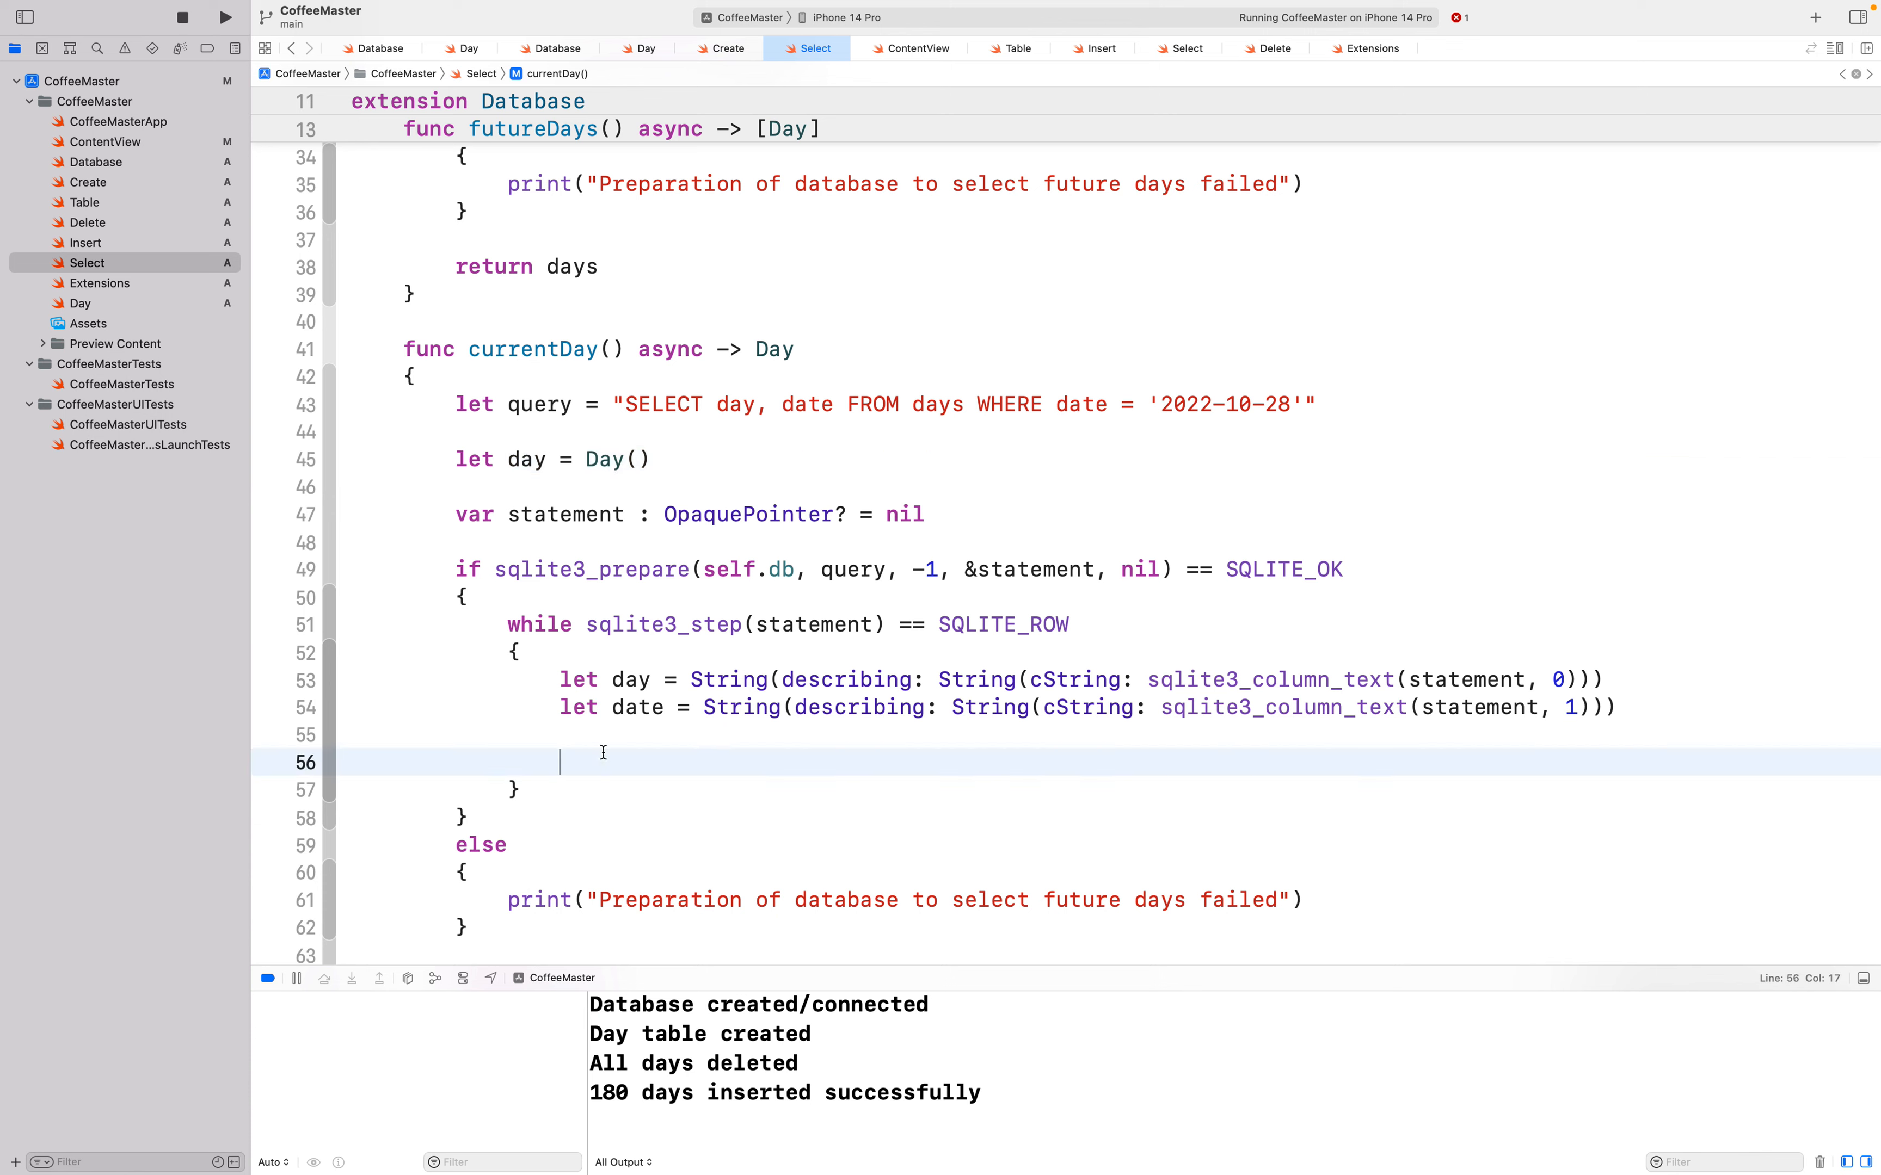
# Step: Inside the row loop set day.day = day and day.date = date
pyautogui.write('day.')
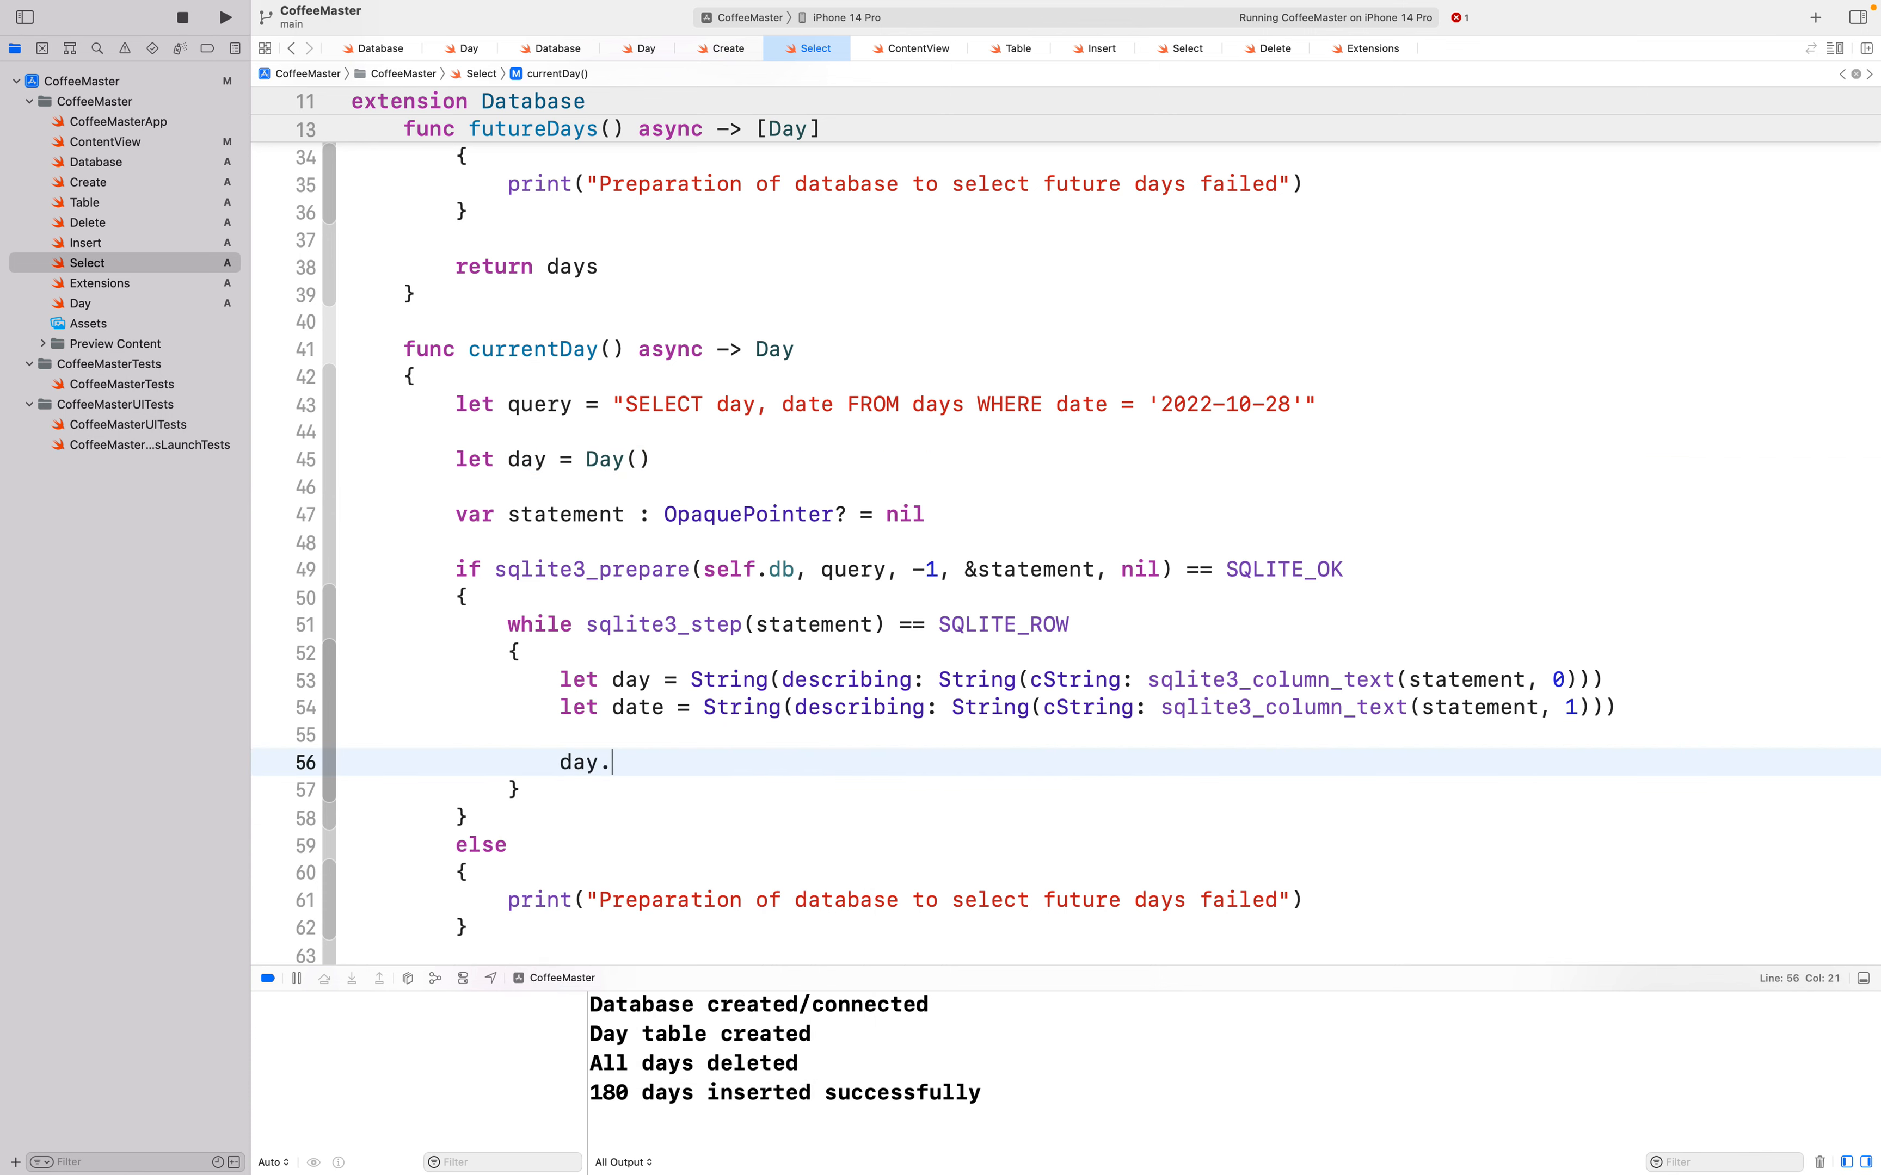
pyautogui.write('day =')
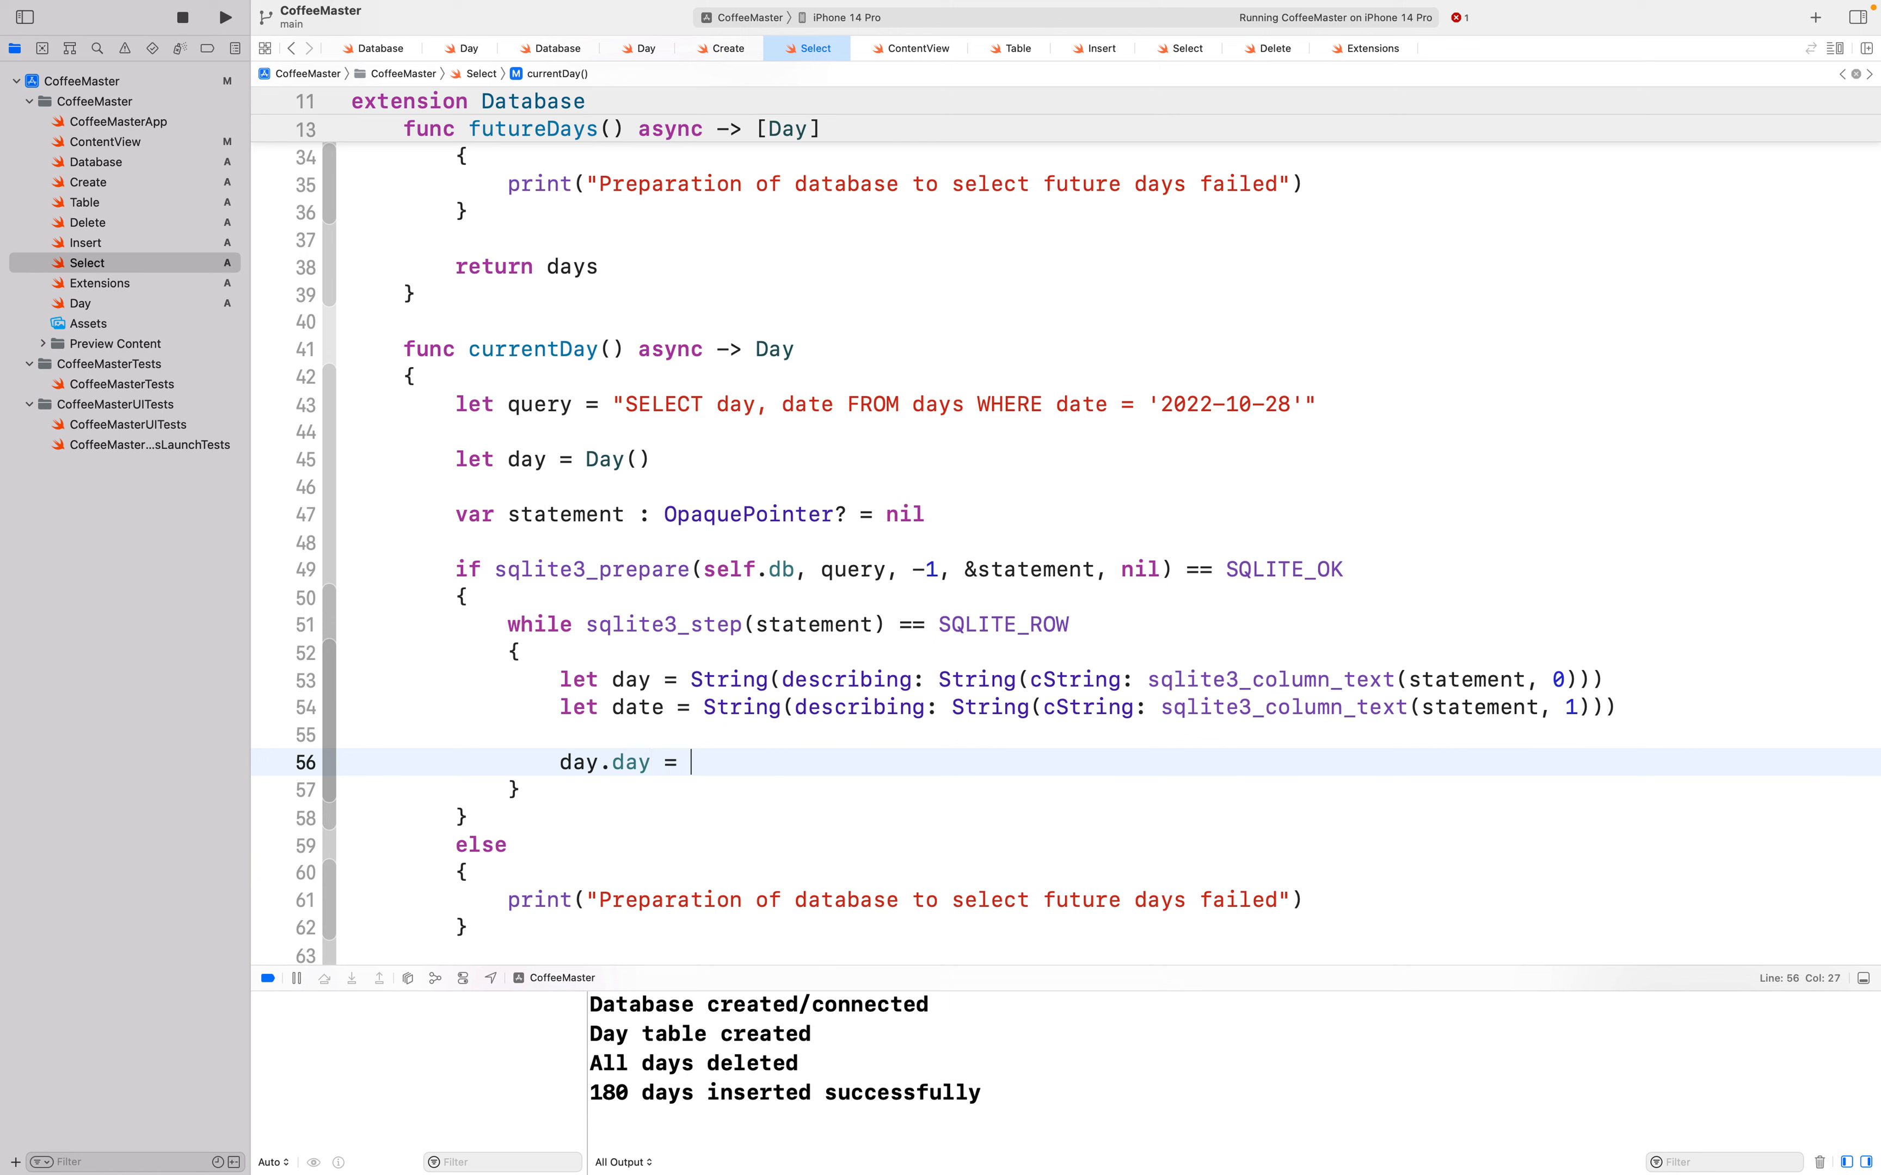
pyautogui.write('day')
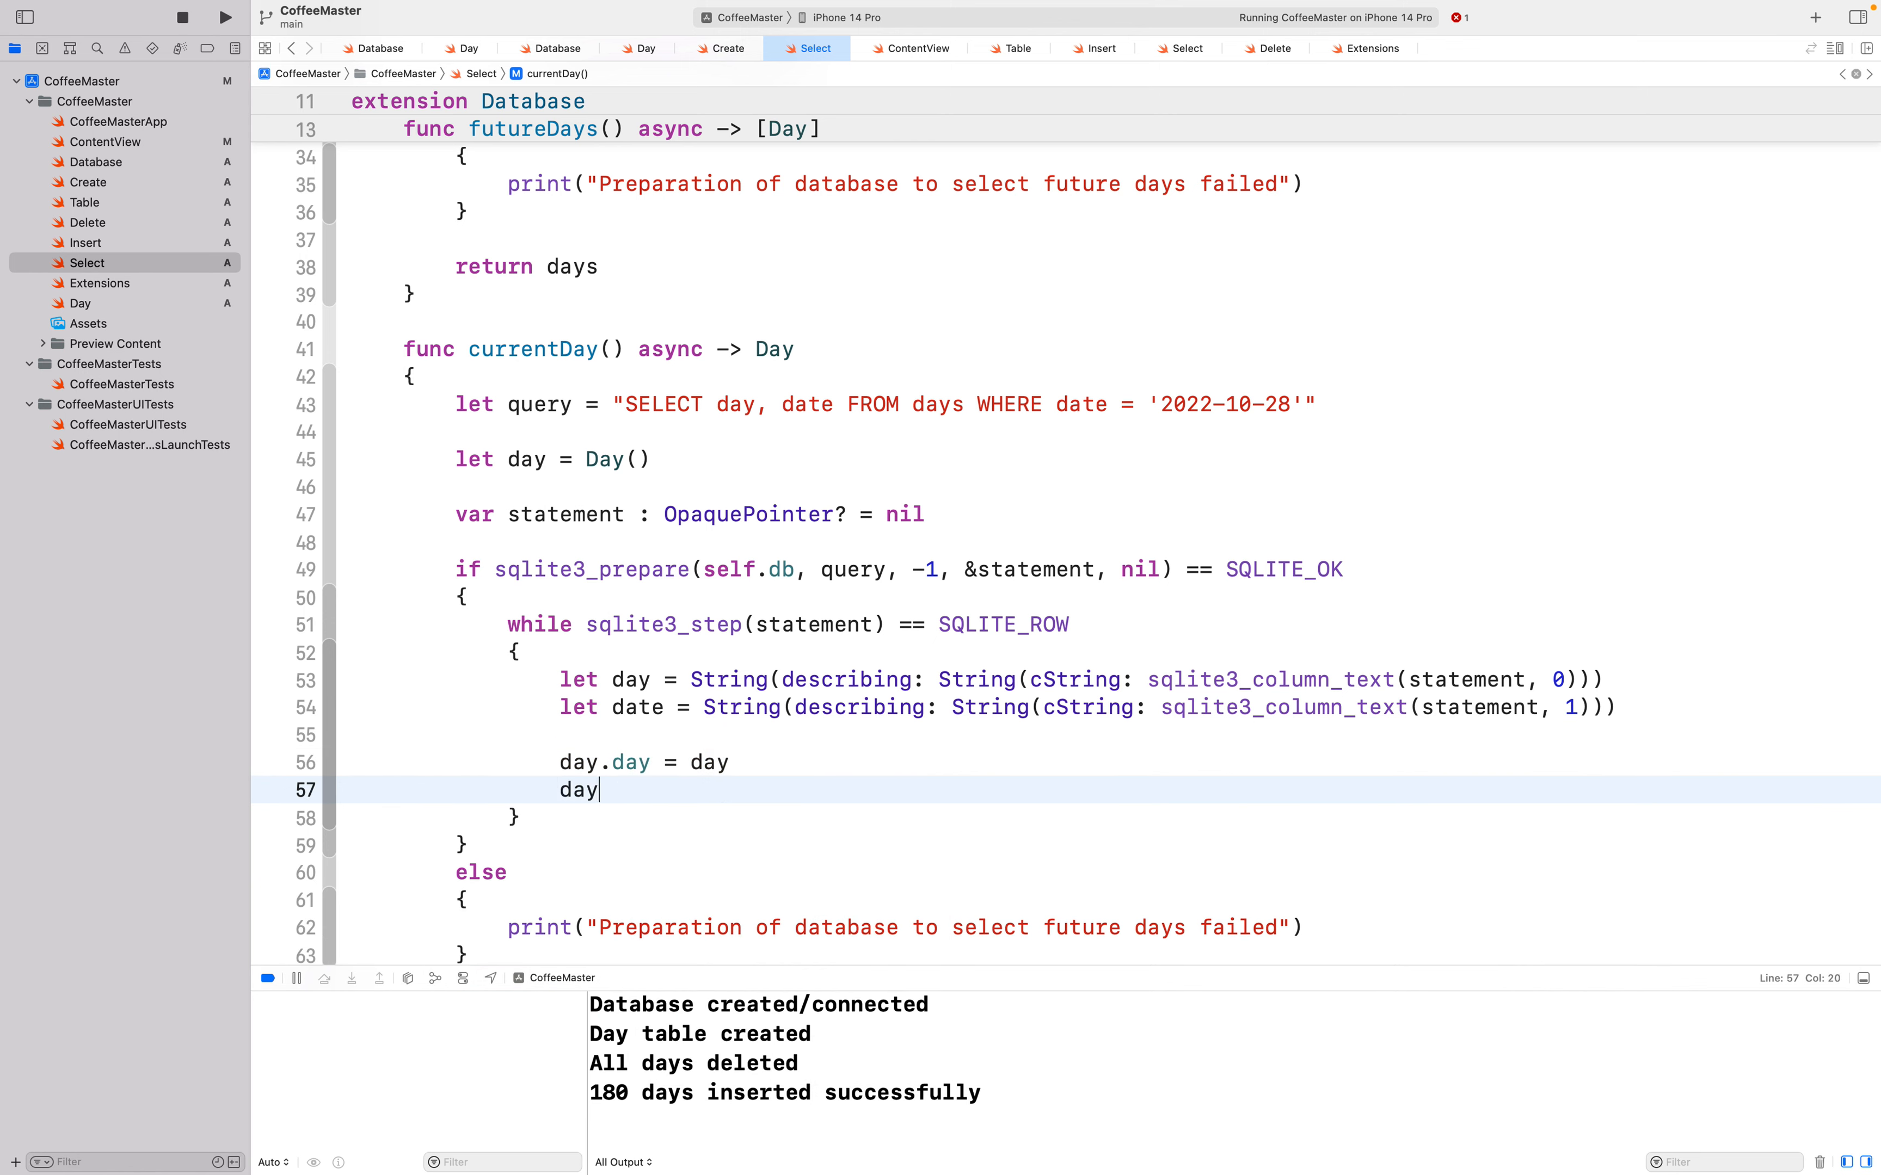
pyautogui.write('.date = d')
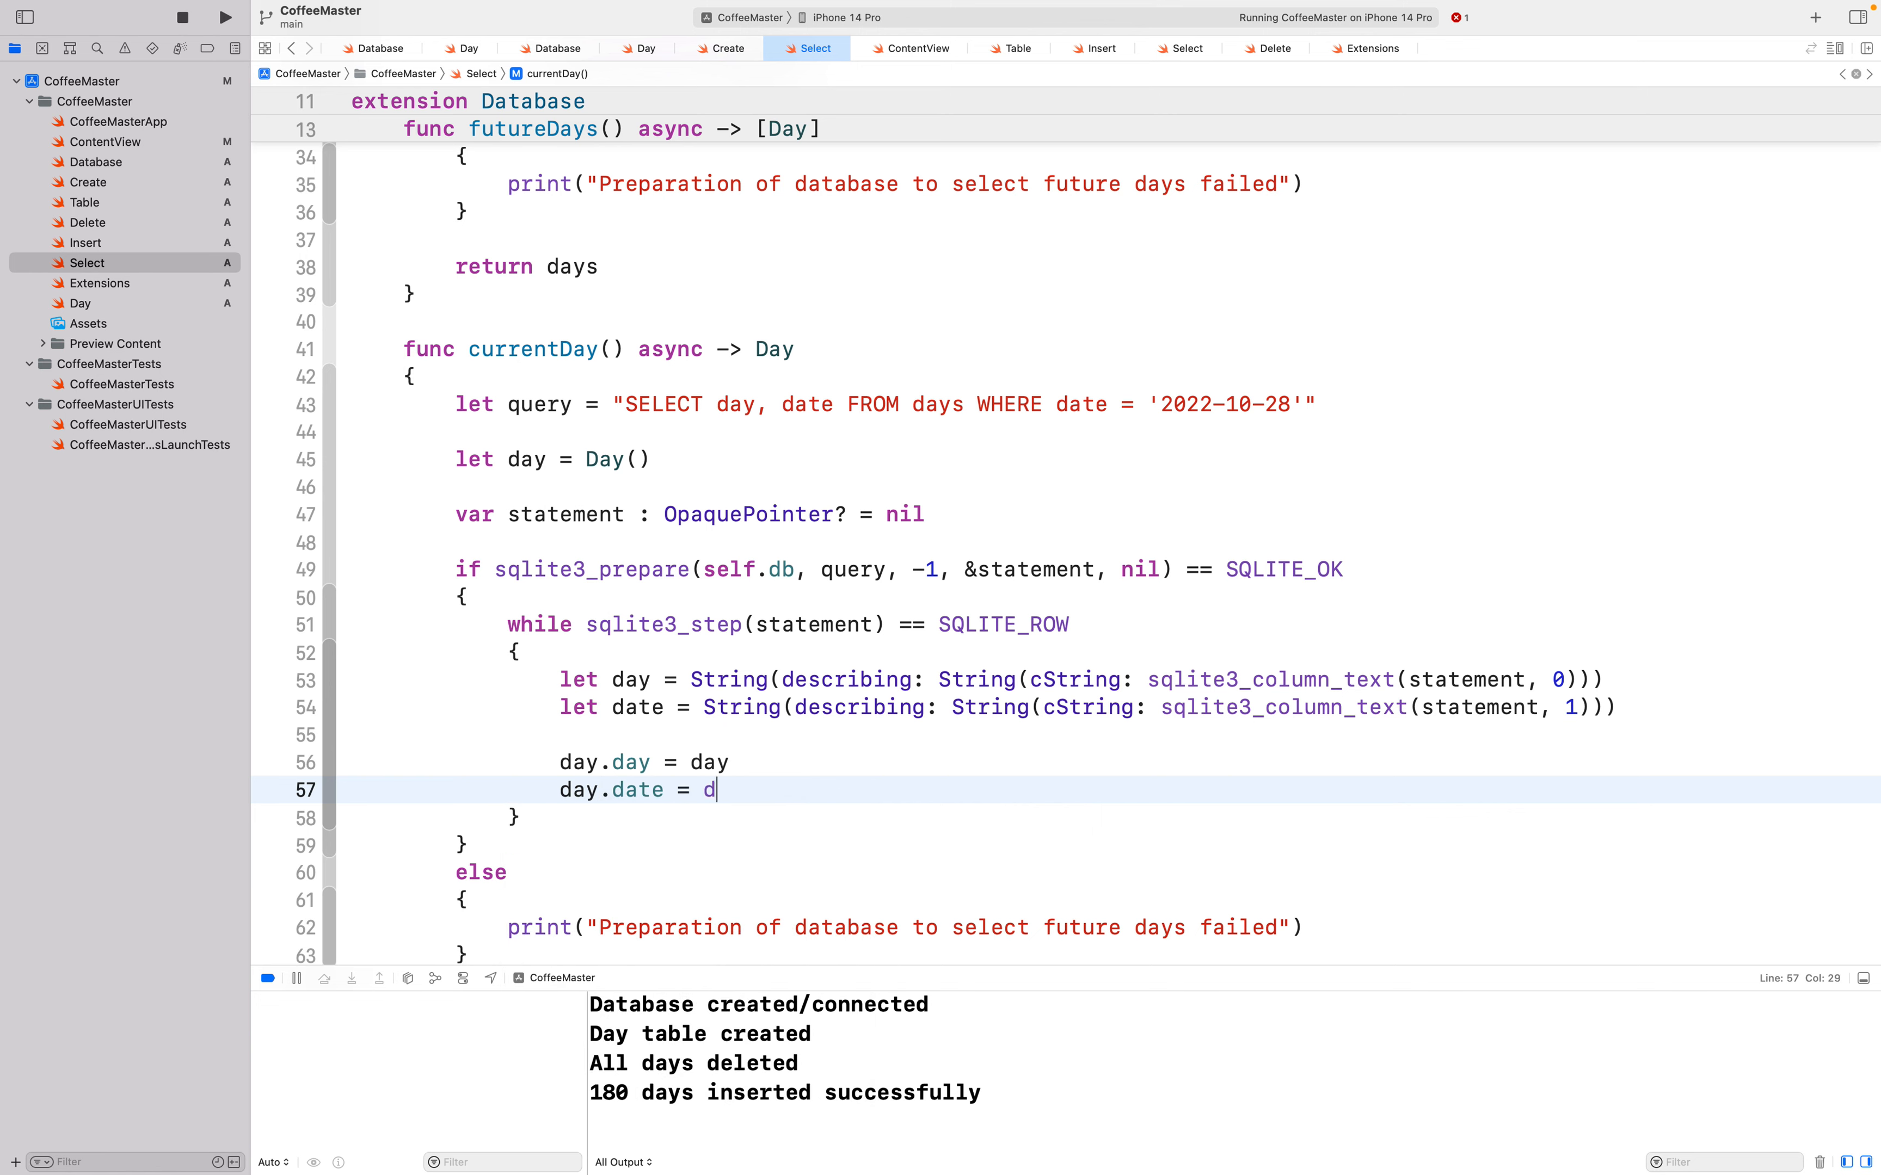
pyautogui.write('ate')
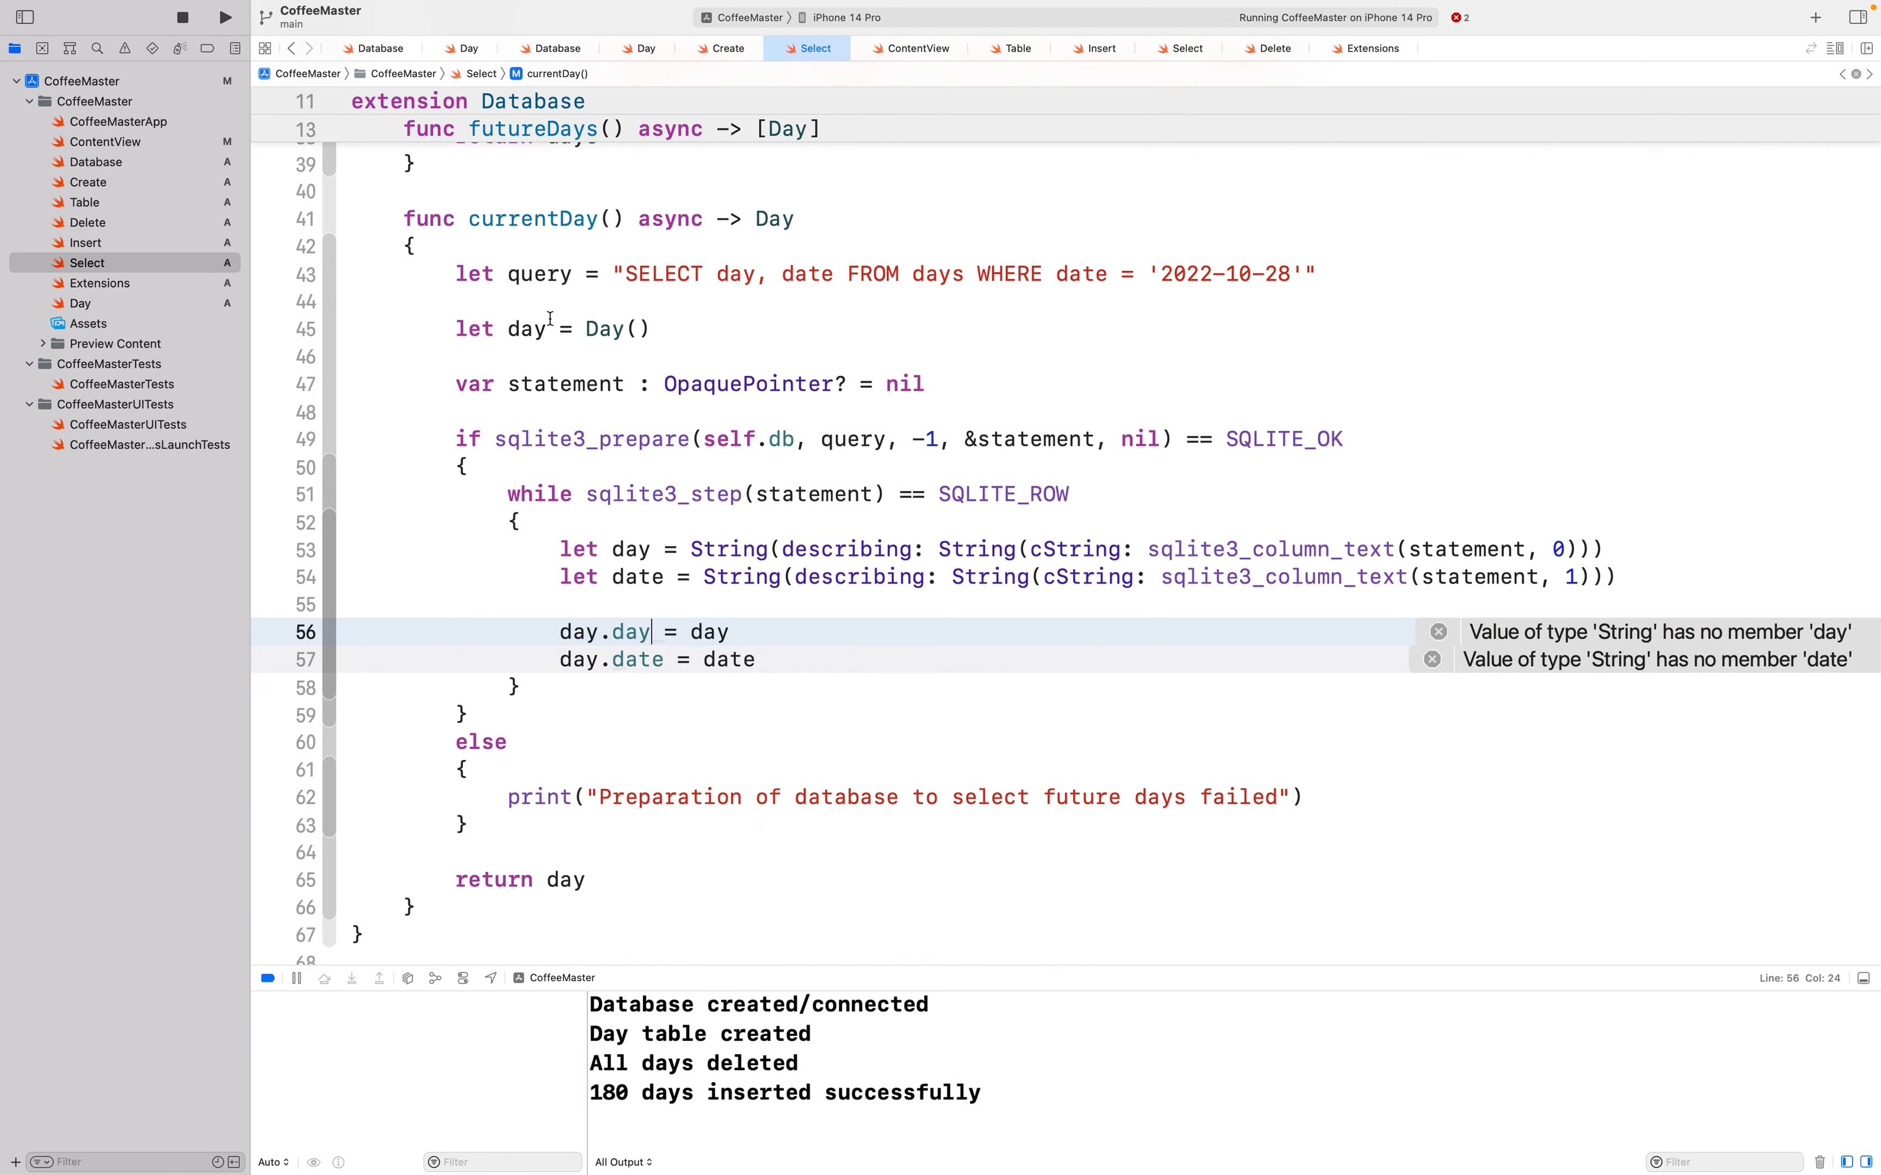
# Step: Rename the currentDay result variable from day to returnDay in its declaration, assignment and return
pyautogui.doubleClick(525, 329)
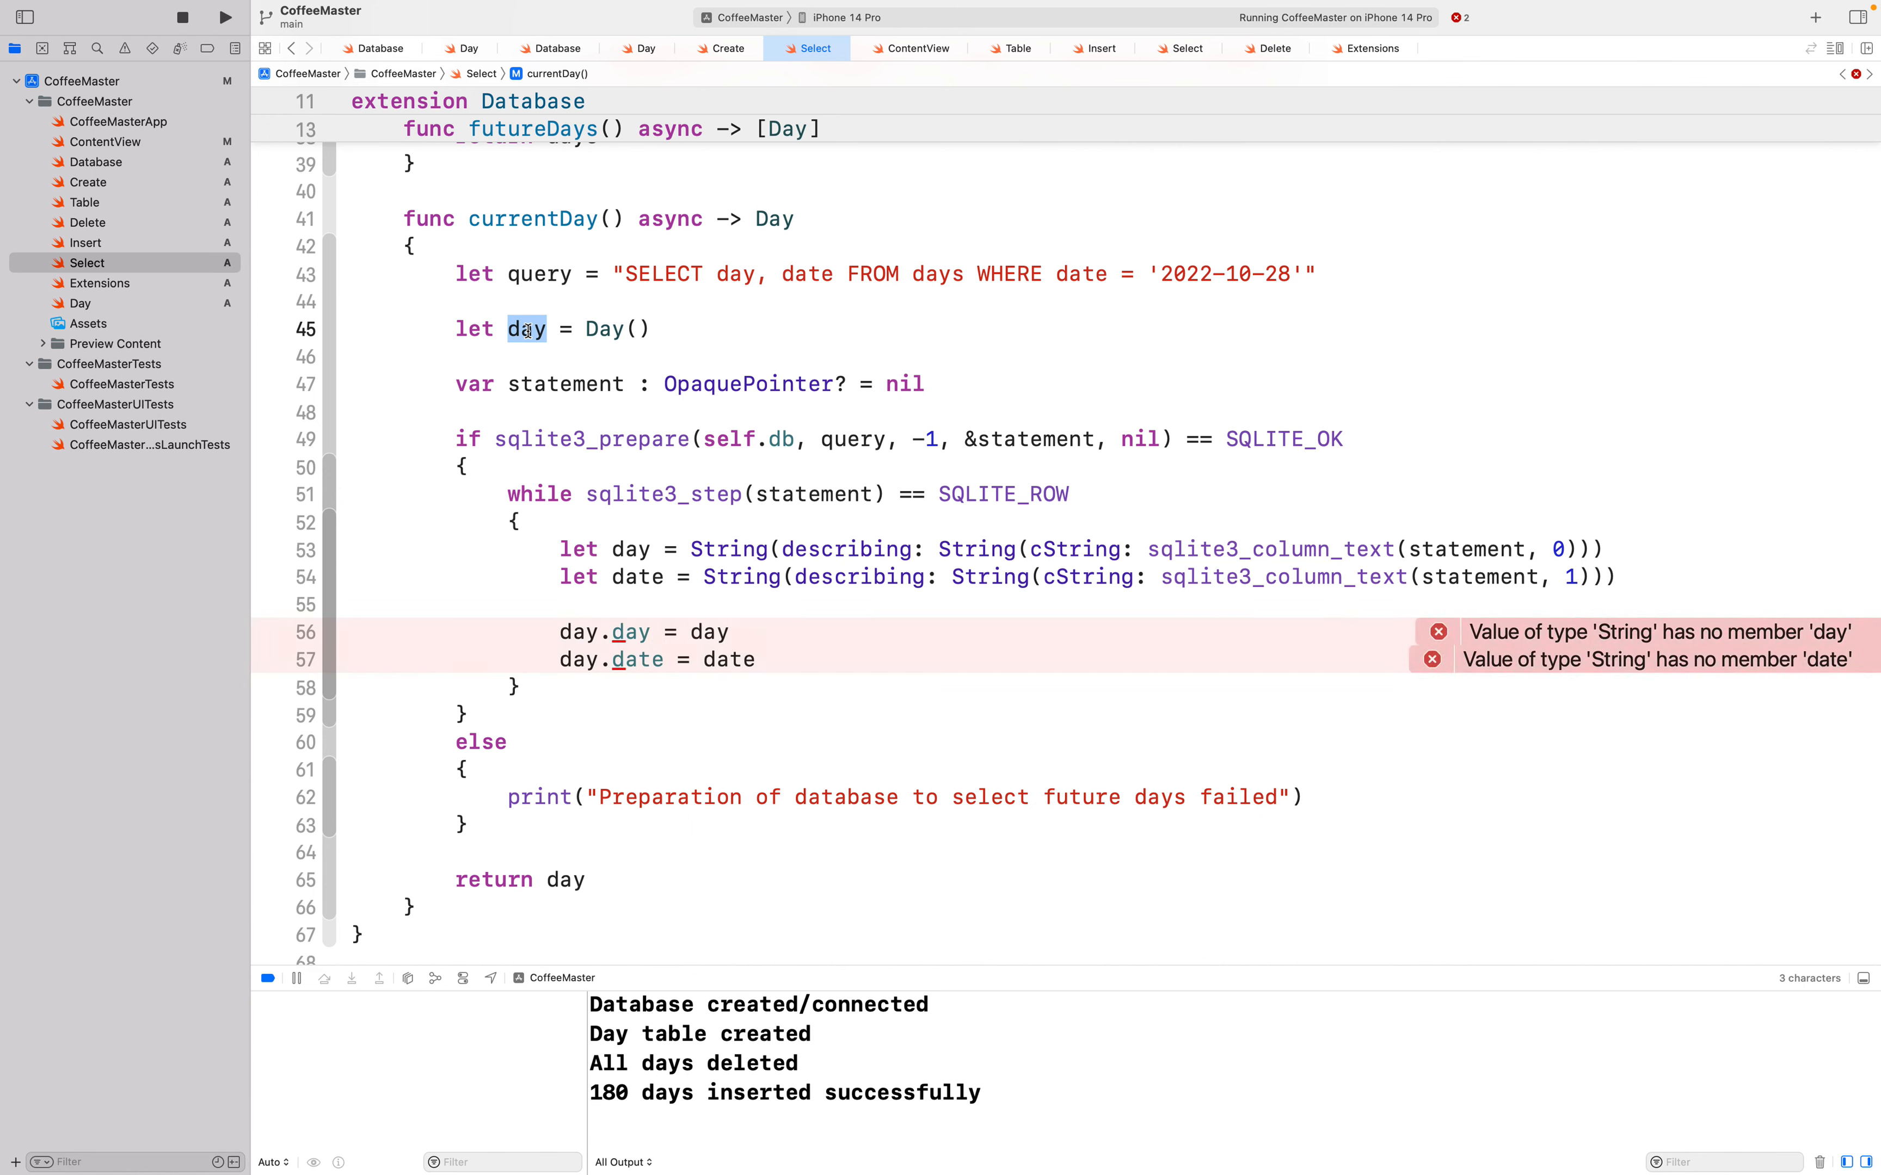
pyautogui.write('returnD')
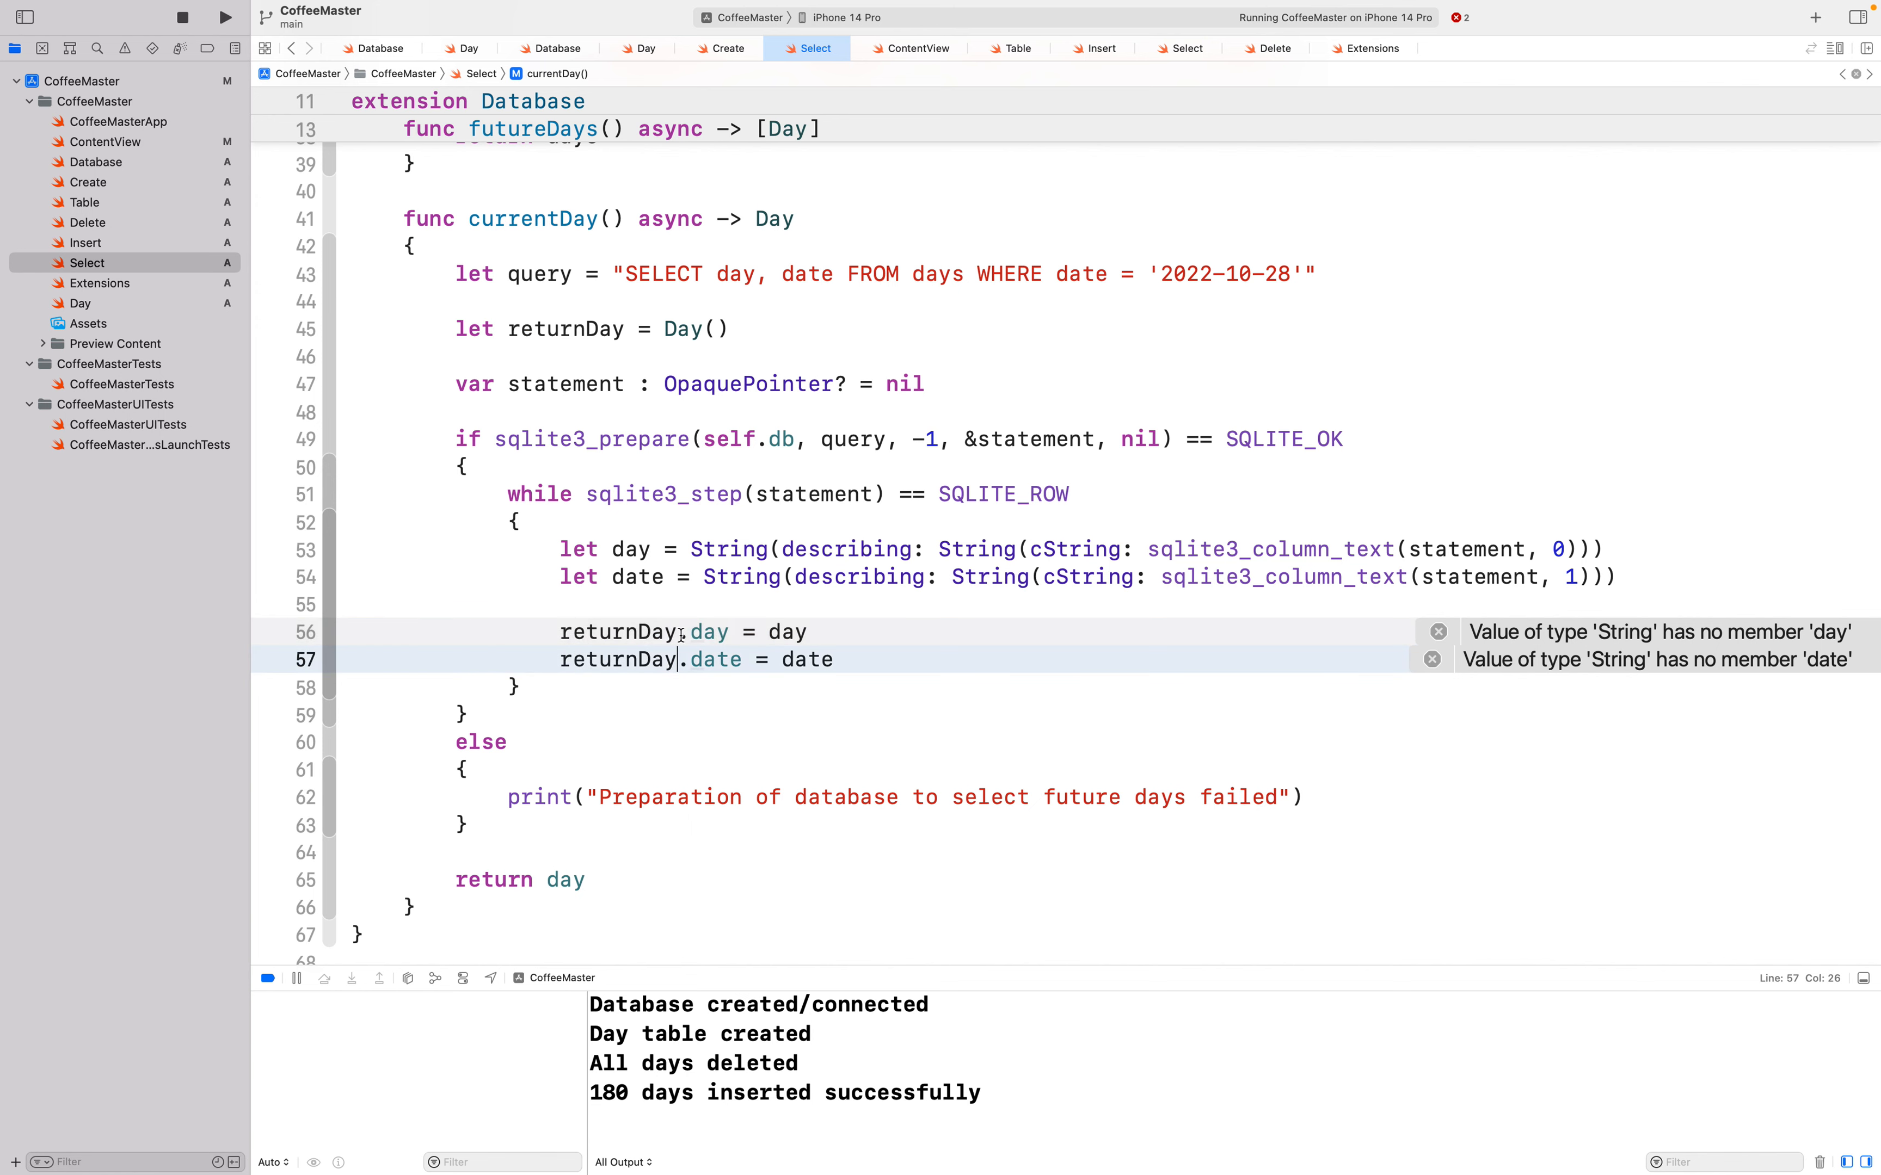
pyautogui.doubleClick(618, 632)
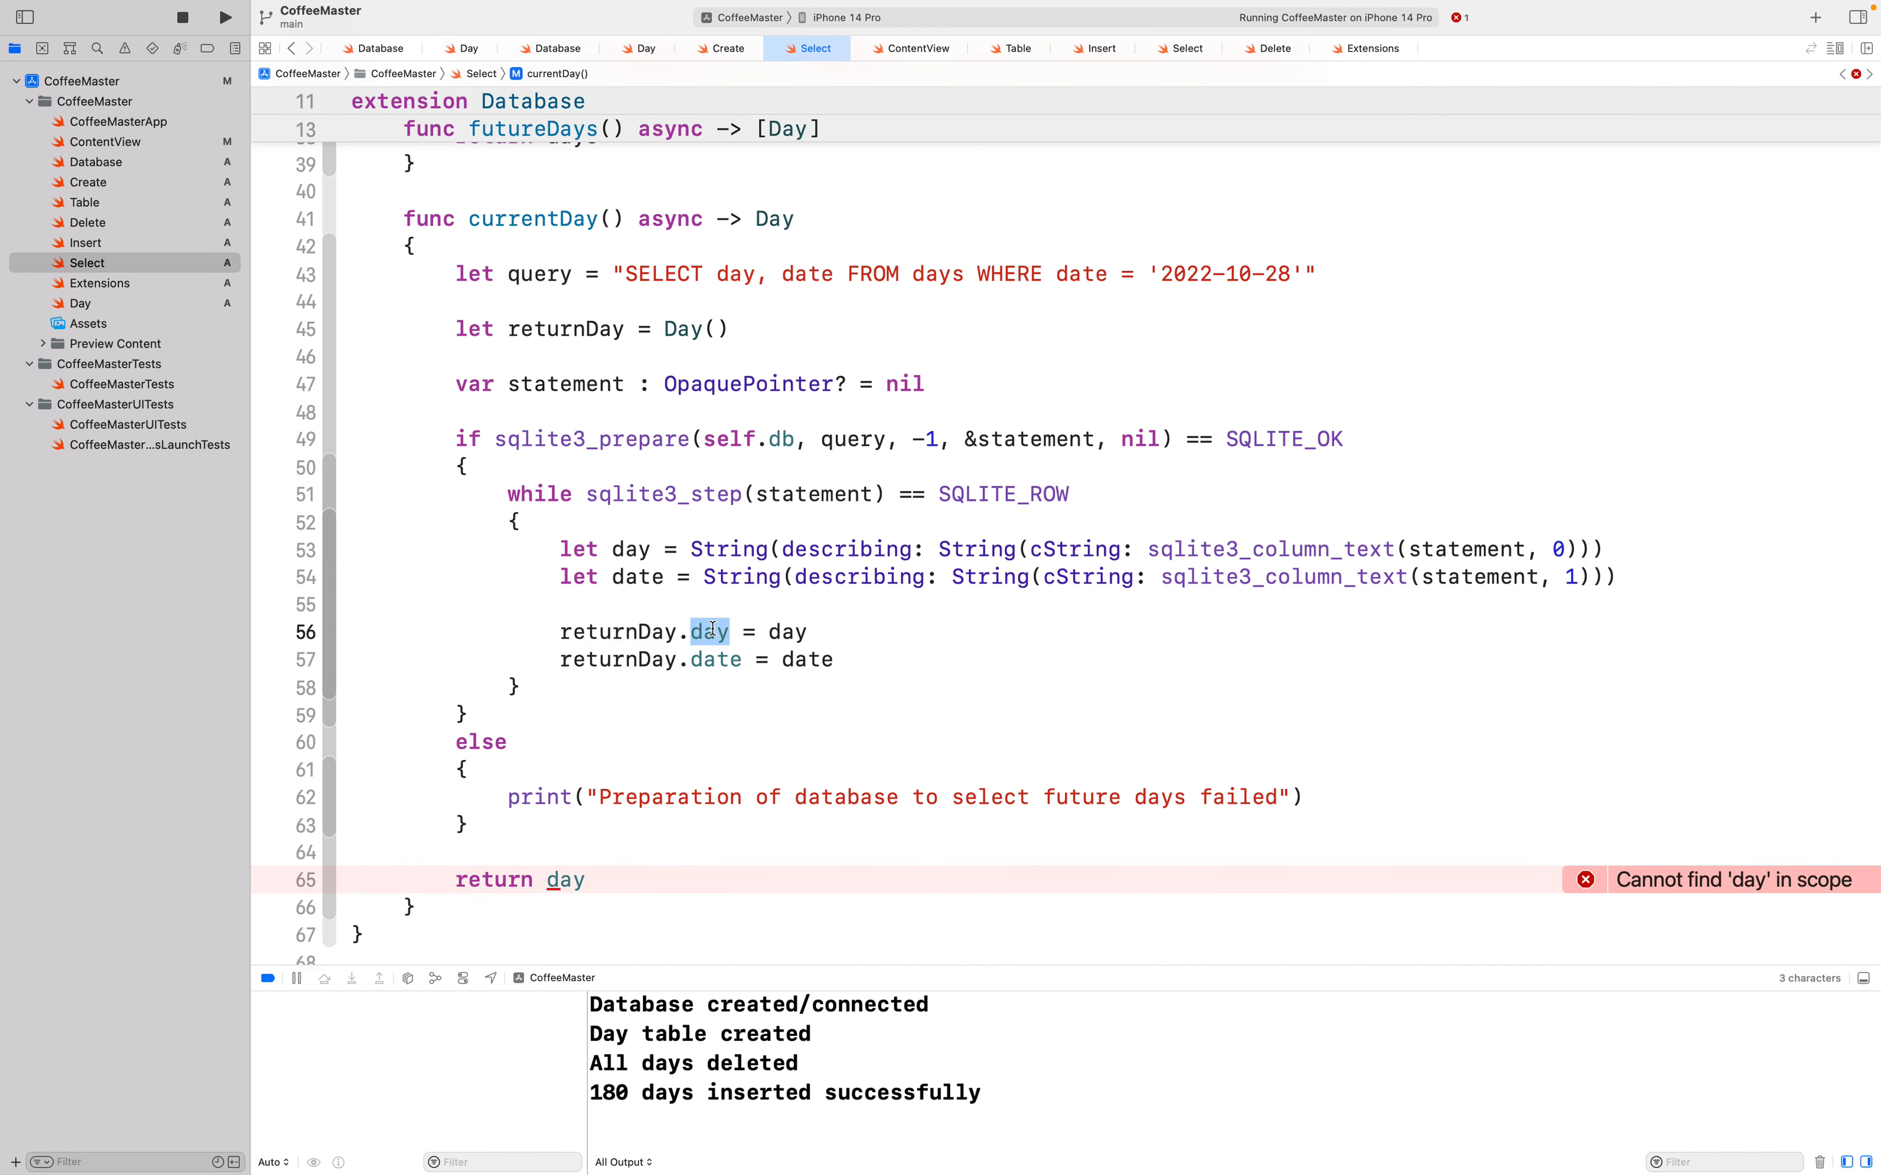
pyautogui.doubleClick(618, 632)
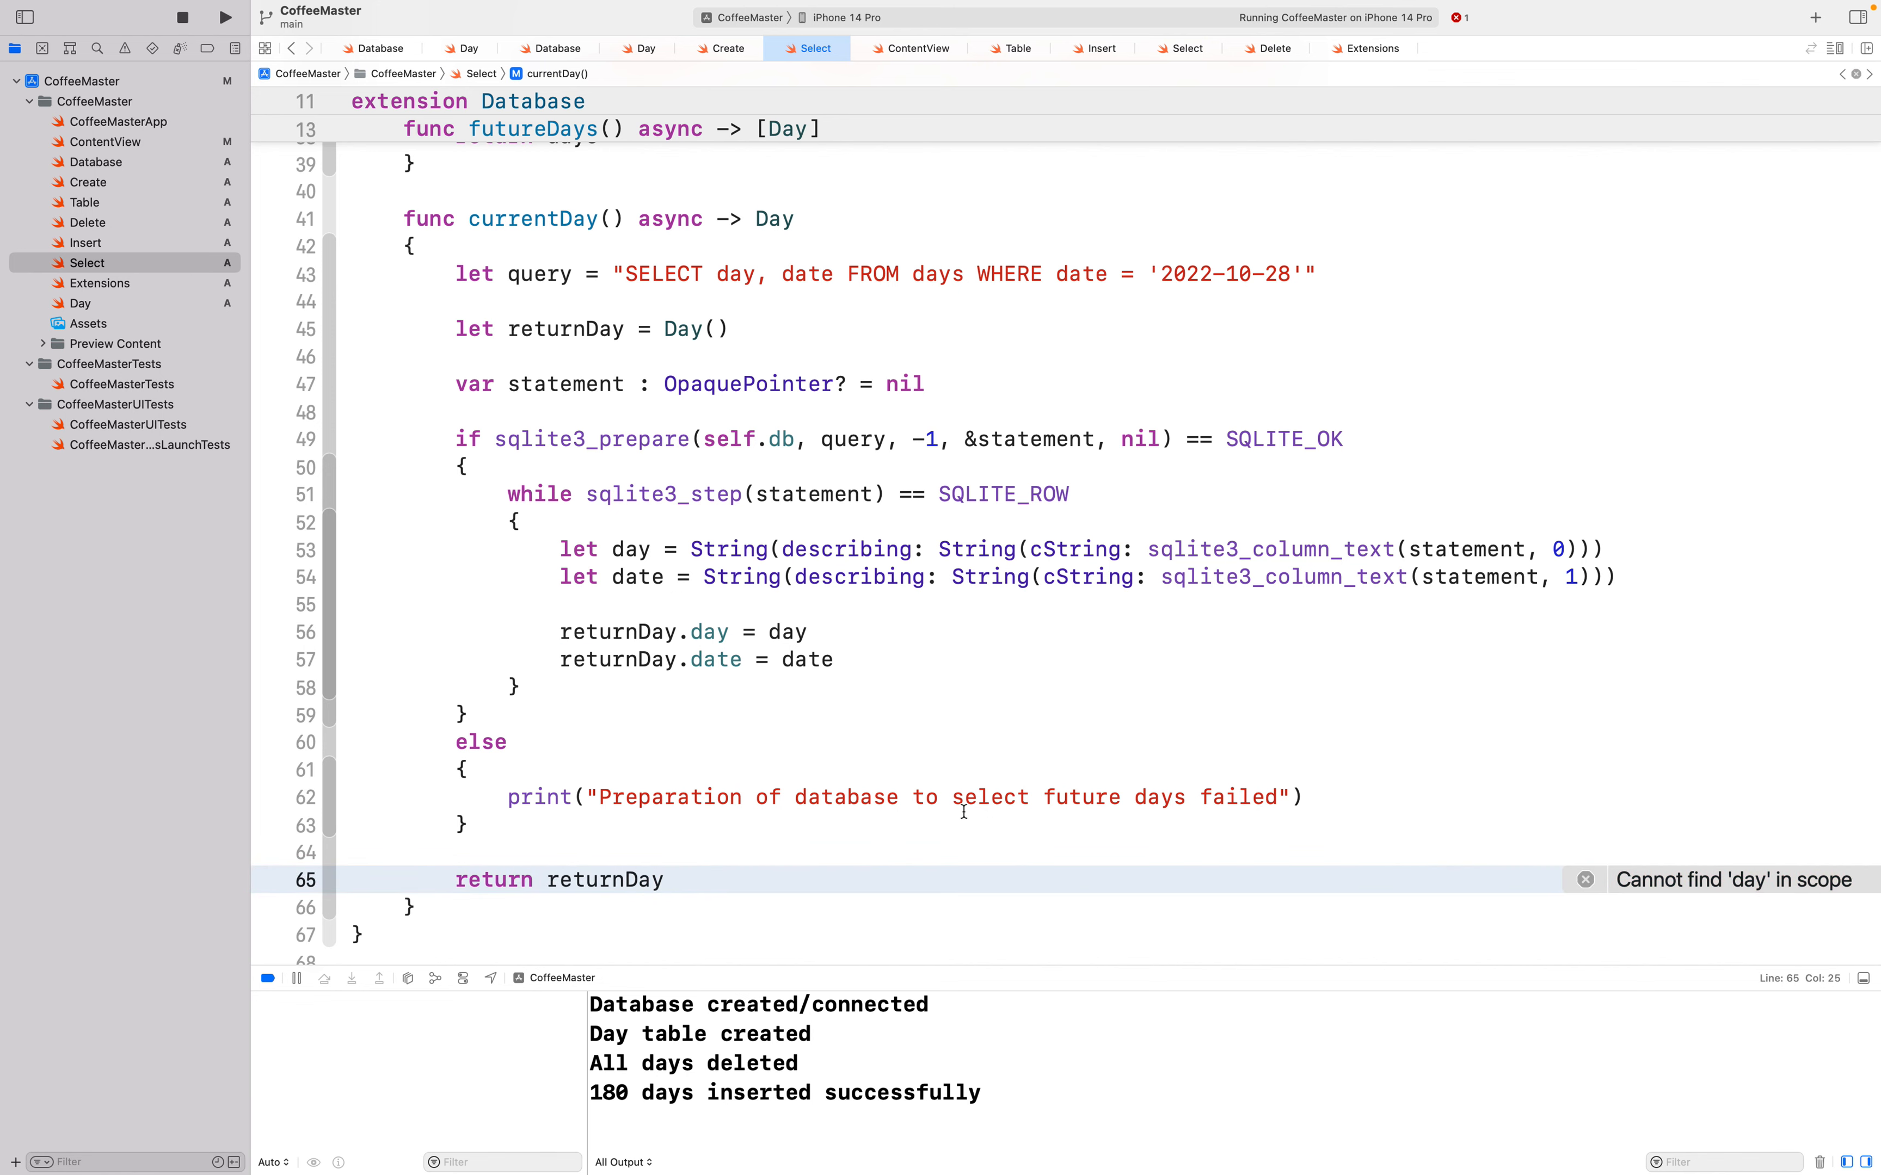
pyautogui.moveTo(1195, 792)
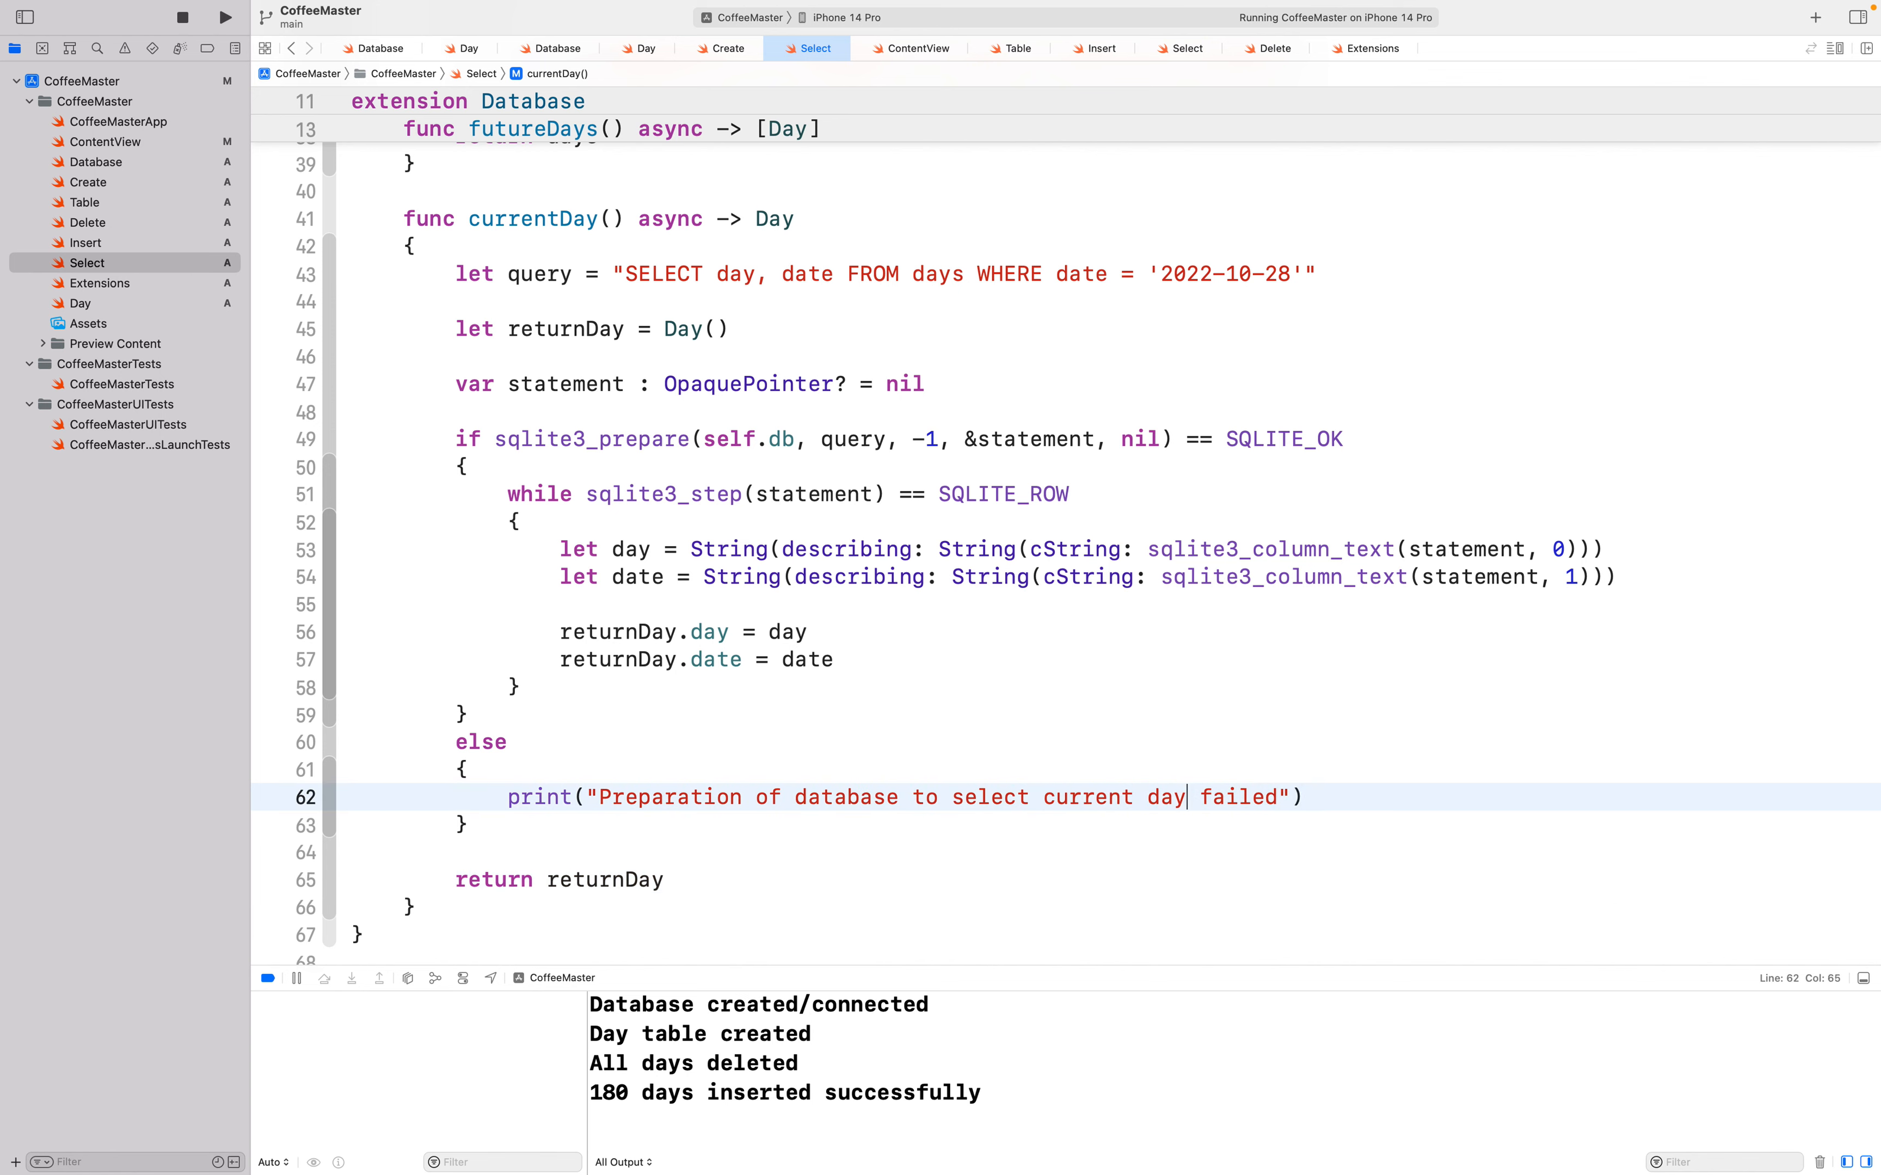
pyautogui.scroll(3)
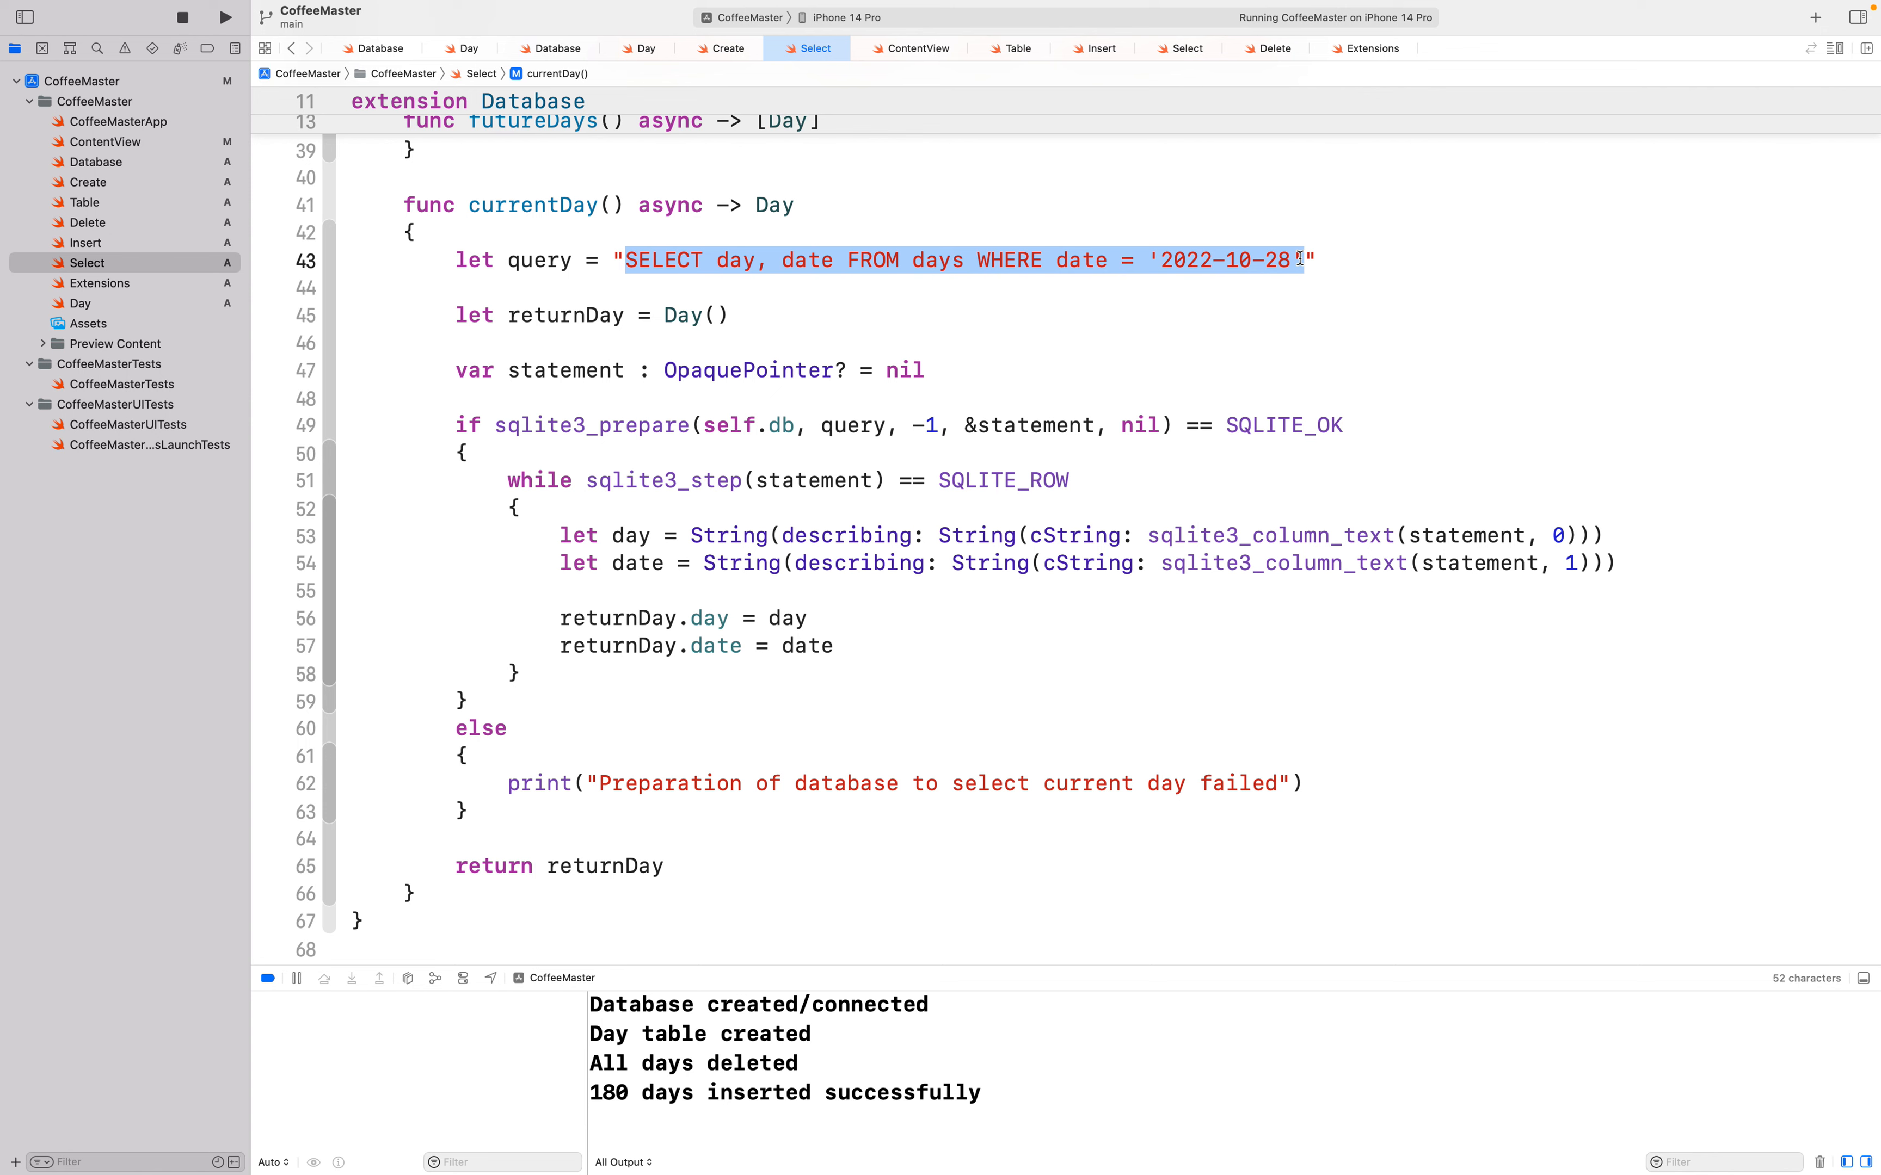
pyautogui.moveTo(769, 205)
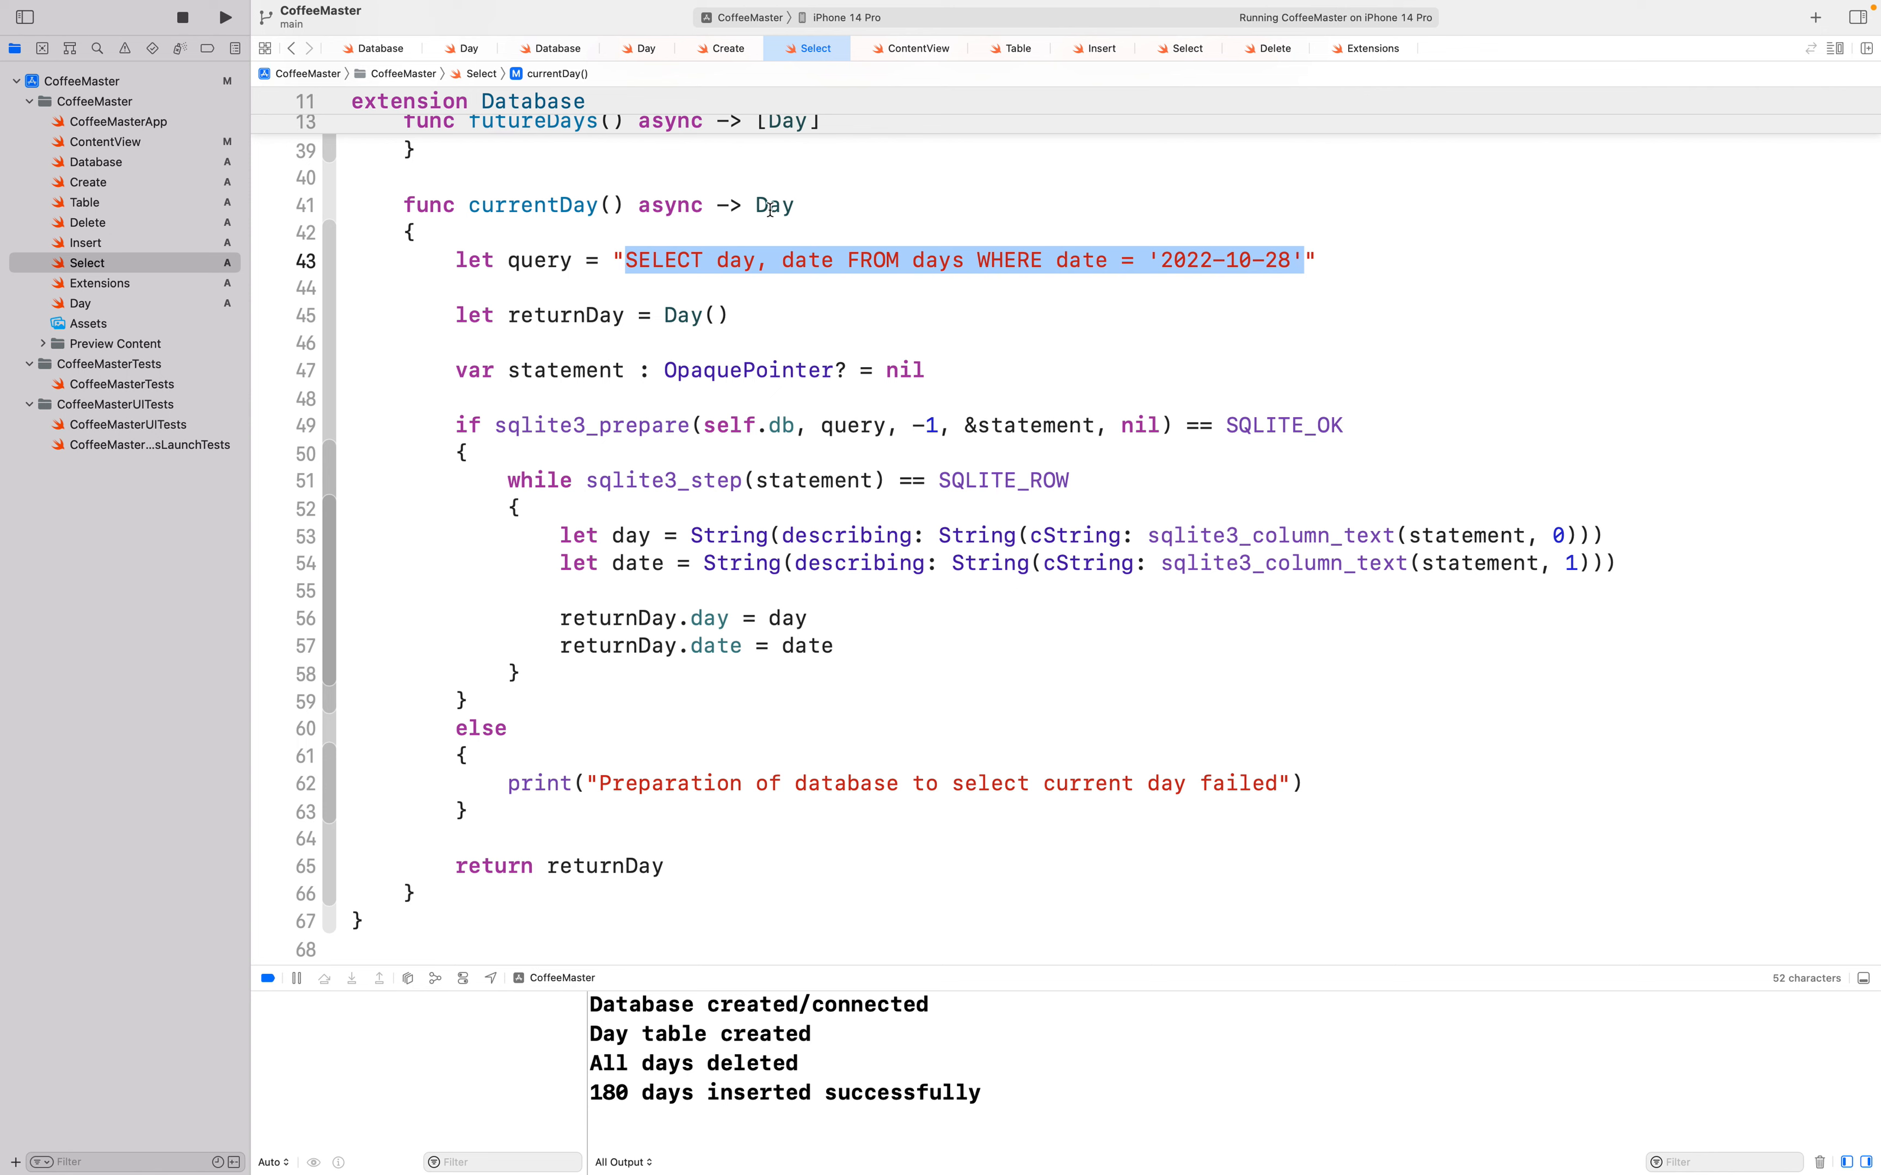
pyautogui.doubleClick(774, 205)
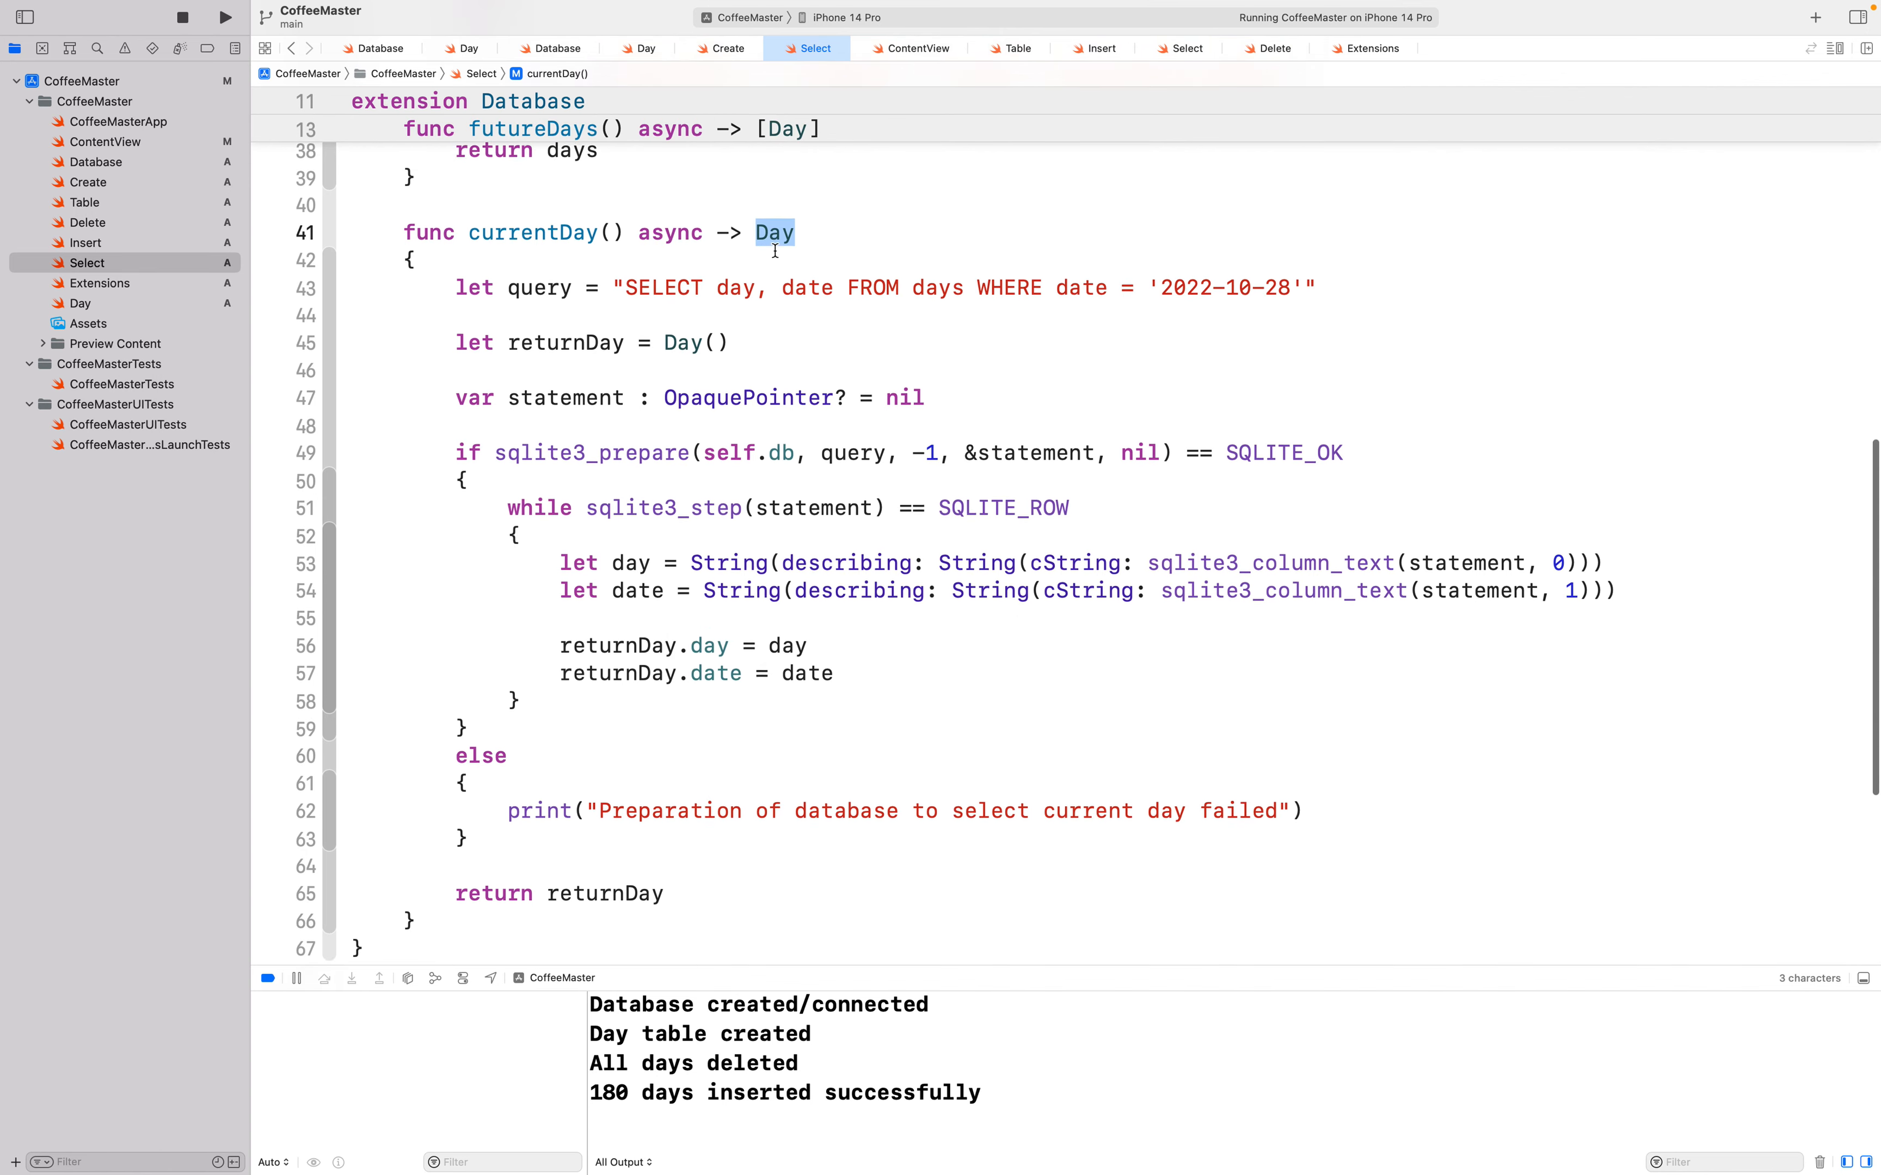
pyautogui.scroll(3)
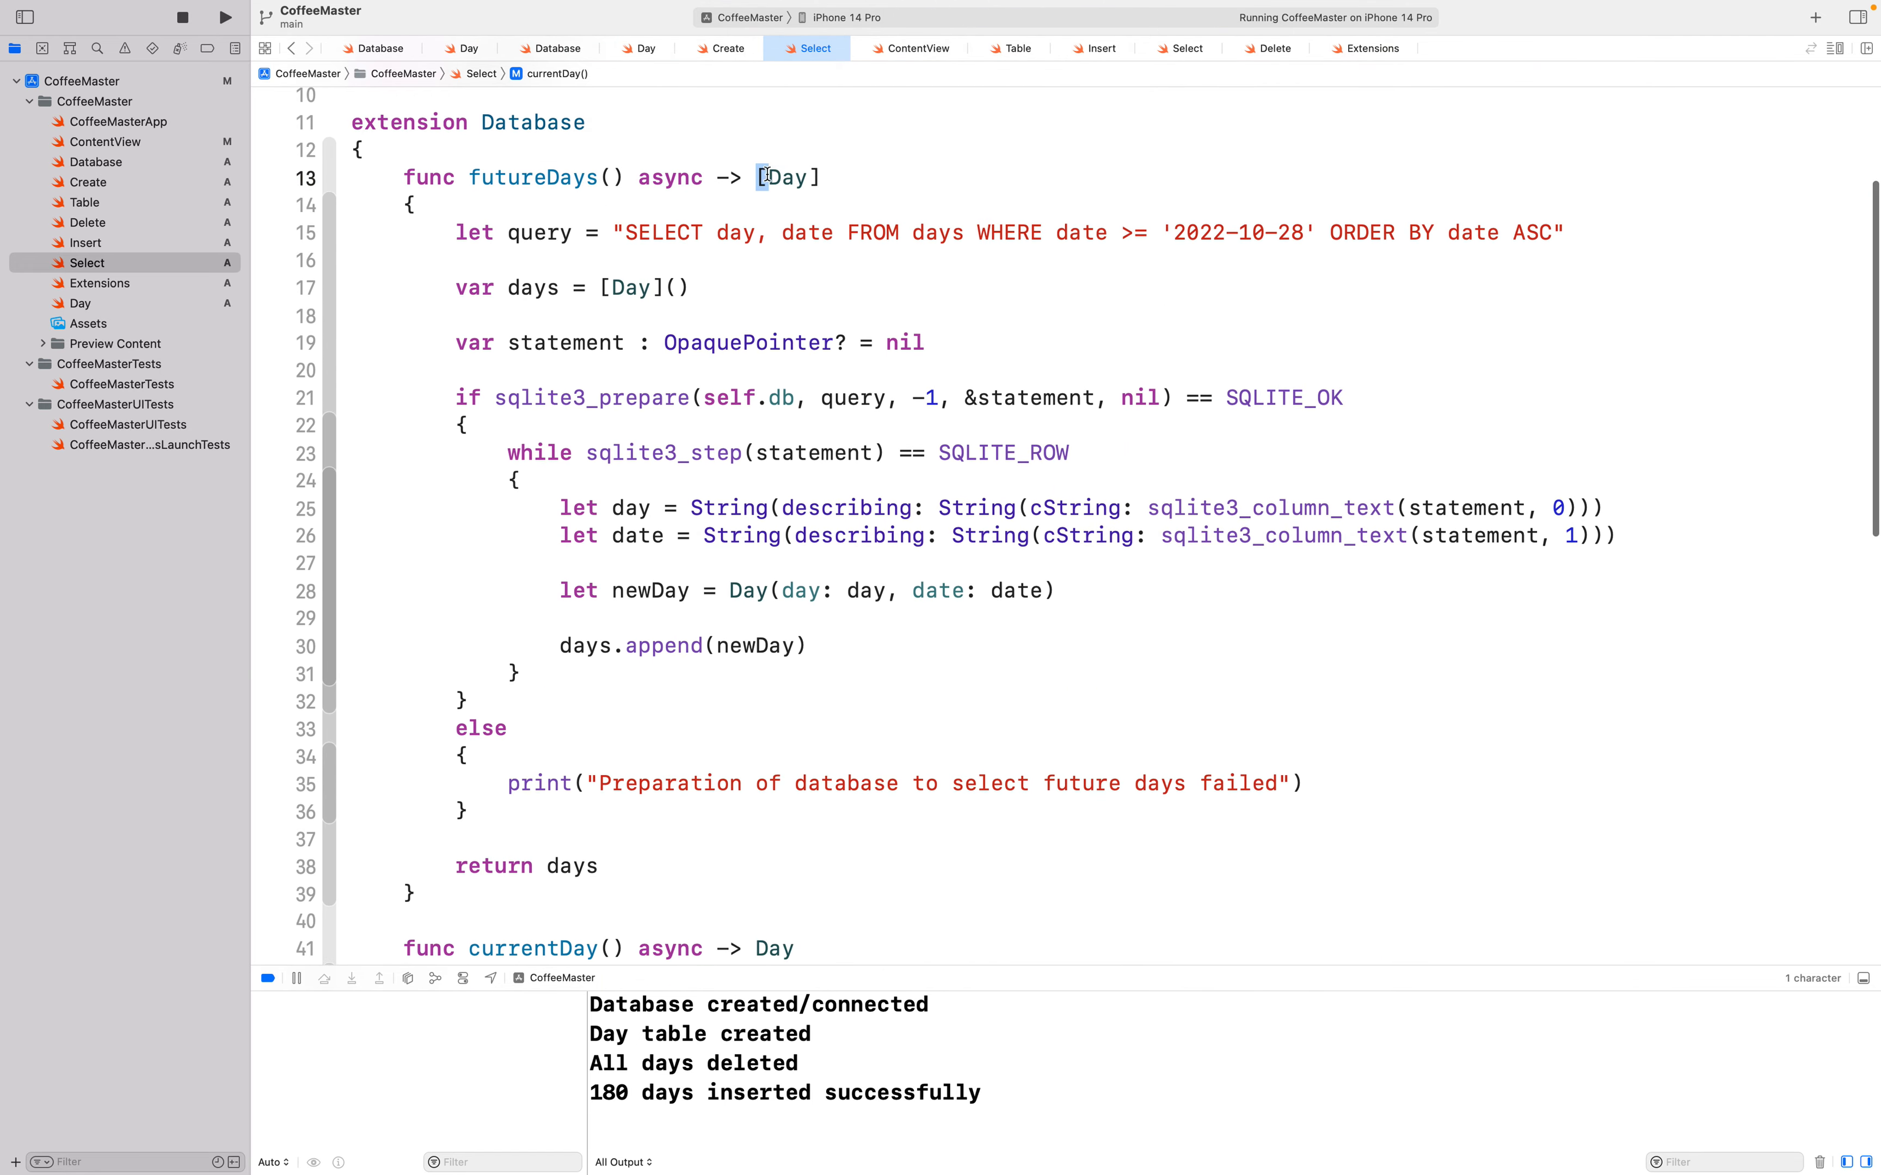
pyautogui.doubleClick(785, 177)
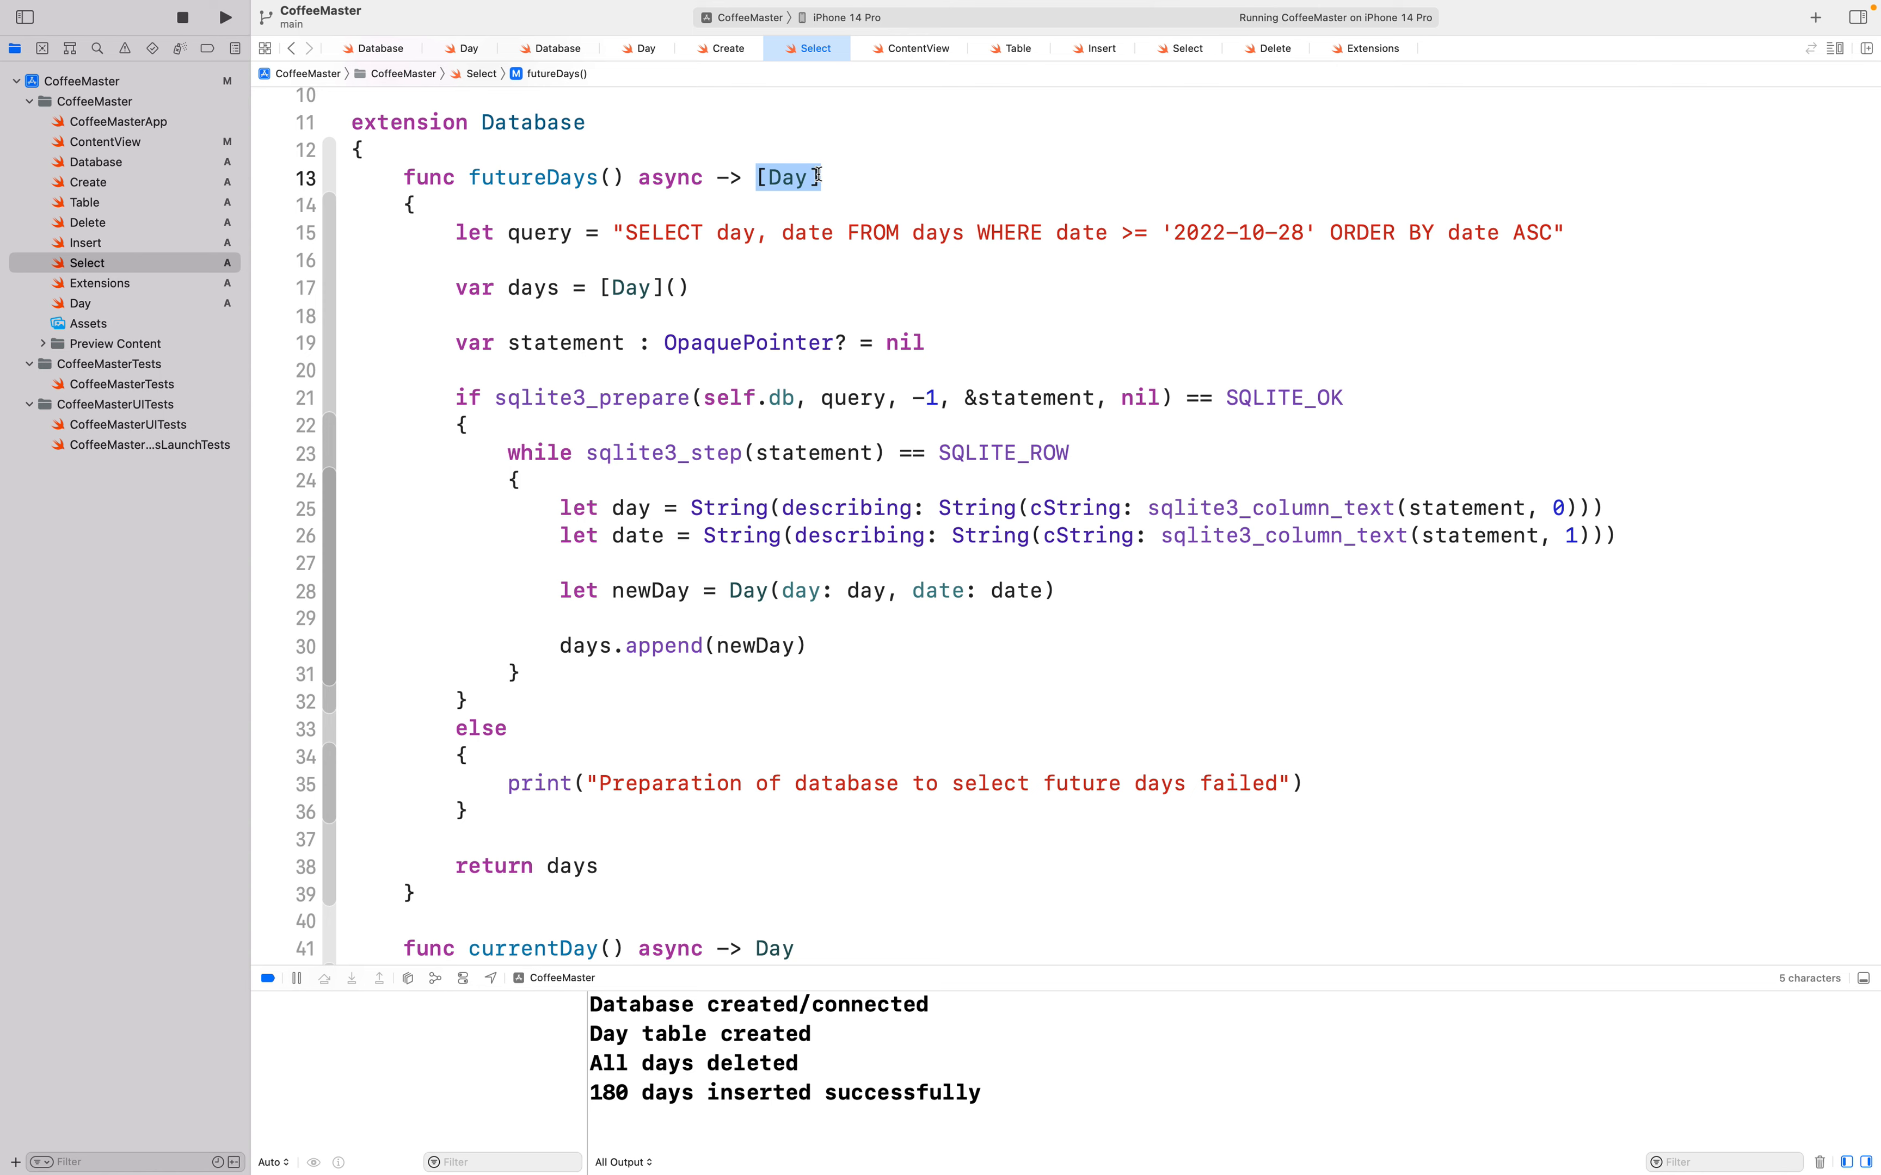
pyautogui.scroll(-3)
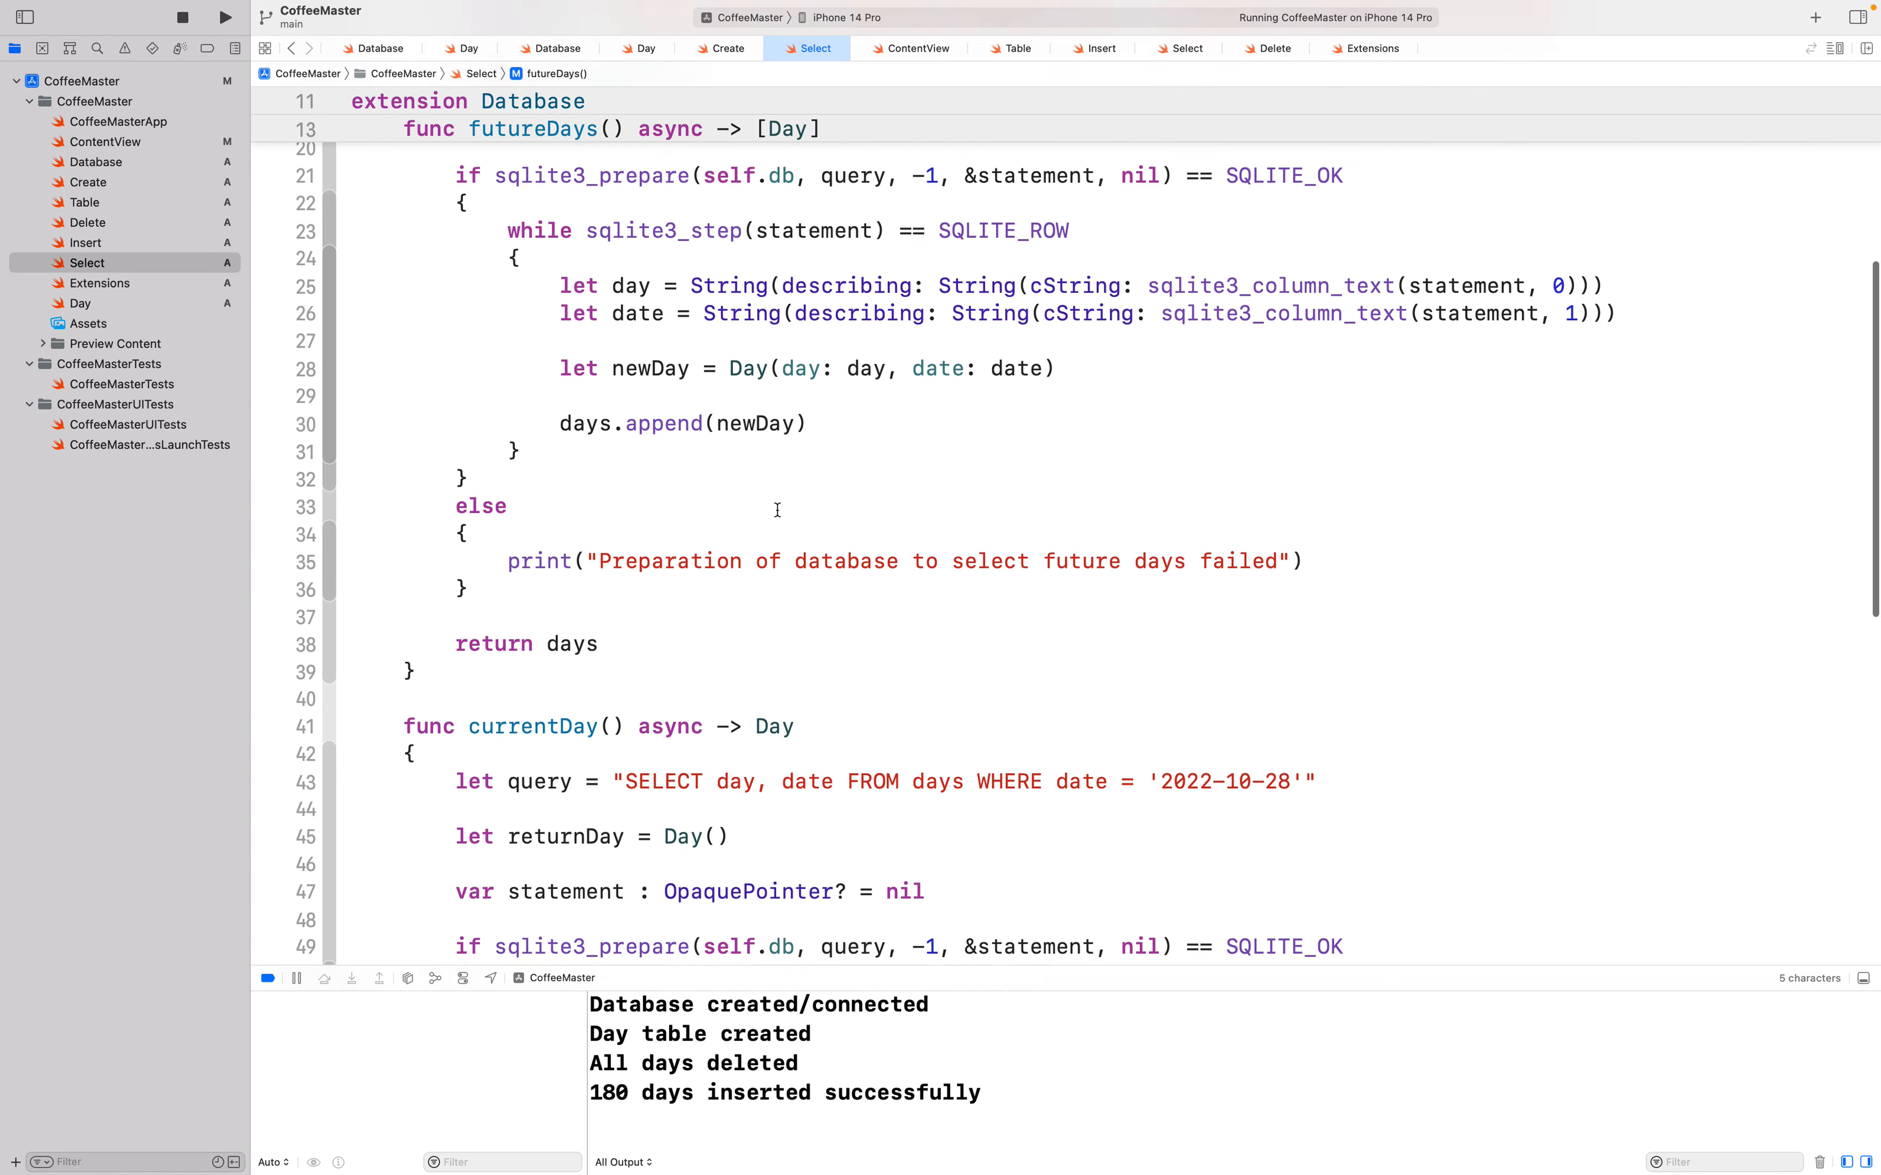
pyautogui.scroll(-3)
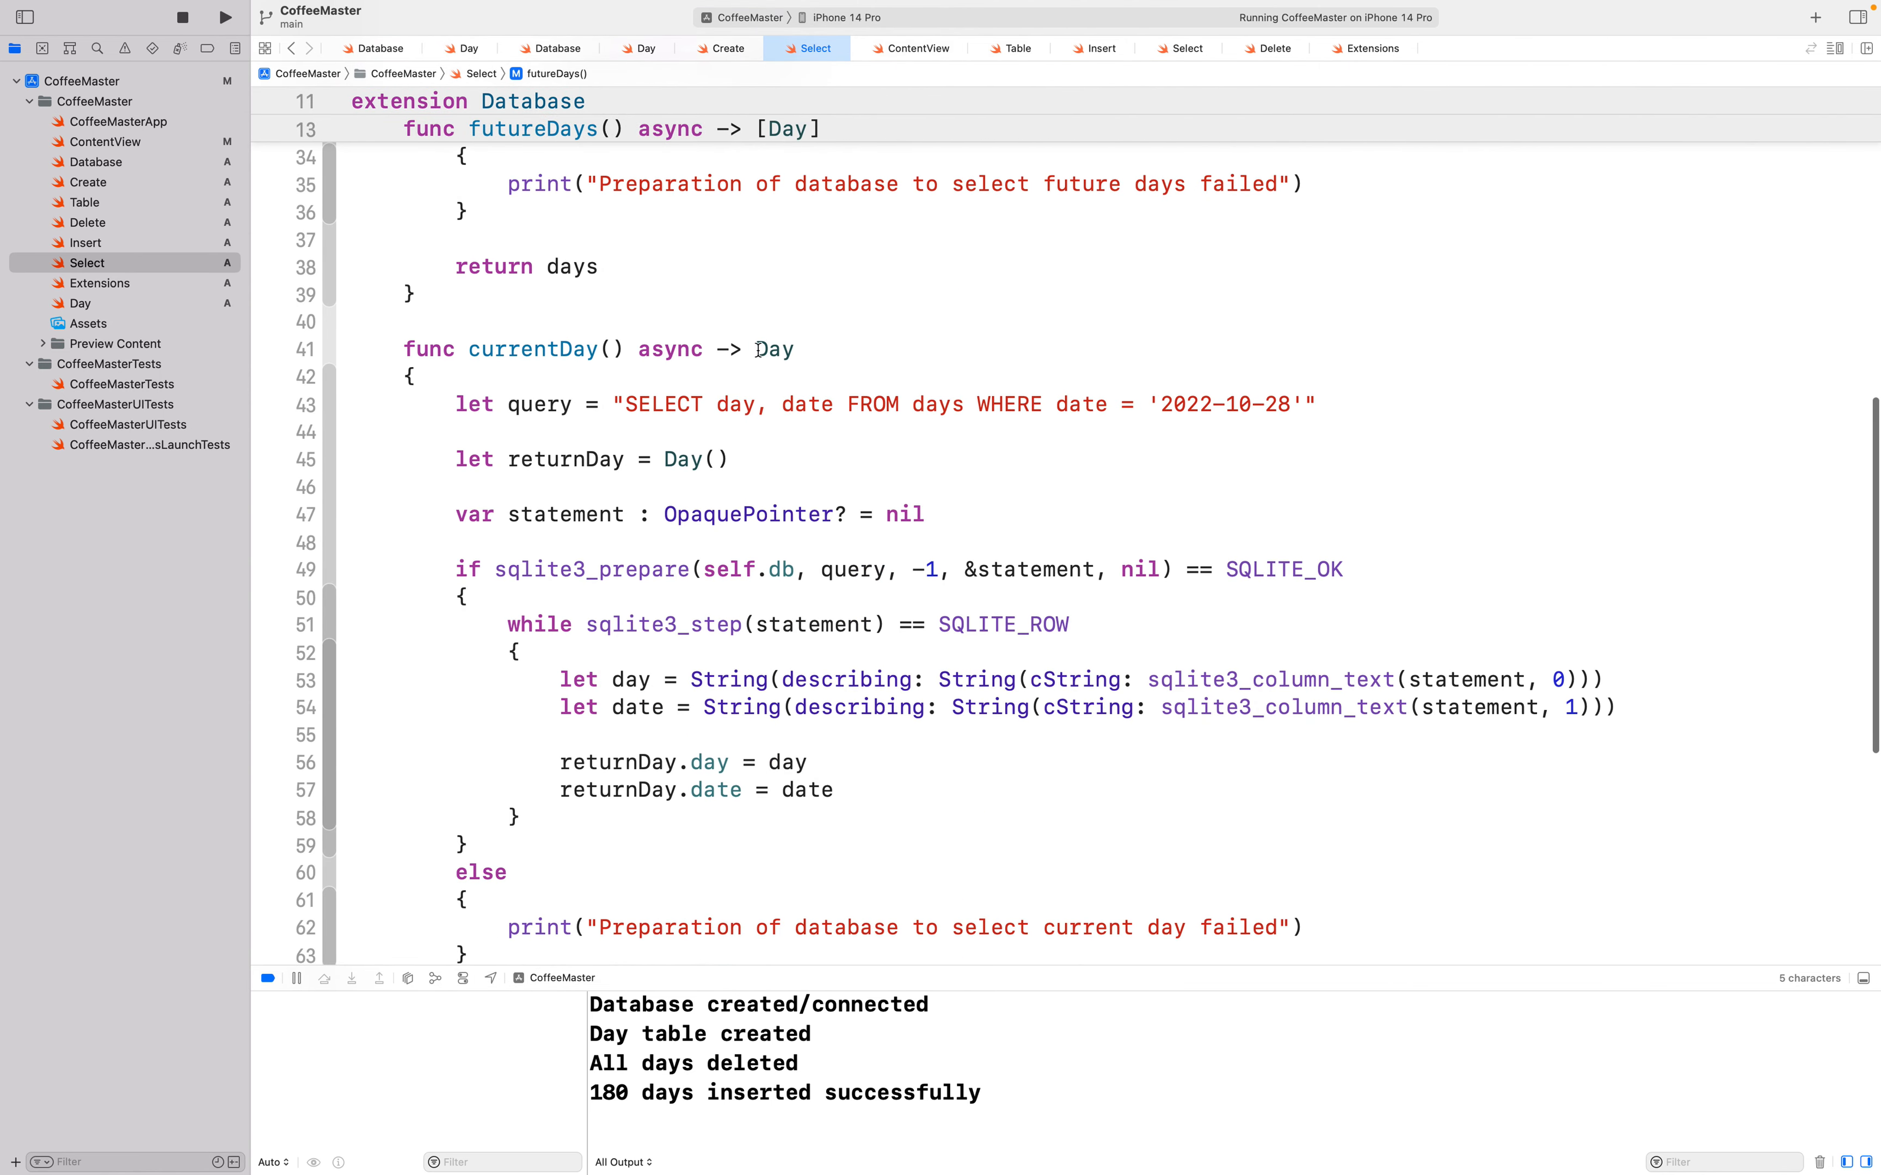
pyautogui.doubleClick(774, 258)
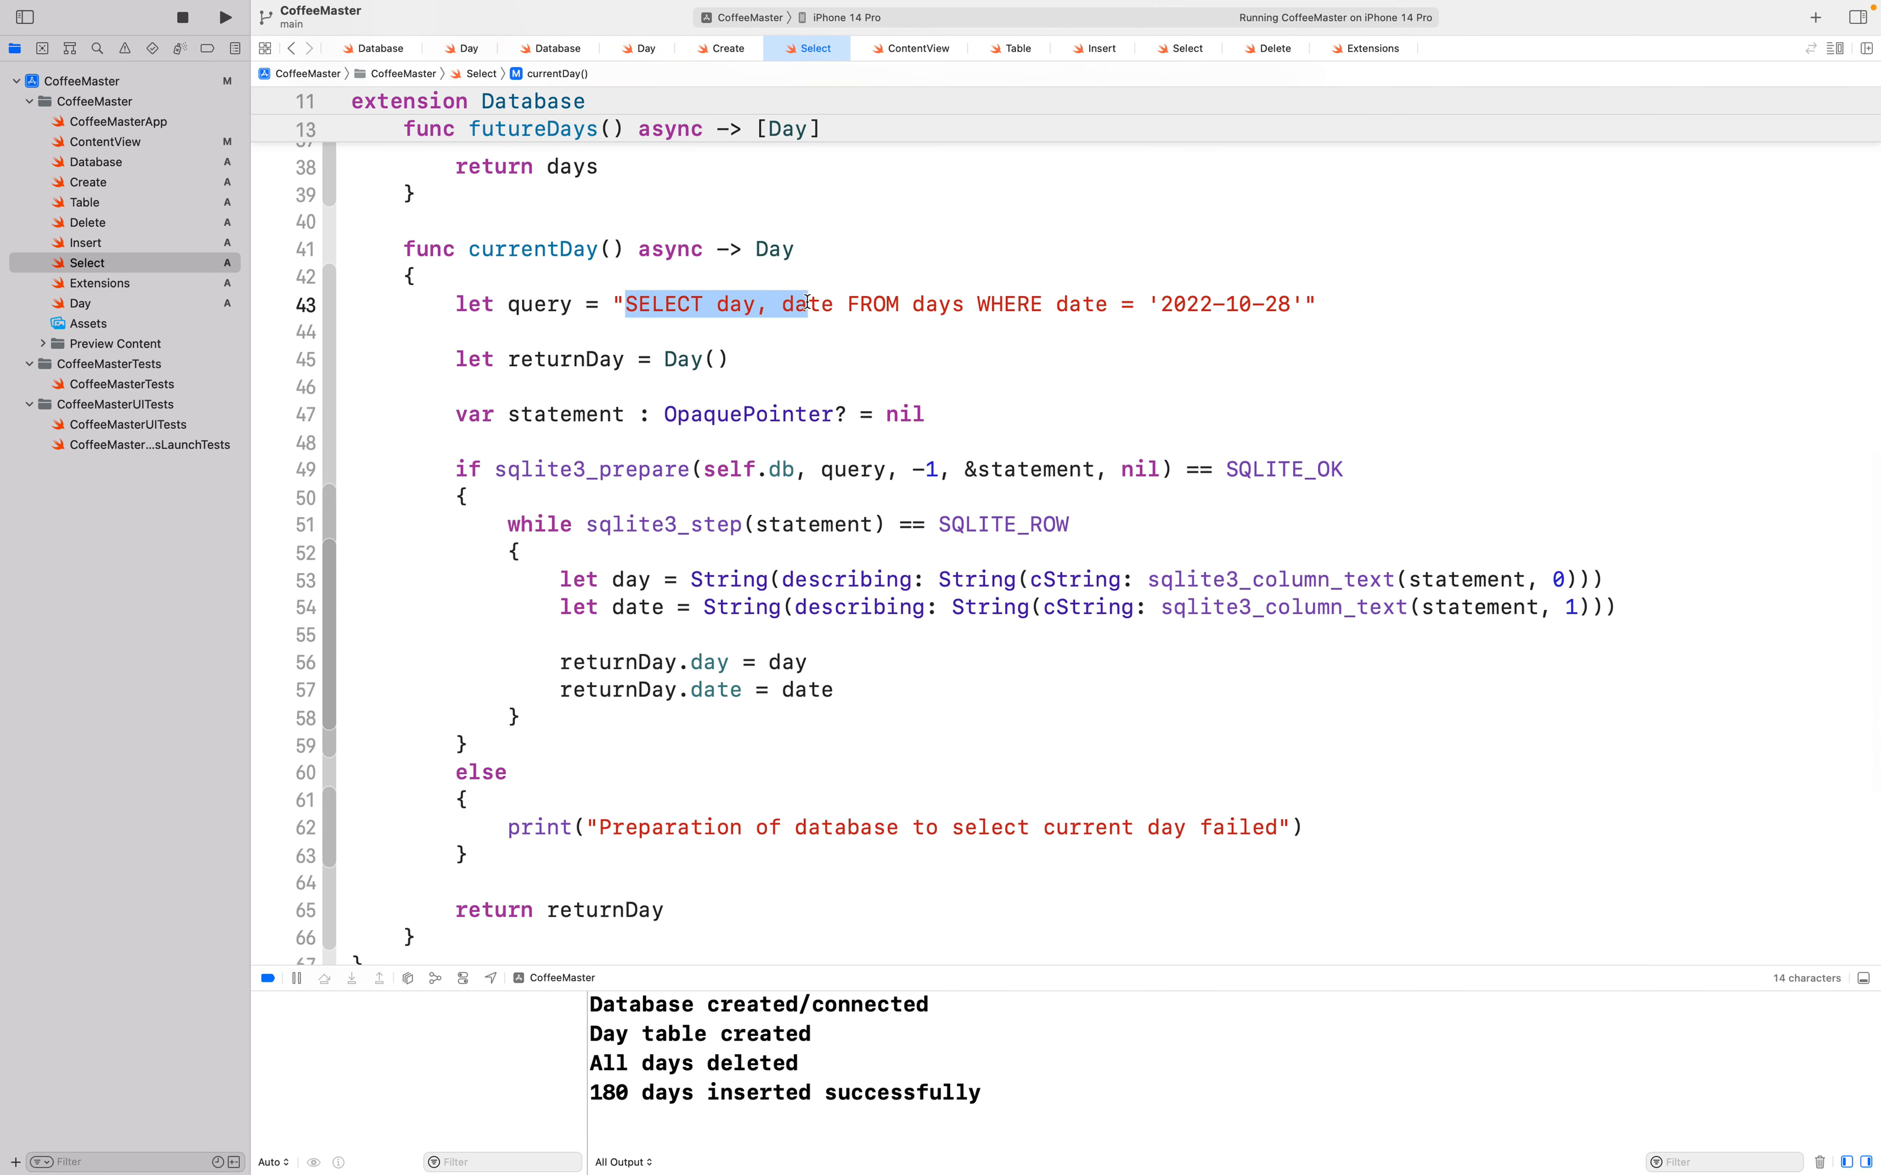
pyautogui.click(729, 359)
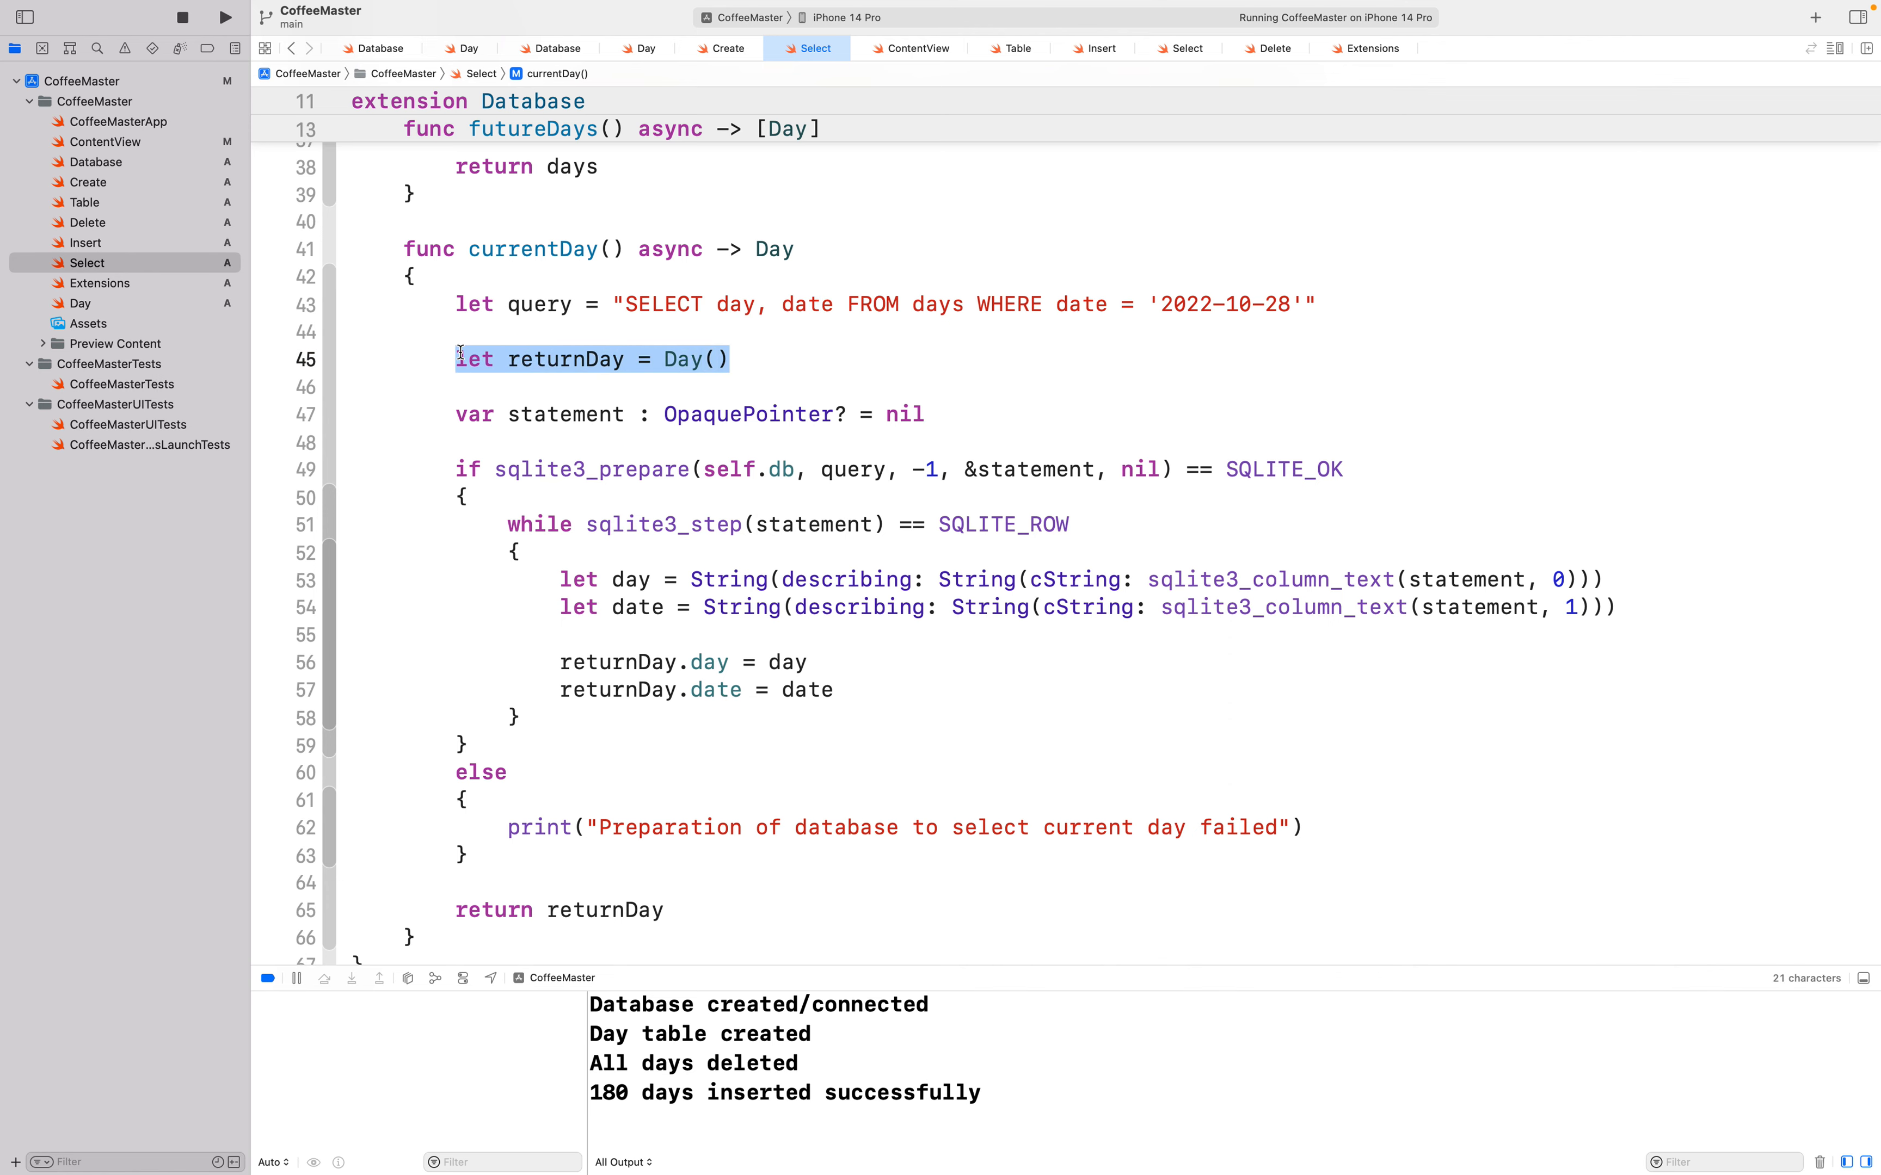
pyautogui.scroll(3)
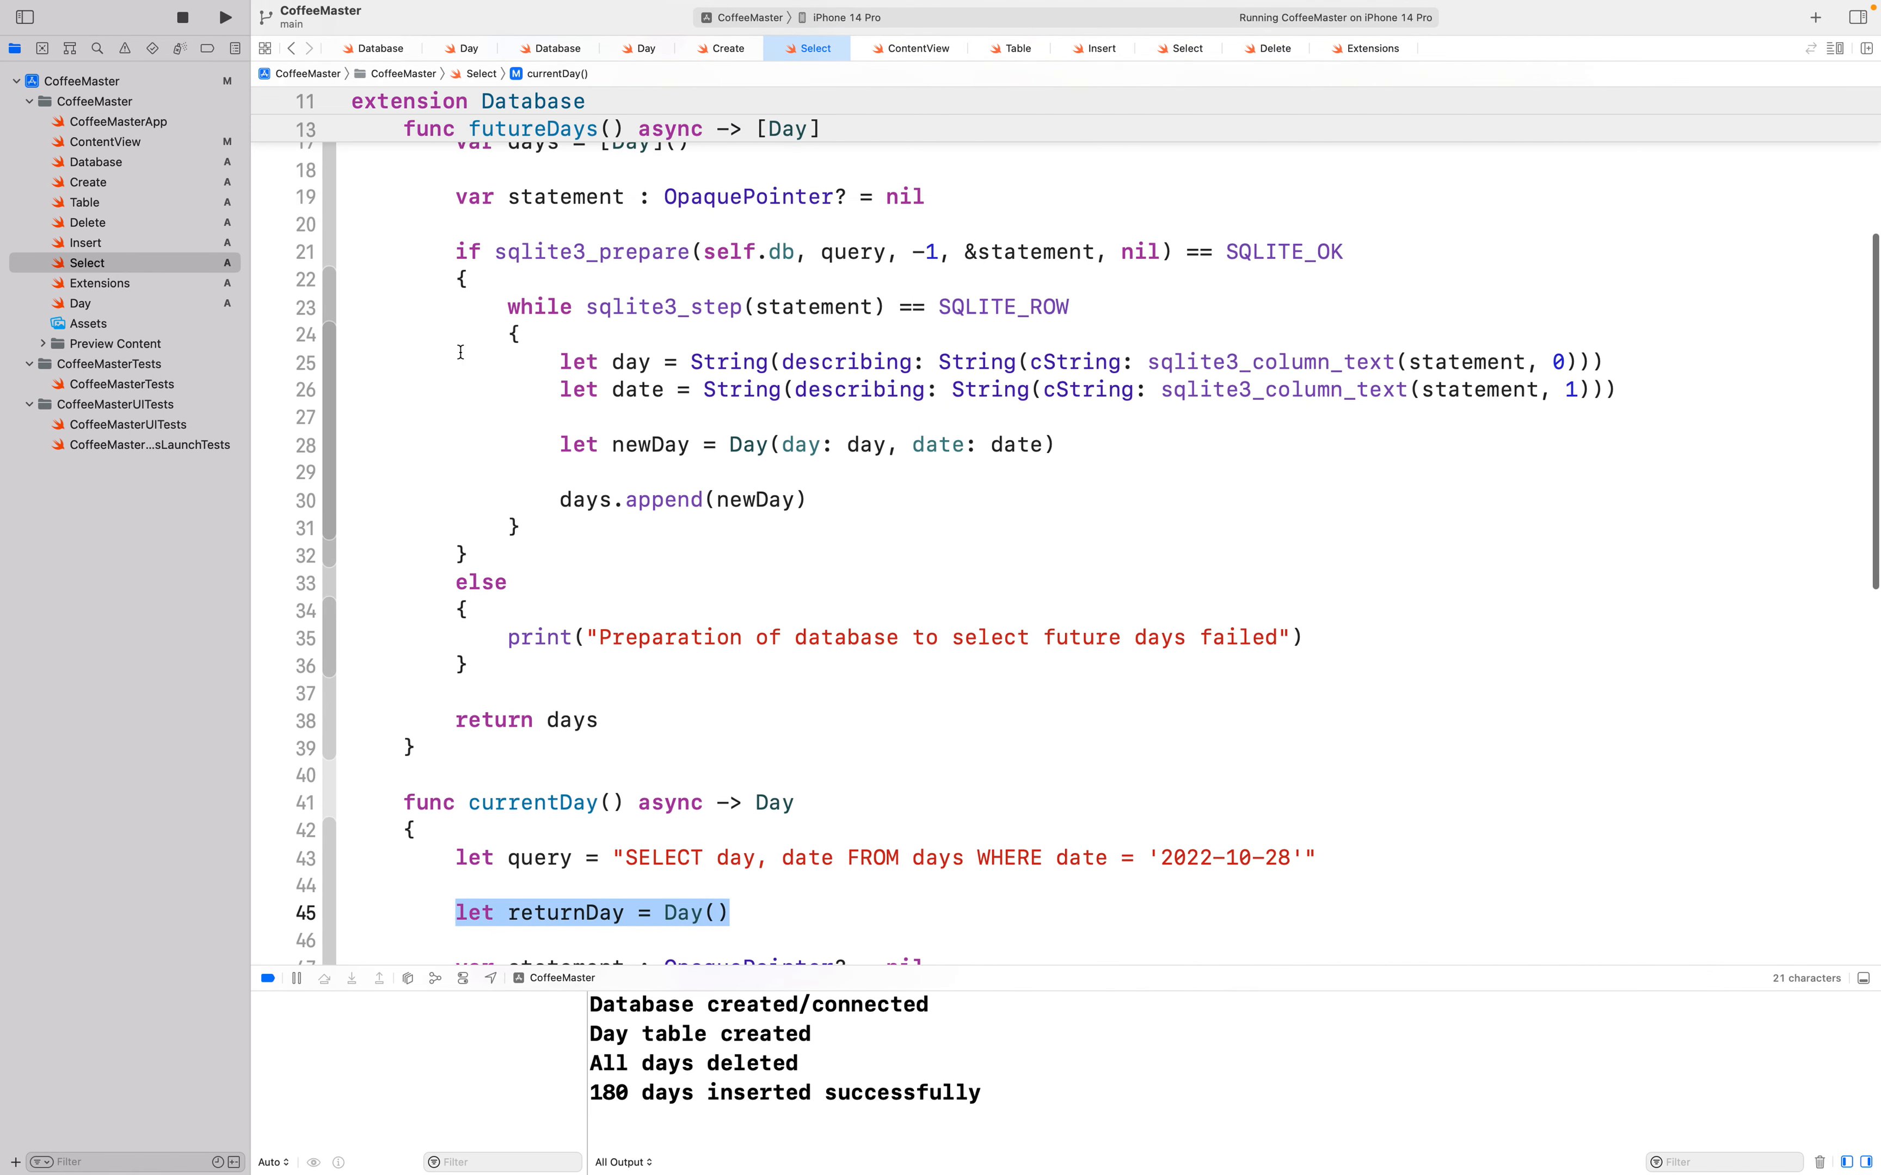
pyautogui.scroll(-3)
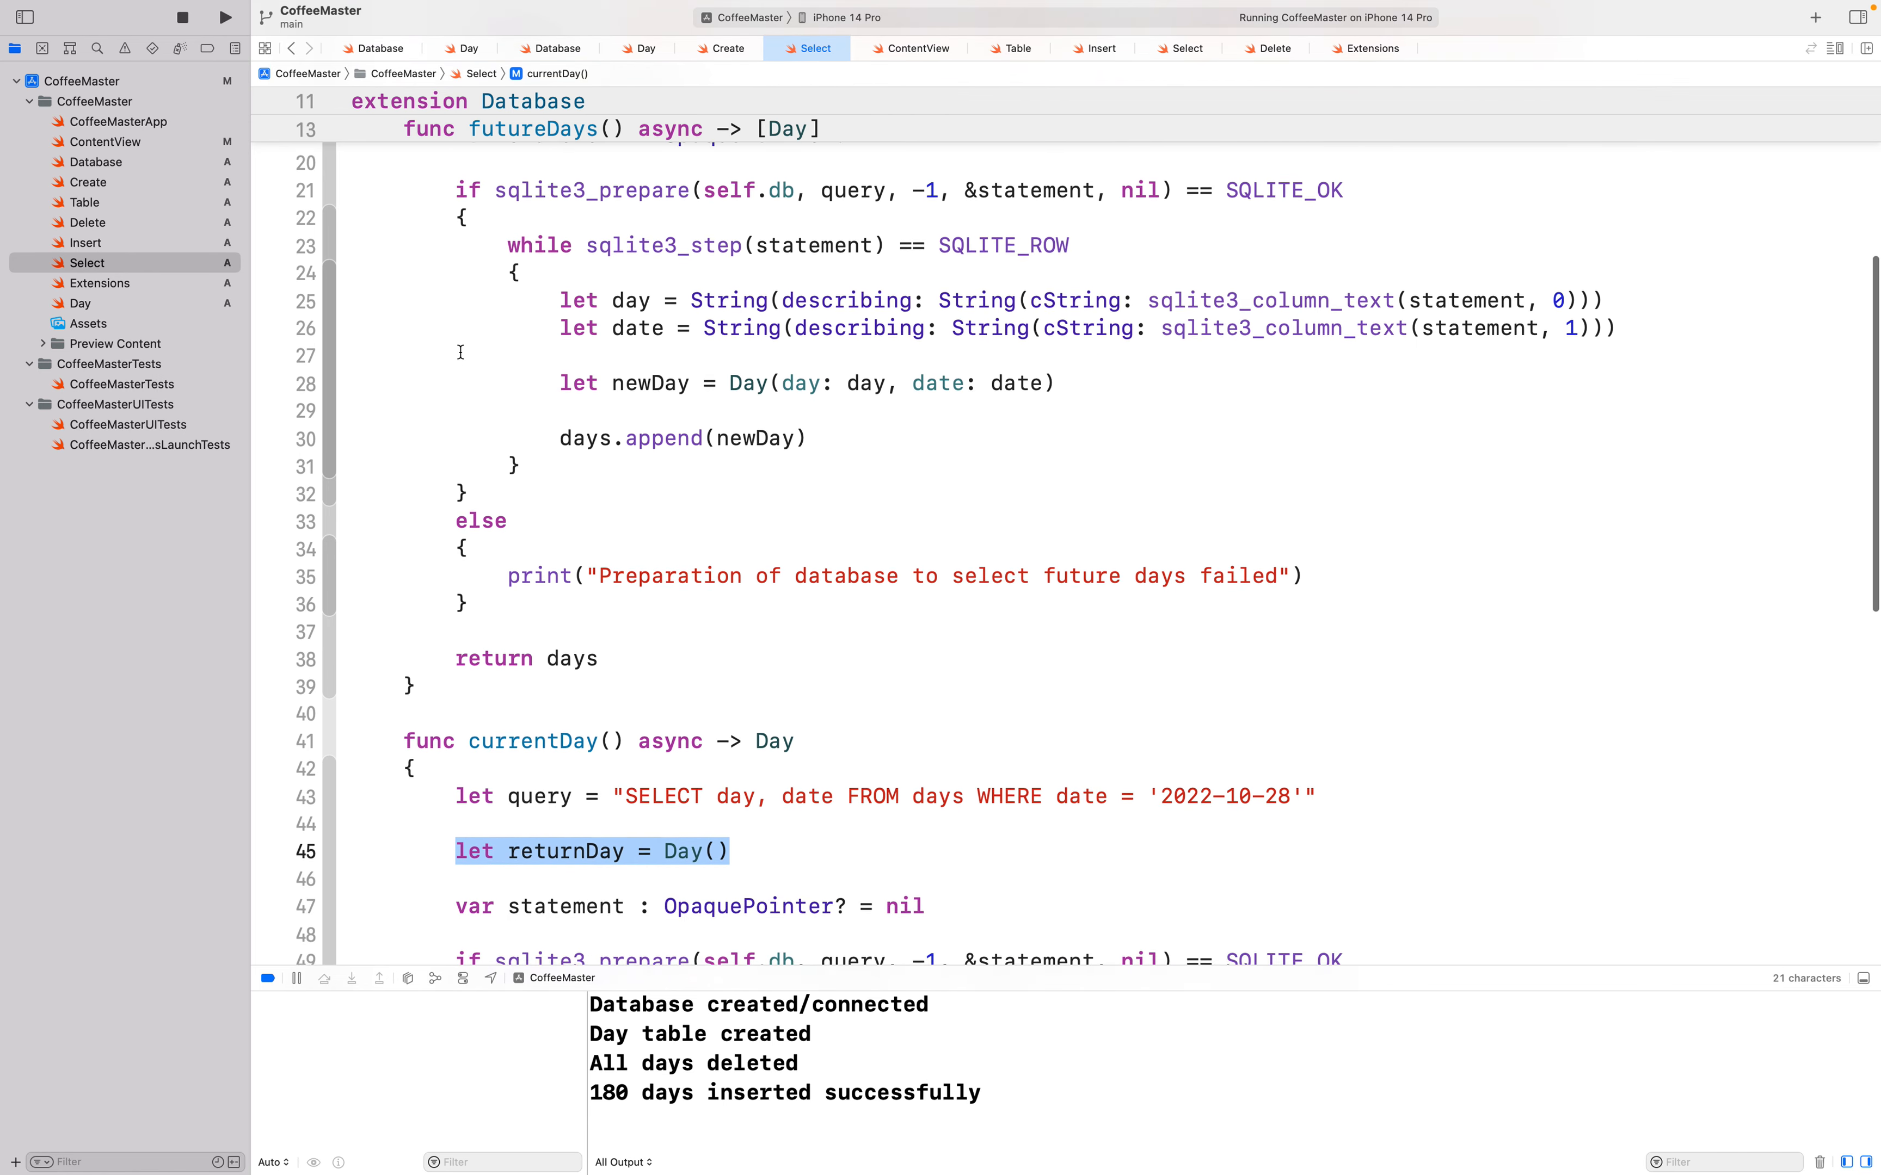
pyautogui.scroll(-3)
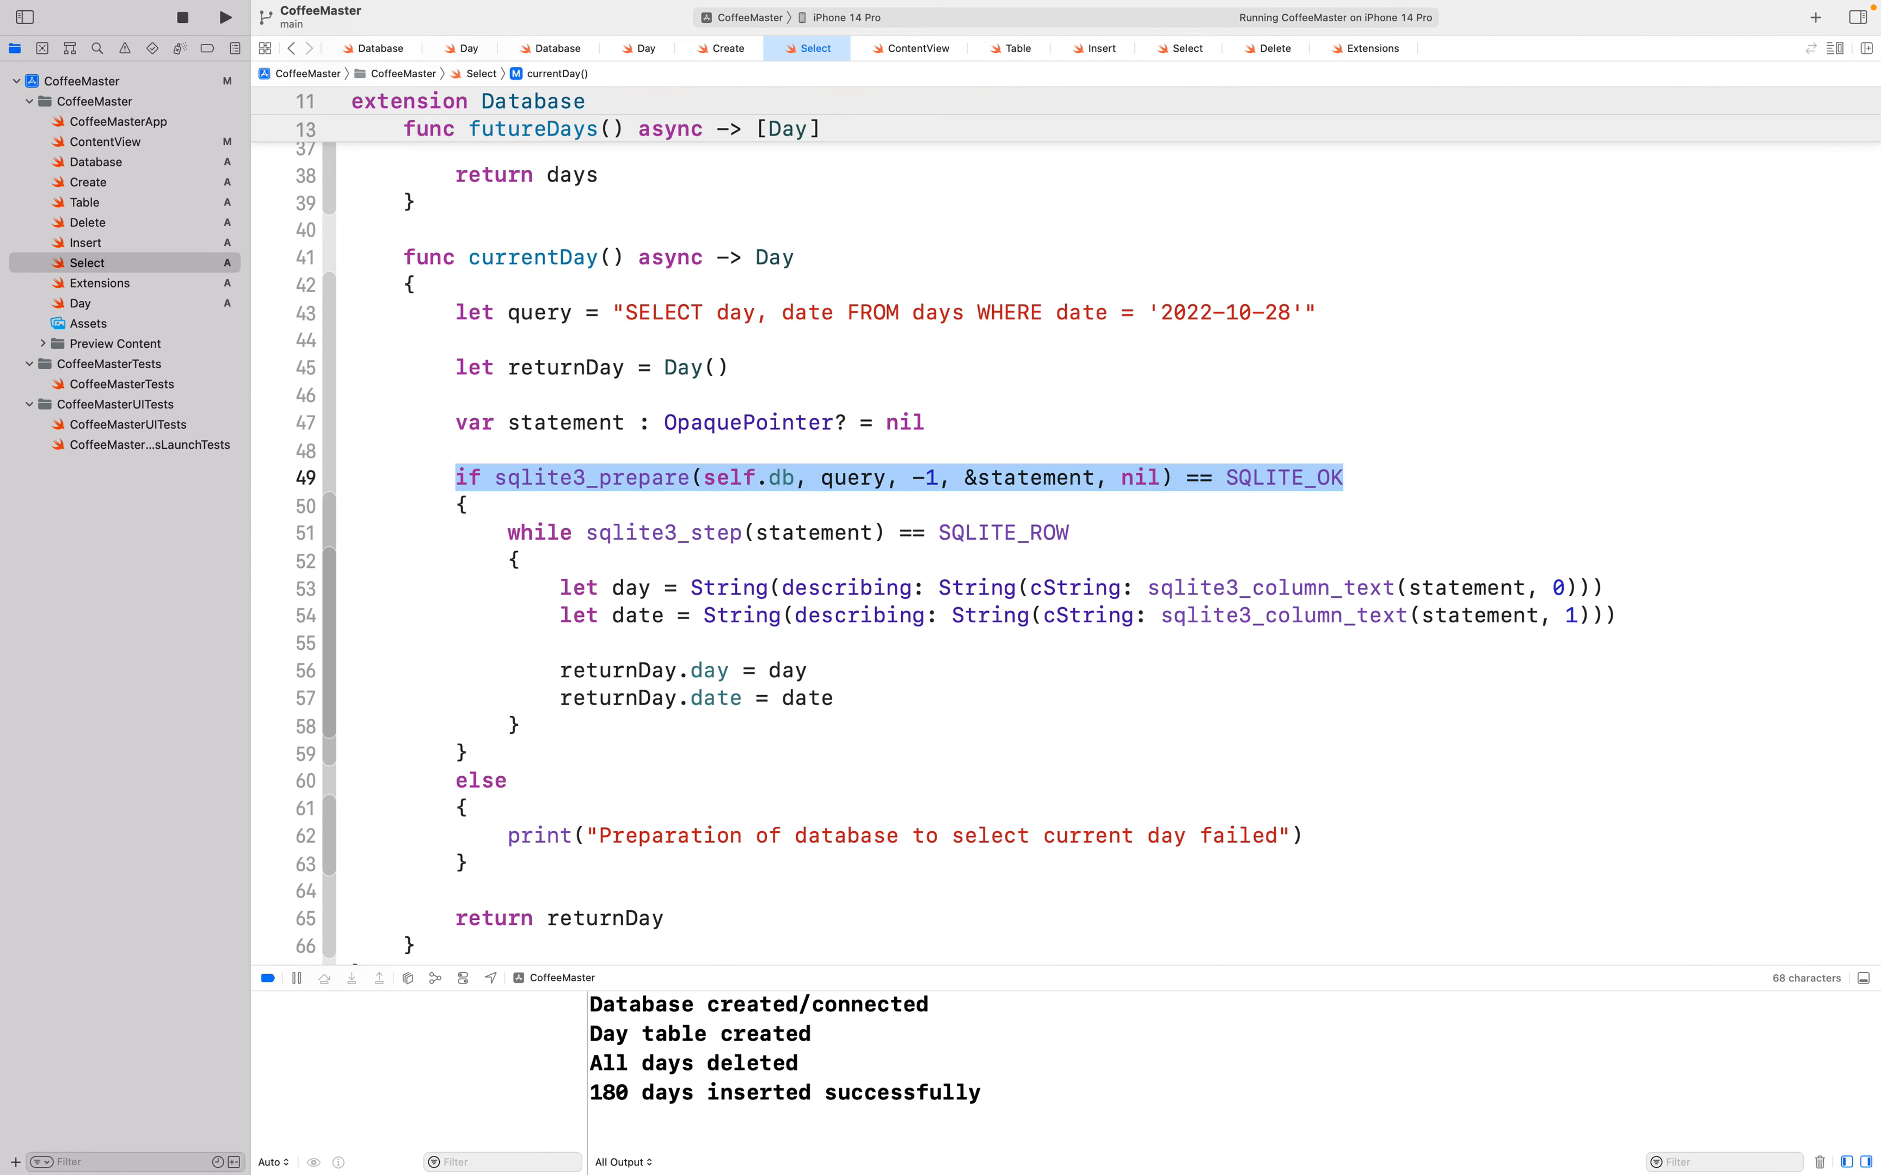
pyautogui.click(1349, 478)
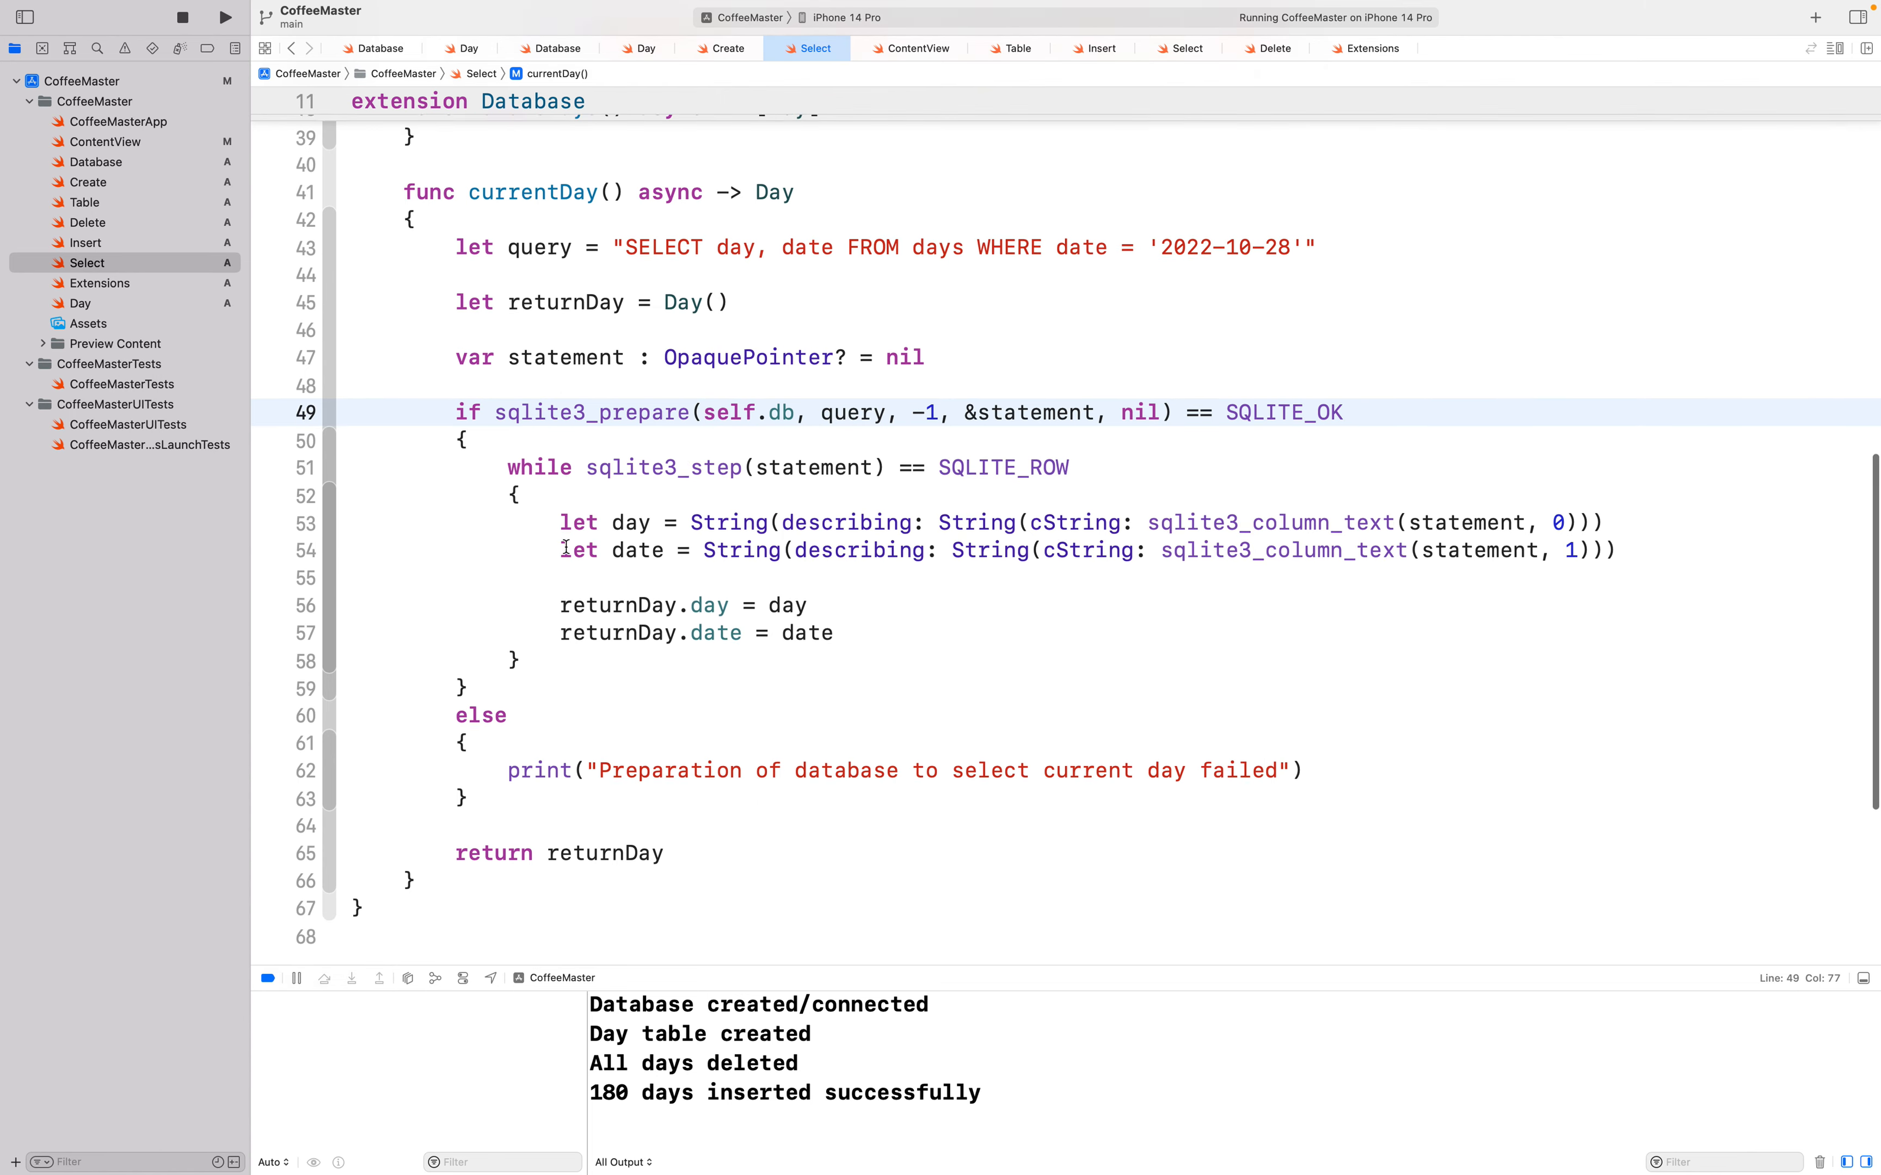
pyautogui.scroll(3)
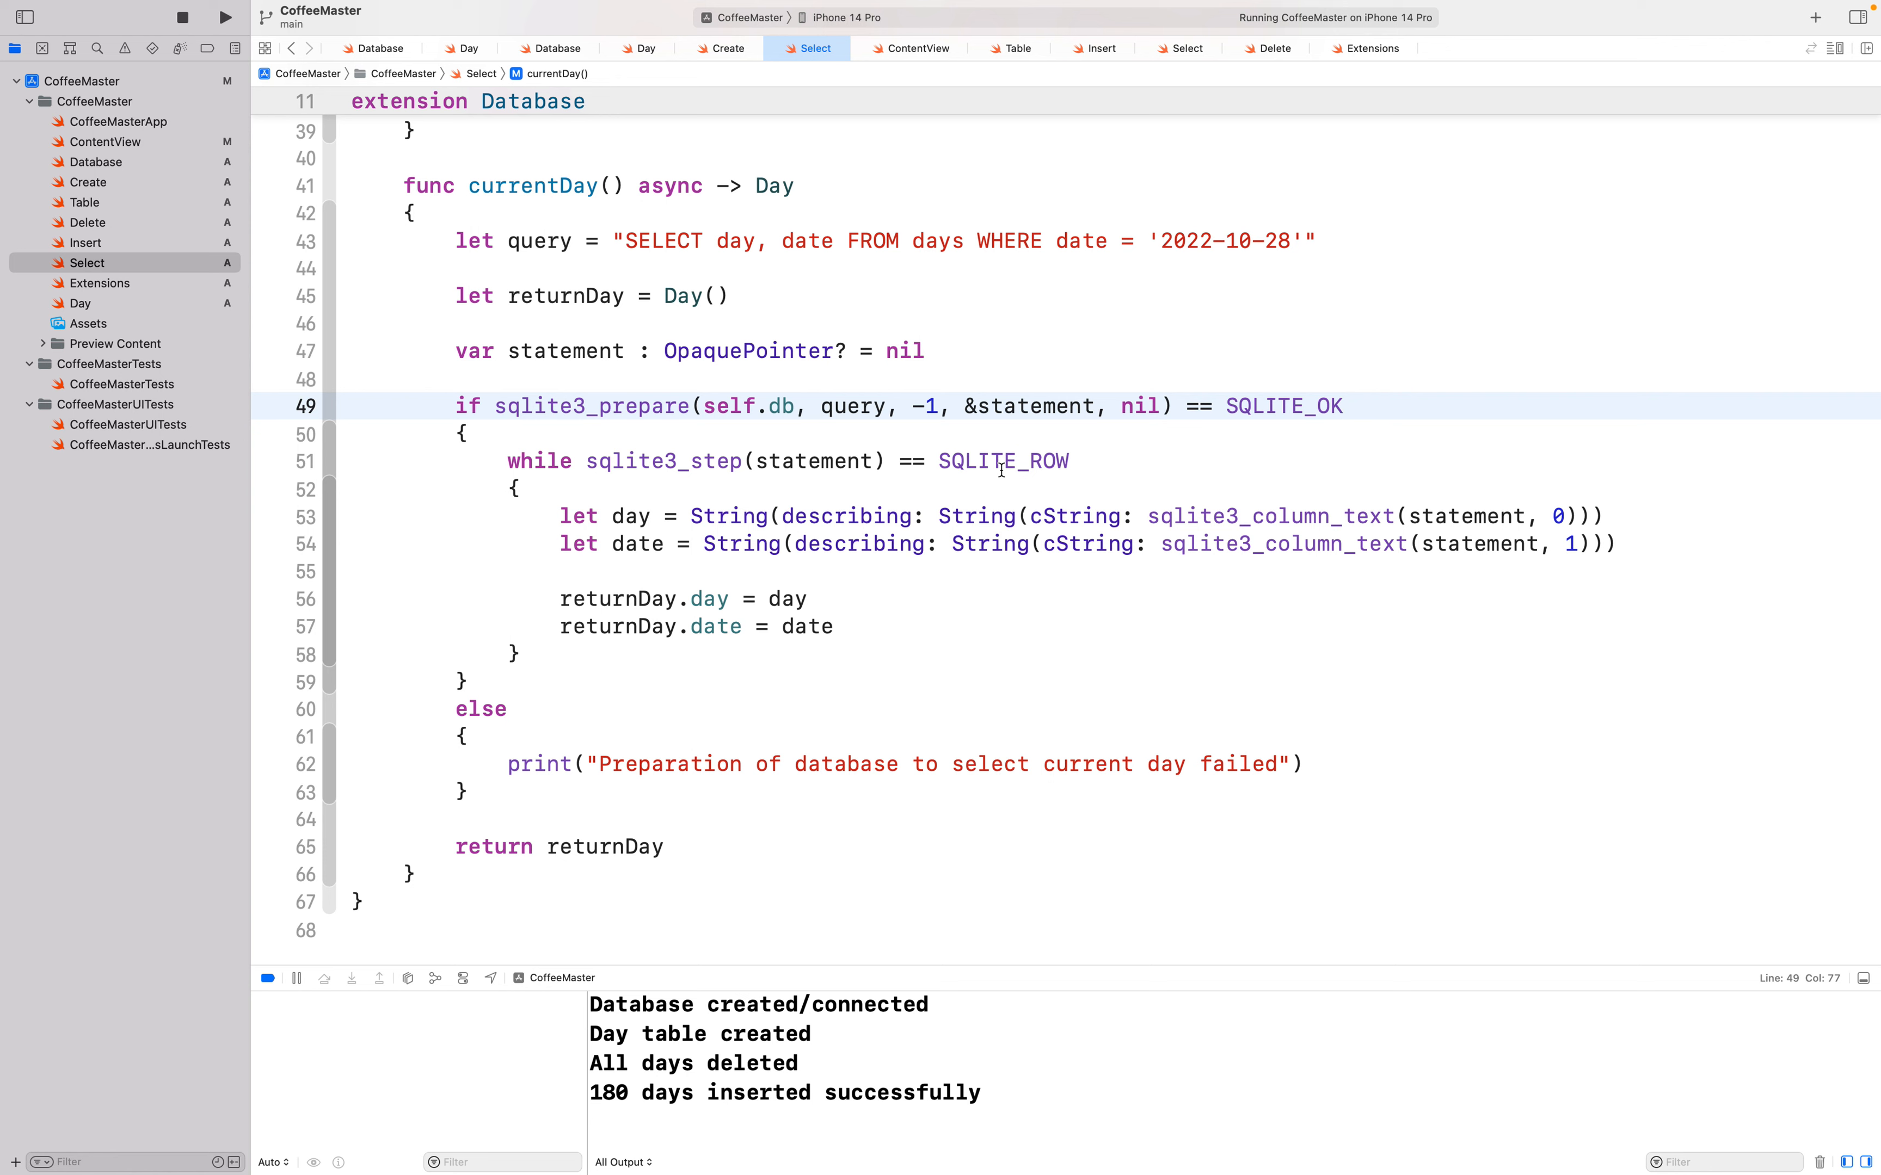
pyautogui.doubleClick(813, 460)
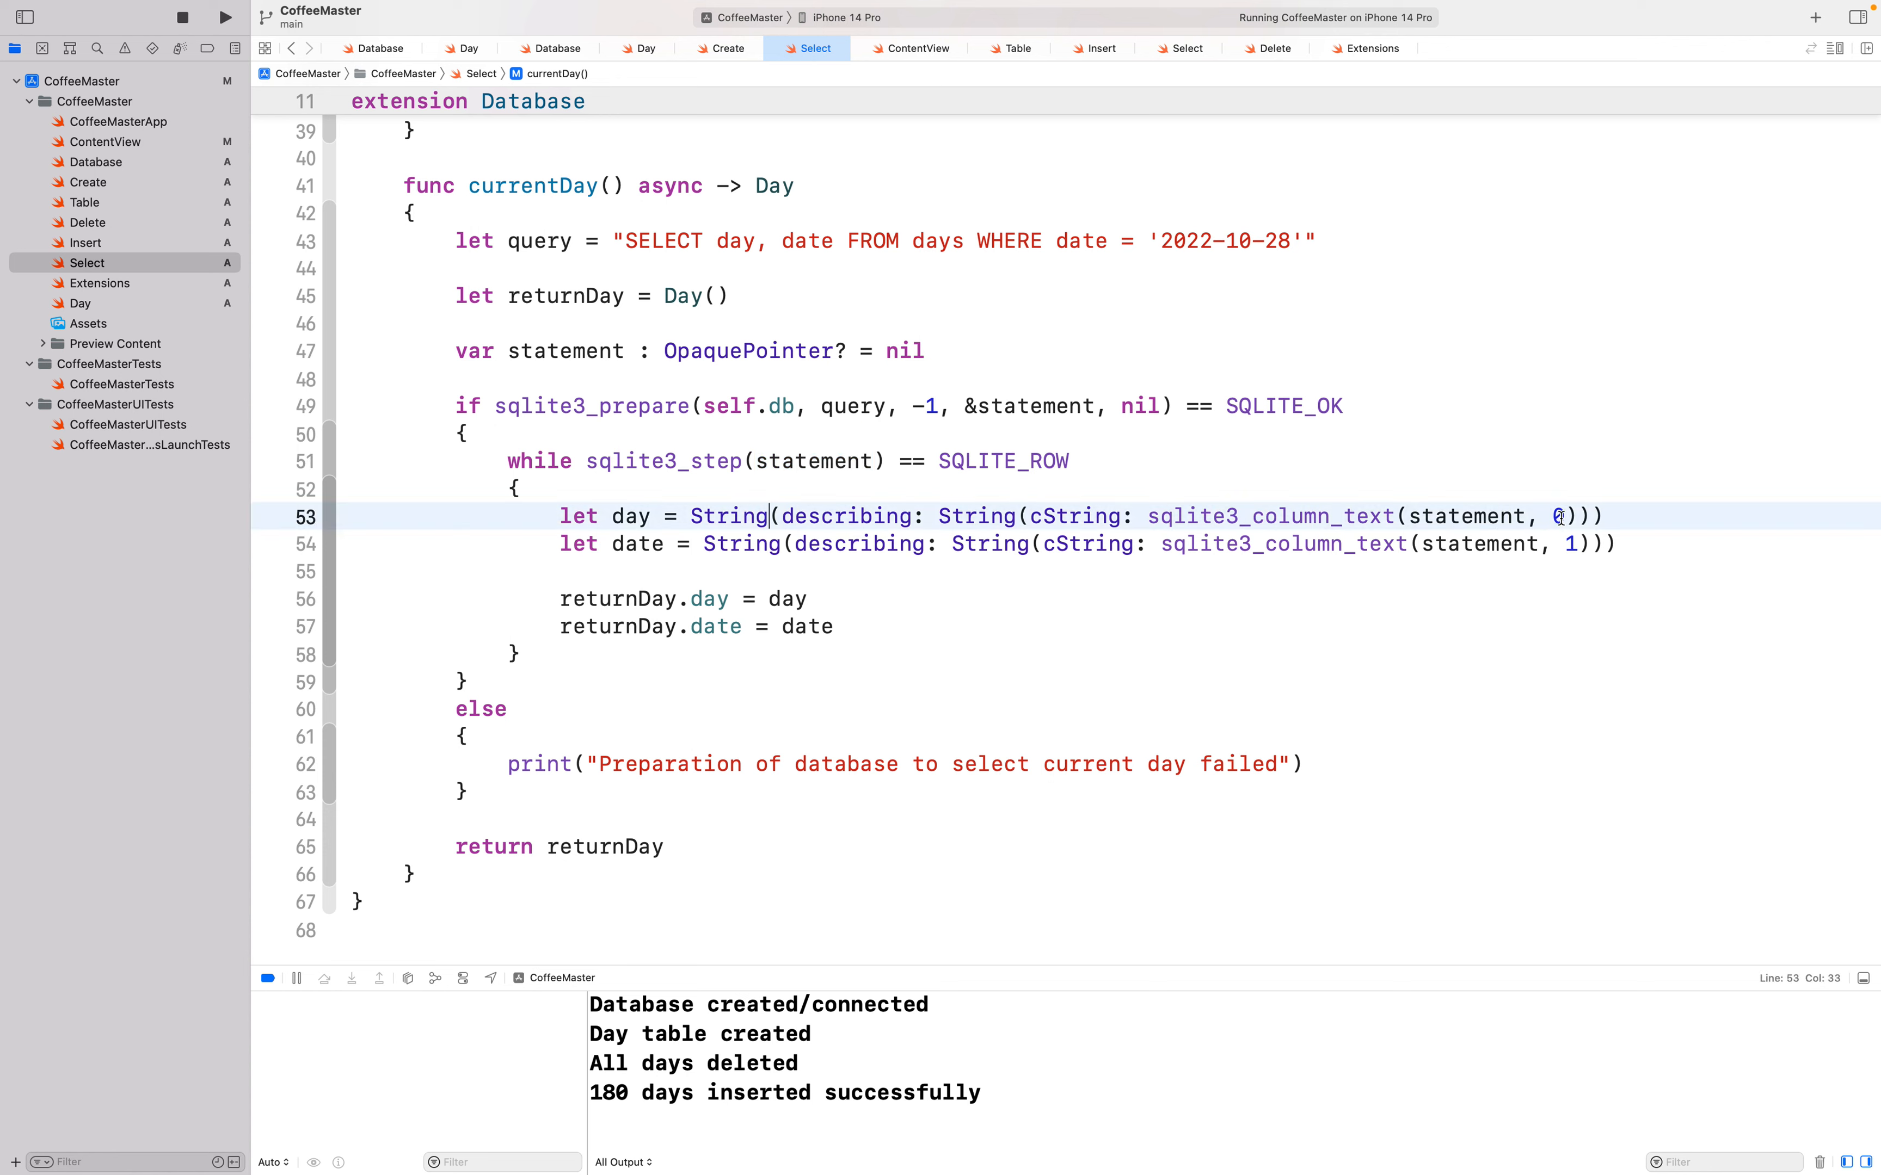
pyautogui.doubleClick(1556, 516)
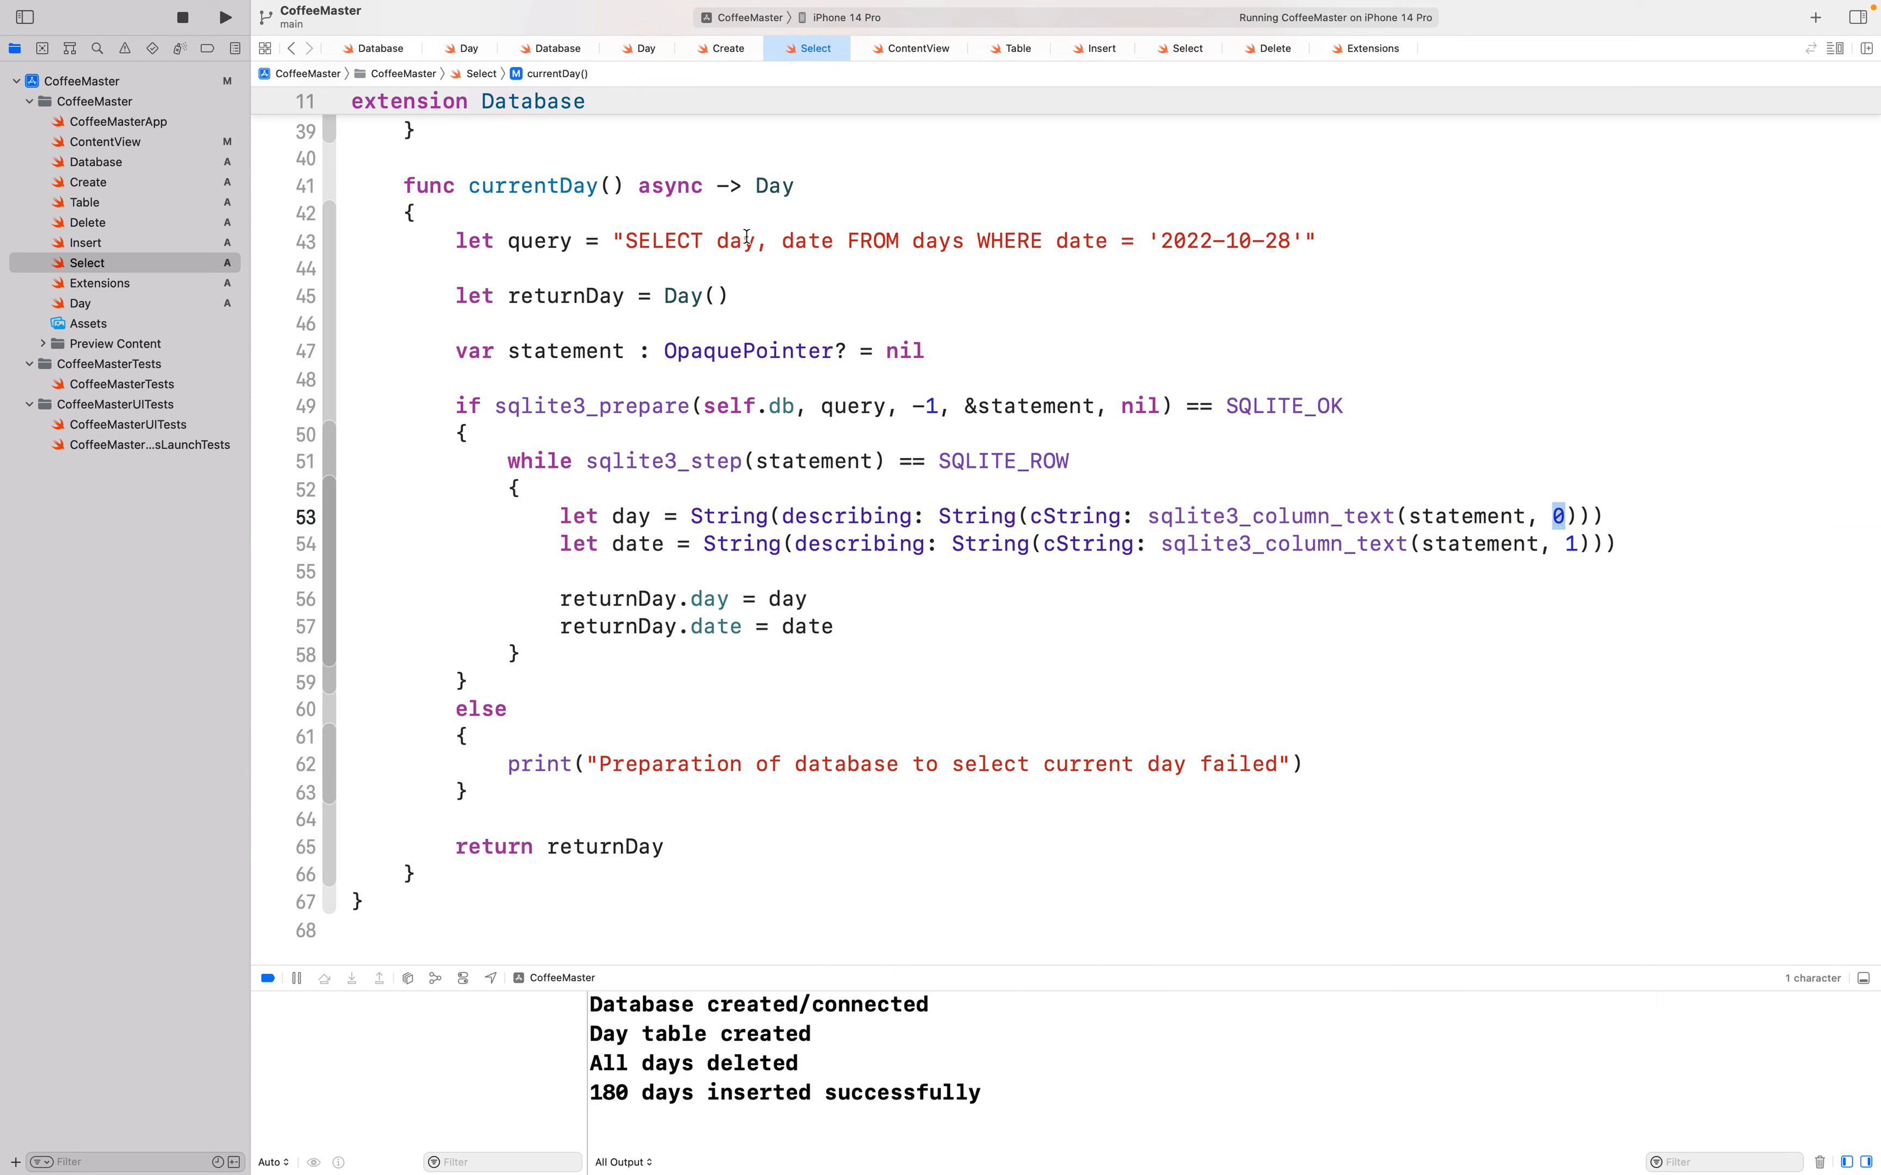
pyautogui.click(1572, 543)
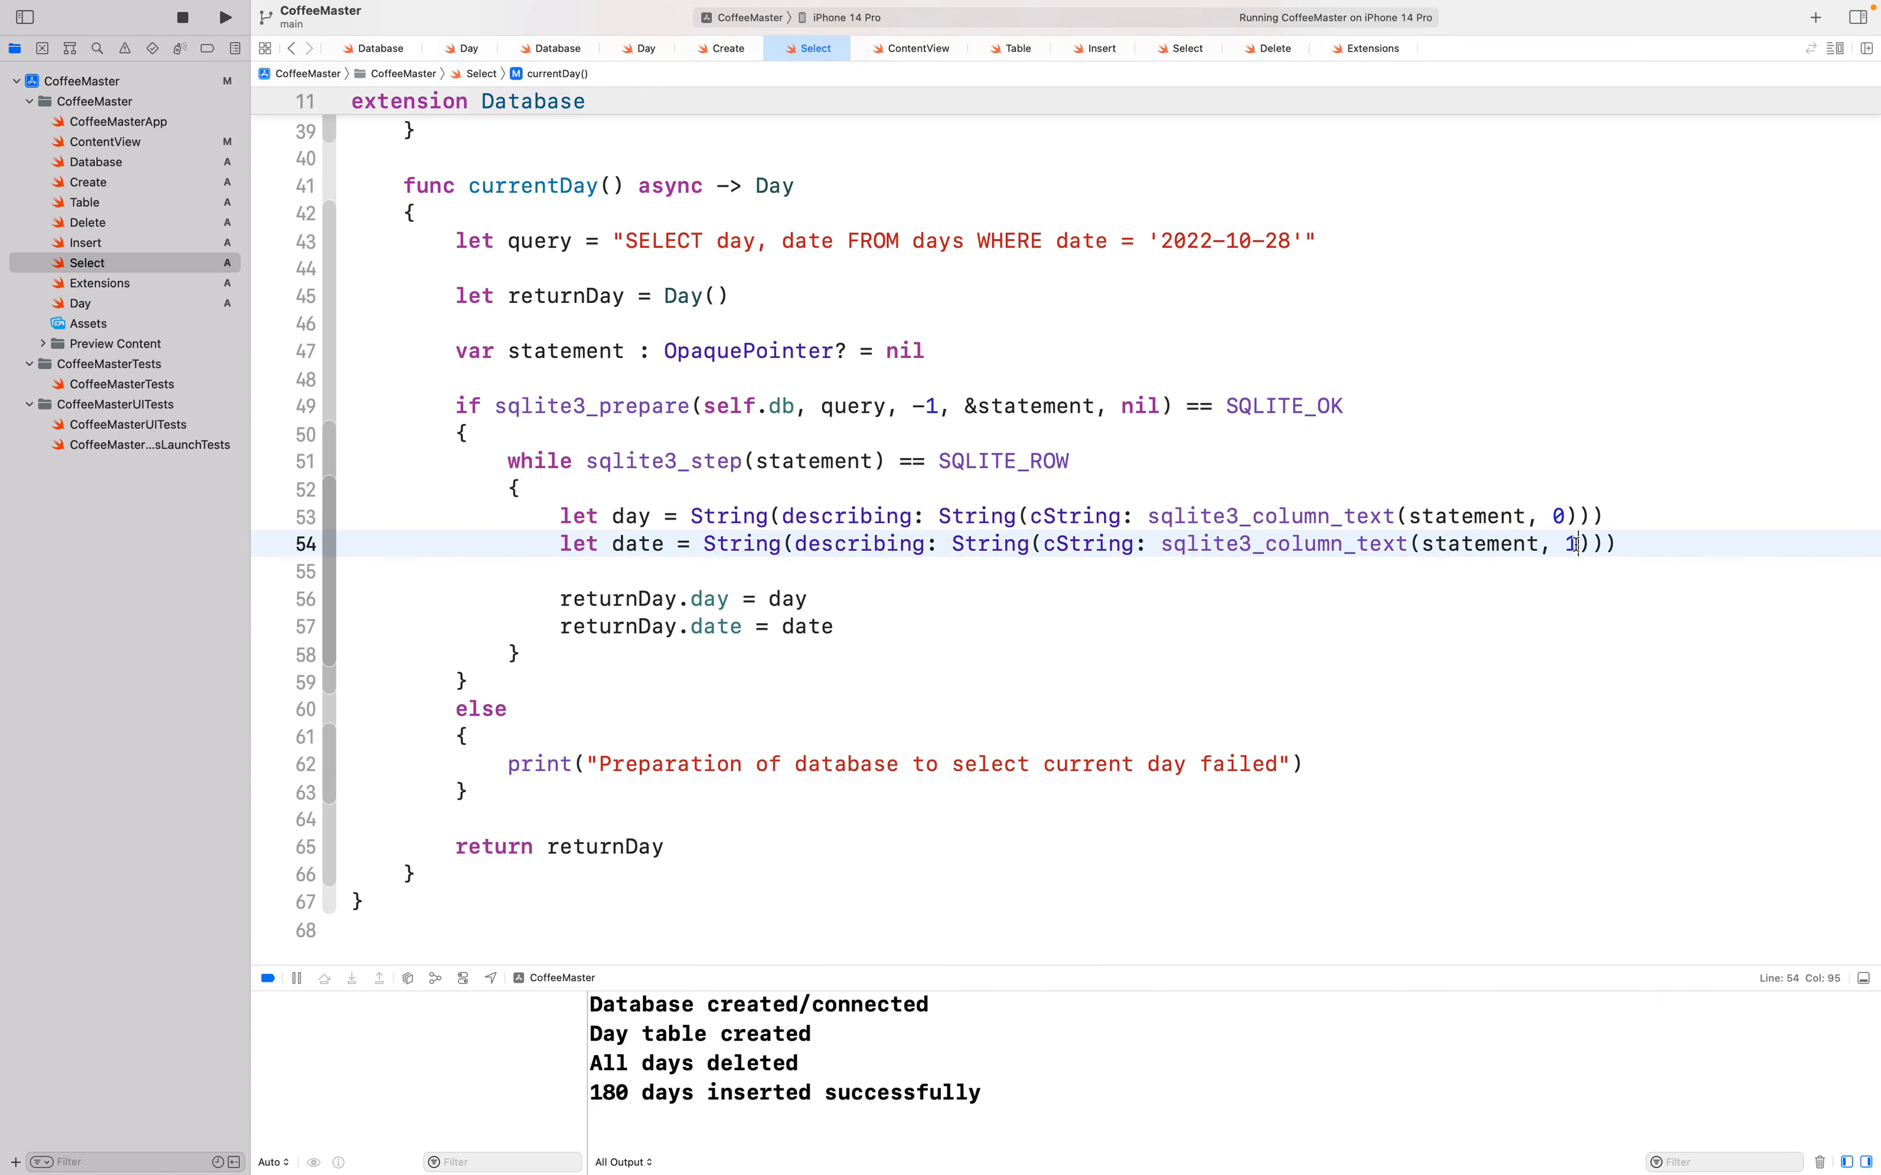
pyautogui.doubleClick(807, 241)
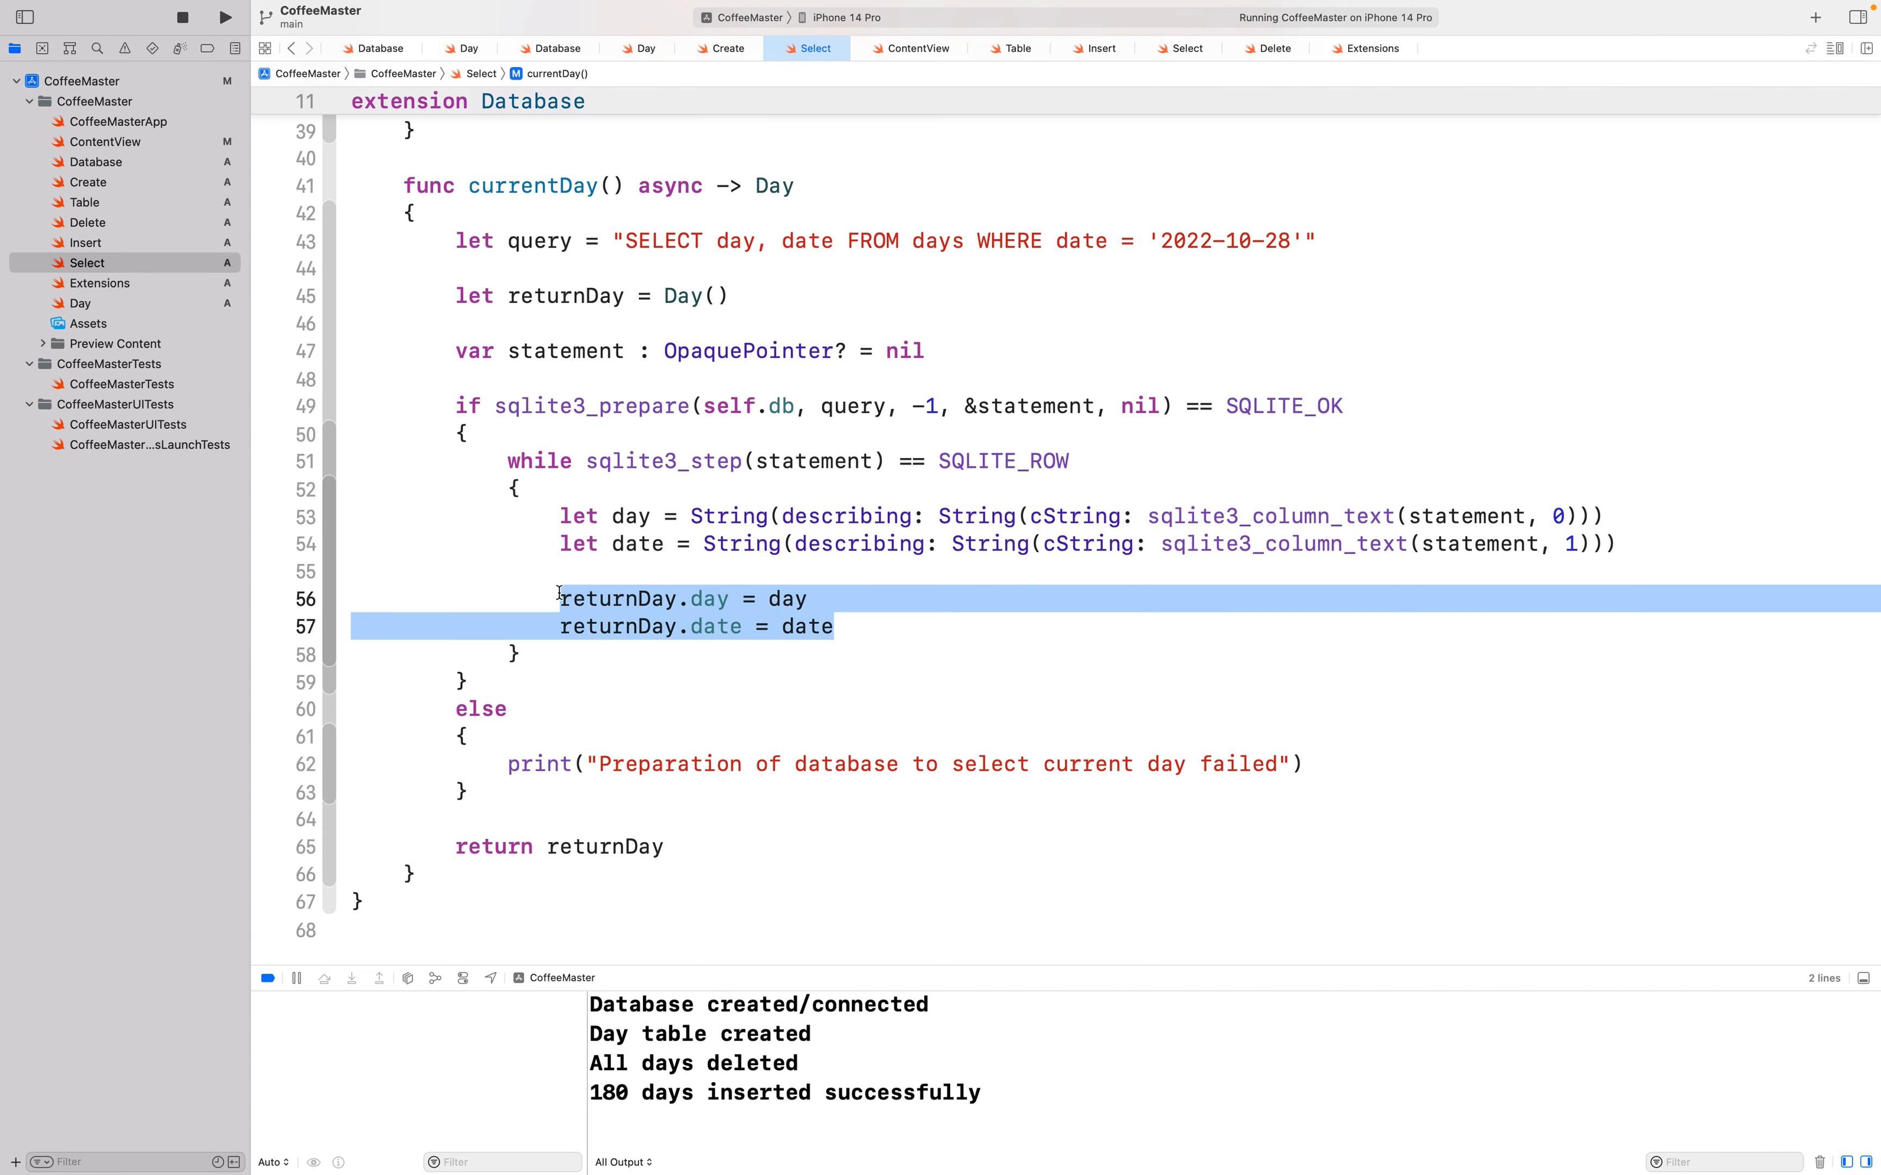
pyautogui.scroll(3)
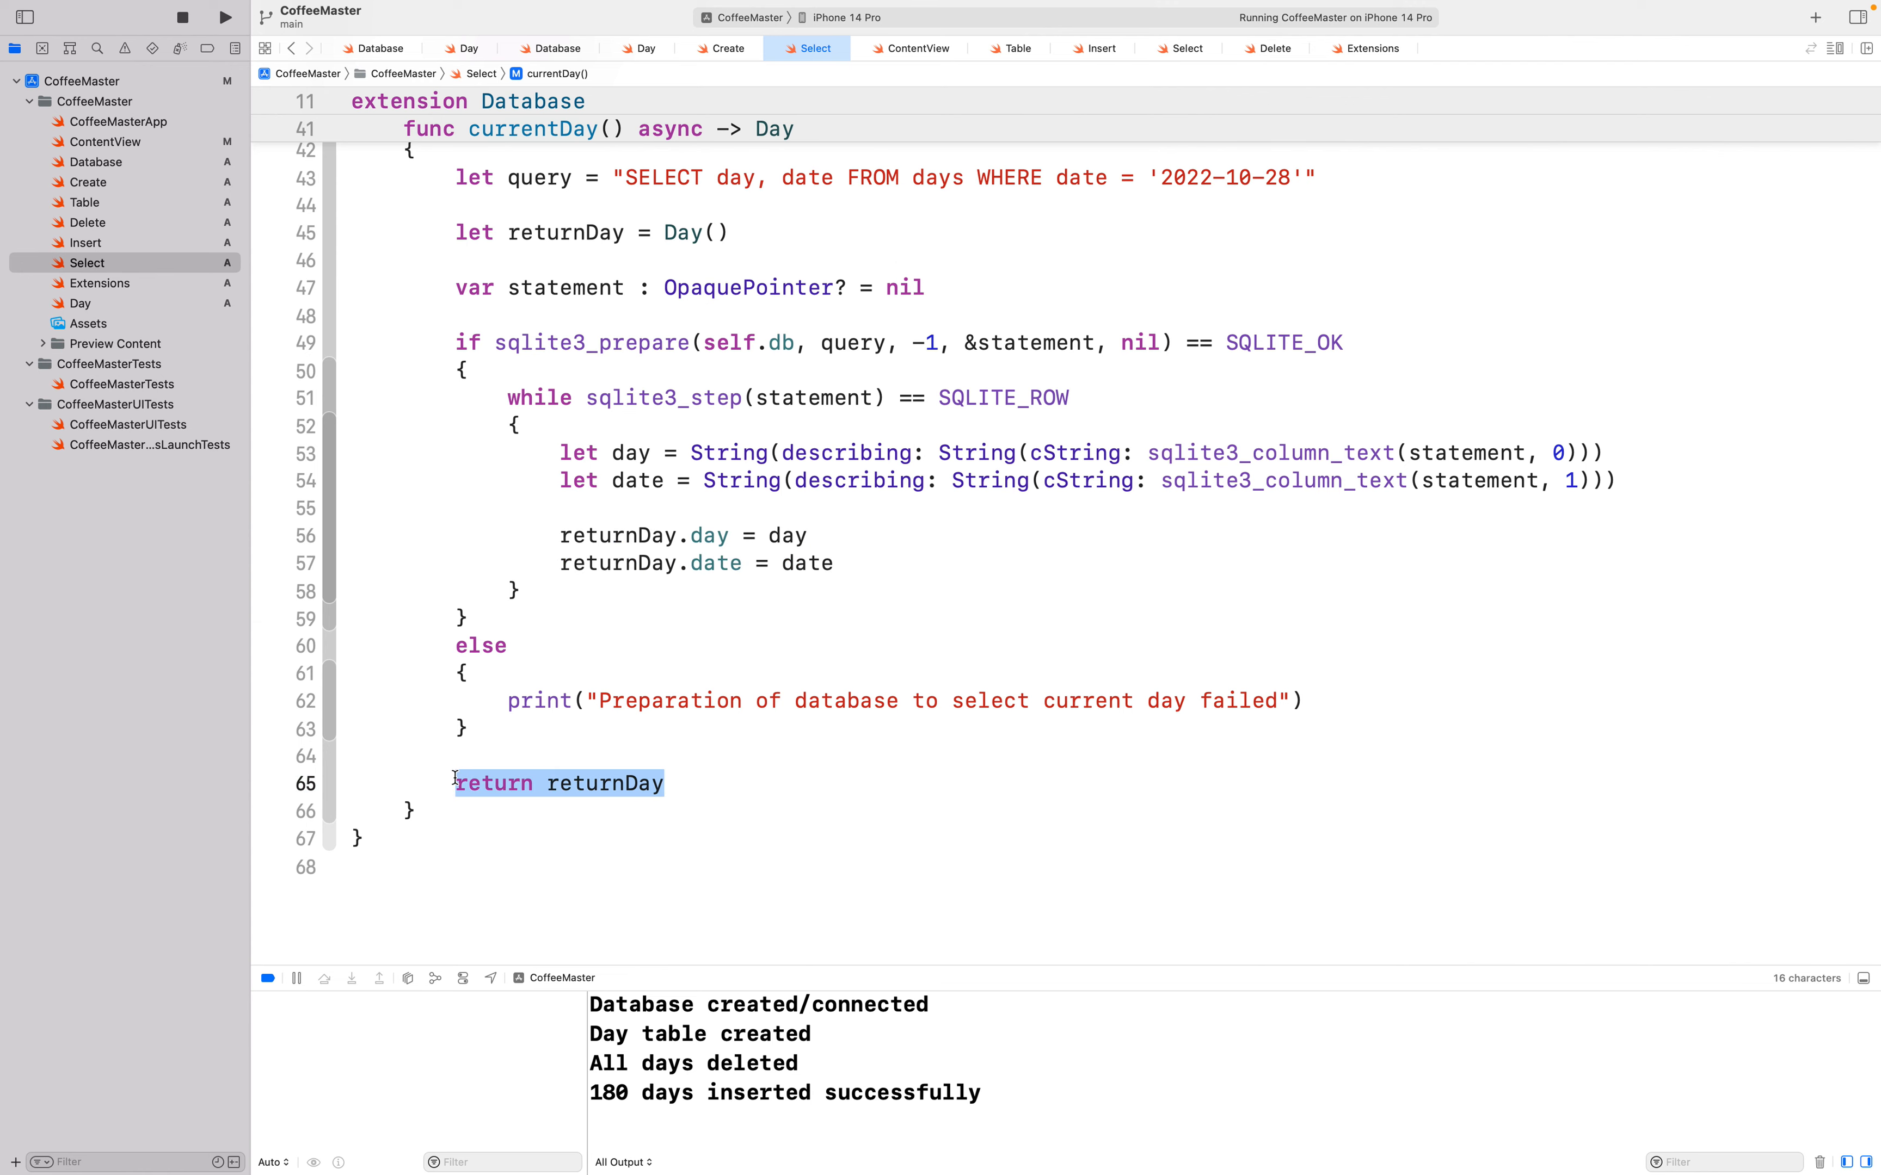
pyautogui.scroll(3)
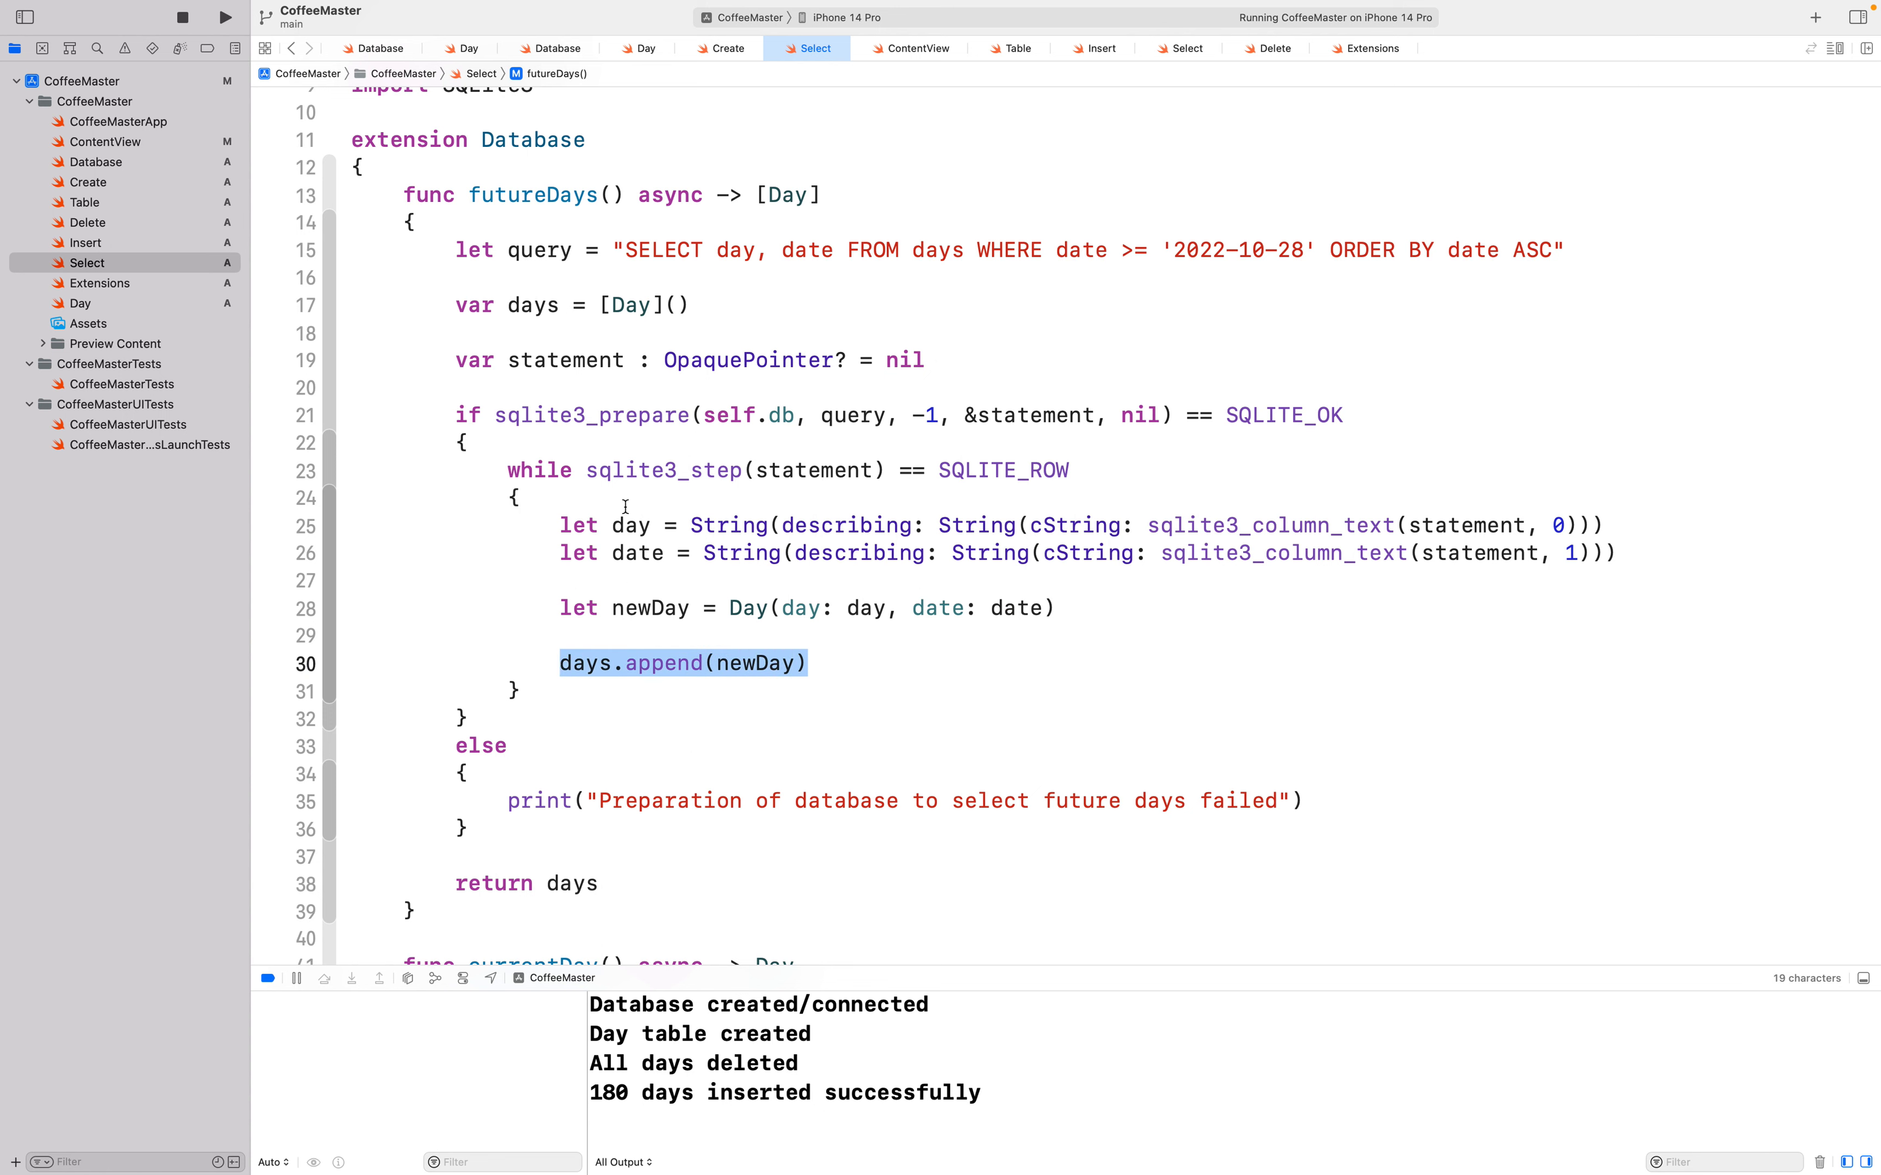
pyautogui.moveTo(713, 553)
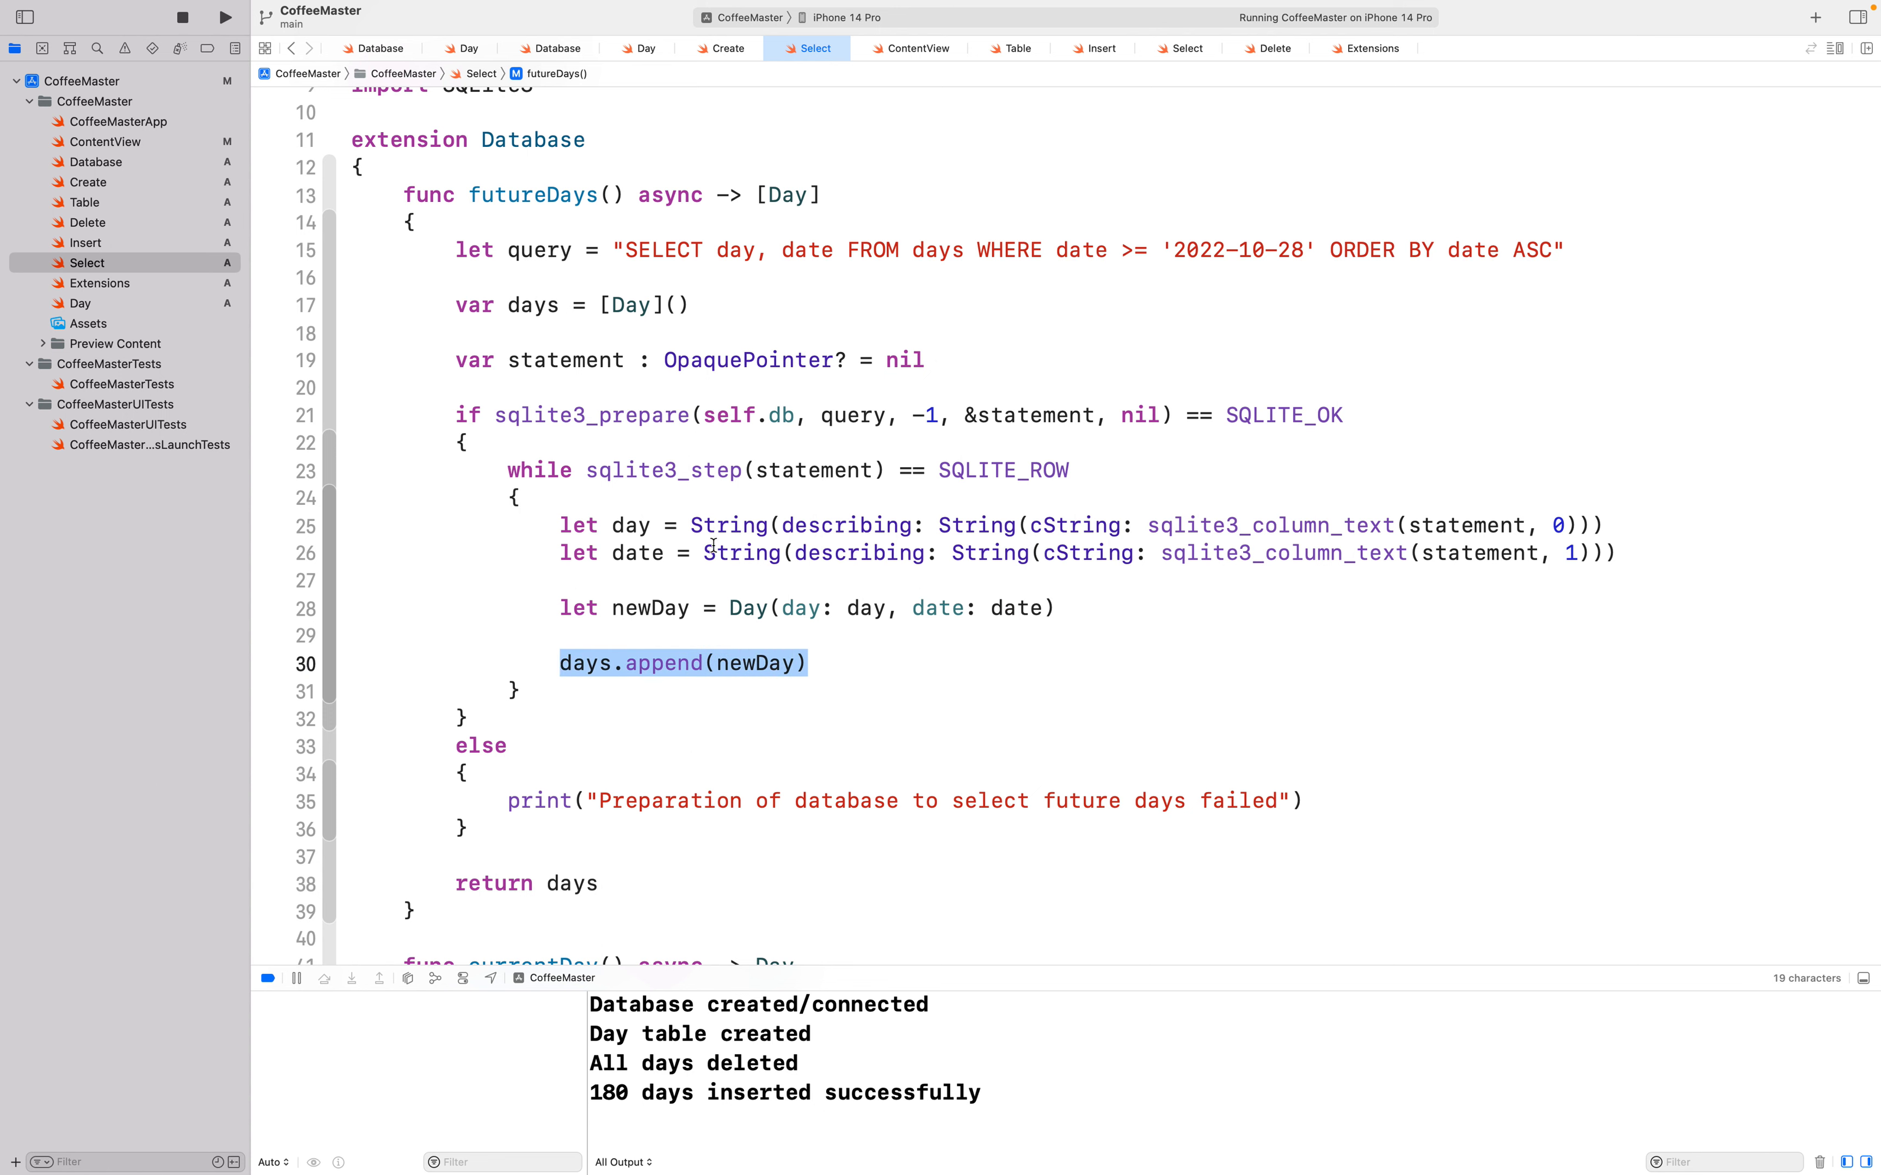
pyautogui.moveTo(716, 579)
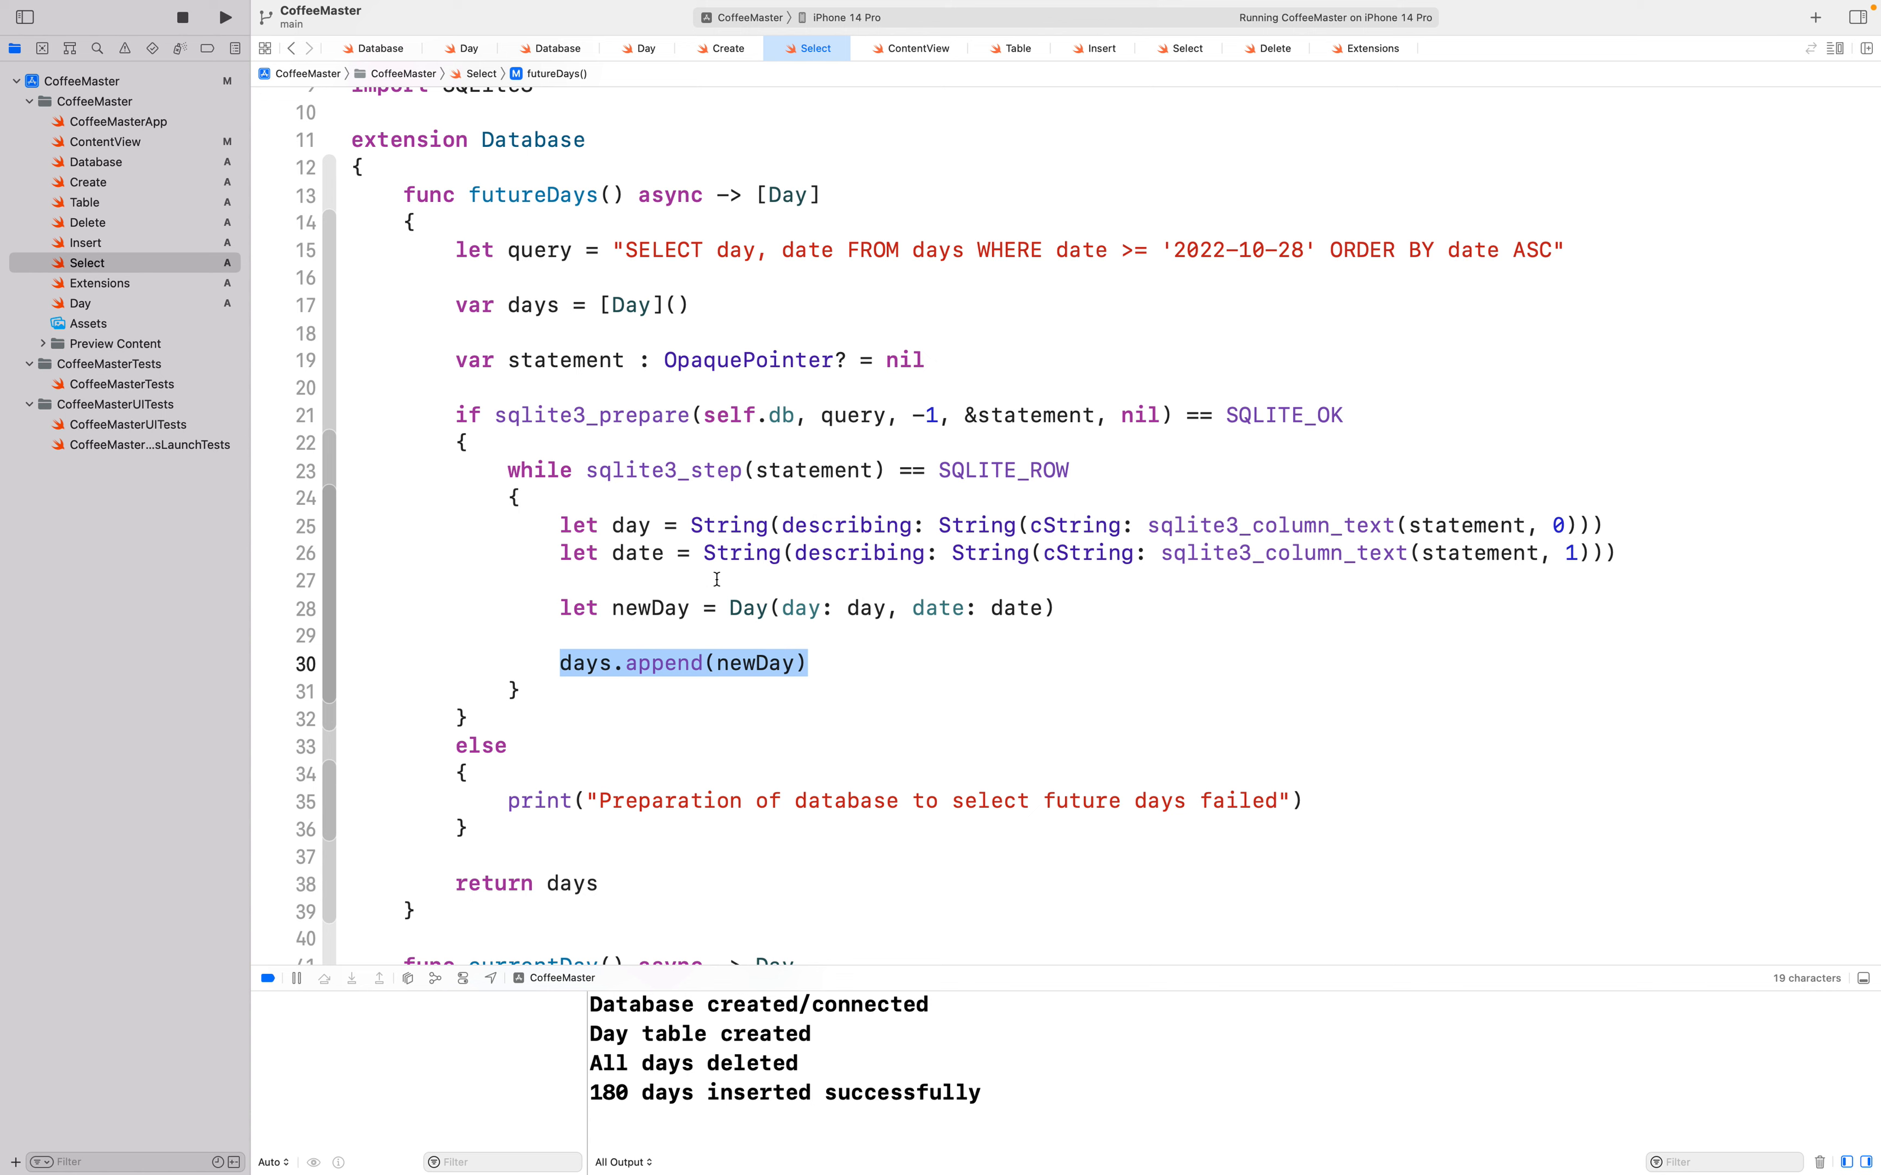
pyautogui.doubleClick(791, 193)
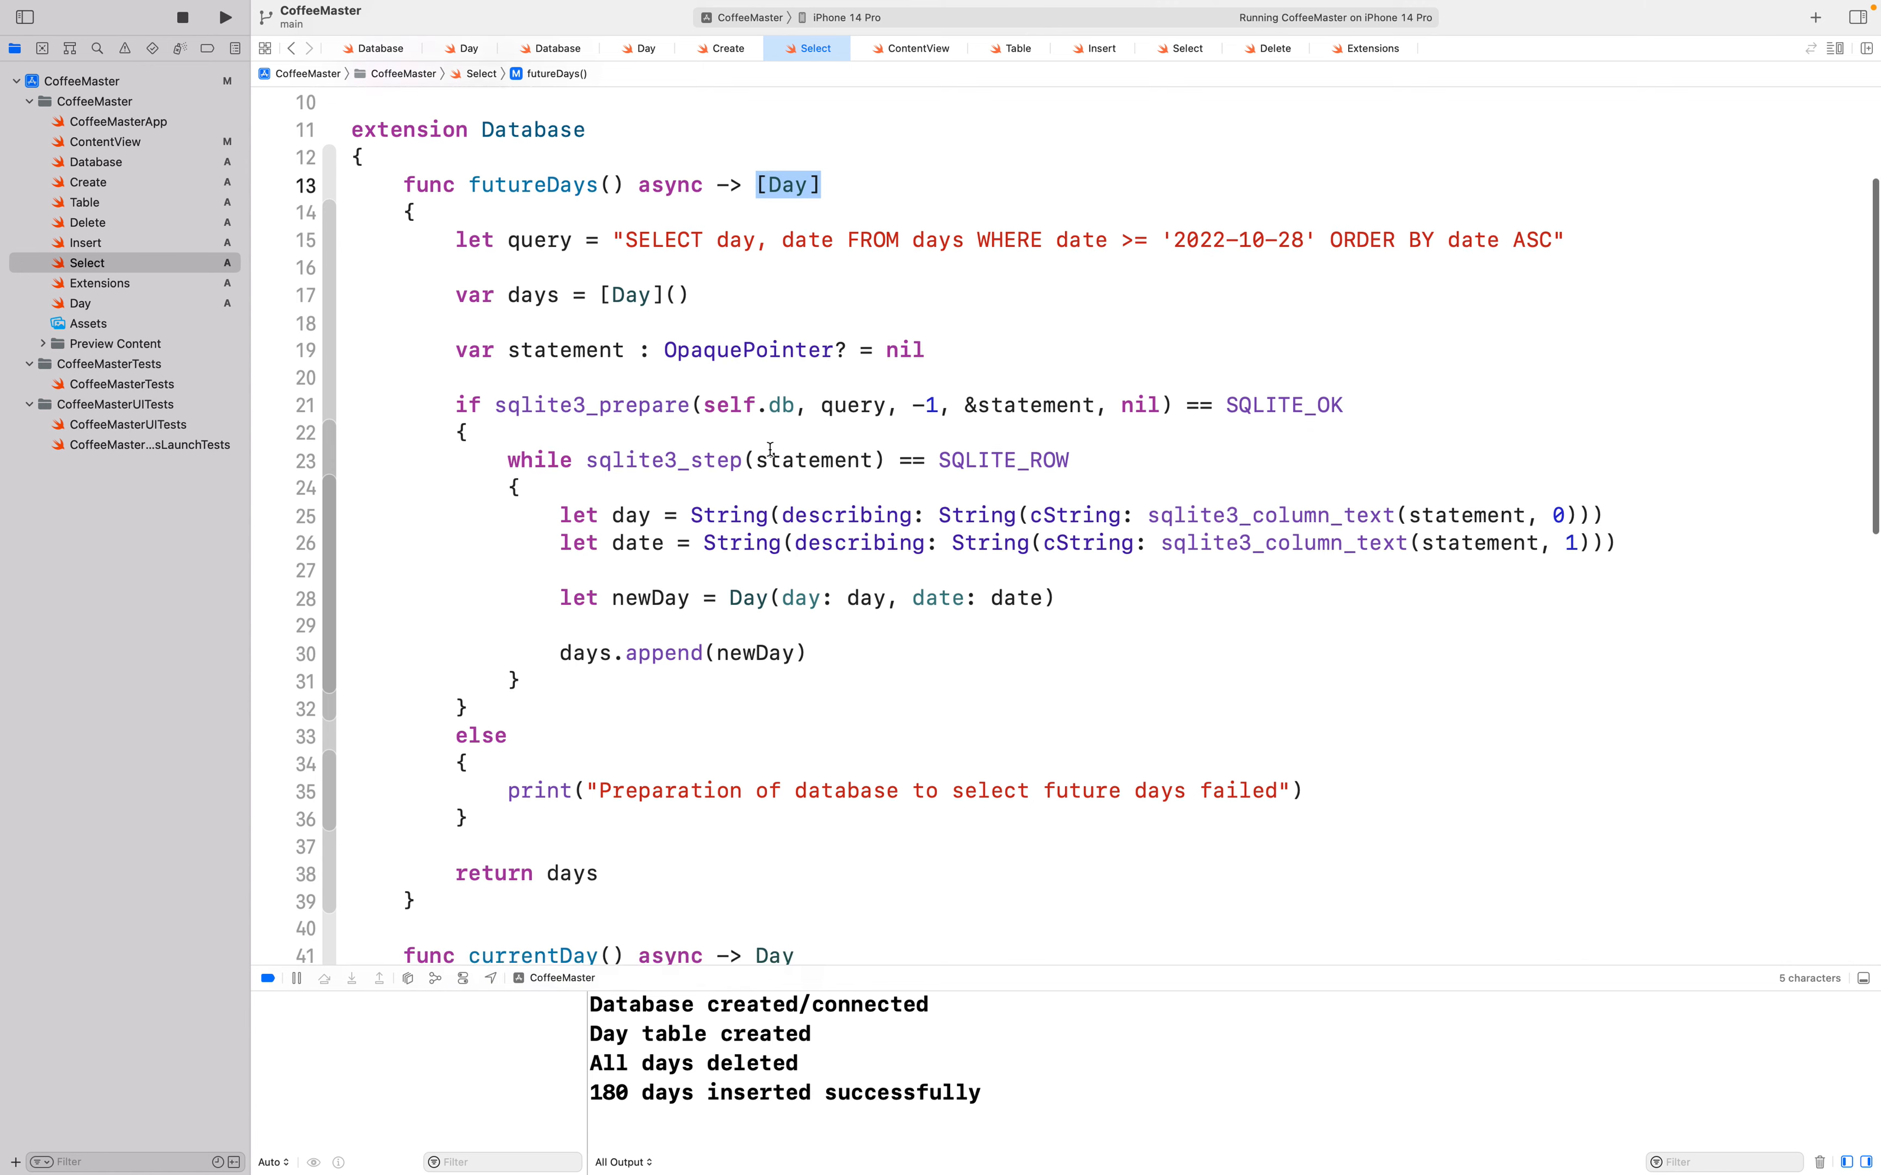
pyautogui.scroll(-3)
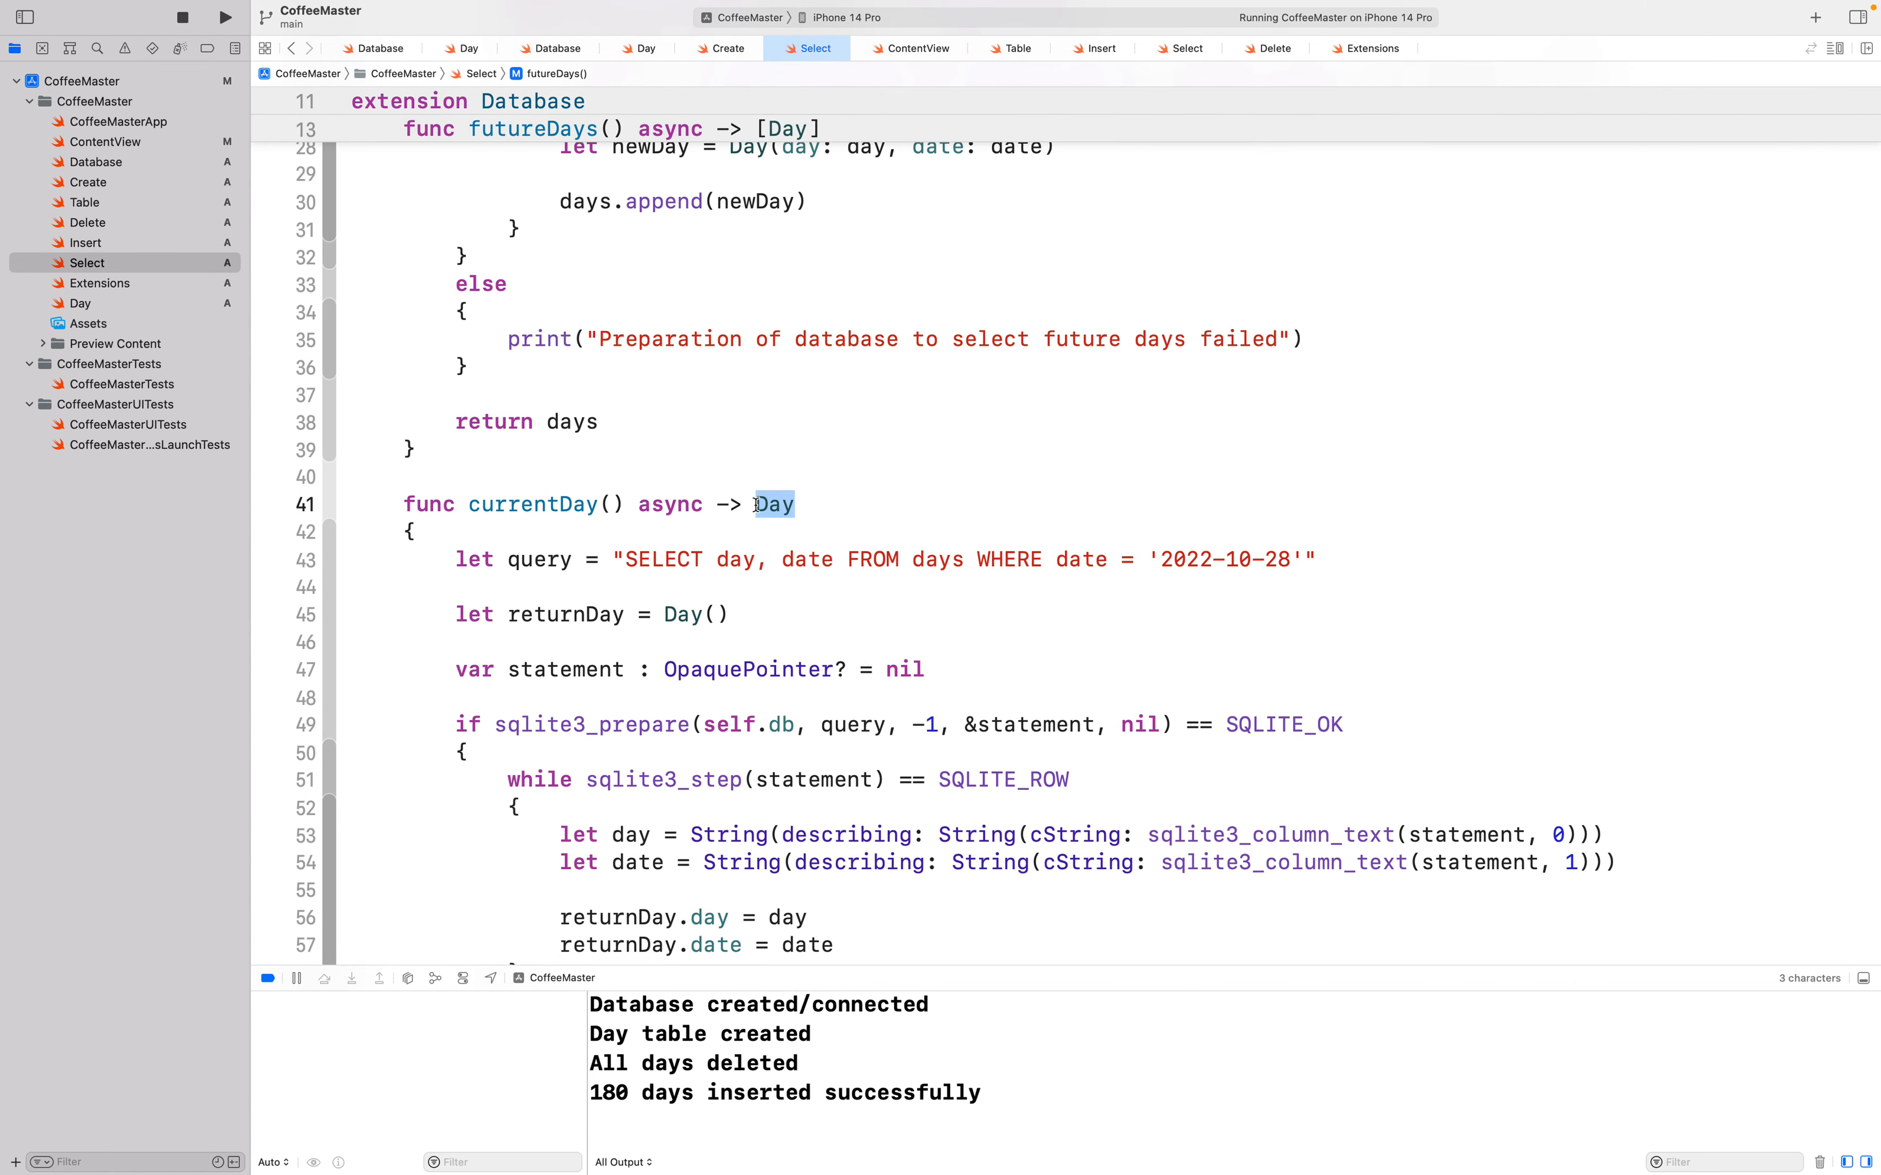
pyautogui.scroll(3)
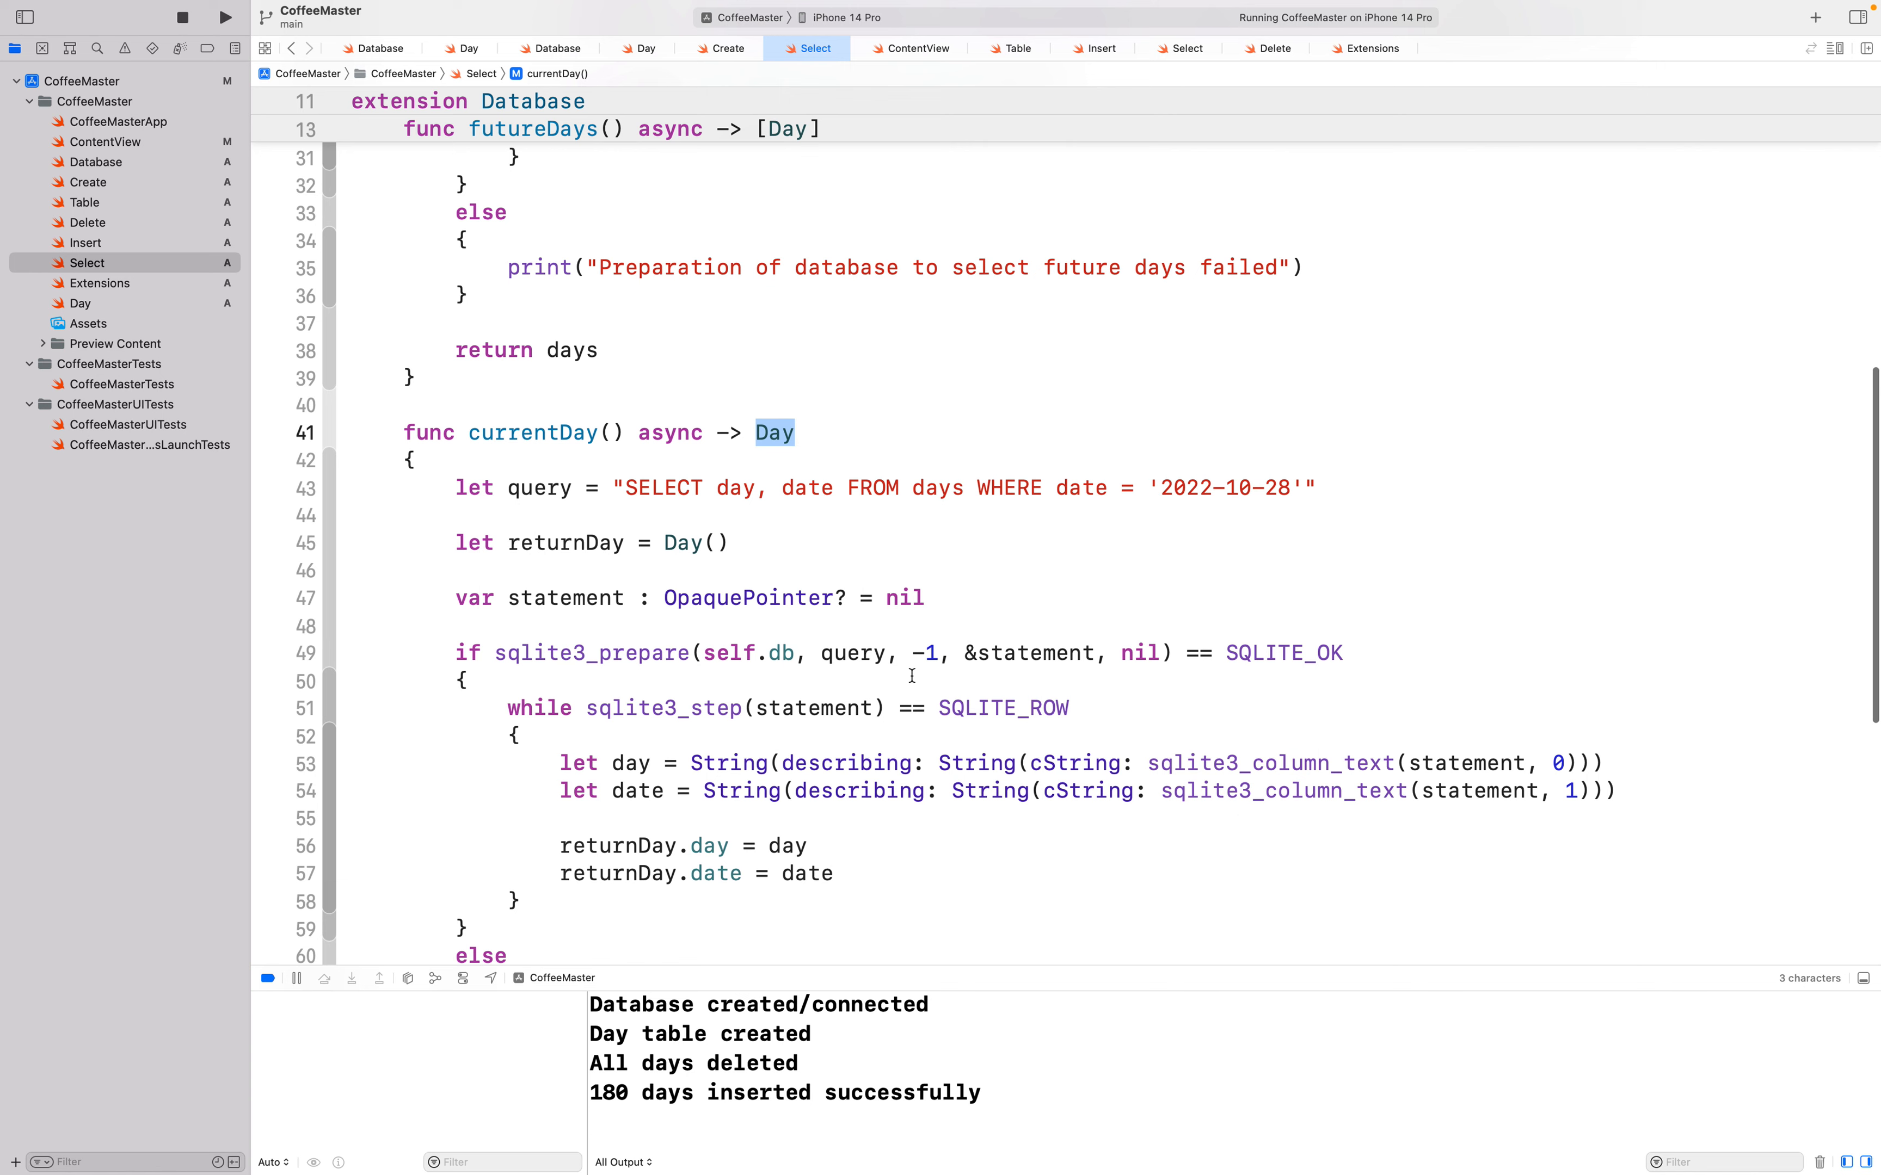